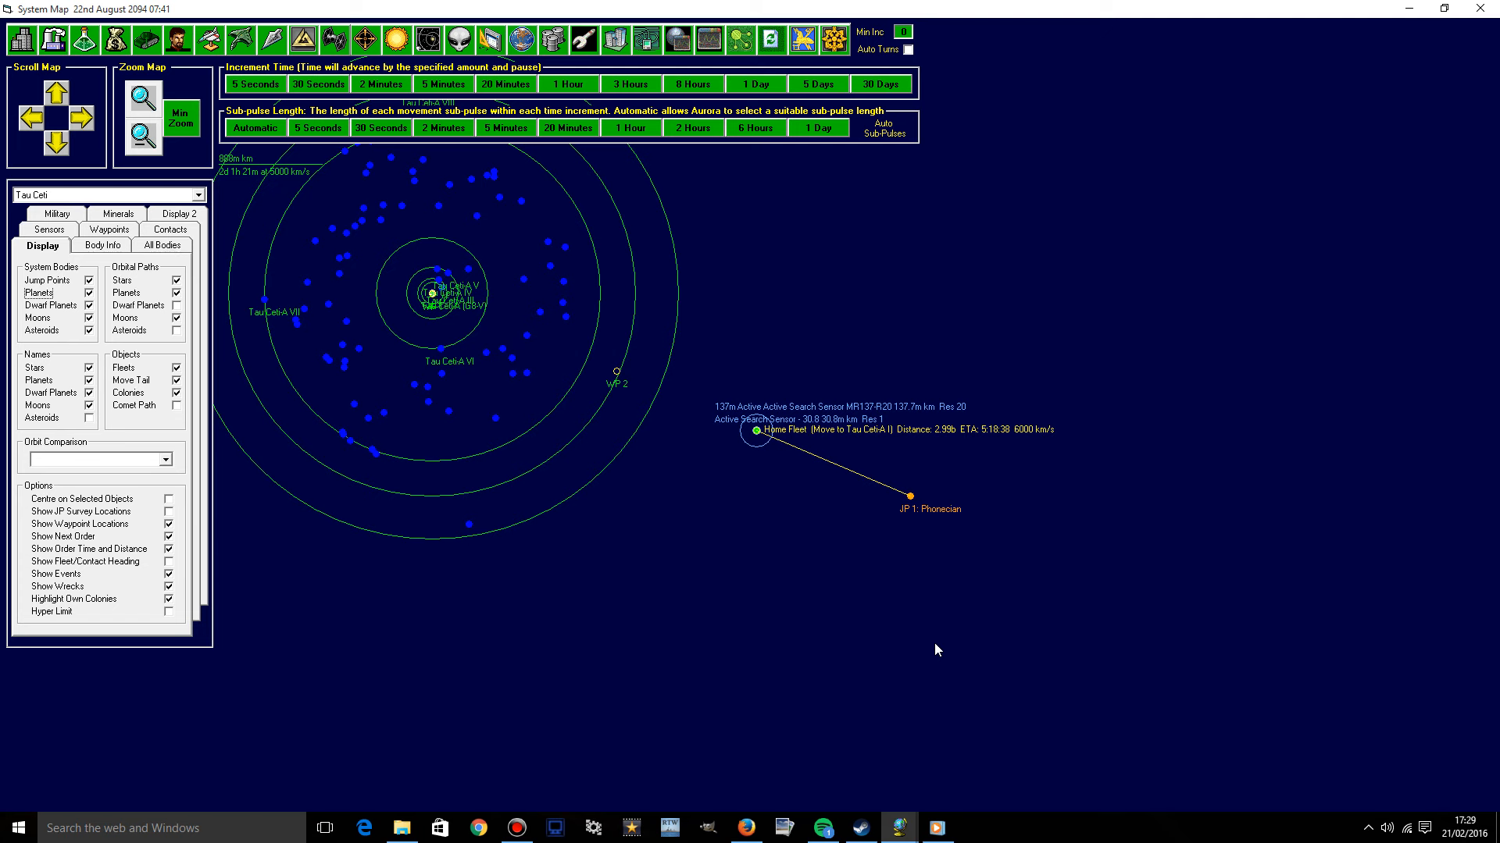
mouse_move(939, 563)
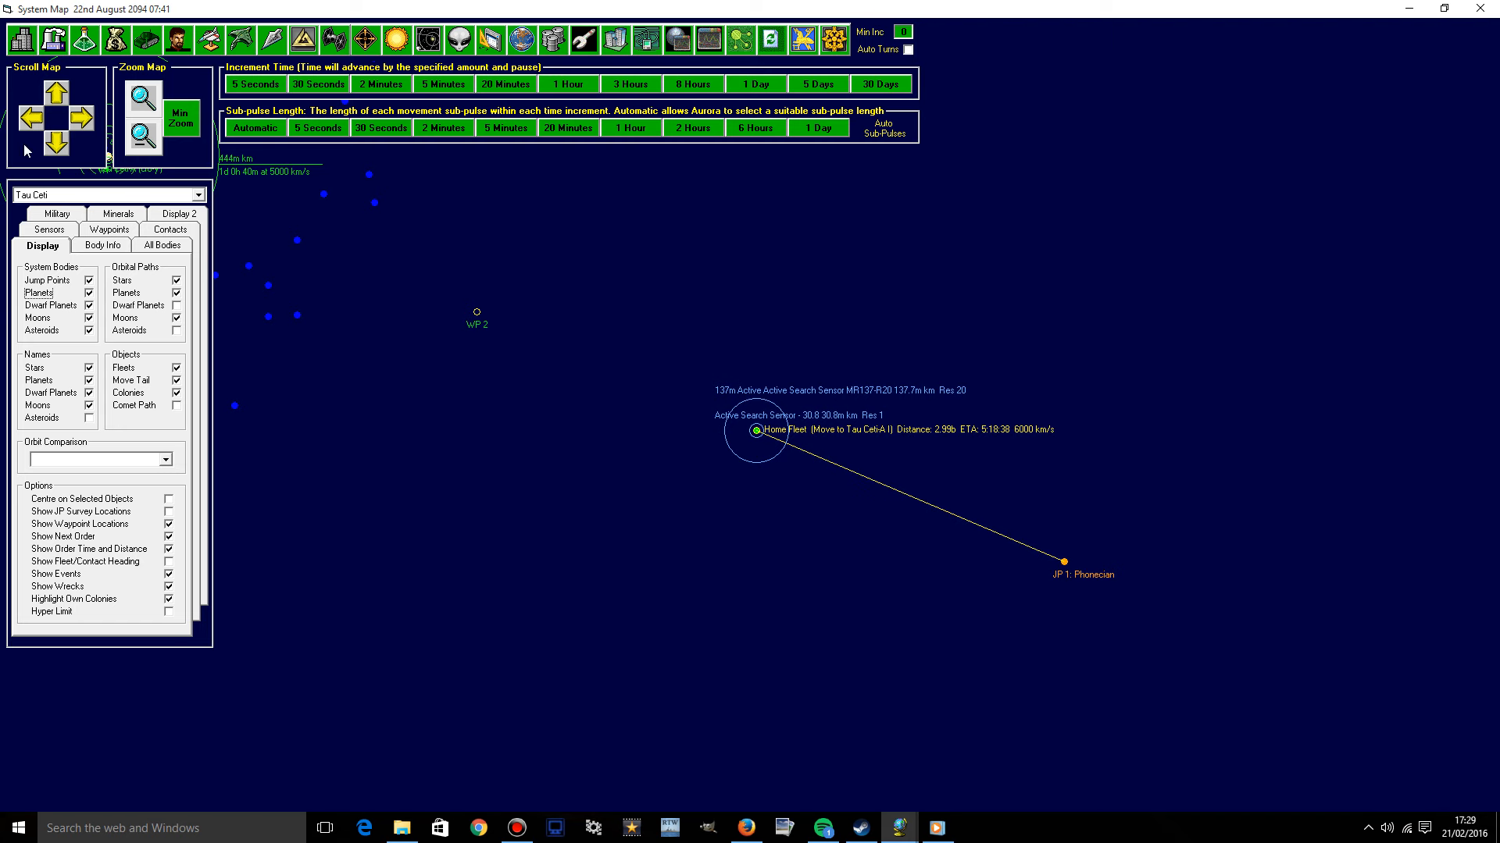
Zoom in on Home Fleet, then zoom back out to the whole Tau Ceti system.
click(142, 135)
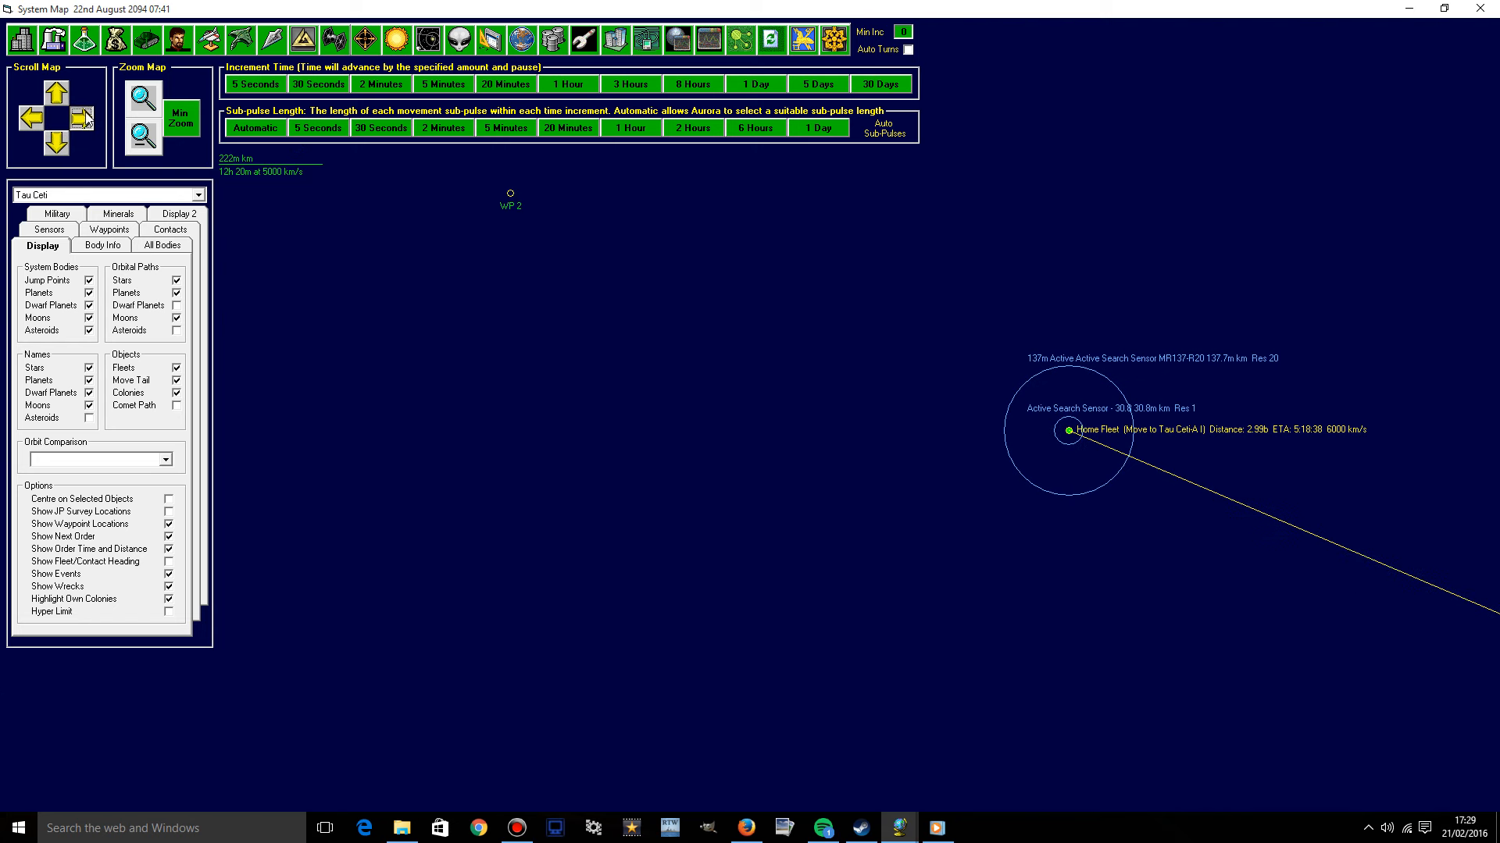
click(141, 101)
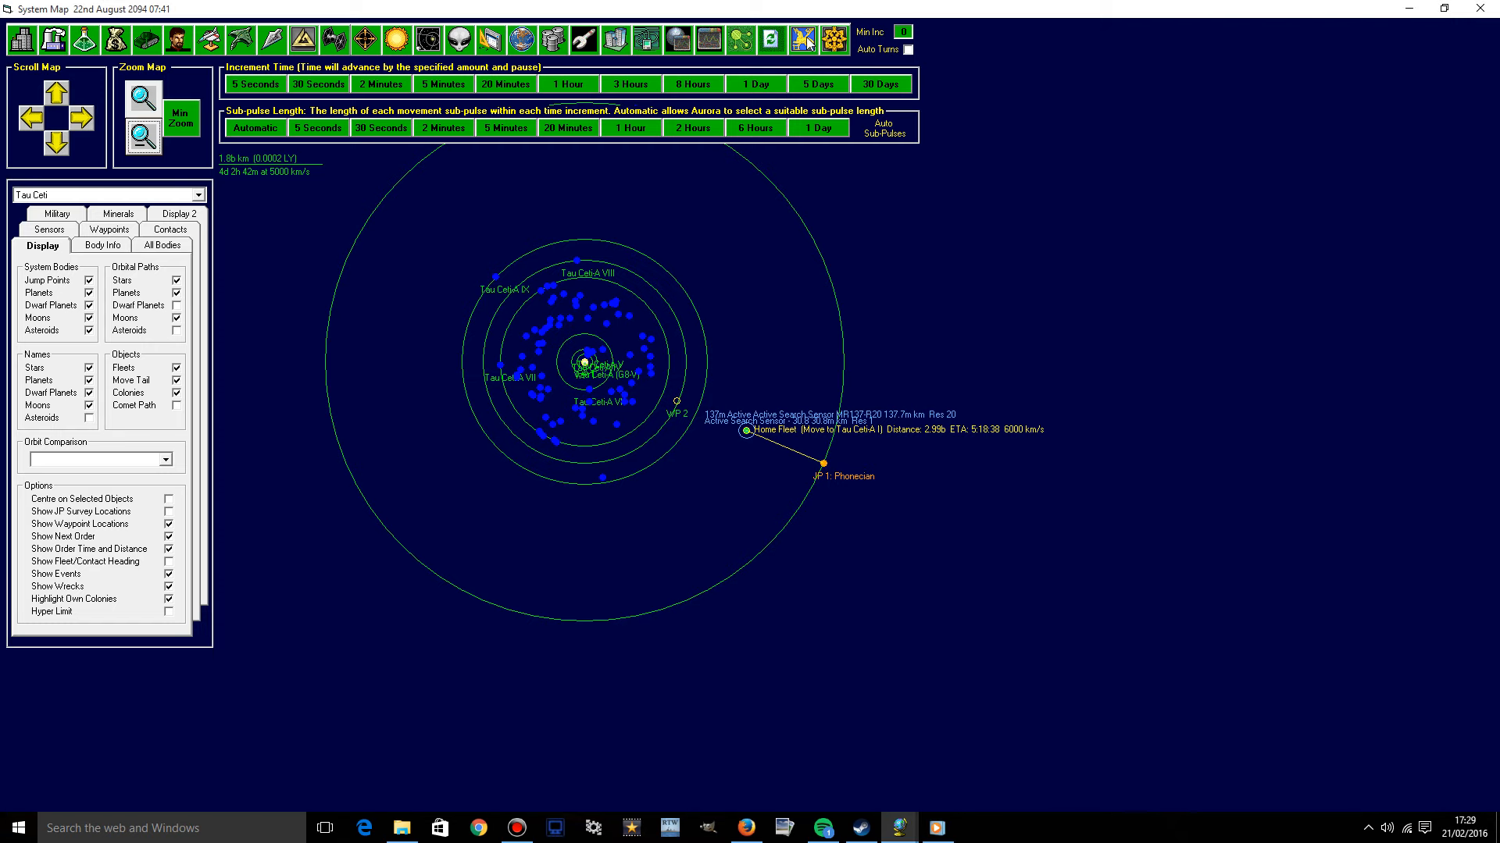
click(801, 39)
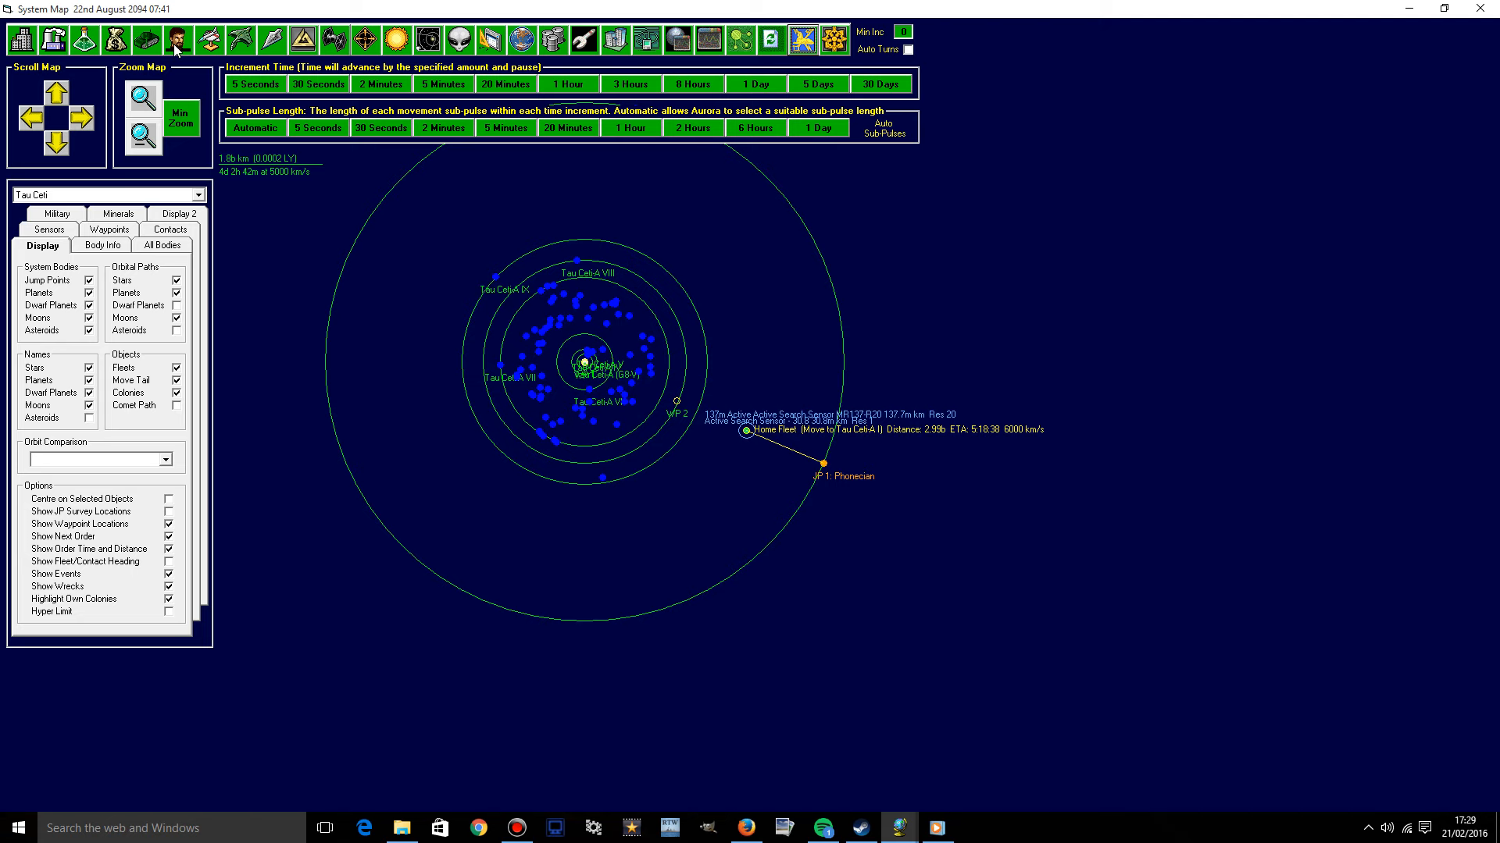
Open Population and Production and view Earth's ground unit training tasks.
click(146, 39)
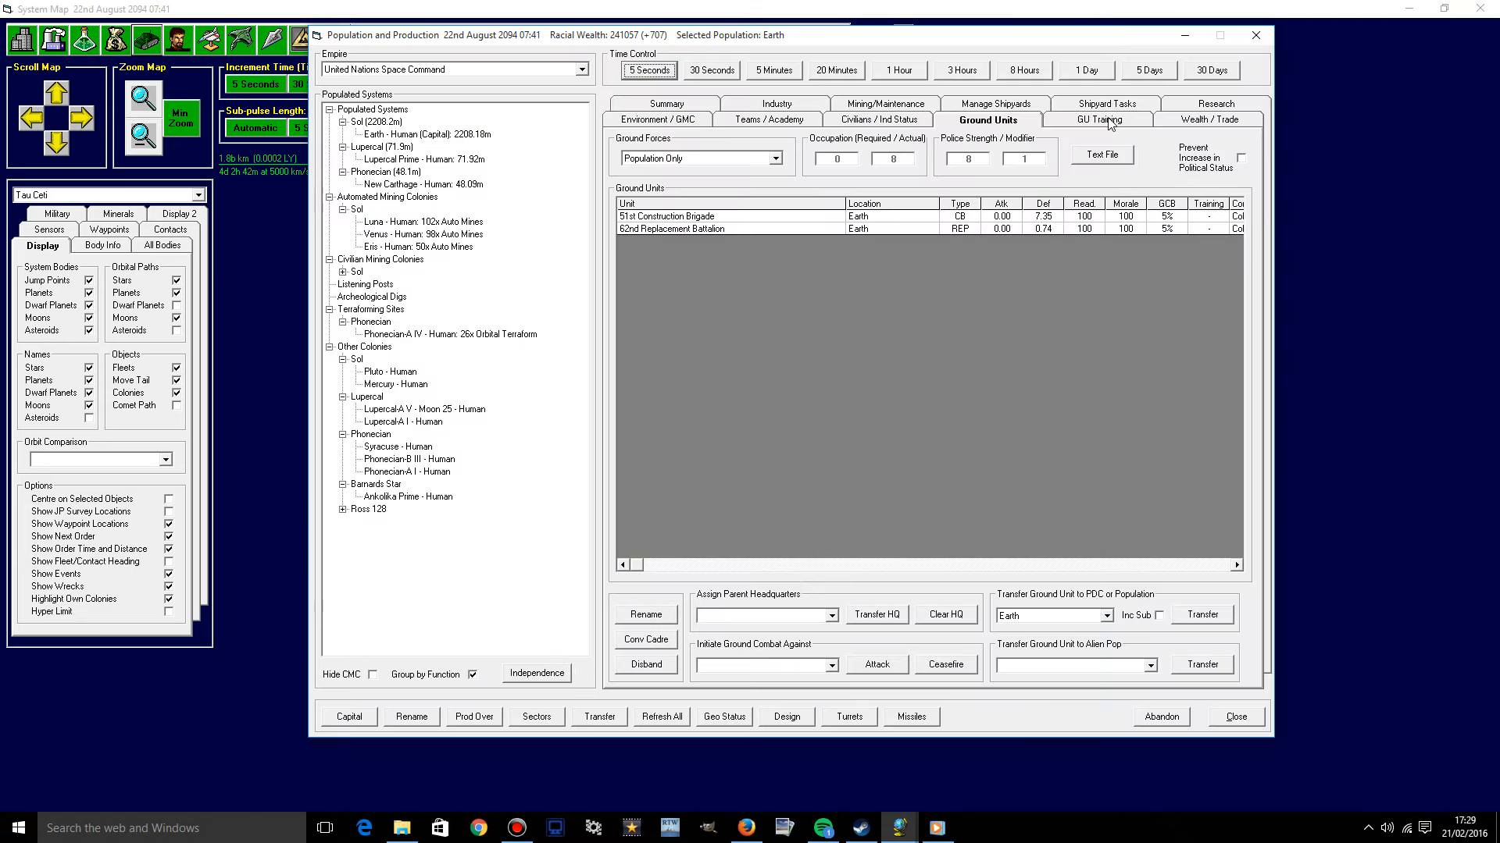
click(1098, 119)
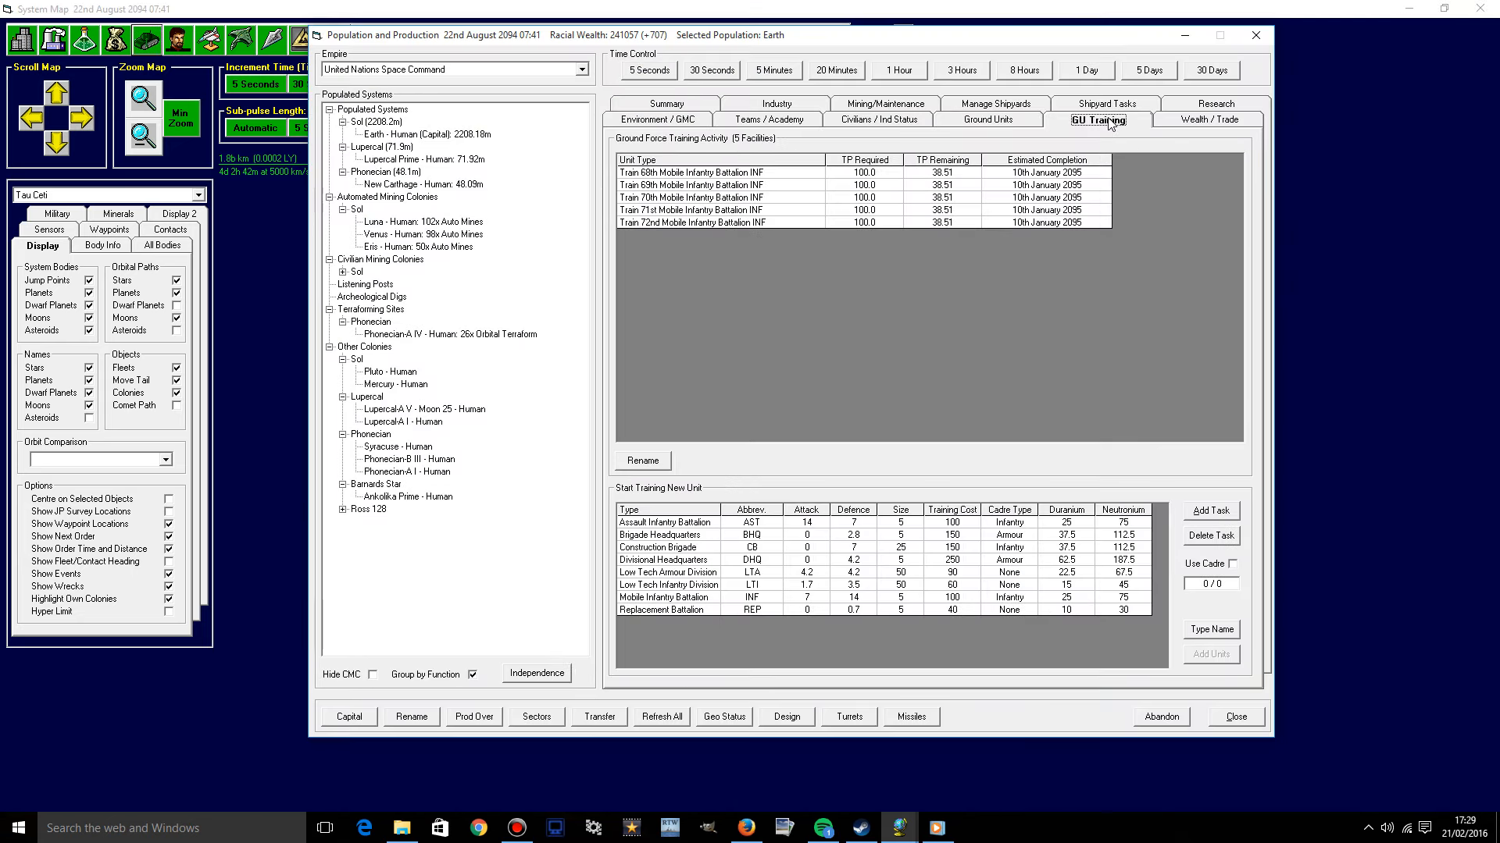
mouse_move(554, 363)
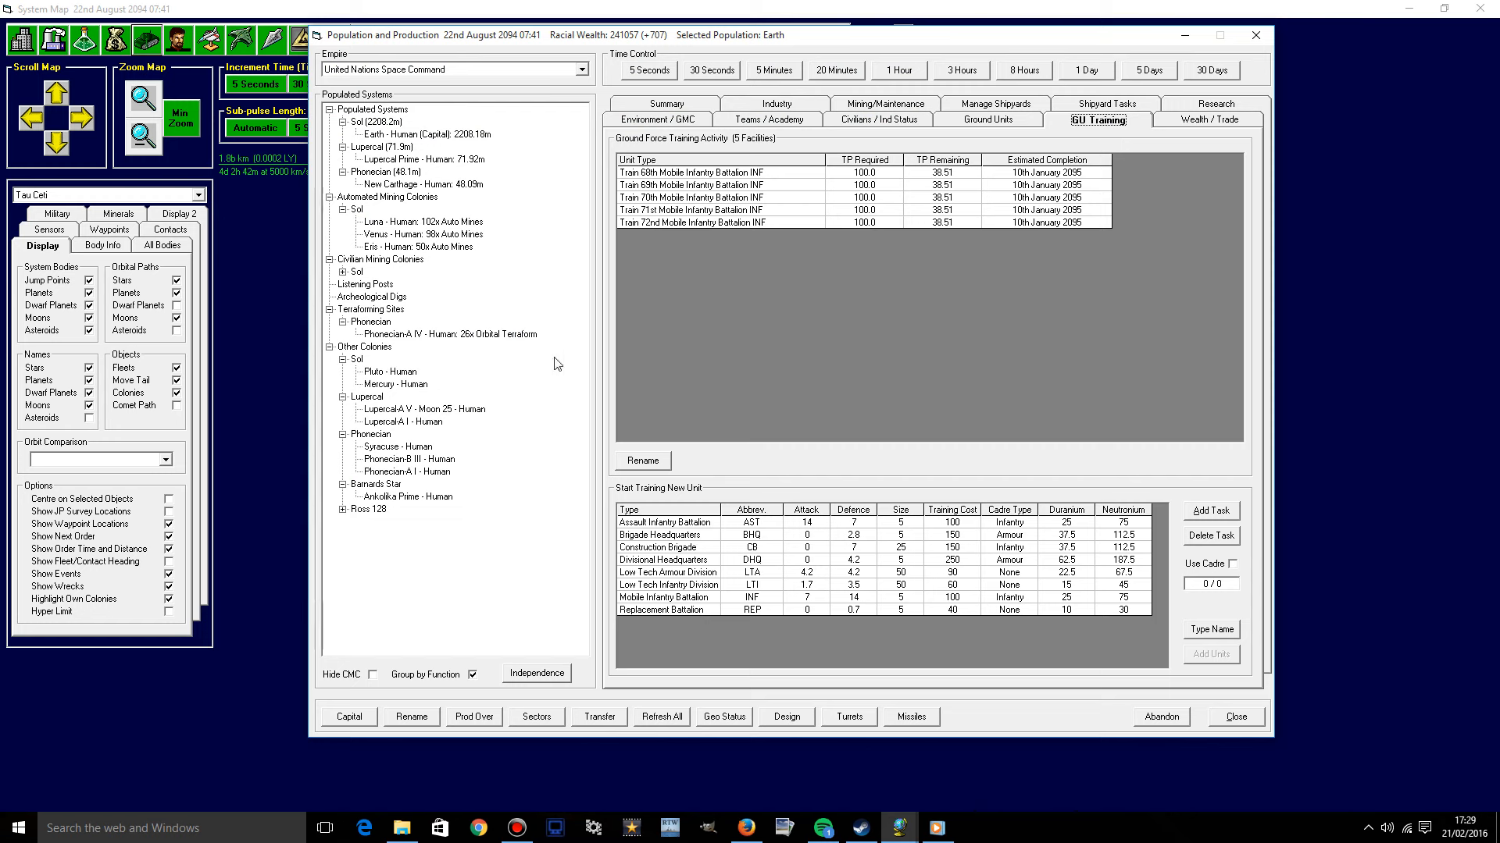
mouse_move(713, 361)
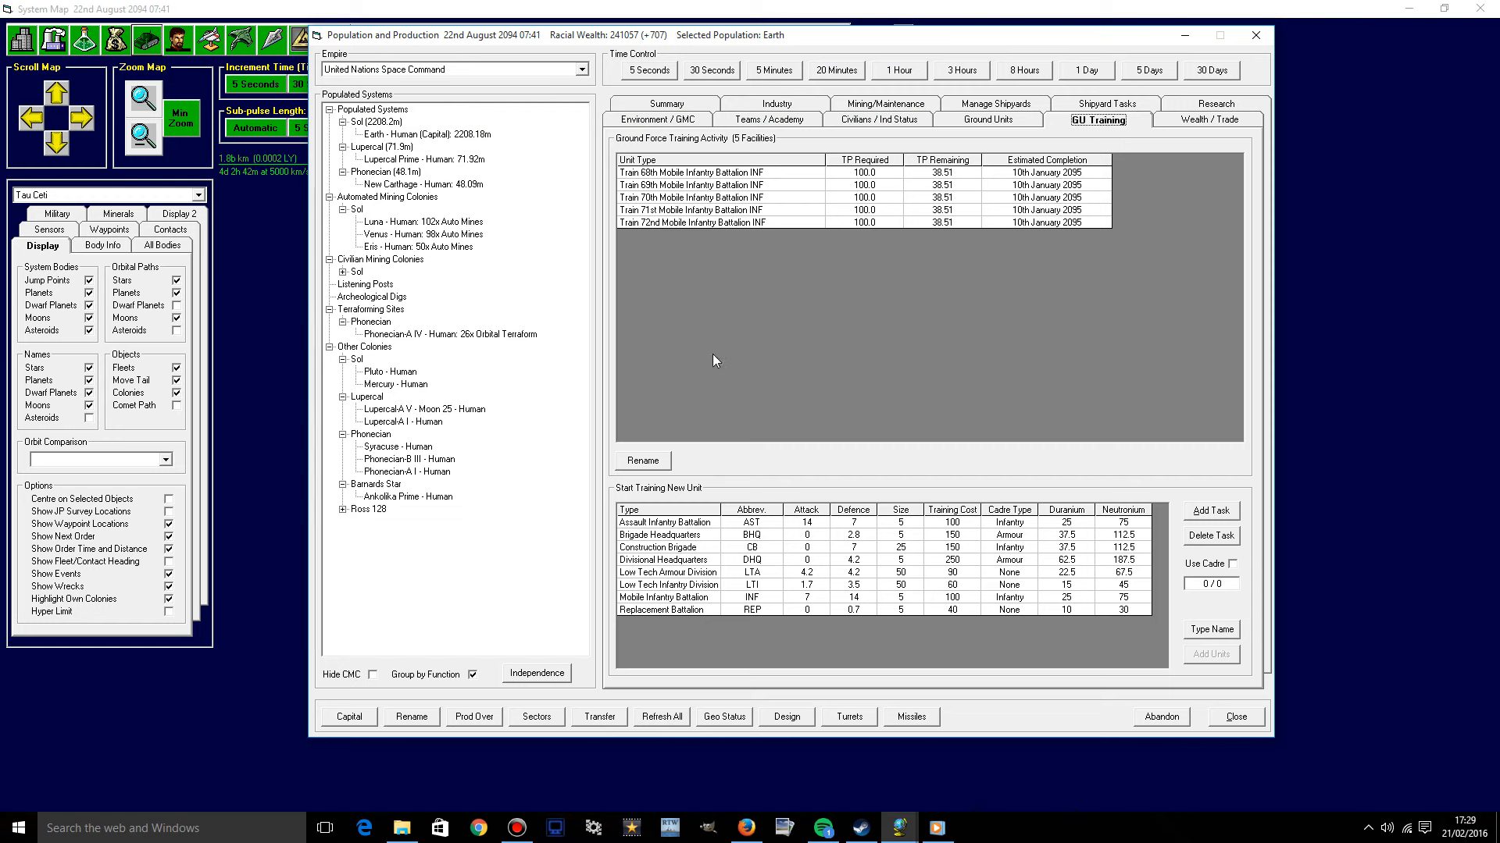
mouse_move(938, 224)
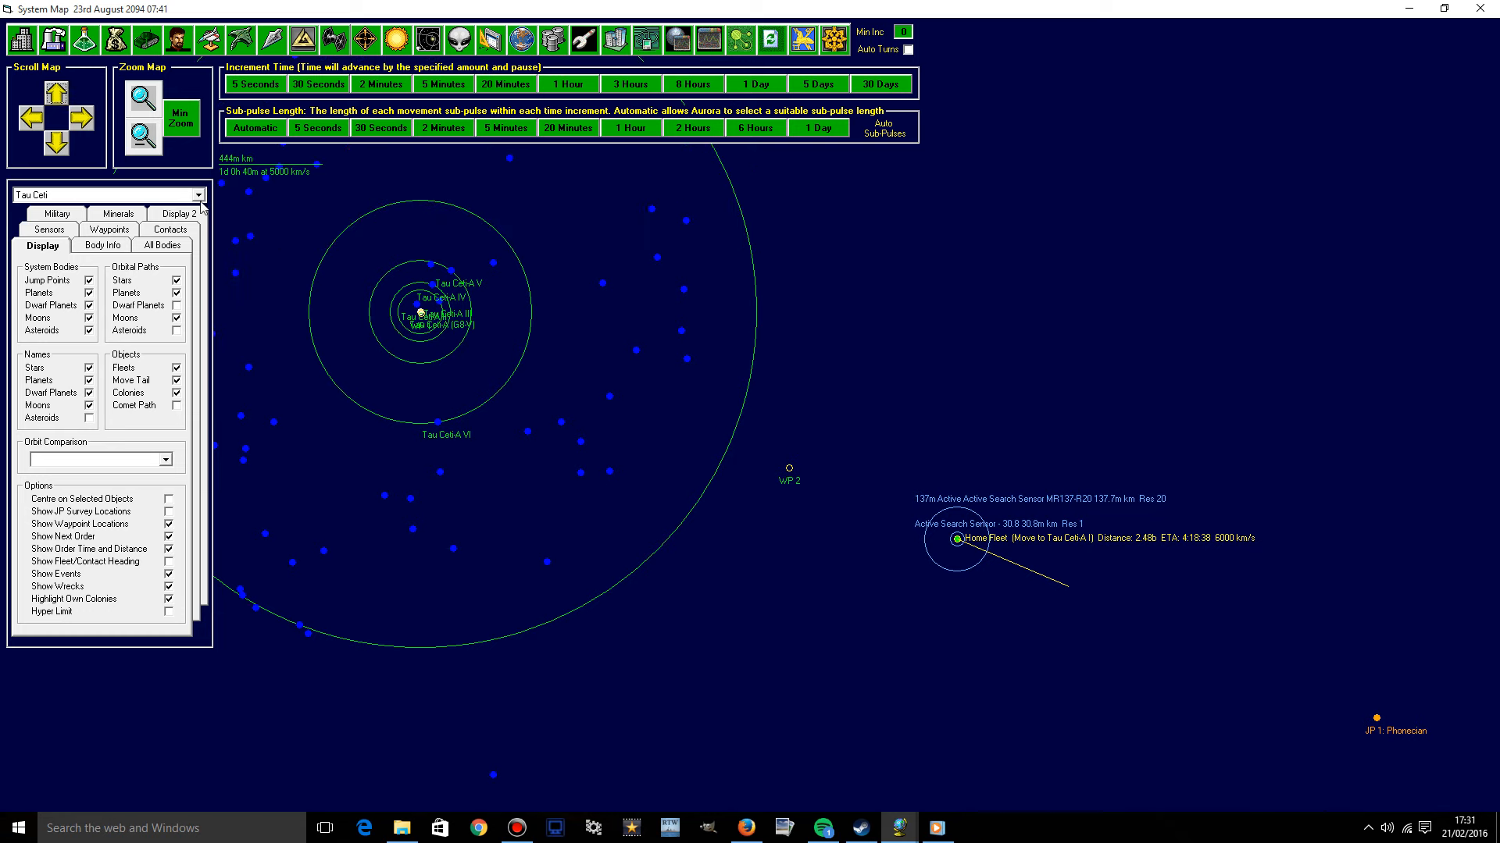
mouse_move(192, 55)
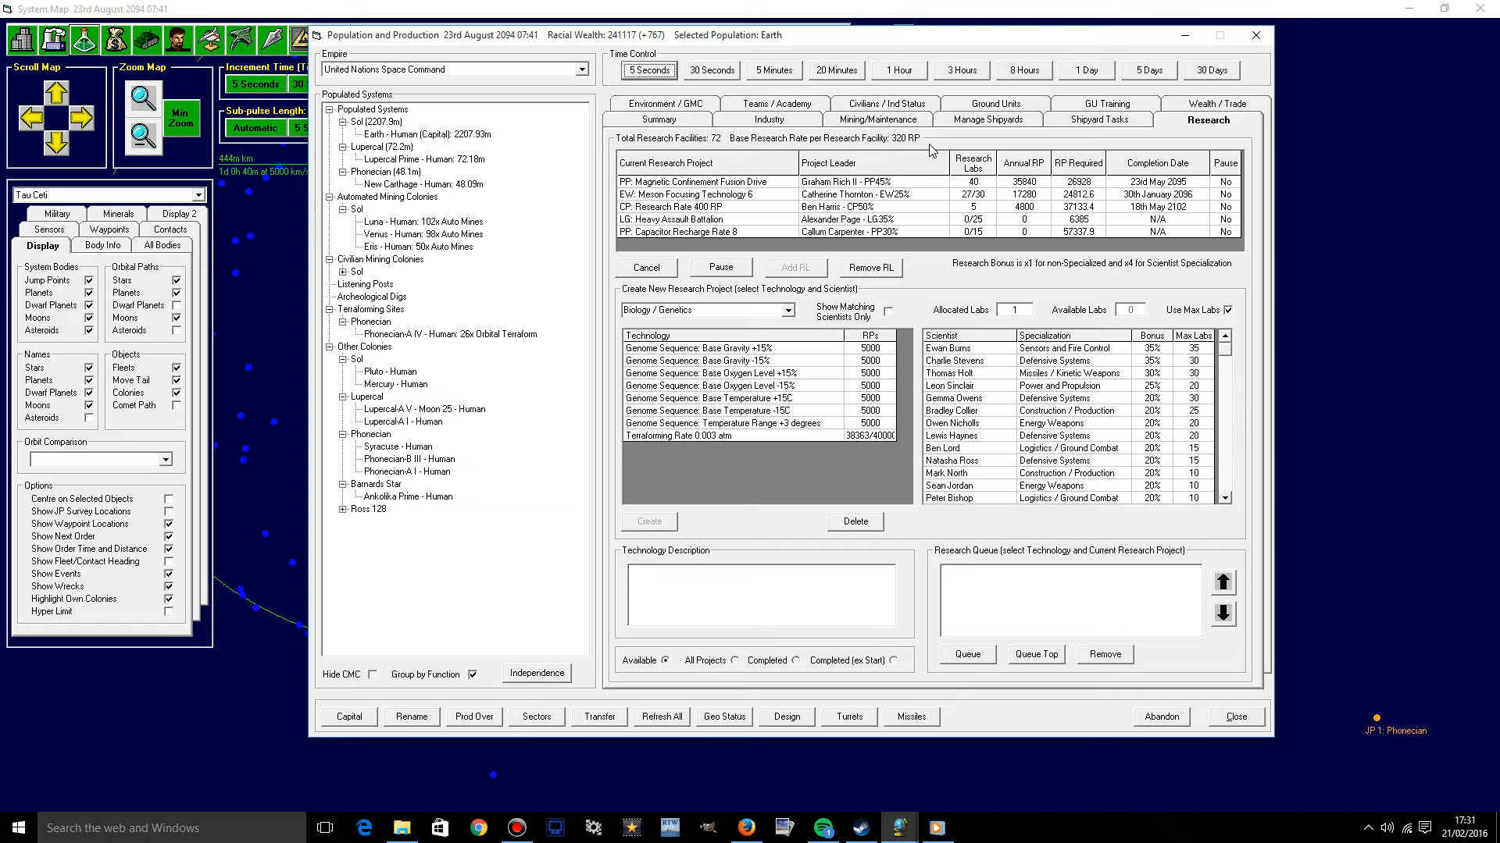
mouse_move(942, 206)
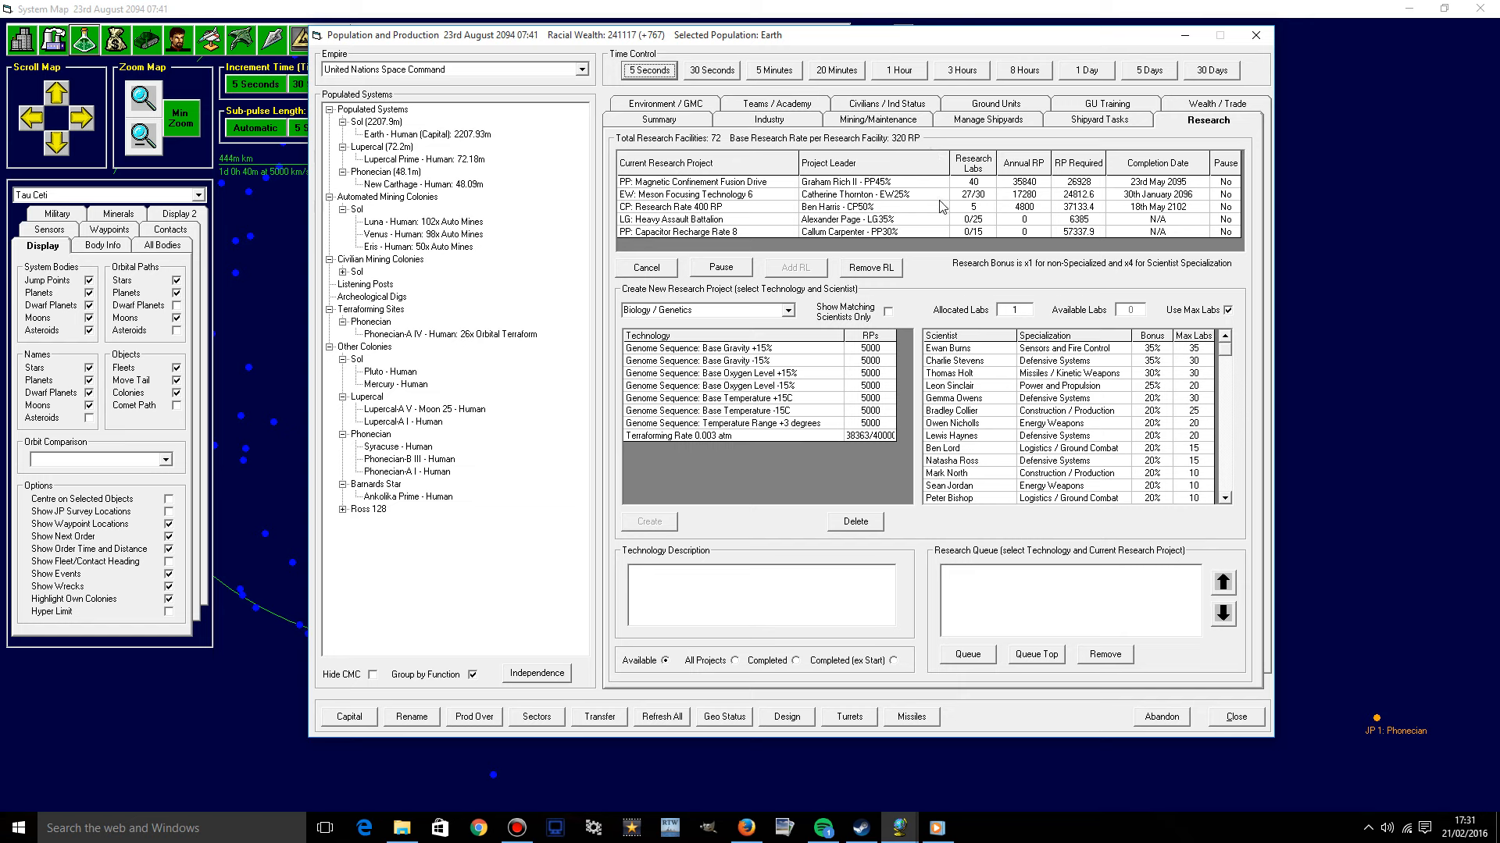
mouse_move(911, 218)
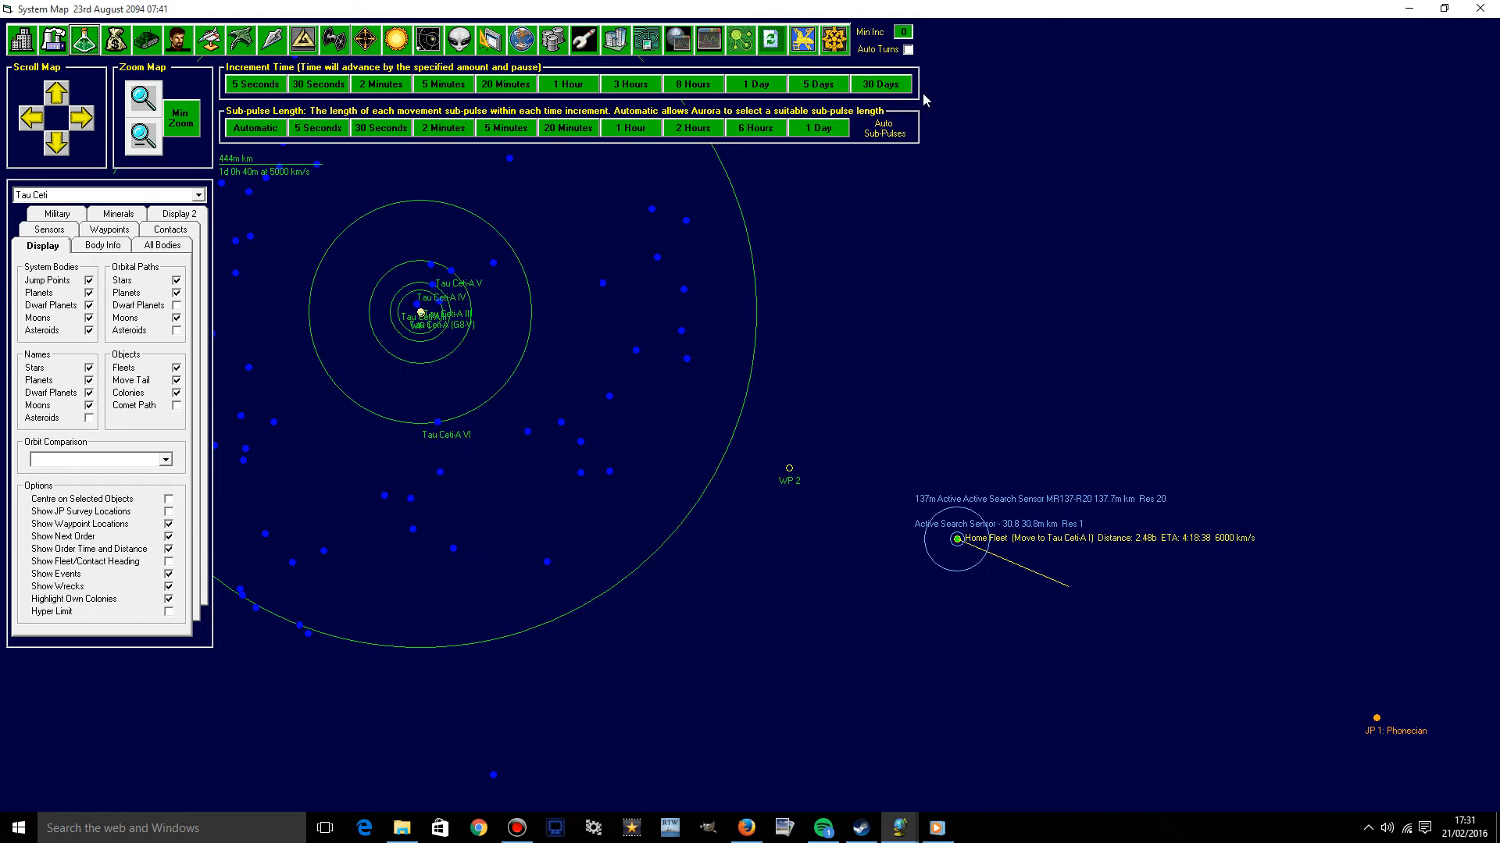
Advance game time one day to 24th August 2094.
click(878, 84)
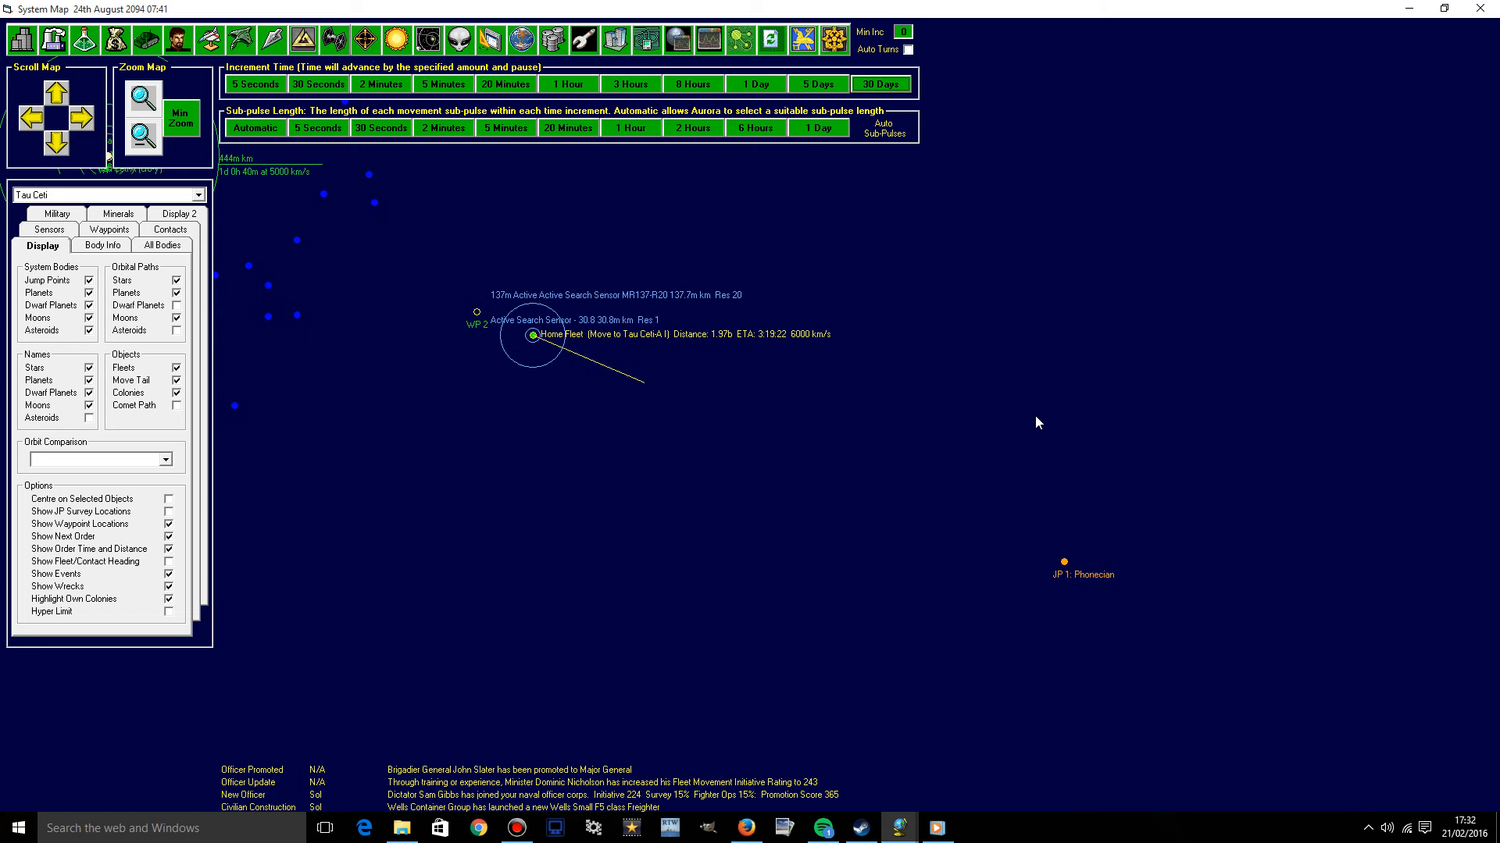
mouse_move(122, 186)
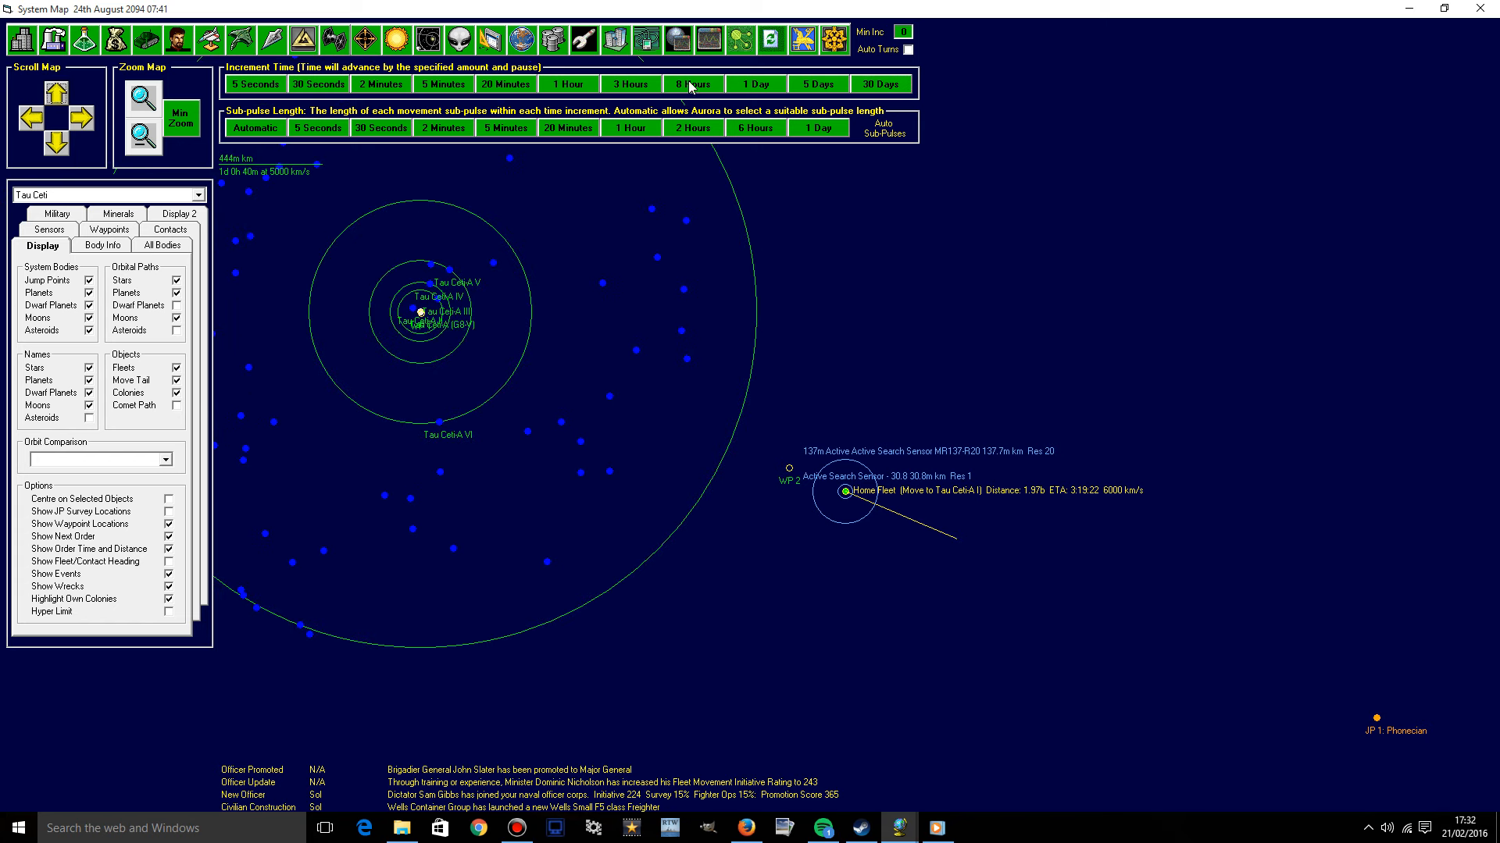
Review the full event updates list, then switch the map to Sol.
click(802, 39)
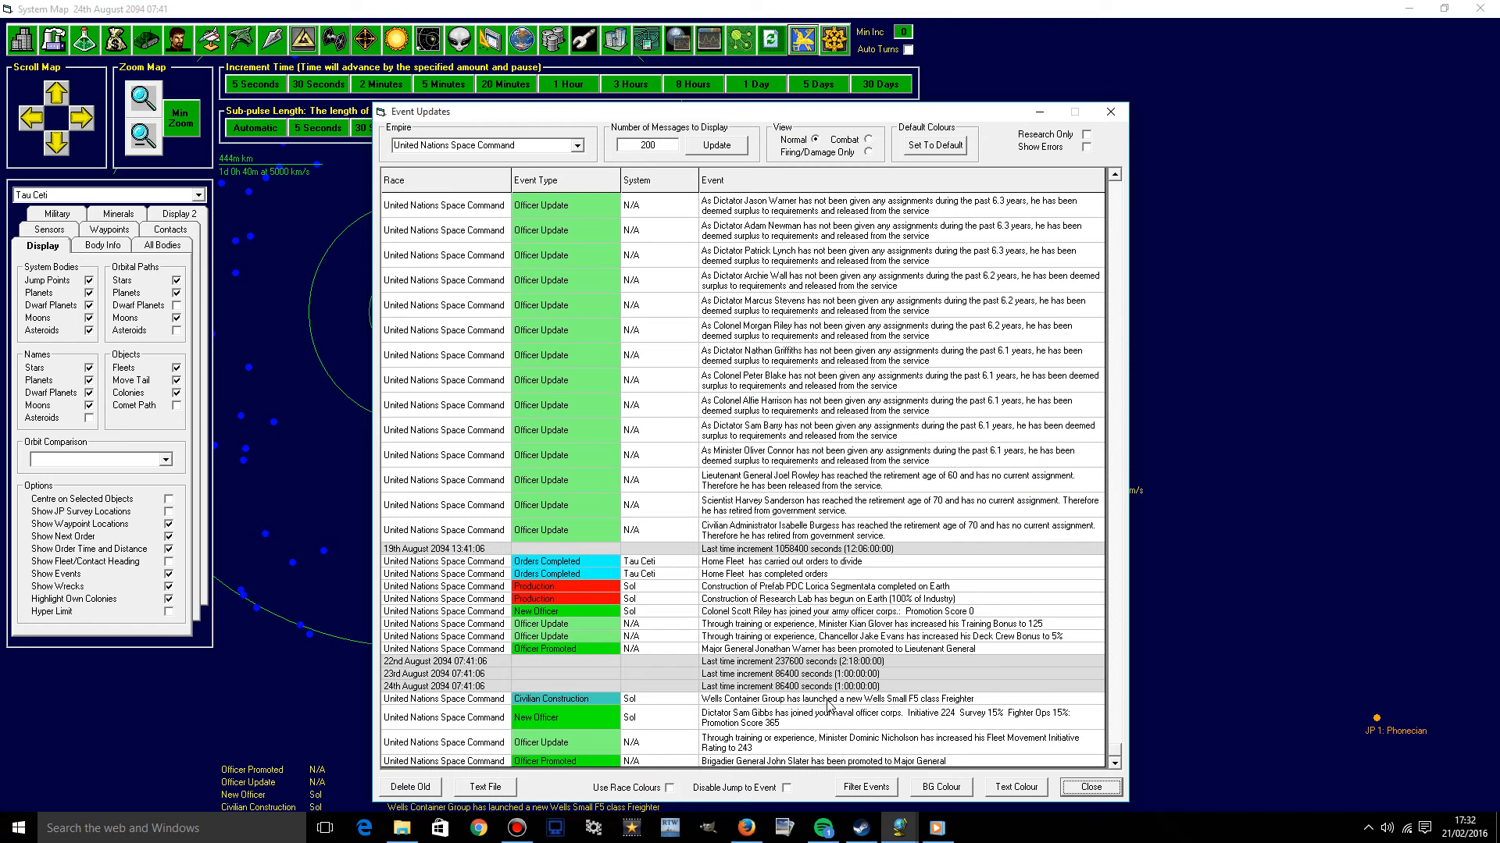
mouse_move(1057, 567)
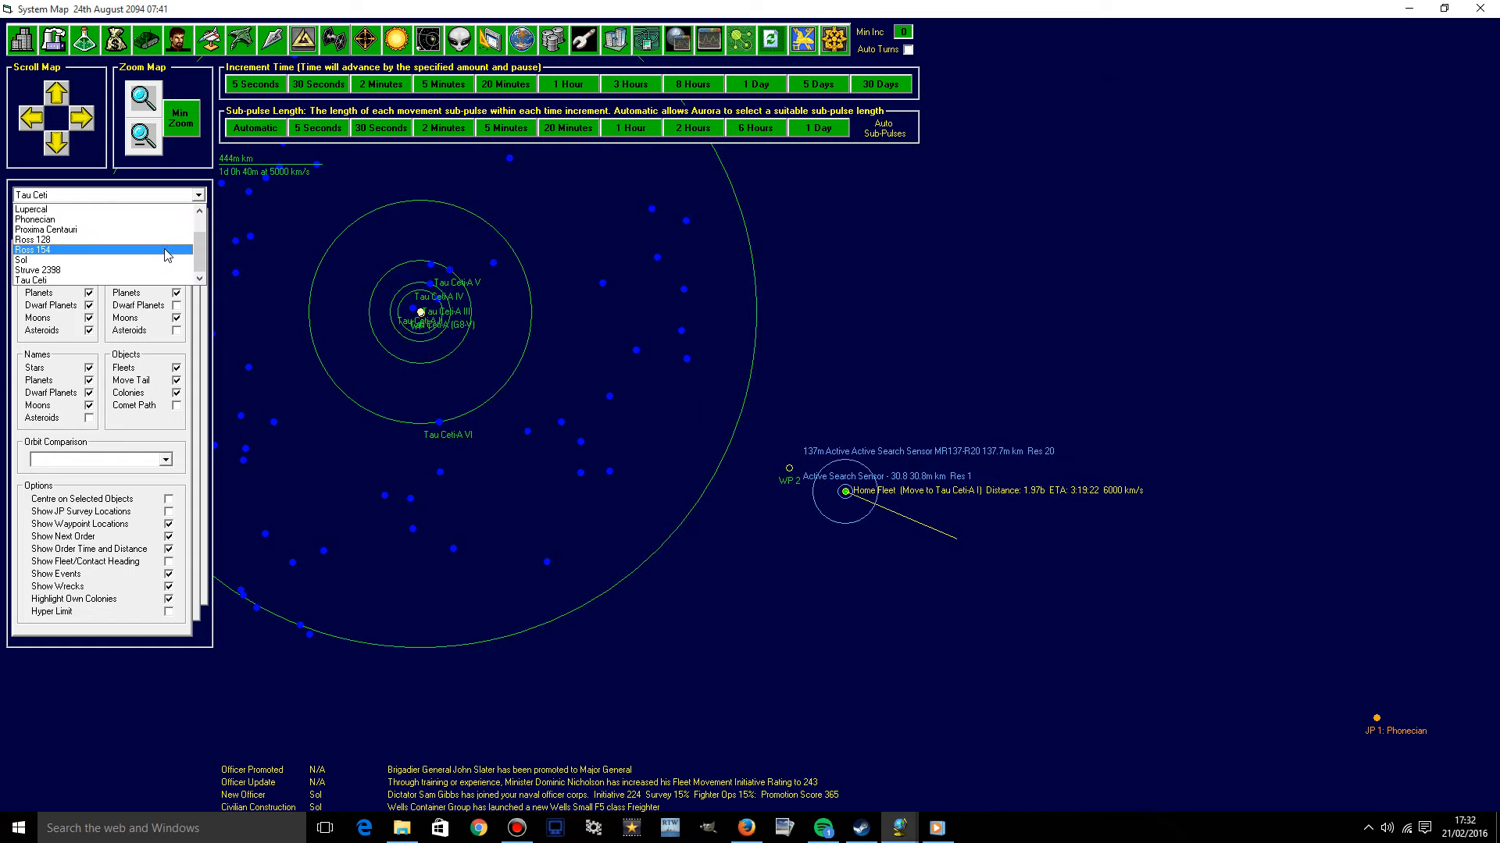
click(21, 260)
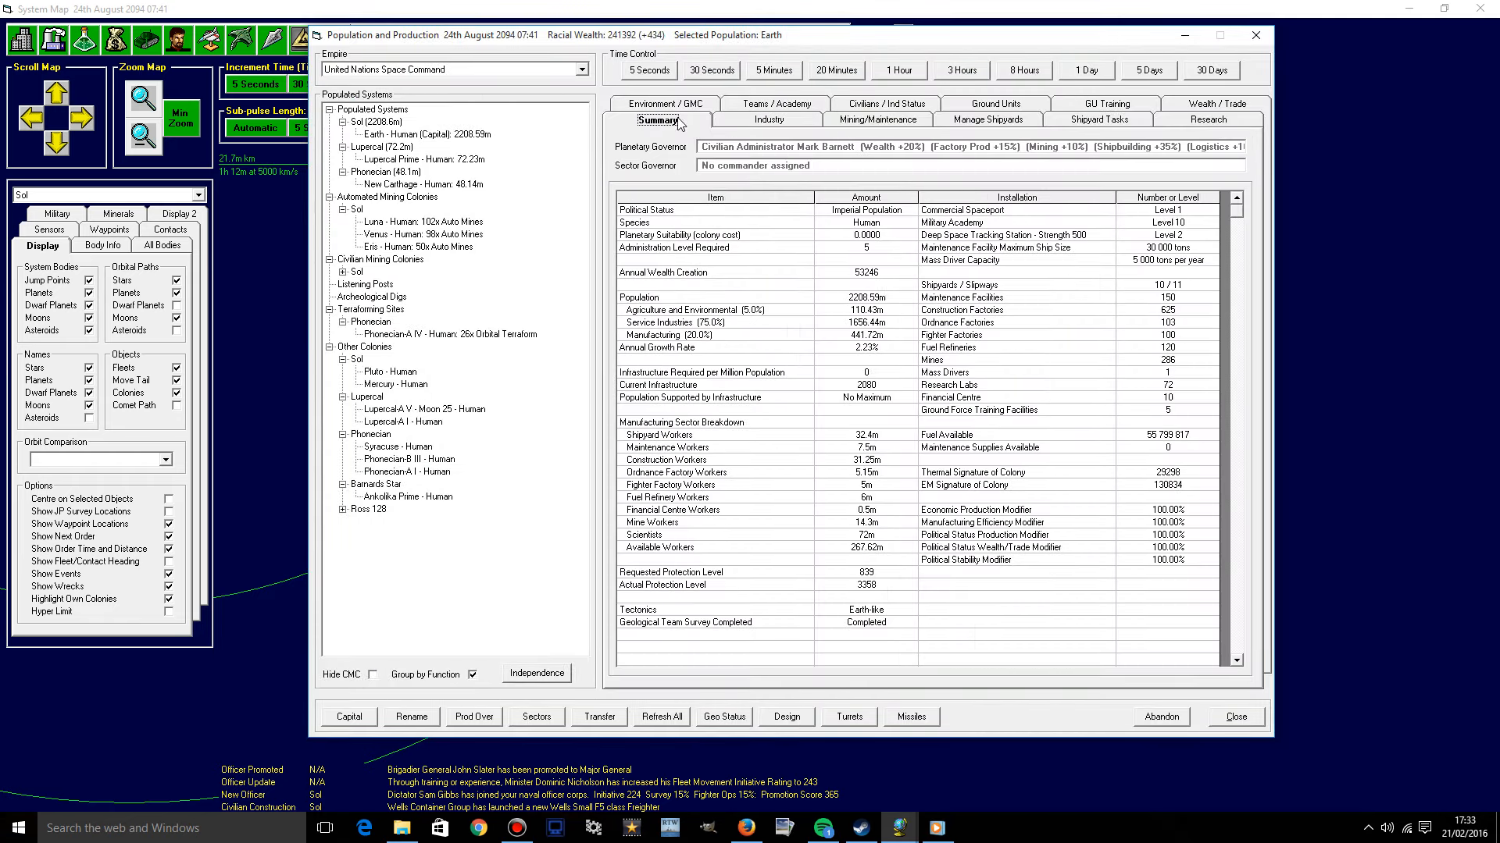
mouse_move(708, 310)
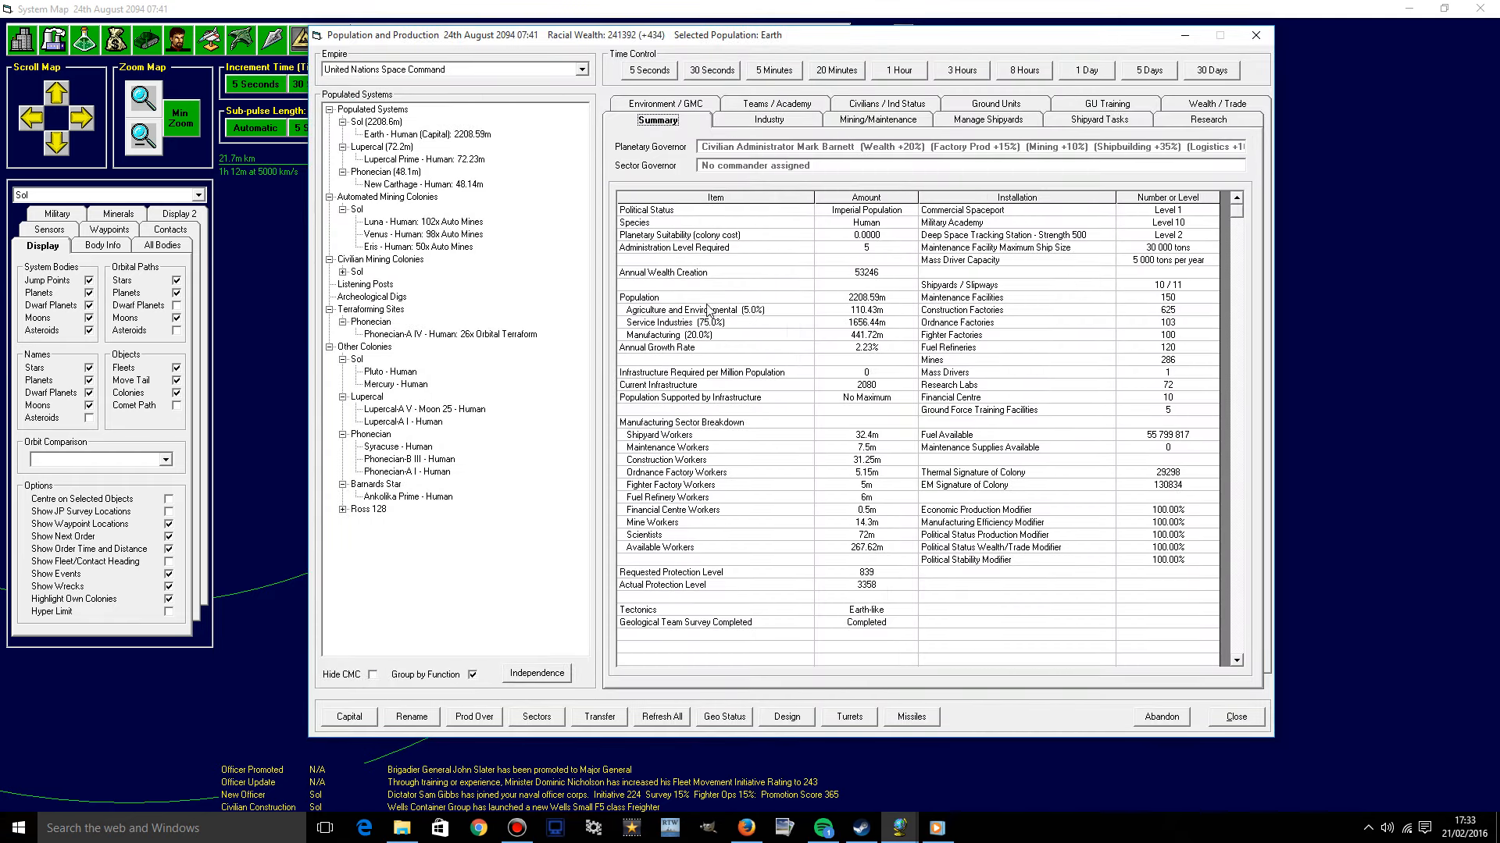
mouse_move(778, 204)
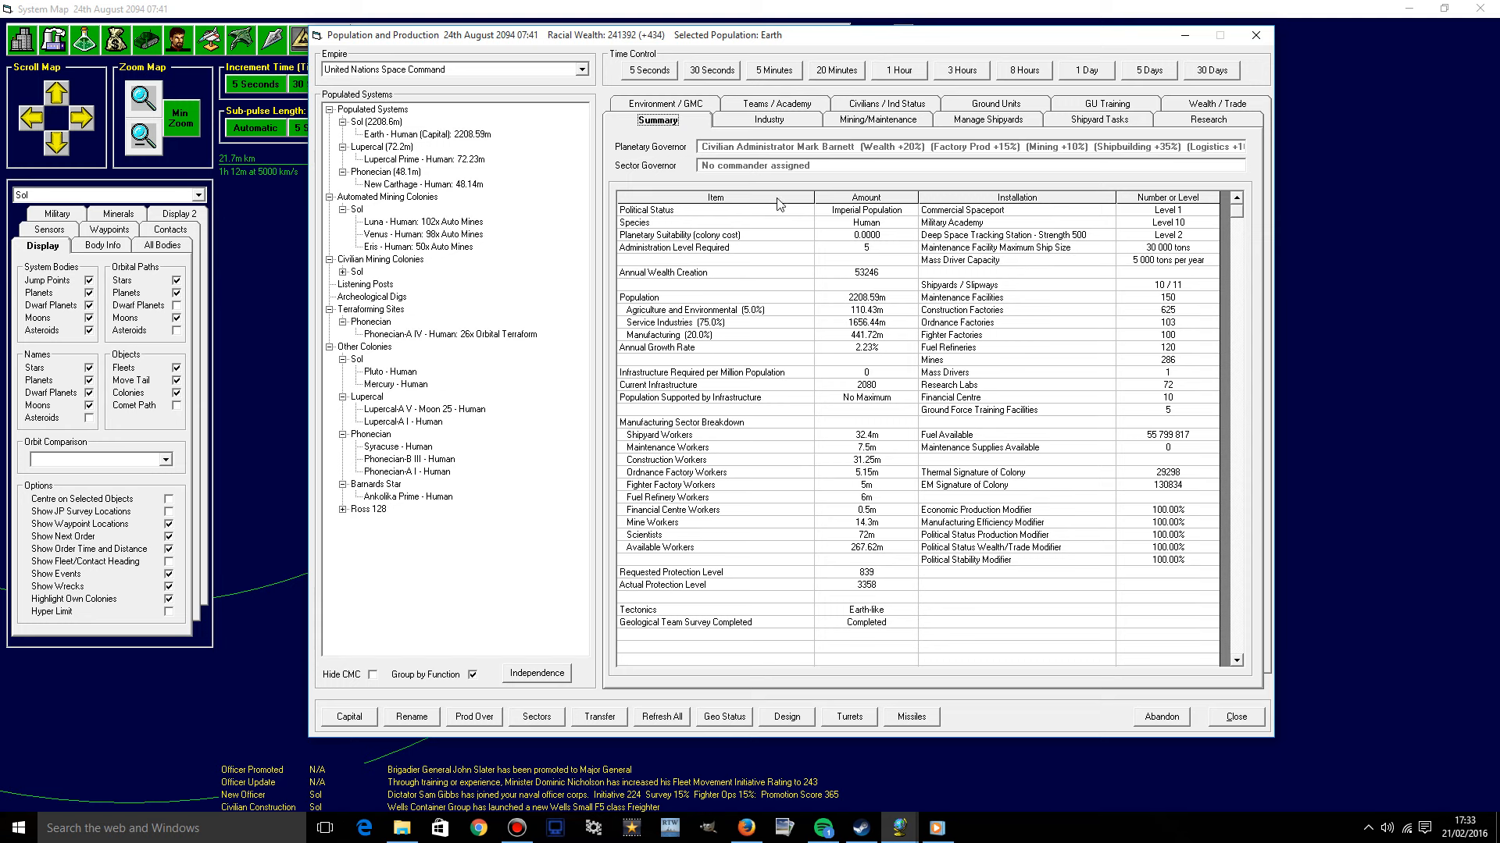
mouse_move(1049, 373)
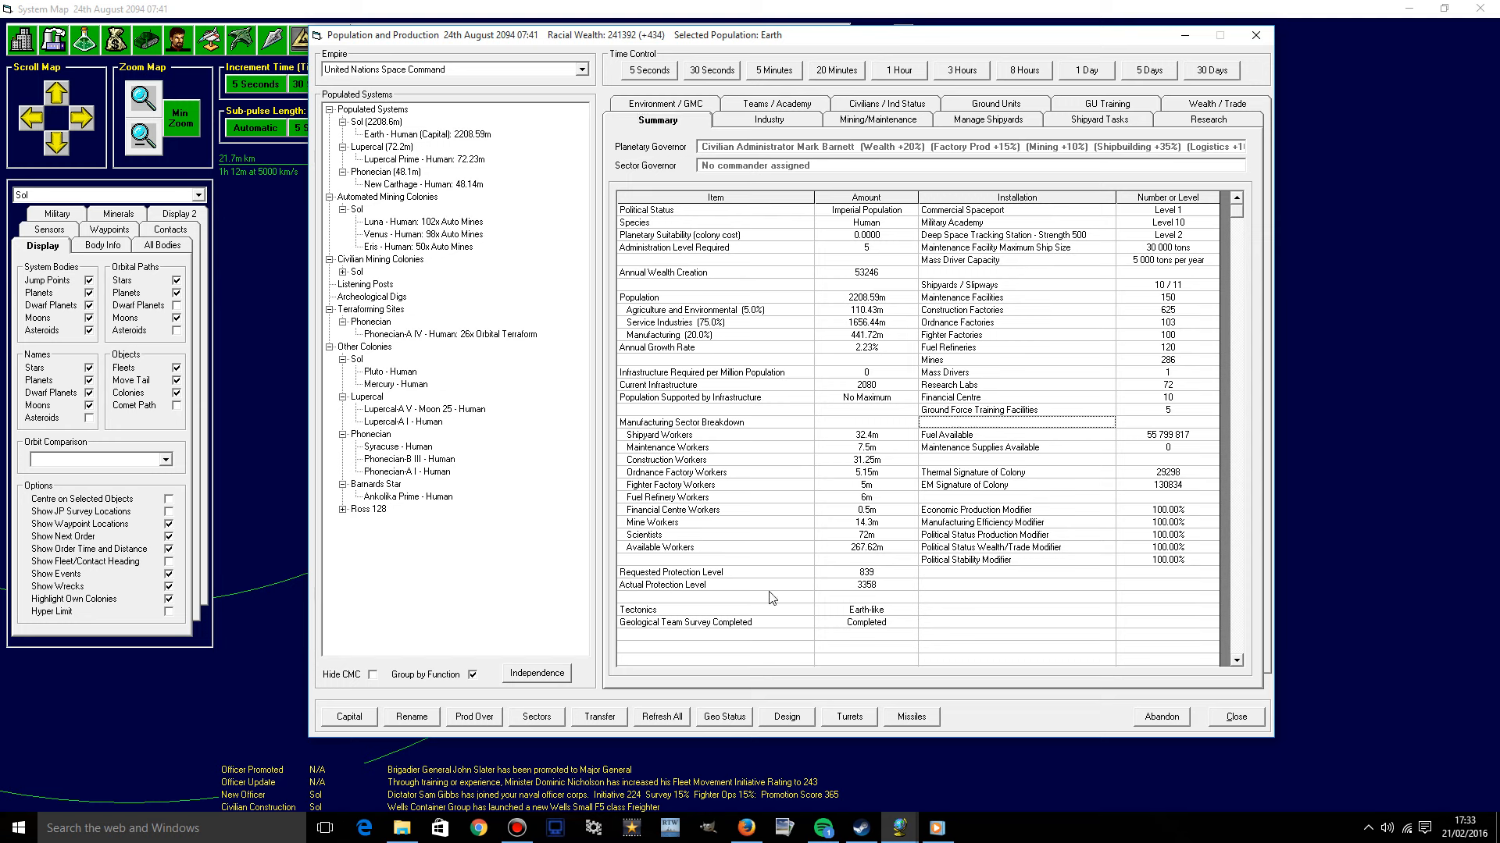
mouse_move(729, 596)
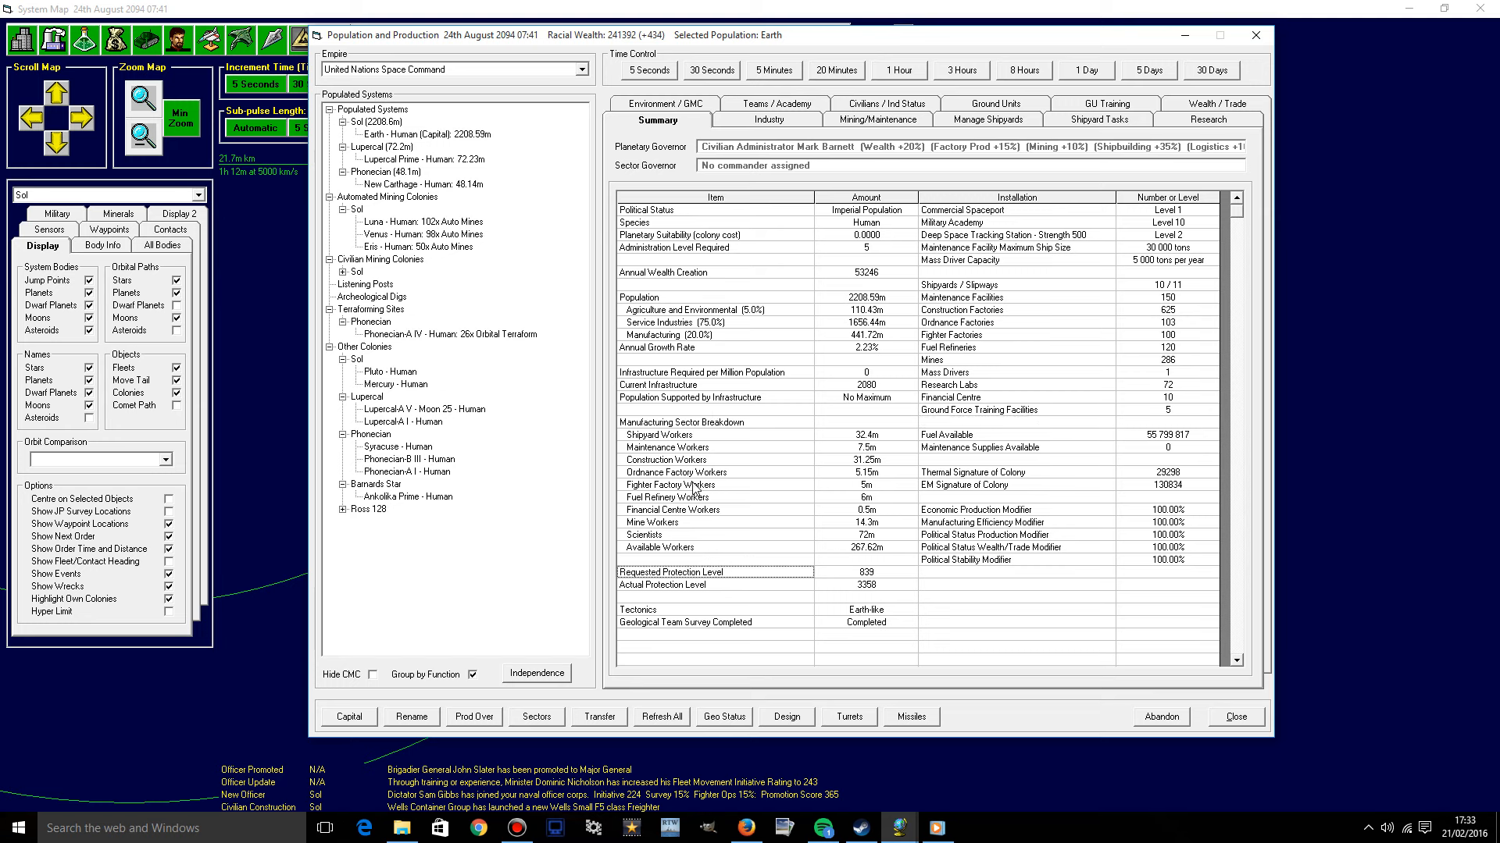
mouse_move(997, 409)
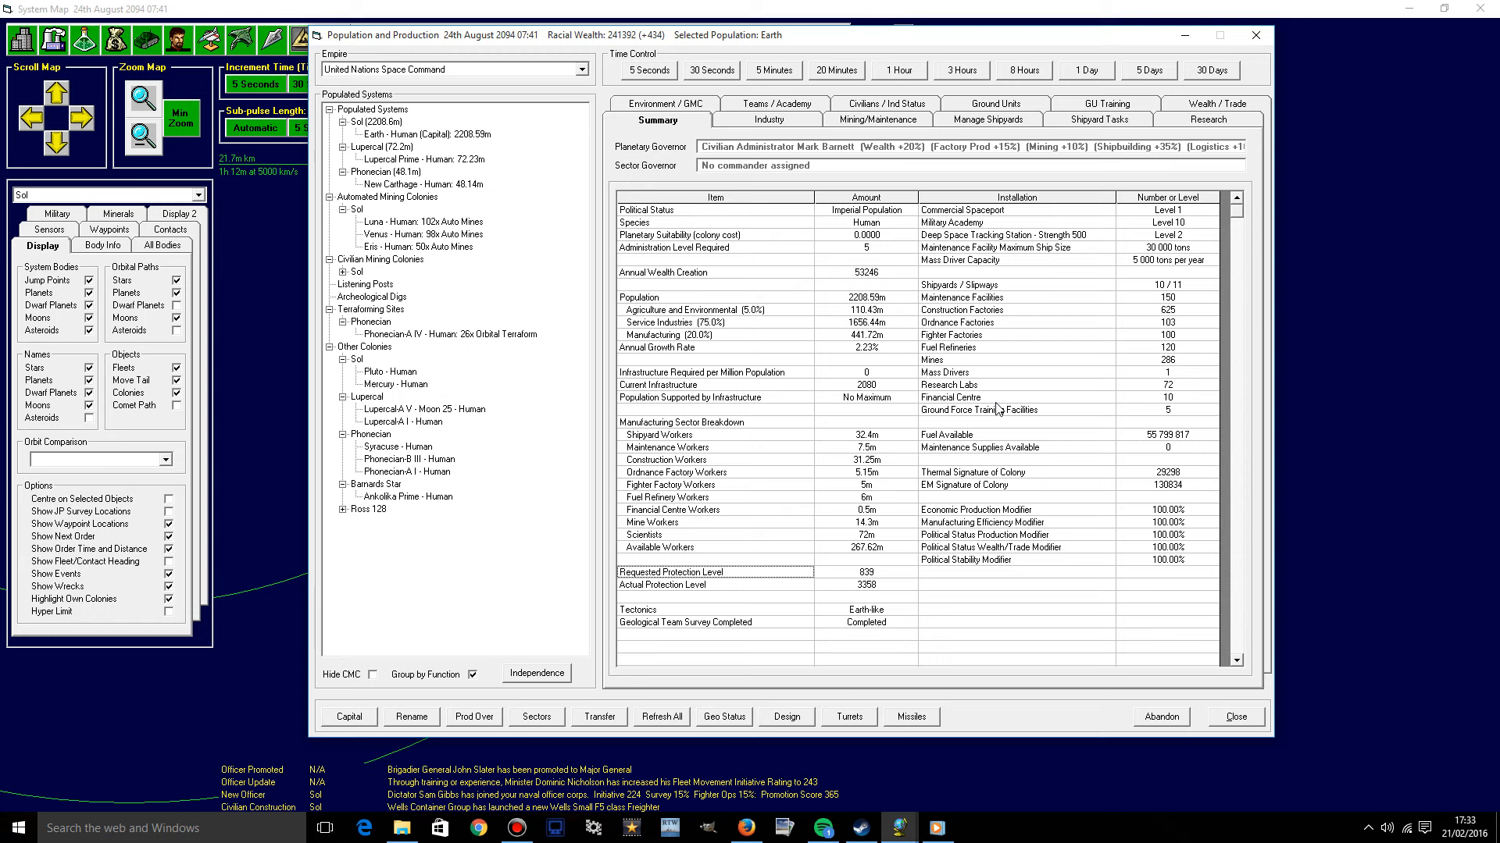
mouse_move(1055, 167)
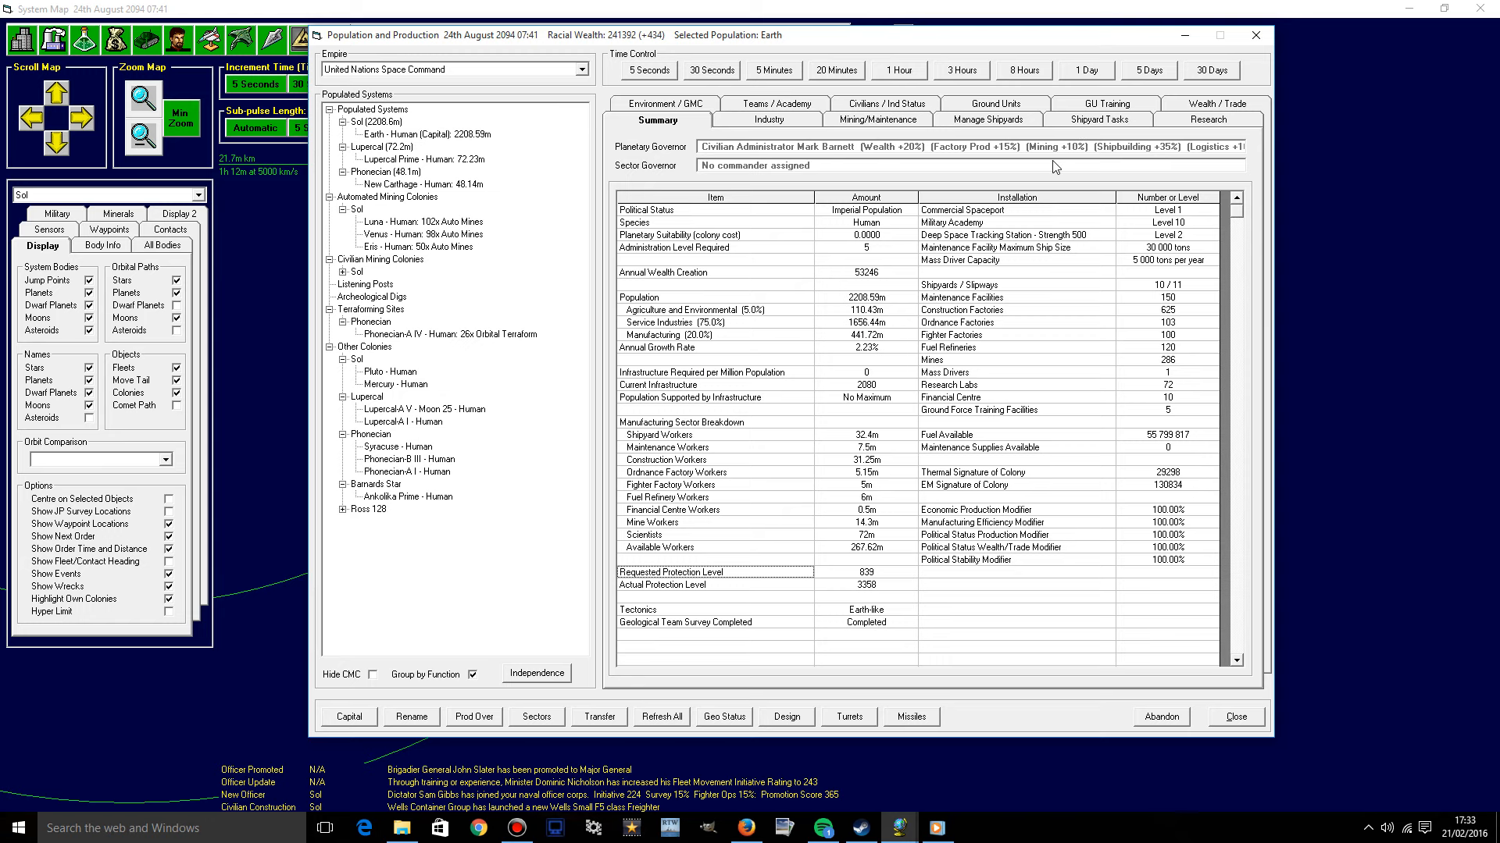
mouse_move(1114, 124)
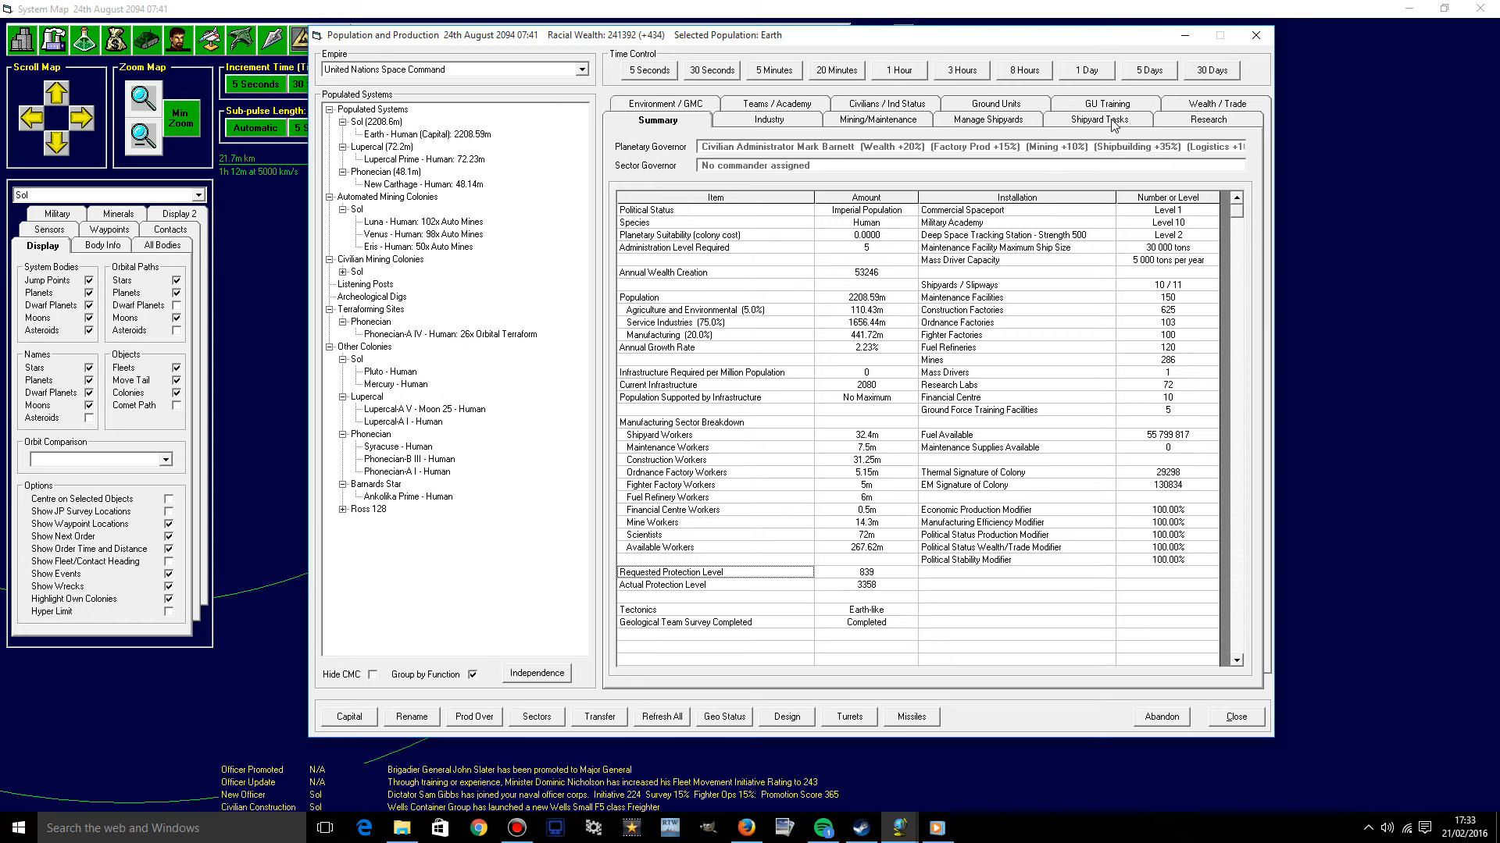
Check Earth's shipyard construction tasks, then close the population overview.
click(1098, 119)
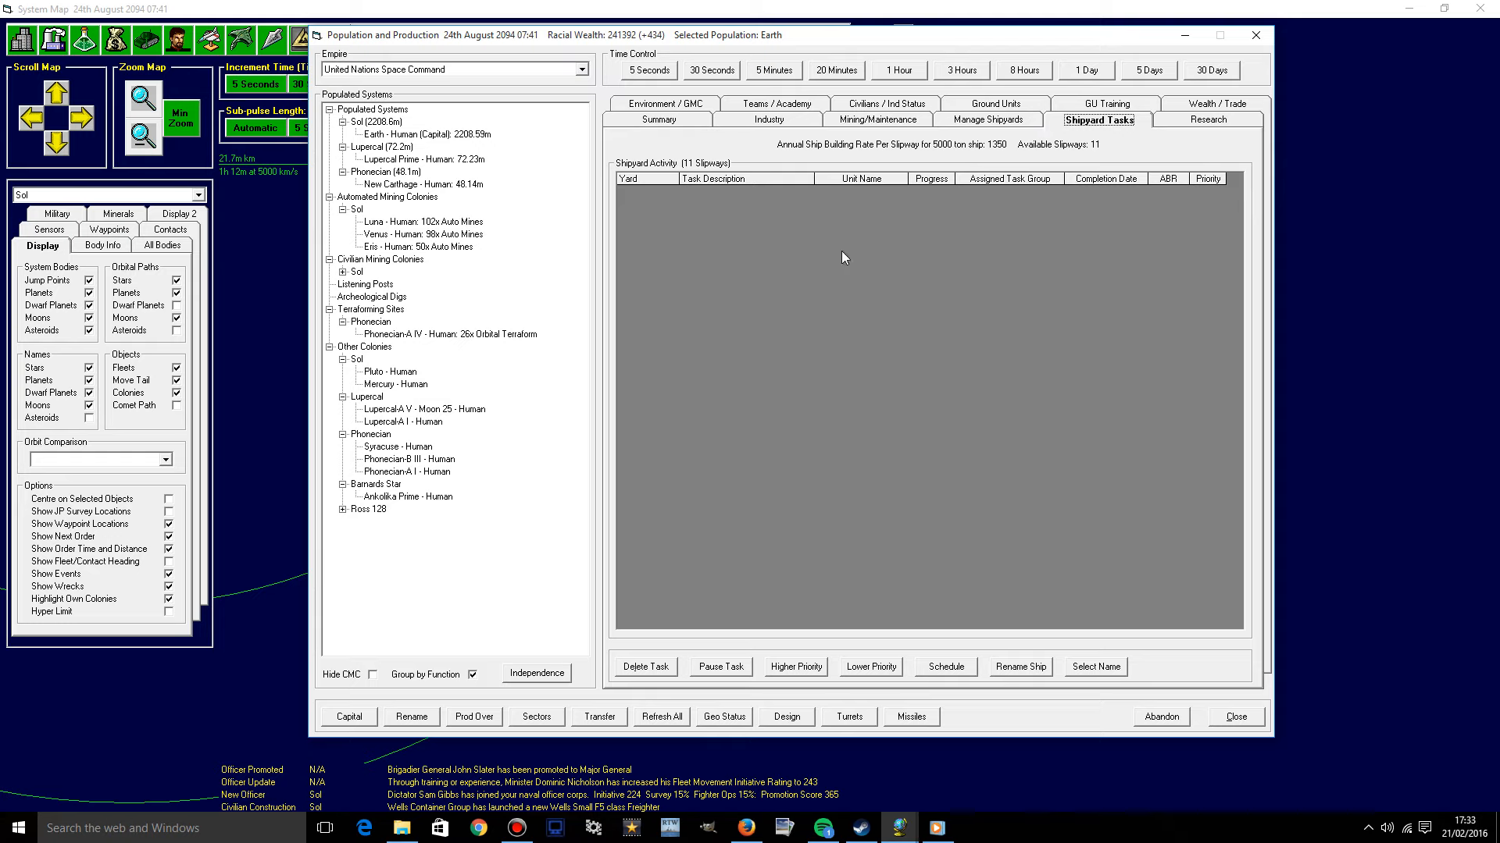
mouse_move(1214, 37)
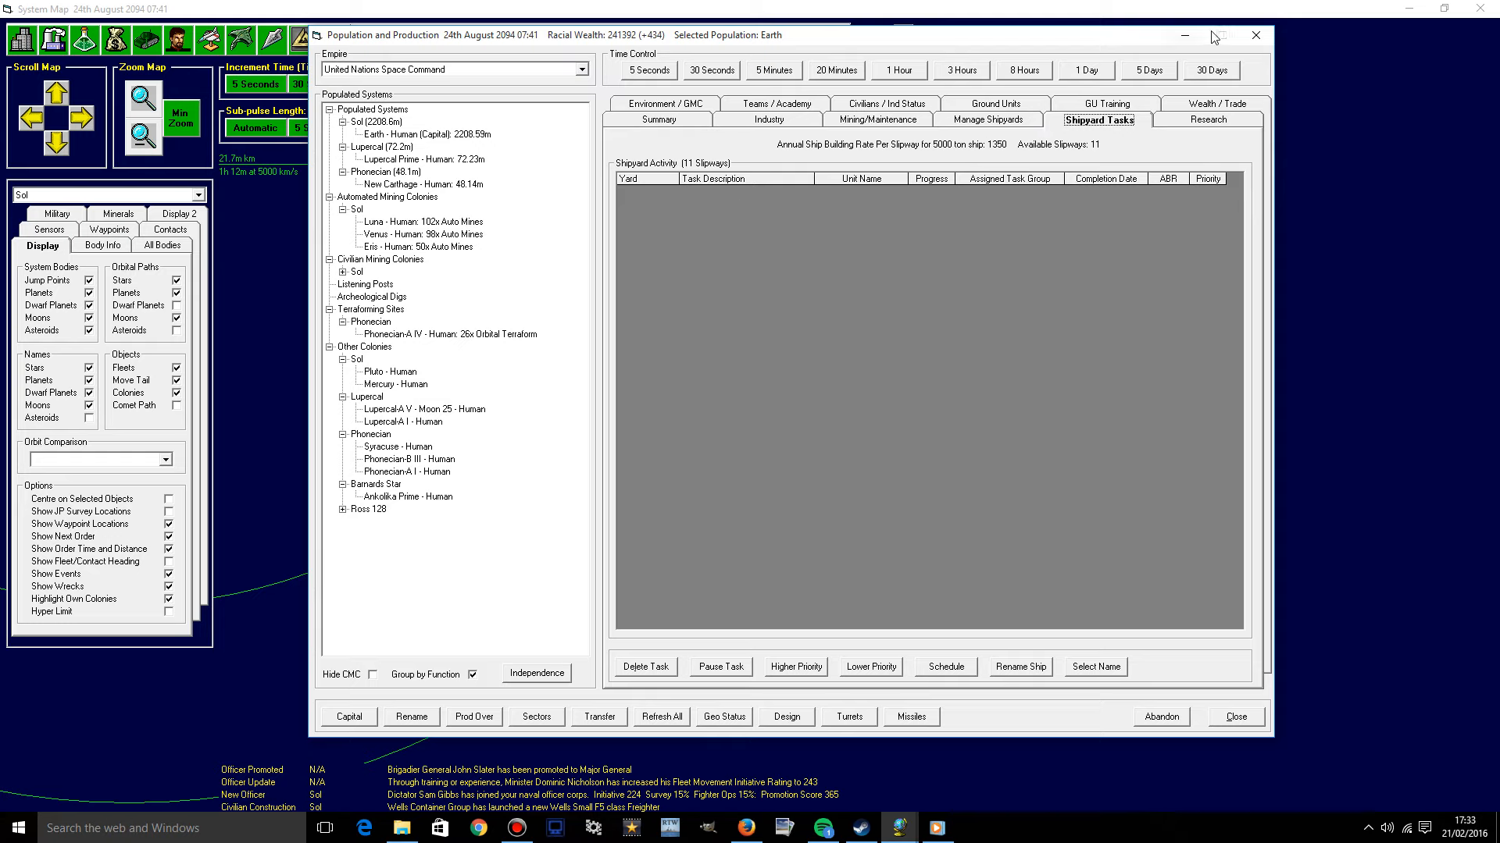
click(1254, 35)
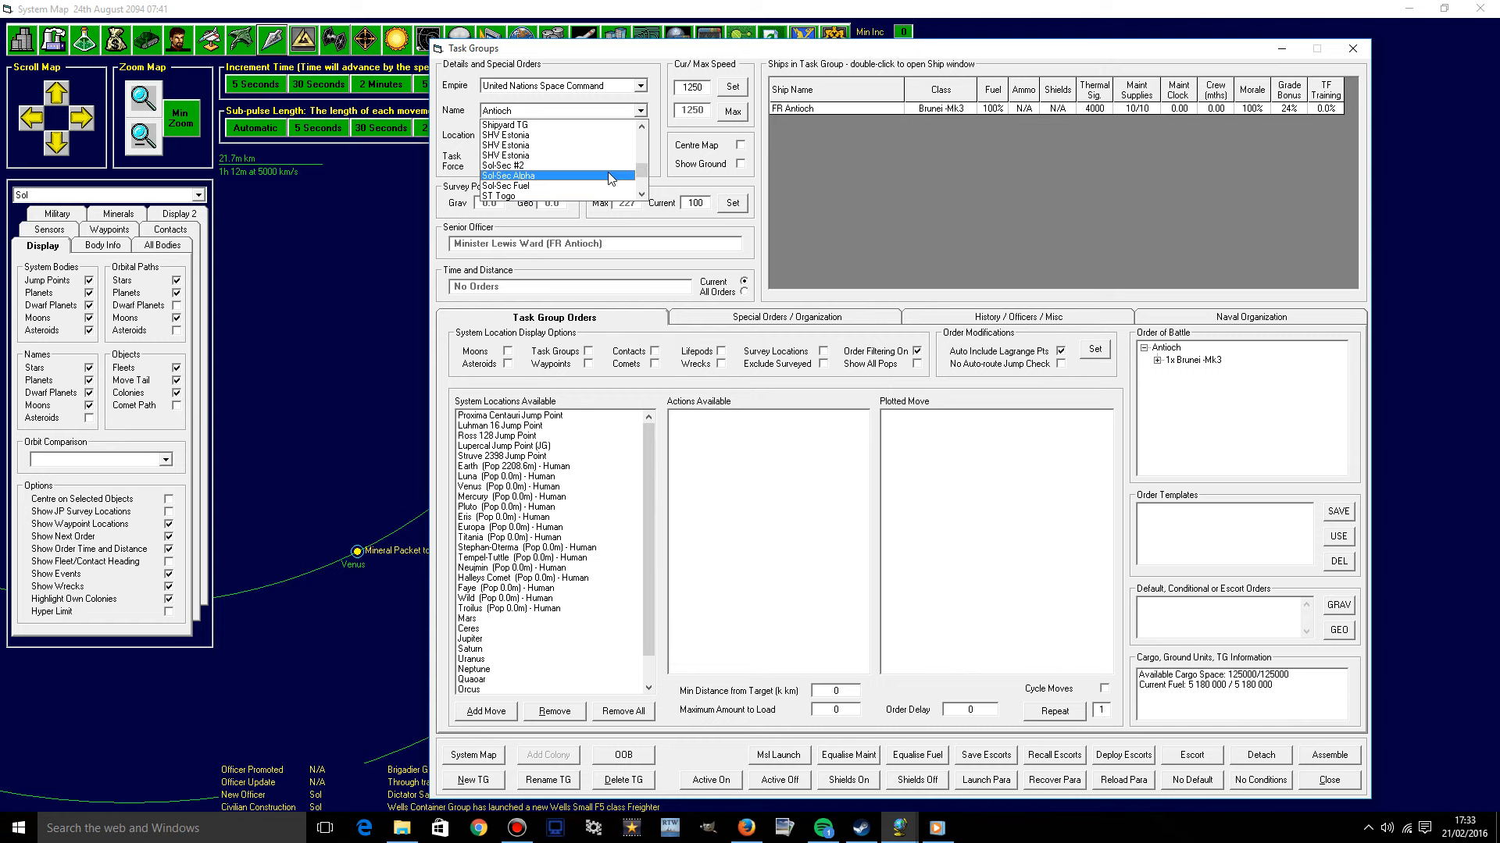
Inspect the Shipyard TG and GSF Proxima fleets, then close task group management.
click(503, 125)
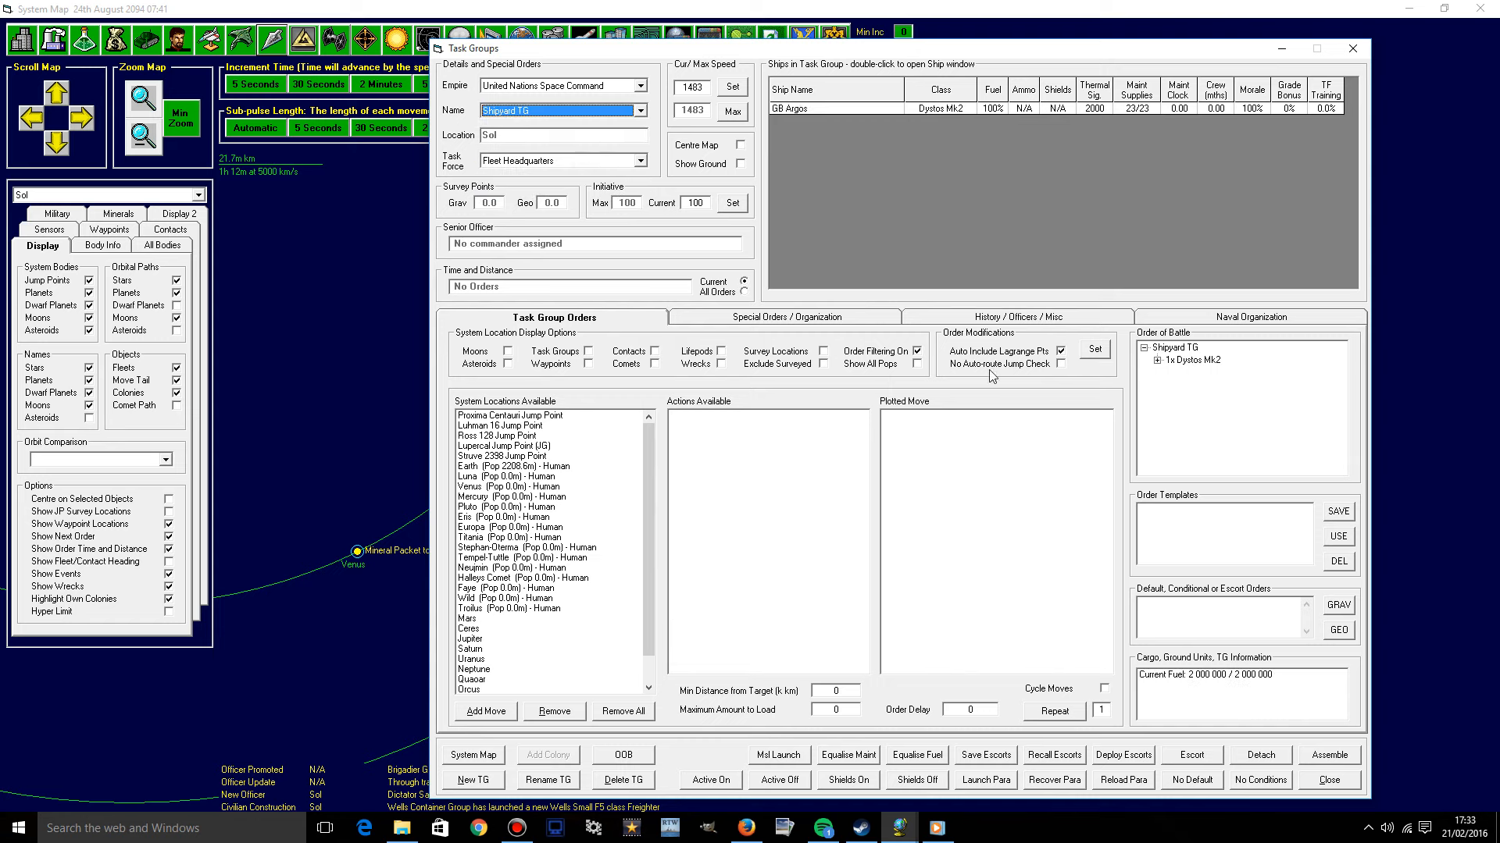
click(785, 316)
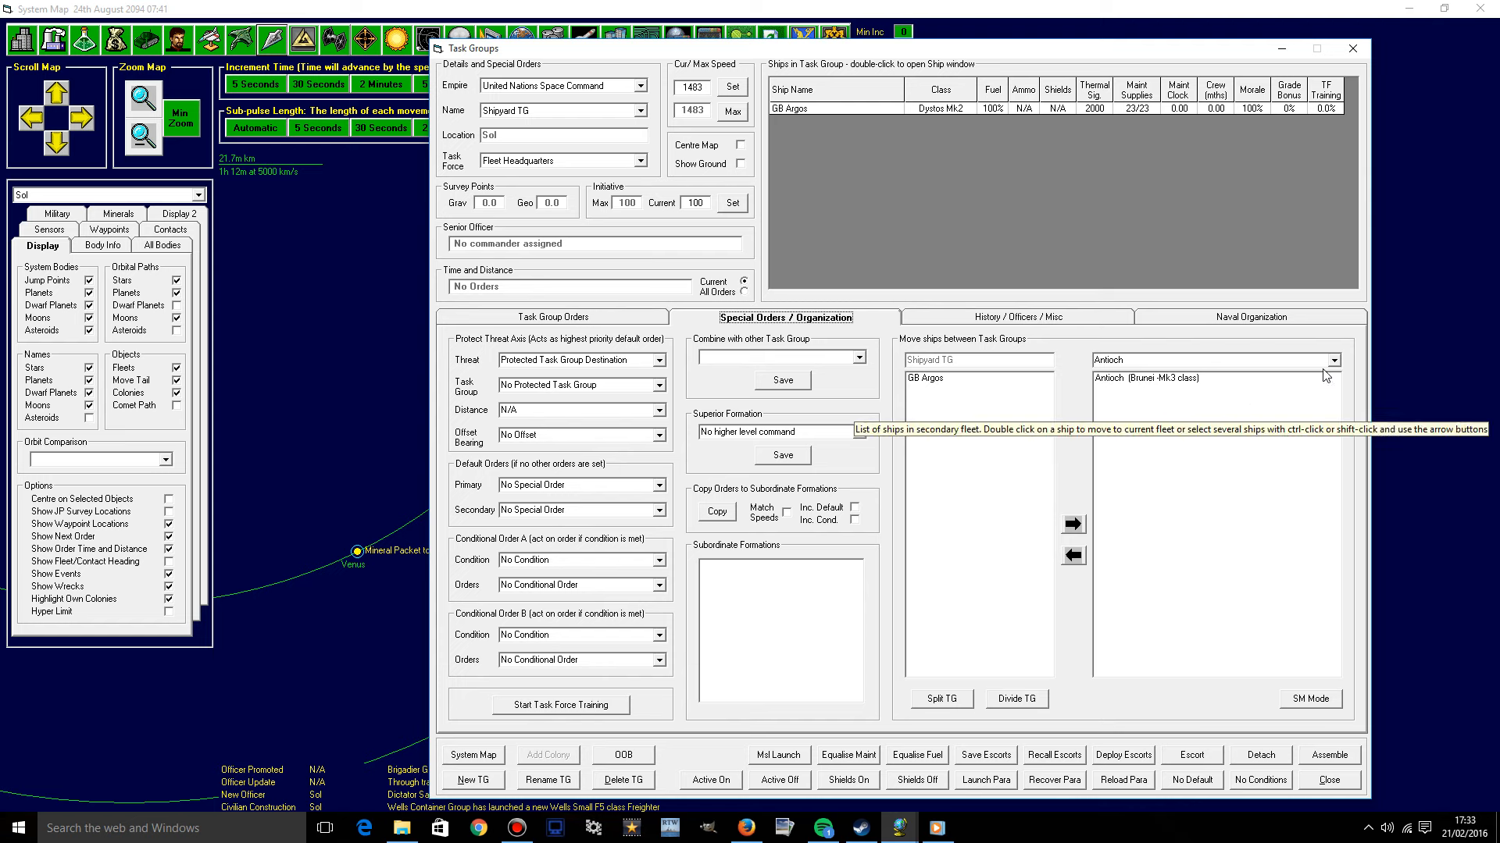
click(1332, 361)
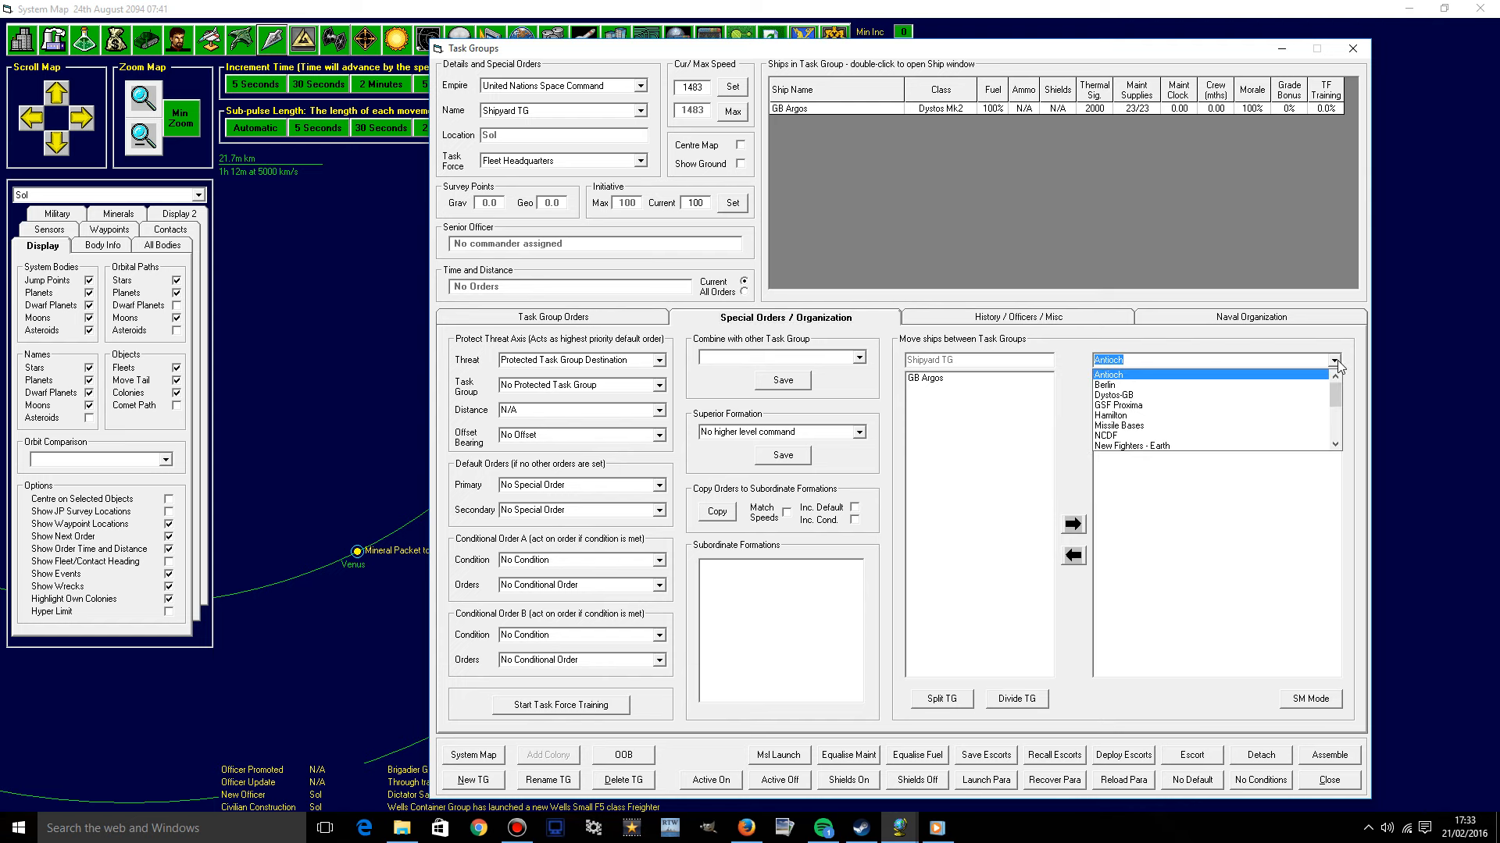
click(1104, 384)
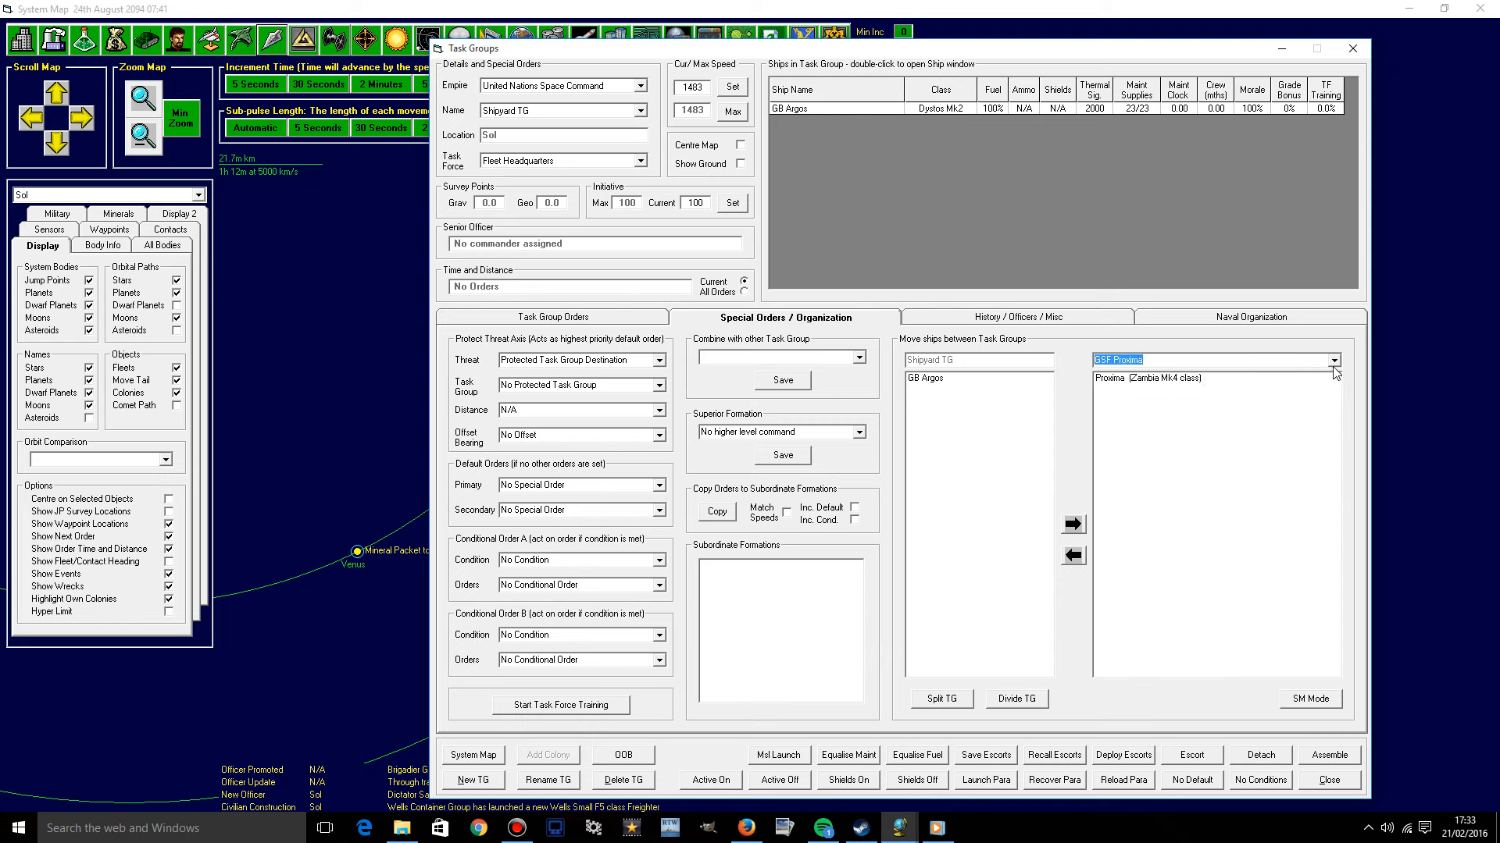
click(1330, 361)
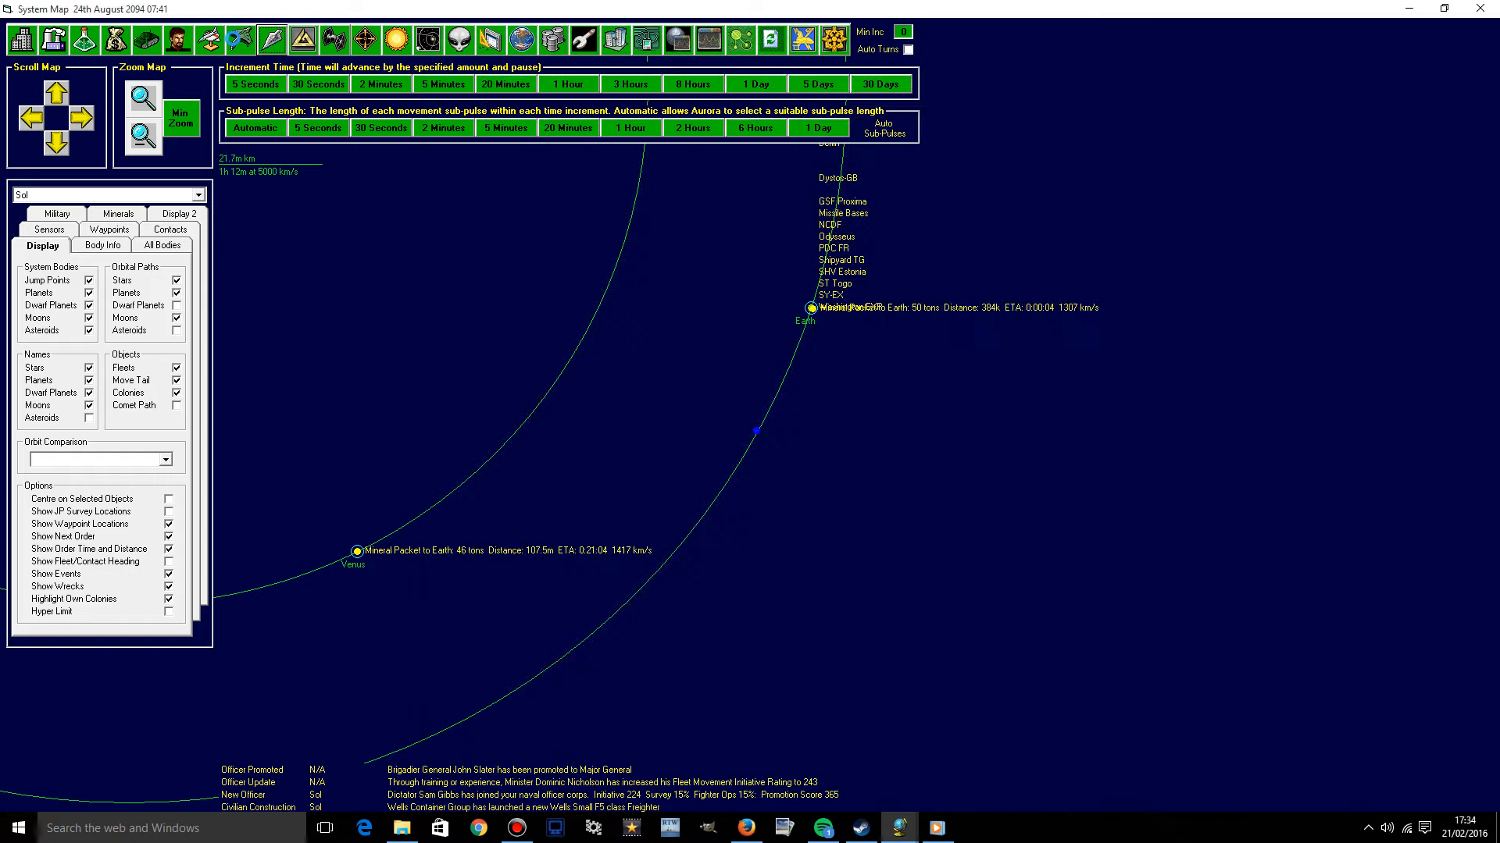
Browse the Hoplon PDC 001 through 005 entries in Individual Unit Details.
click(238, 39)
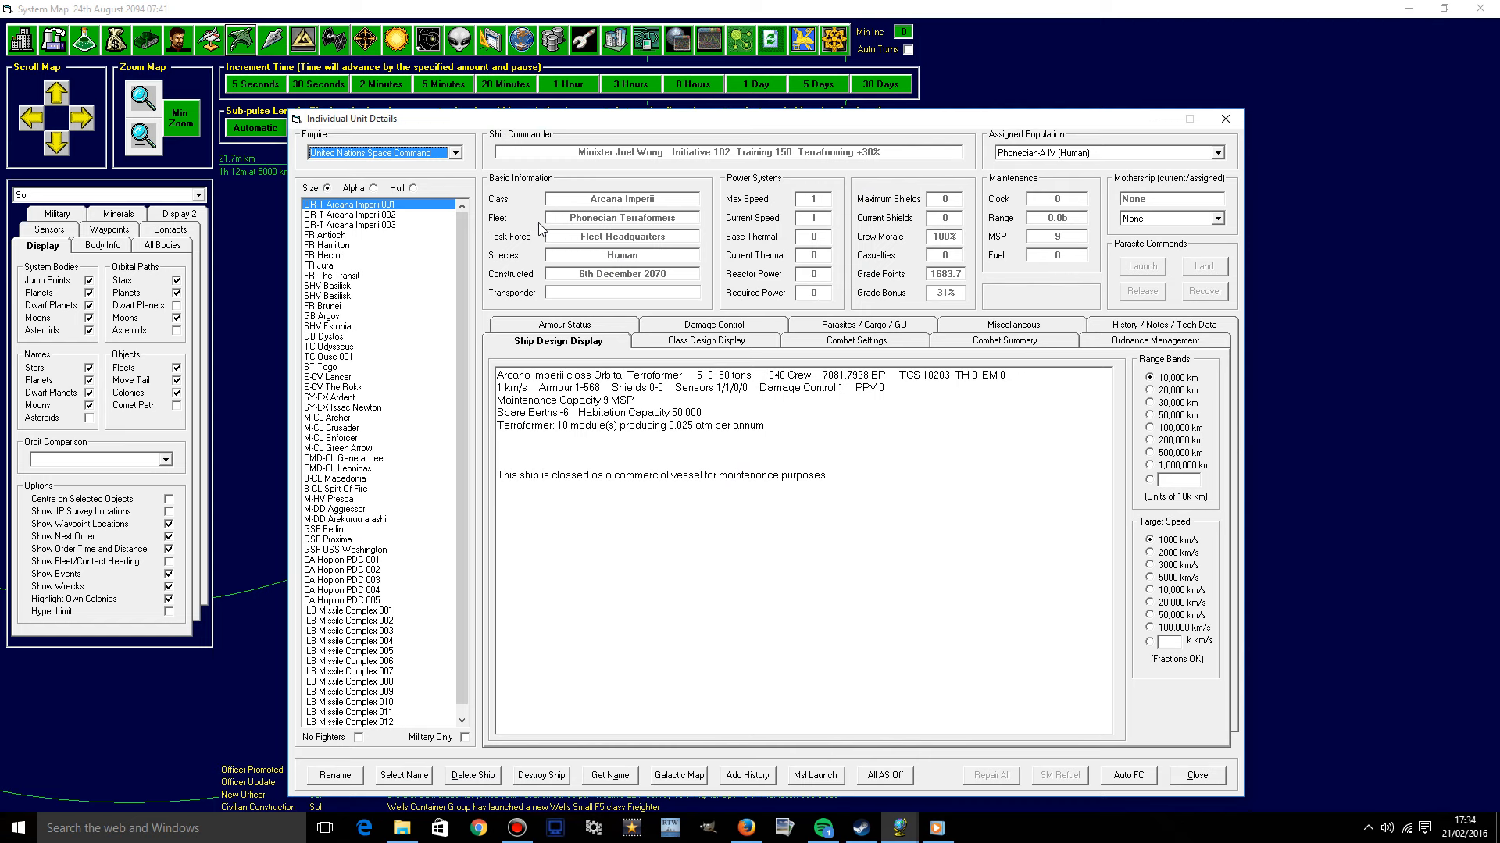
mouse_move(445, 196)
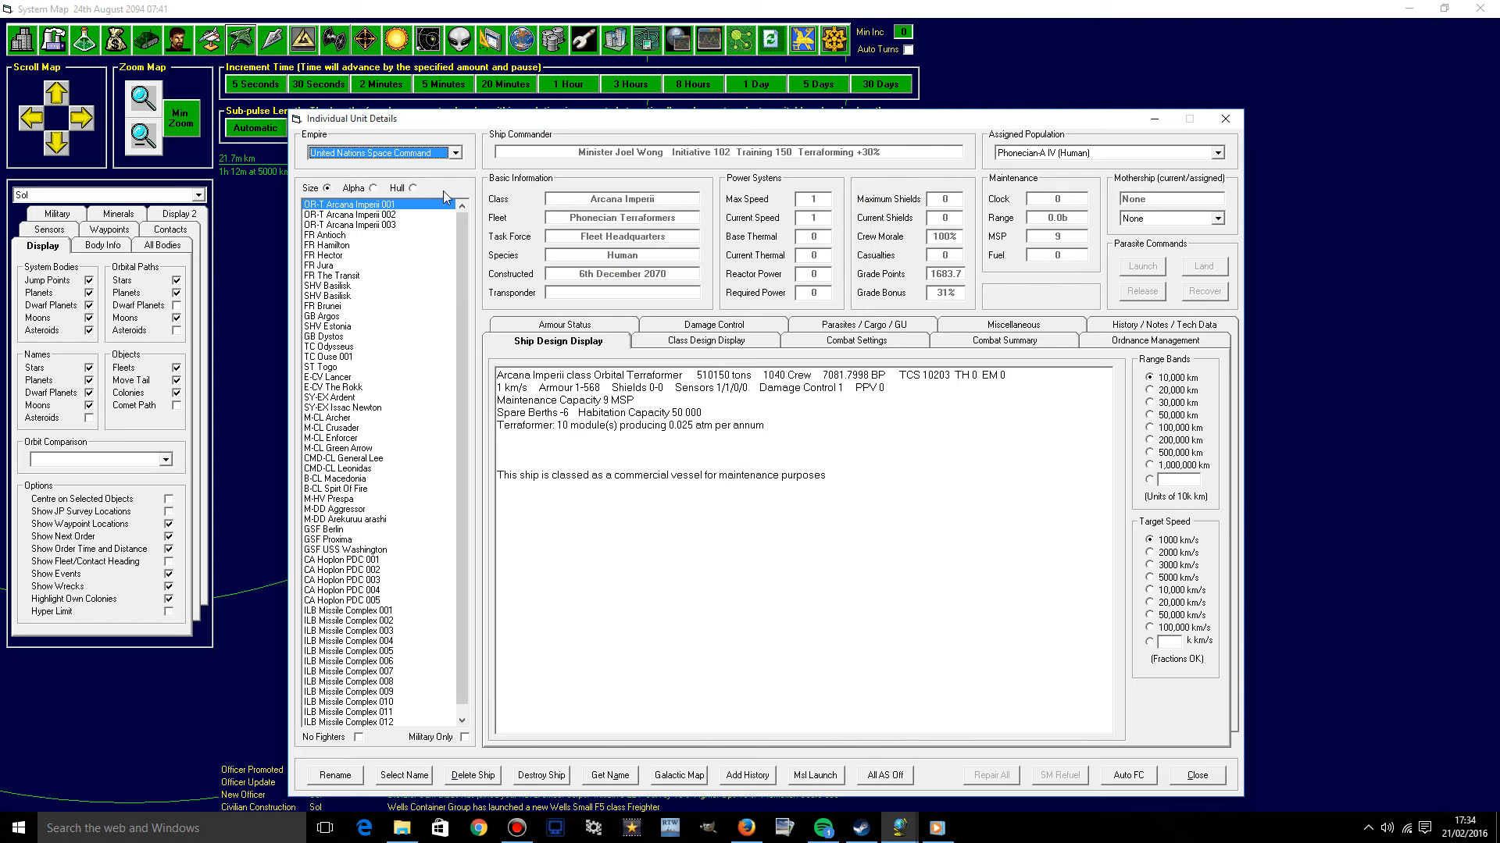
scroll(down, 3)
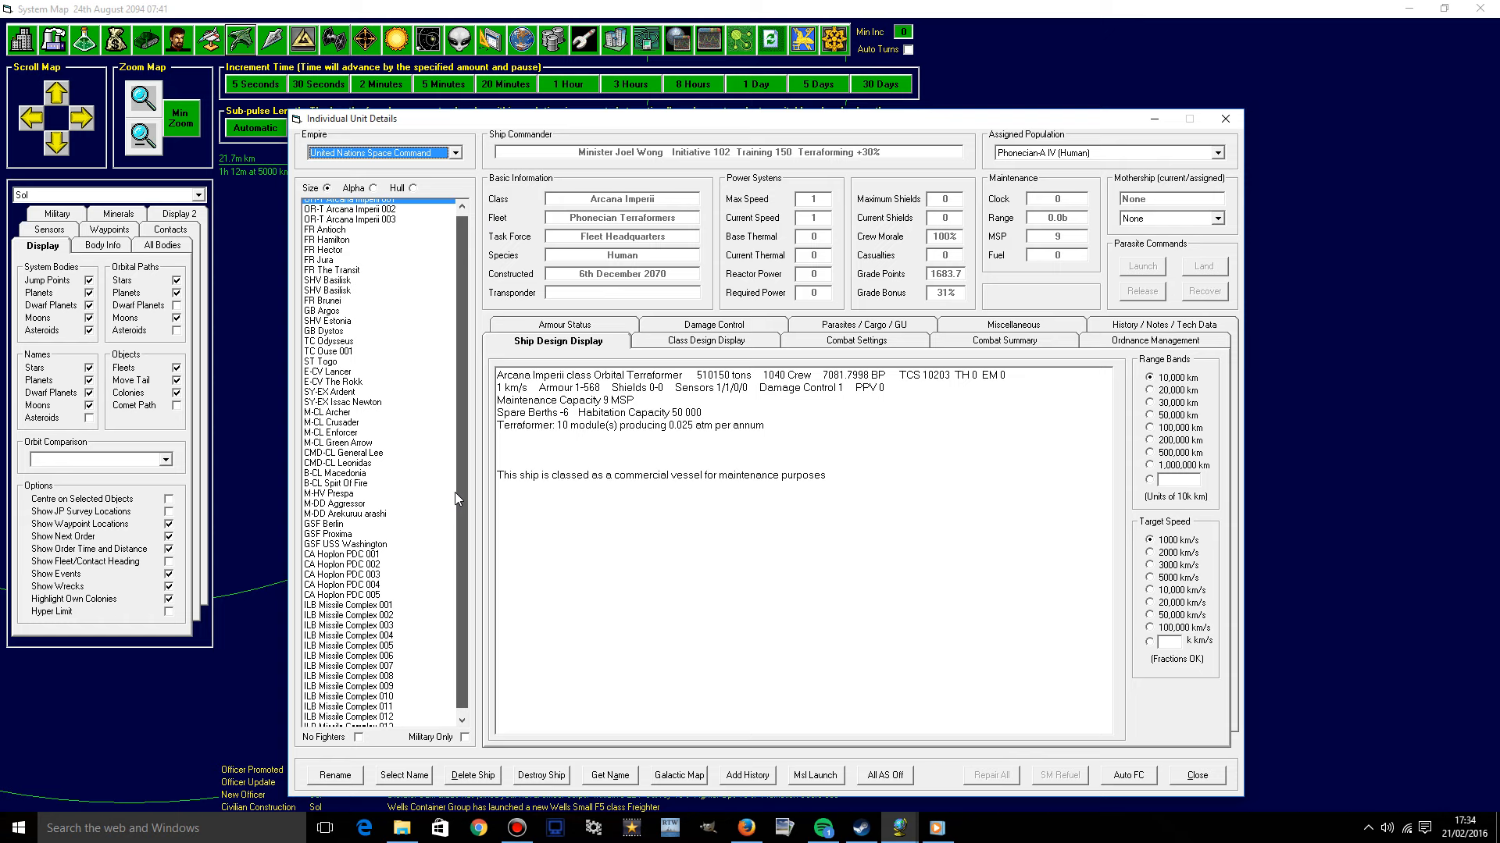
click(344, 550)
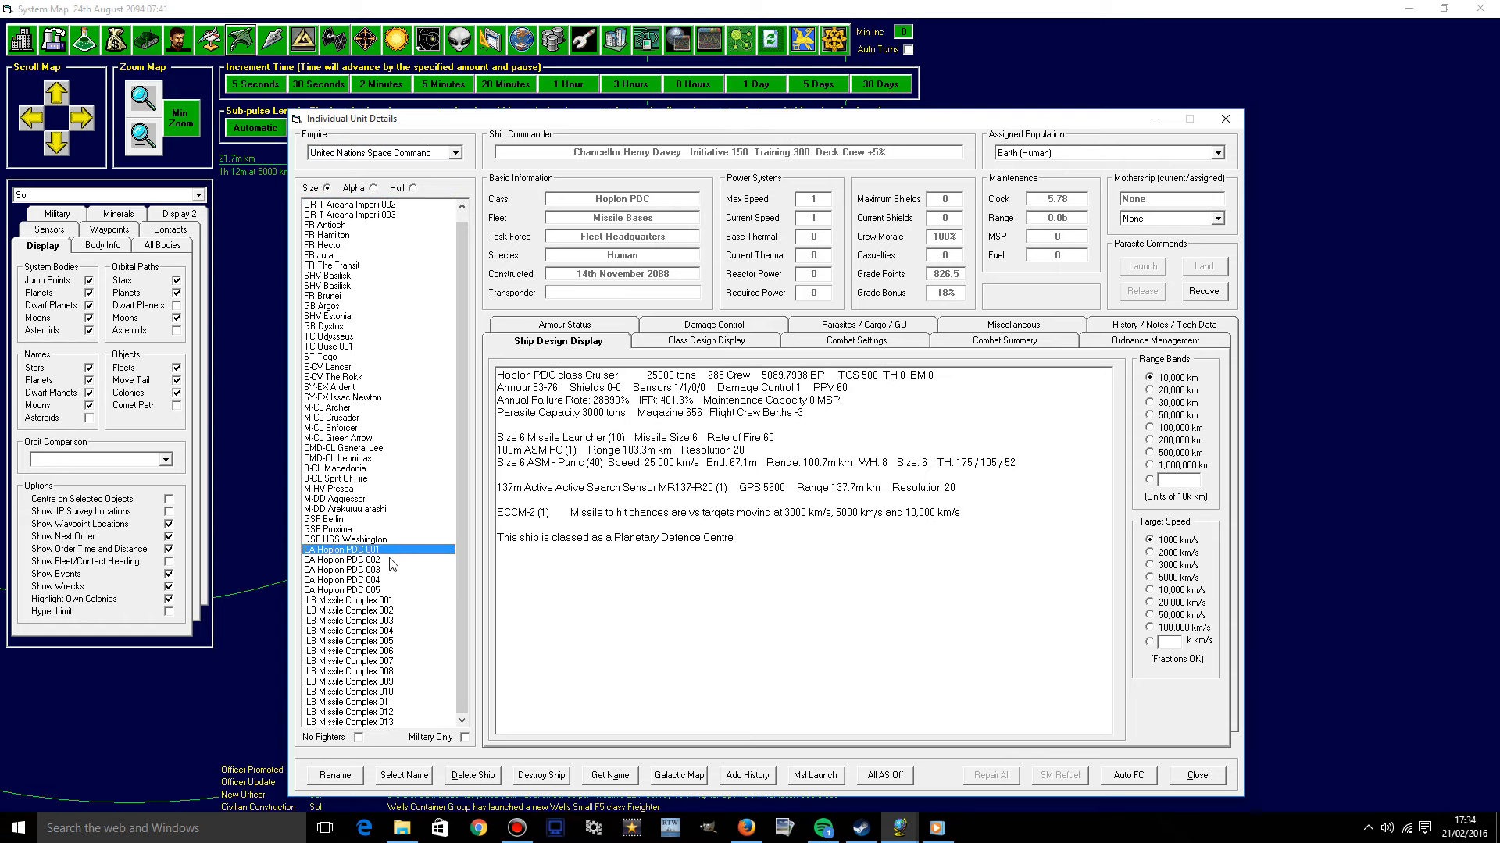
click(341, 570)
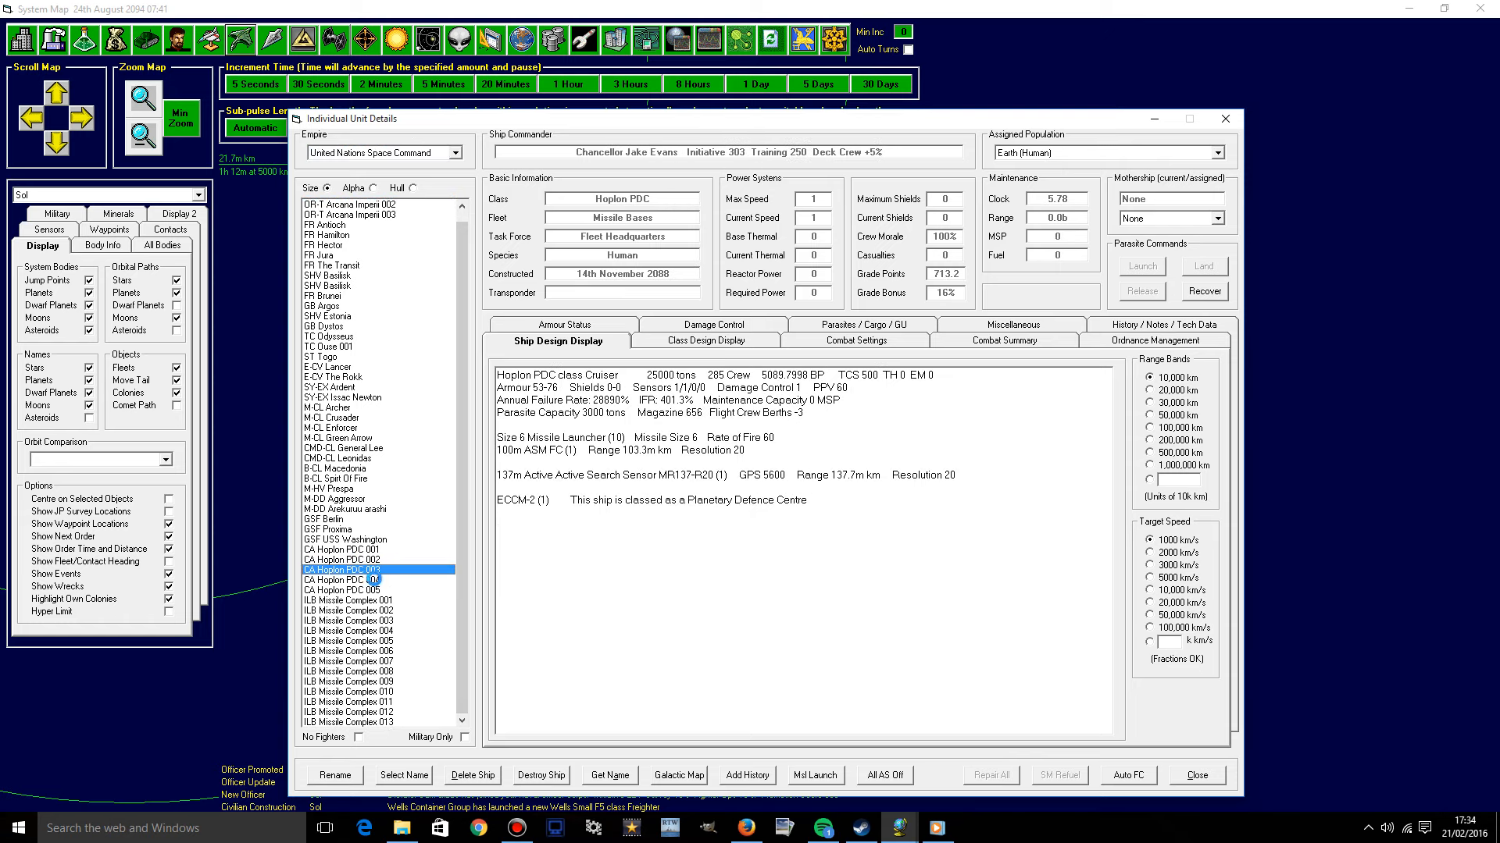
click(343, 590)
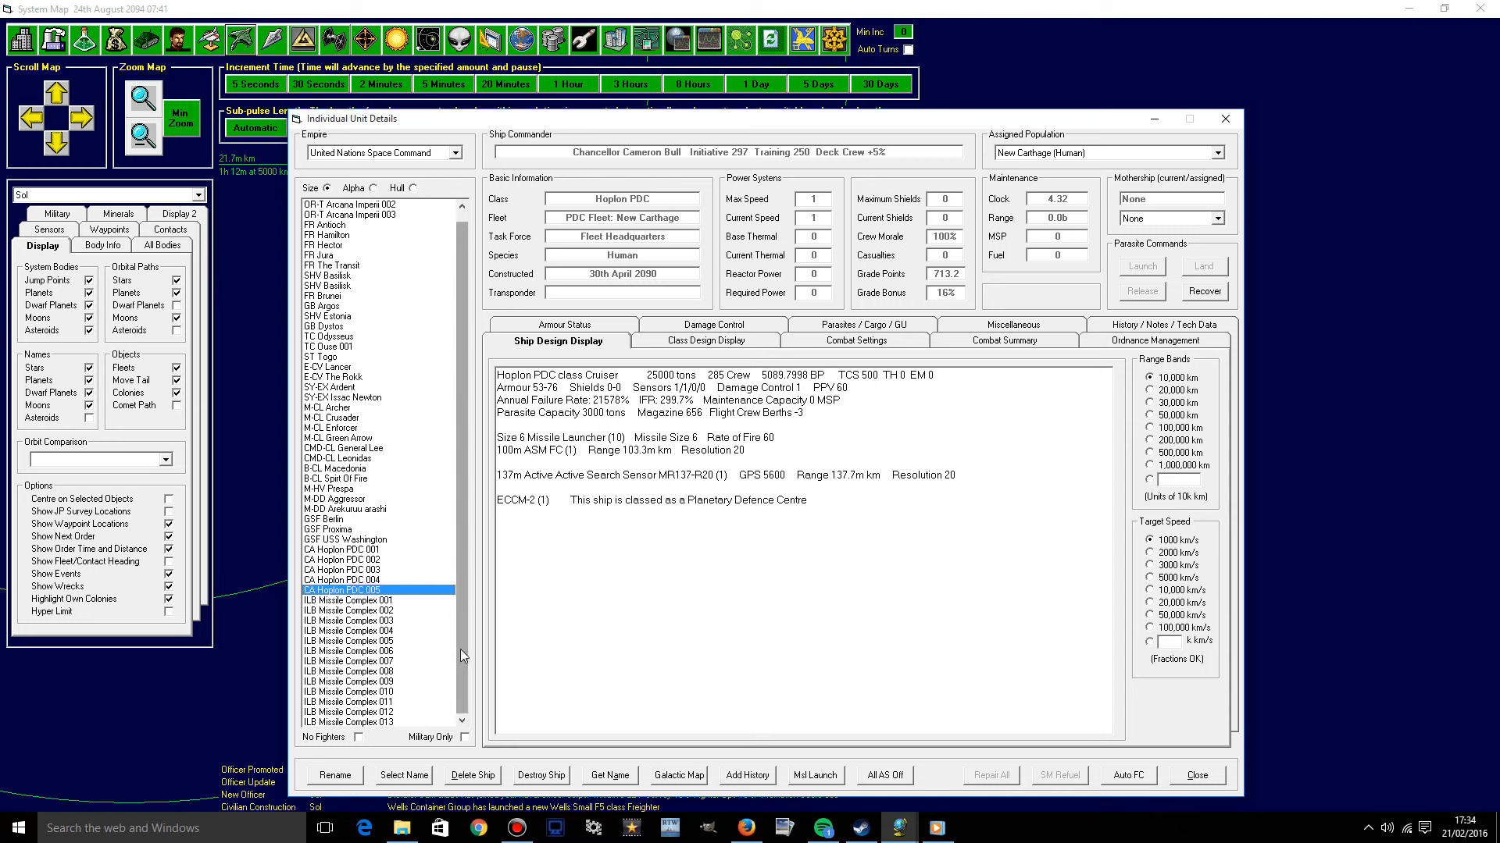
mouse_move(463, 656)
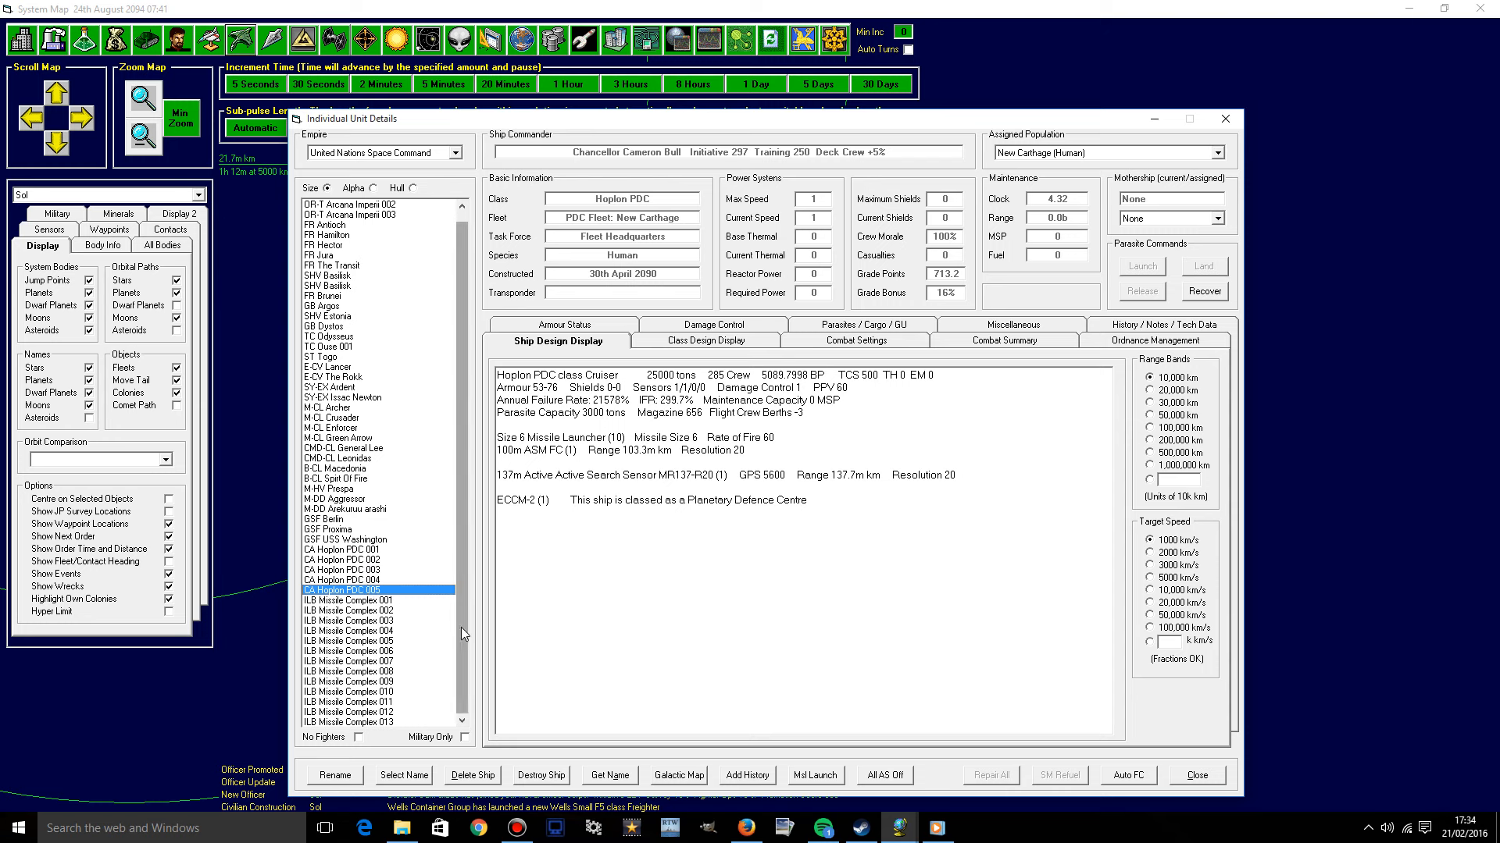
scroll(down, 3)
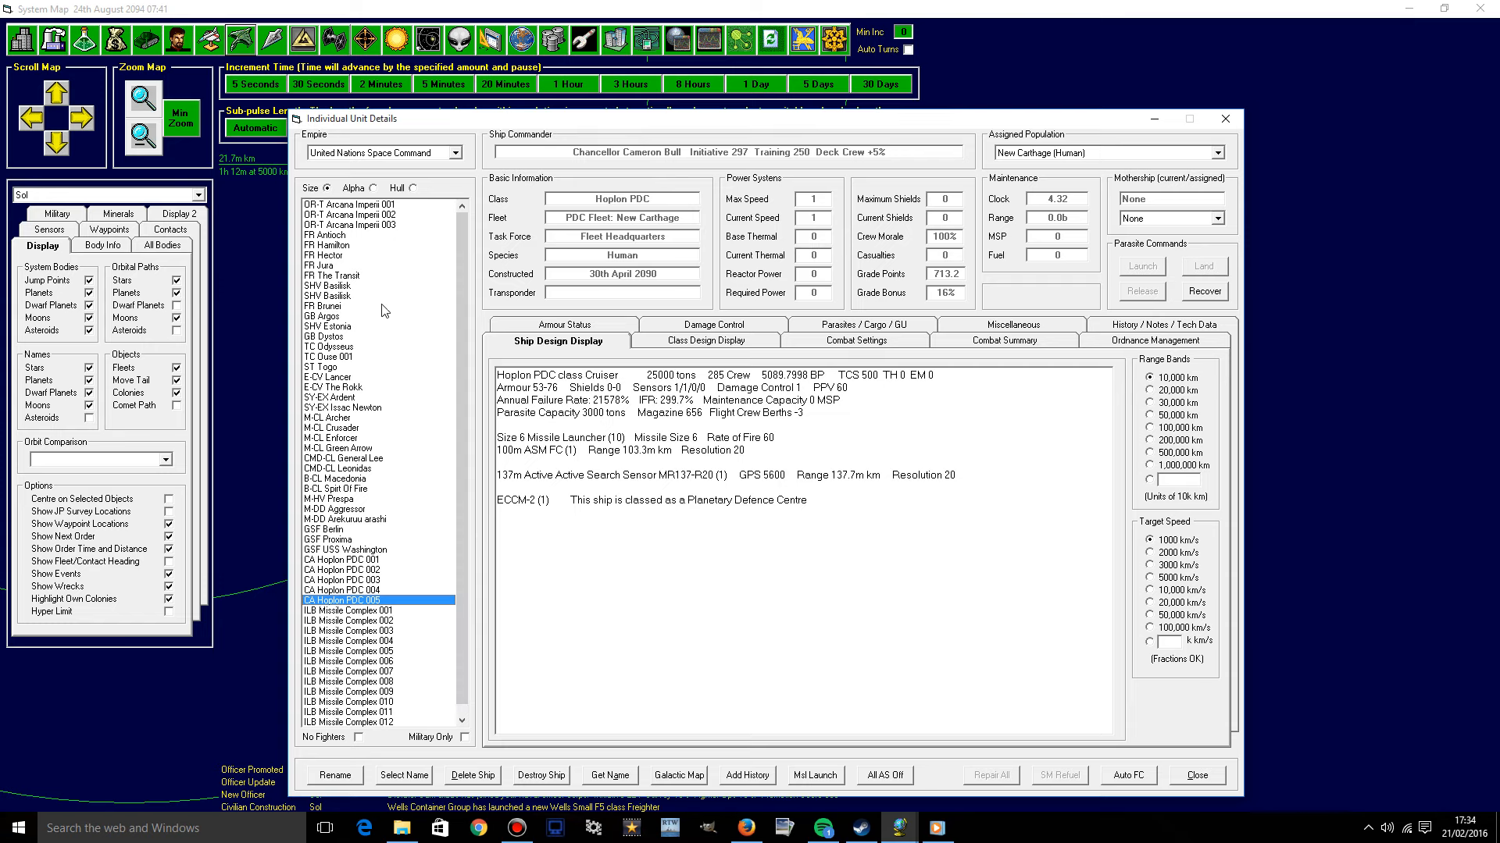
mouse_move(356, 560)
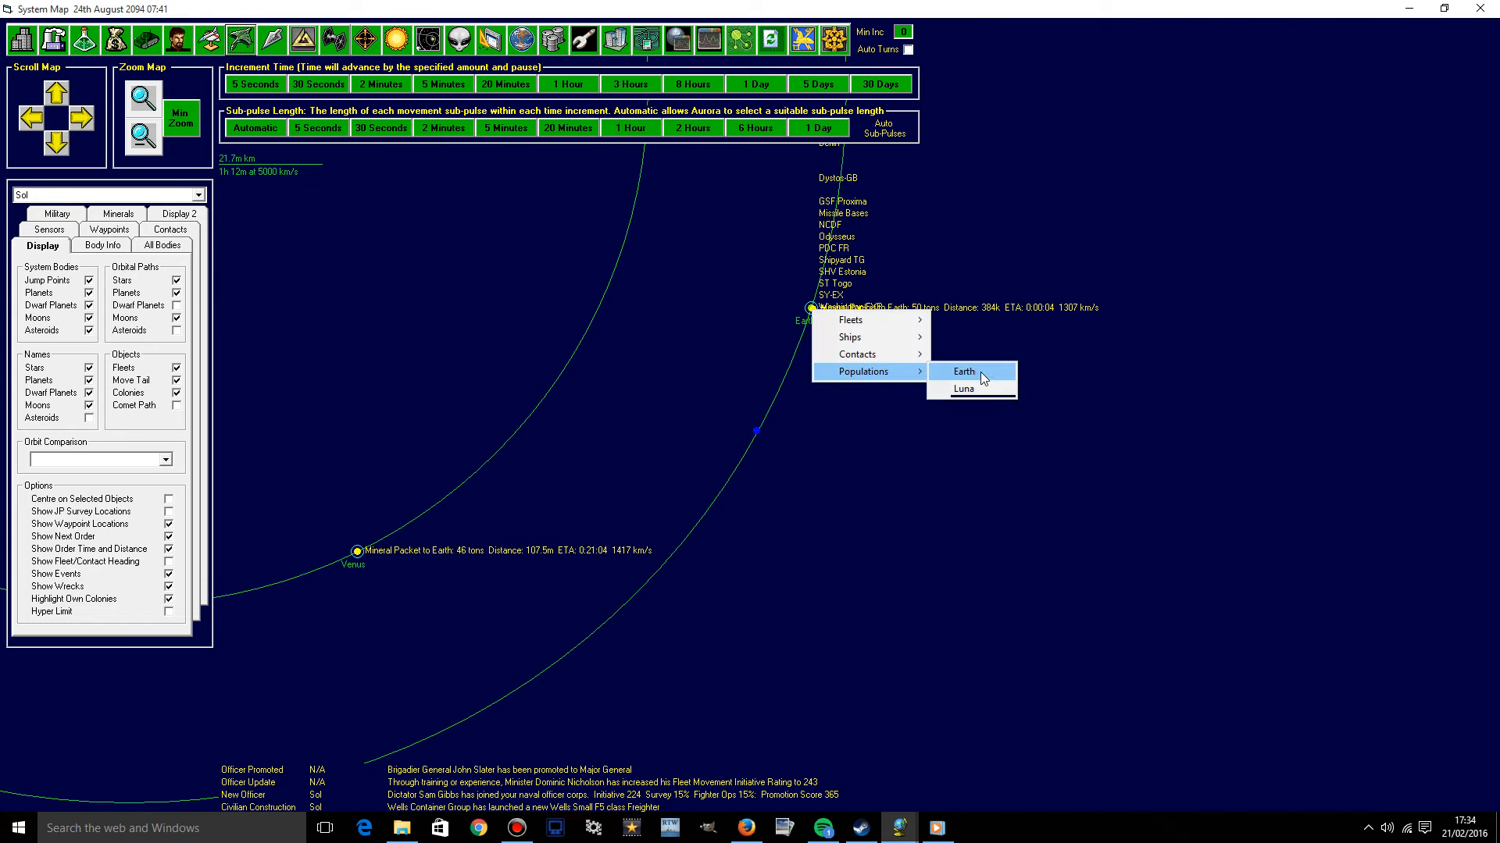
Unpause Earth's Research Lab project, switch to PDC assembly, and show stockpiles.
click(963, 371)
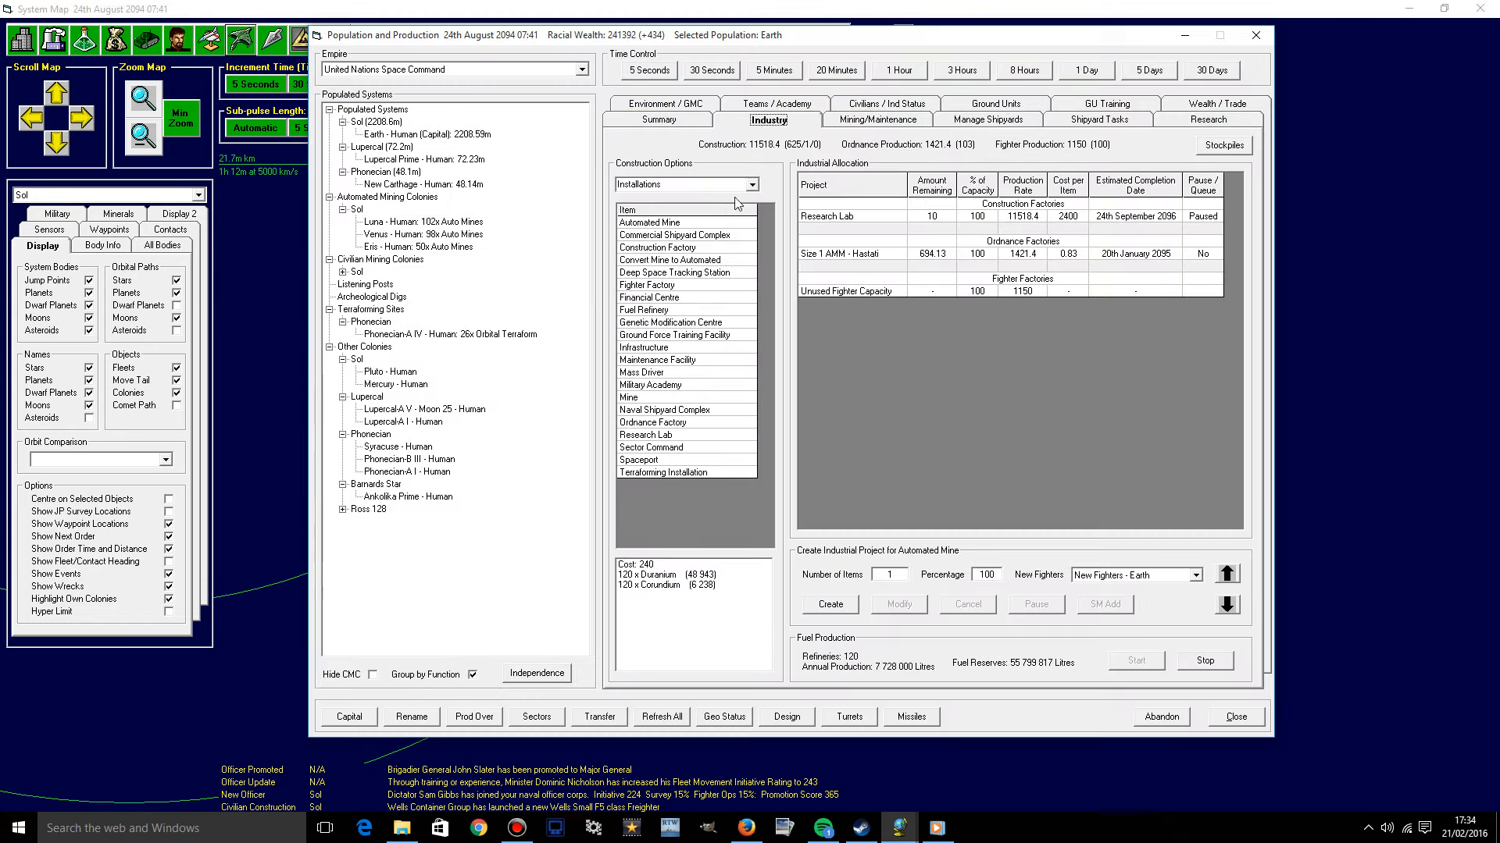
mouse_move(740, 203)
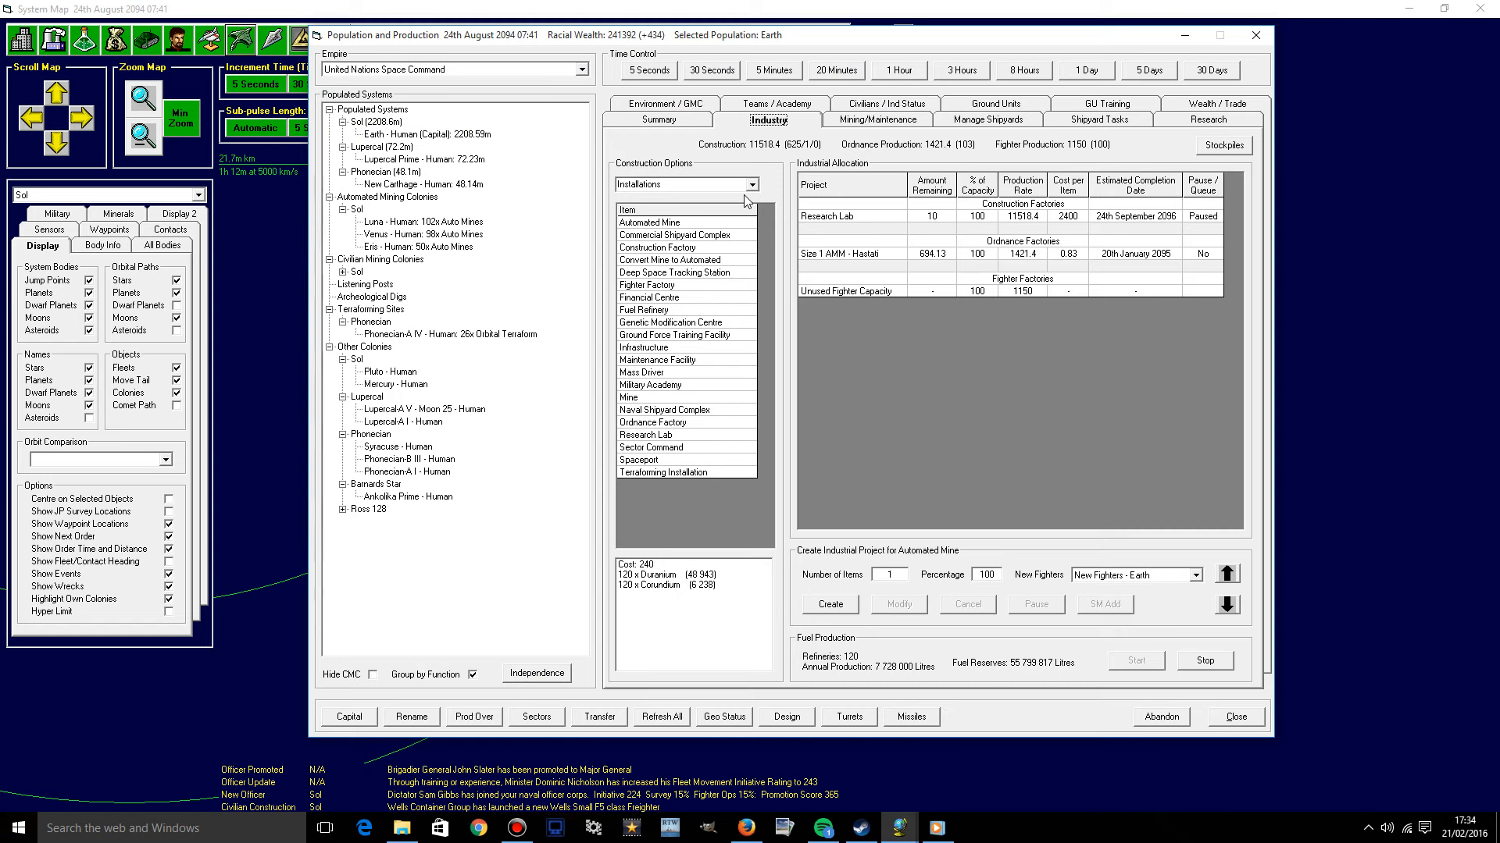
click(826, 216)
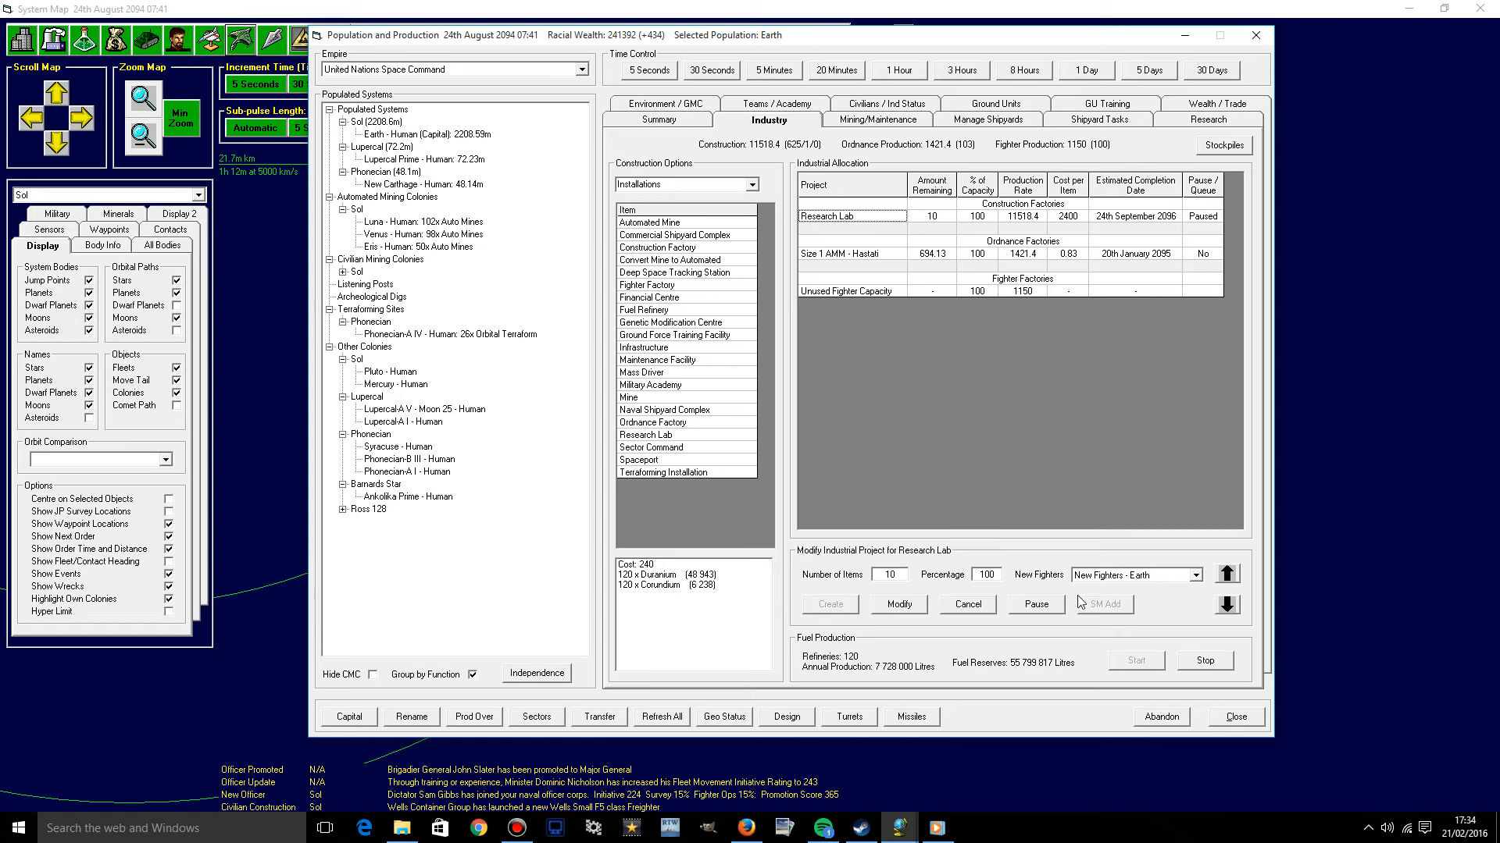
click(1035, 603)
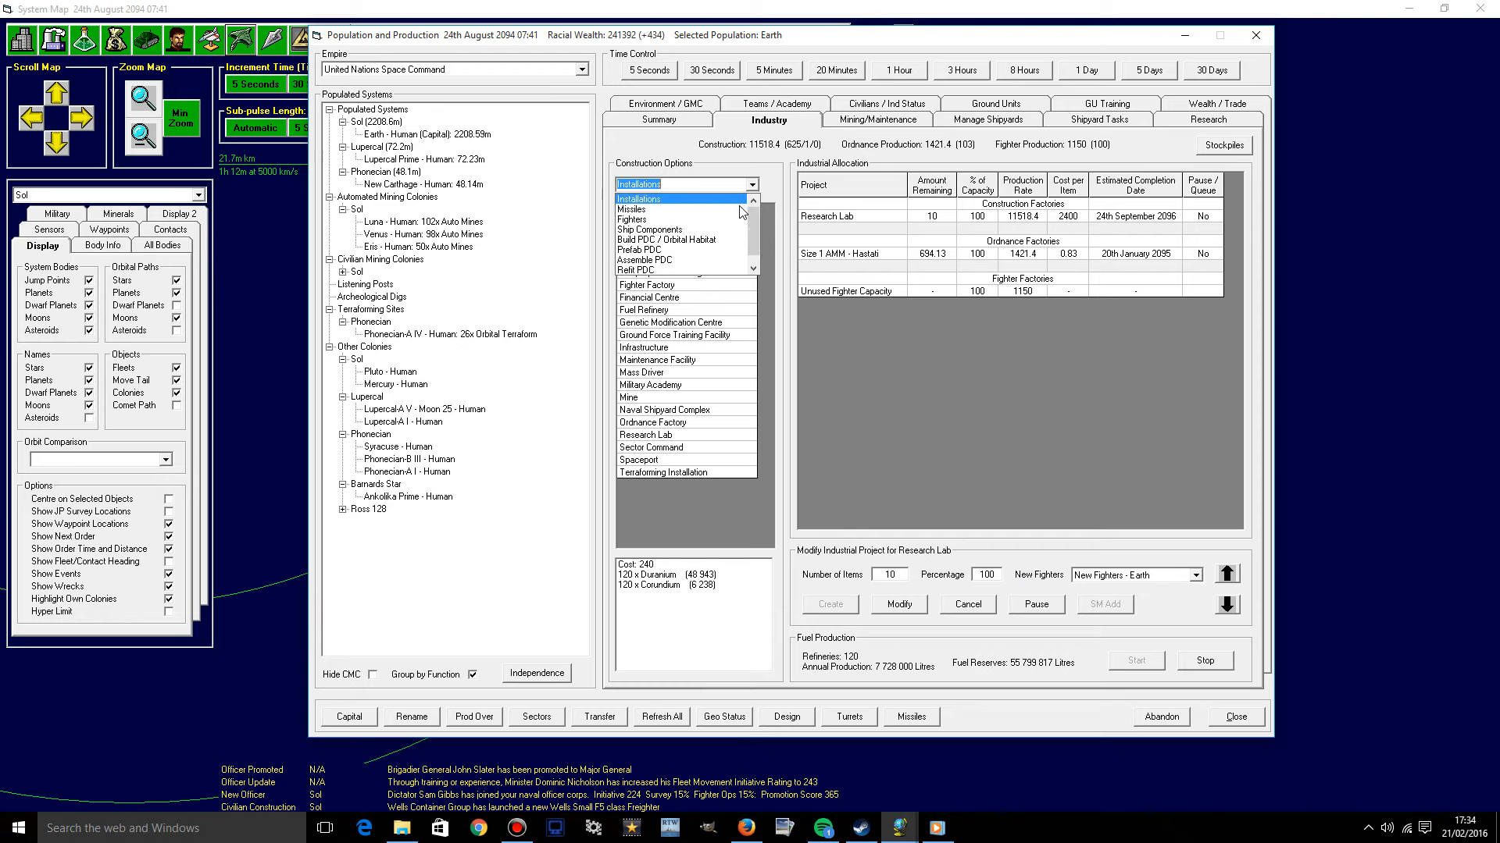
click(644, 251)
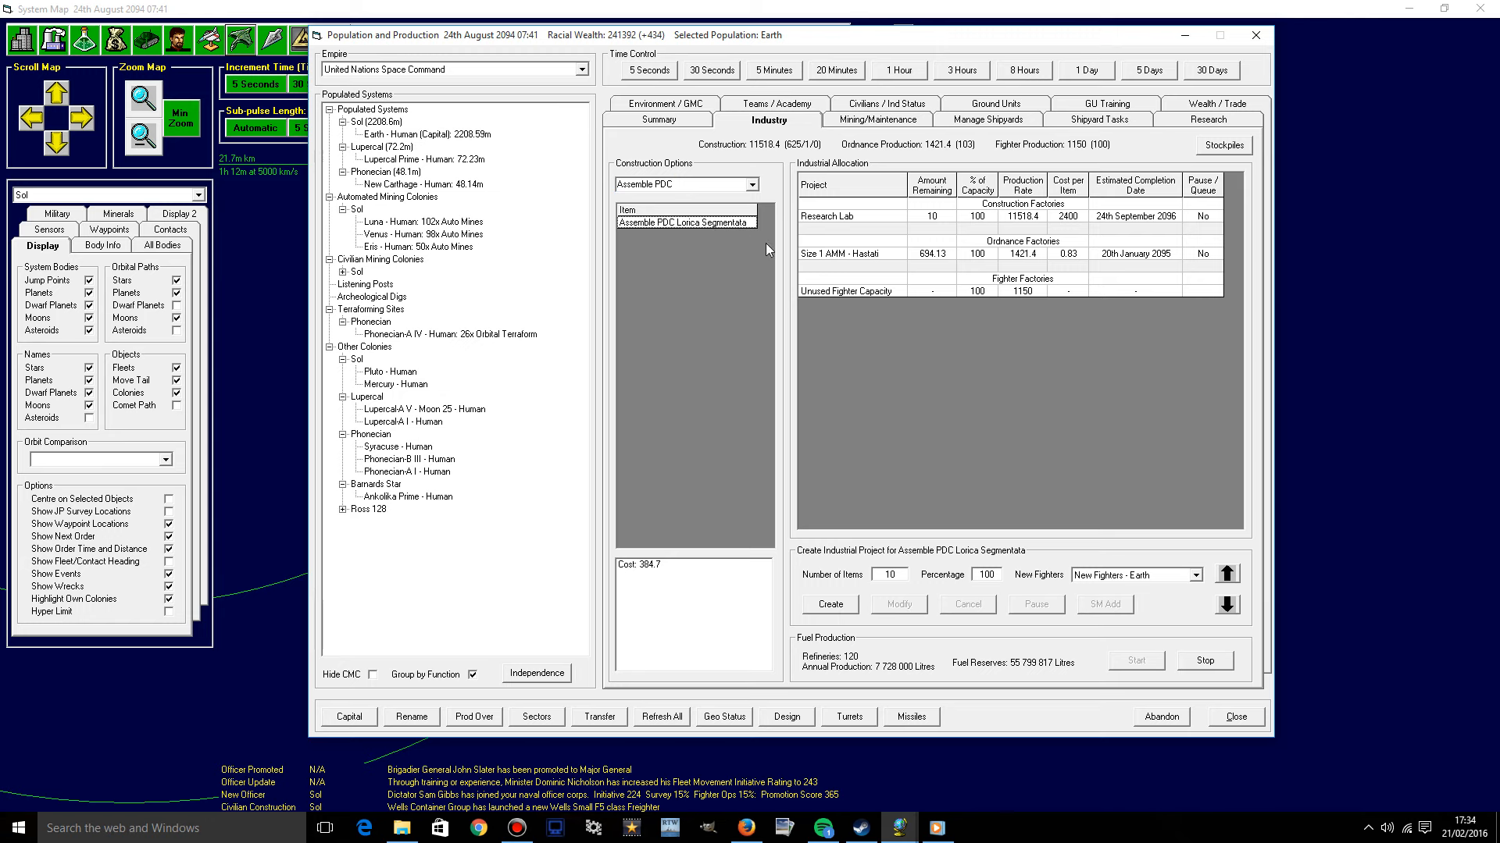
click(1222, 145)
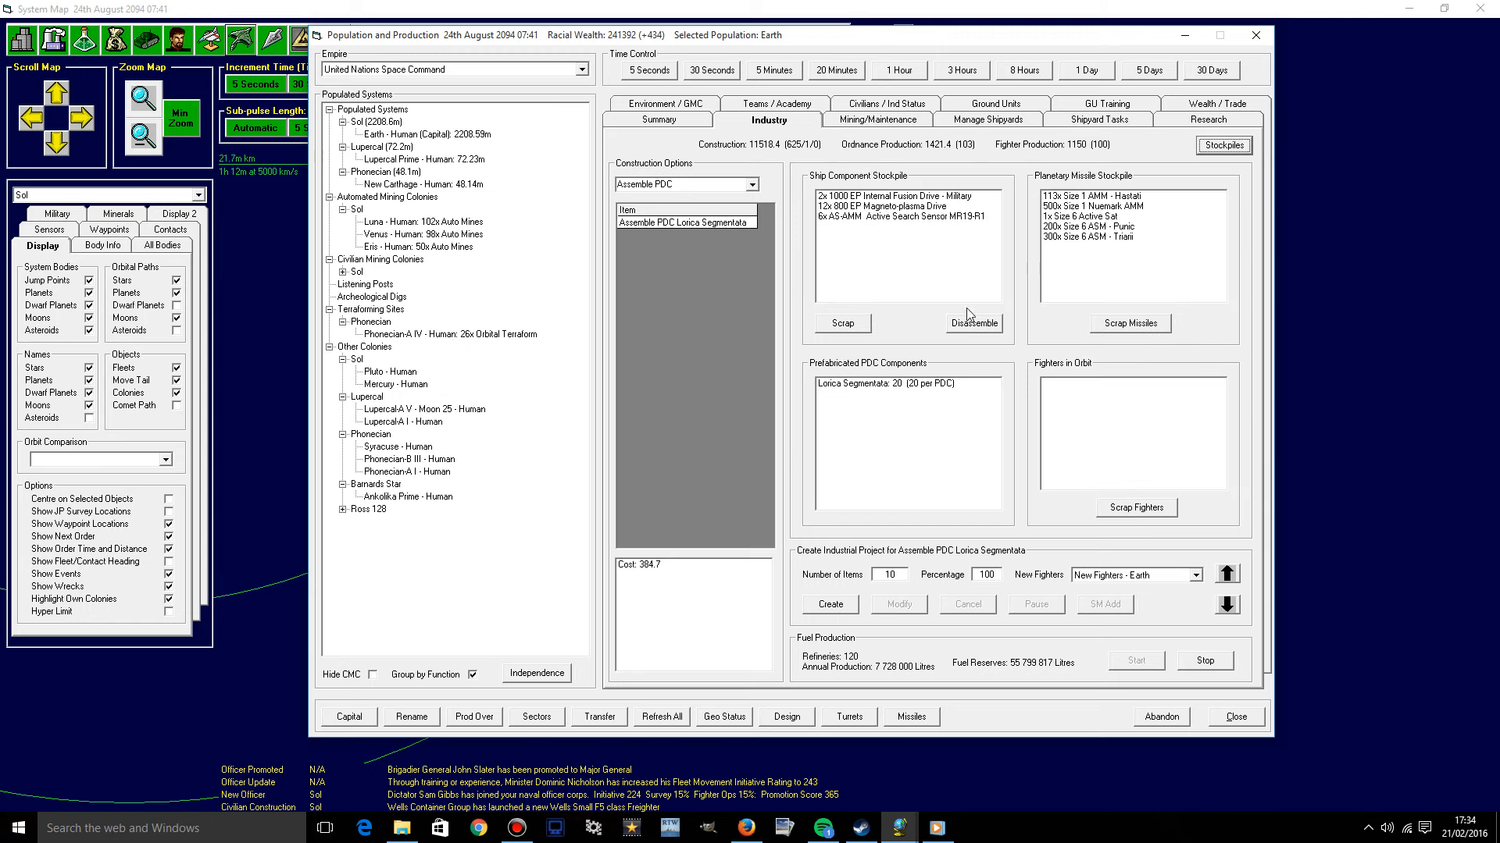
mouse_move(892, 394)
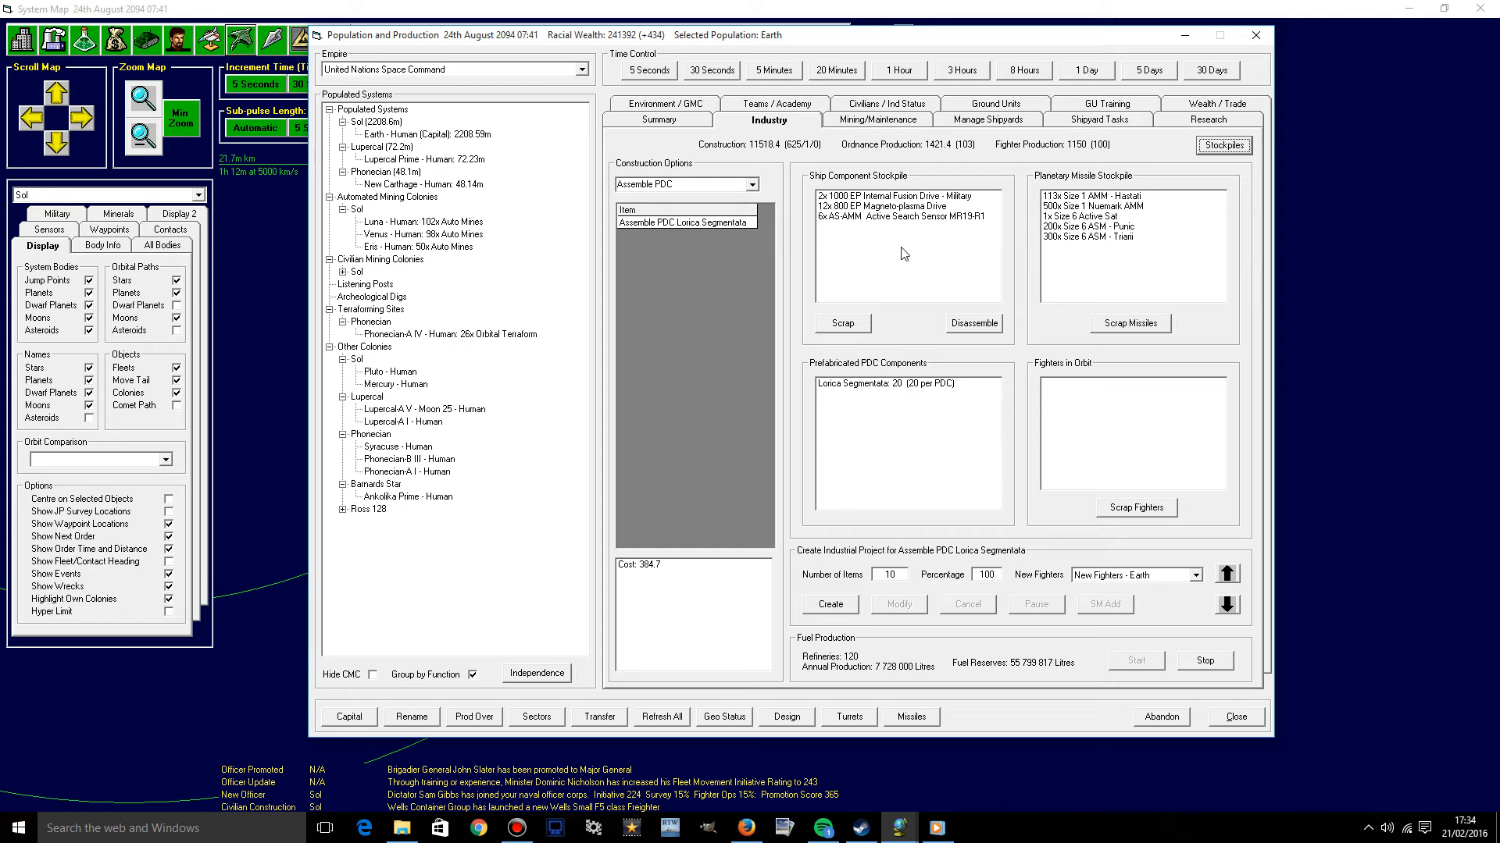
mouse_move(694, 131)
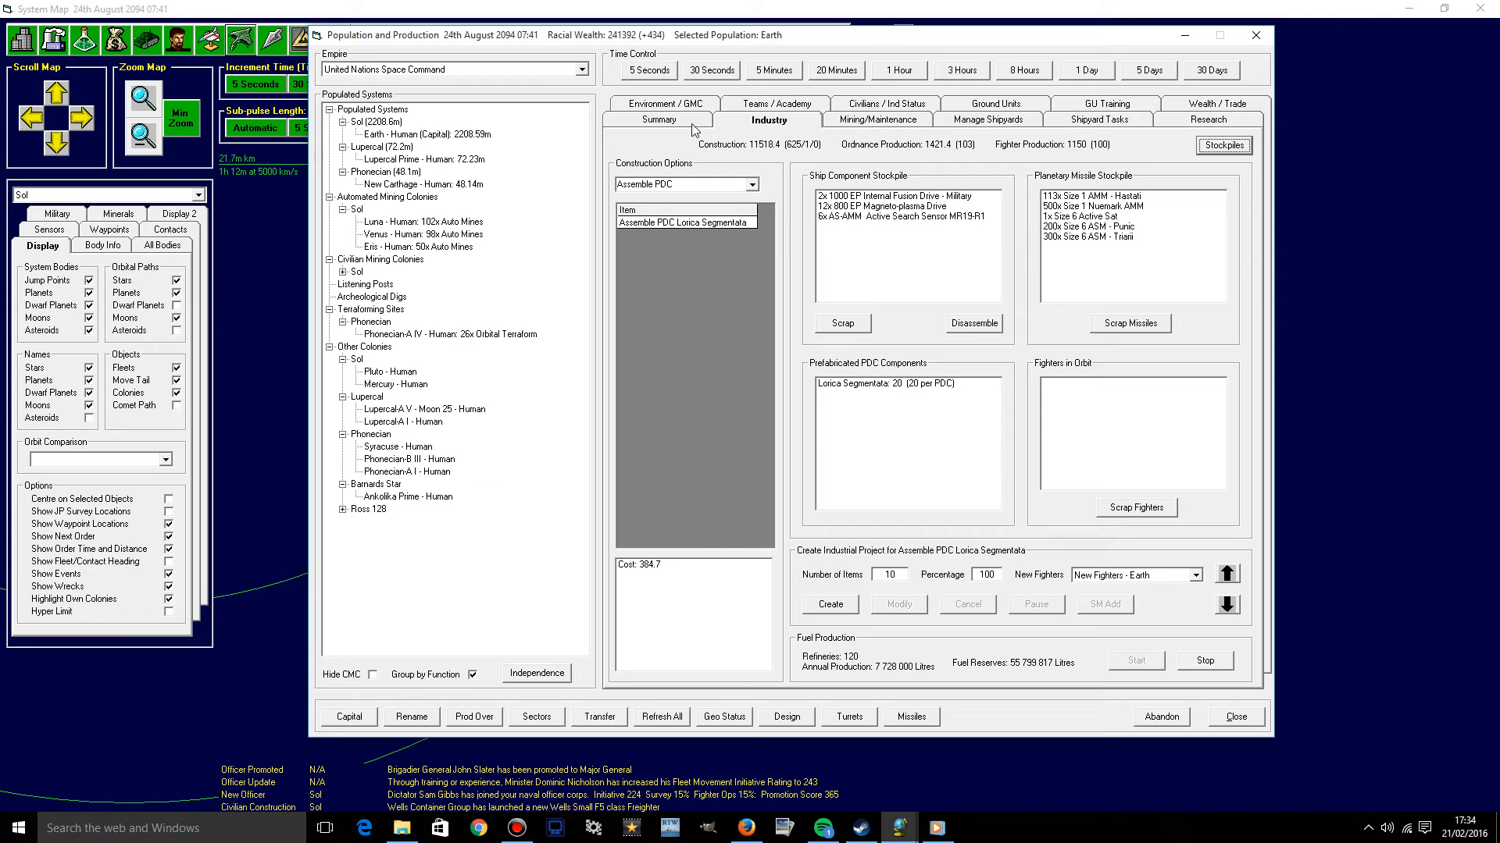
Close Earth's population window, switch to Lupercal, and open Transit fleet orders.
click(1235, 717)
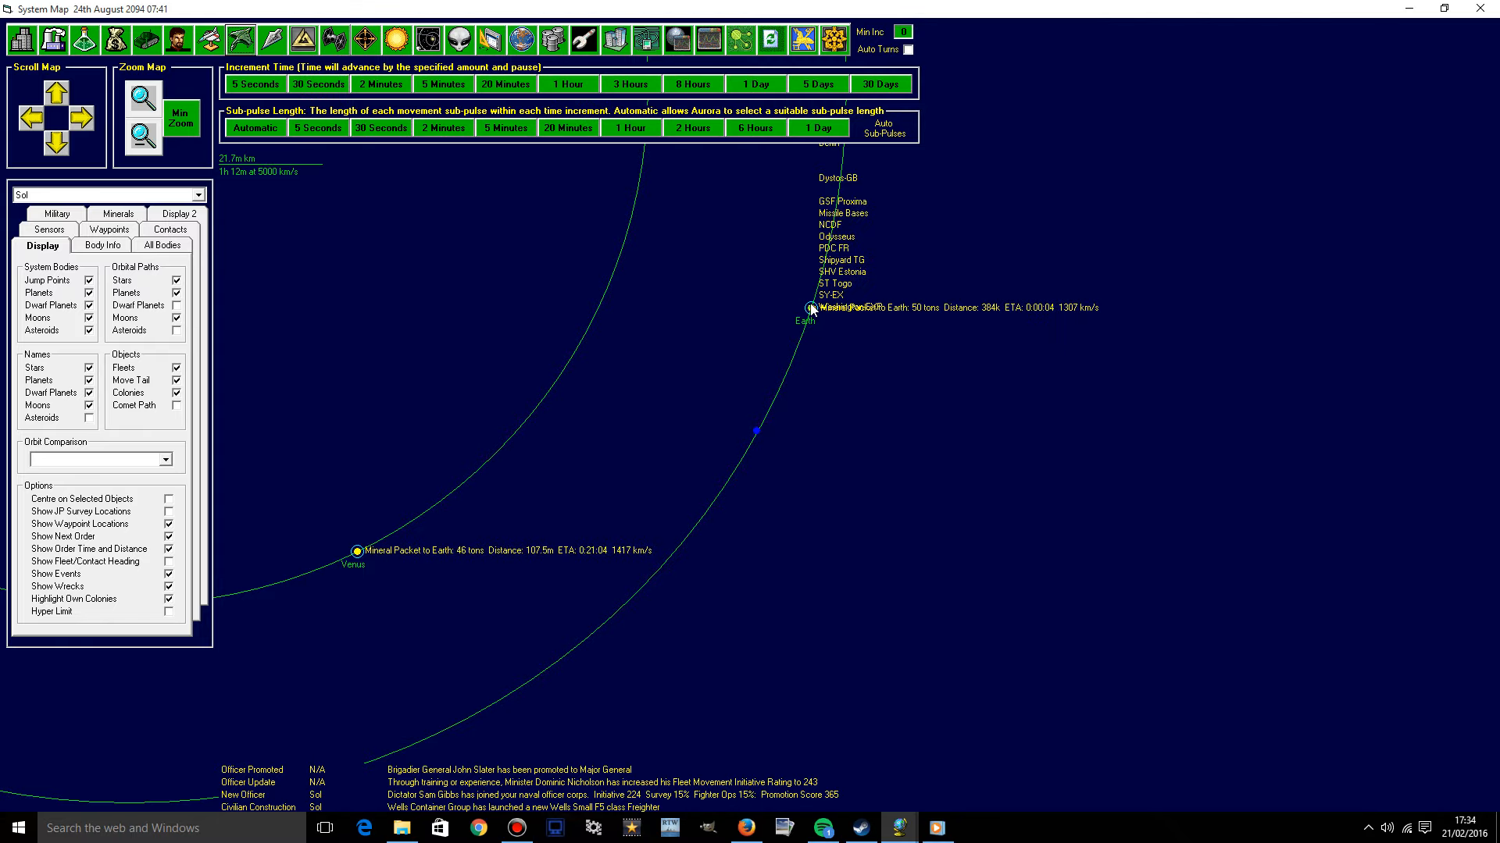
right_click(812, 309)
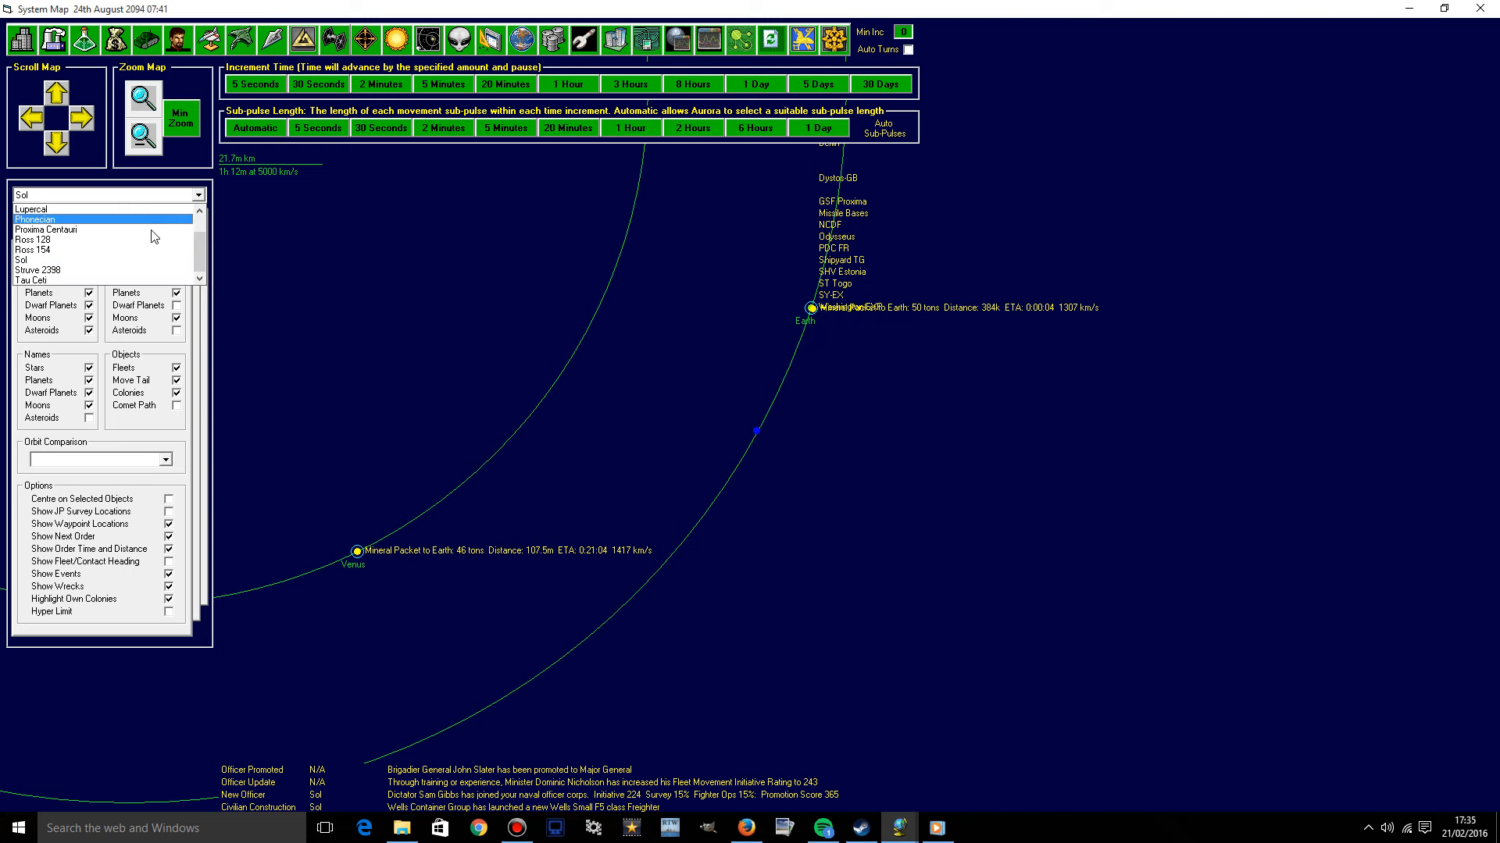
click(29, 209)
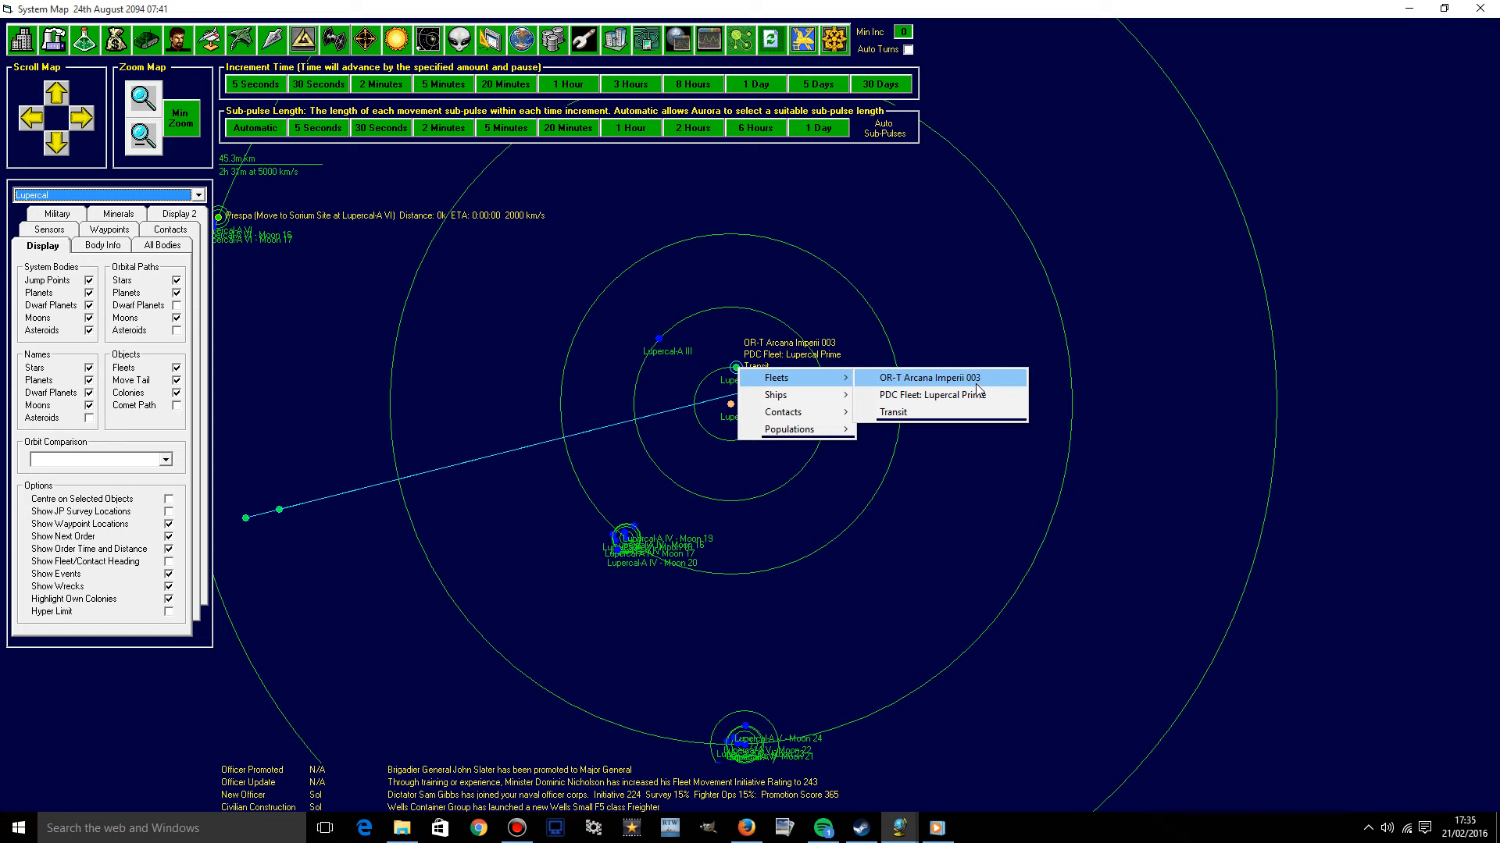
click(890, 412)
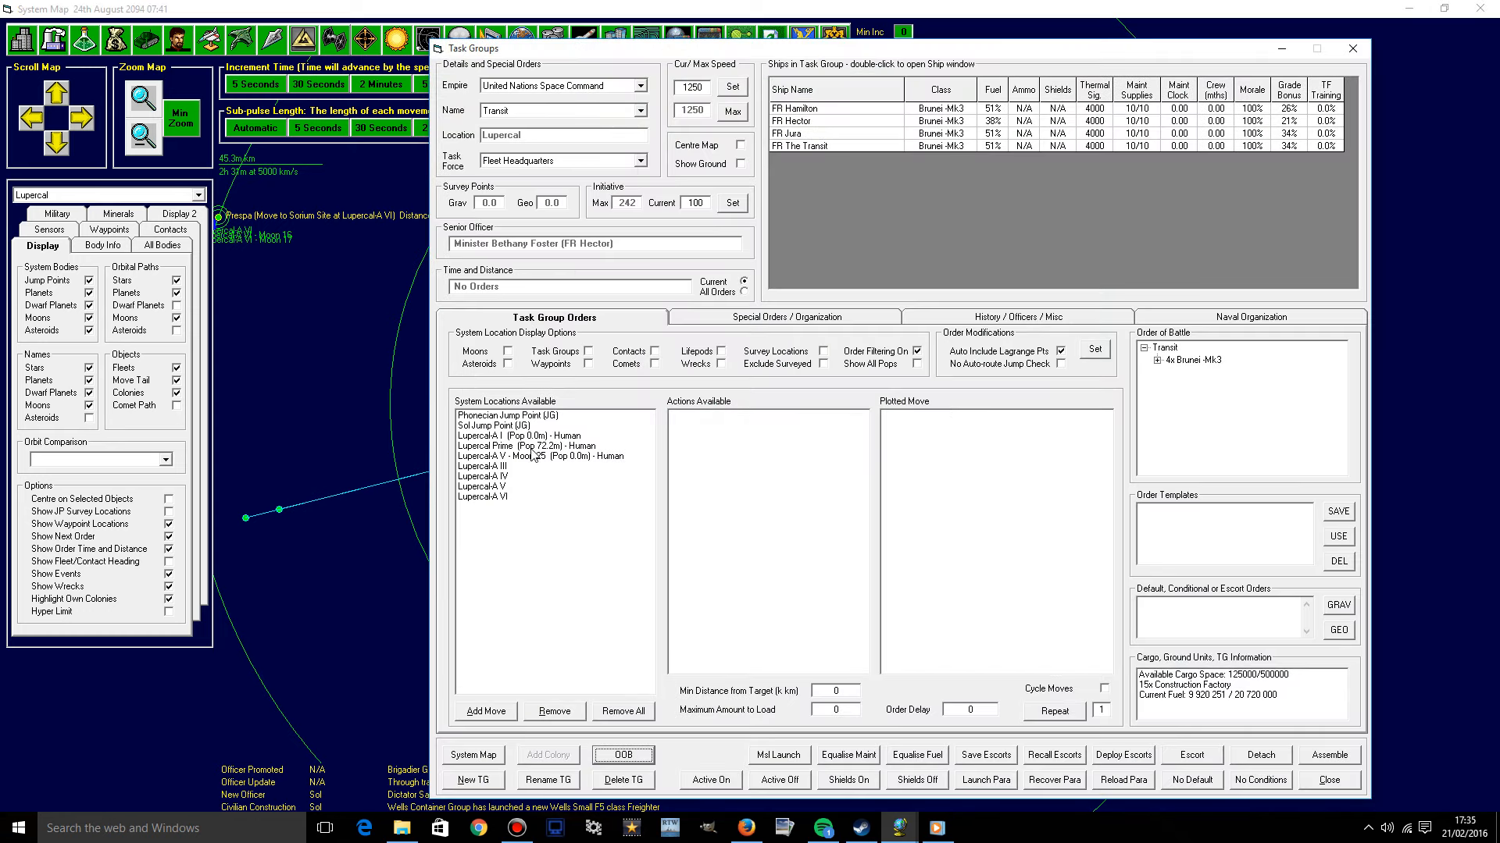
Choose the Sol Jump Point as the Transit group's first destination.
click(502, 425)
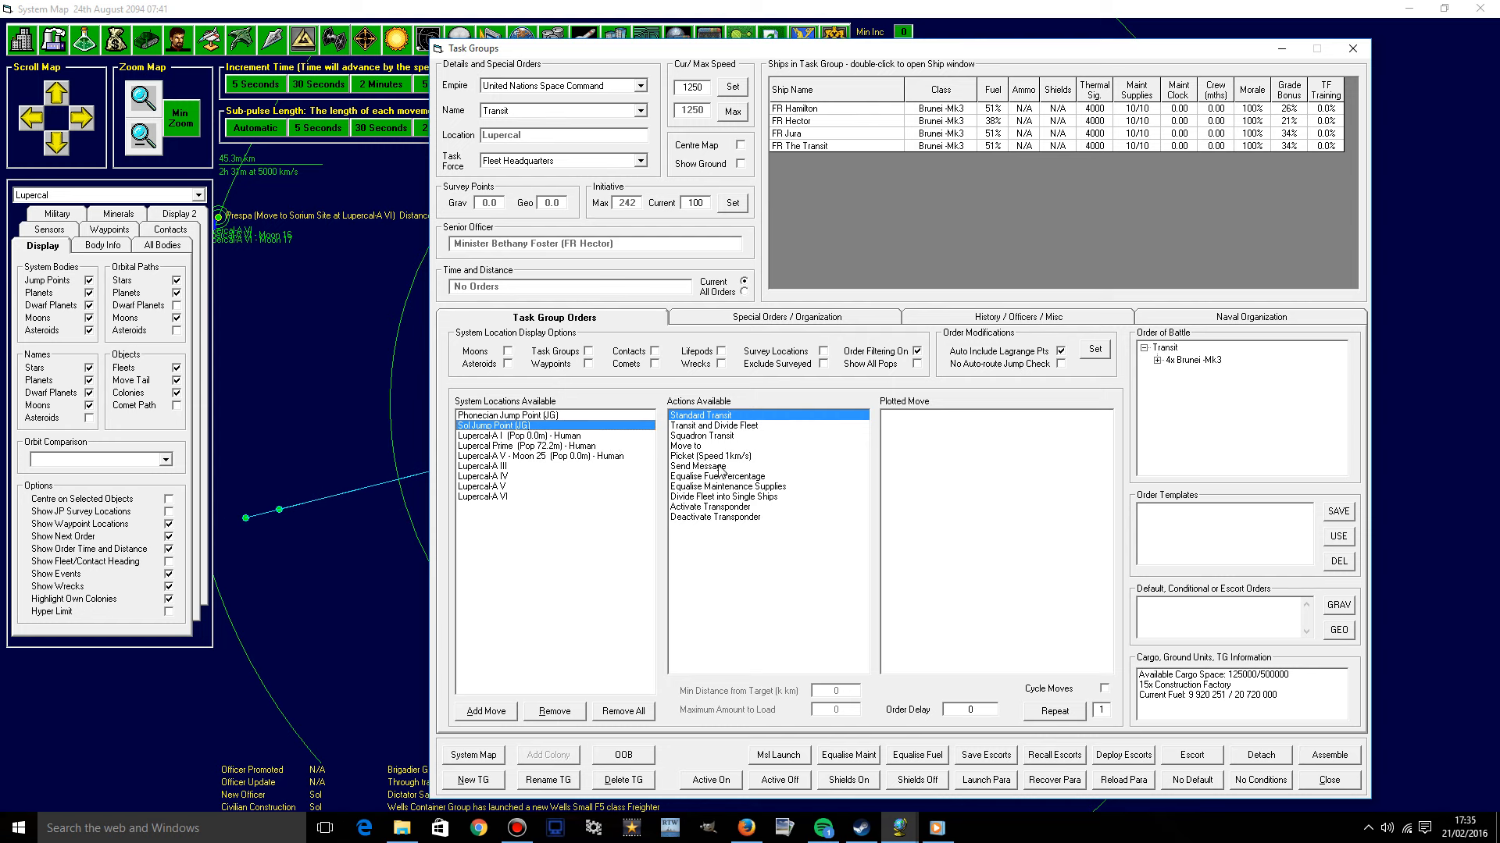
mouse_move(746, 503)
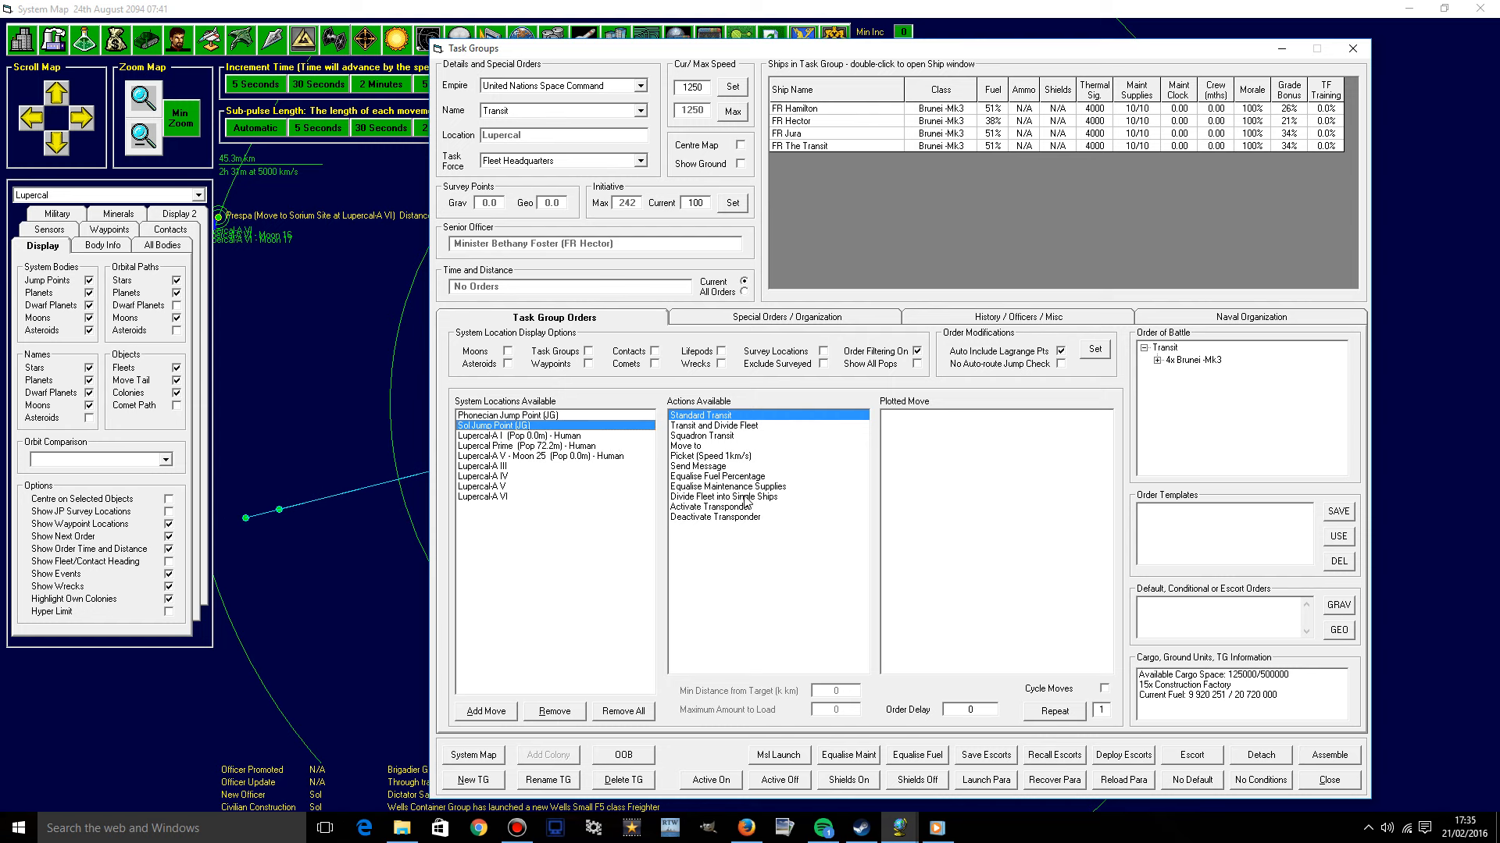
mouse_move(728, 490)
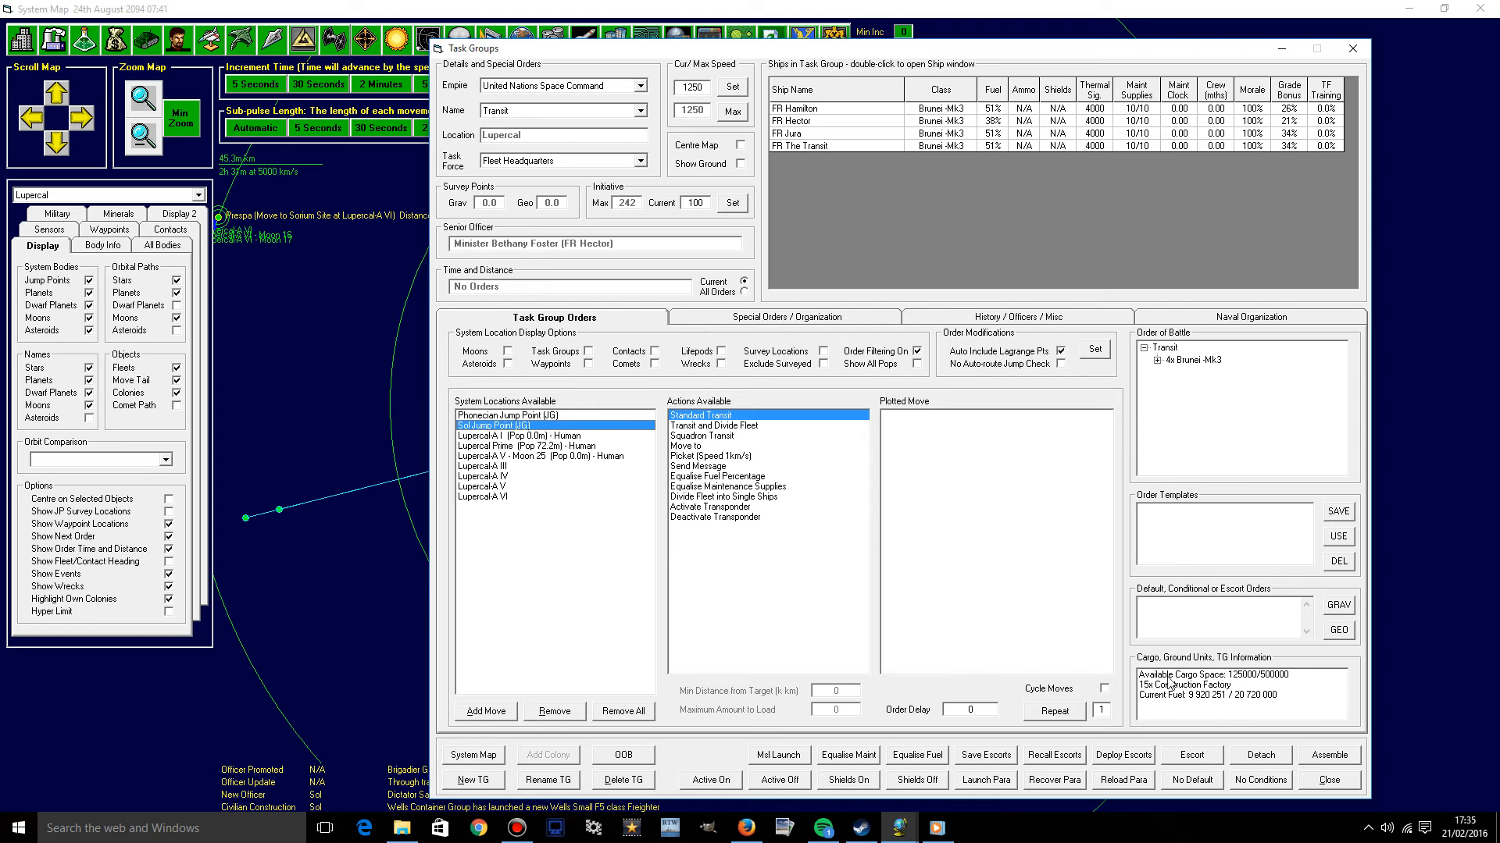
mouse_move(769, 523)
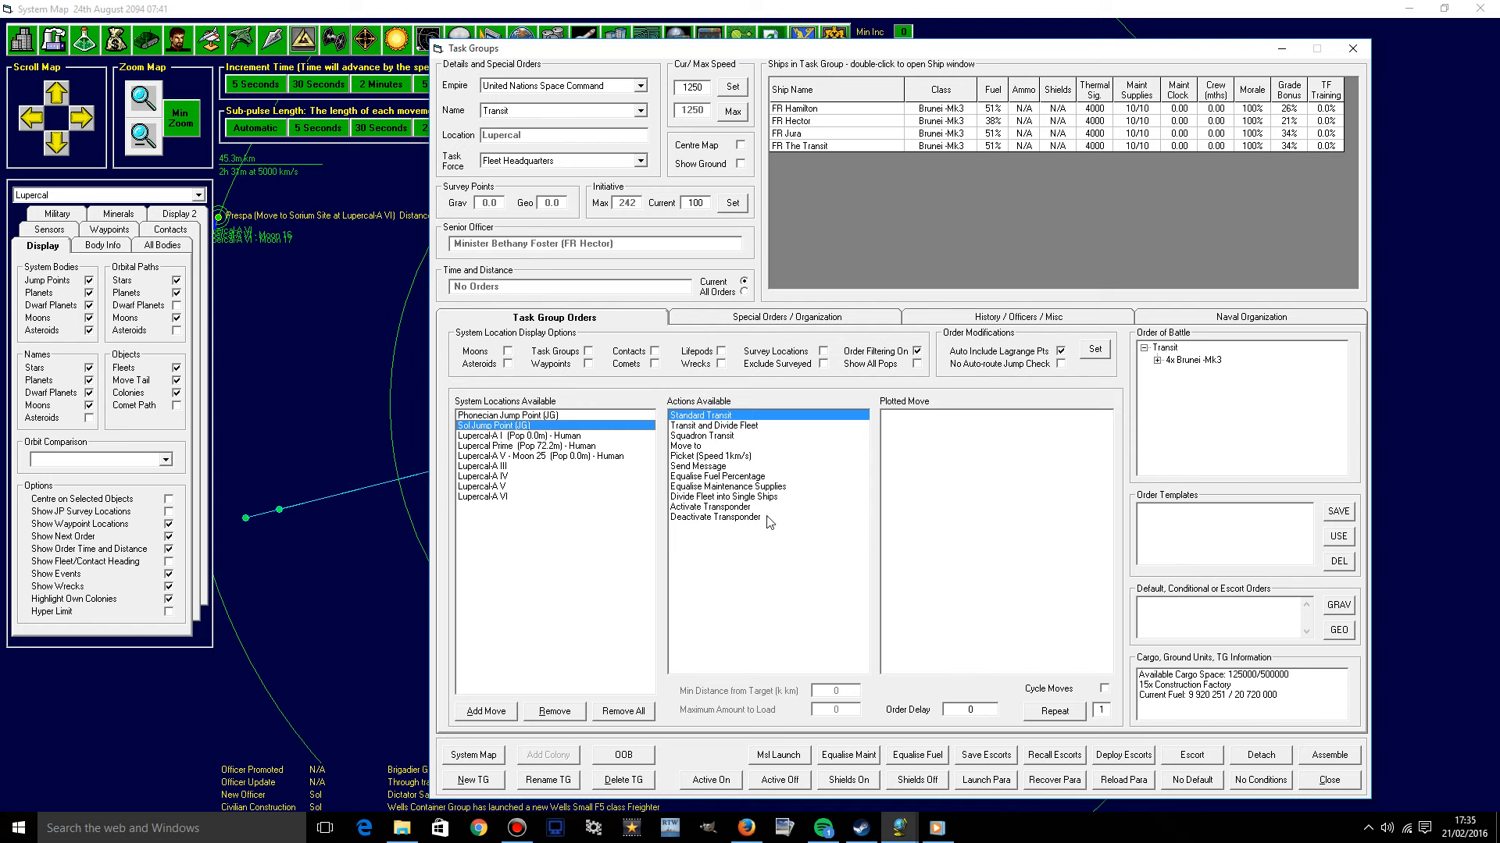
mouse_move(921, 543)
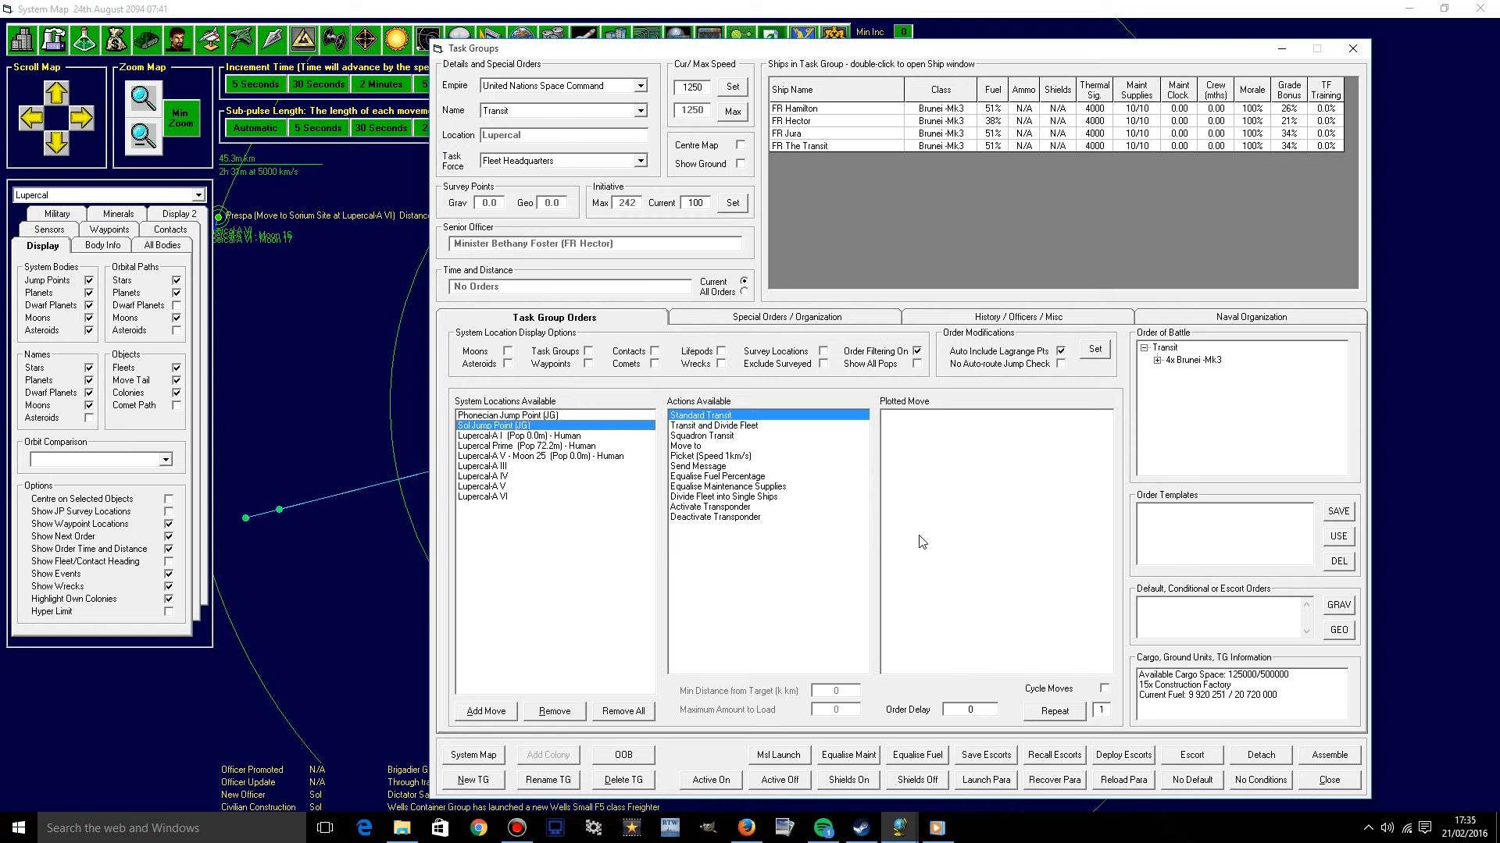
mouse_move(906, 554)
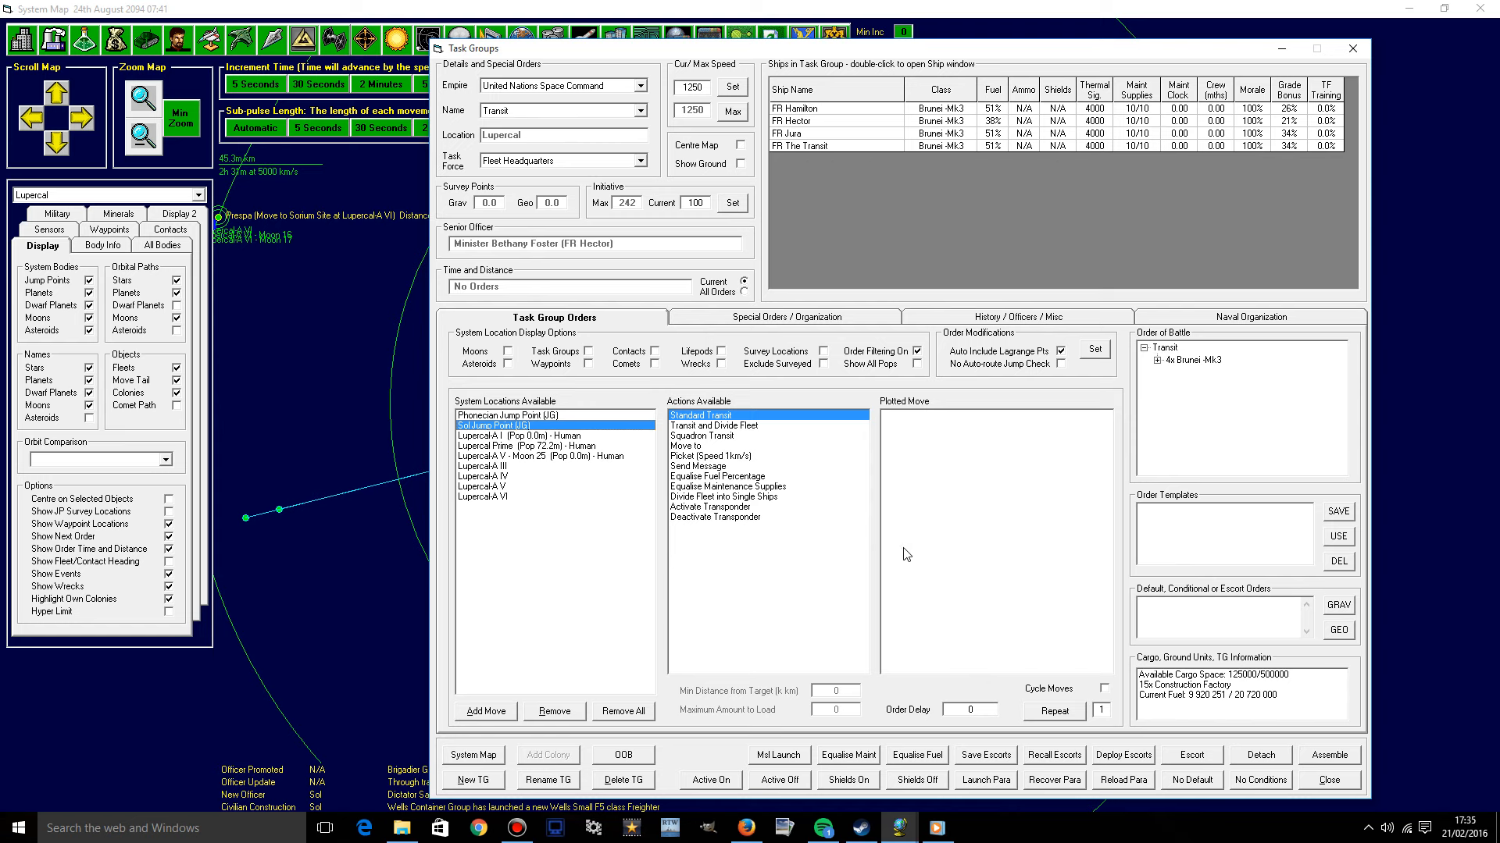
mouse_move(775, 510)
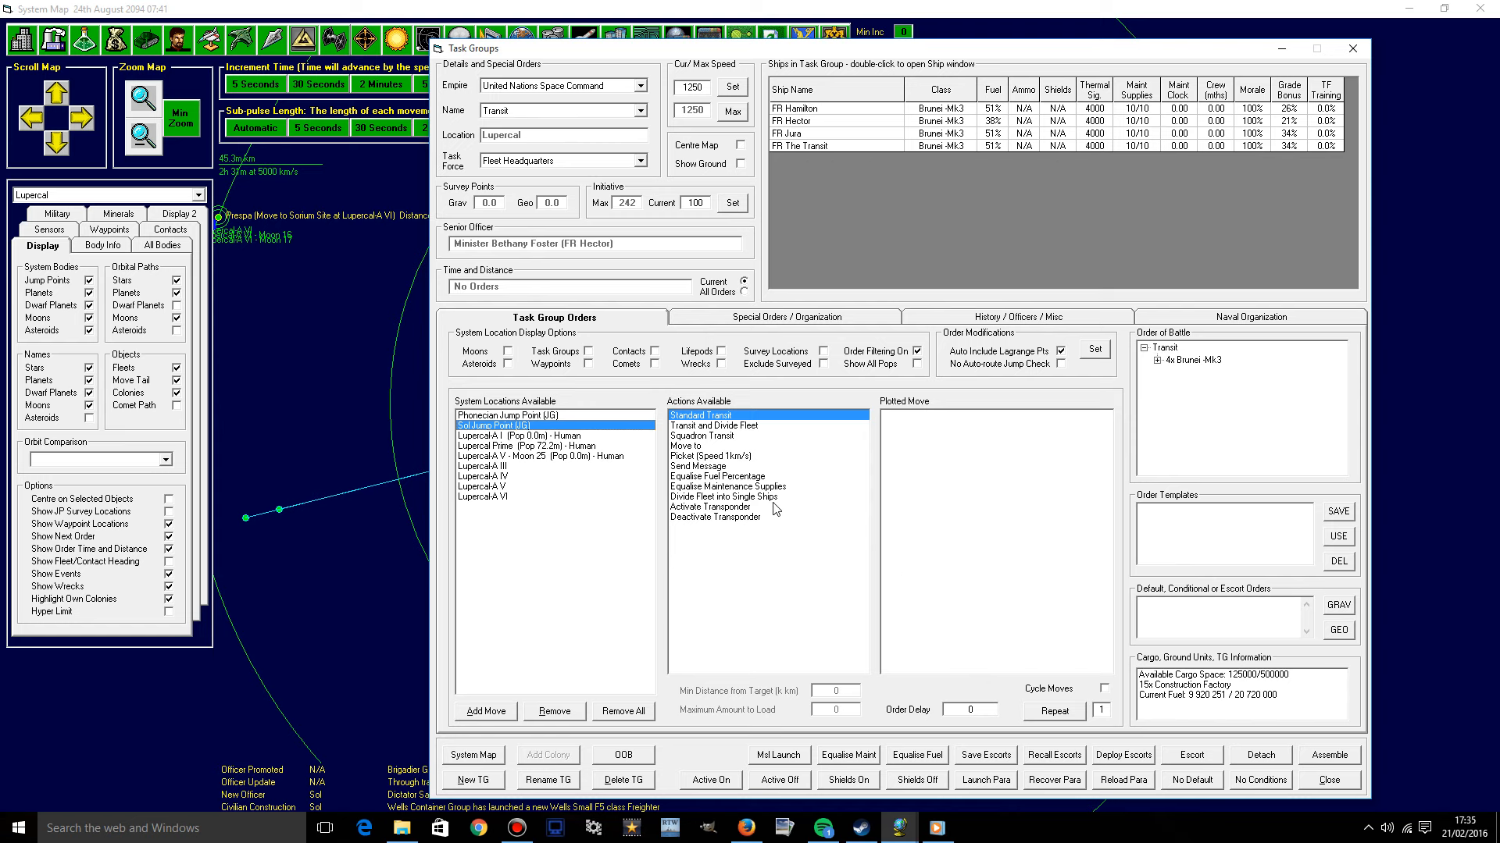
mouse_move(775, 510)
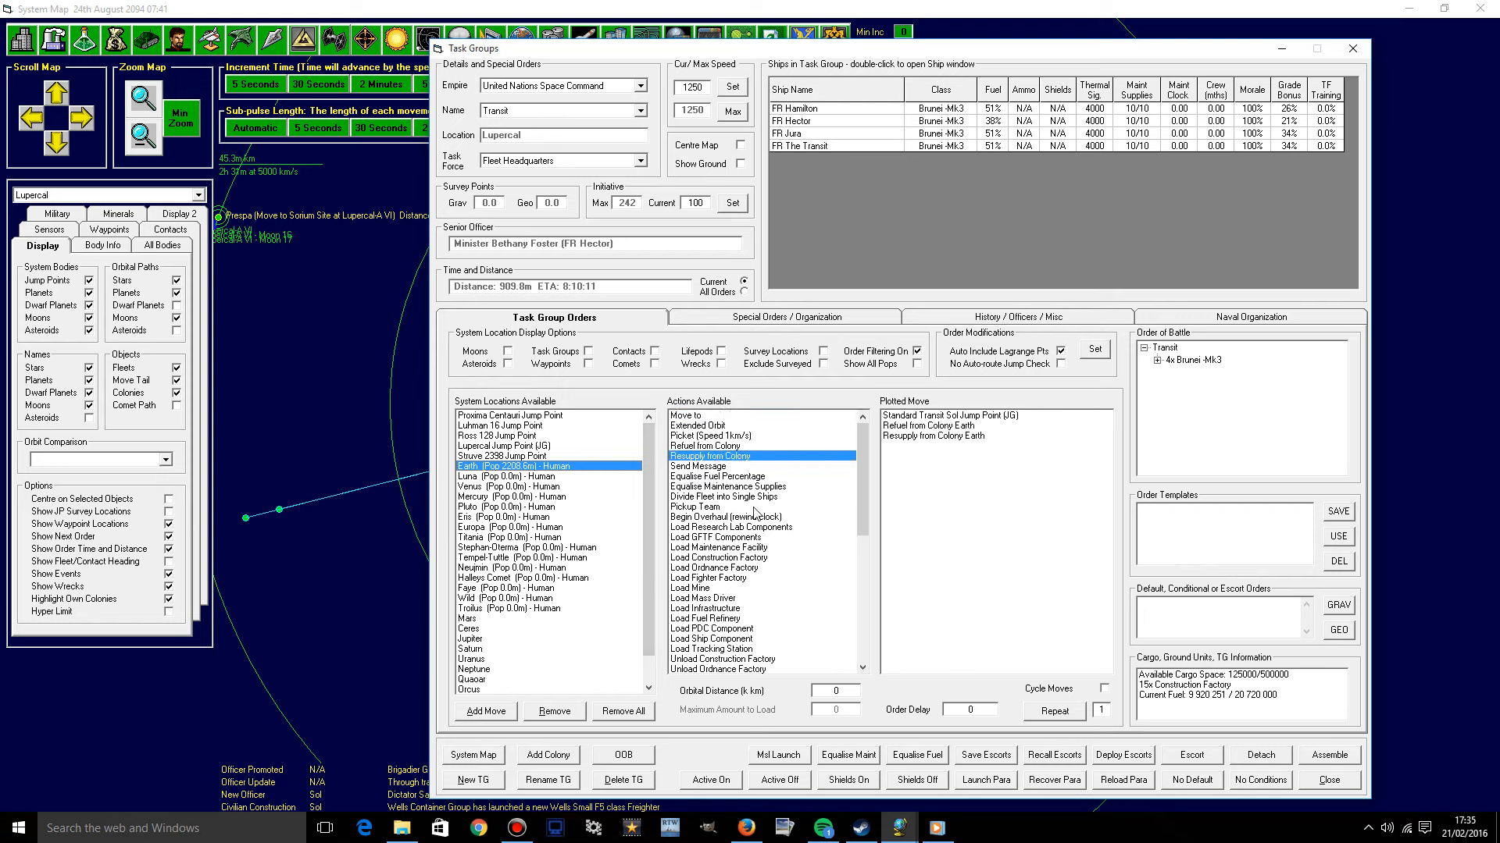
mouse_move(832, 541)
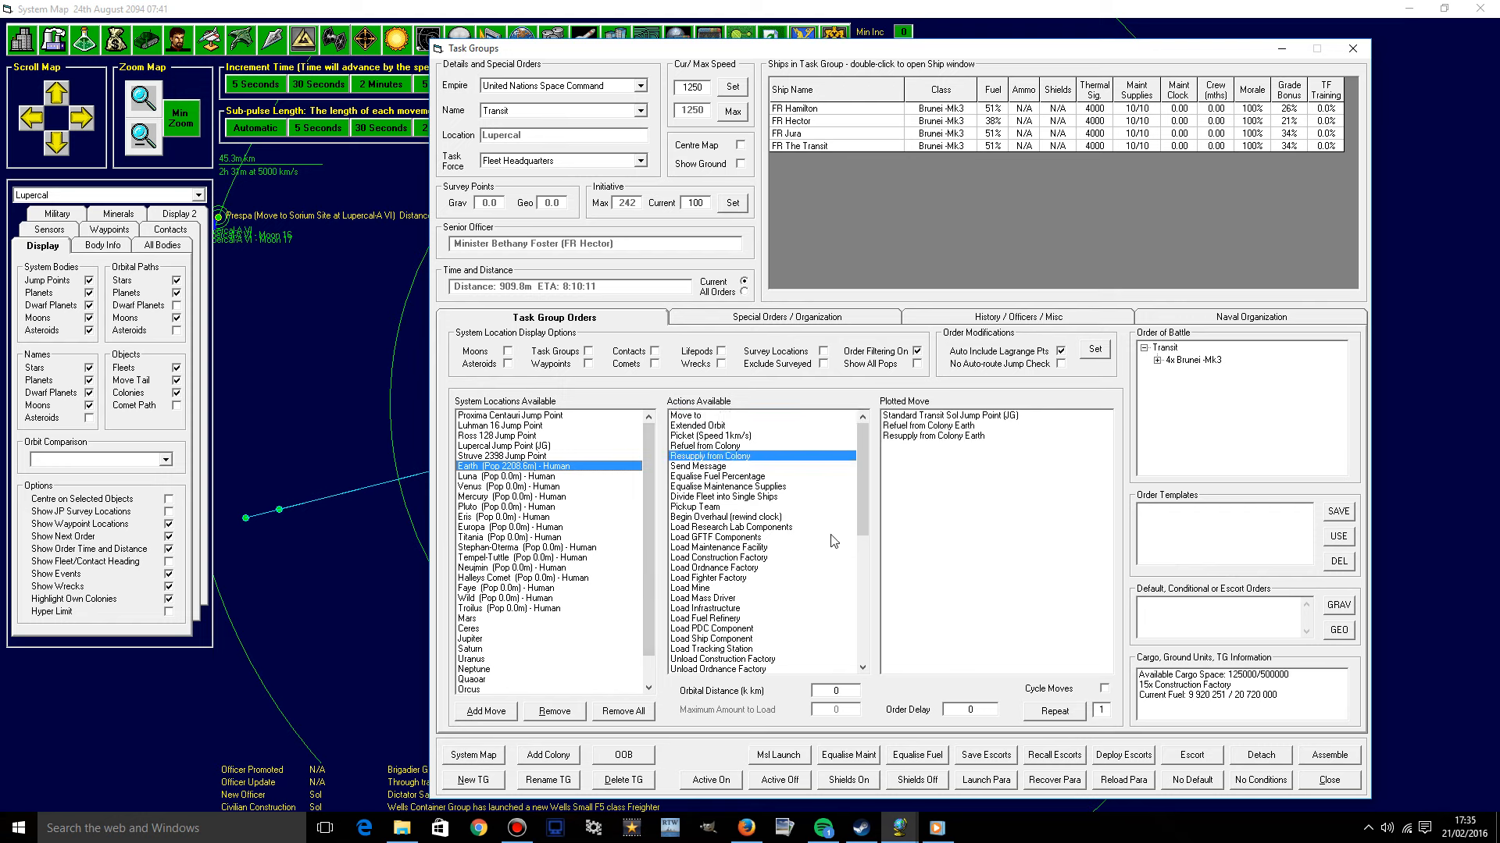
scroll(down, 3)
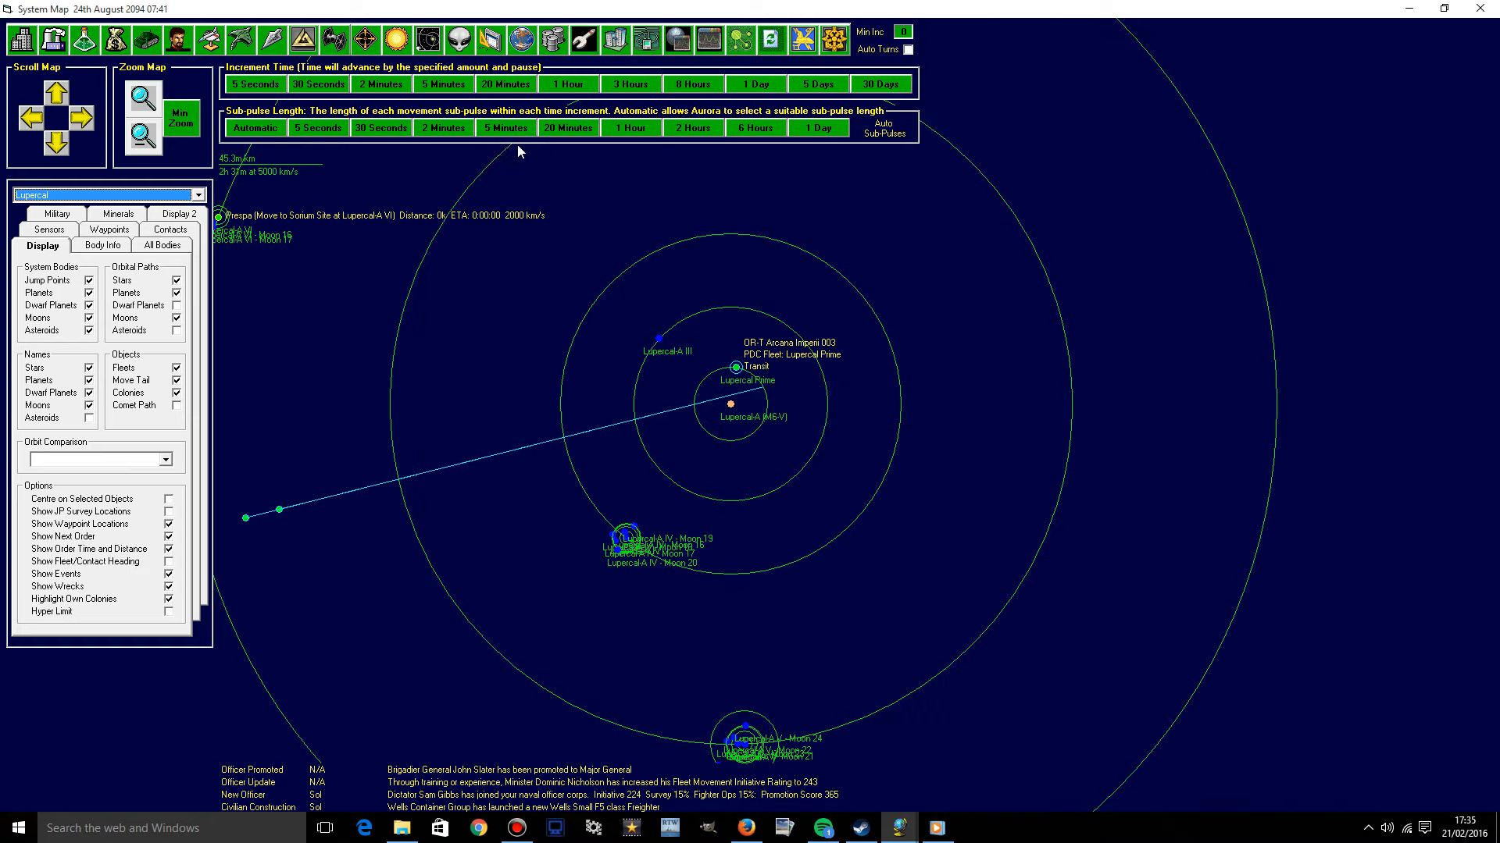
mouse_move(258, 221)
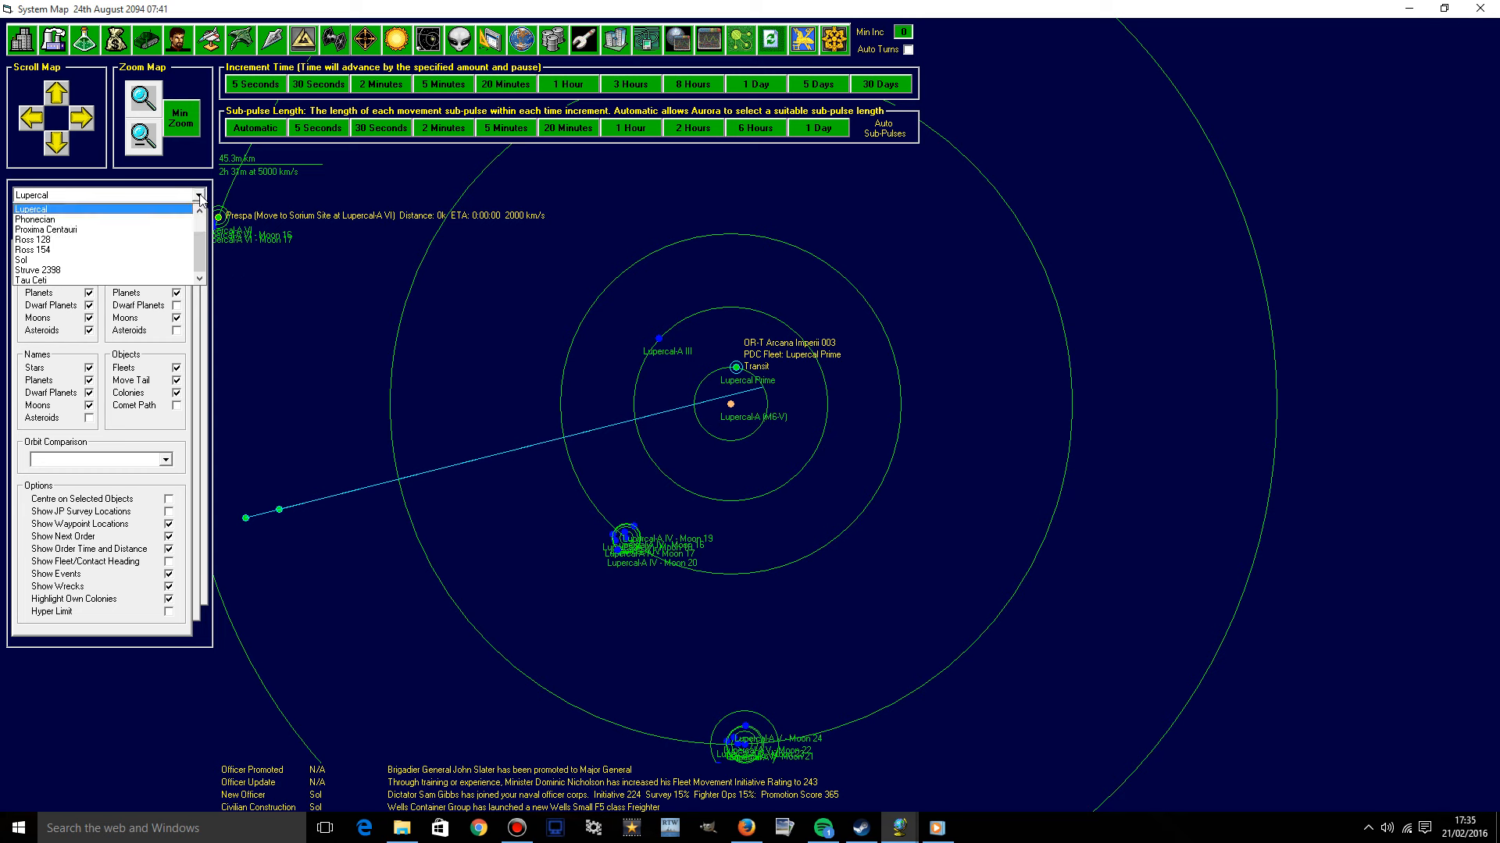
mouse_move(272, 209)
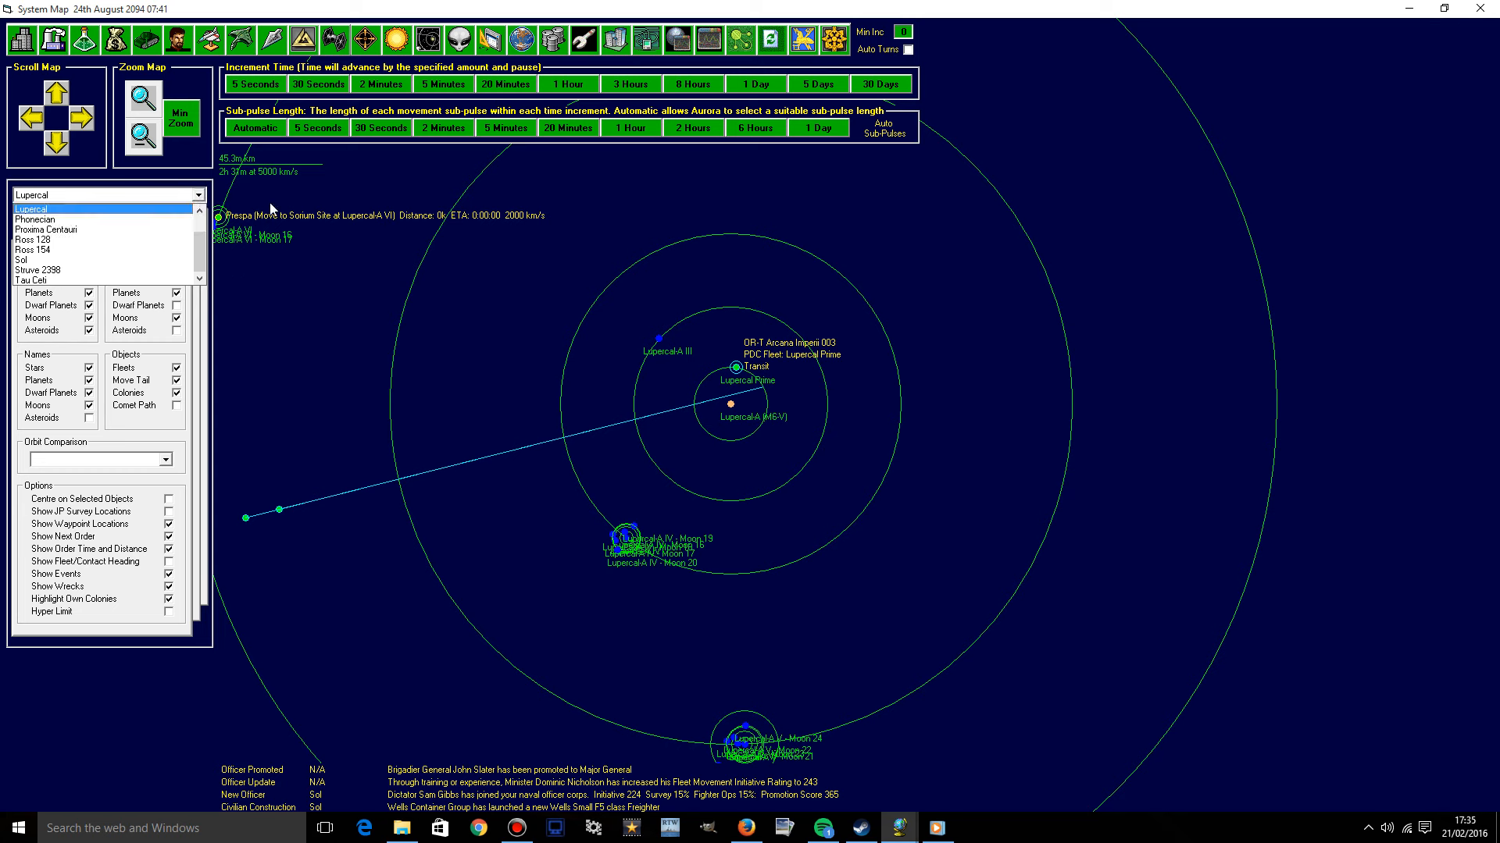
Swap the Transit group's Earth factory unload for loading Lorica Segmentata PDC components.
right_click(748, 366)
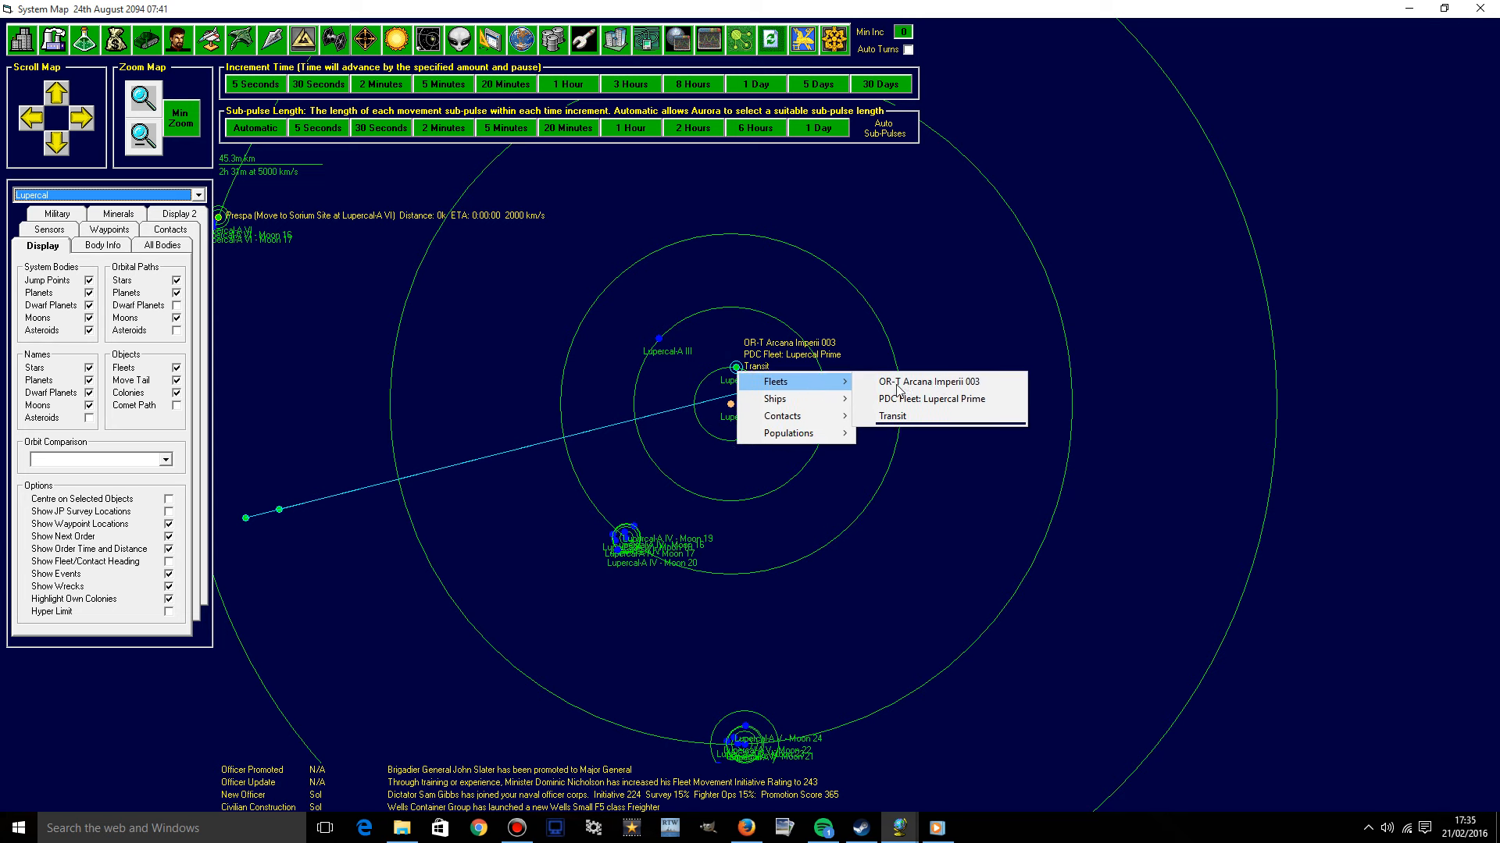
mouse_move(892, 415)
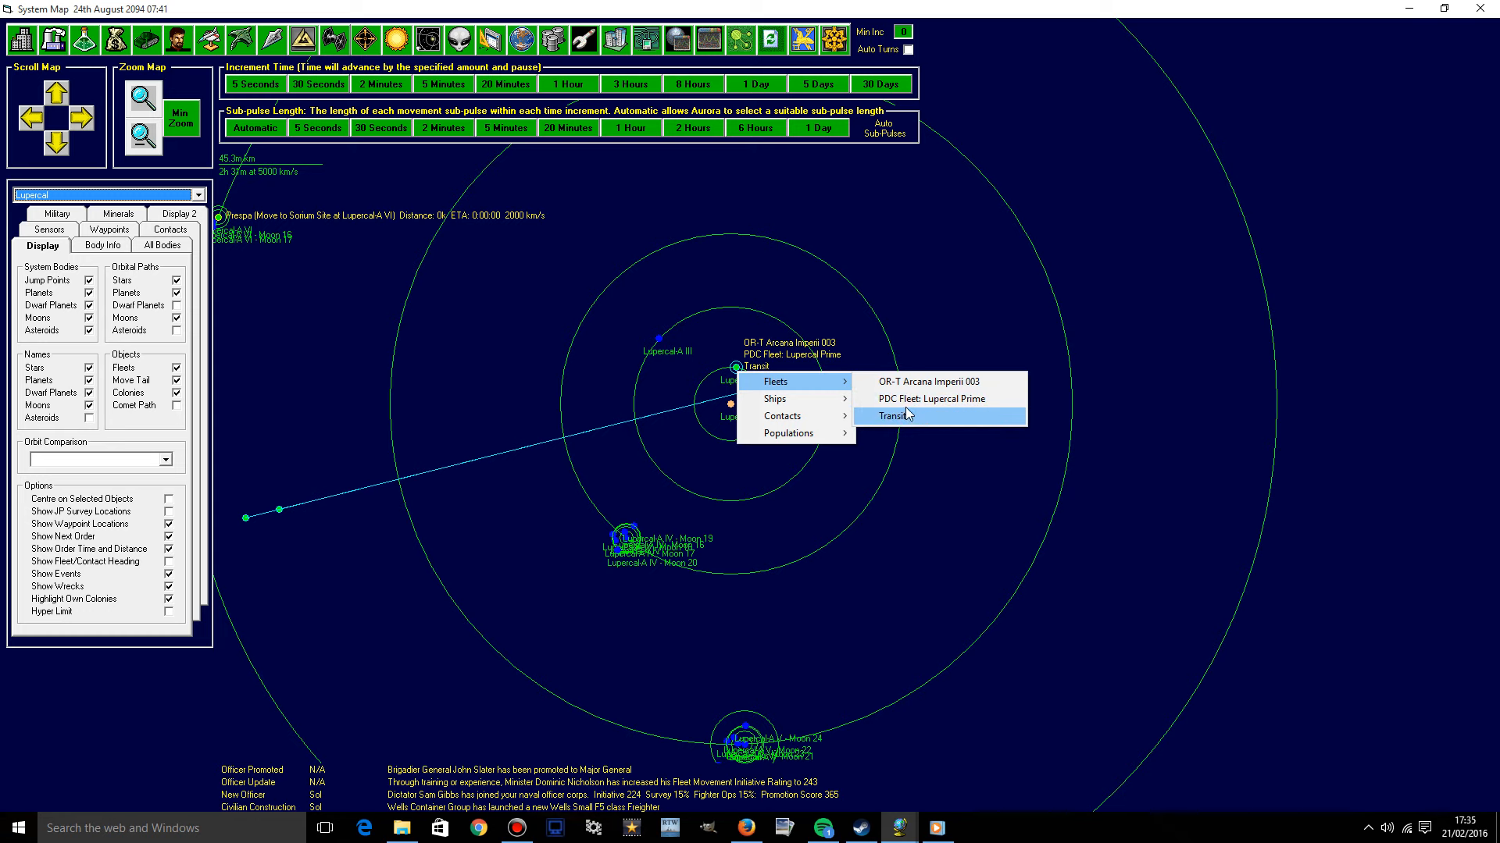
click(894, 414)
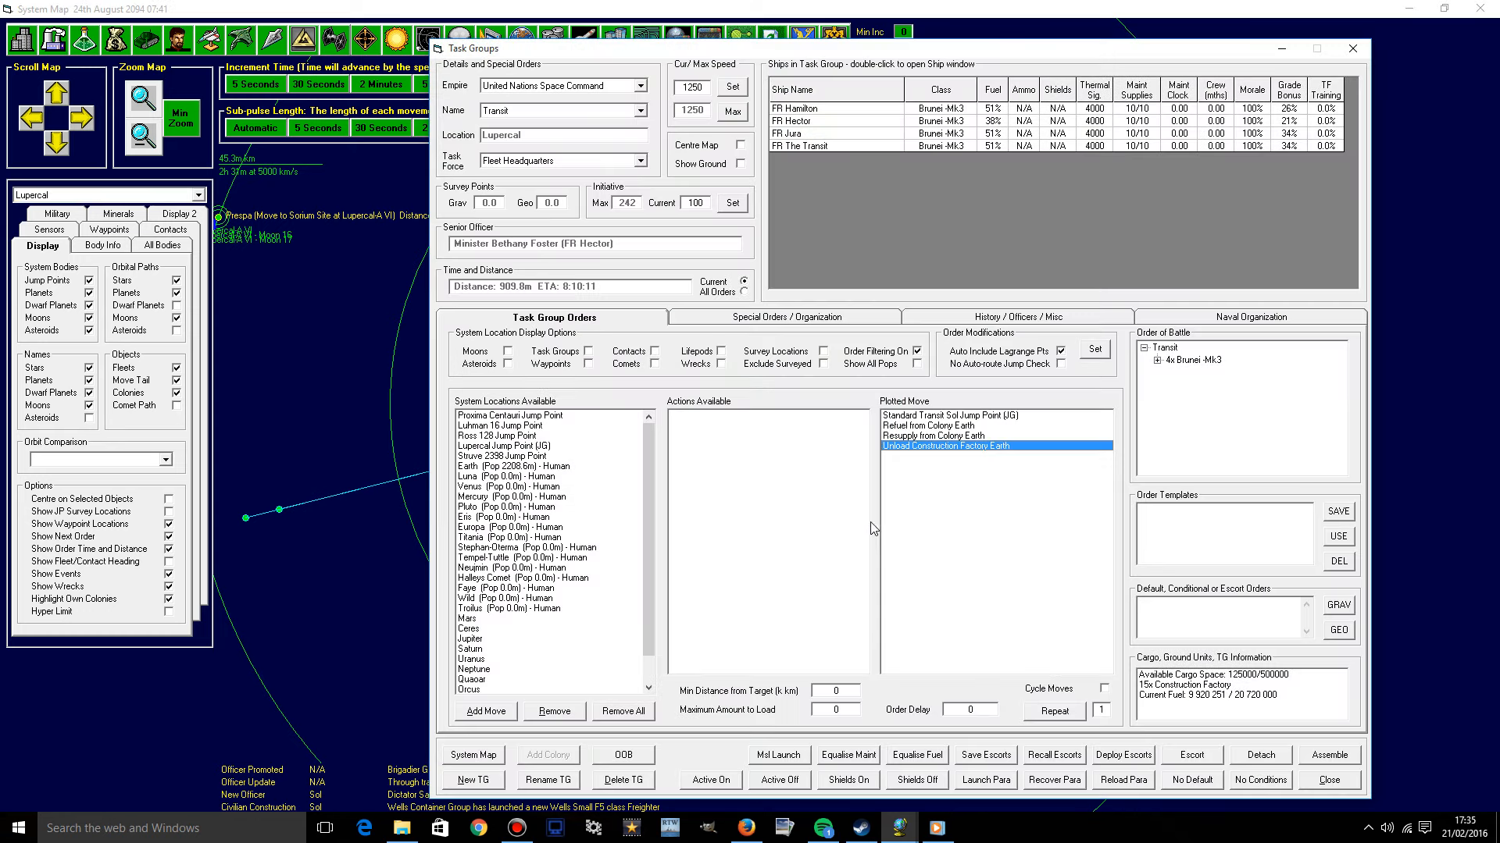
click(553, 711)
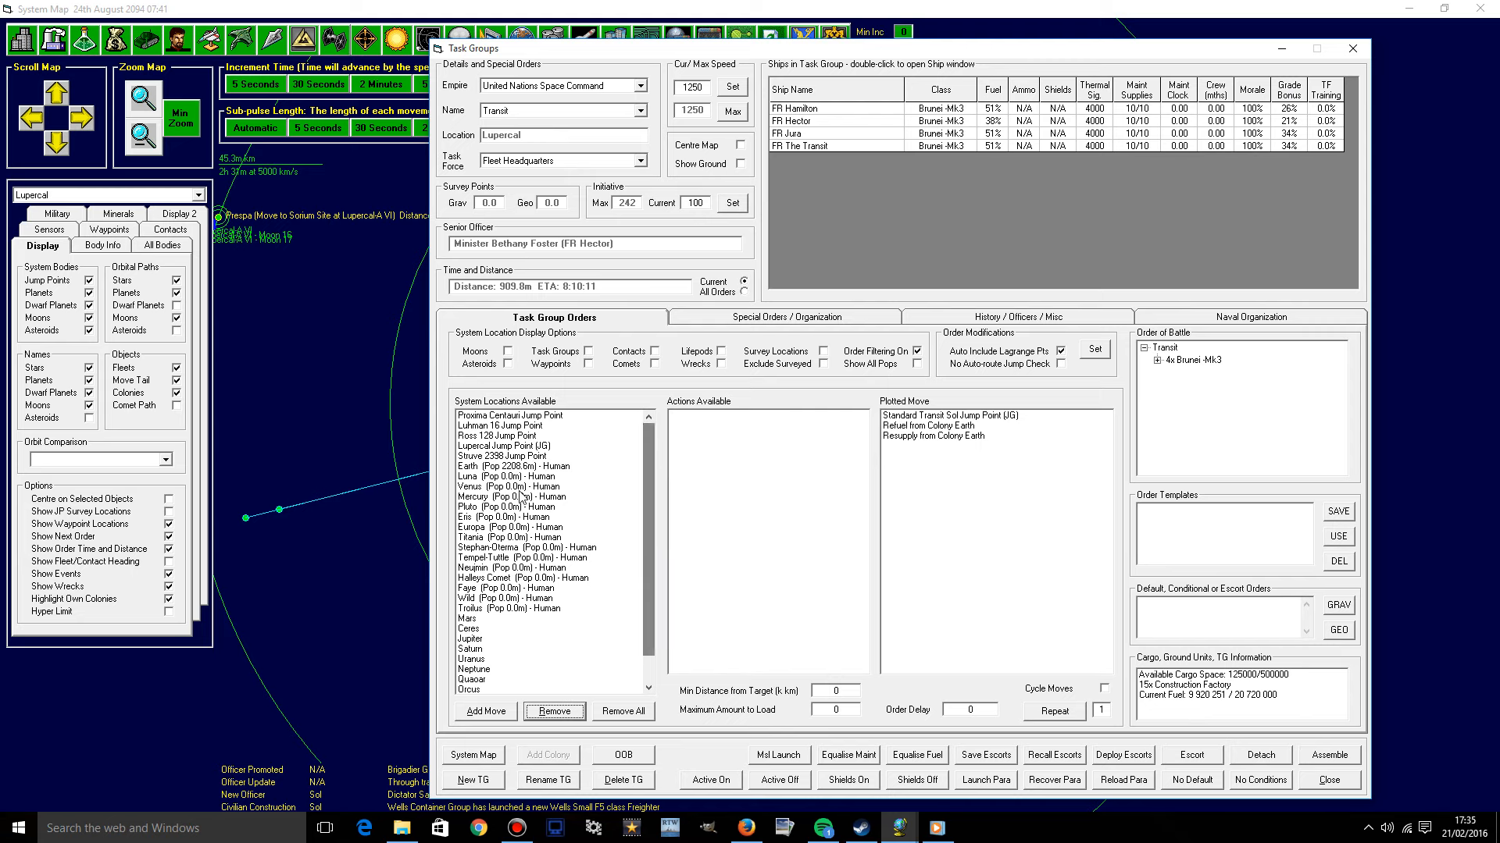
click(507, 466)
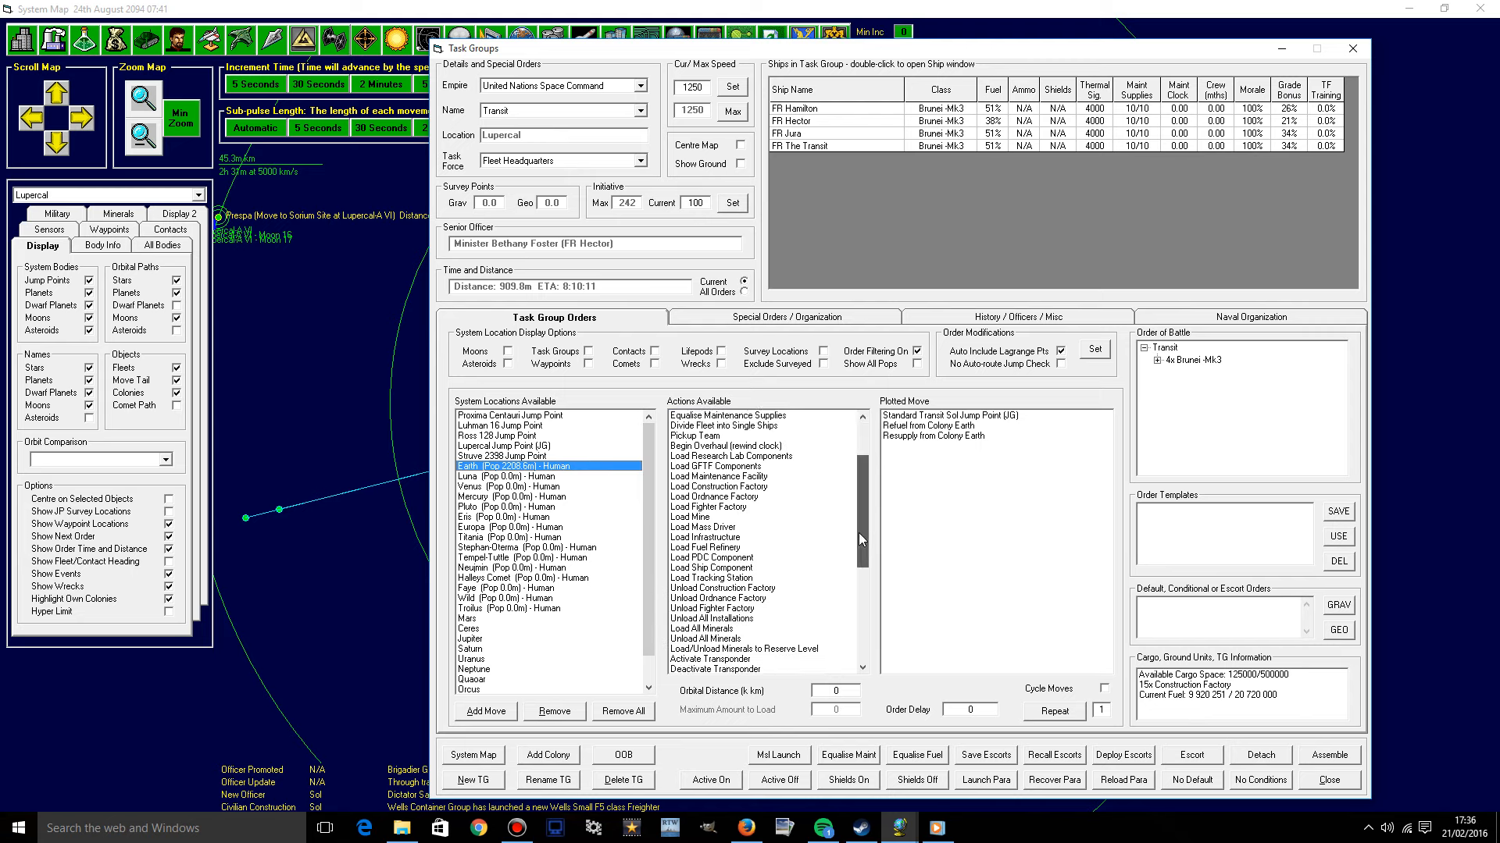
scroll(down, 3)
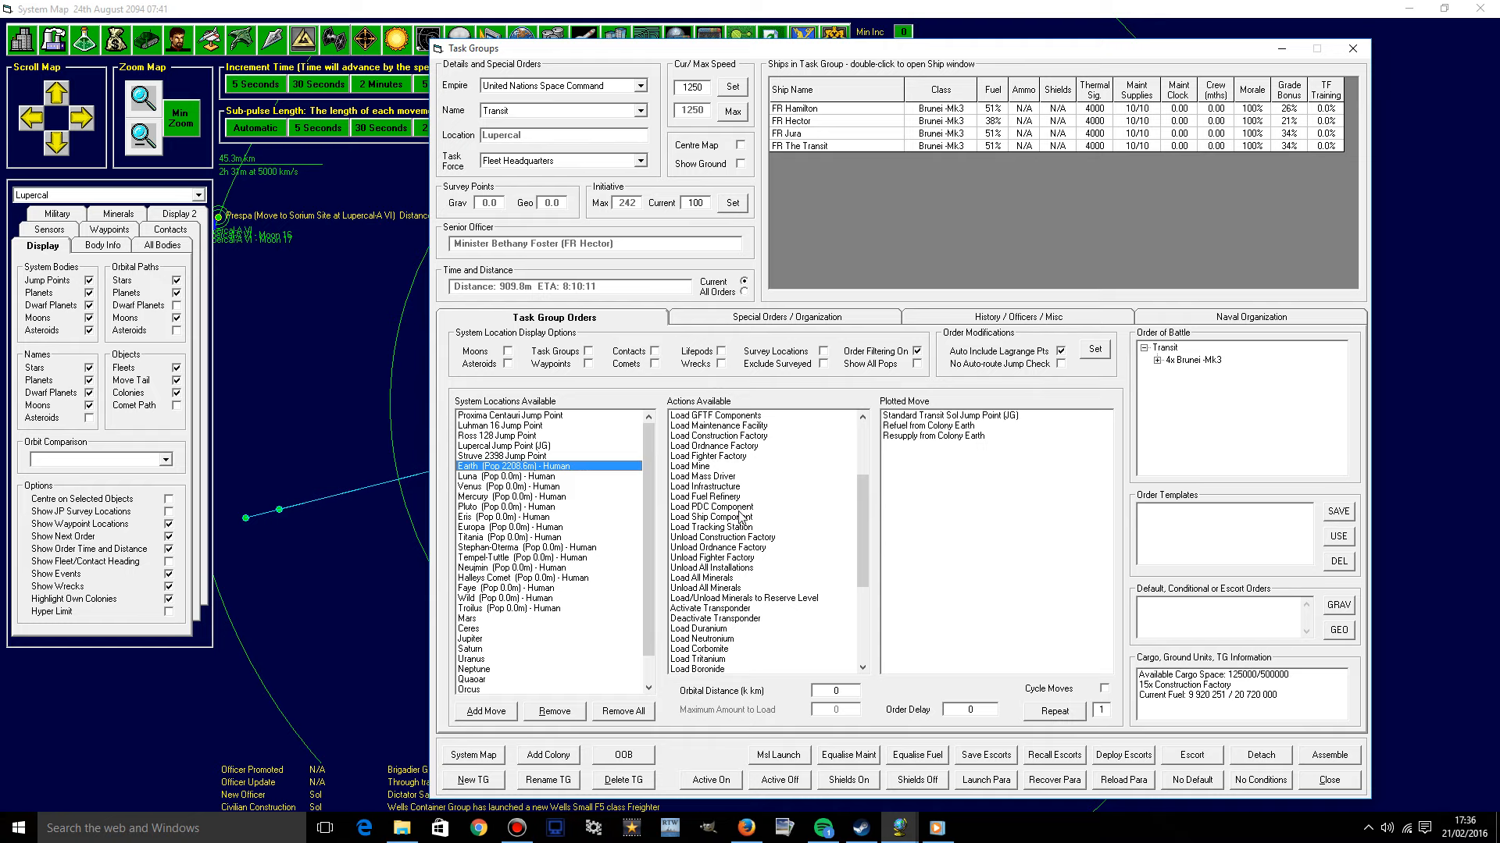
click(711, 507)
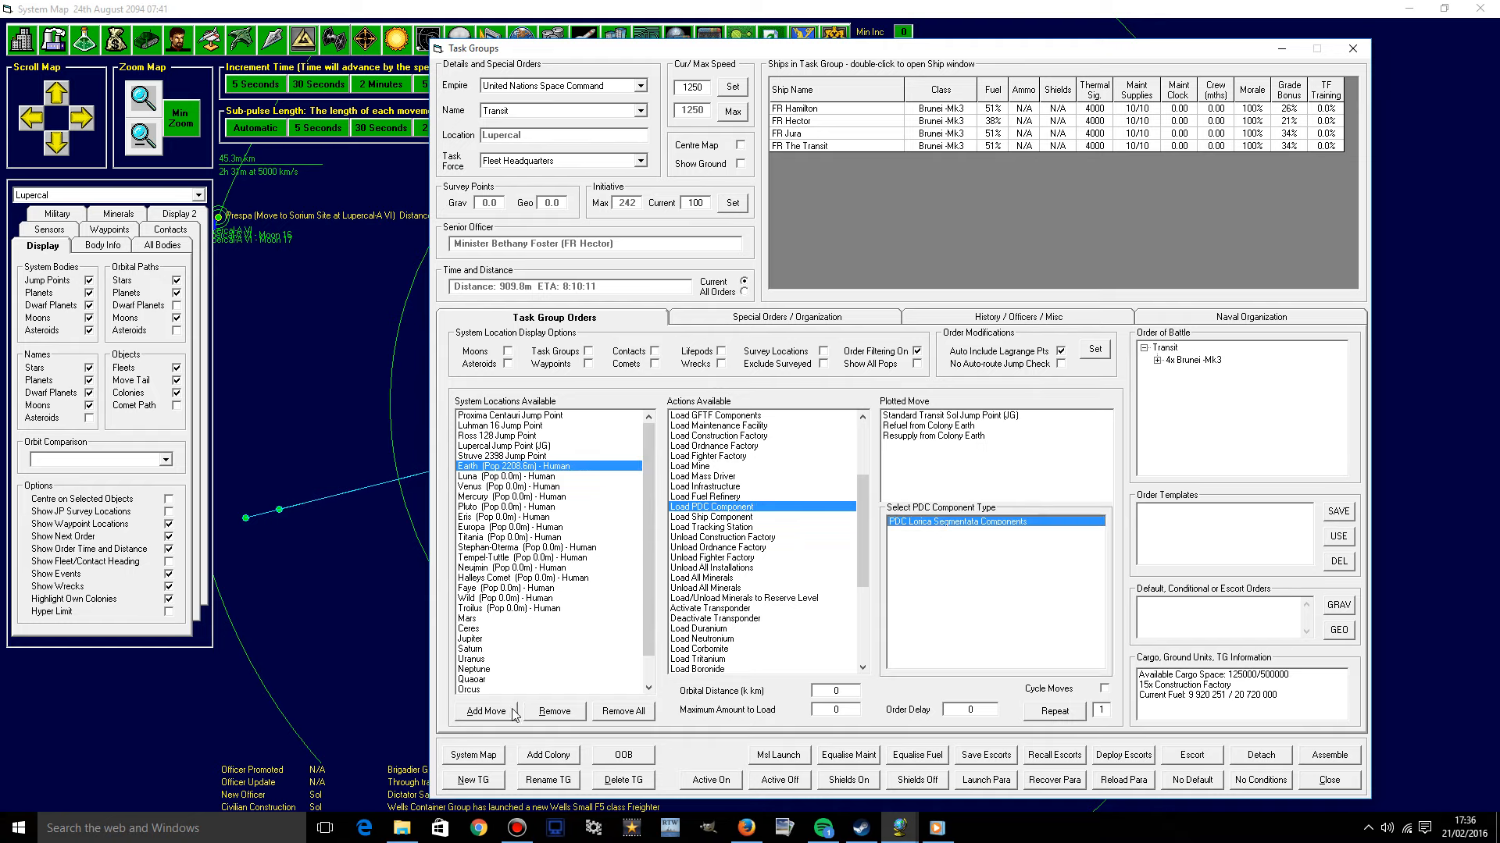
click(1328, 780)
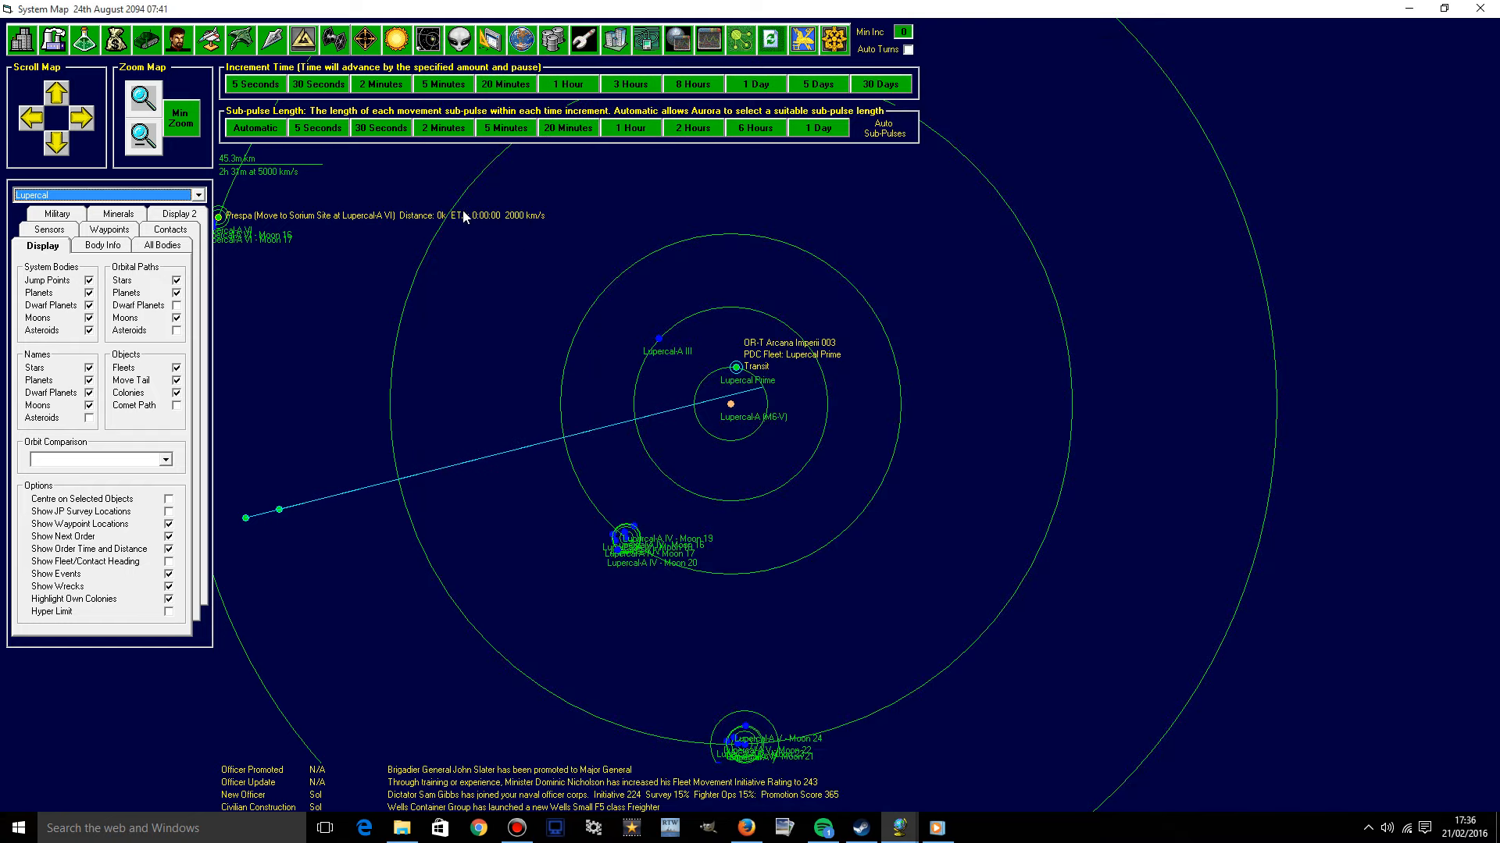
mouse_move(464, 216)
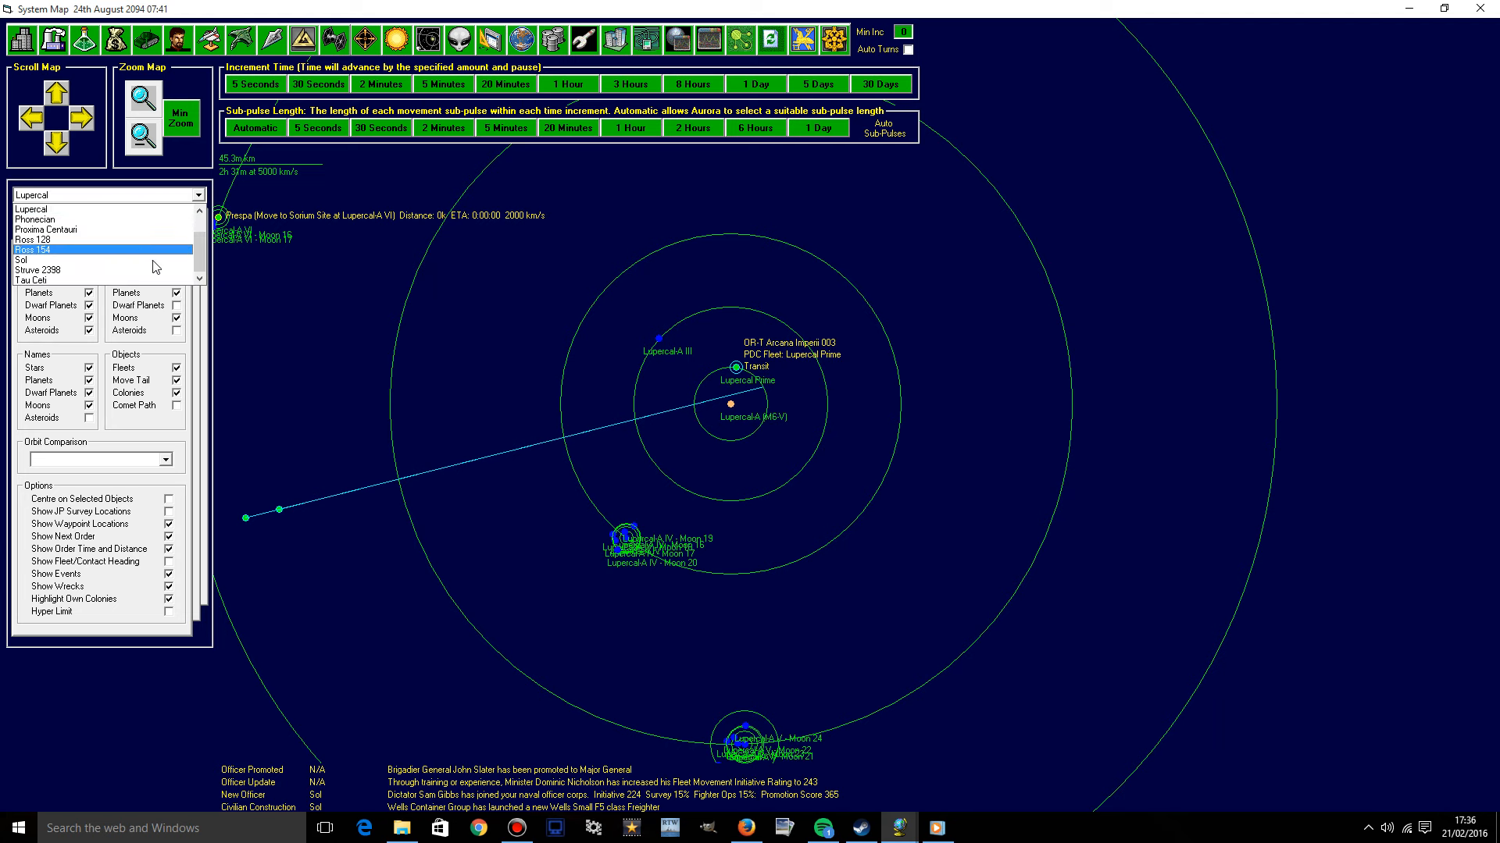
Switch the map to Tau Ceti and open Home Fleet cruiser Archer's unit details.
click(21, 260)
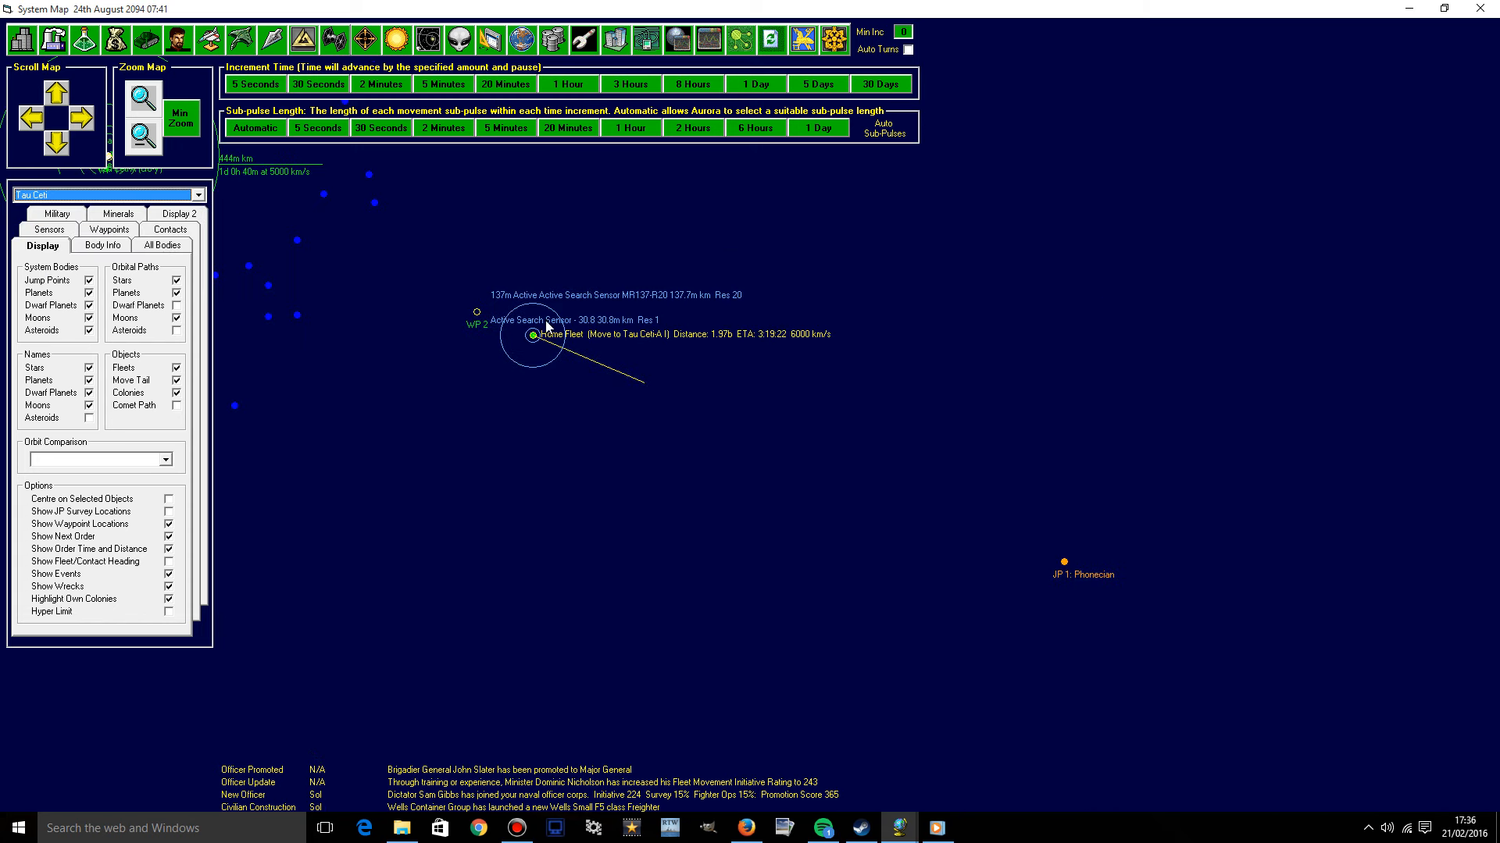
right_click(546, 329)
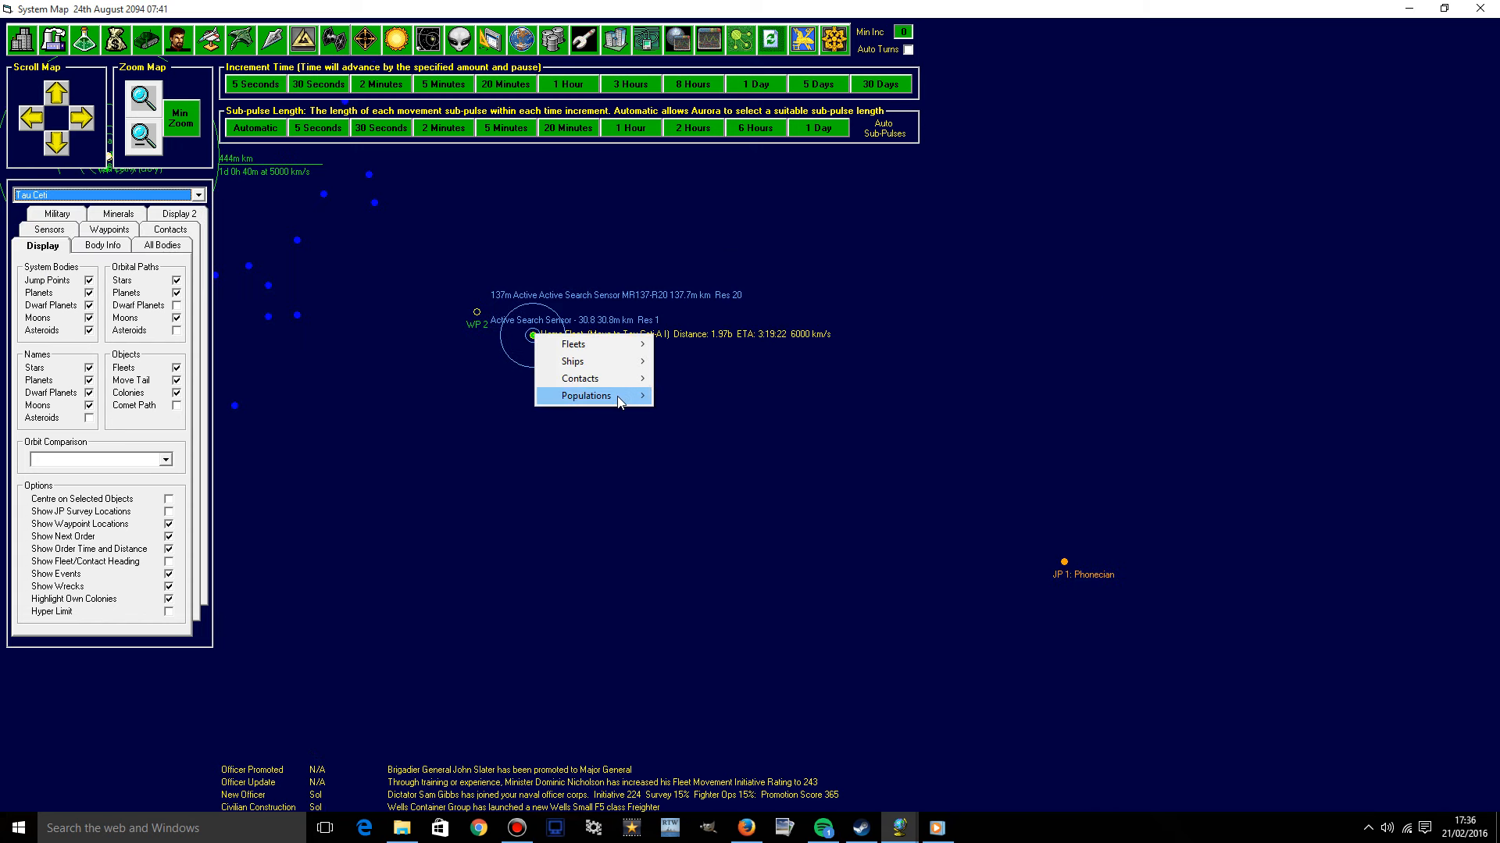
mouse_move(572, 360)
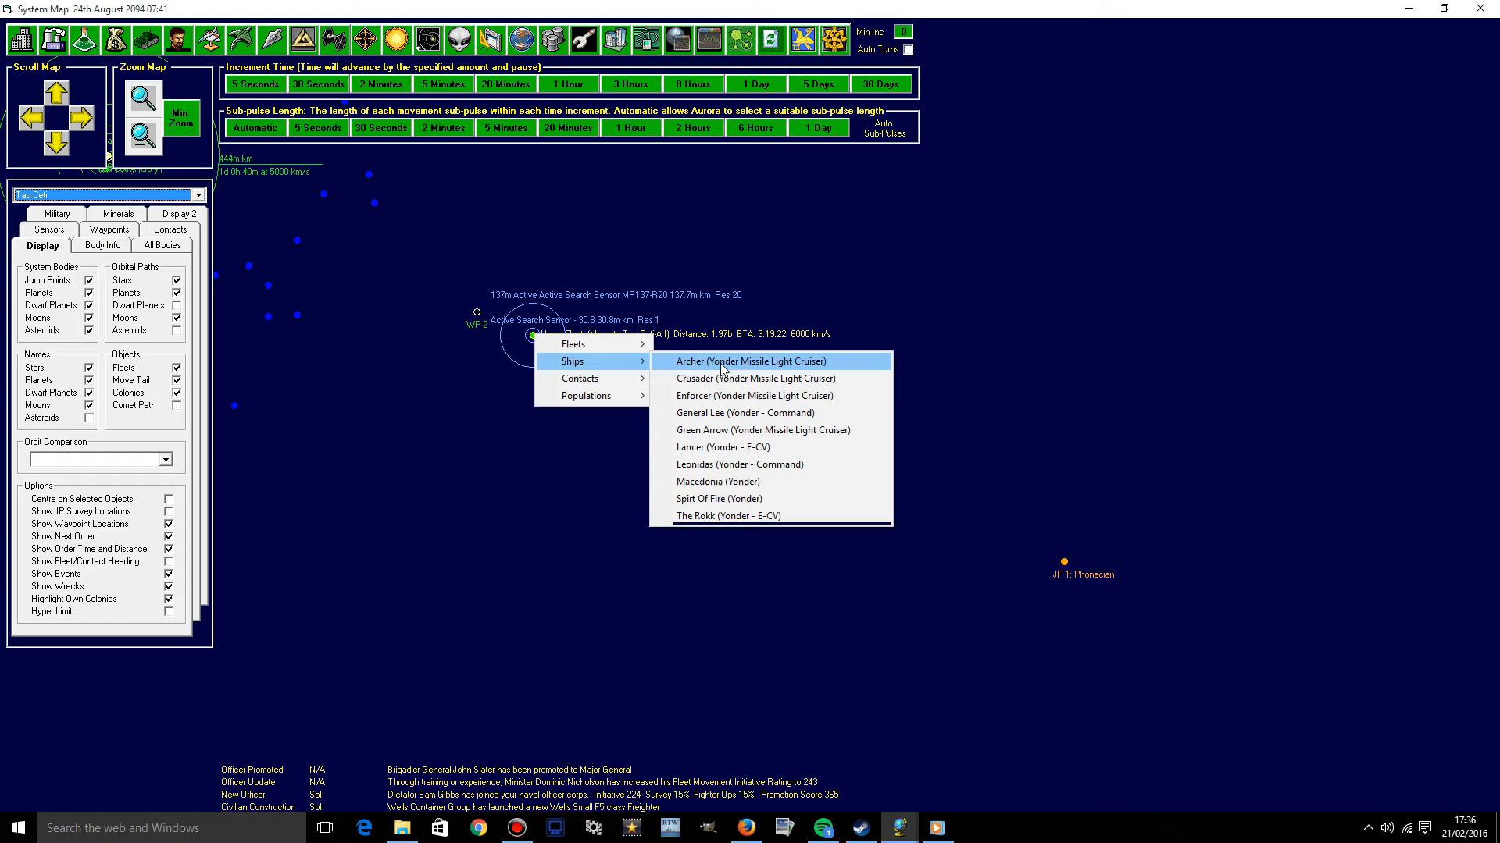
click(751, 362)
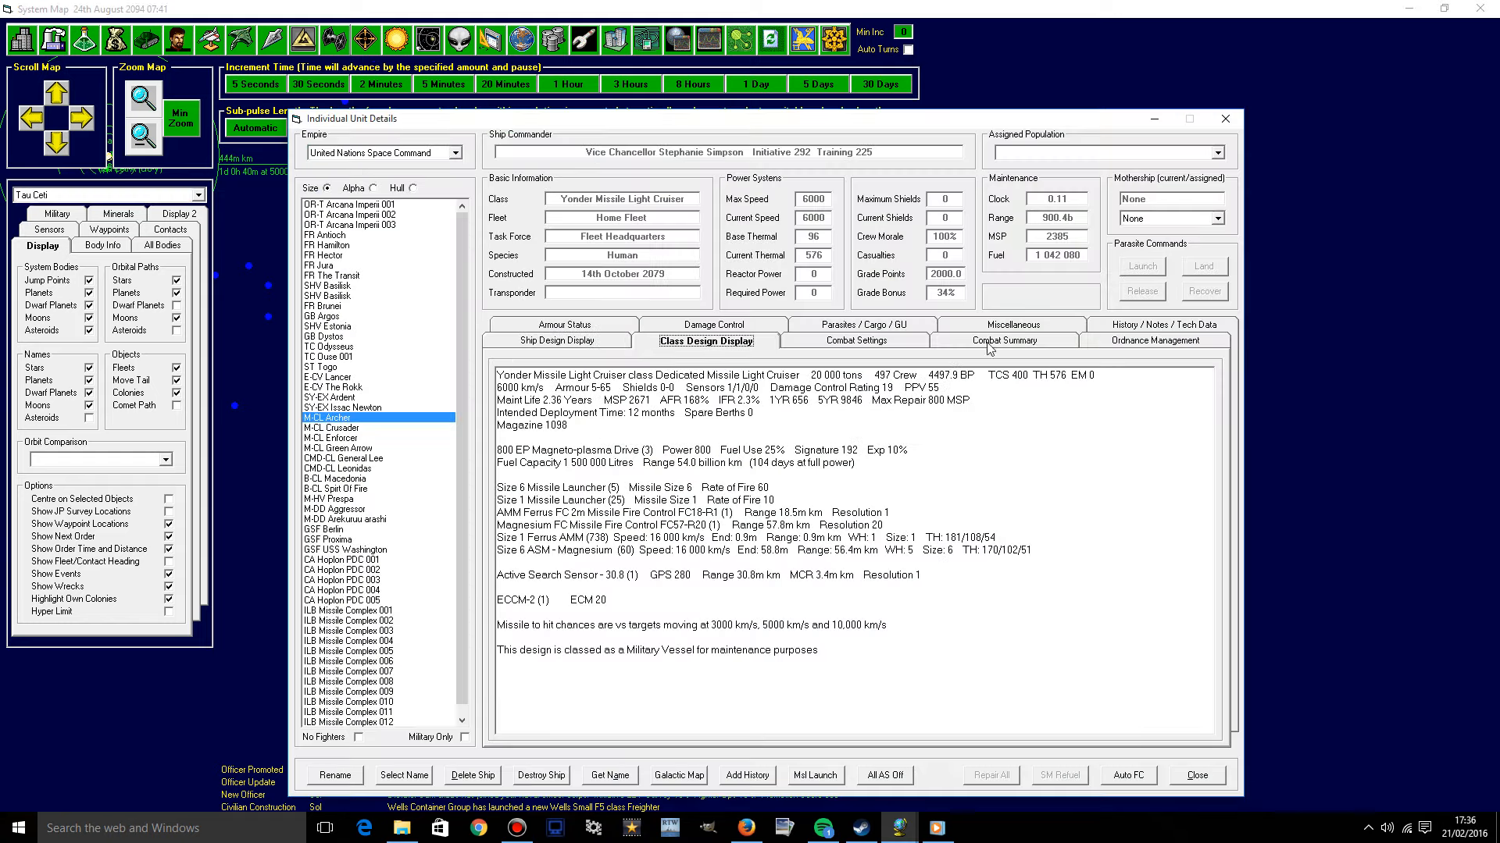
Check Archer's size-1 anti-missile stock in Ordnance Management, then return to the system map.
click(1155, 341)
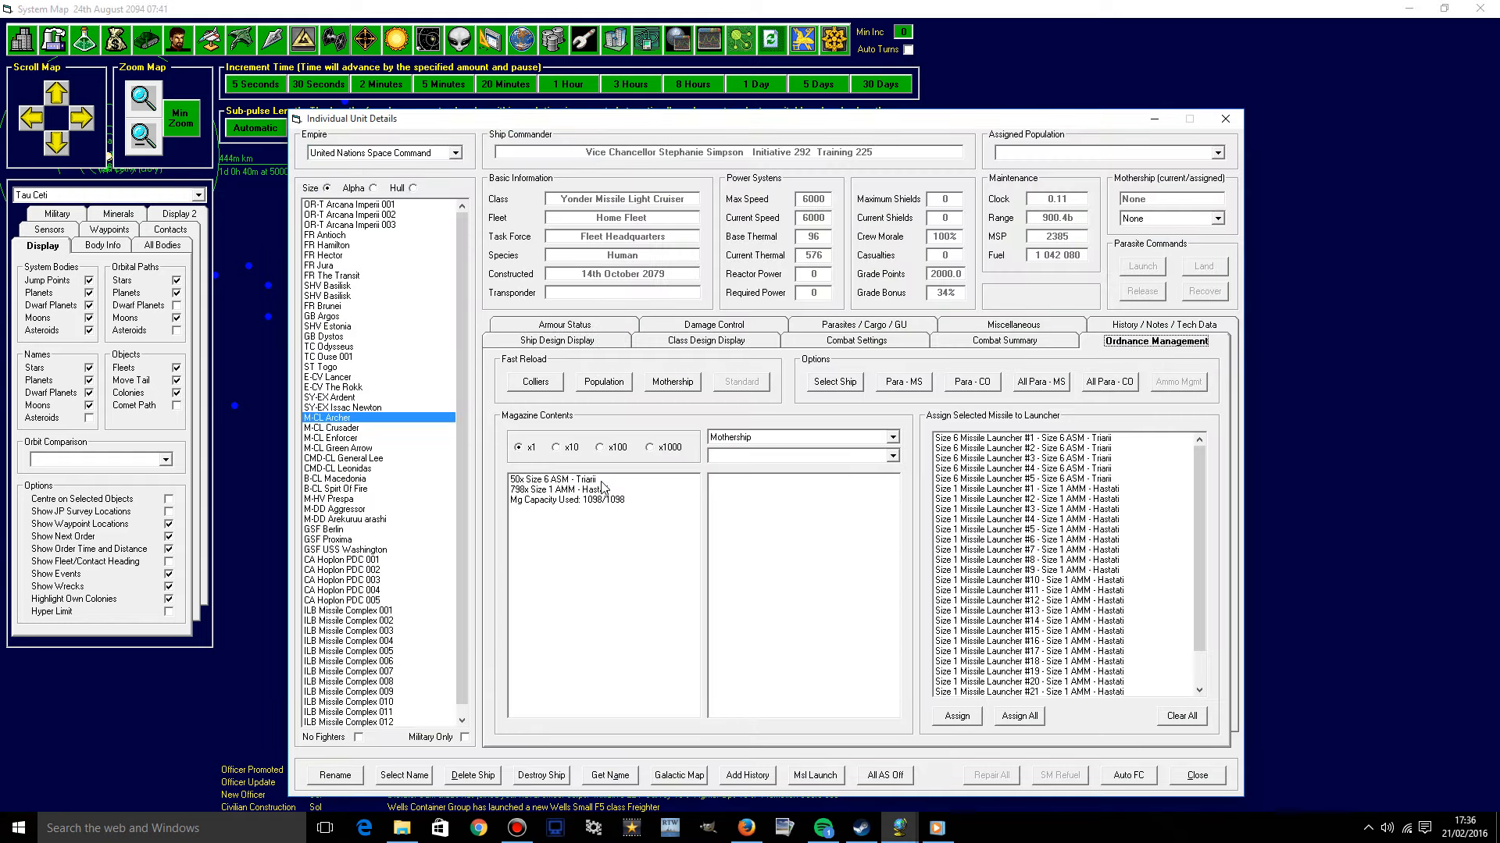
click(585, 489)
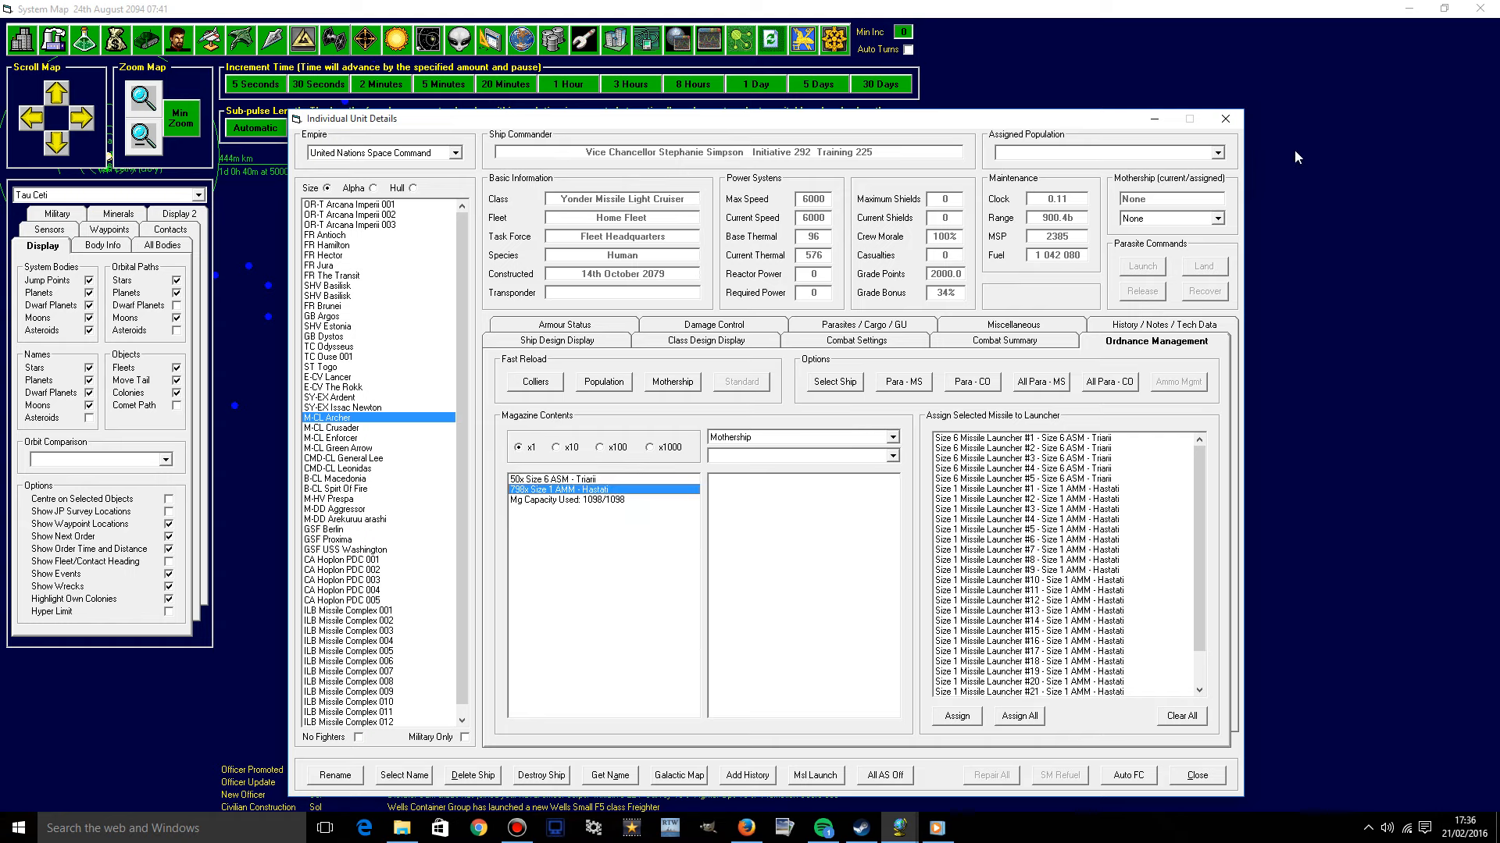
click(1194, 775)
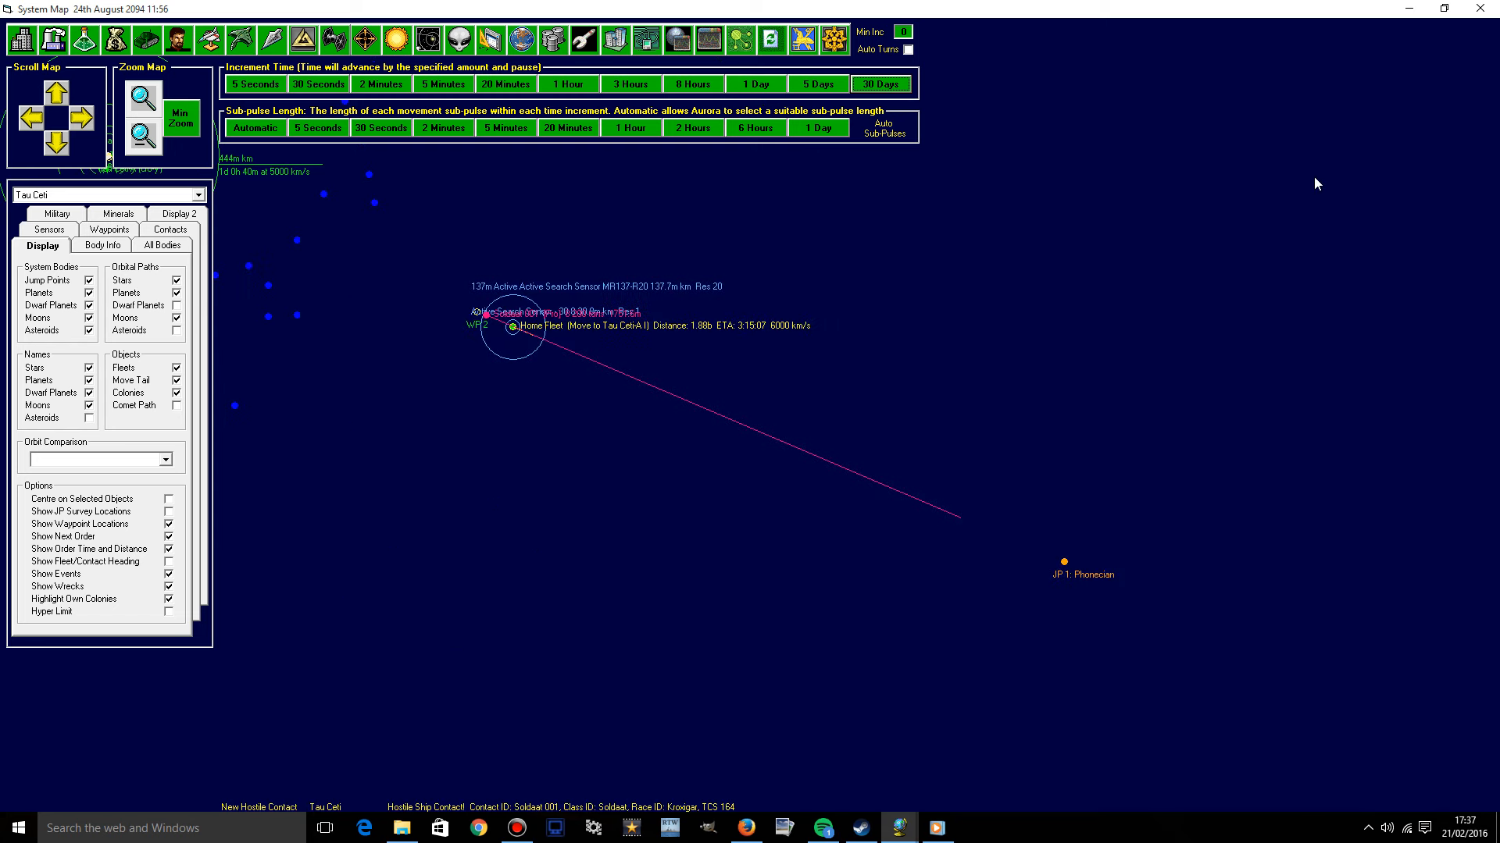
mouse_move(405, 277)
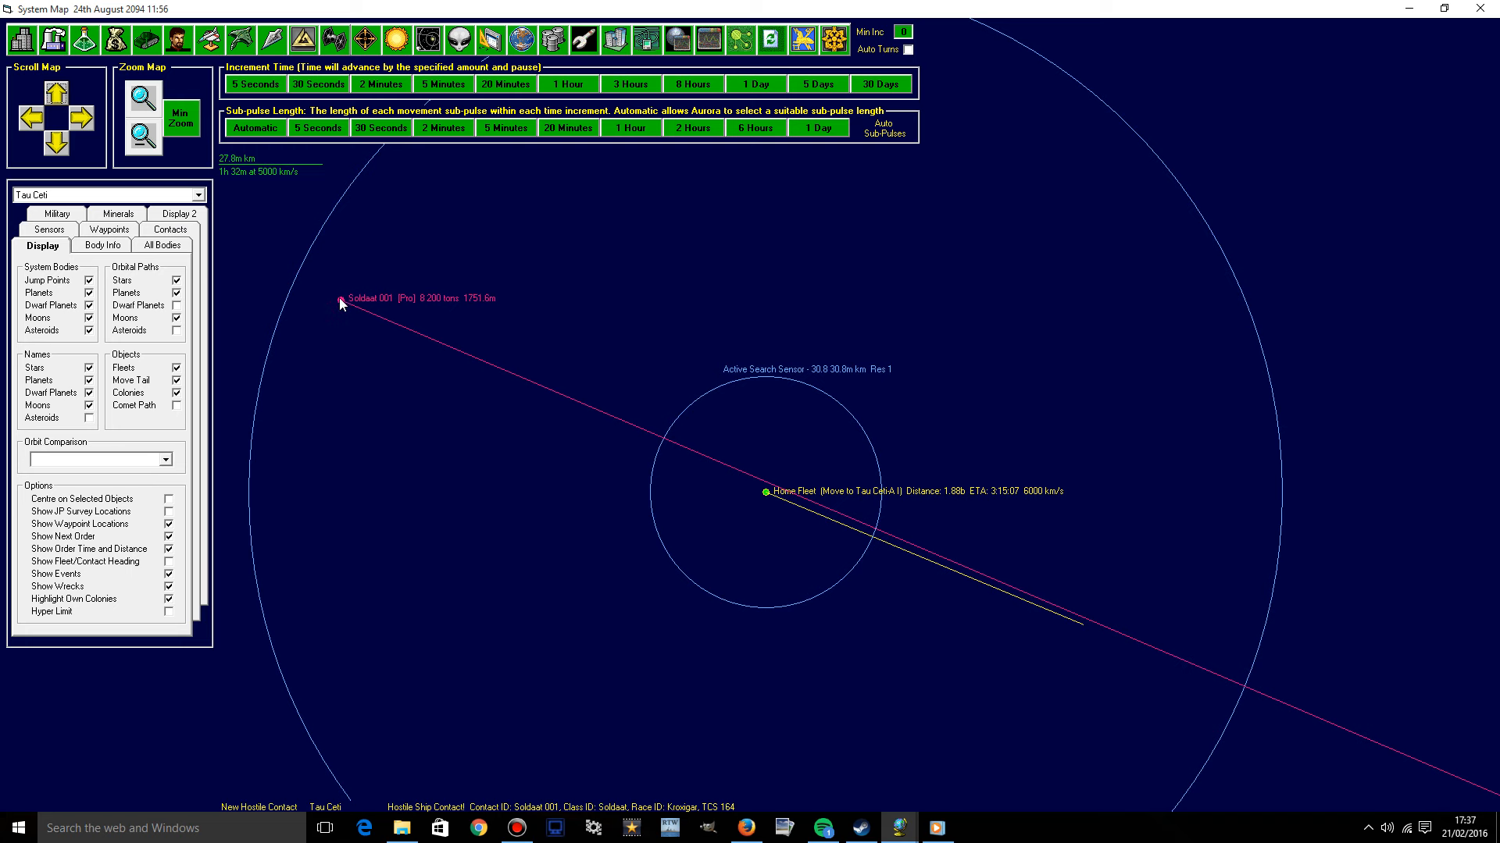
mouse_move(335, 314)
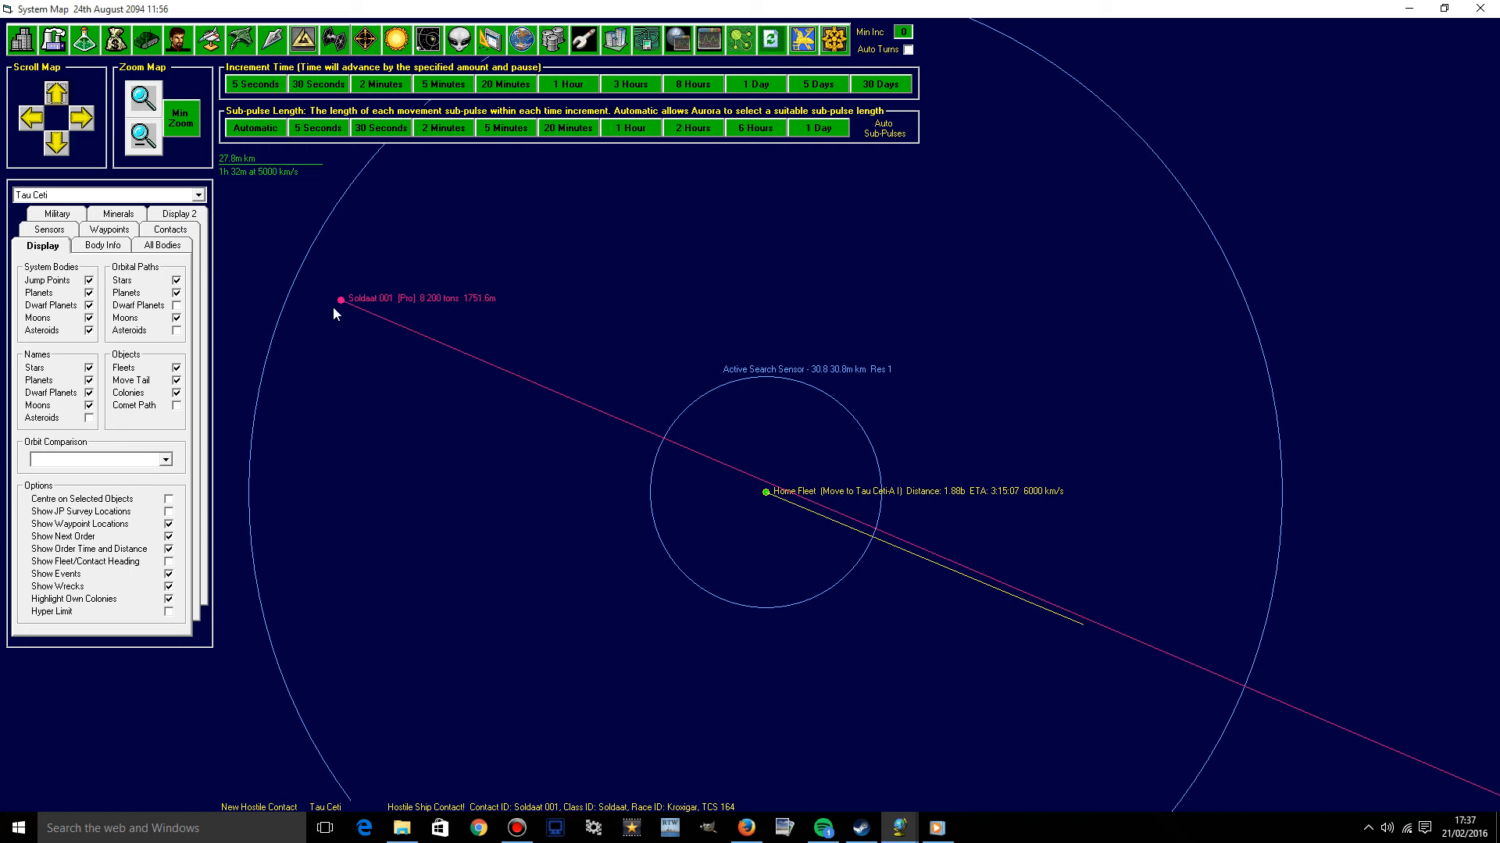
Inspect Kroxigar Soldaat class intelligence with auto-centre on, list all active contacts, then close.
right_click(337, 314)
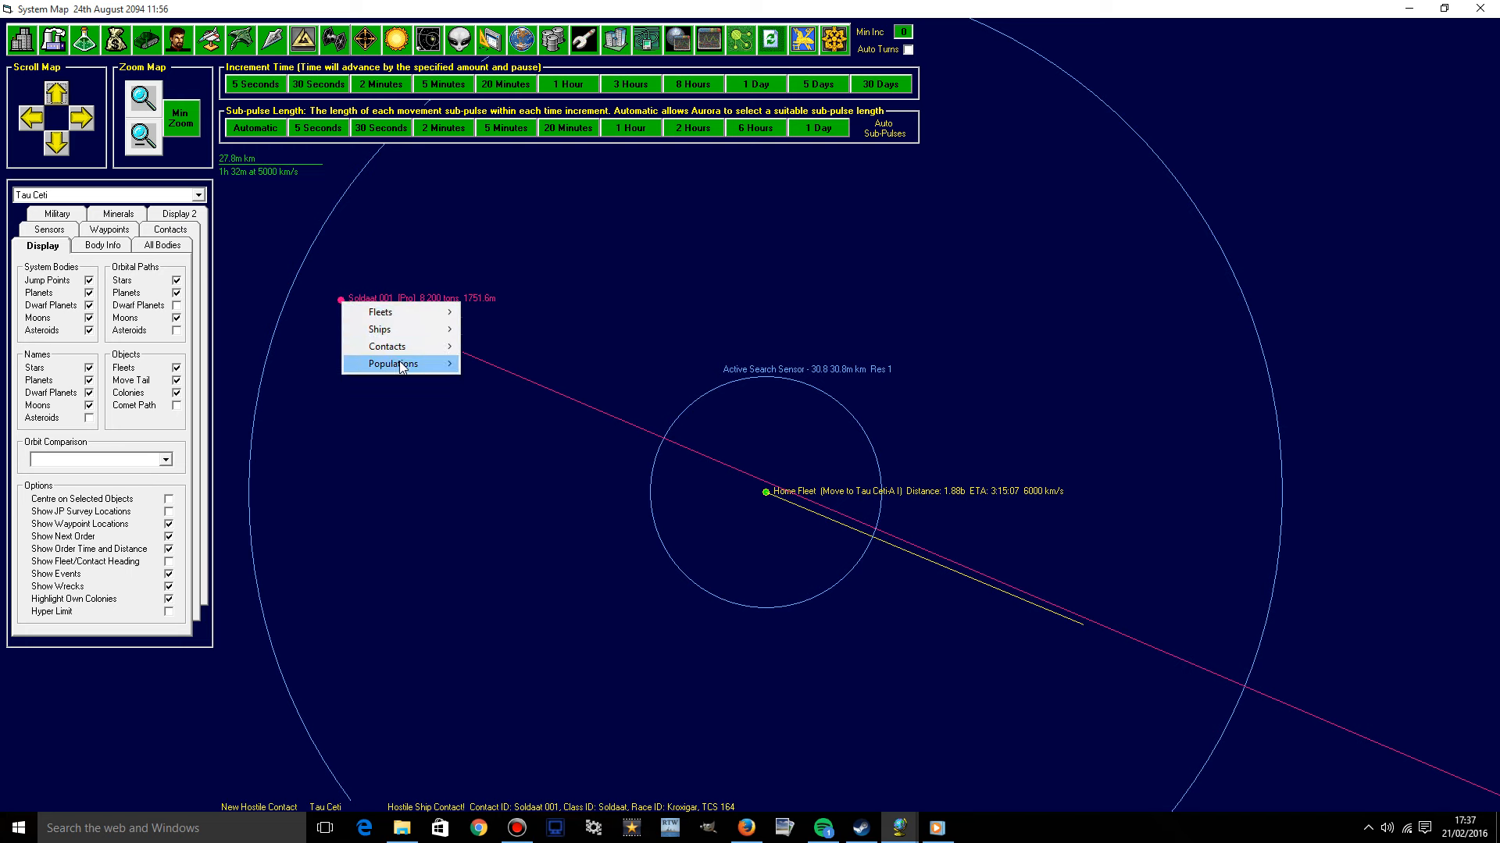
mouse_move(379, 329)
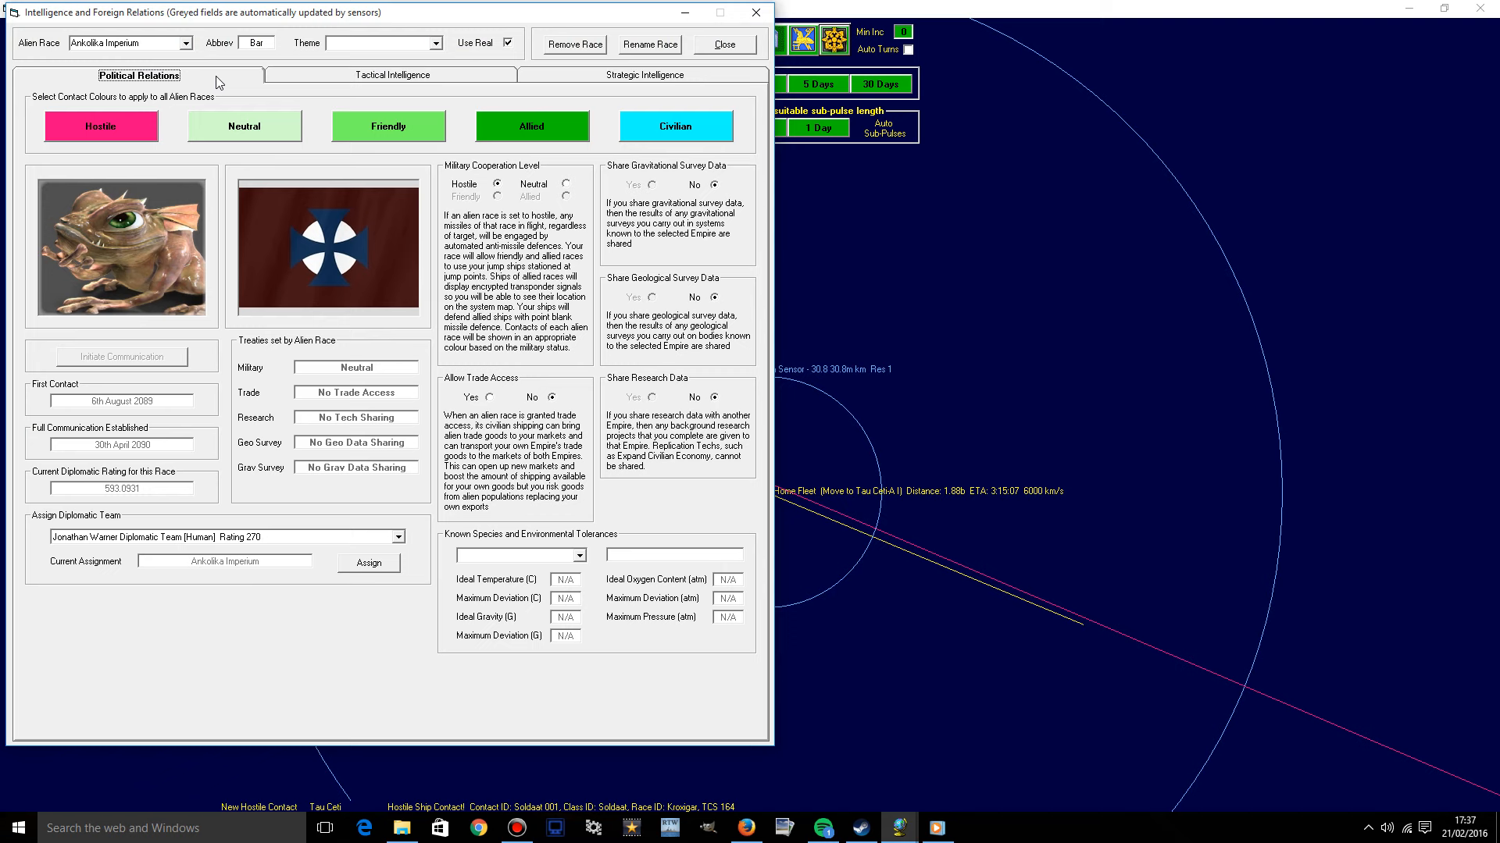
click(392, 75)
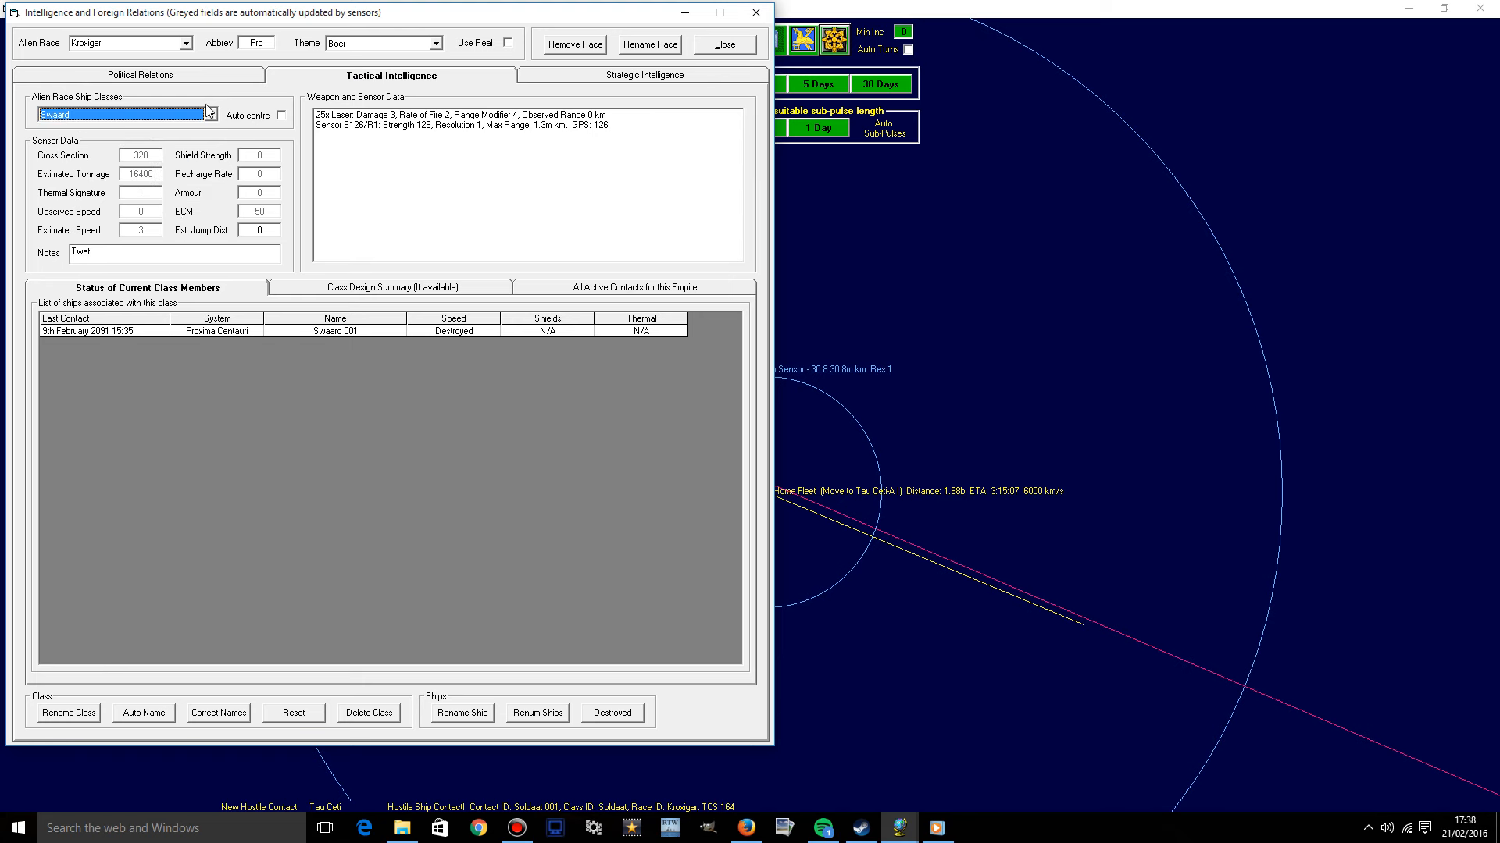
click(119, 115)
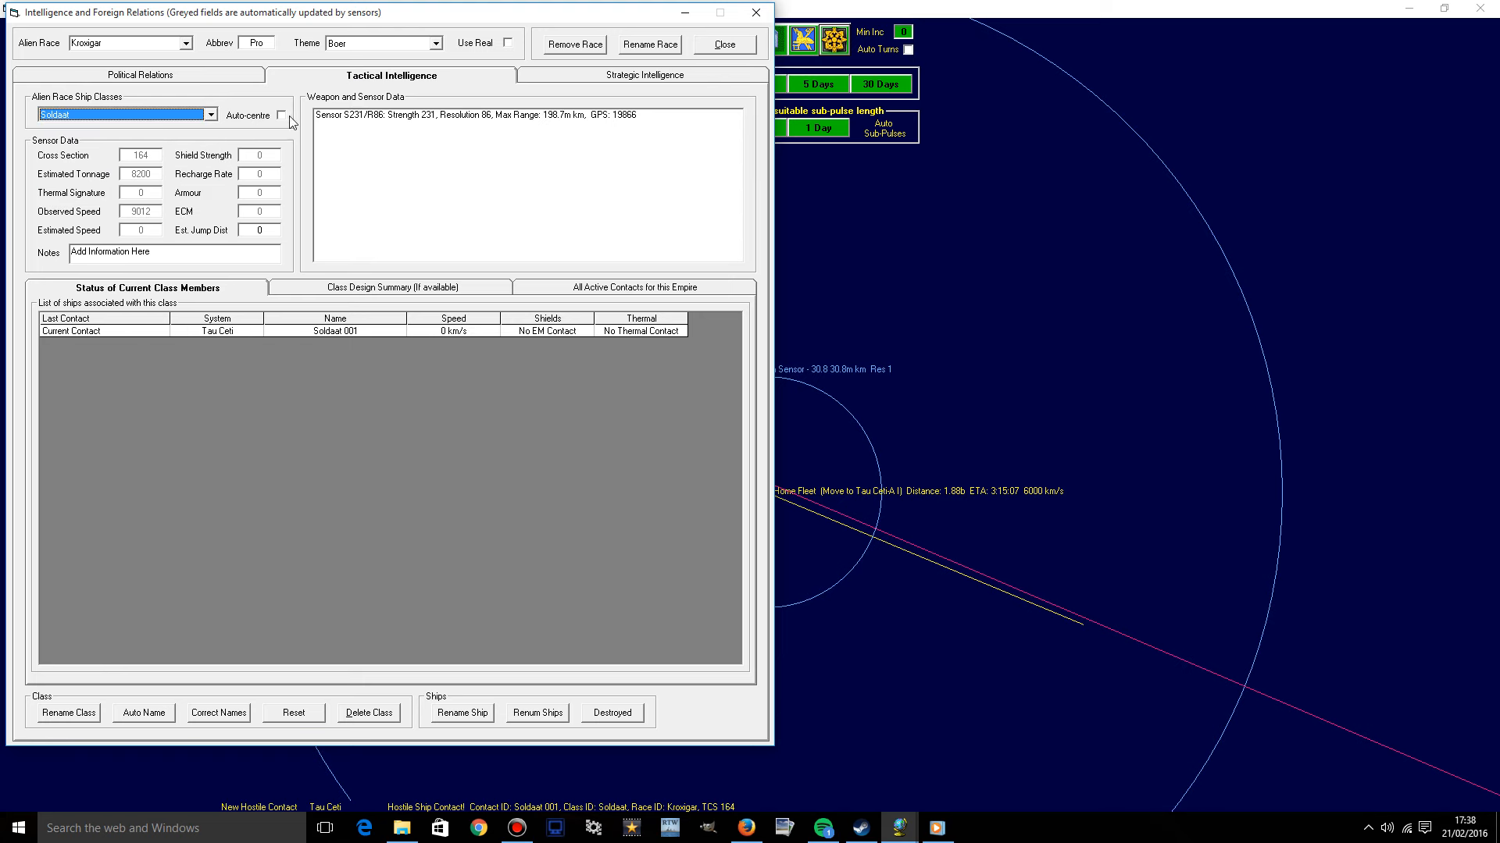
click(280, 115)
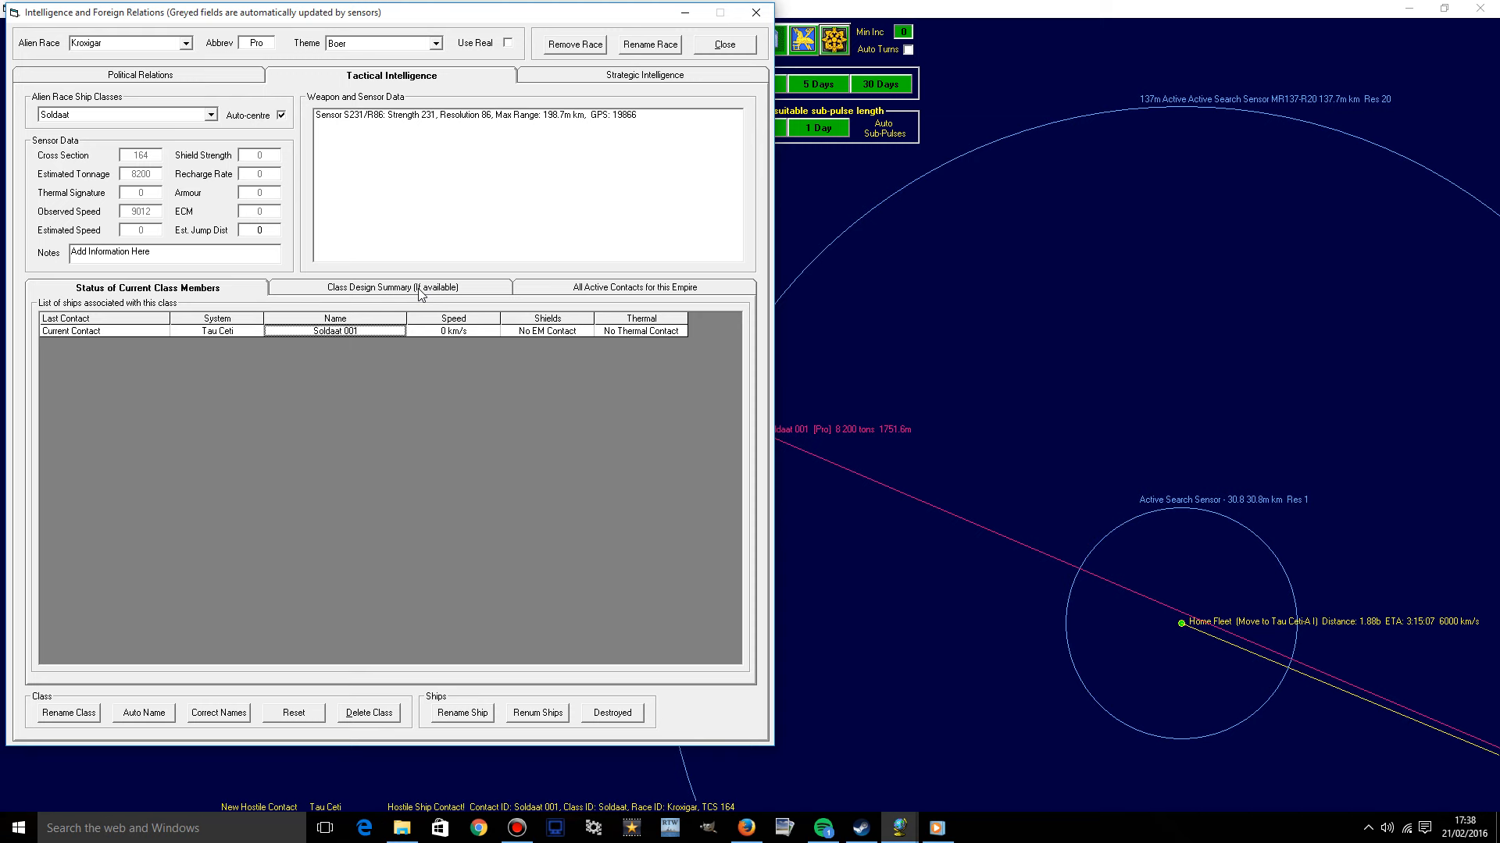
mouse_move(573, 356)
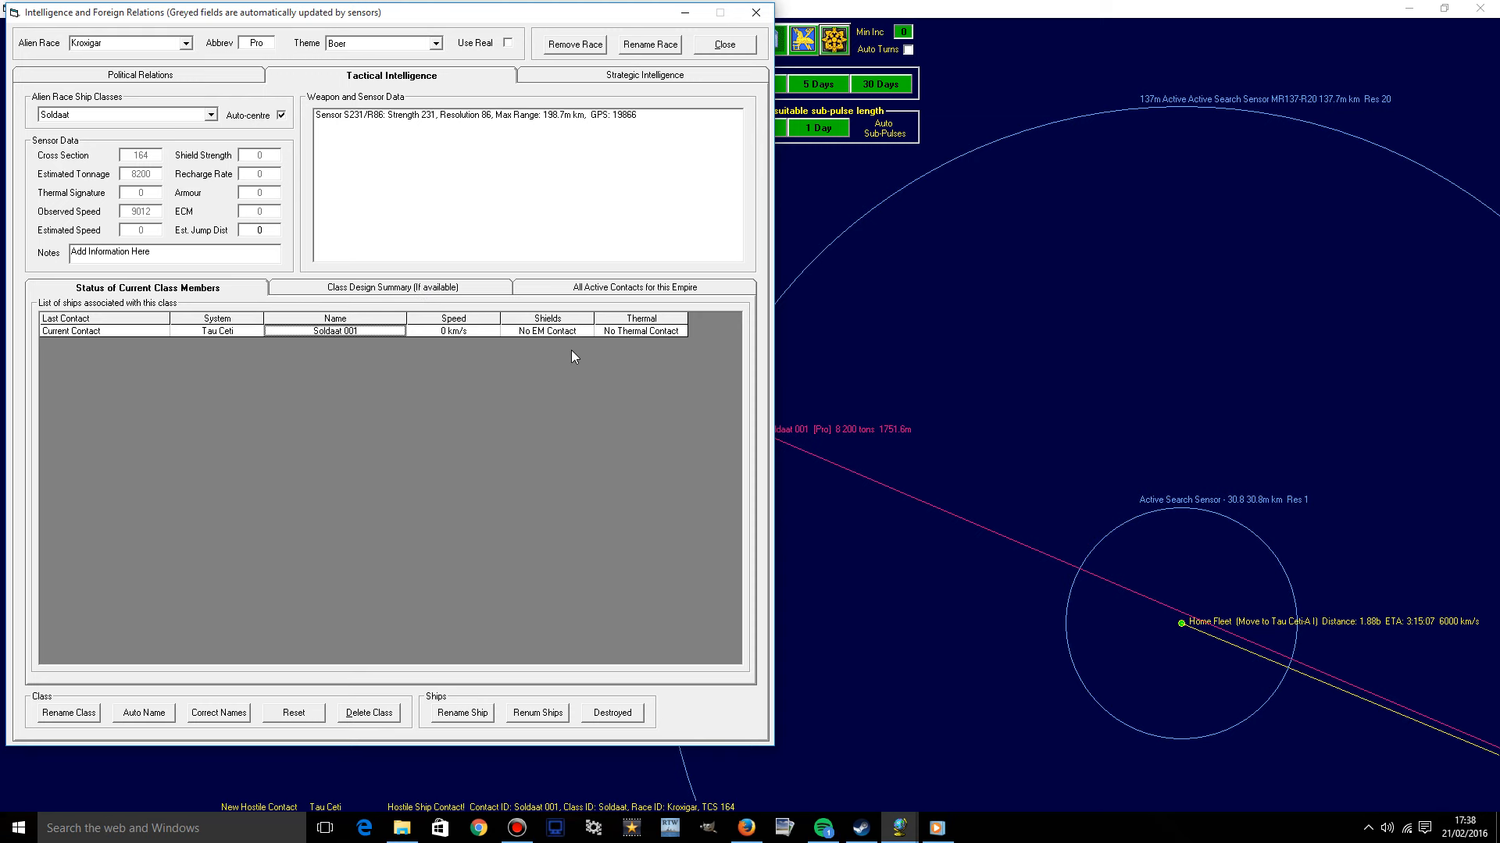
click(635, 287)
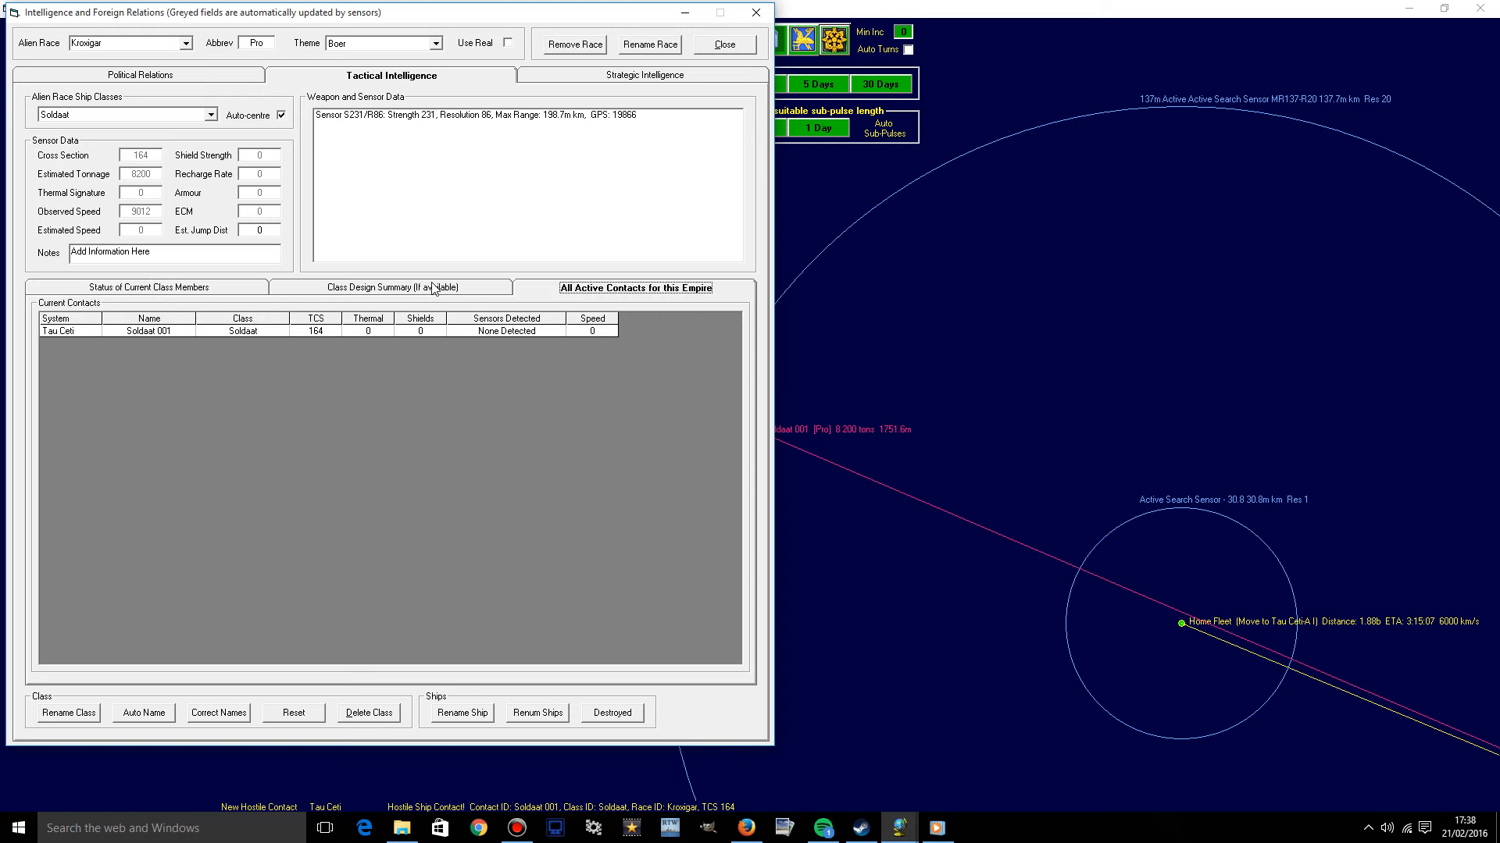
click(724, 44)
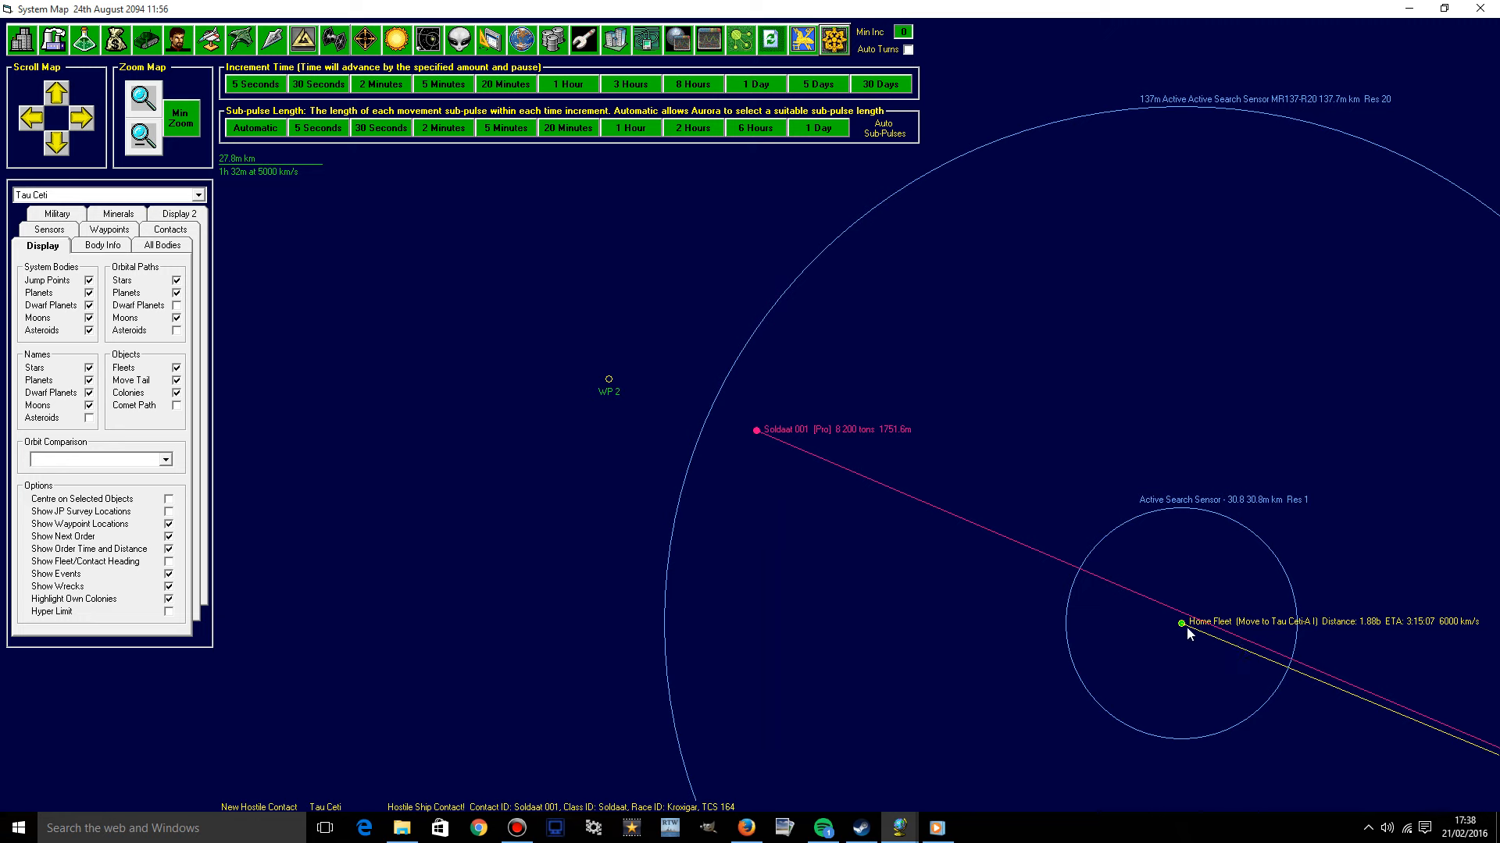
Open Home Fleet's task group details and its Combat Assignments Overview.
double_click(1182, 621)
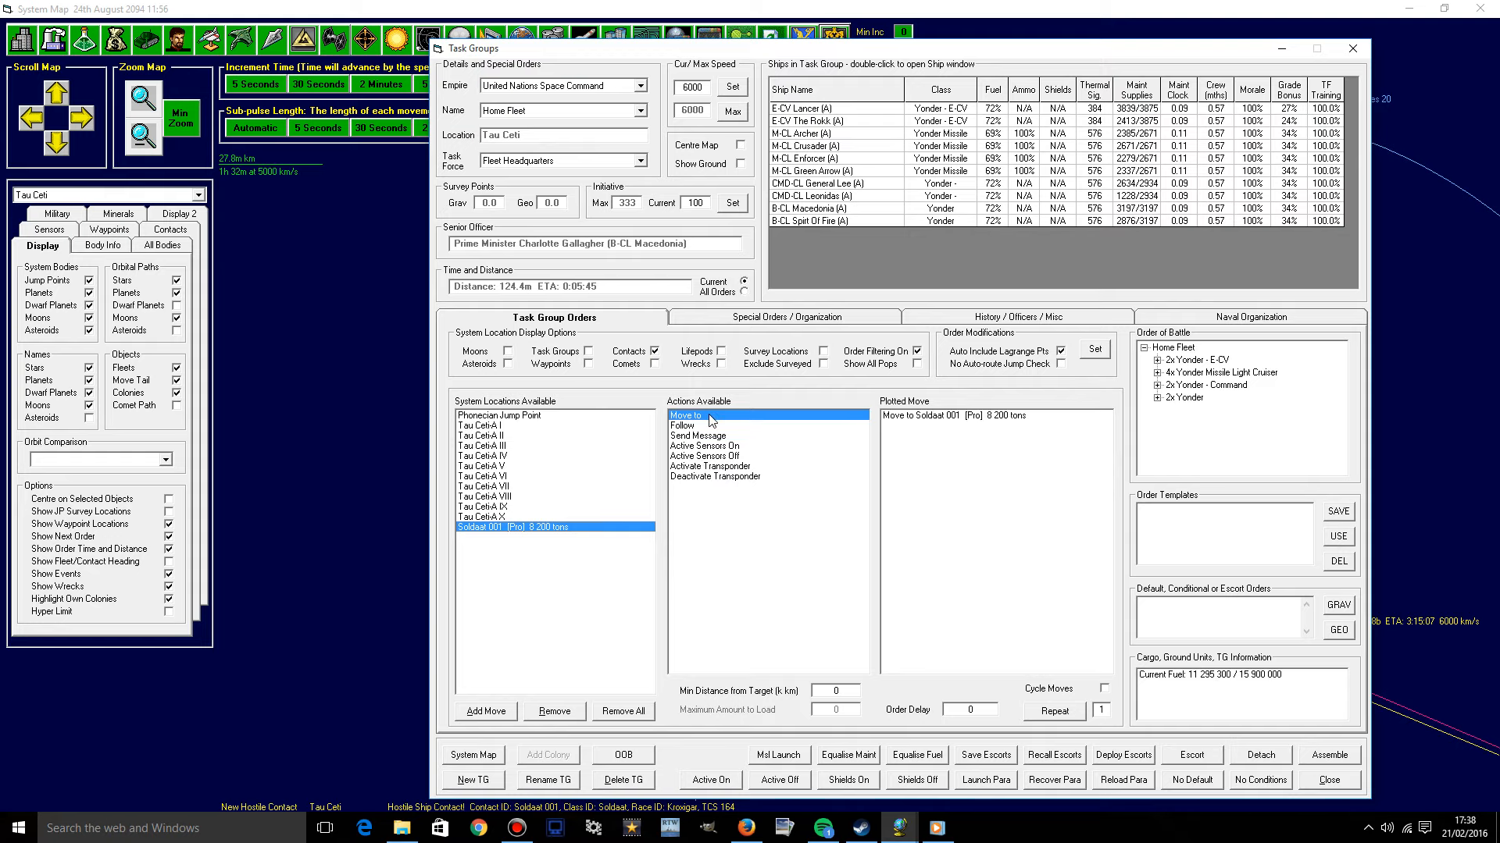
click(1328, 780)
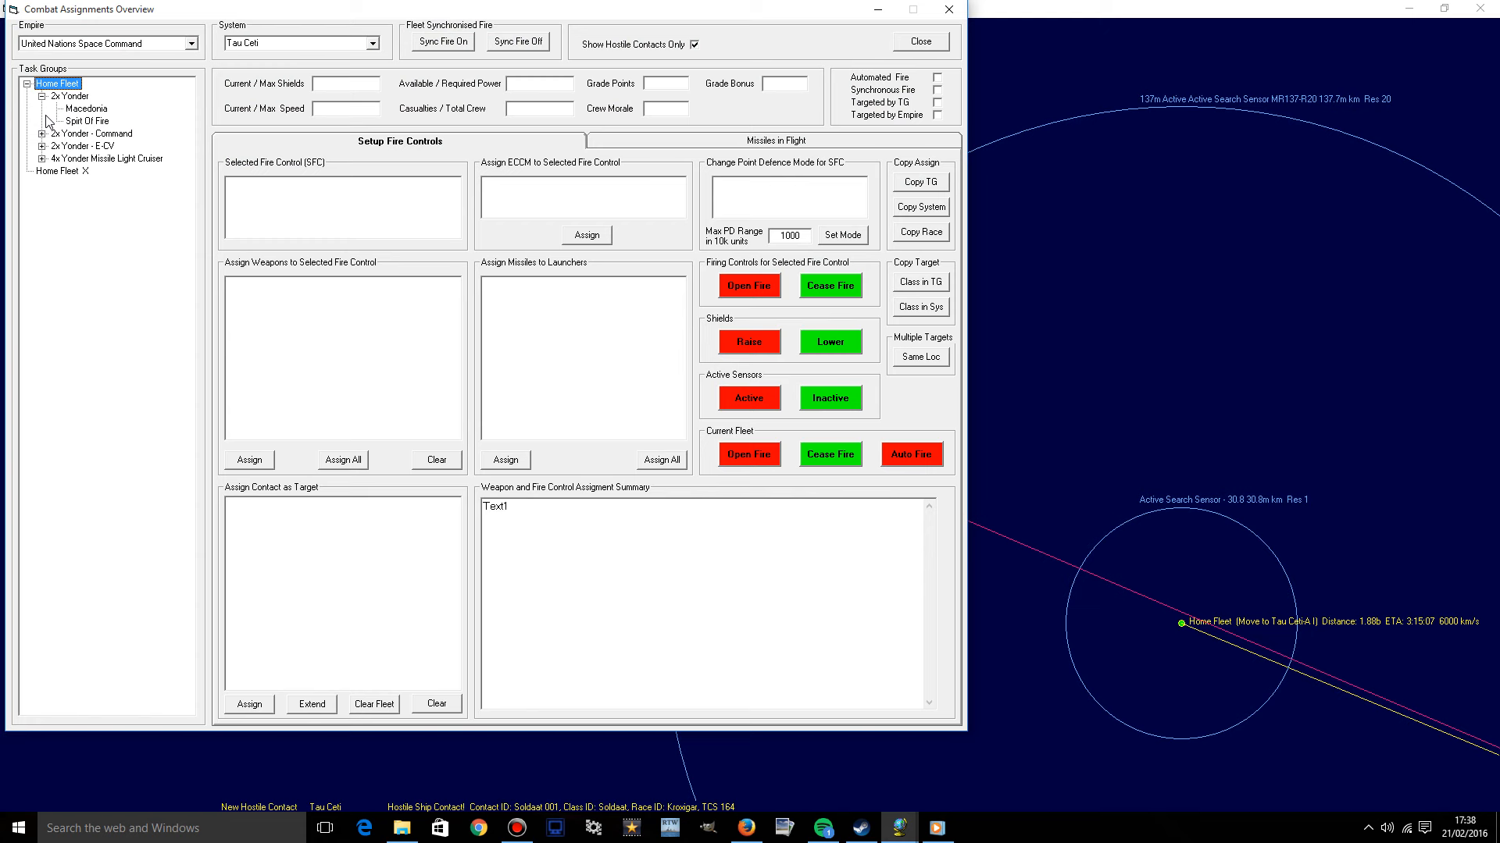
Review fire controls for Macedonia, Spirit Of Fire, Leonidas, The Rokk, and Archer.
click(85, 108)
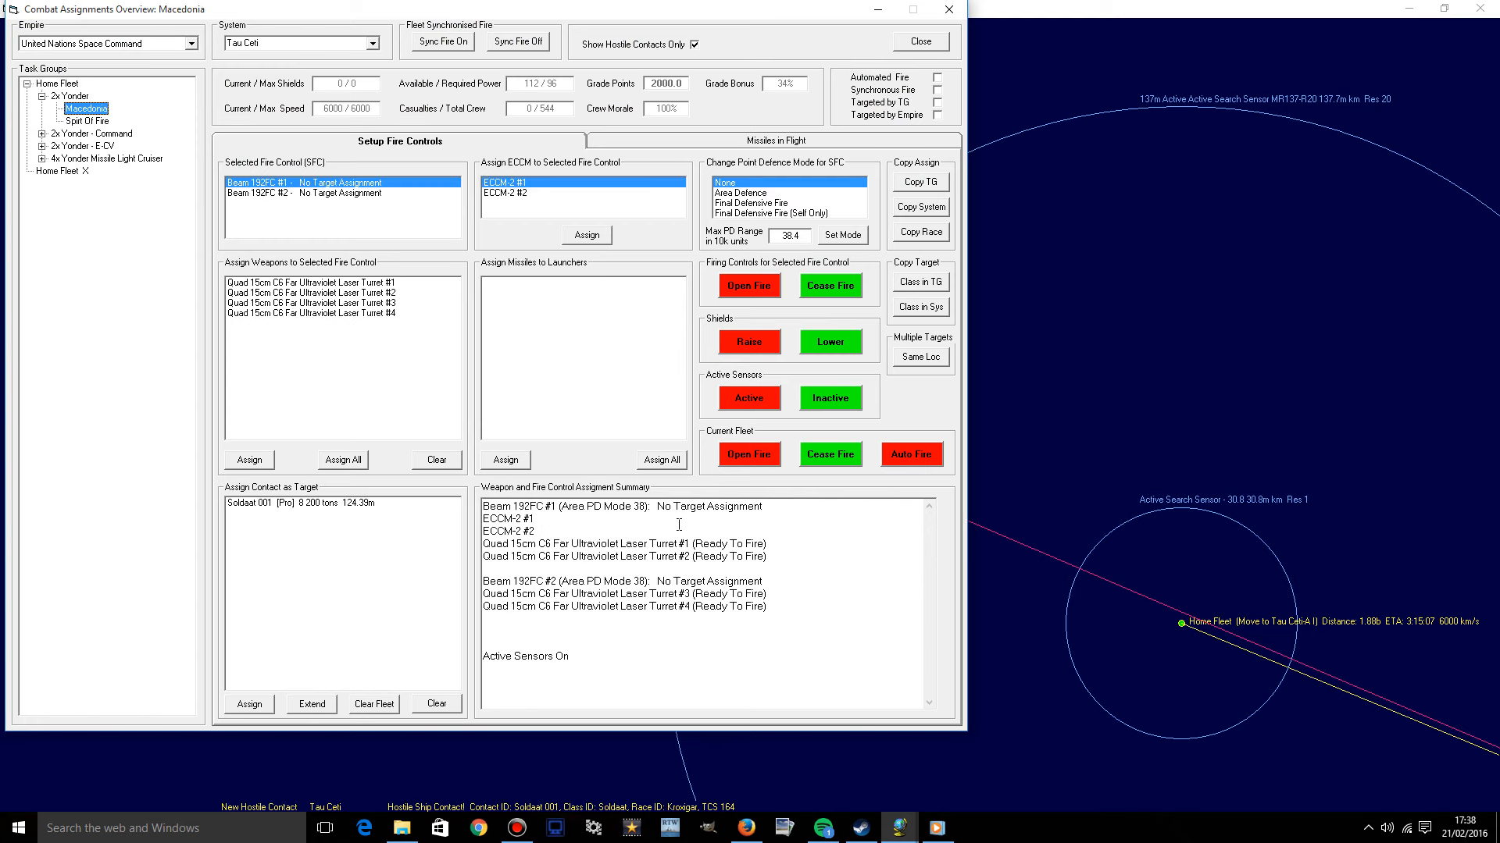
mouse_move(643, 660)
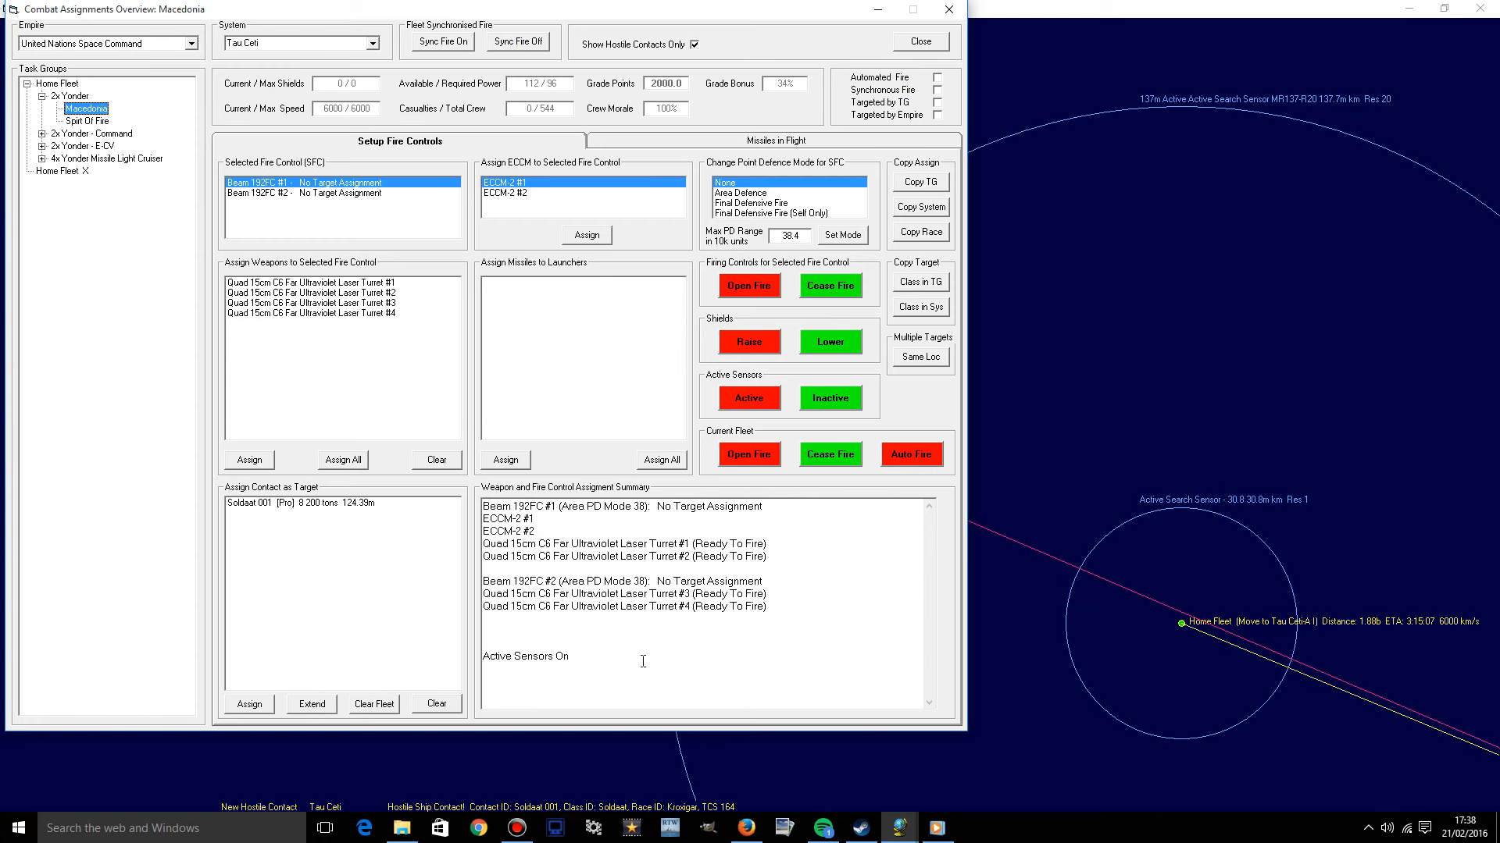
click(86, 120)
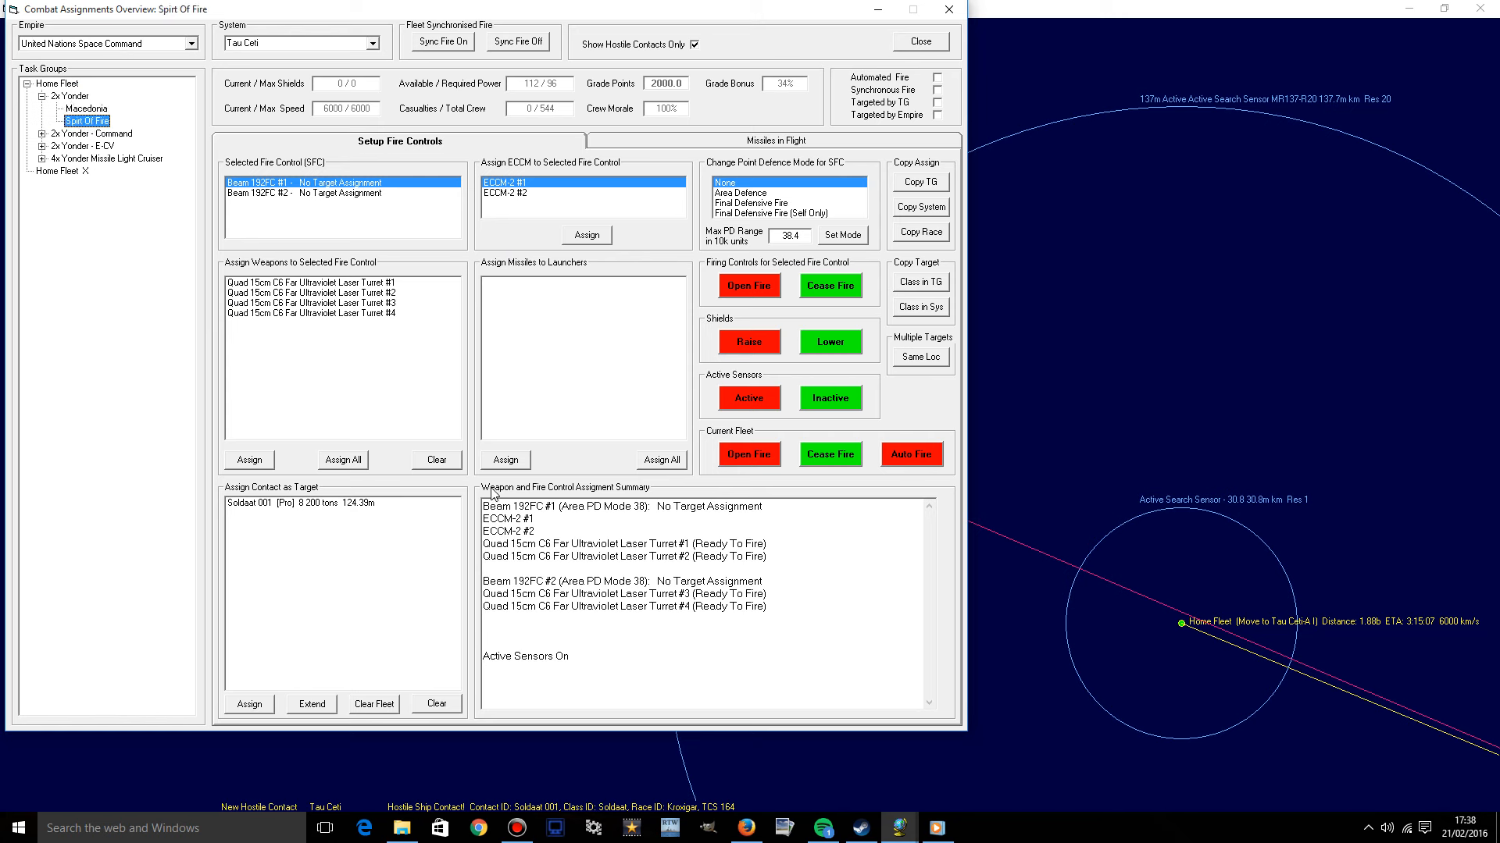
click(89, 133)
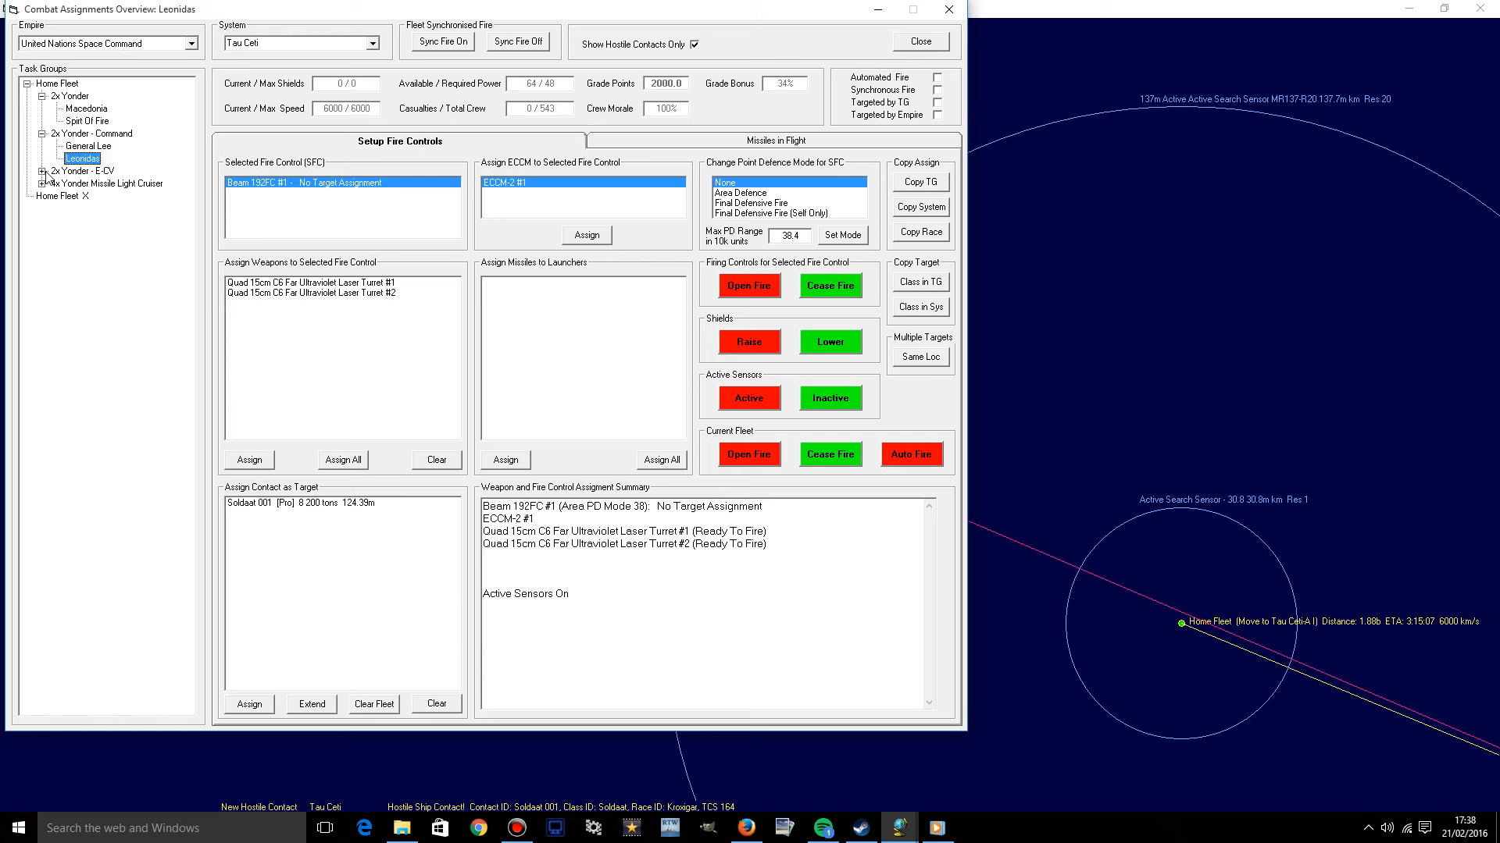
click(83, 196)
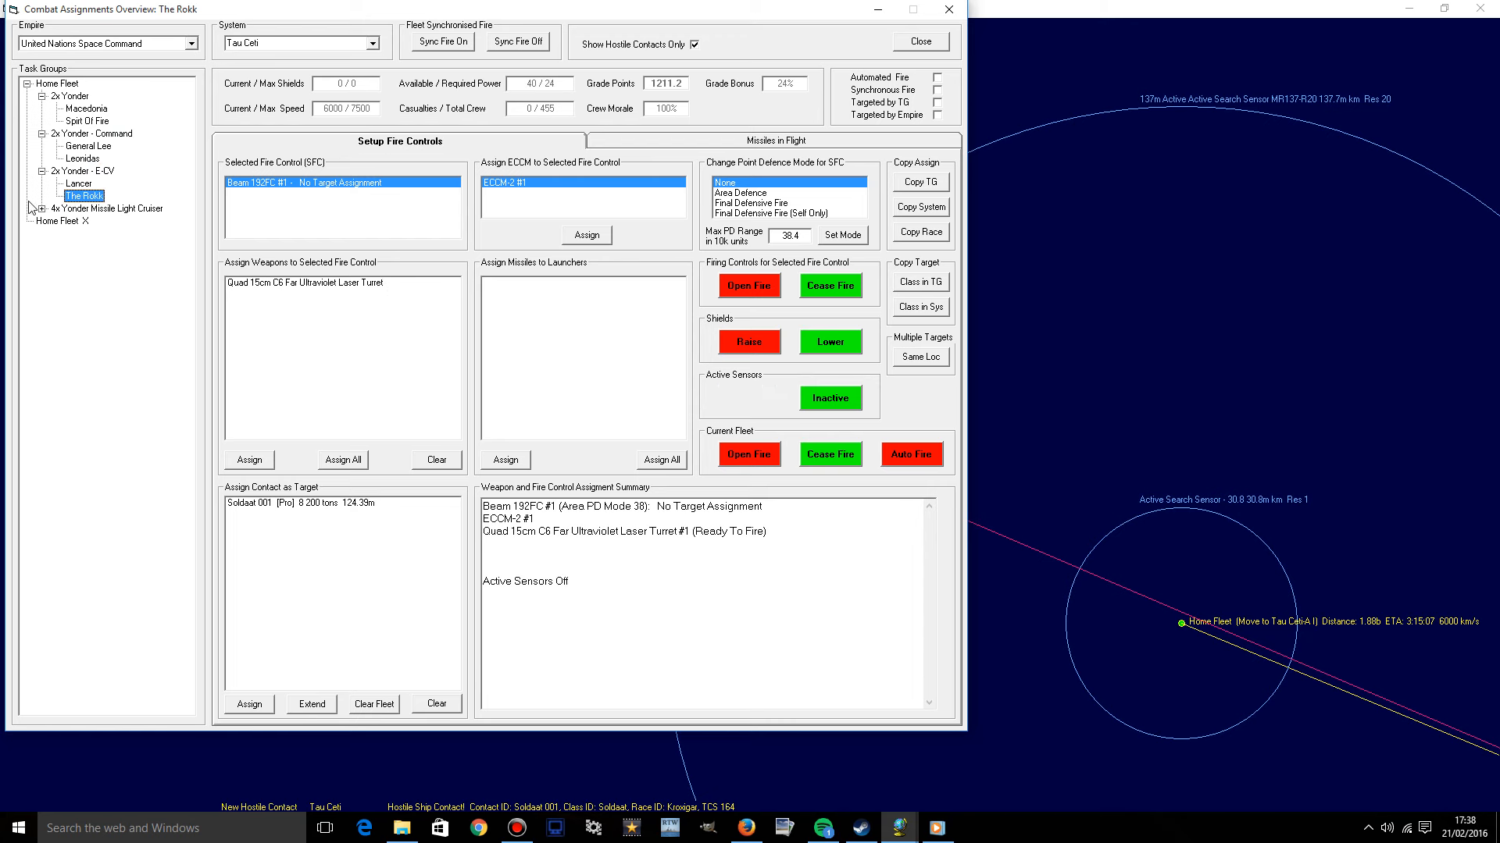
click(77, 221)
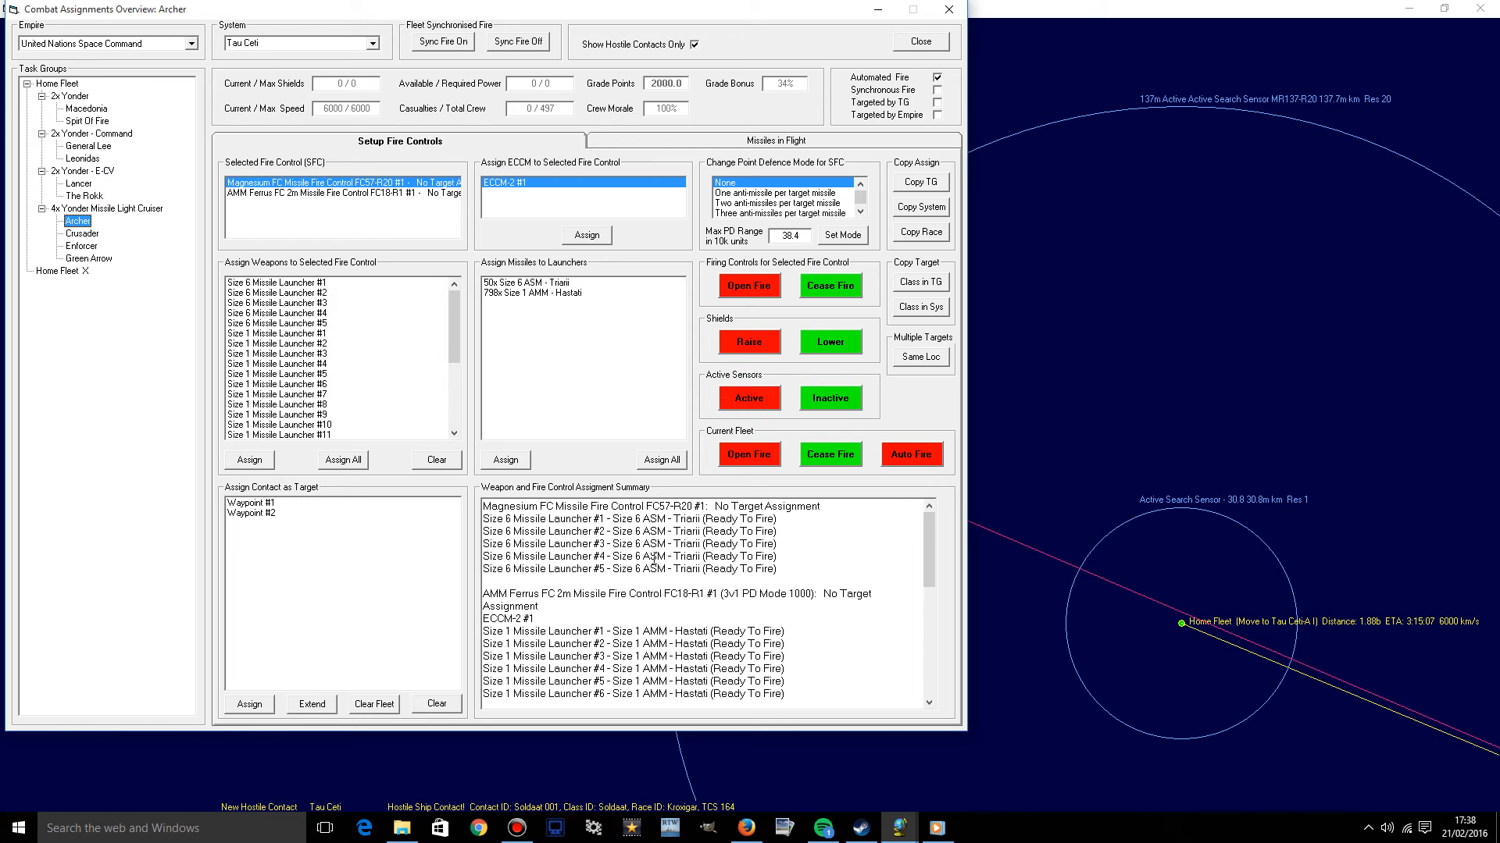
Set Archer's AMM fire control to one anti-missile per missile at 300 max PD range.
scroll(down, 3)
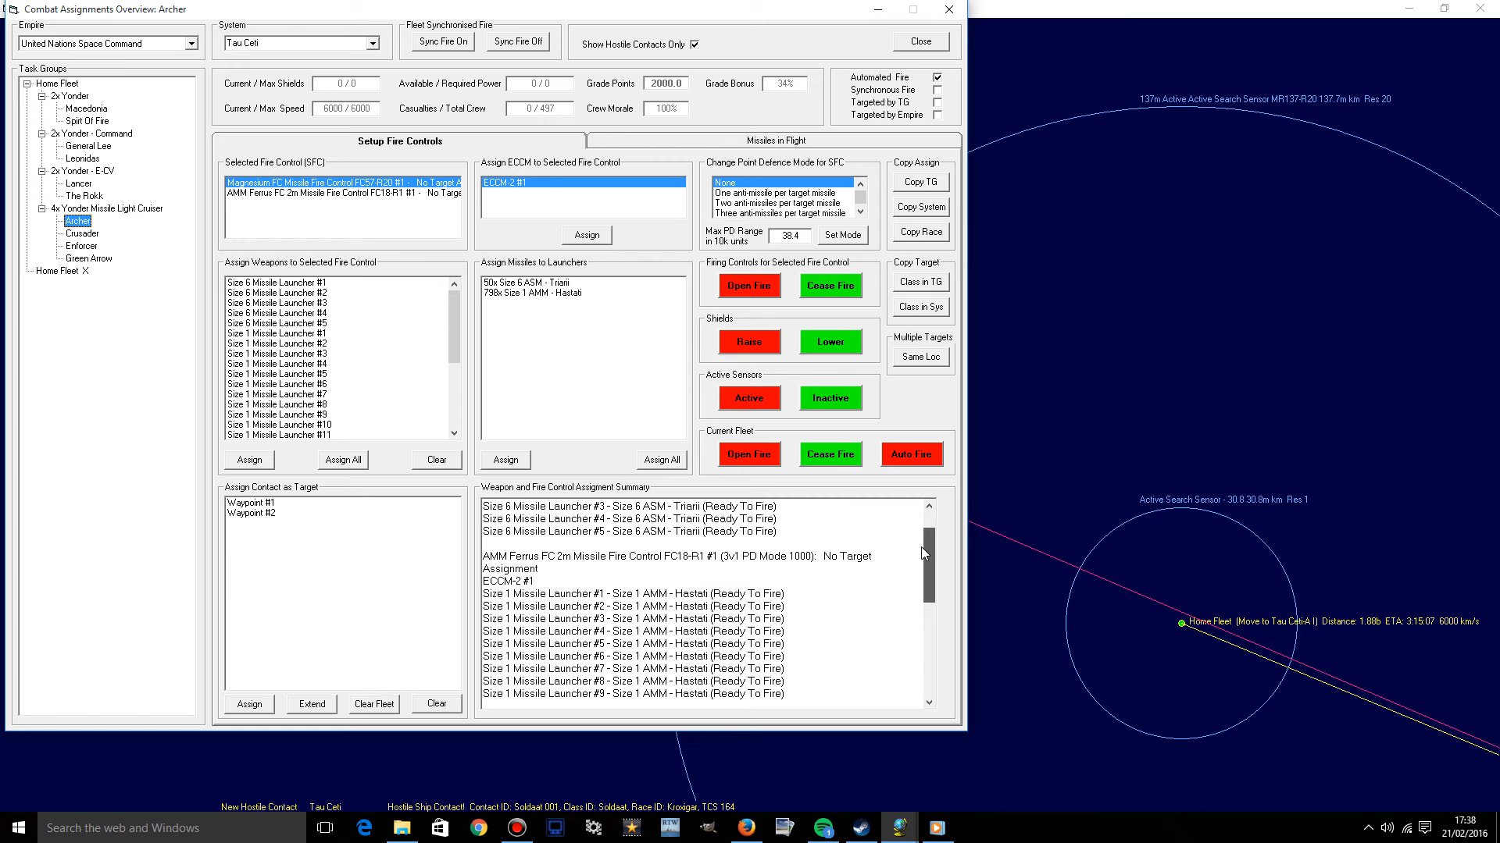
scroll(up, 3)
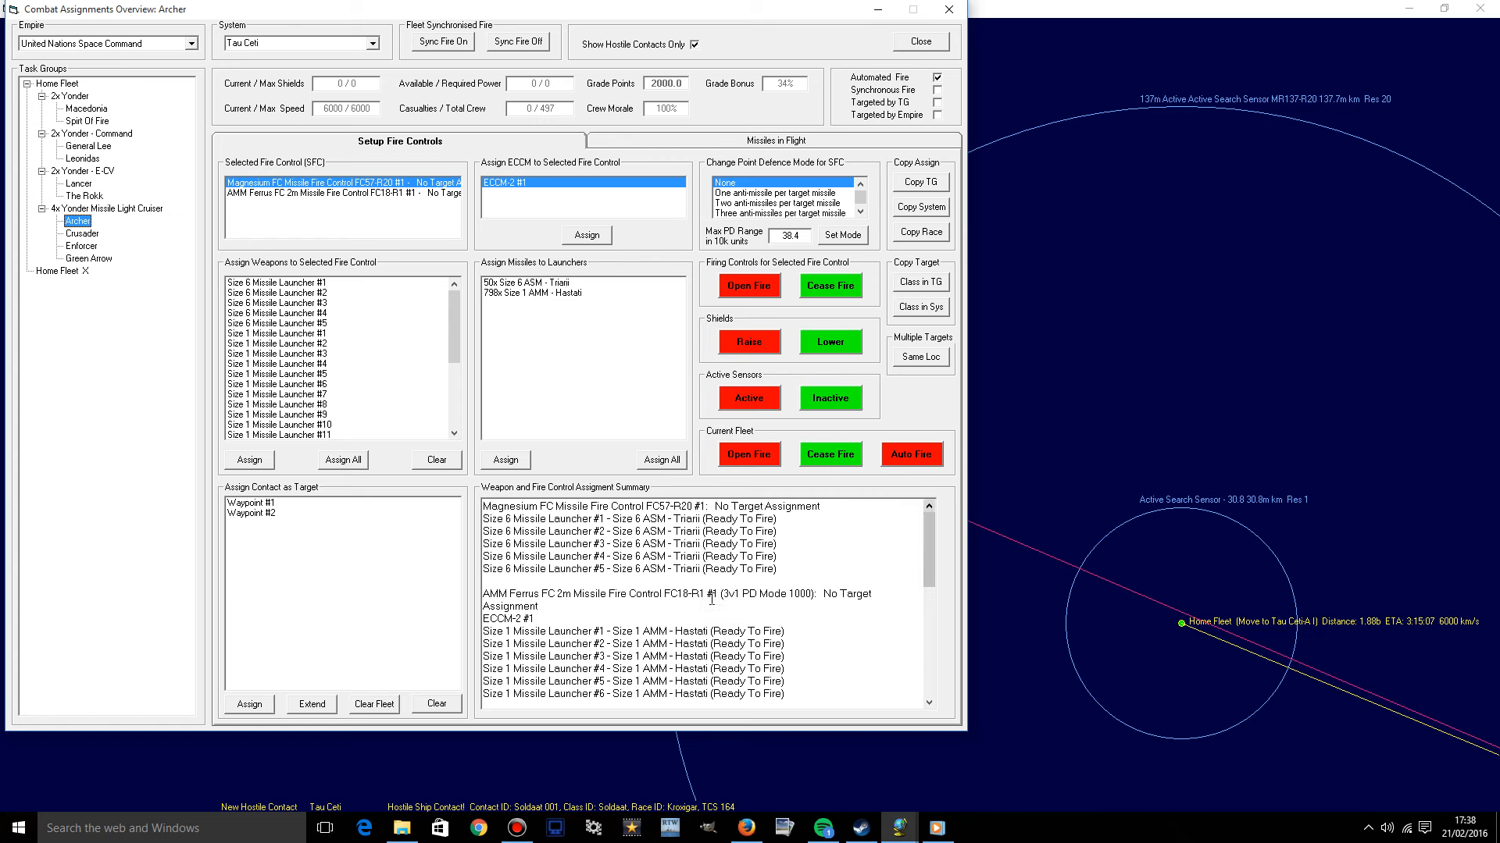
mouse_move(815, 577)
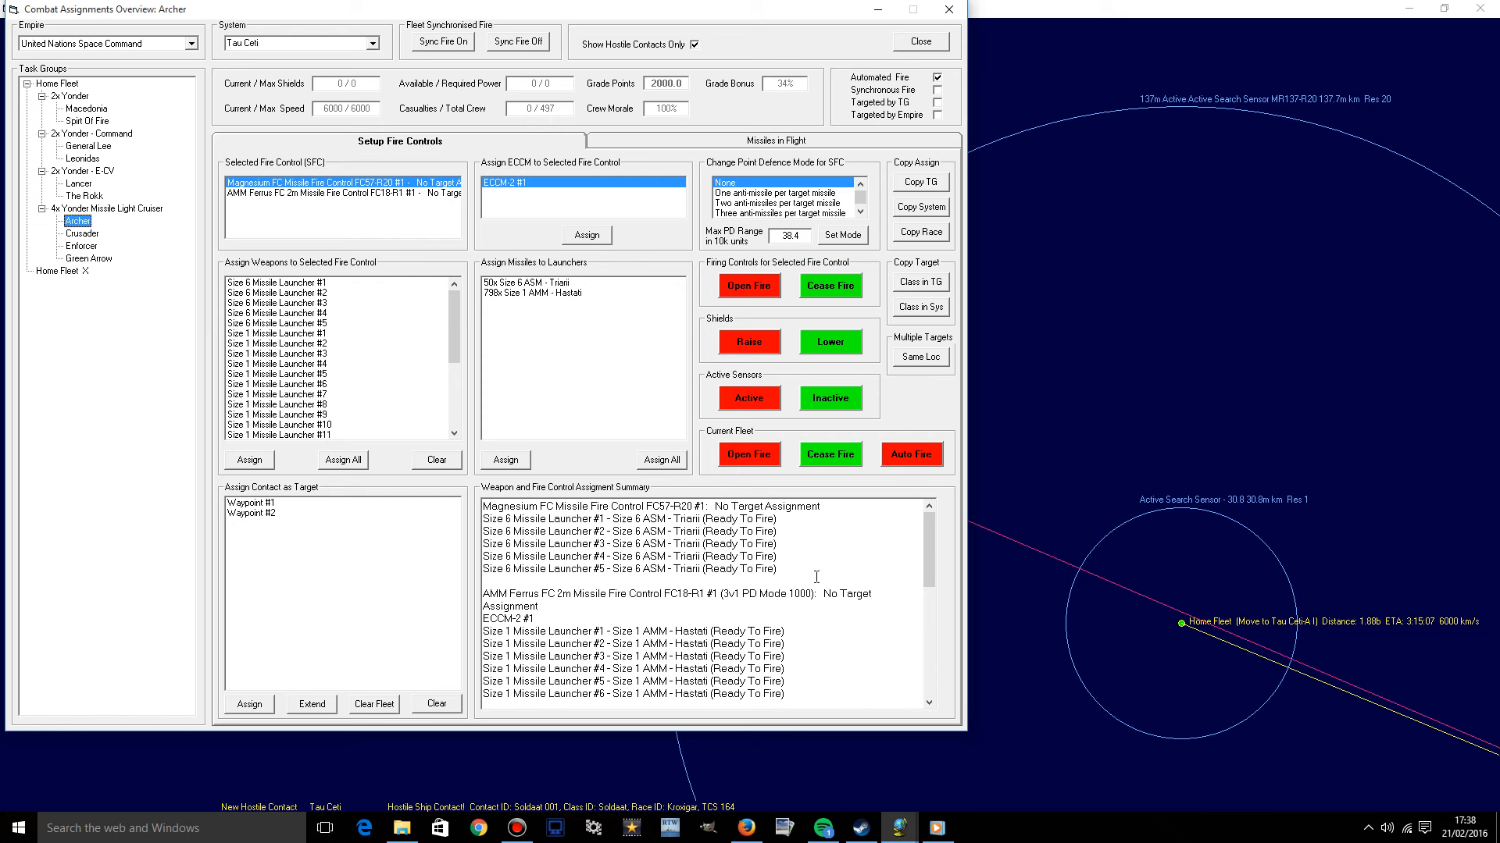
click(341, 192)
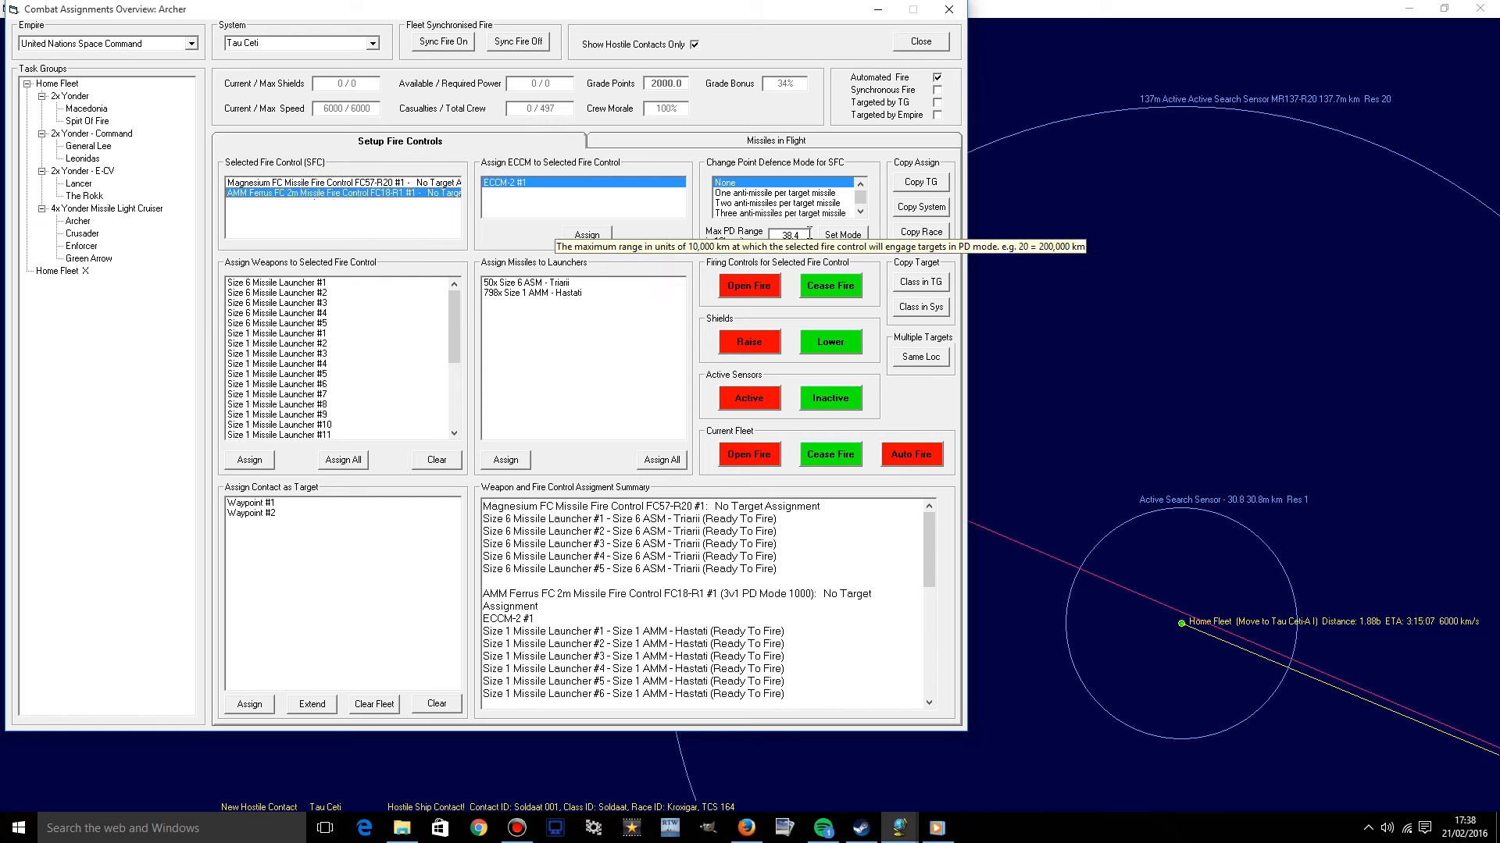
mouse_move(664, 301)
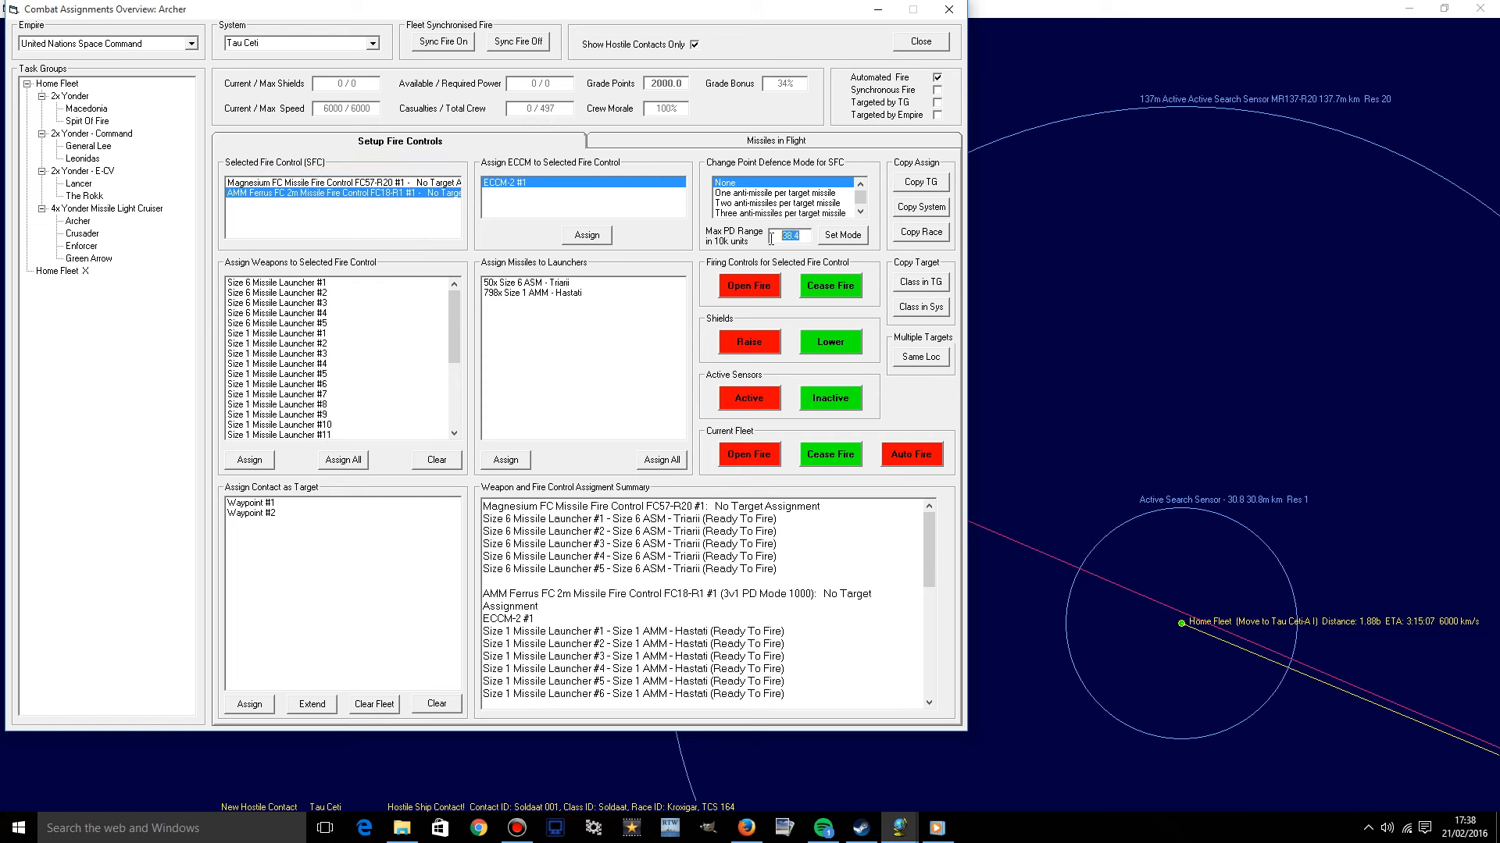
click(782, 192)
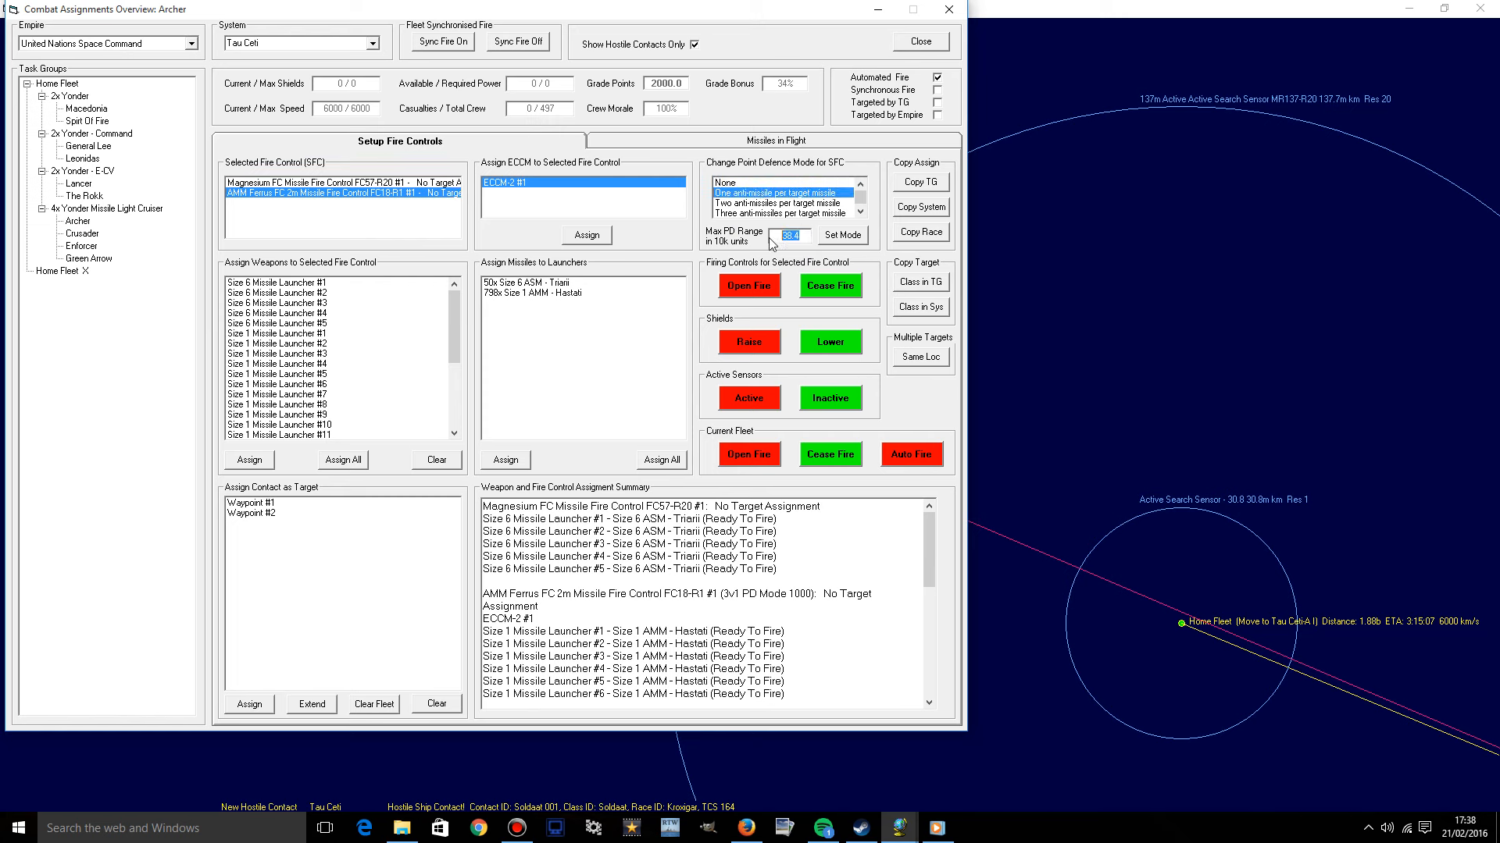
click(786, 235)
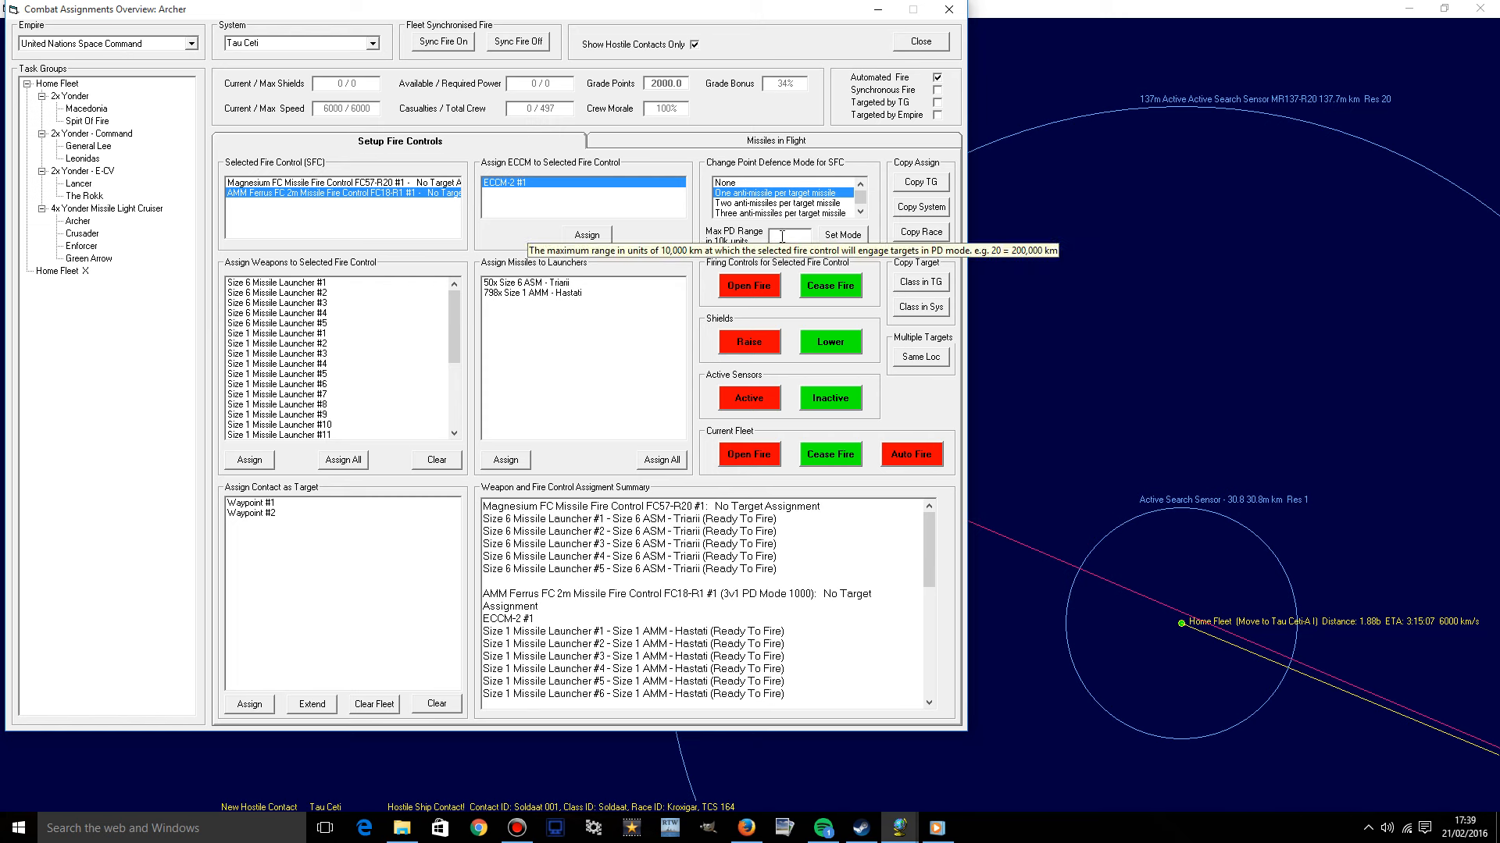
text(300)
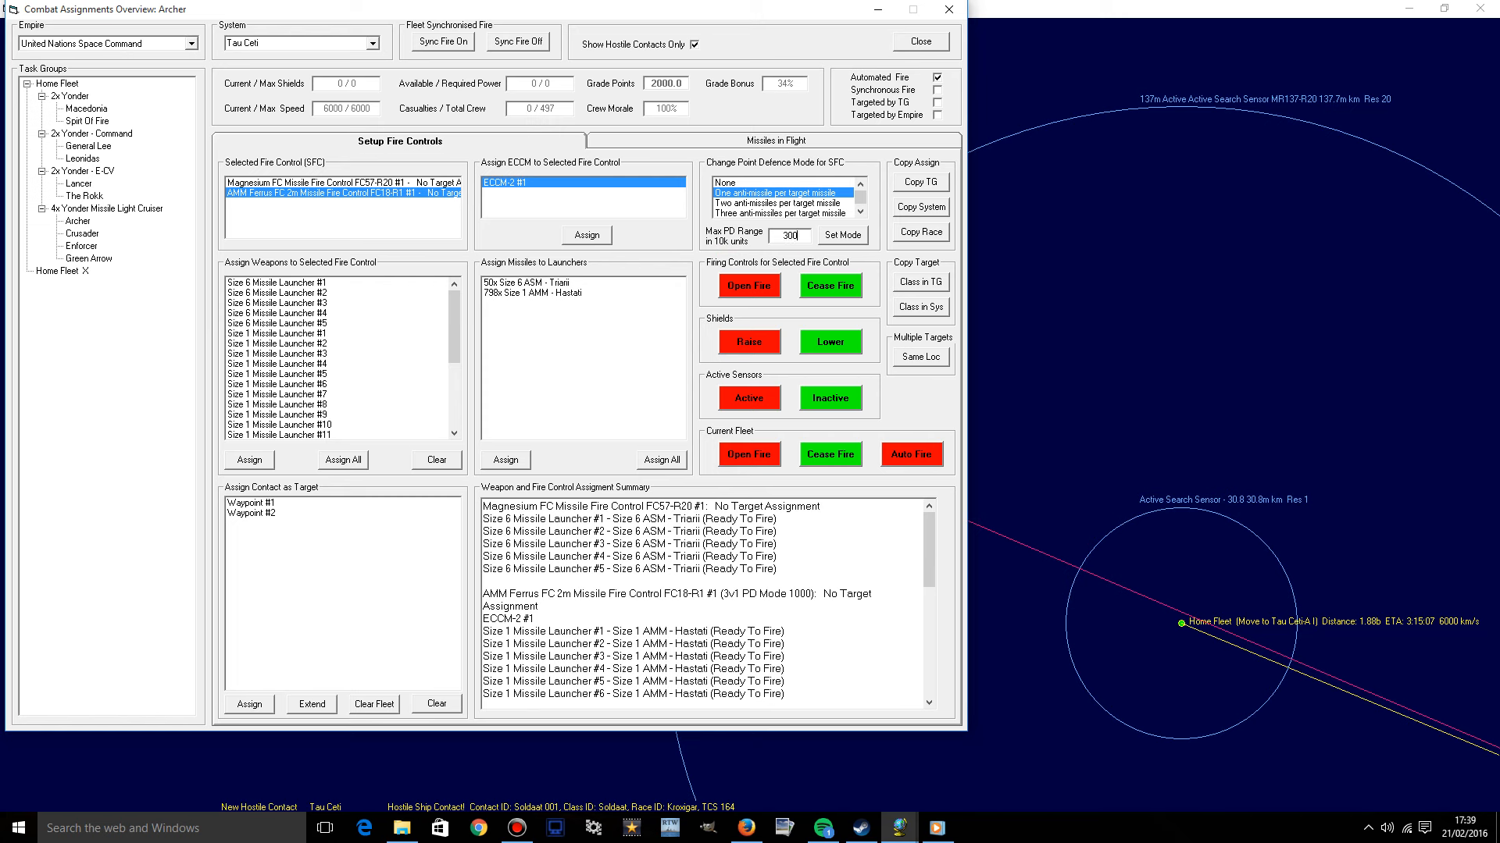
mouse_move(847, 238)
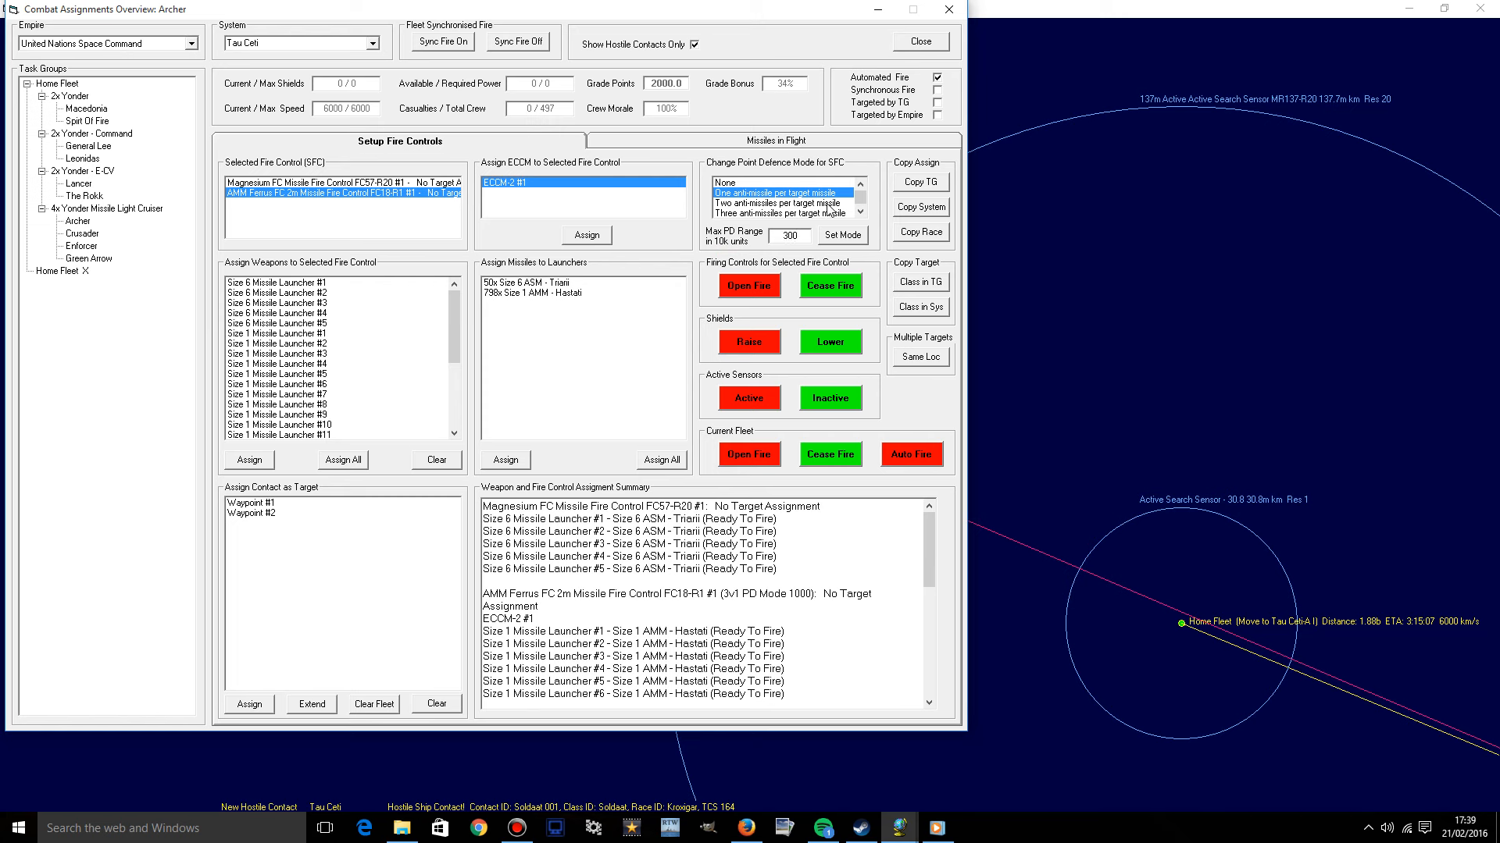
click(840, 235)
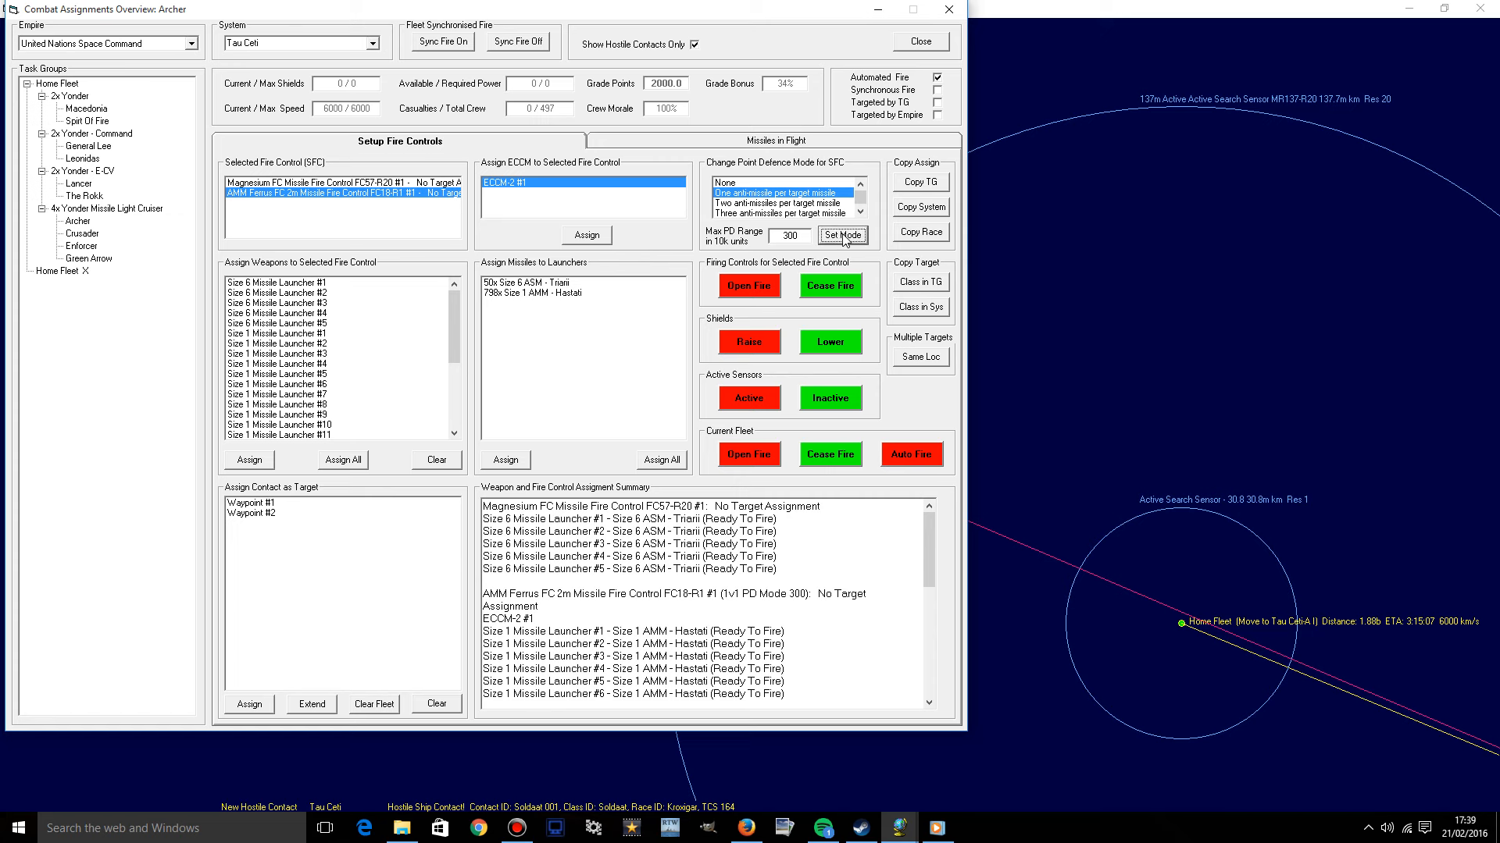
mouse_move(89, 233)
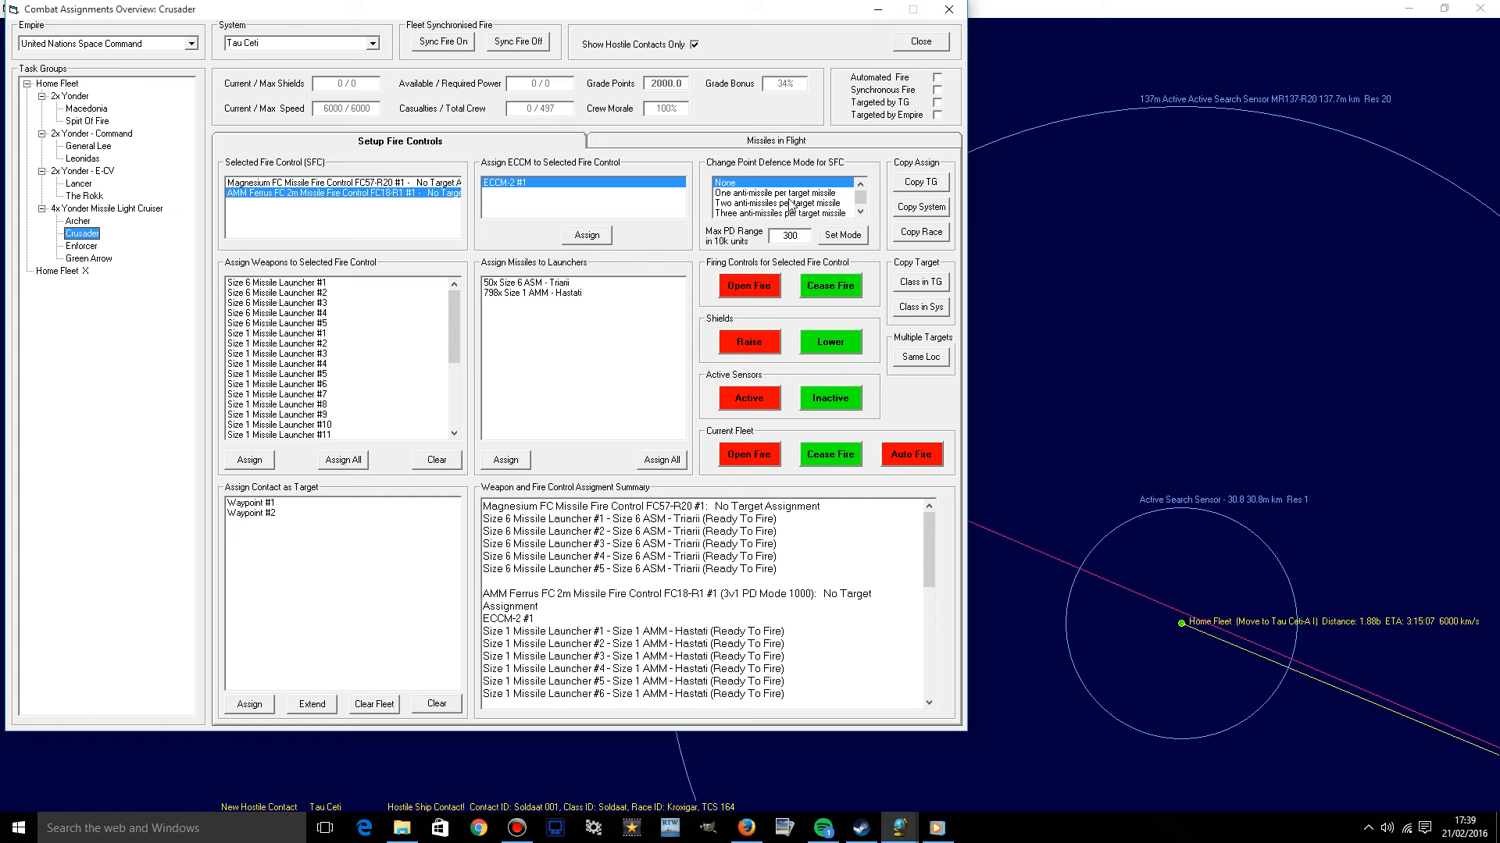
Apply the same point-defence mode to Green Arrow and close the assignments overview.
click(779, 193)
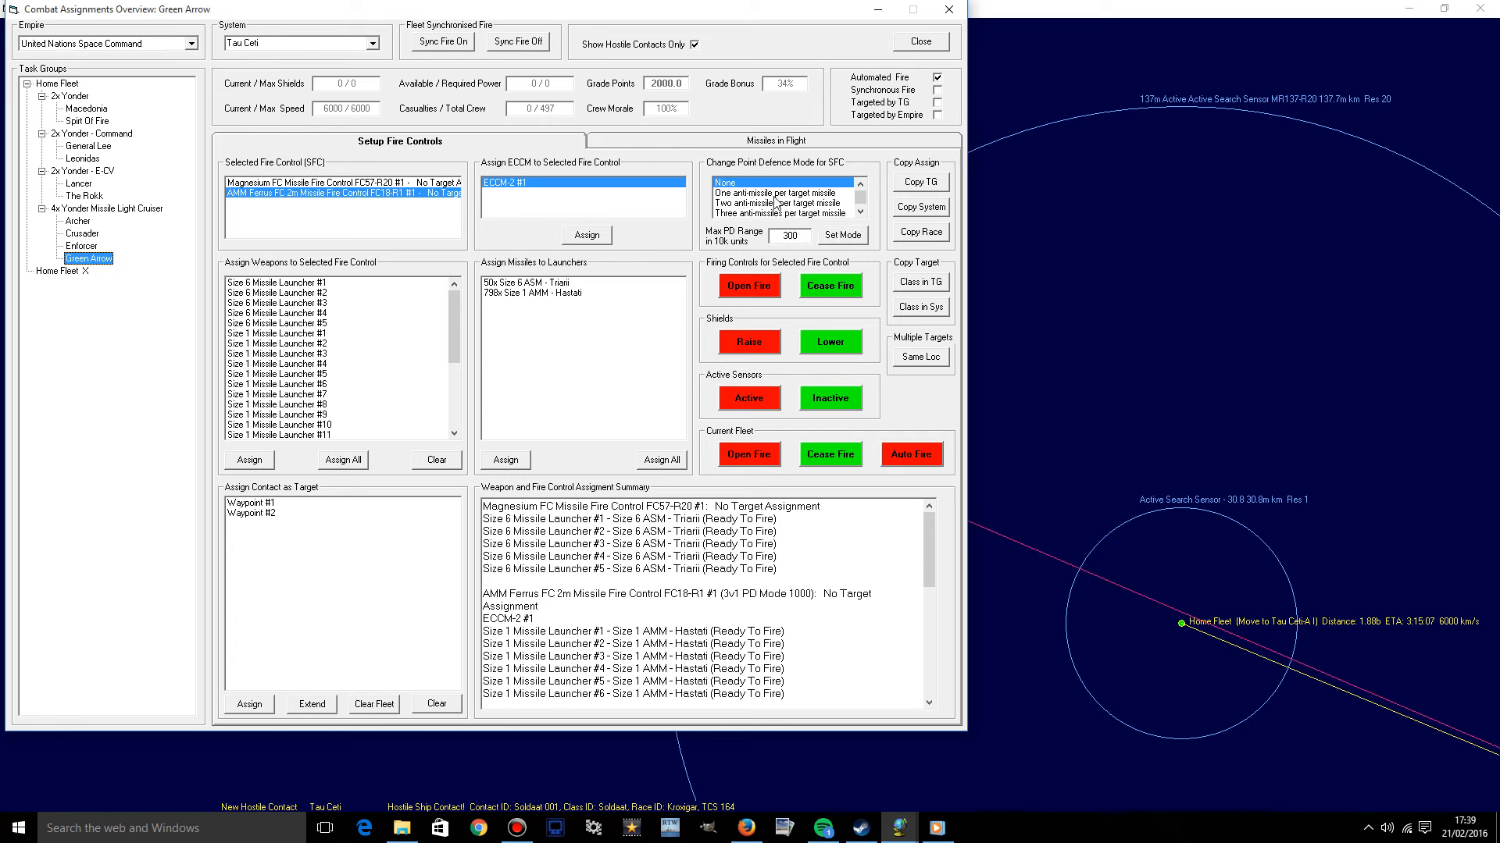
click(777, 191)
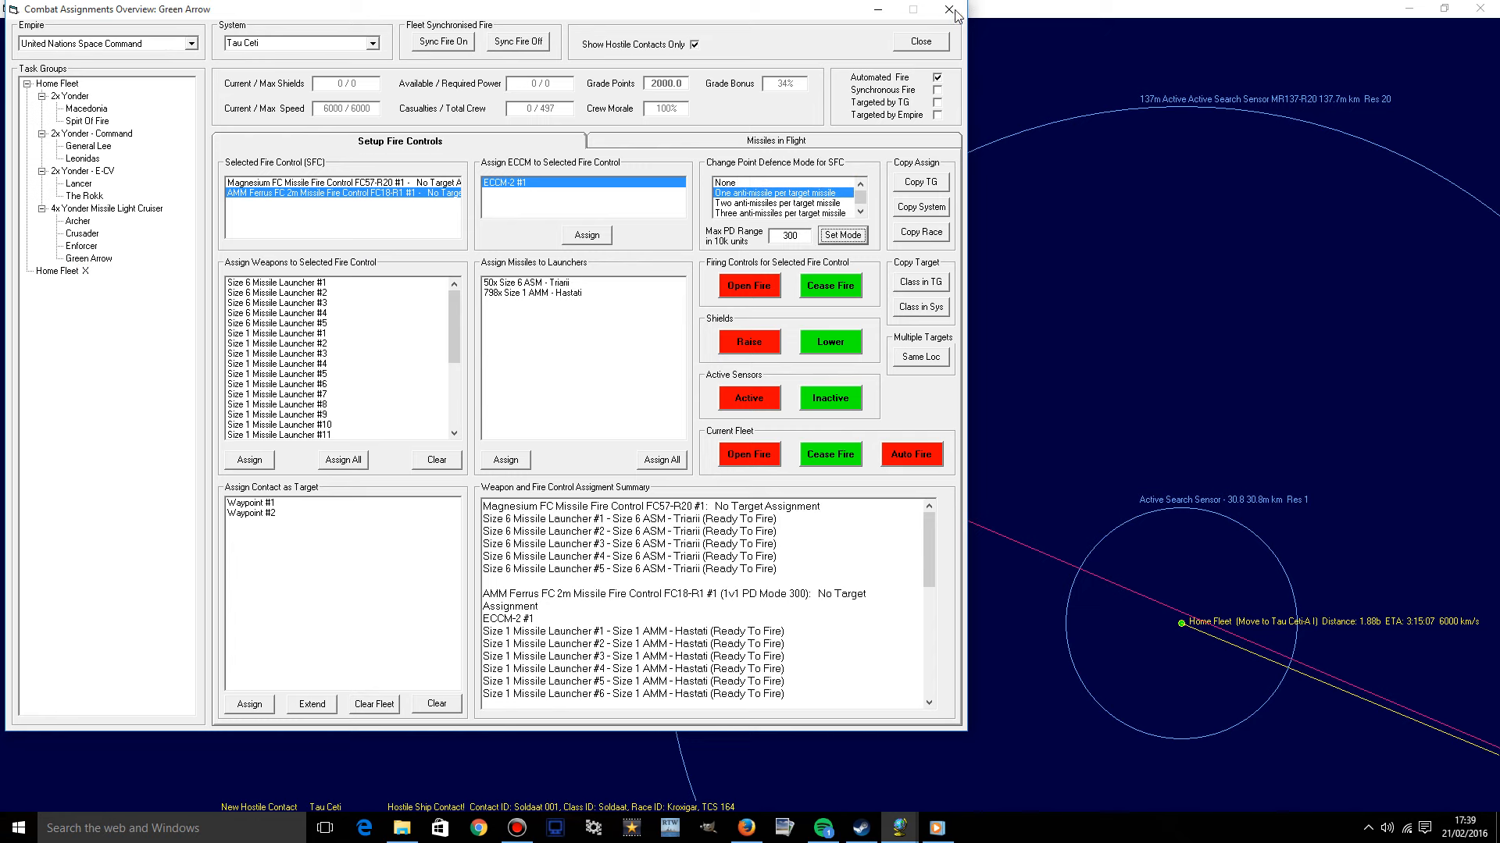
click(953, 13)
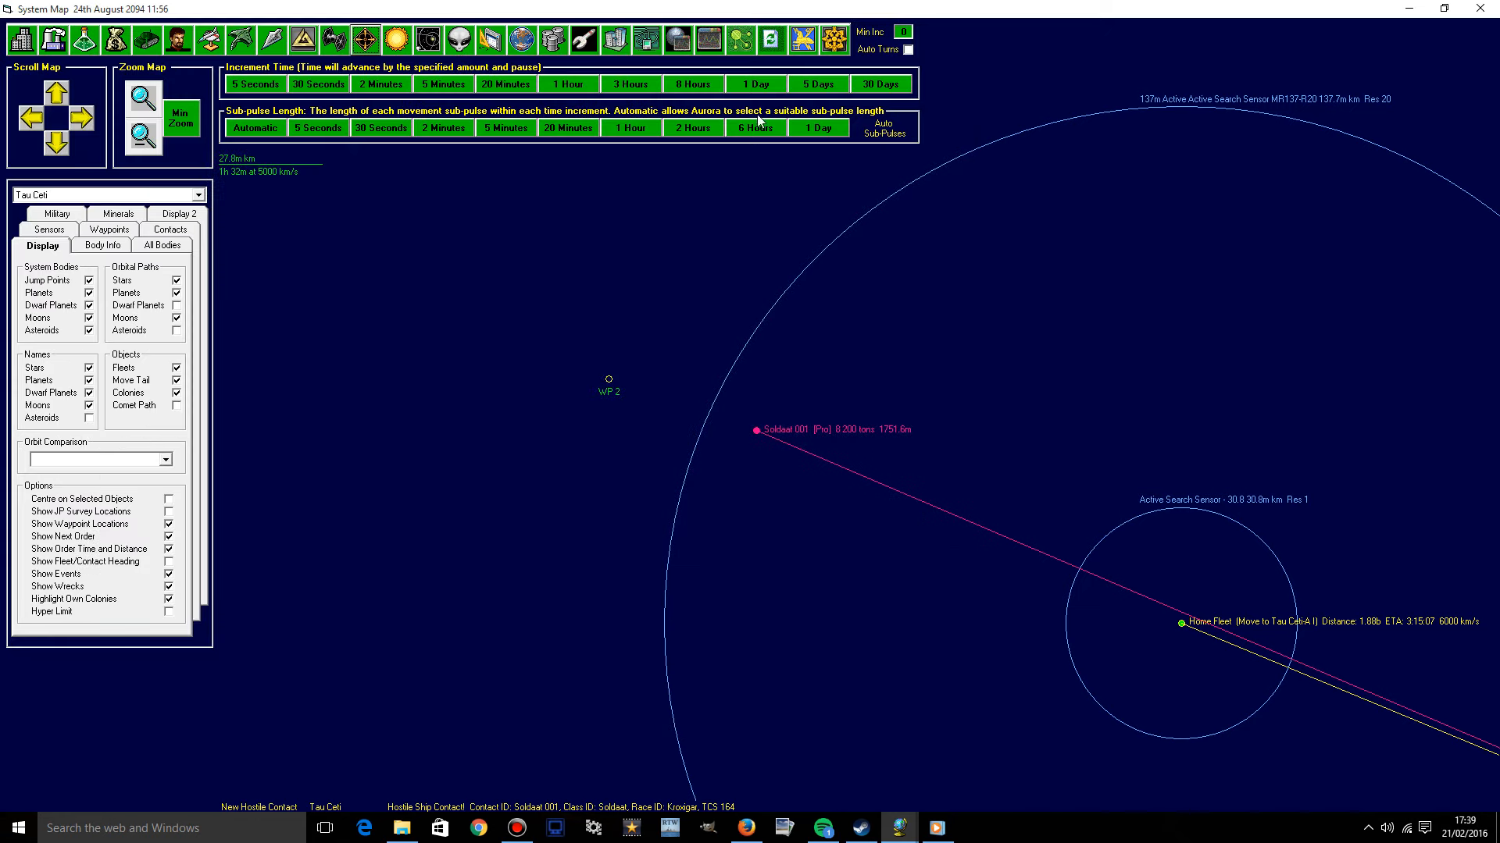
mouse_move(602, 198)
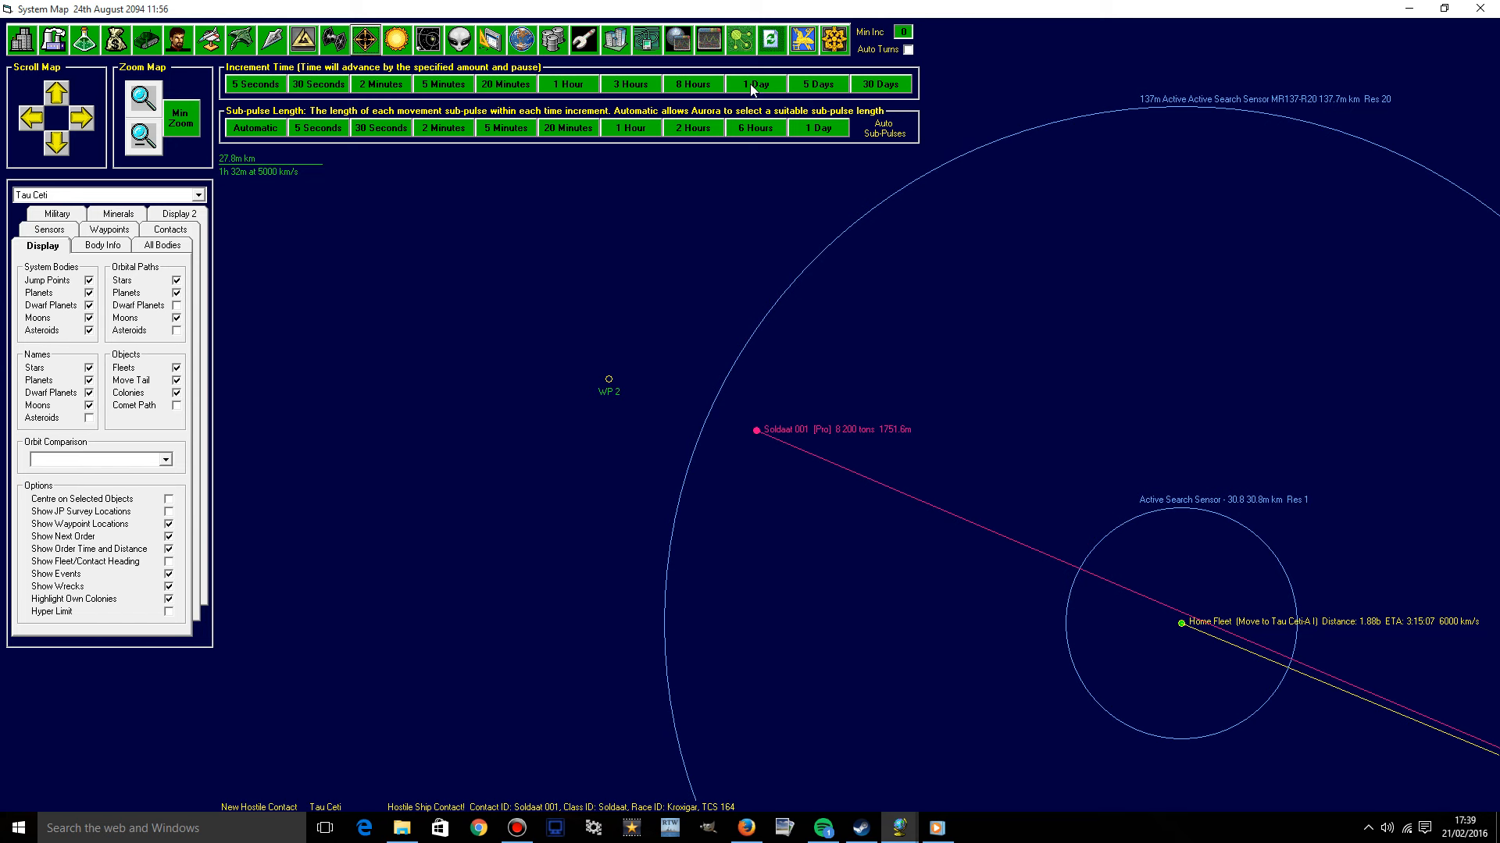
mouse_move(801, 50)
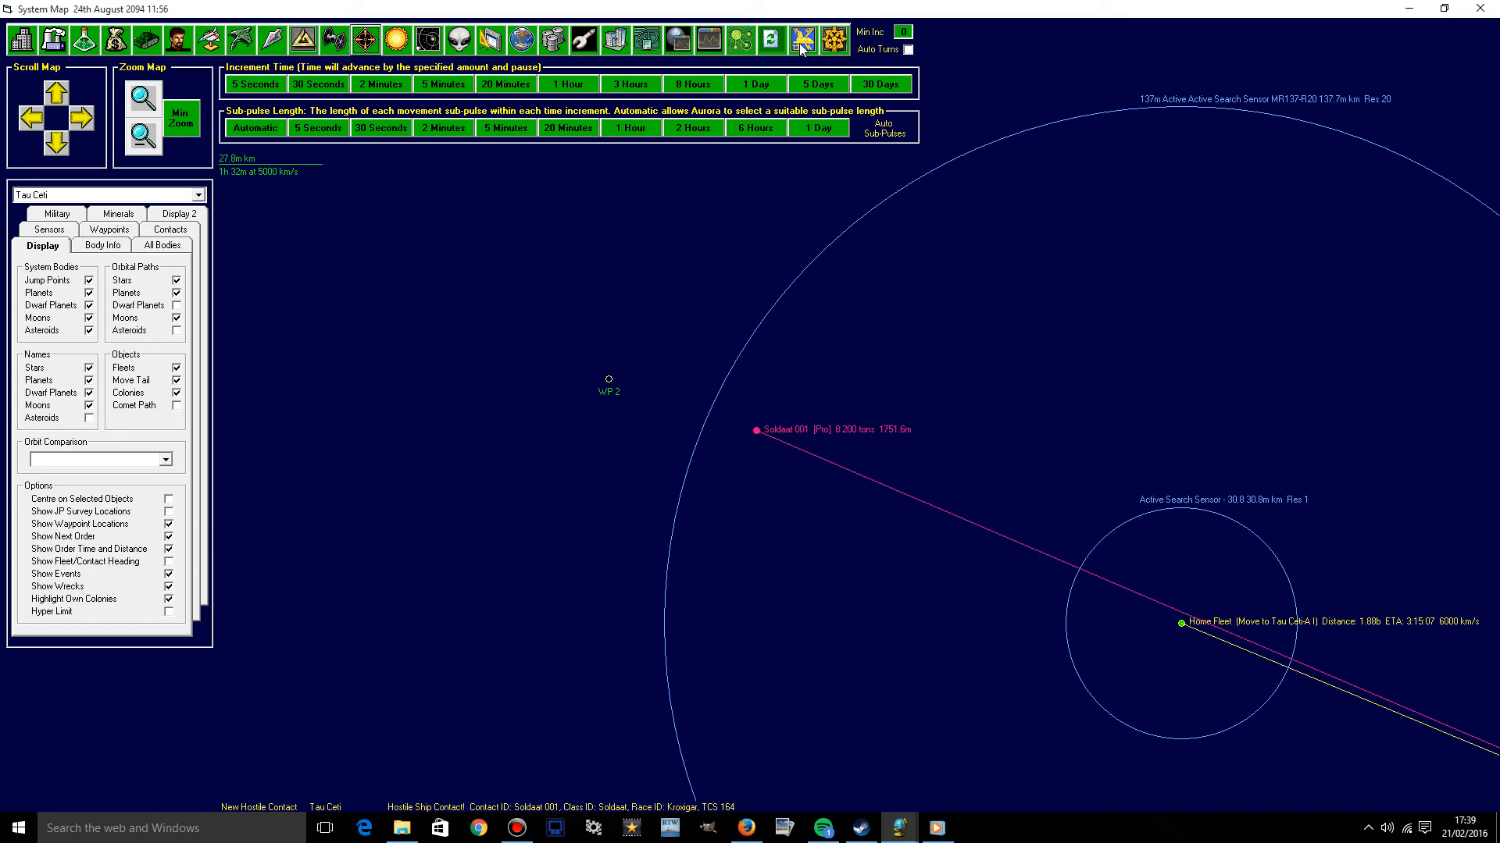
Advance time one hour until Soldaat 001's active sensor detection interrupts the turn.
click(802, 39)
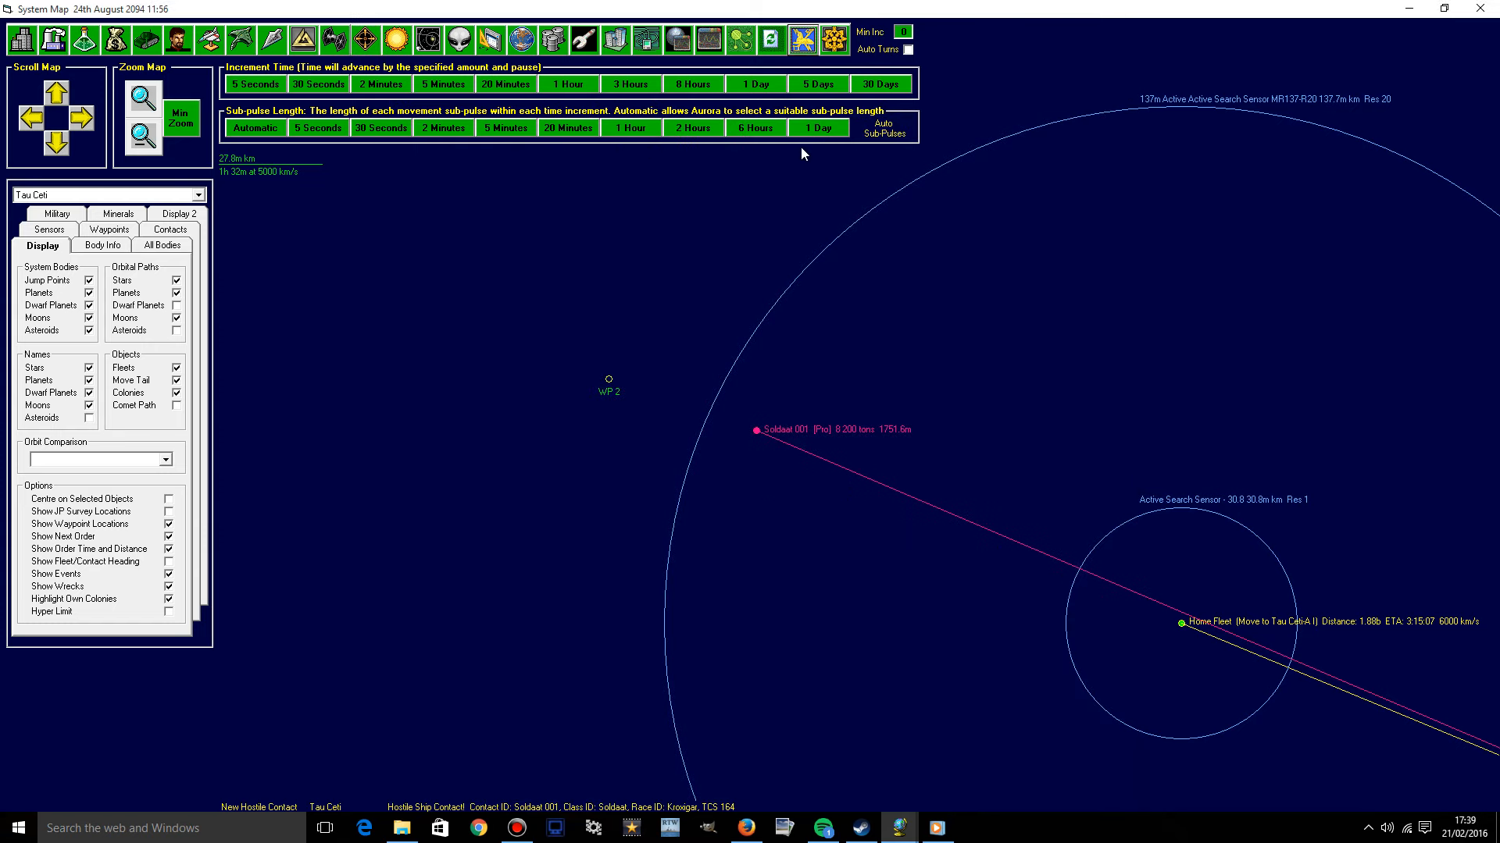
mouse_move(544, 158)
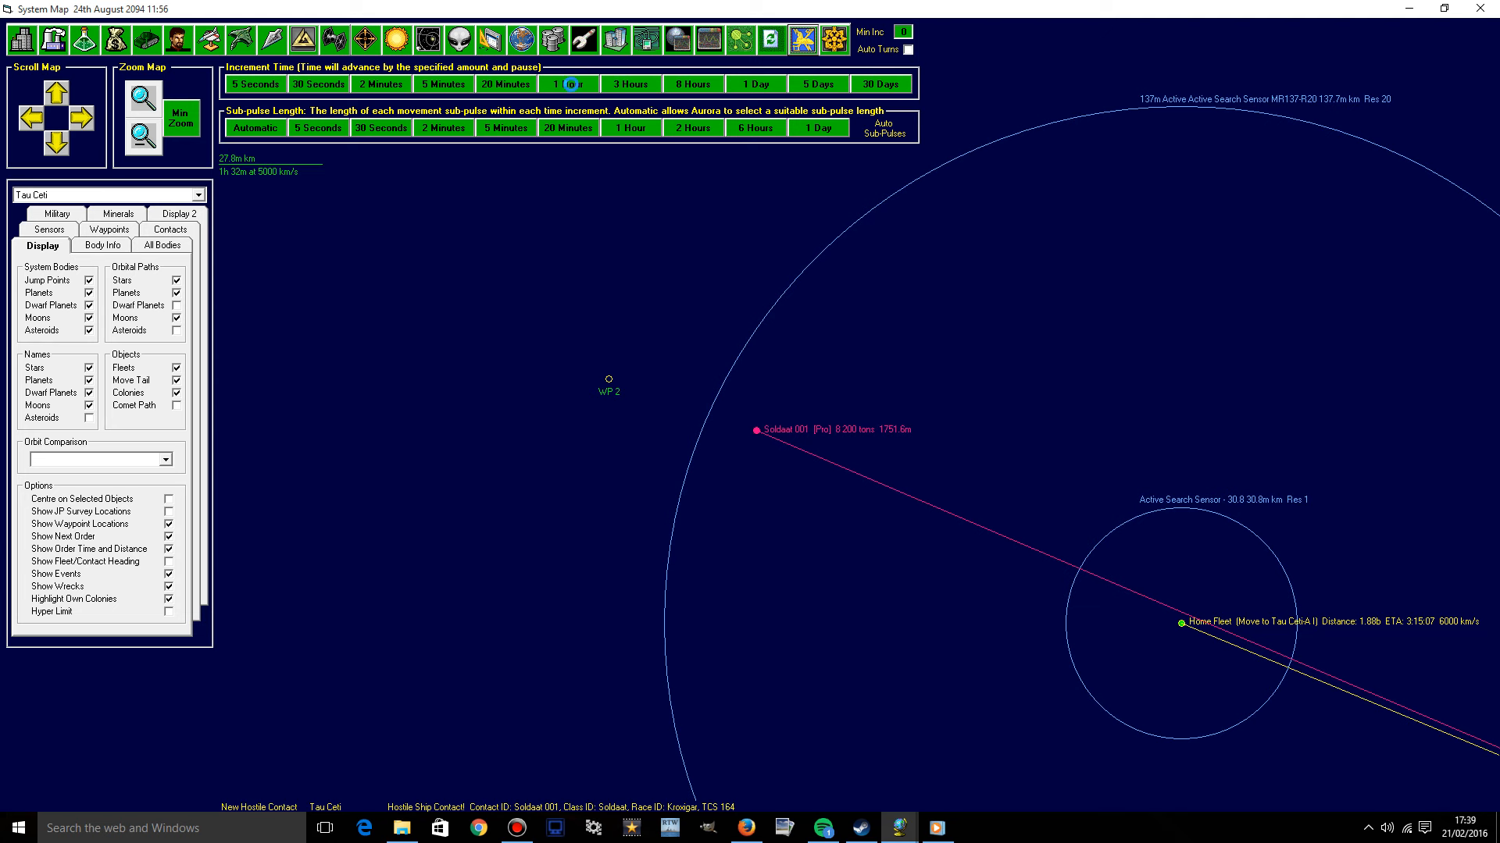
click(567, 84)
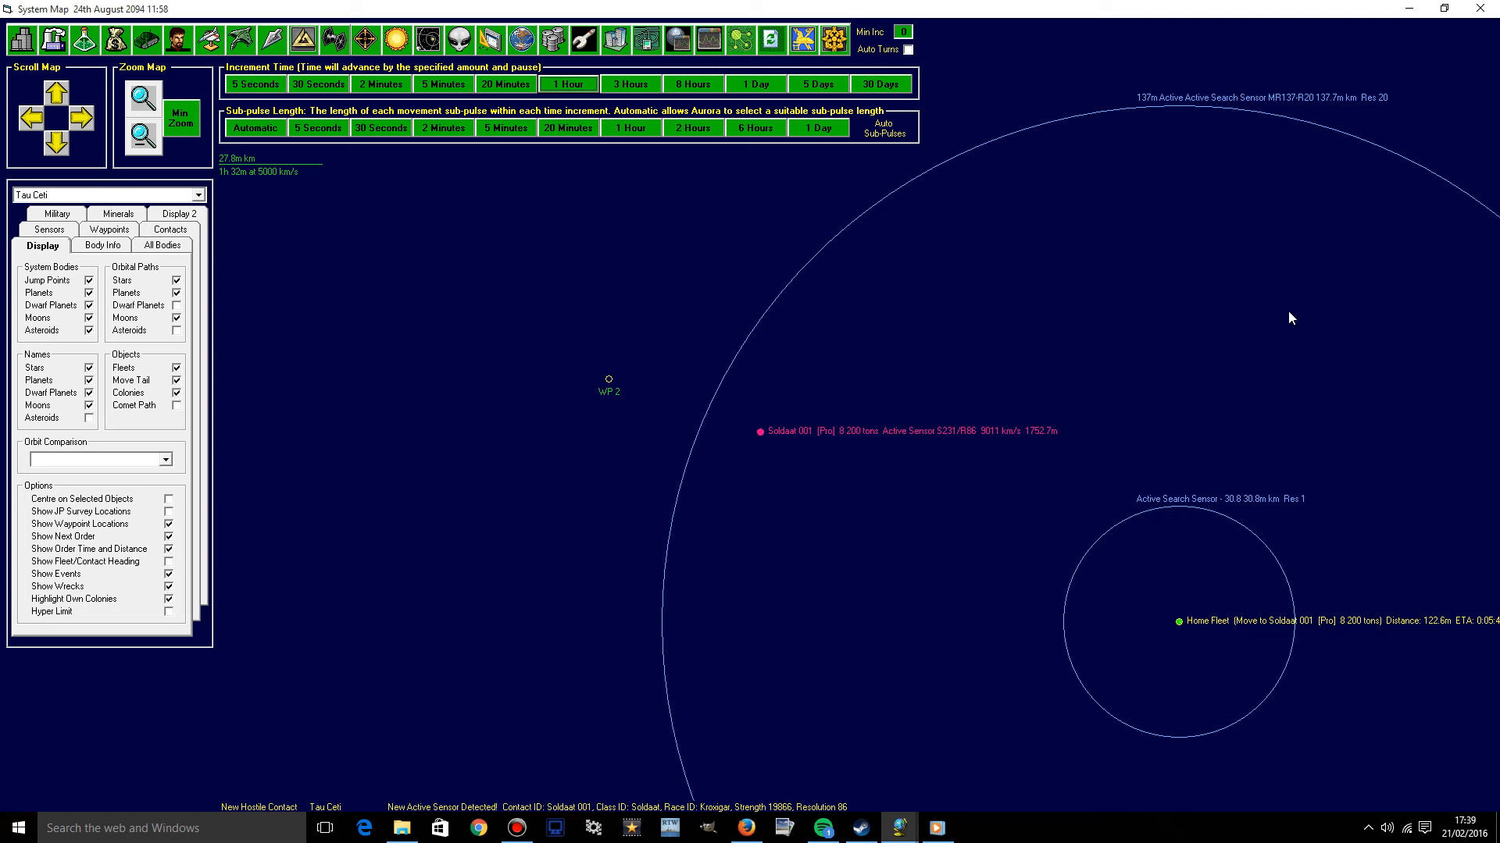
mouse_move(1050, 452)
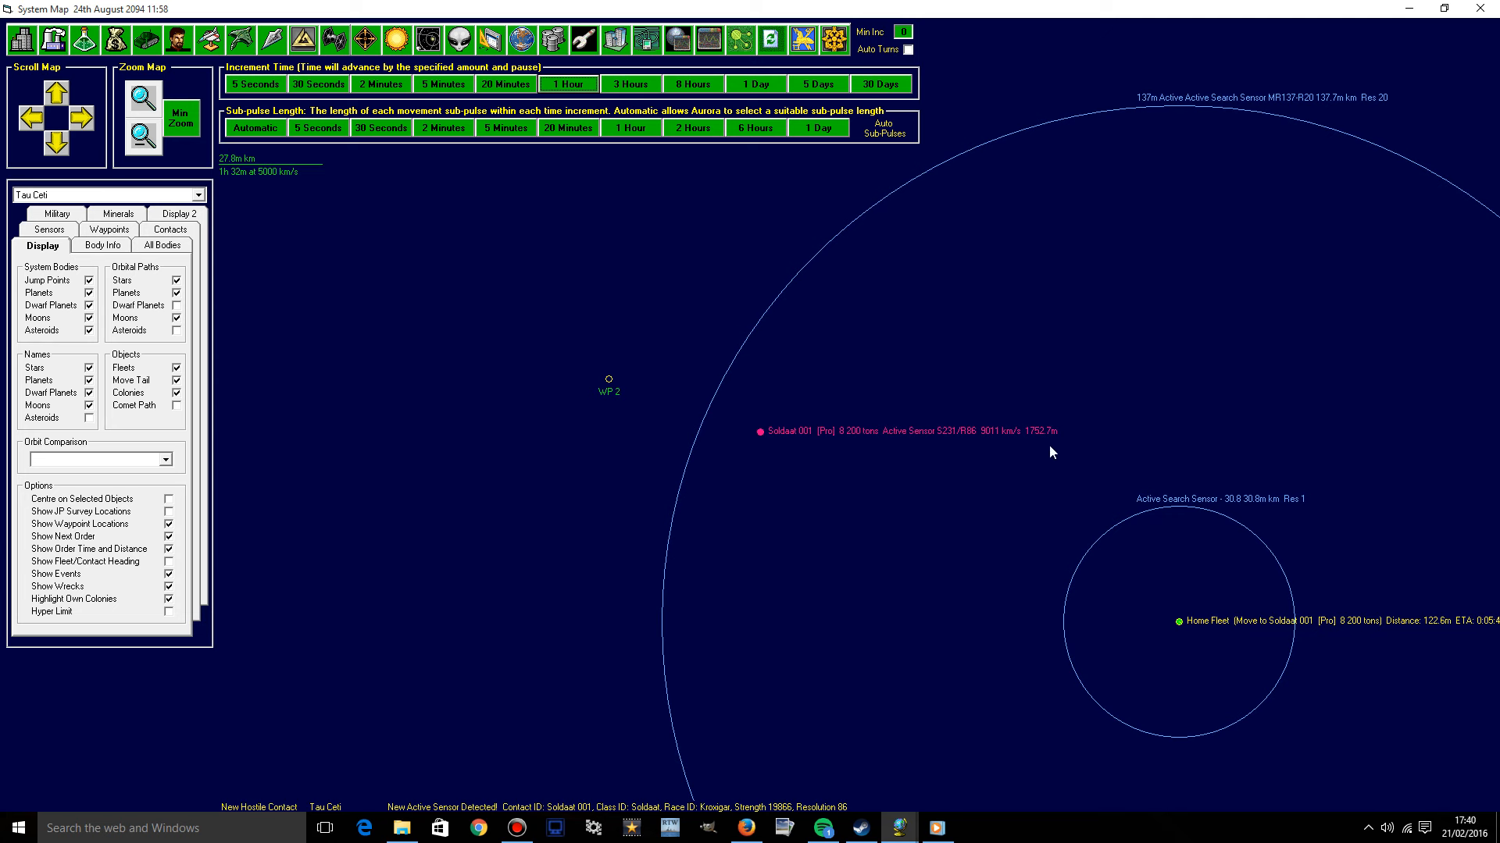
mouse_move(771, 477)
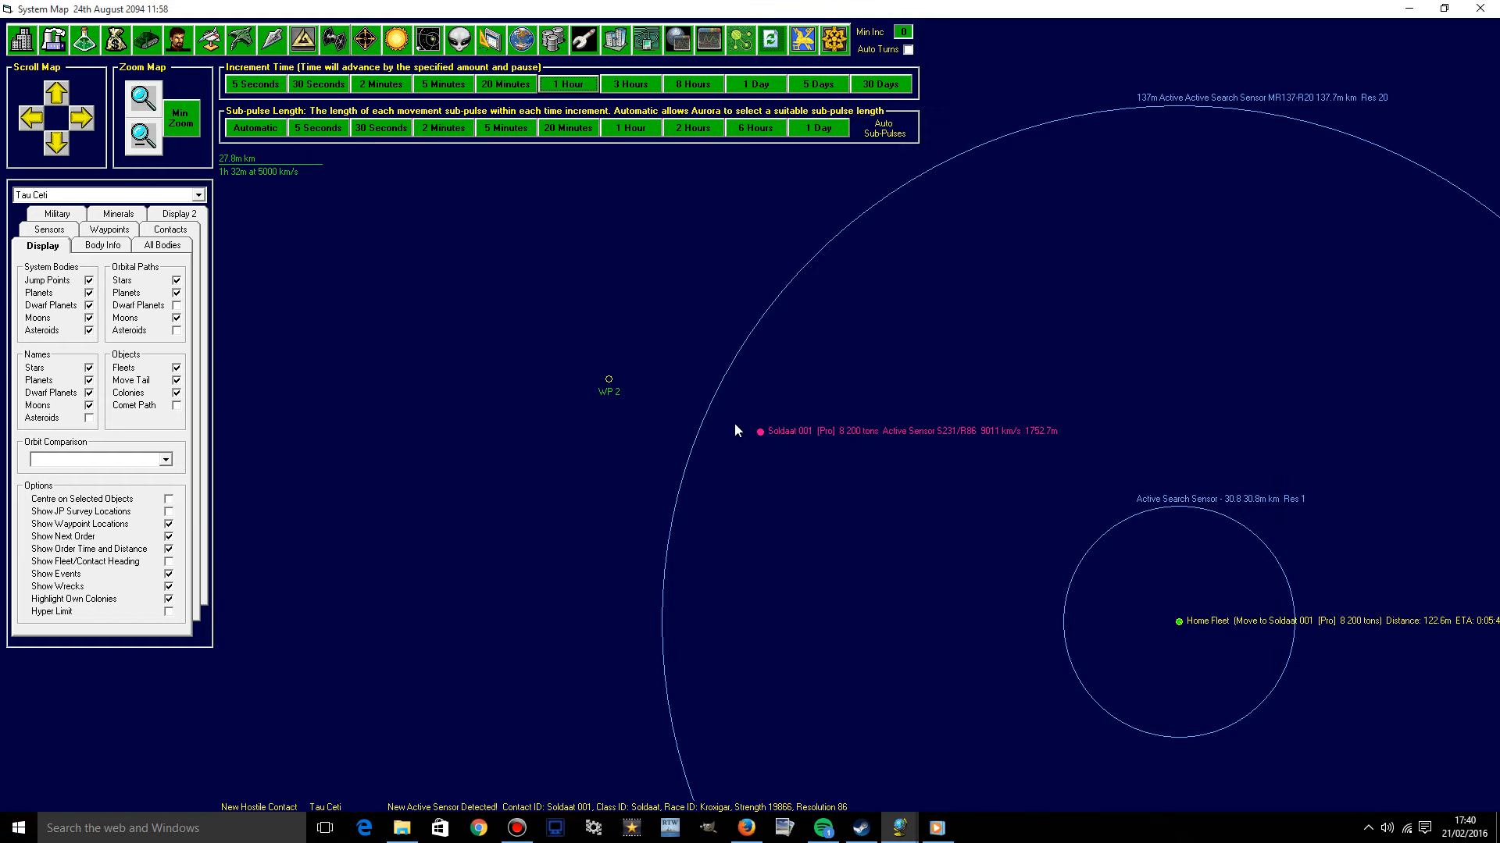
Open Soldaat 001's intelligence report, list all active Kroxigar contacts, then close it.
right_click(760, 431)
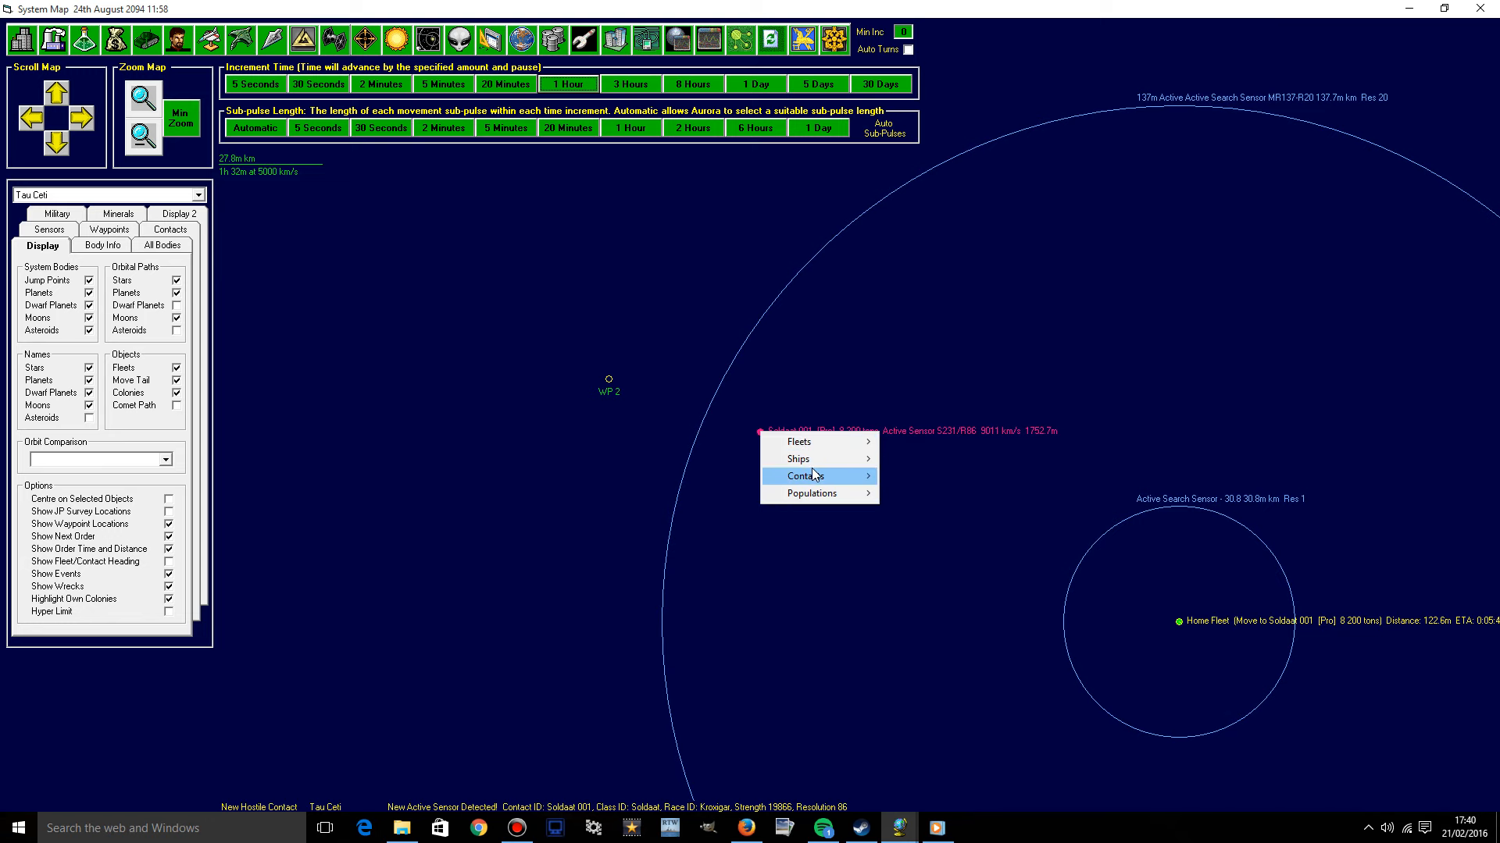
click(798, 475)
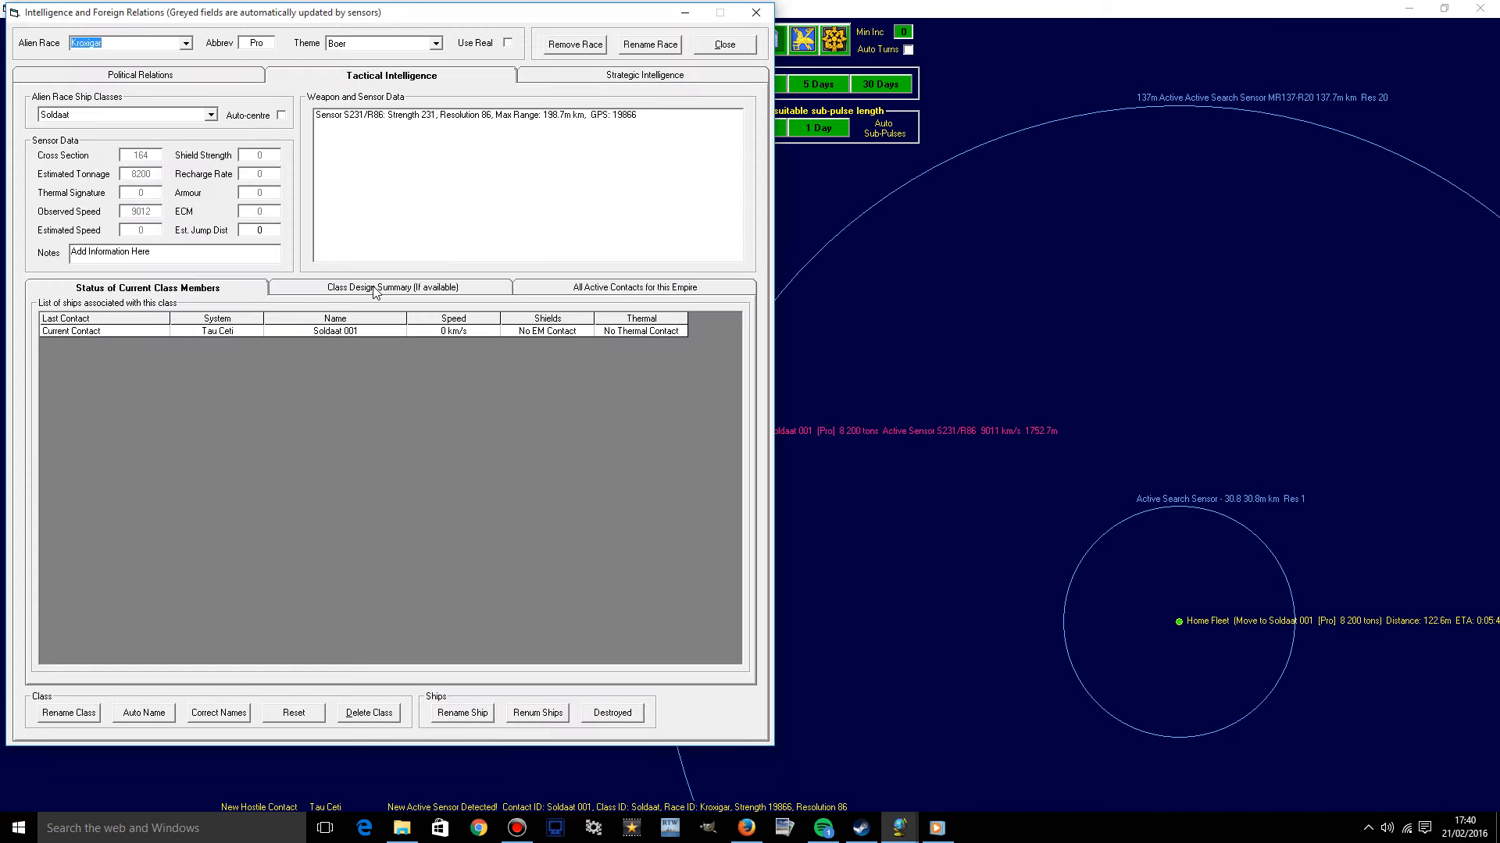
click(635, 286)
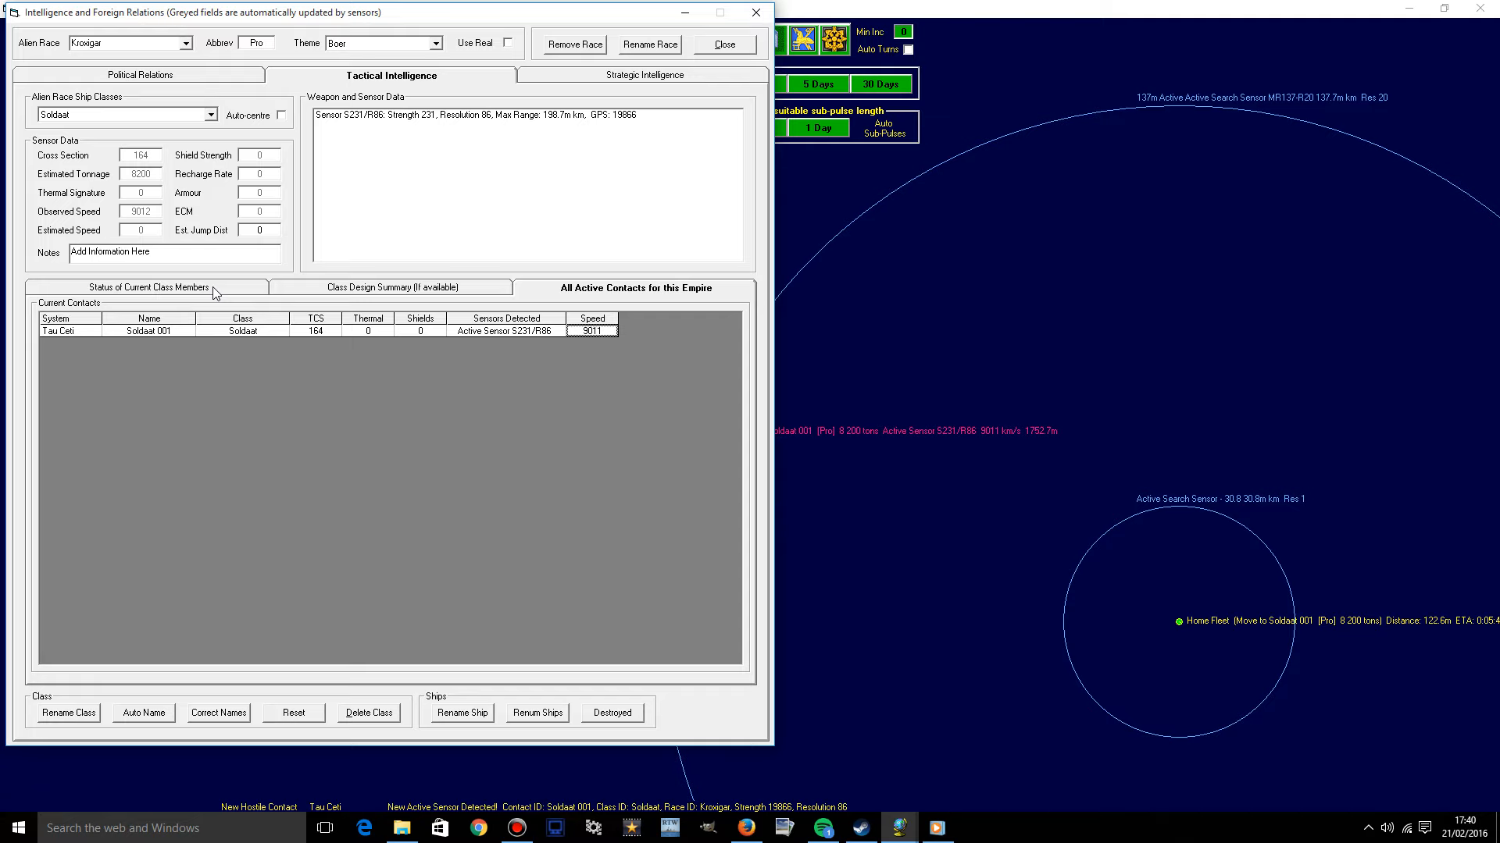
click(724, 44)
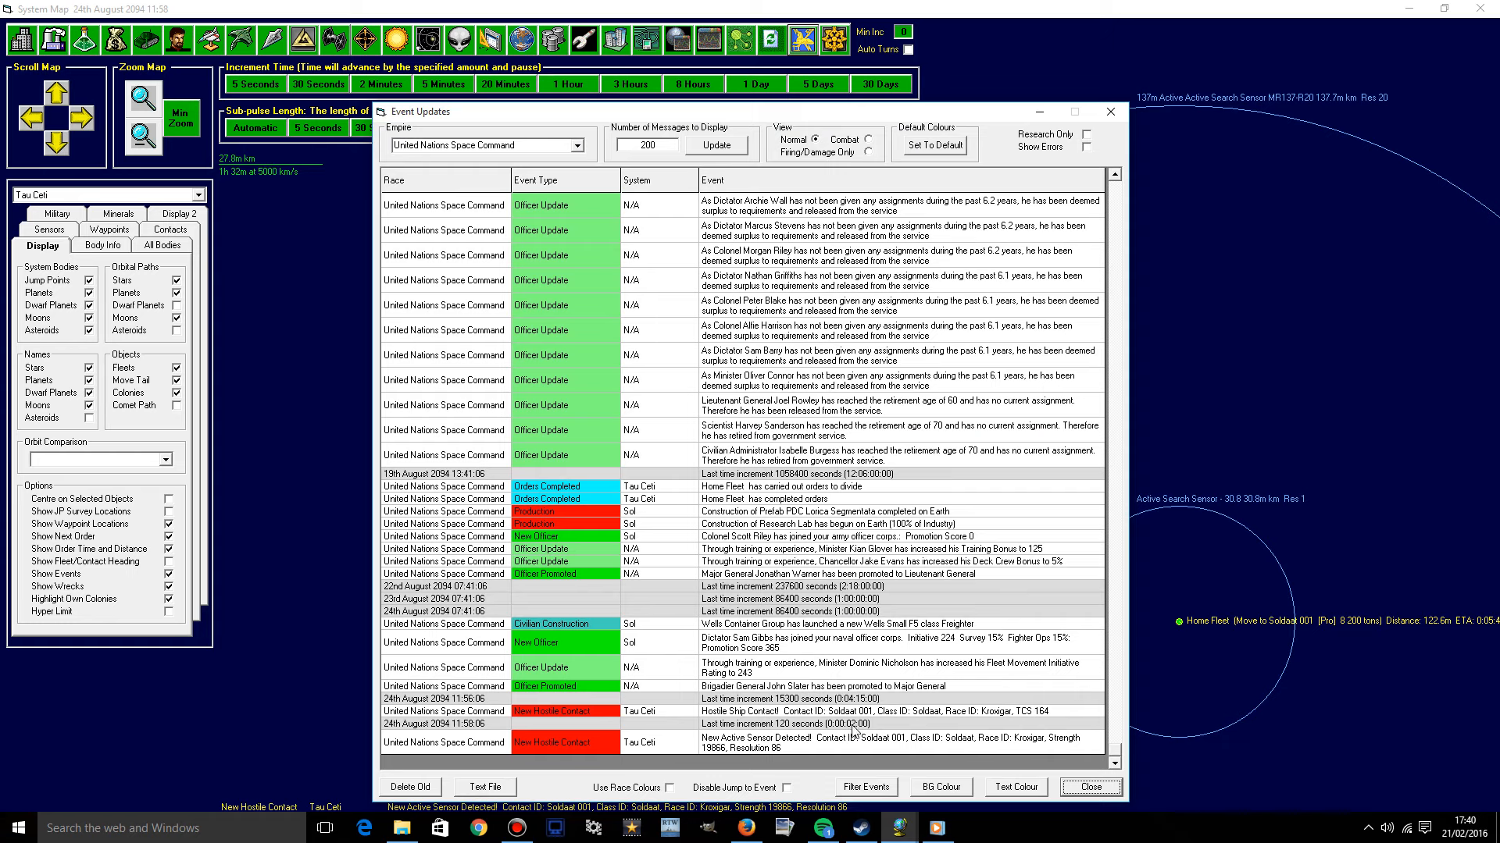
mouse_move(1129, 272)
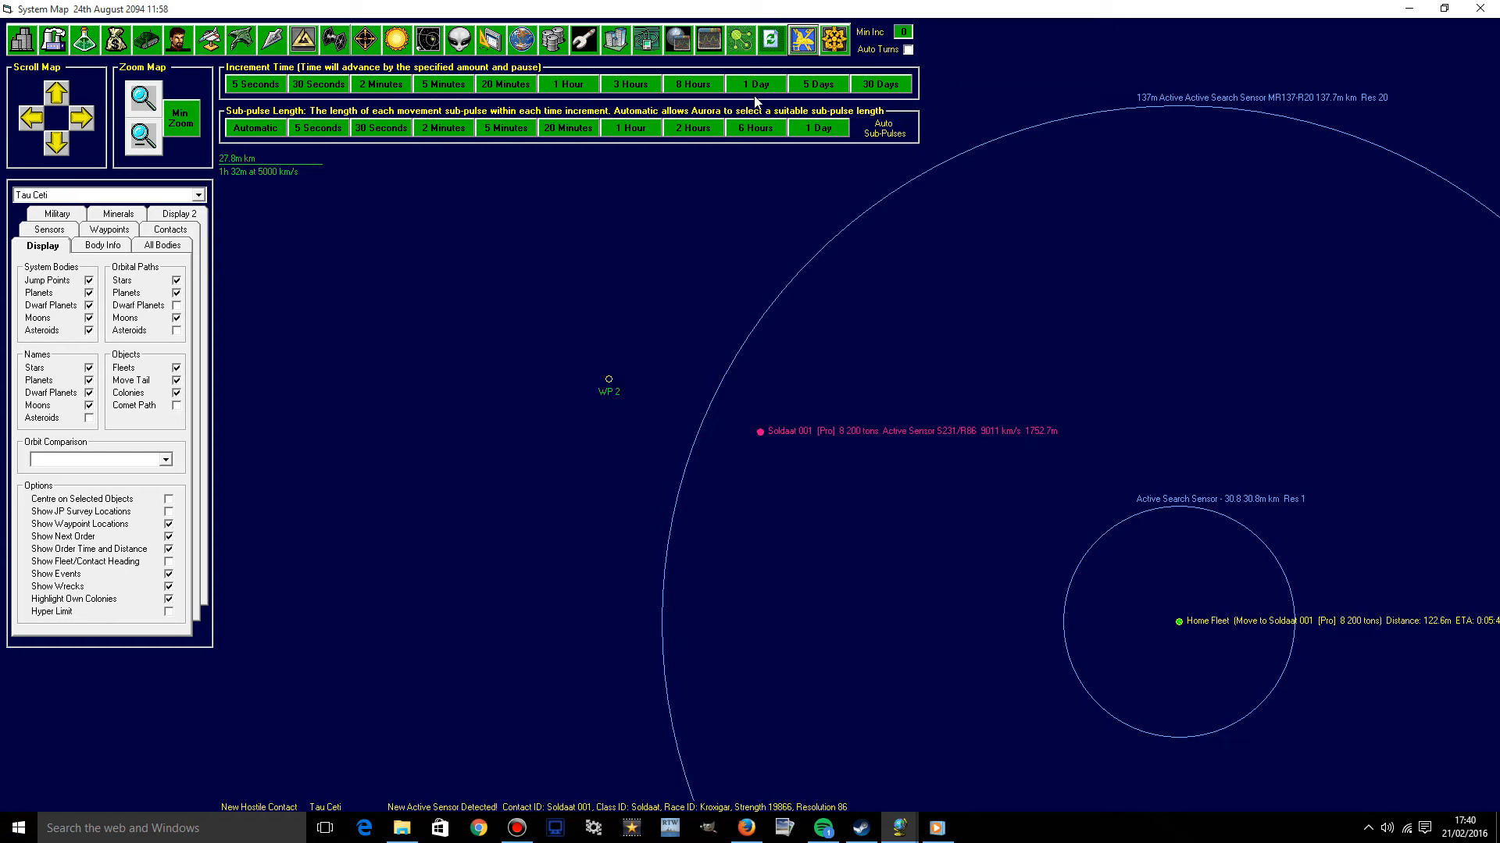
mouse_move(566, 84)
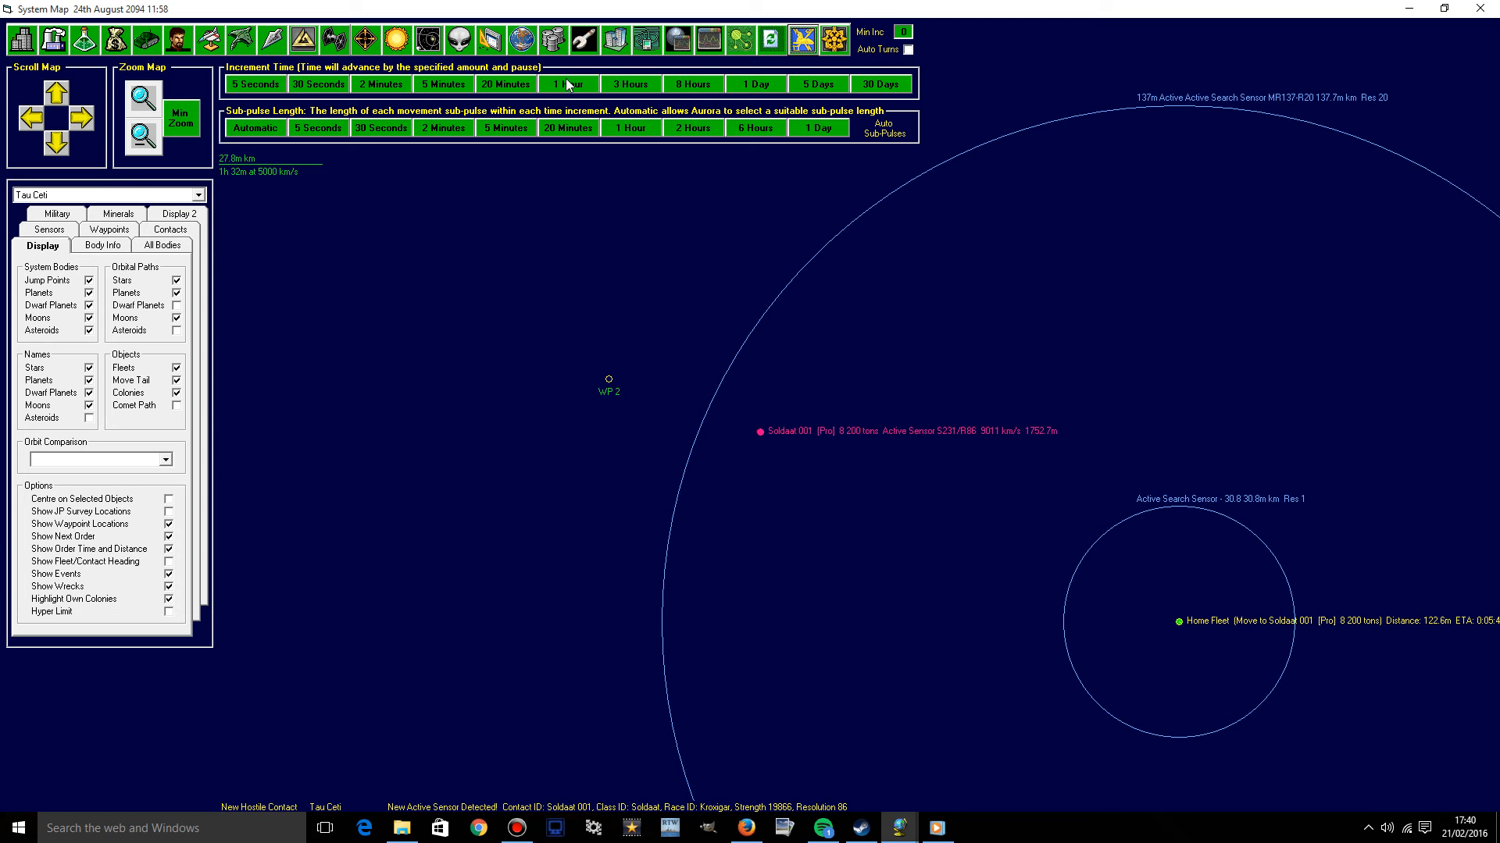
Advance time by the hour, check Home Fleet's orders, then run 5 days and view Event Updates.
click(567, 85)
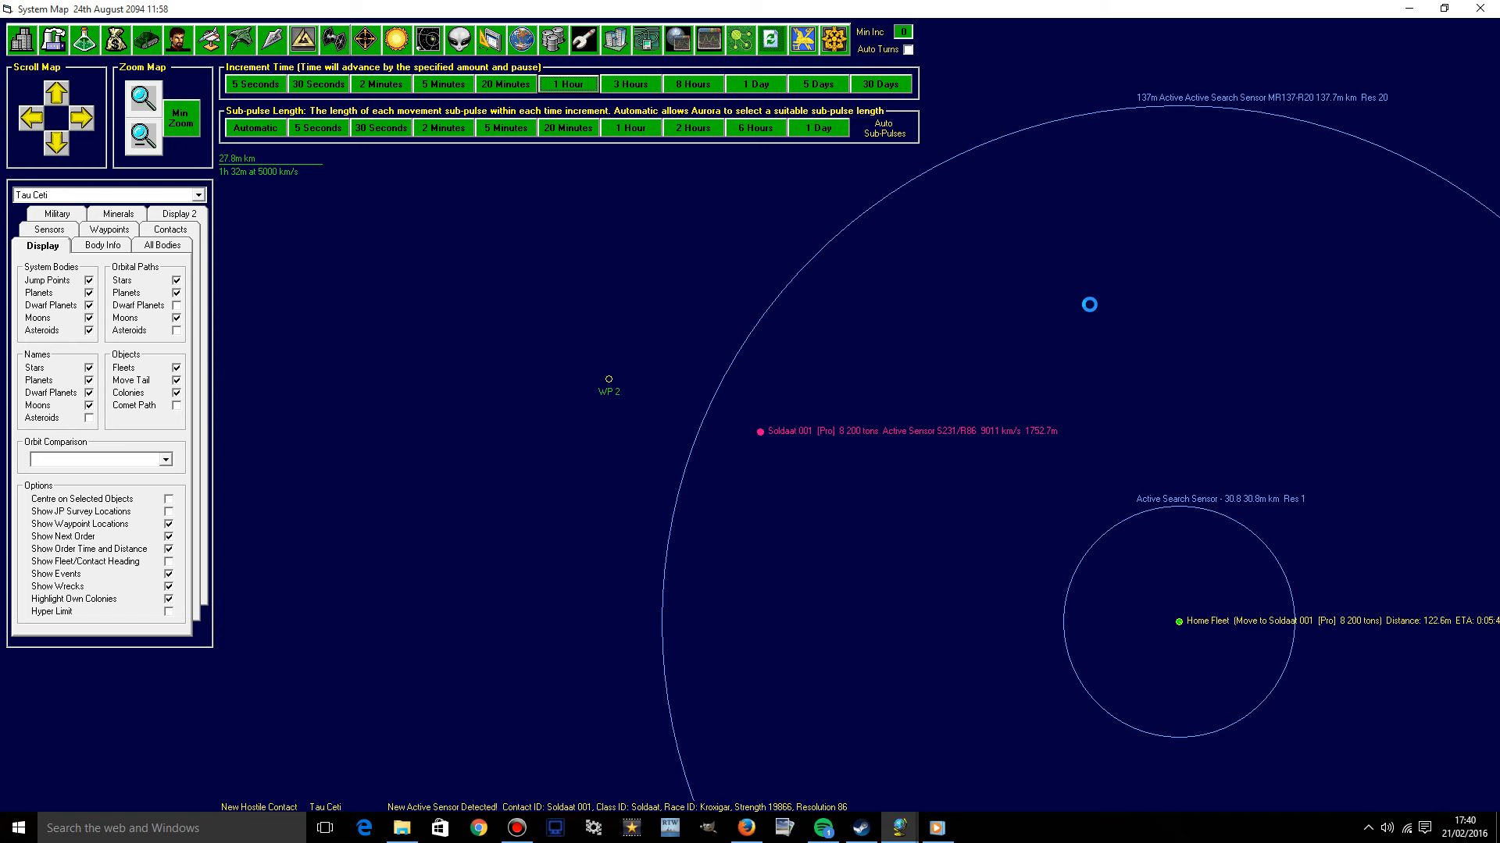
click(567, 83)
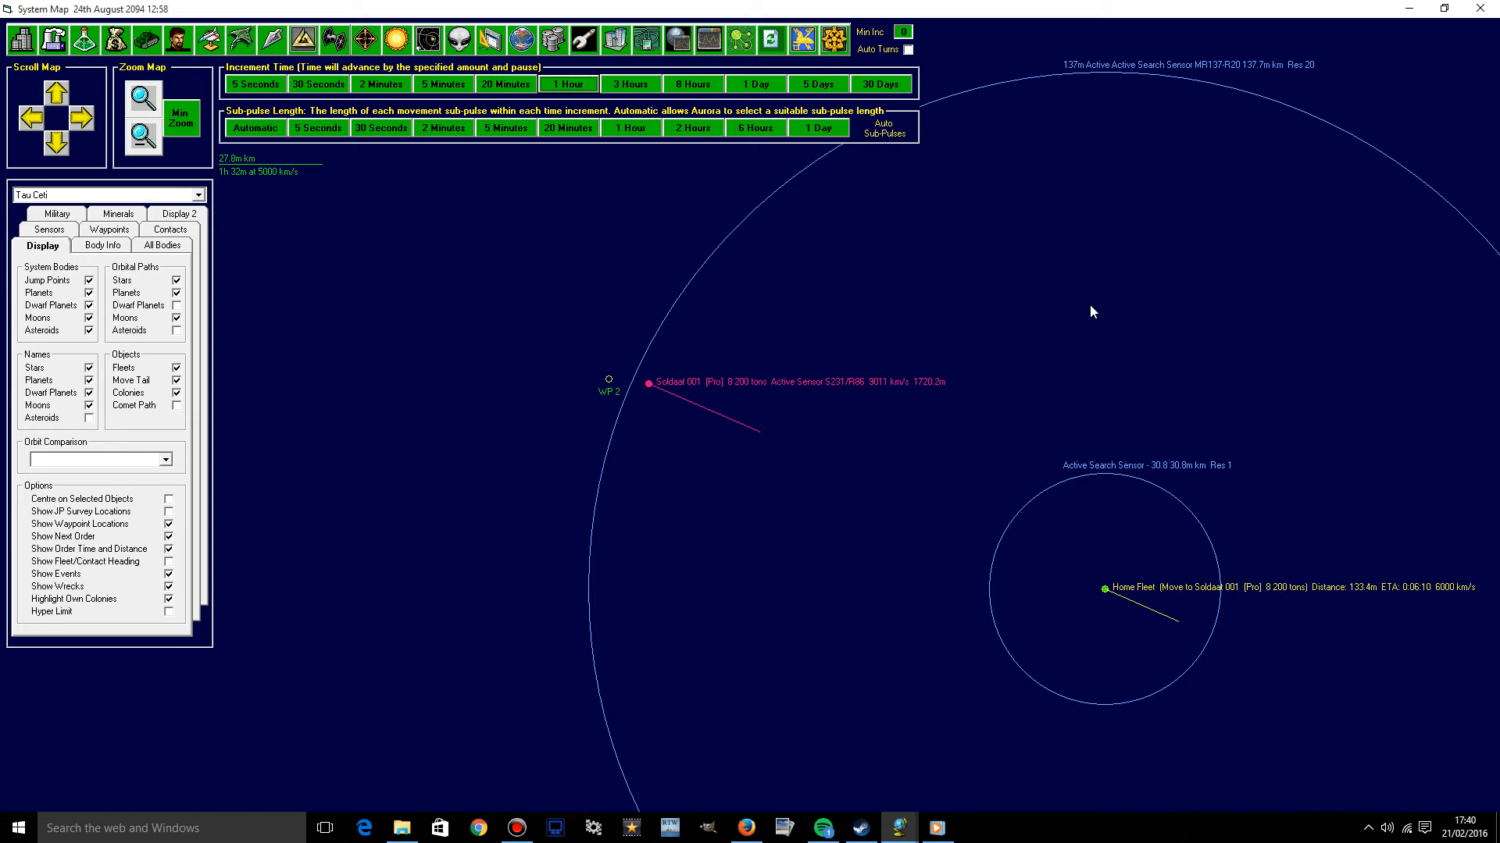
right_click(1103, 588)
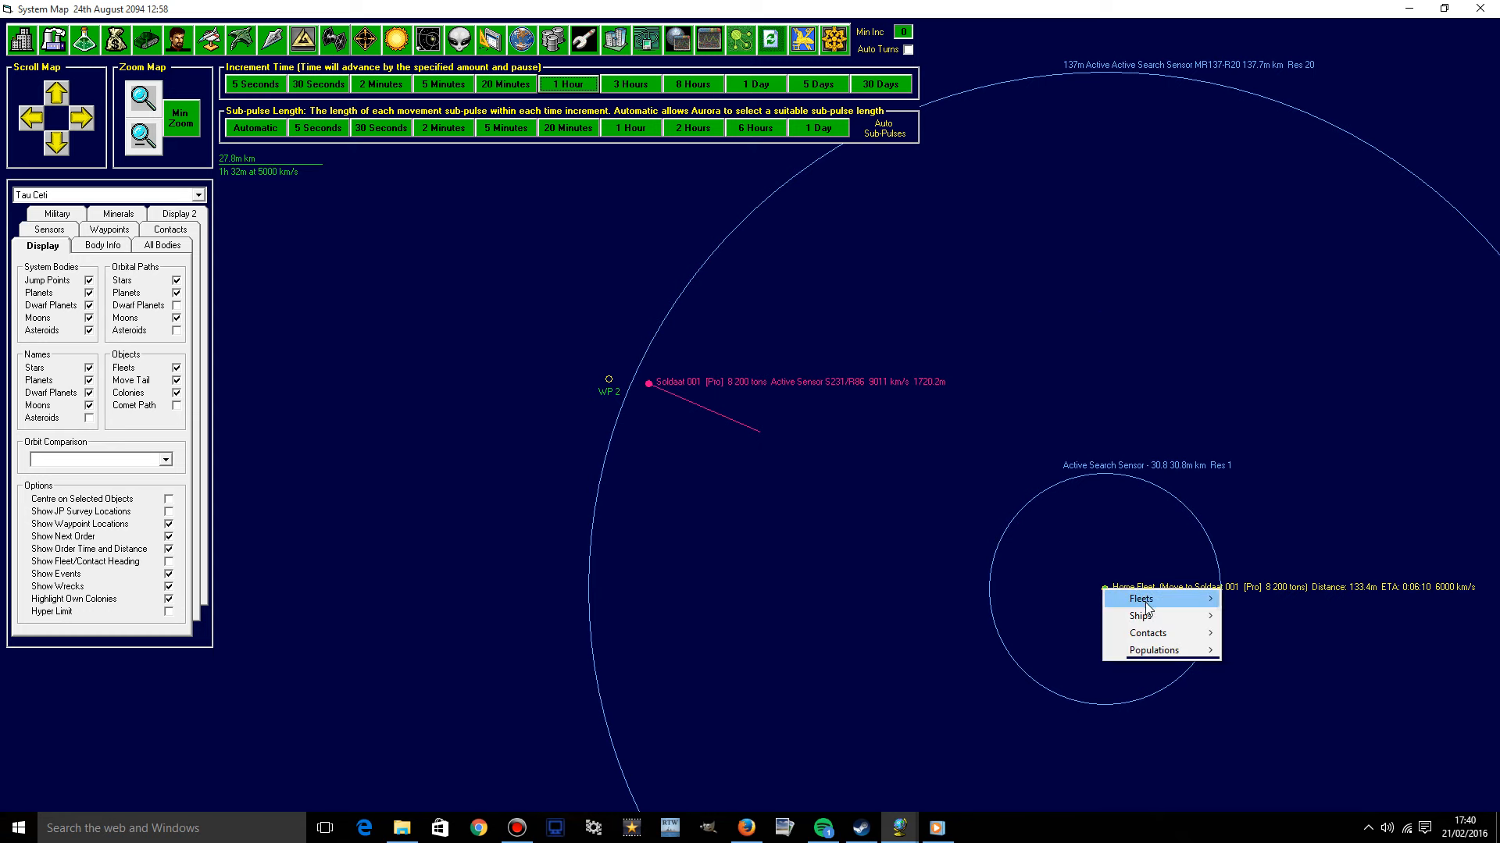
click(1138, 599)
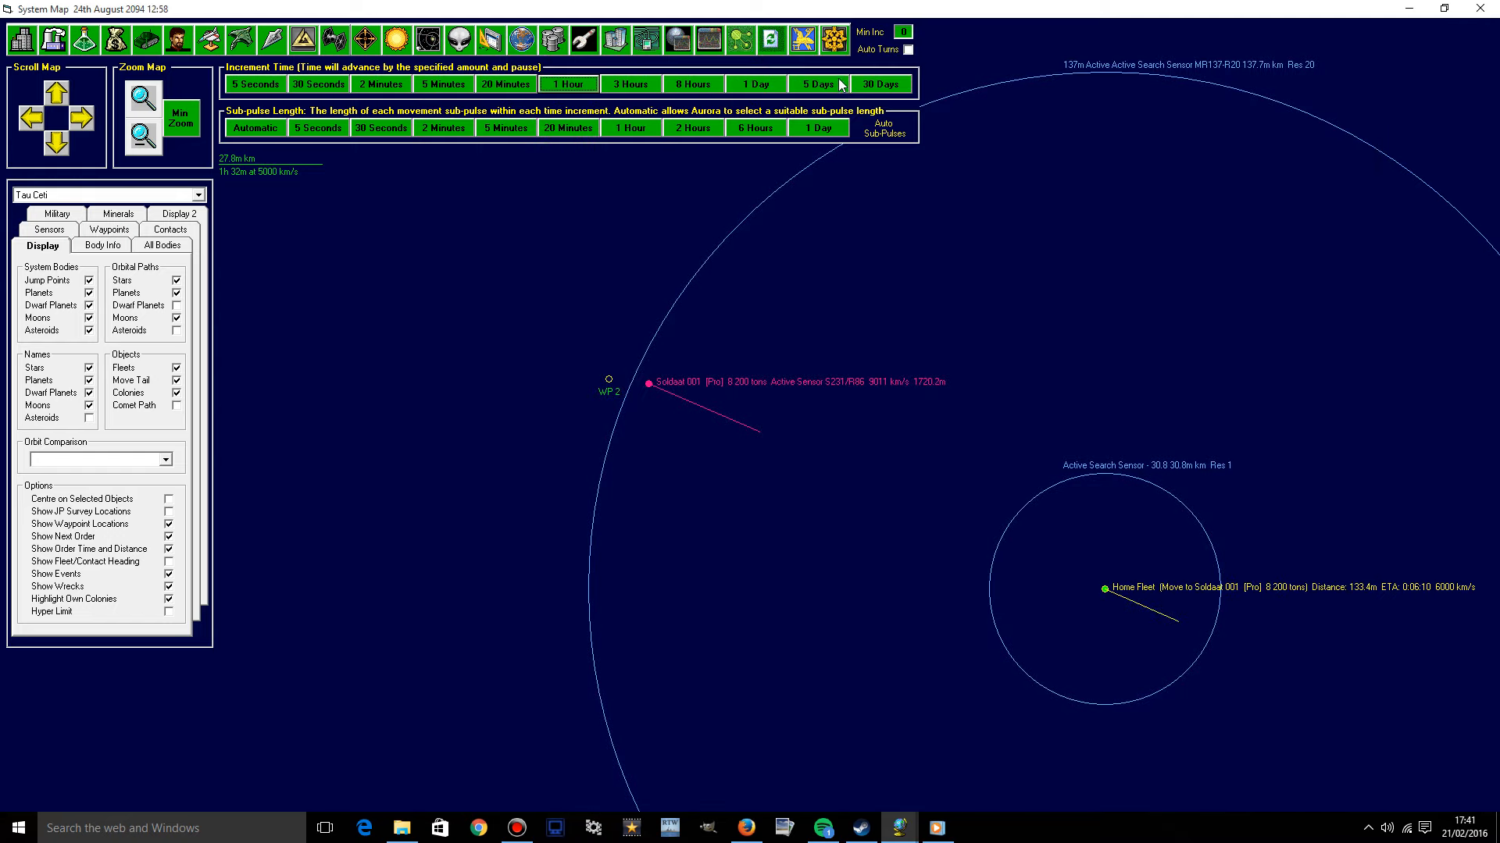
click(802, 39)
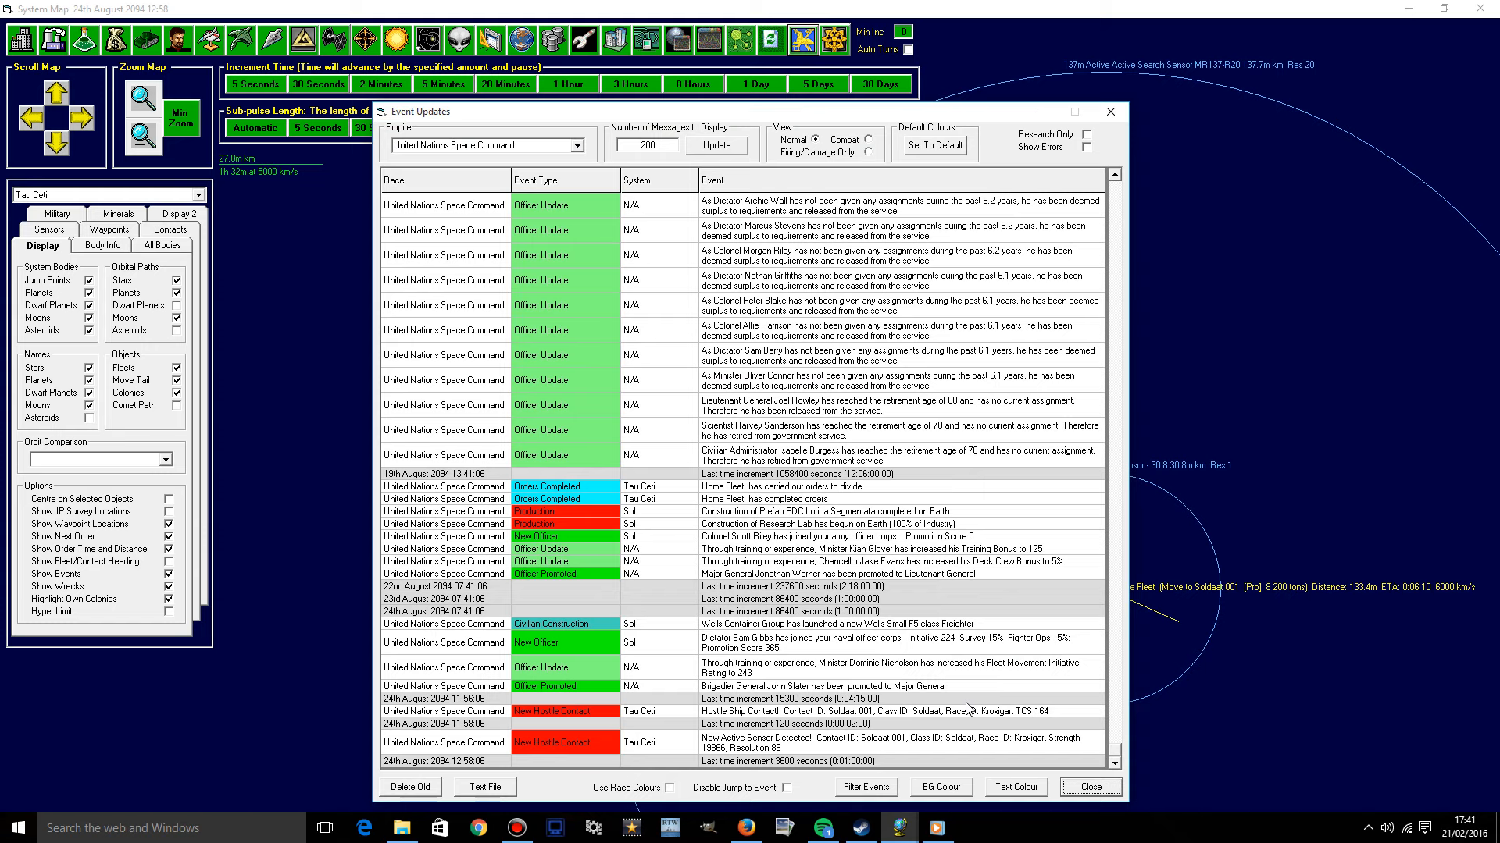
click(1088, 788)
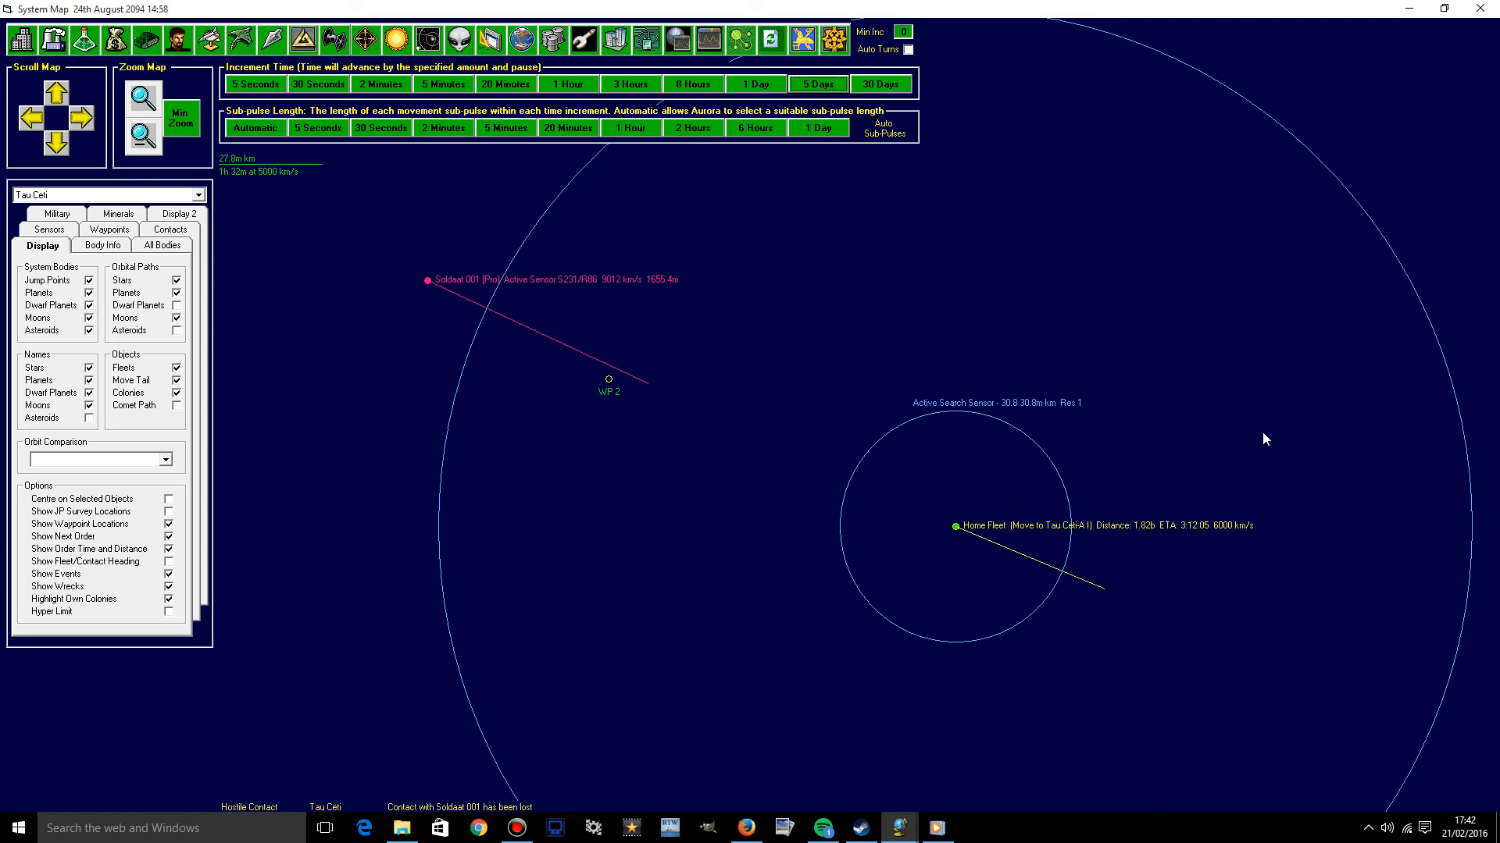
mouse_move(1031, 351)
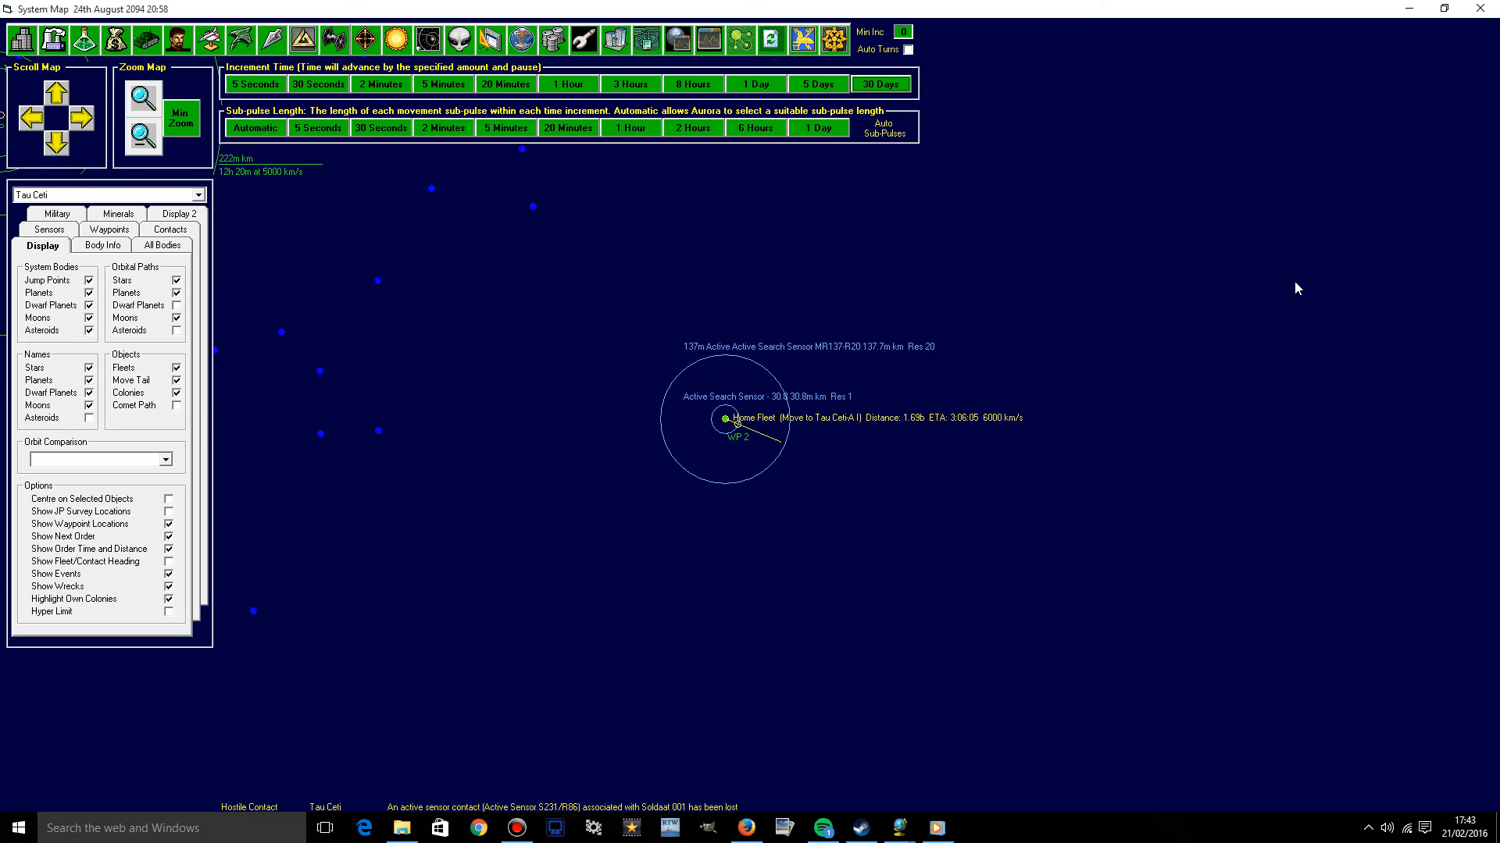
mouse_move(813, 65)
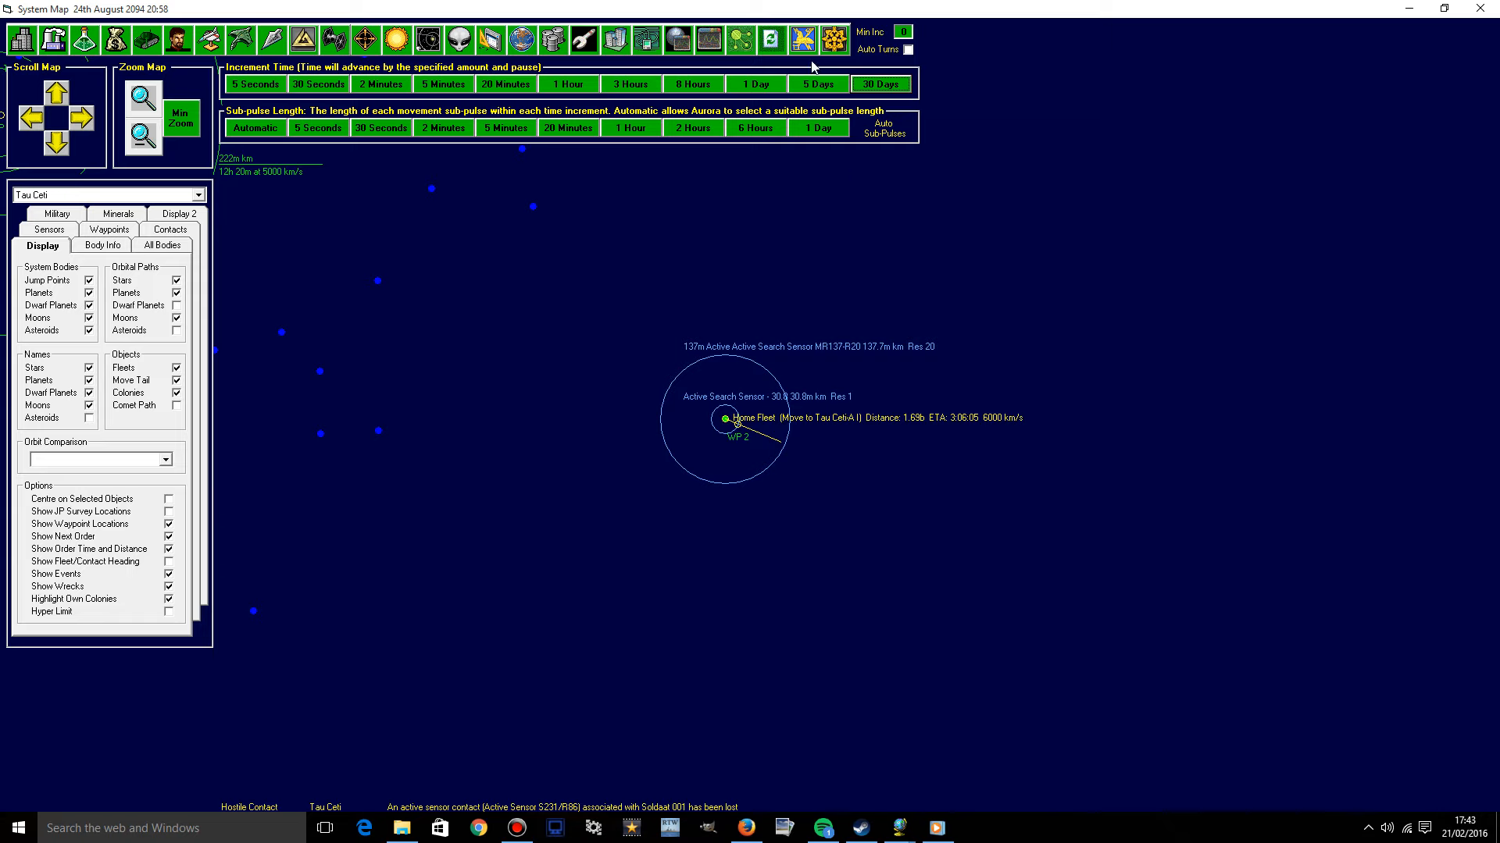
Advance time in 30-day increments until Home Fleet reaches WP 2 at 20:58.
click(802, 40)
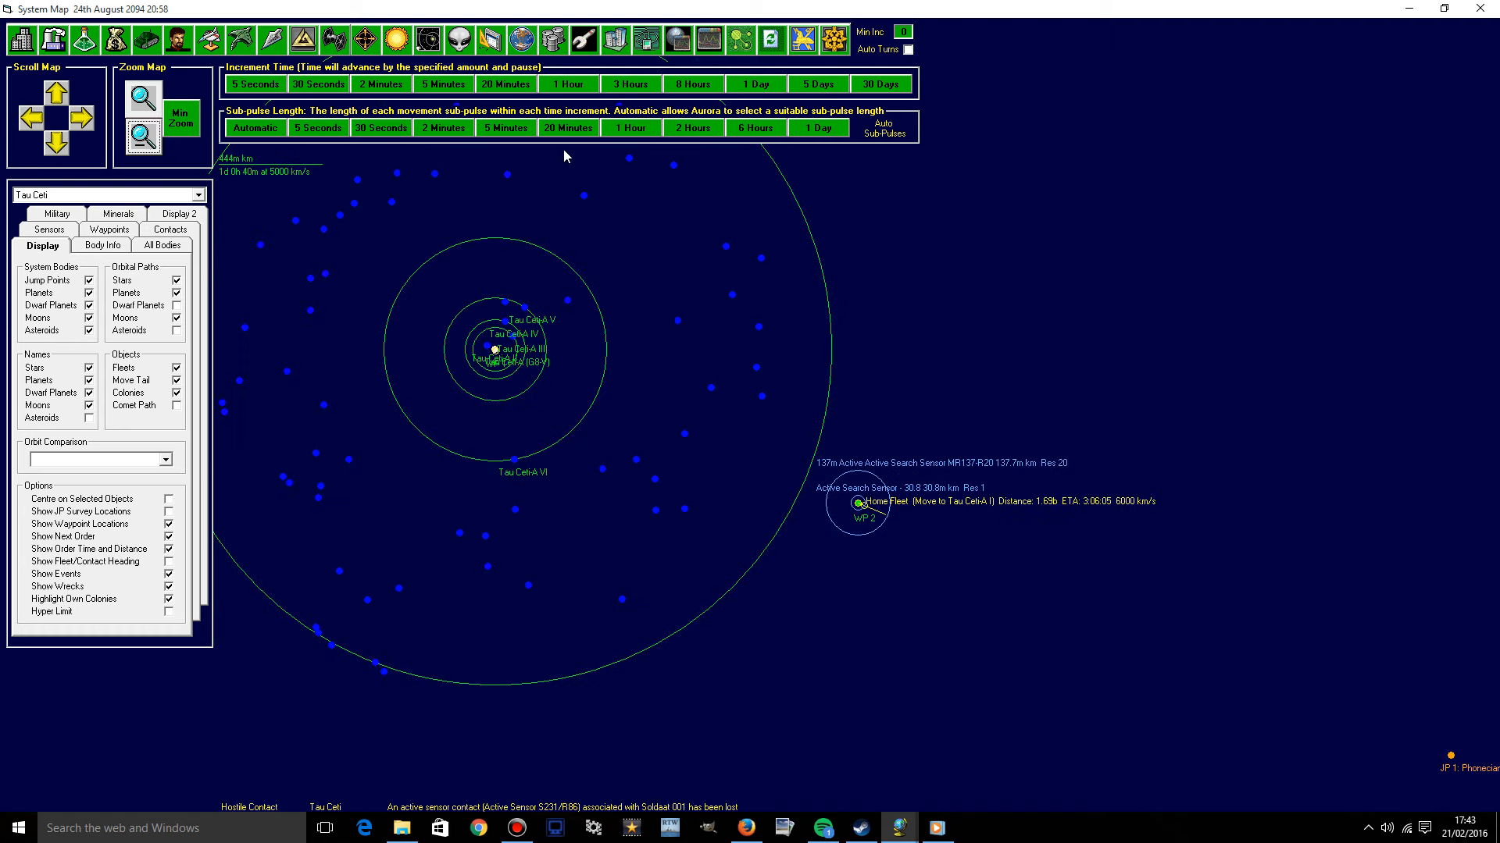
mouse_move(730, 379)
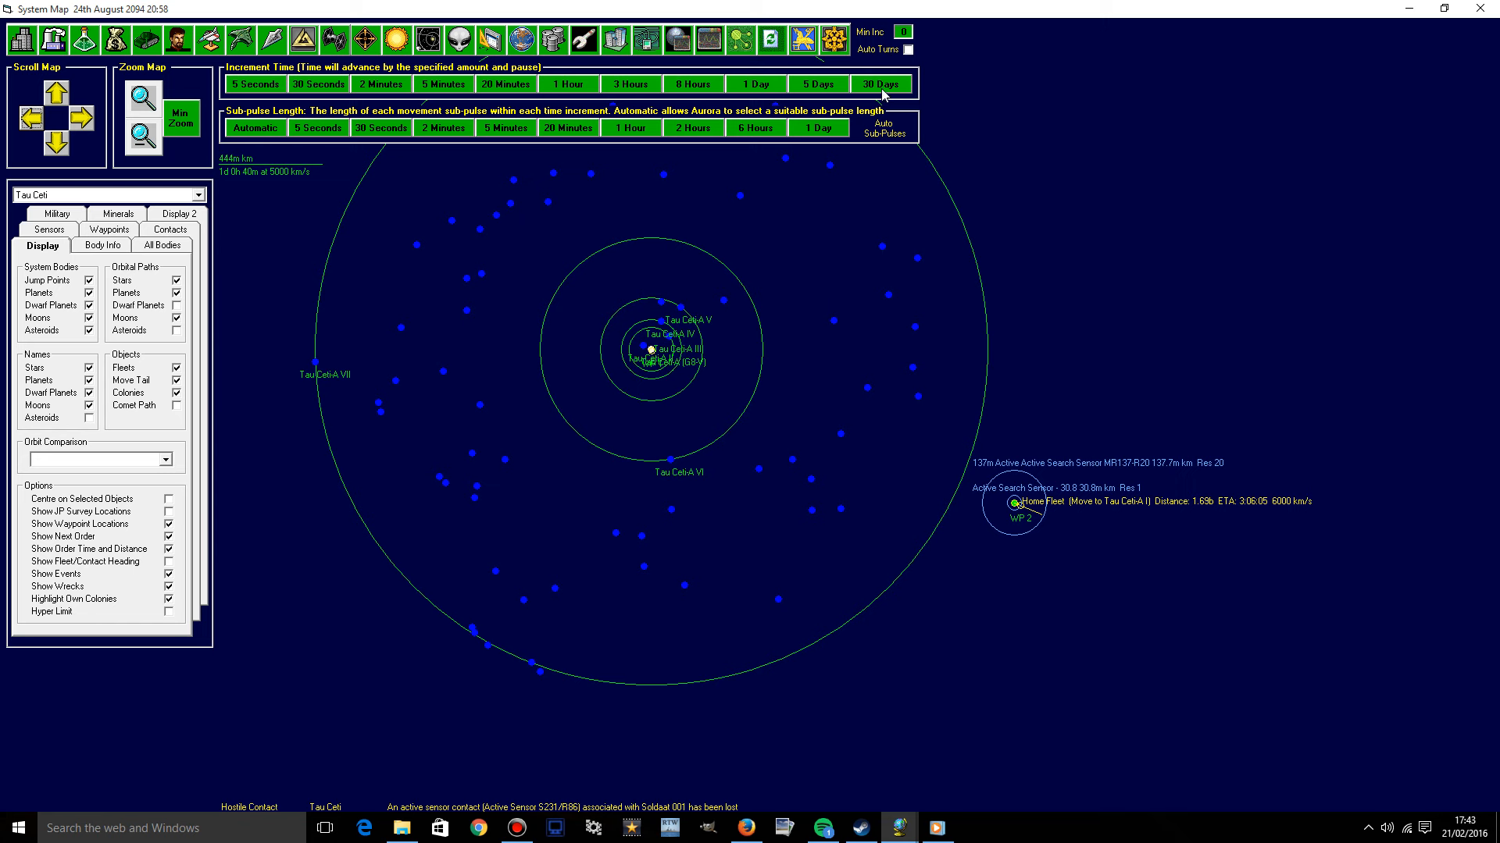
Start a 30-day time advance with Home Fleet at WP 2.
click(878, 84)
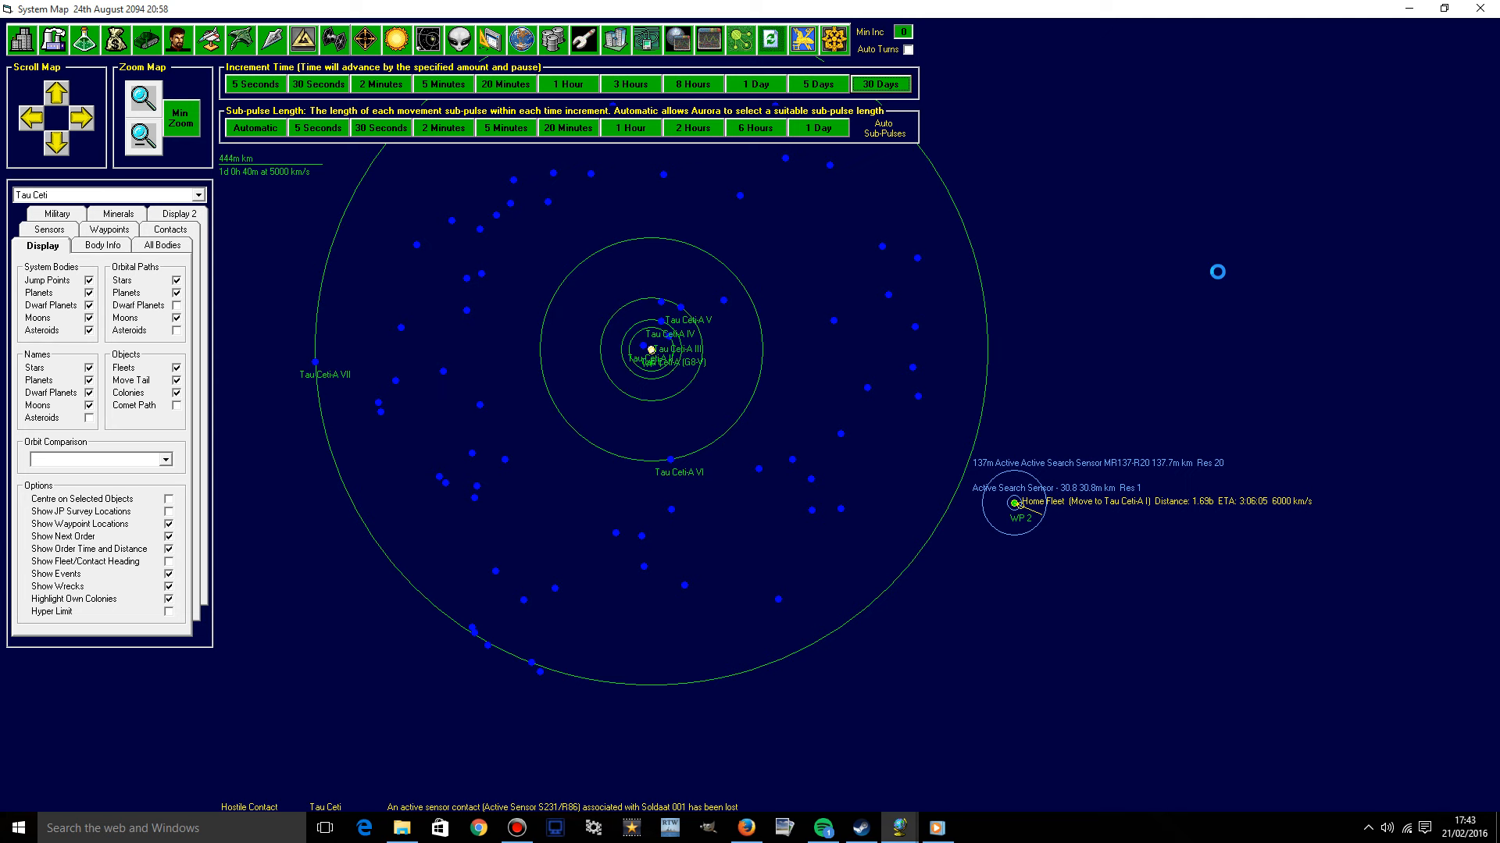
mouse_move(1219, 272)
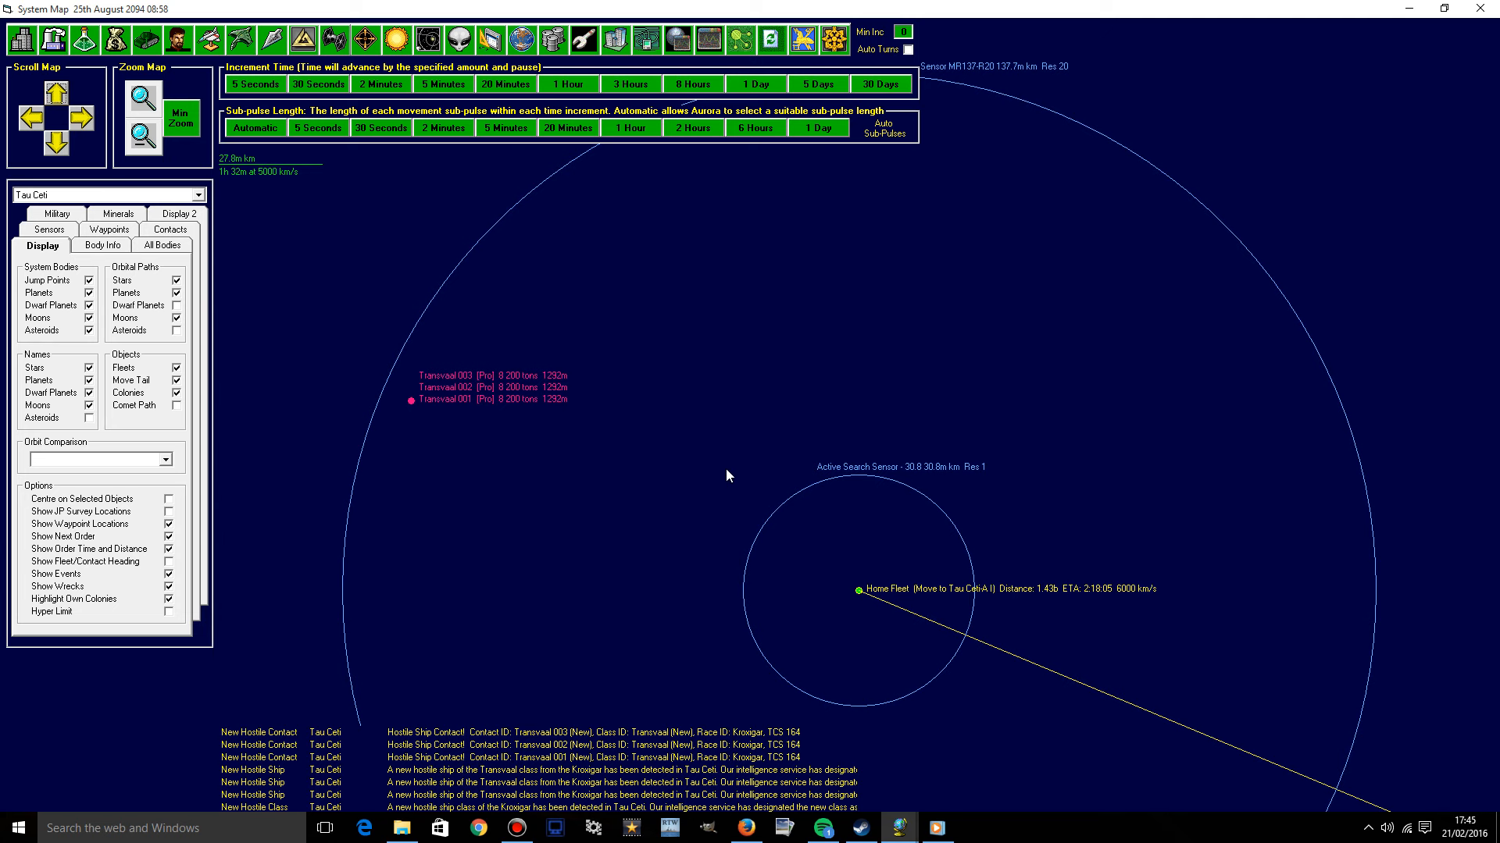
mouse_move(799, 195)
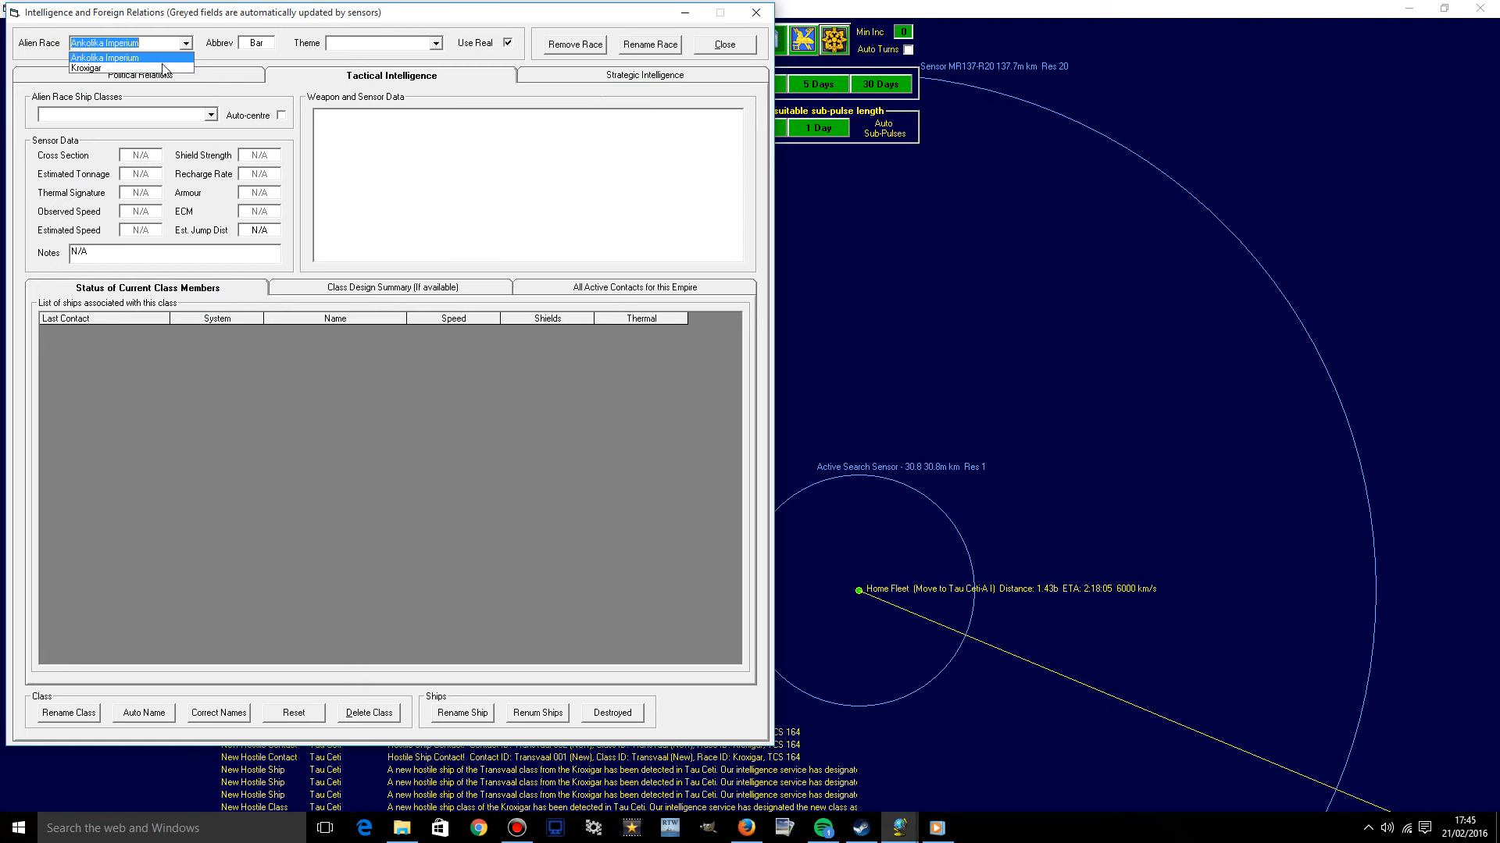
Review Kroxigar political relations and list all active Kroxigar contacts.
click(85, 68)
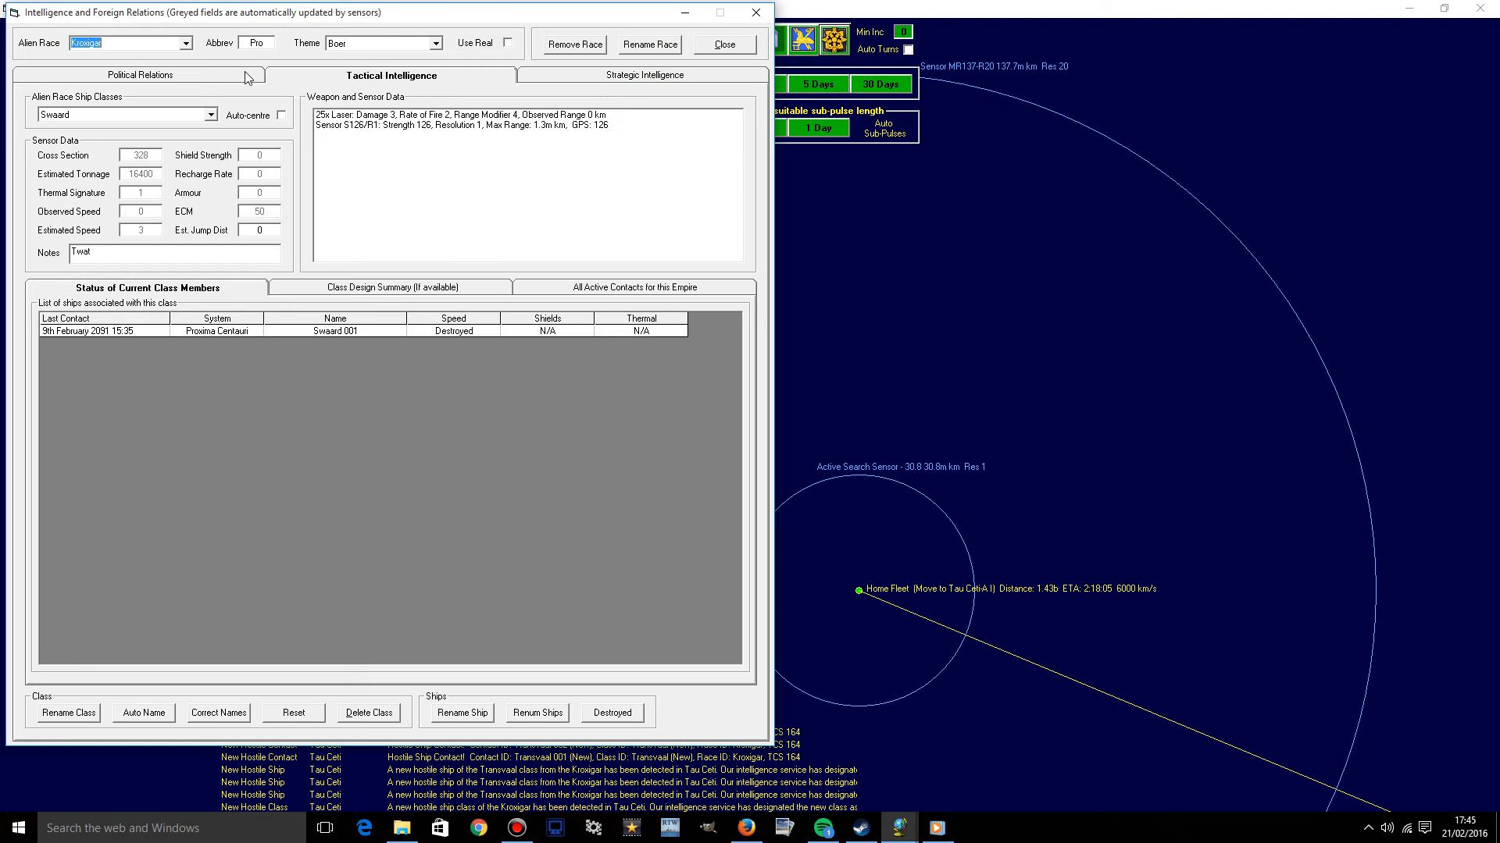
mouse_move(242, 77)
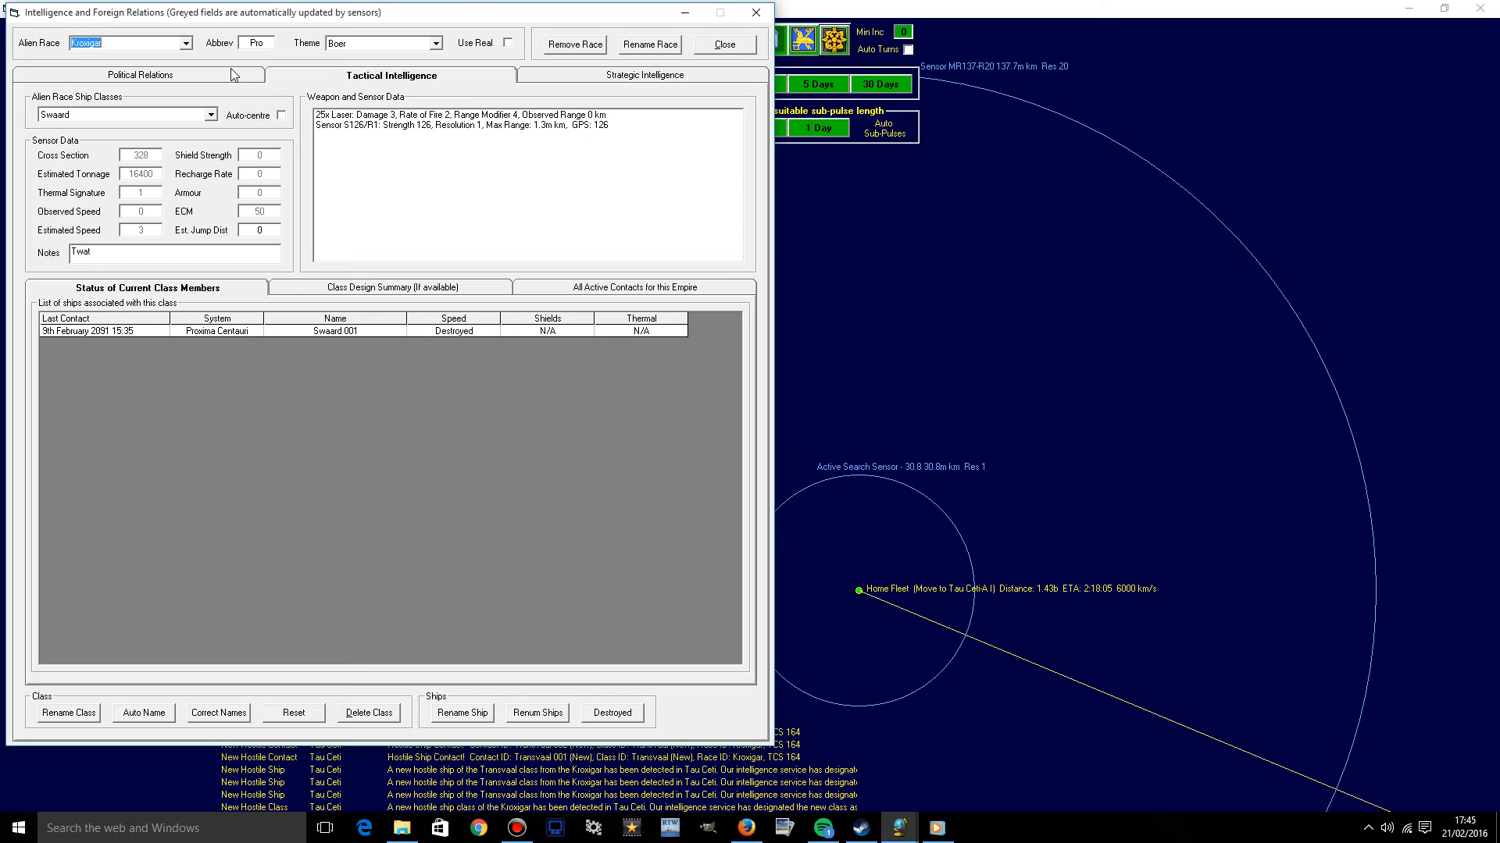
mouse_move(239, 85)
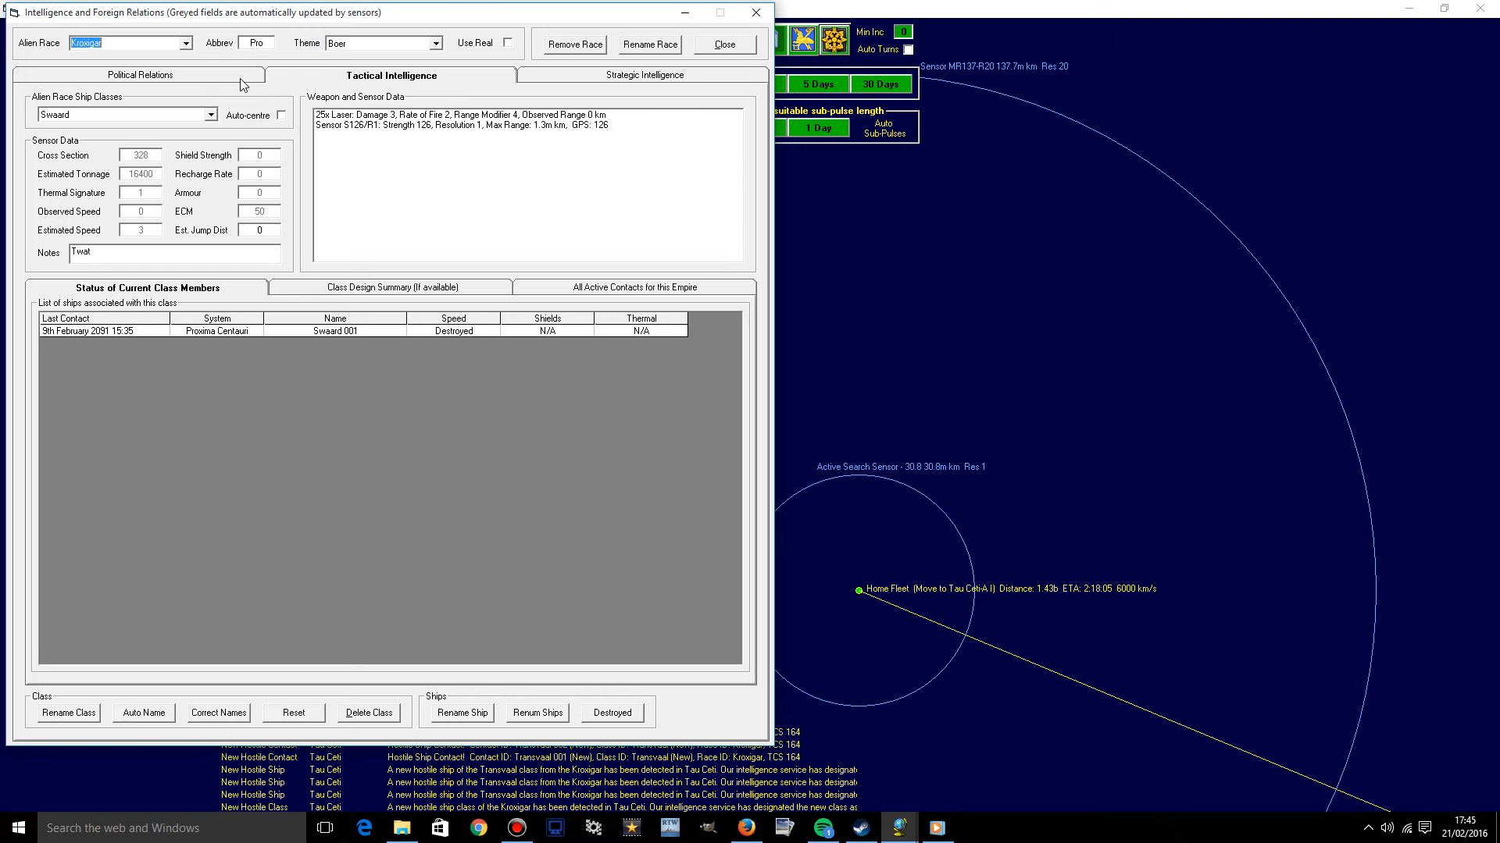
click(140, 75)
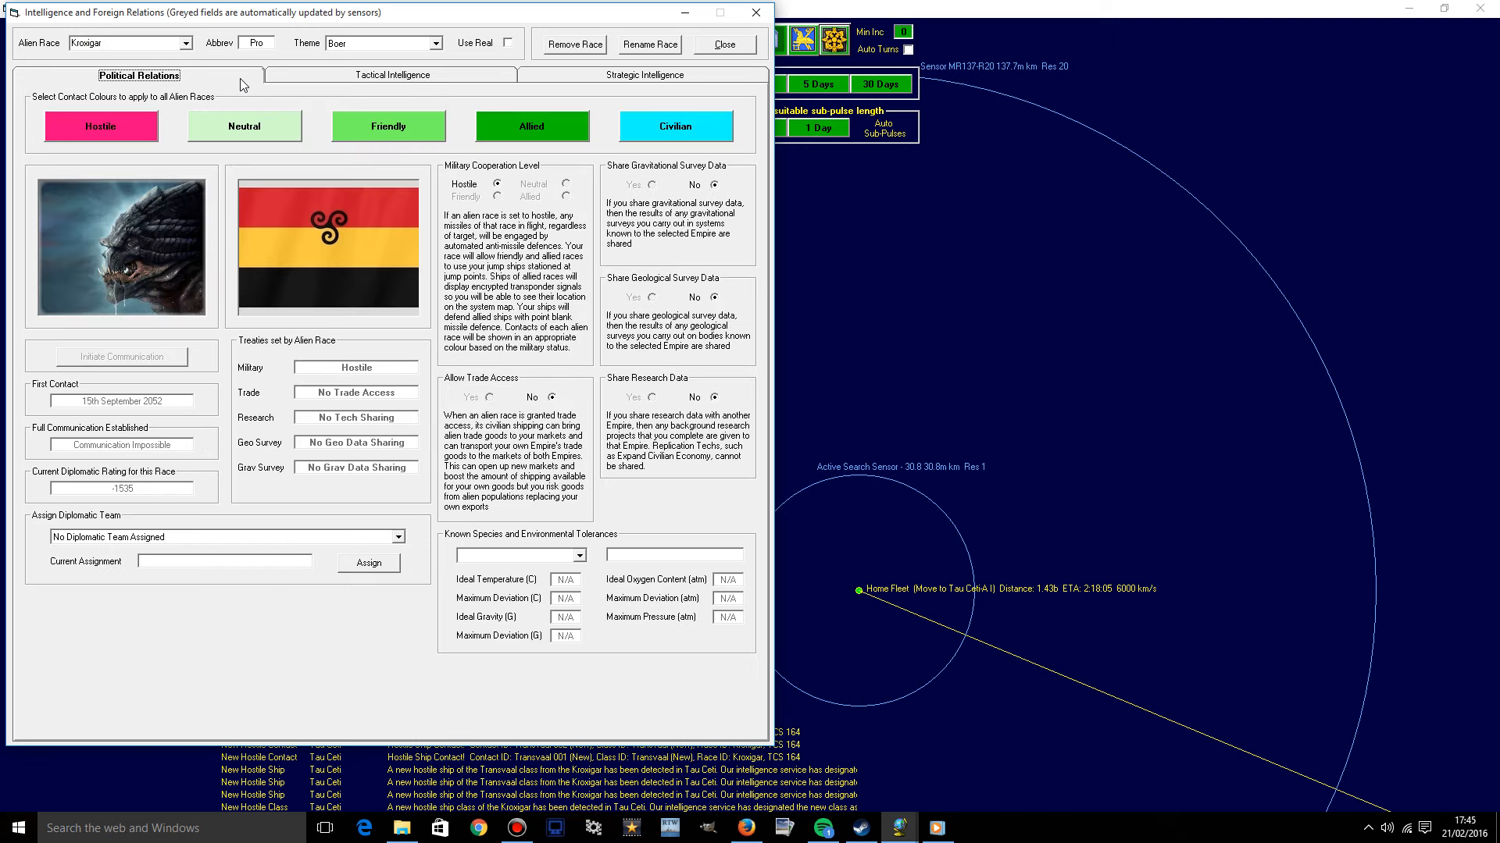
mouse_move(435, 90)
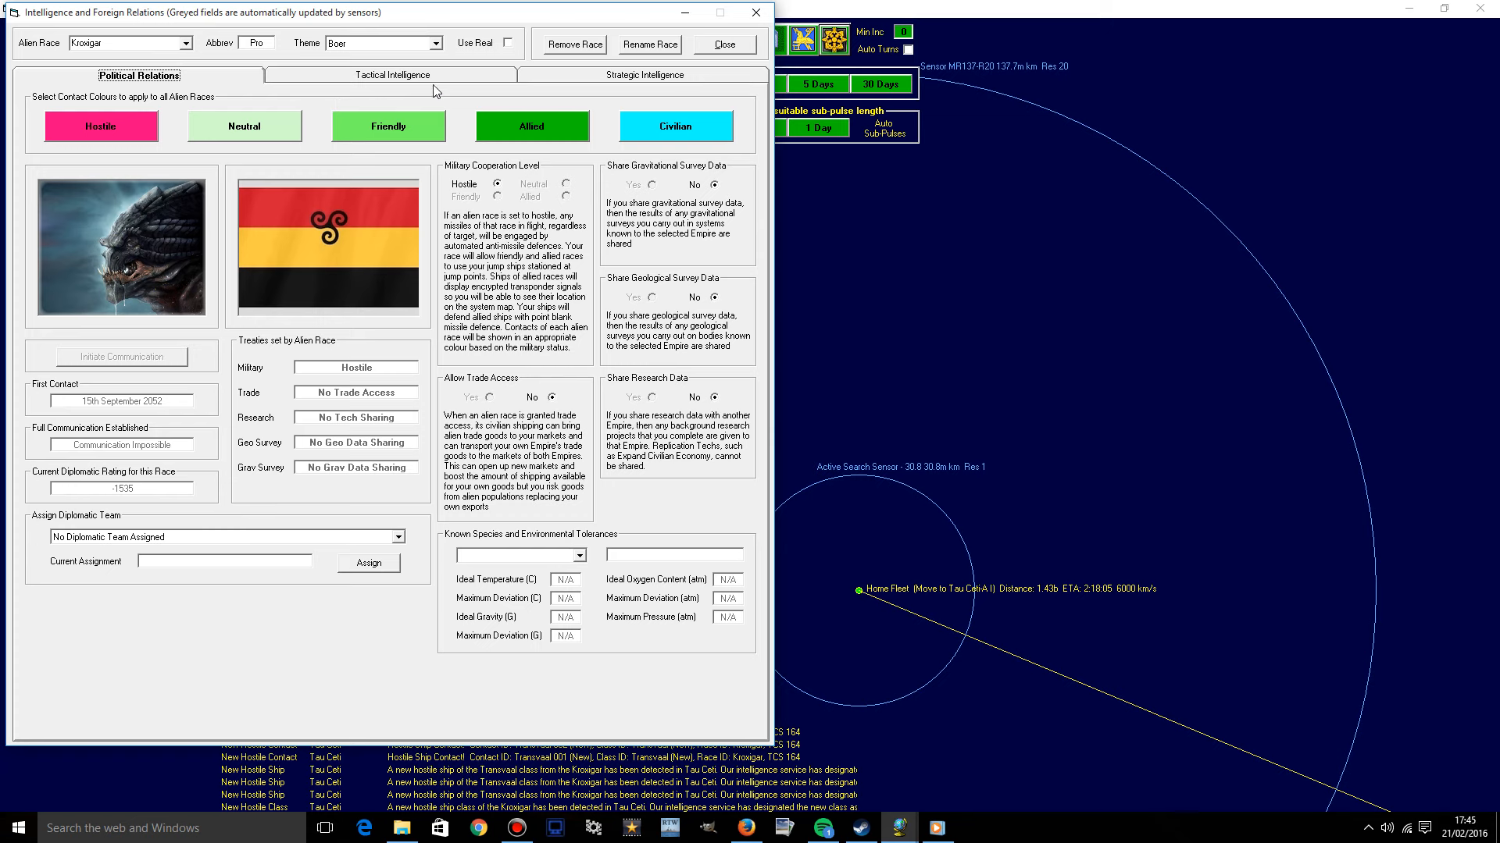
click(392, 75)
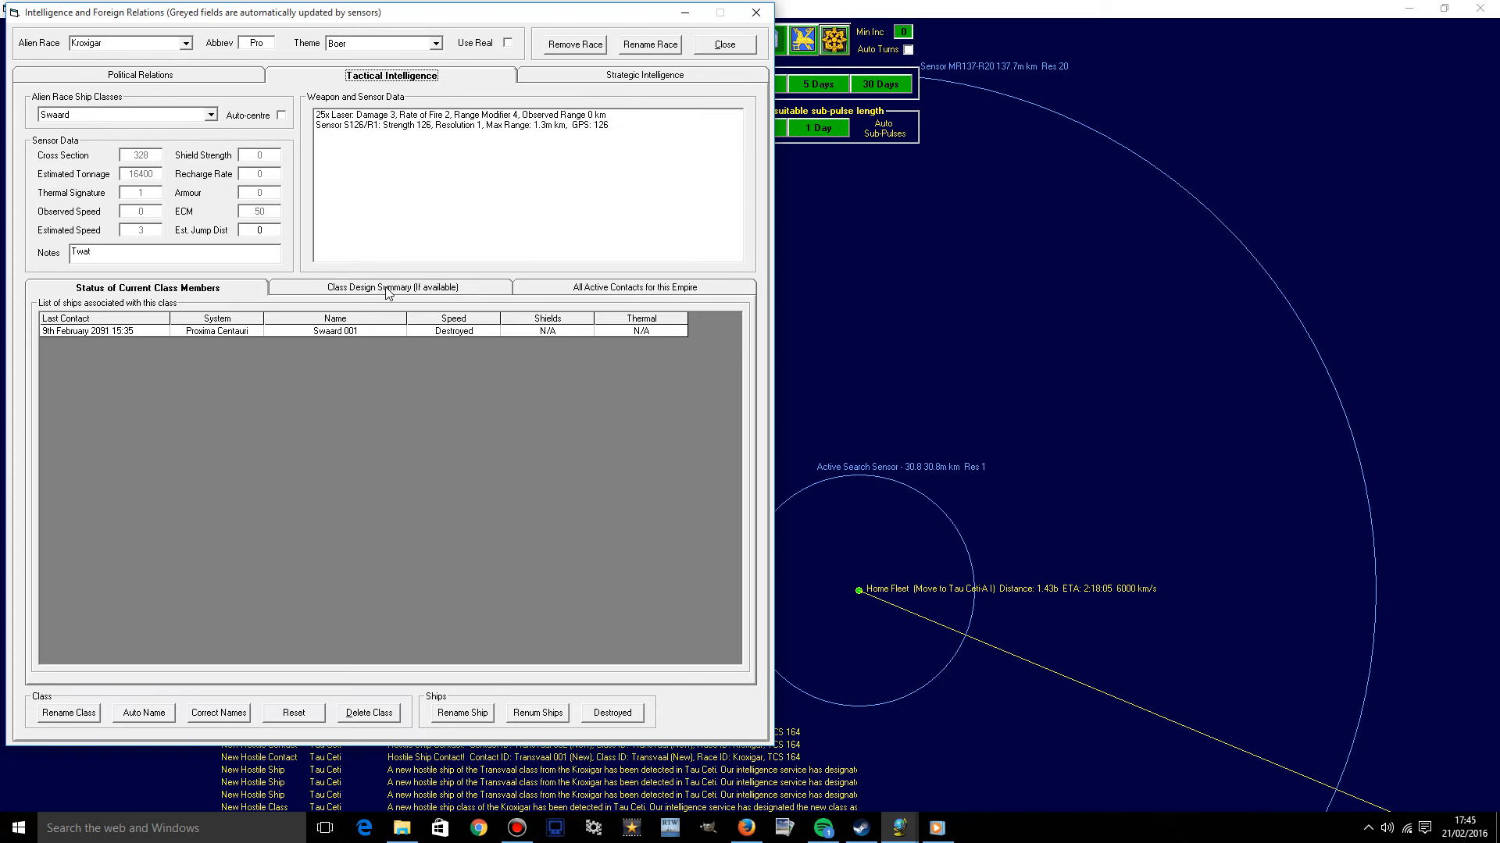
click(635, 287)
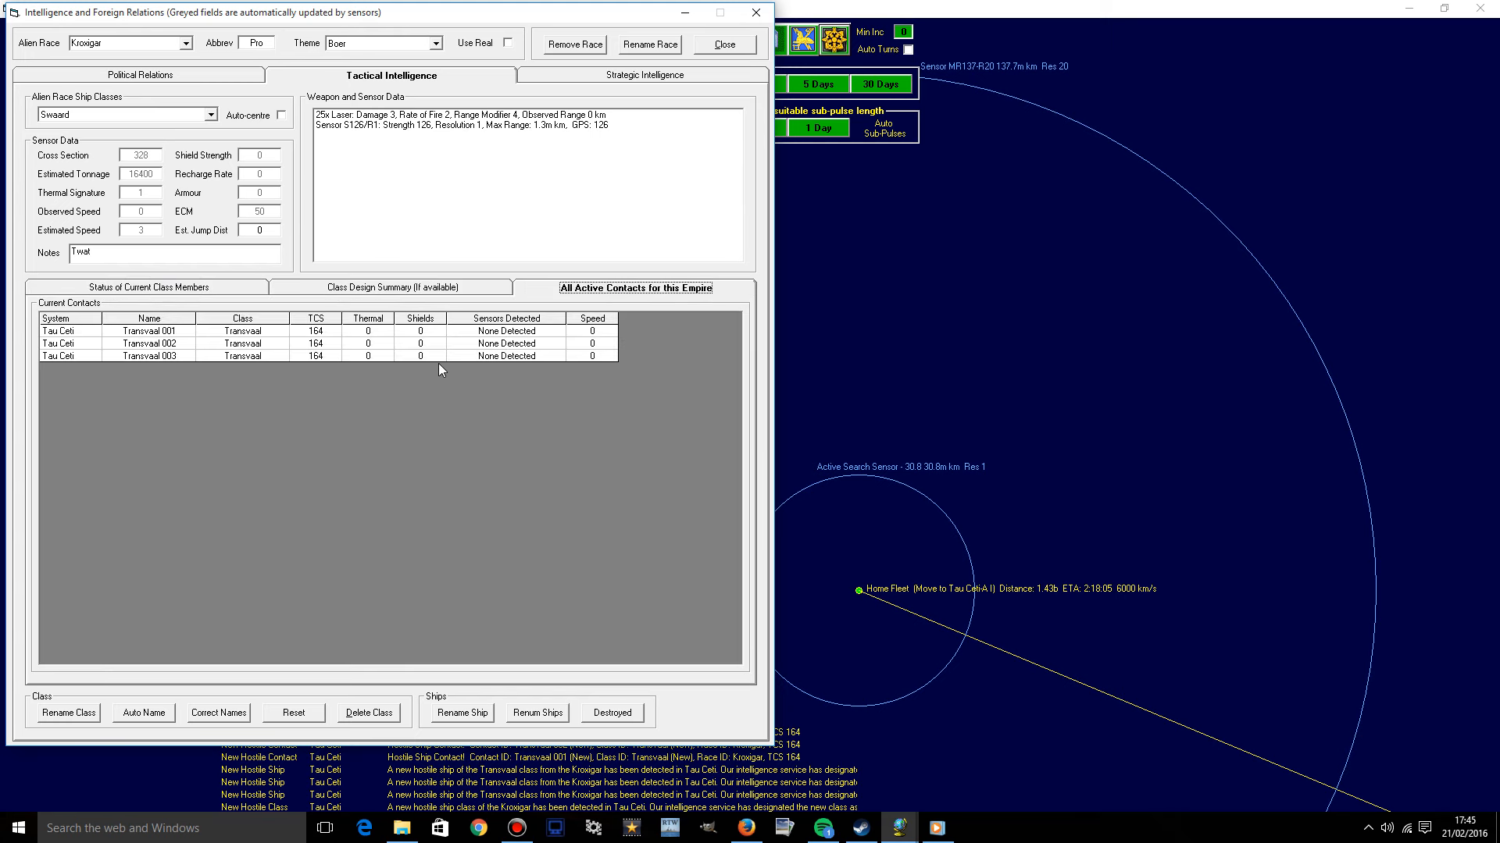
mouse_move(282, 351)
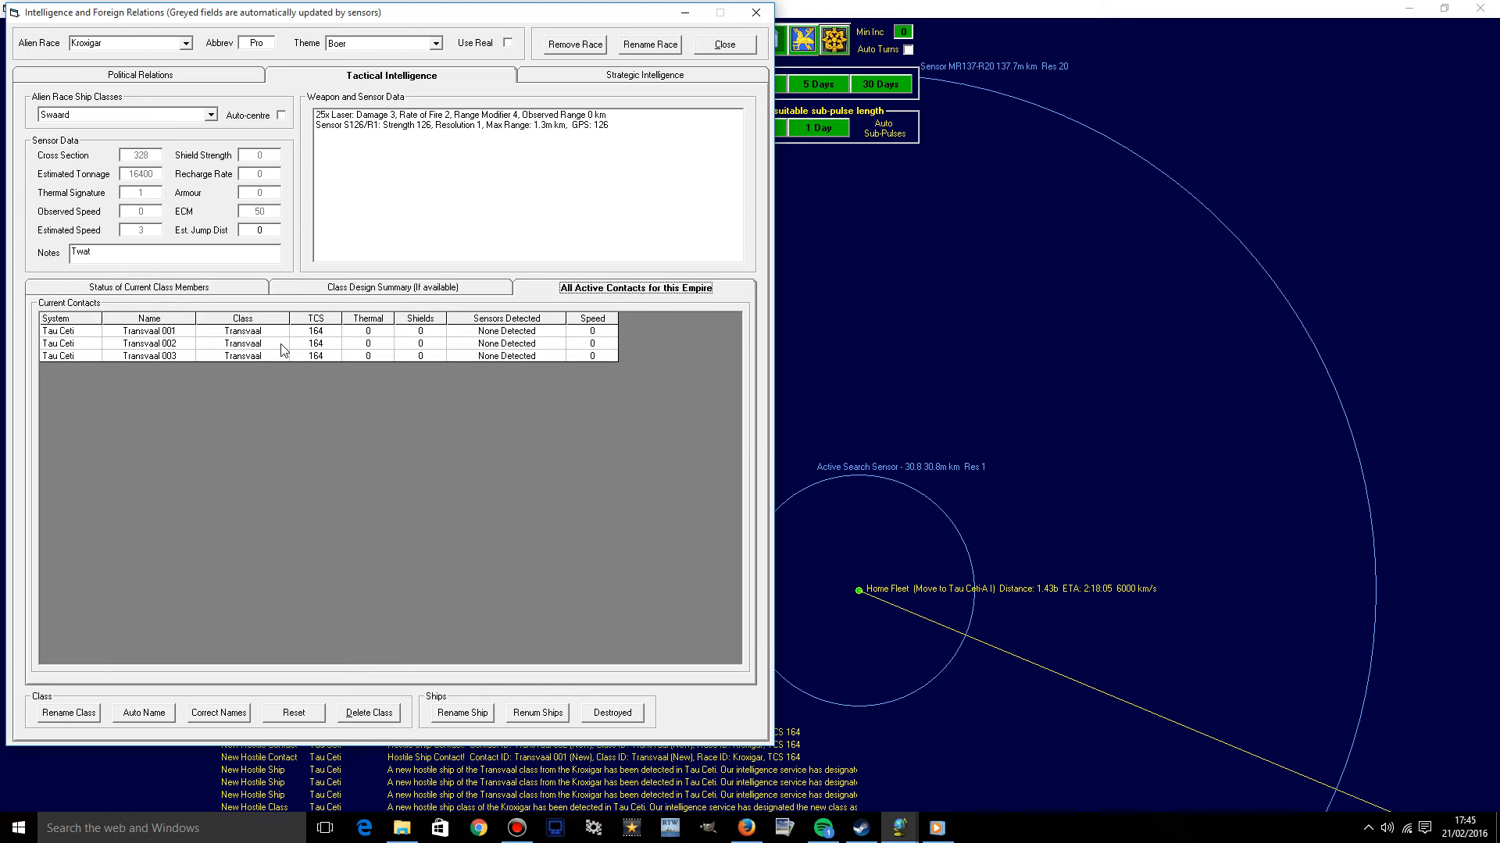
mouse_move(727, 108)
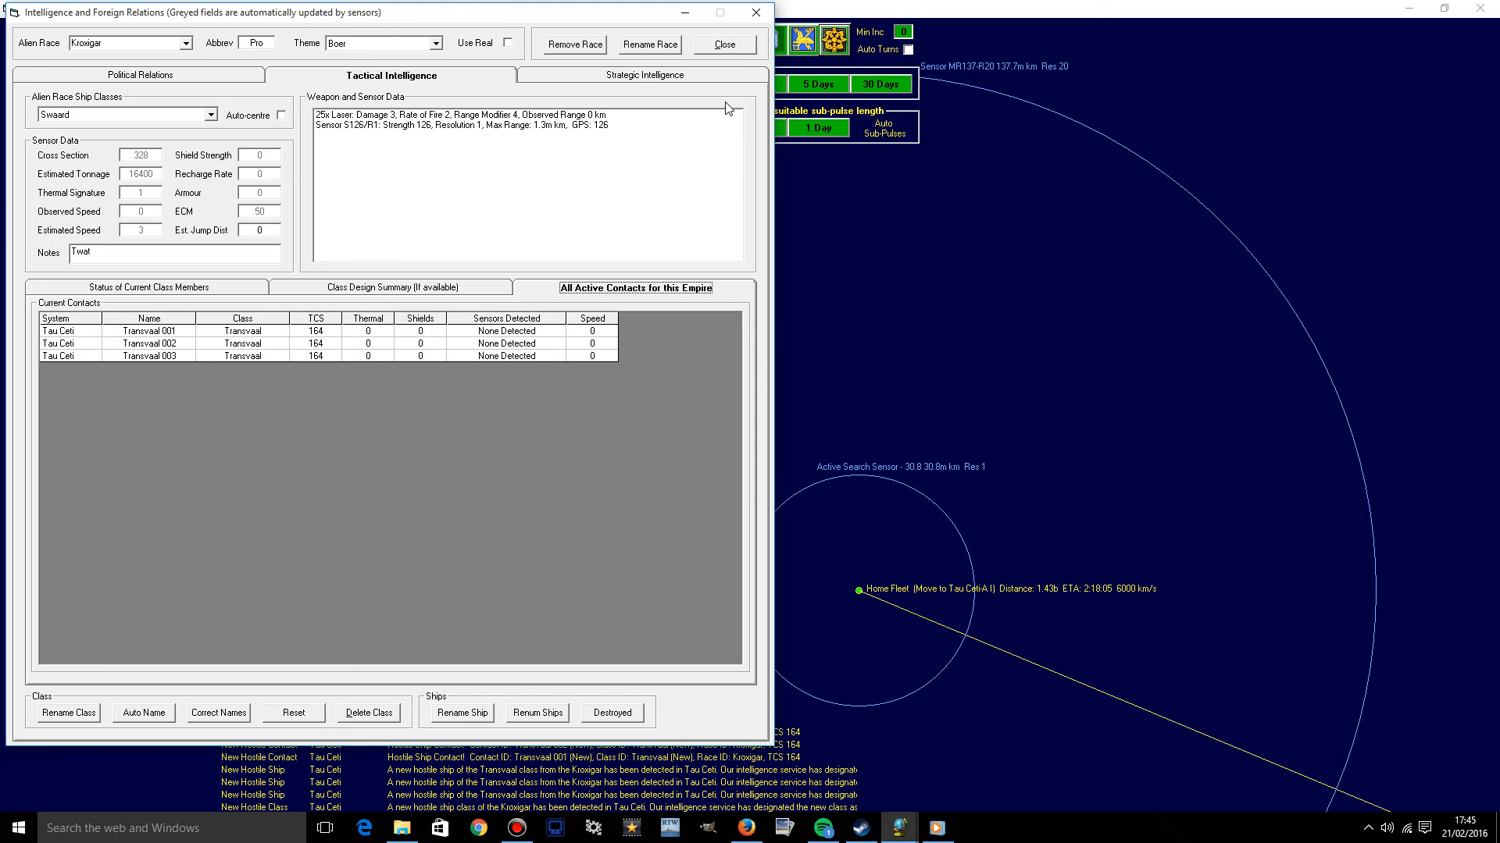
mouse_move(270, 347)
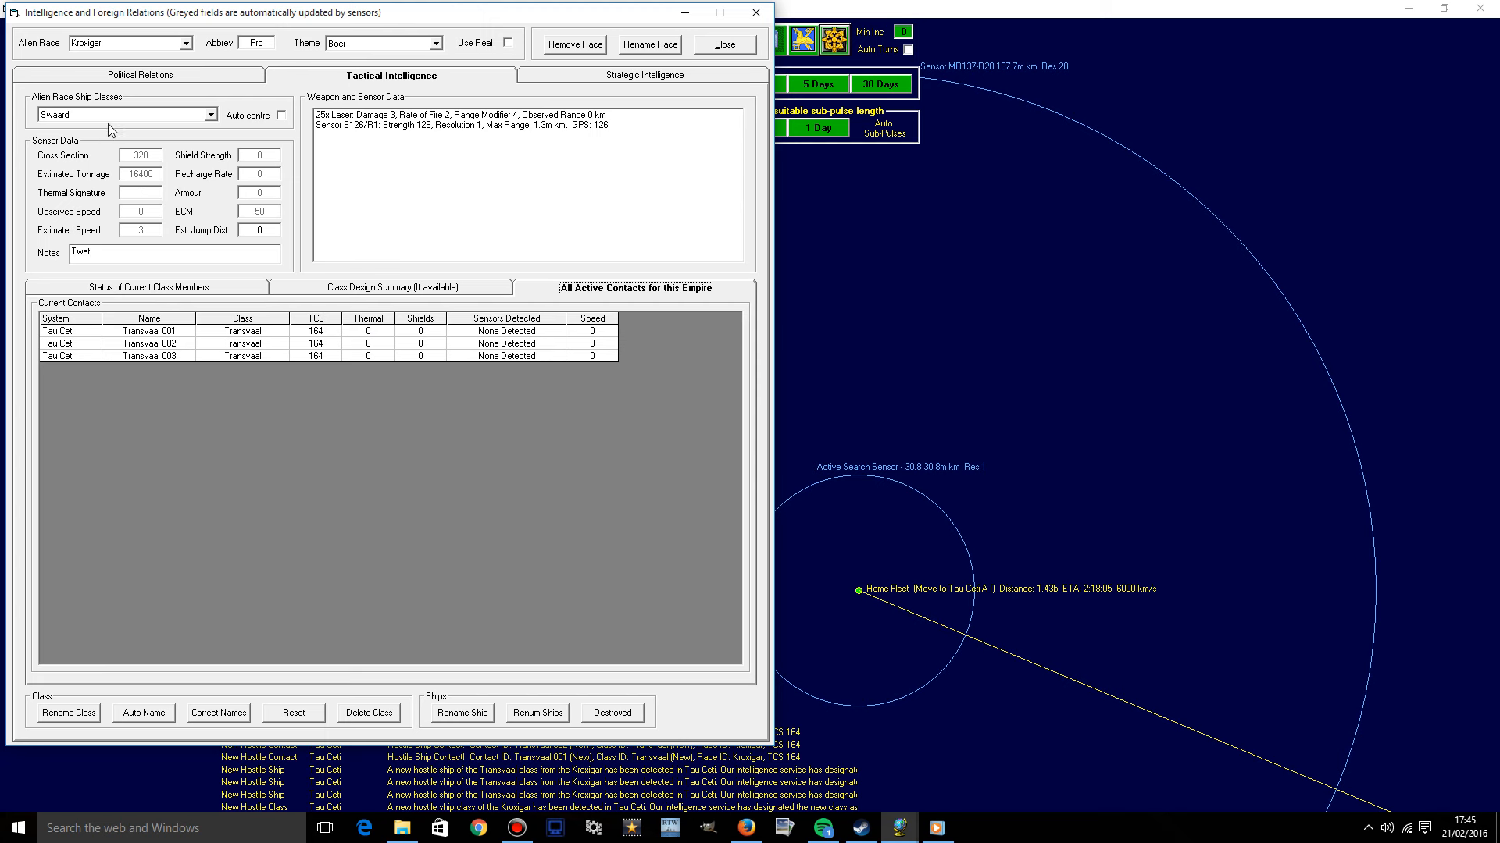
Inspect the Swaard class members and design summary, then close the report.
click(124, 115)
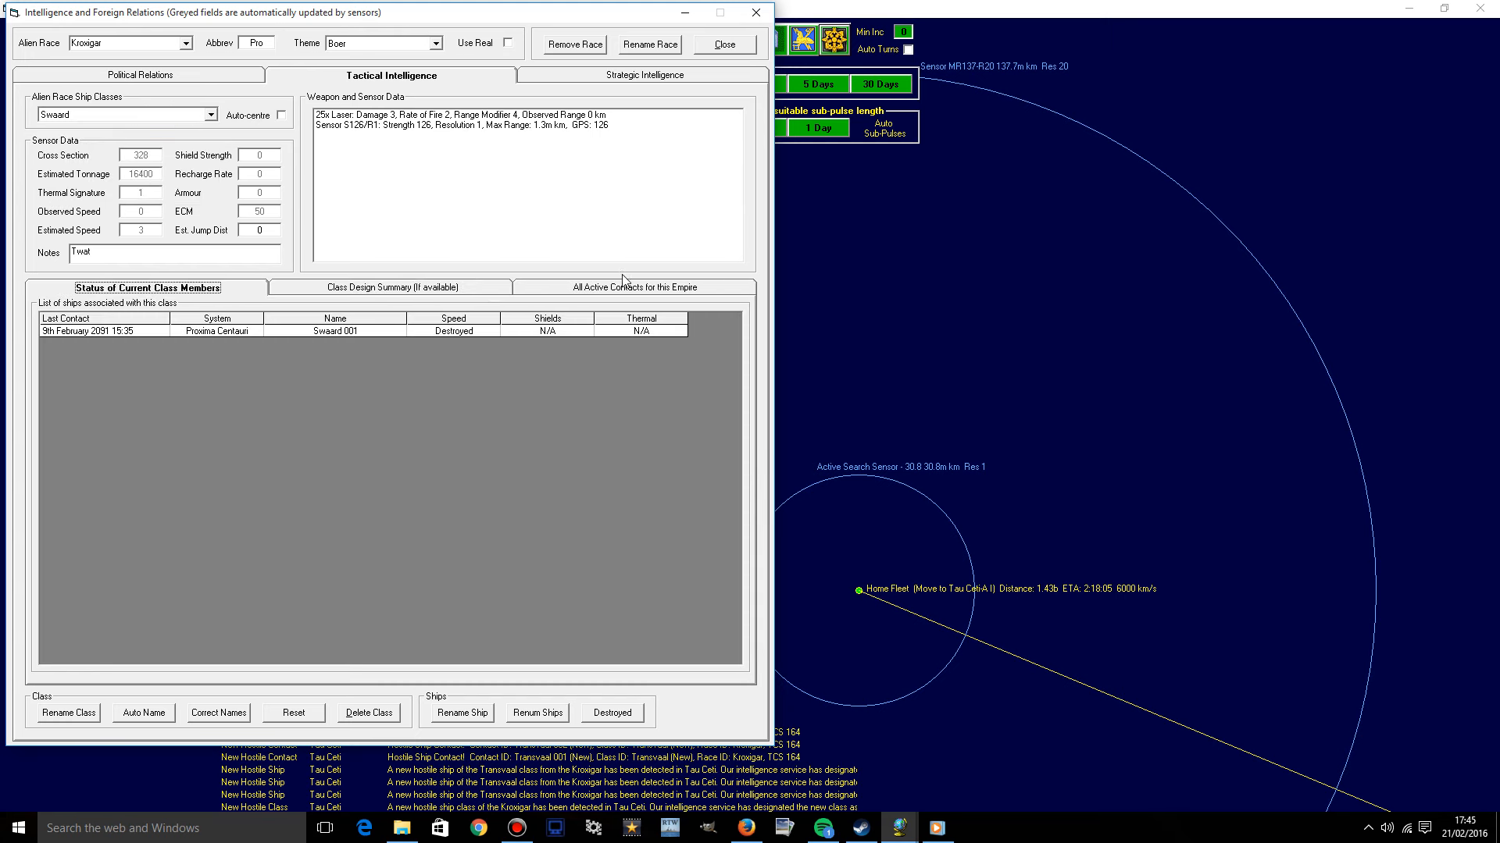
click(335, 330)
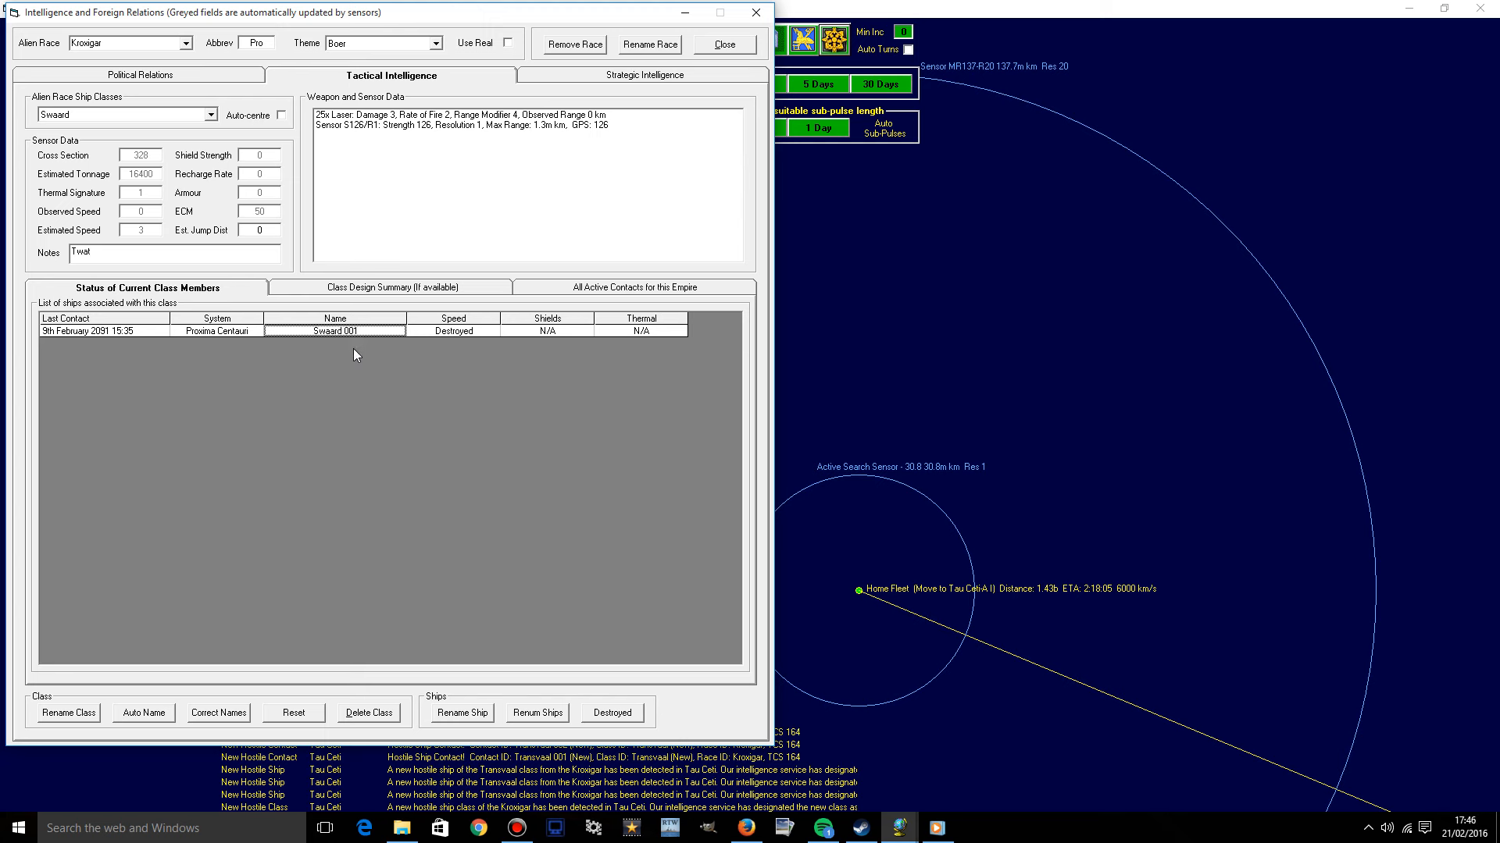
mouse_move(354, 363)
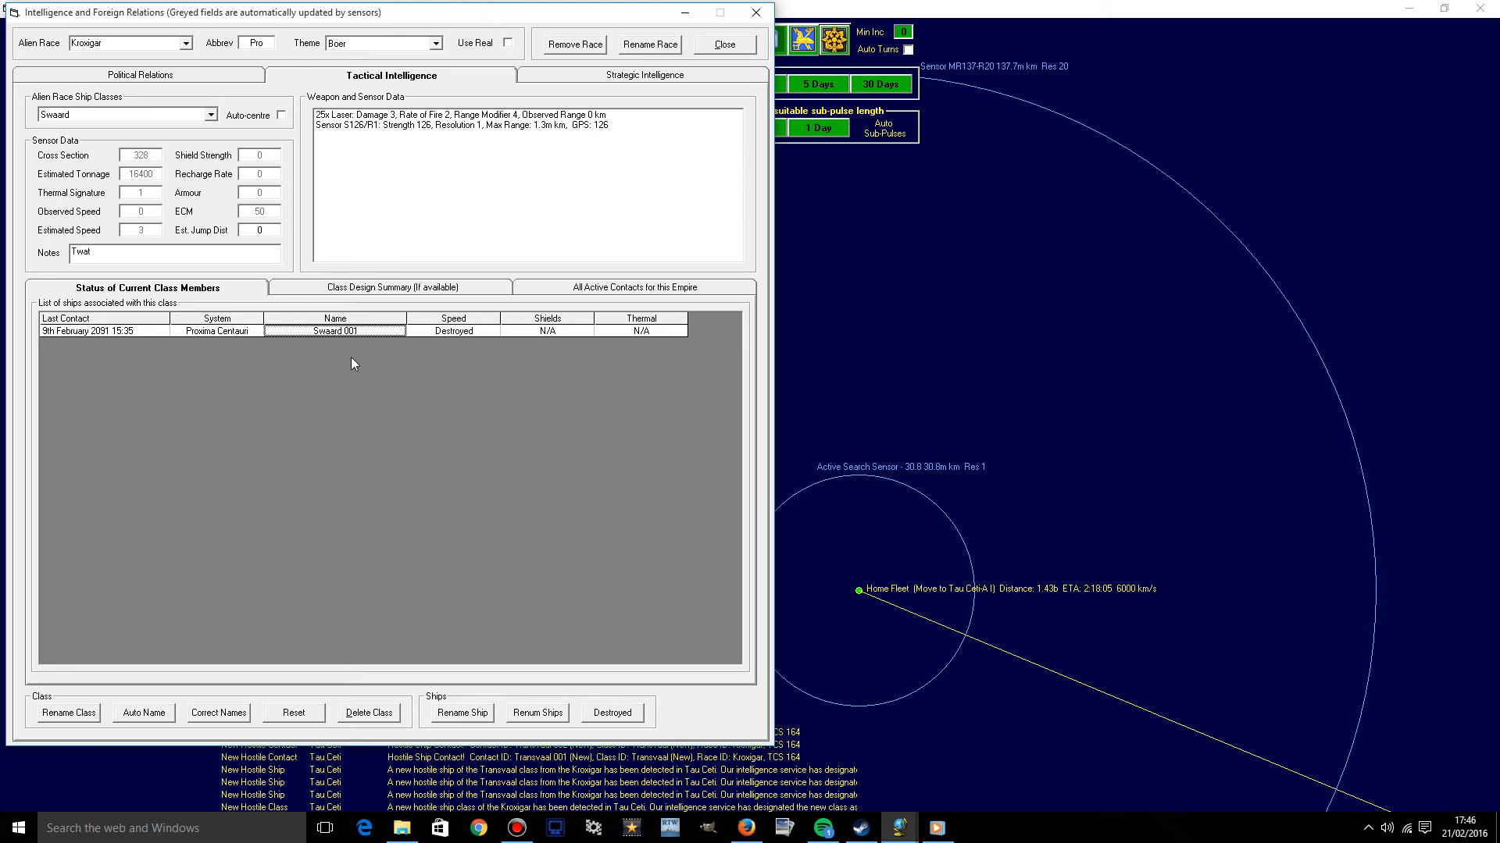
mouse_move(211, 66)
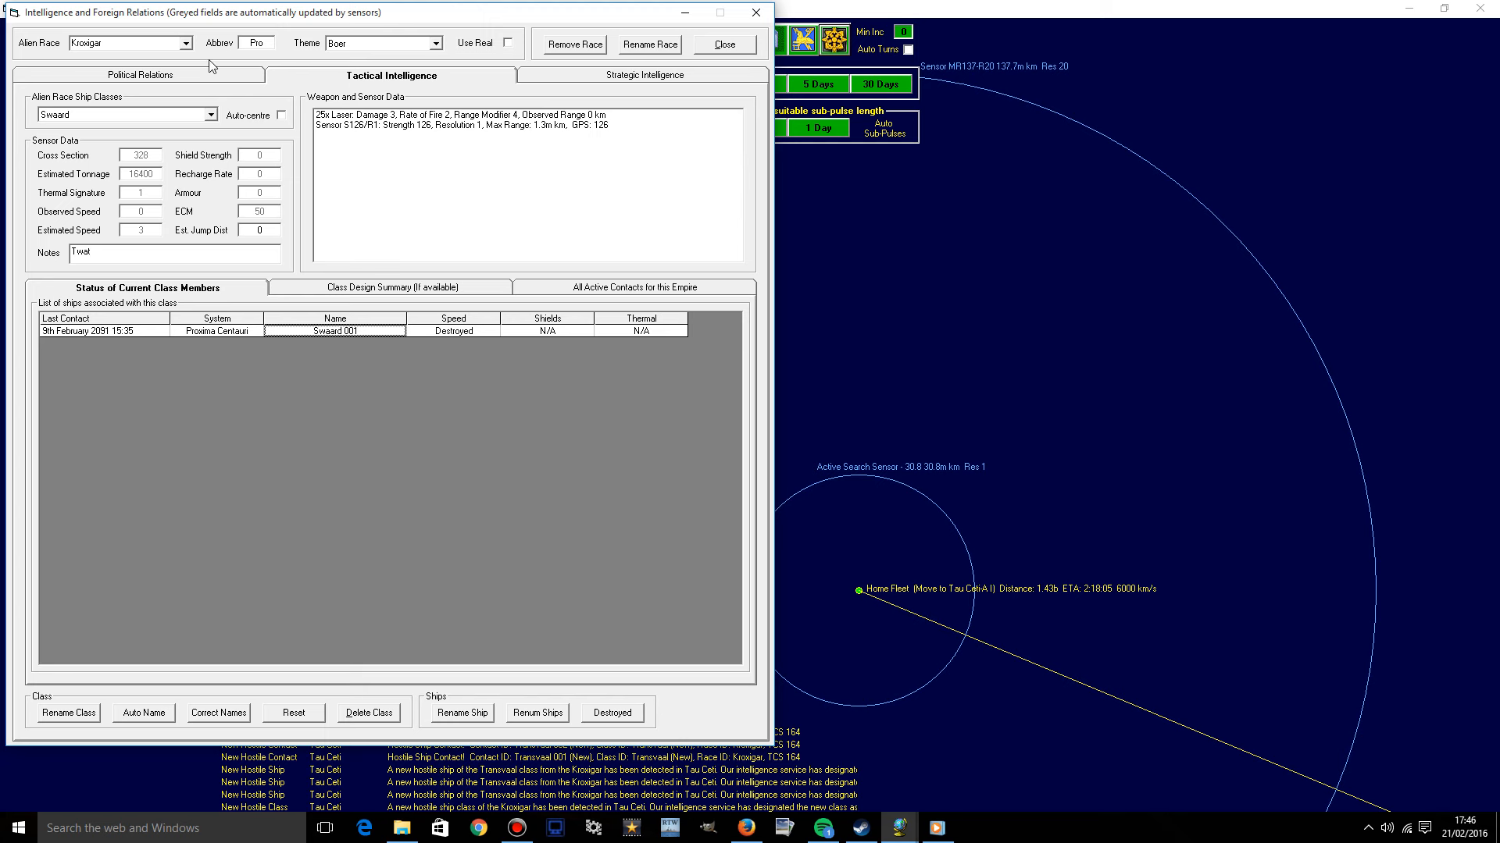
mouse_move(222, 129)
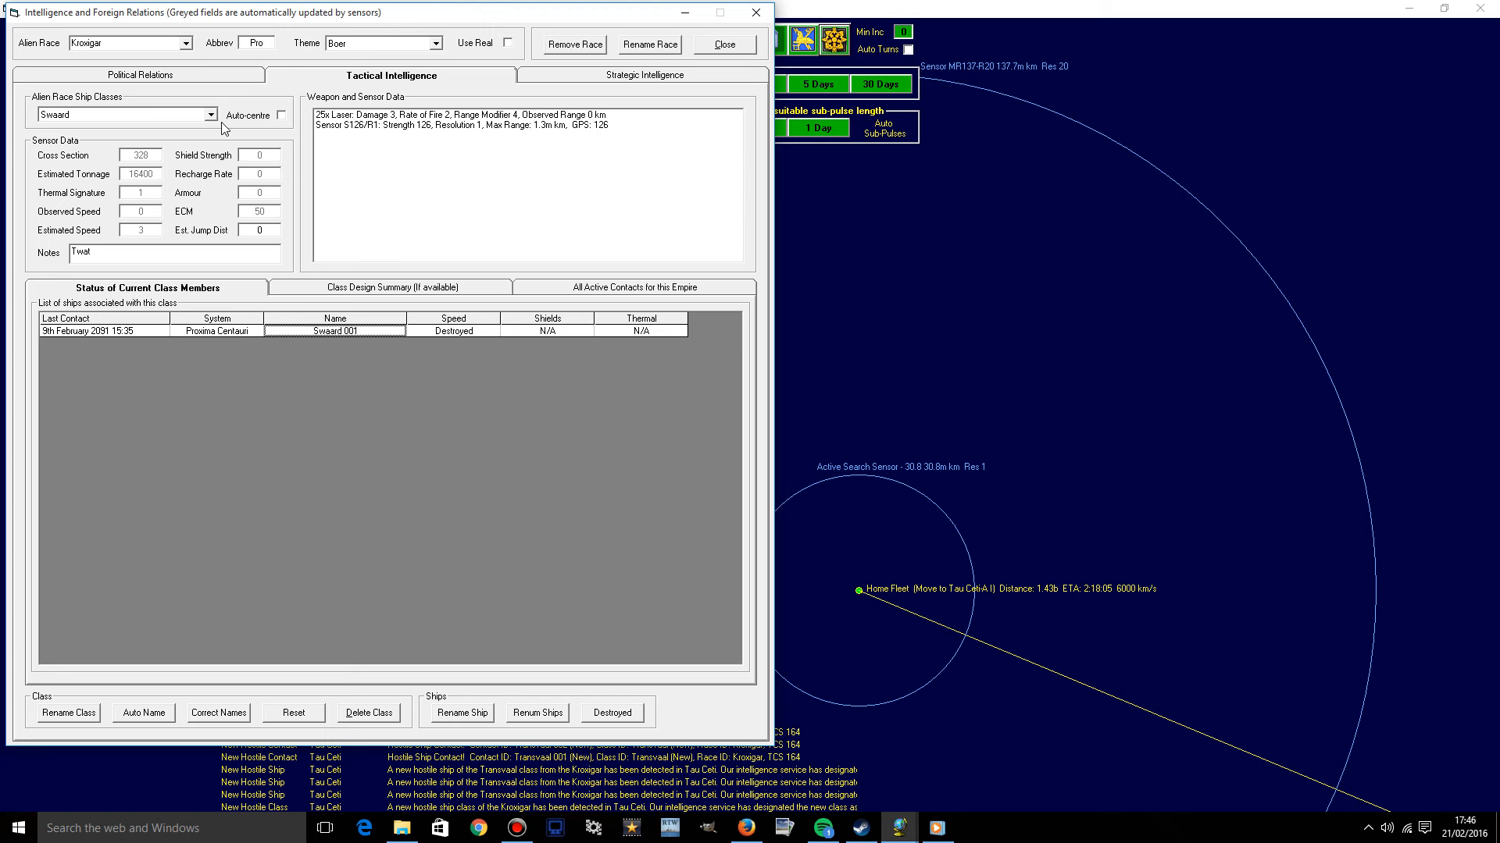
mouse_move(362, 288)
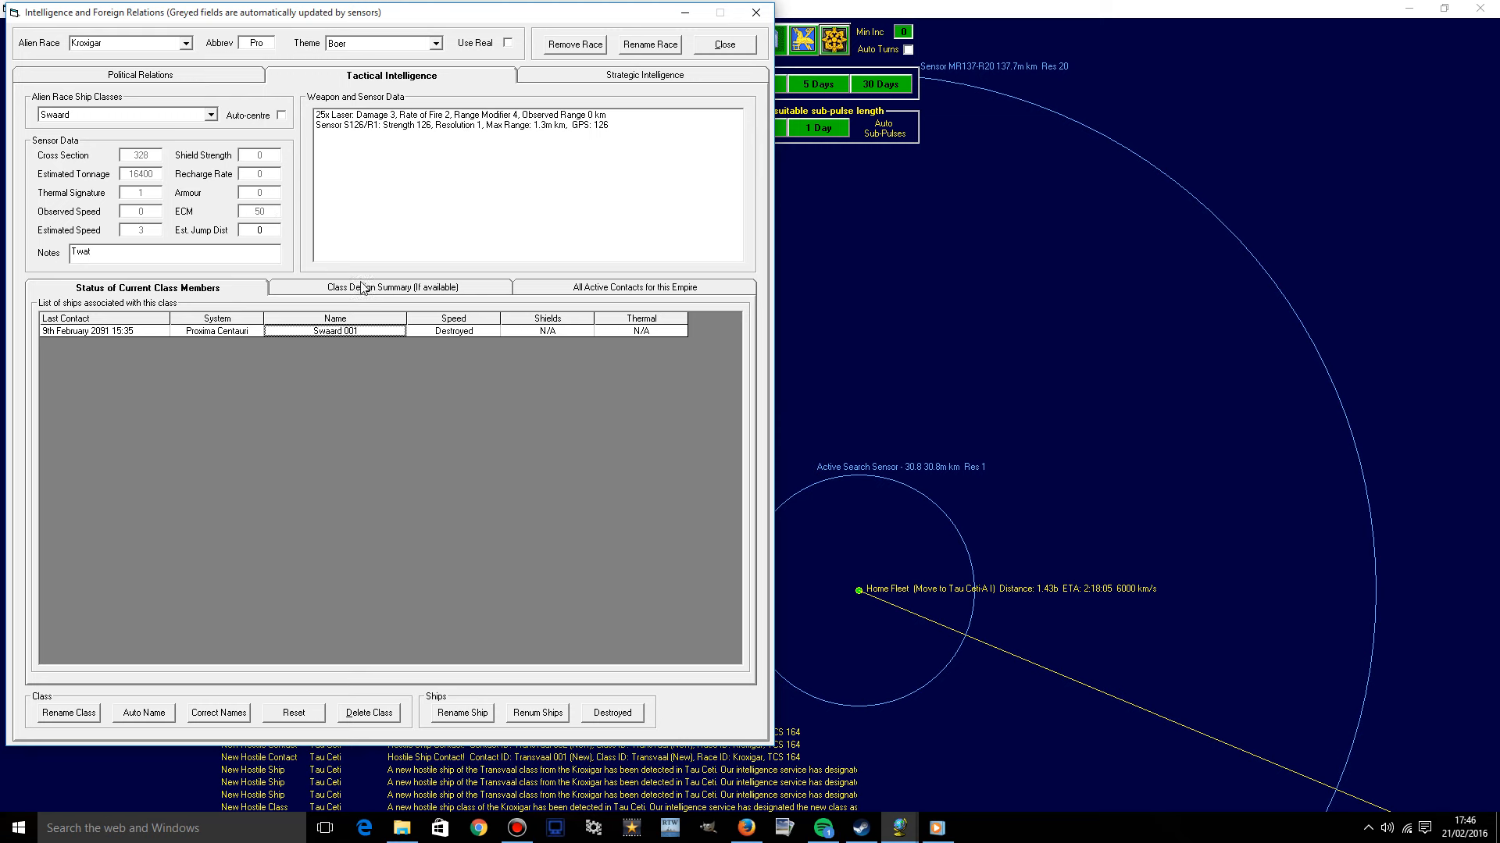
click(391, 286)
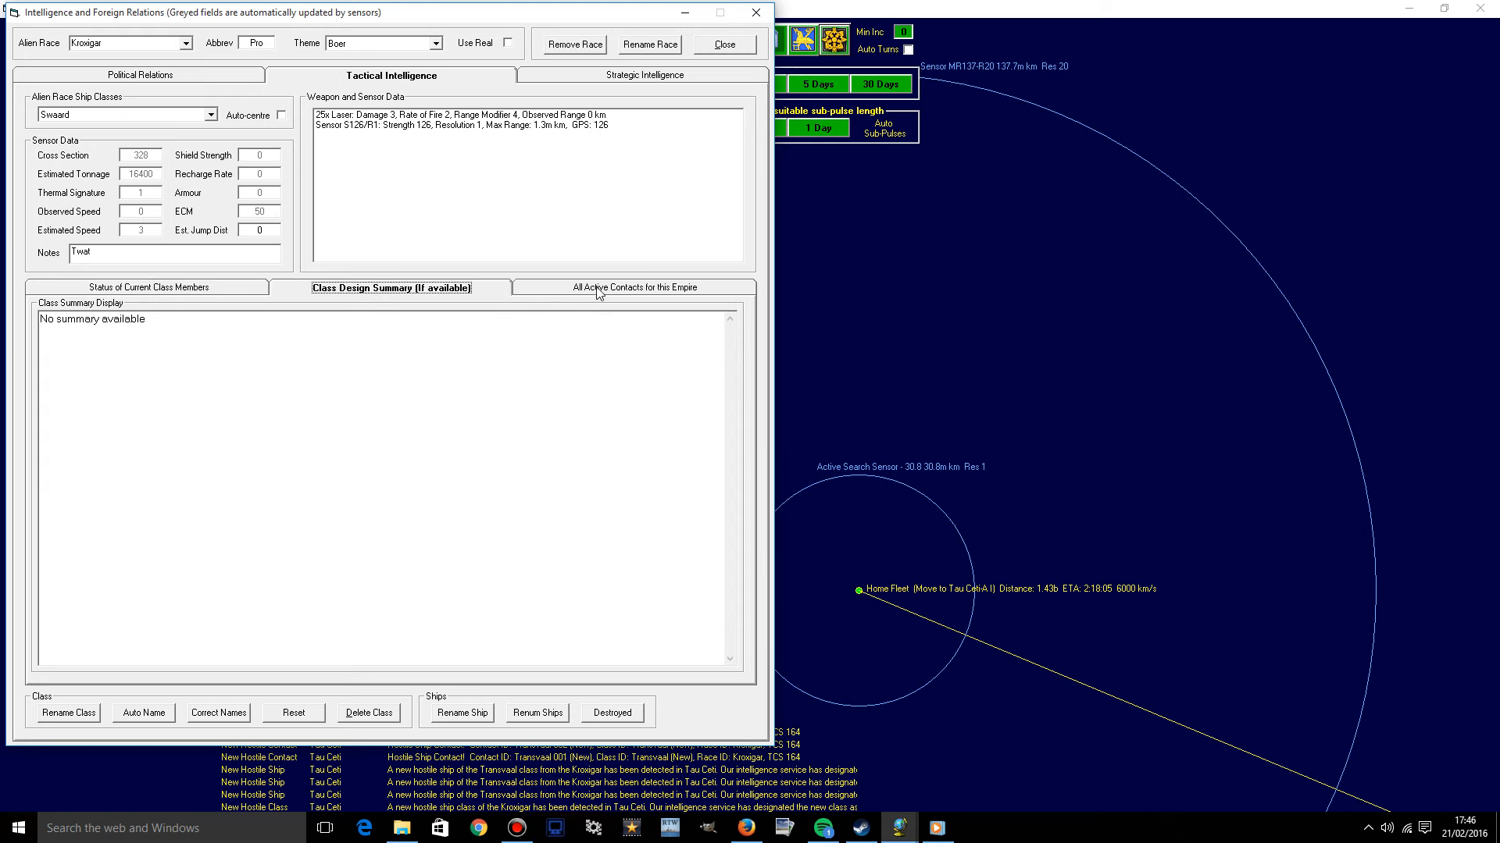
click(634, 286)
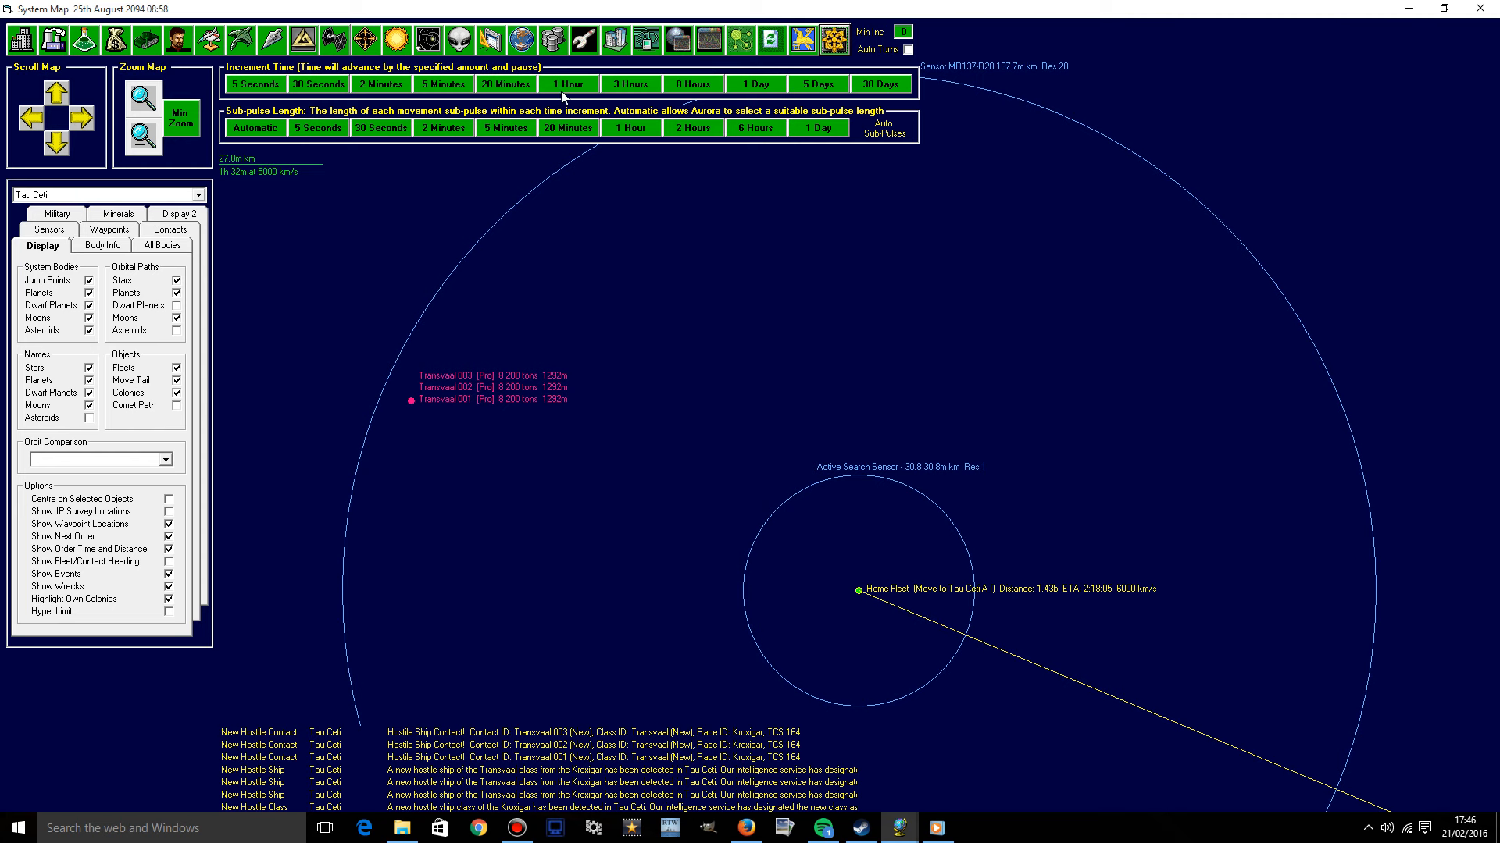
Frame Home Fleet and the Transvaal contacts, then list Tau Ceti's military fleets.
click(567, 85)
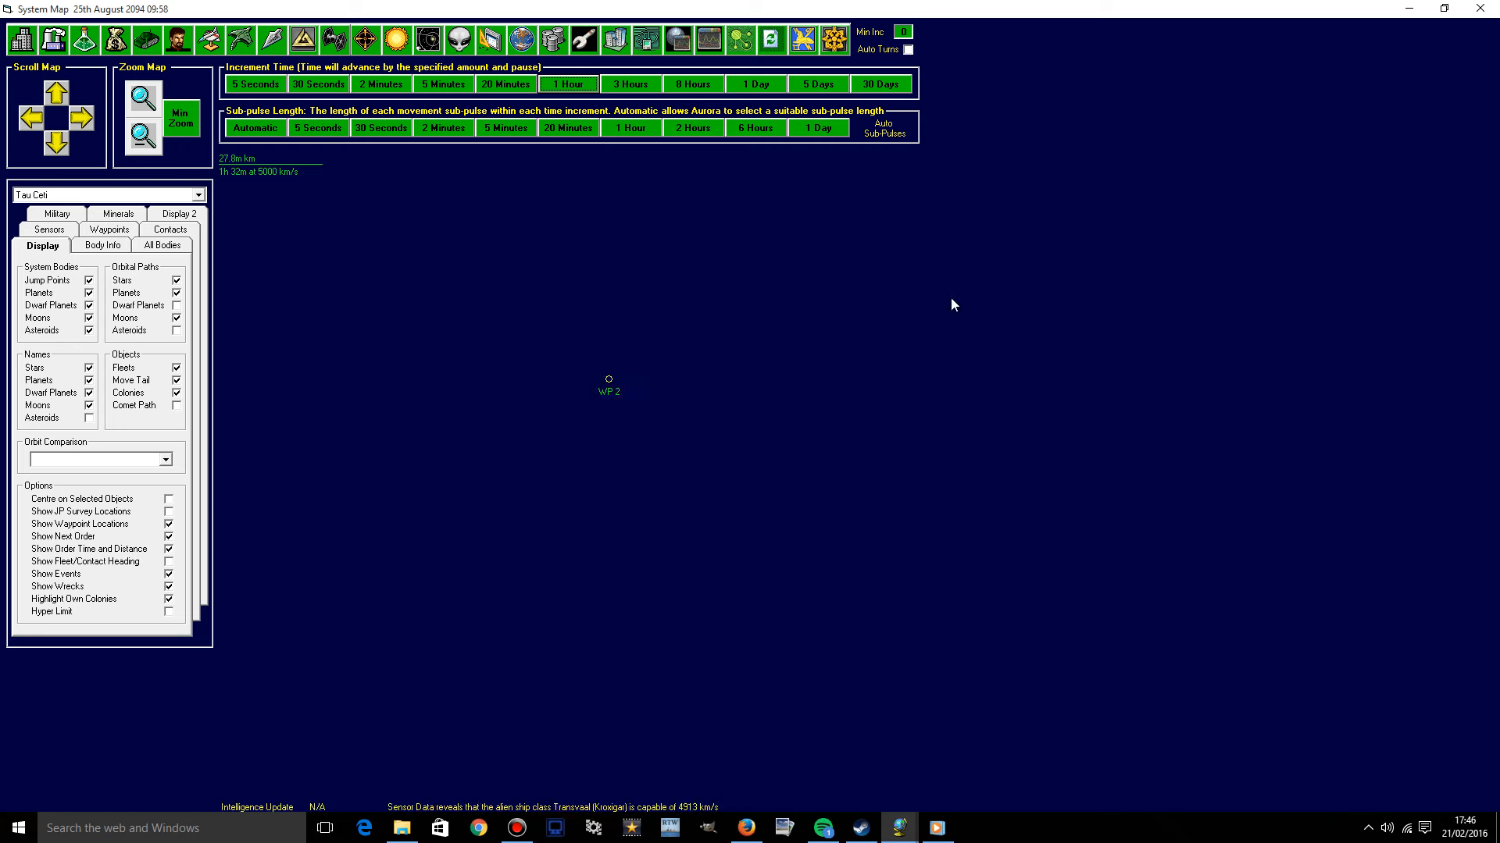
mouse_move(149, 213)
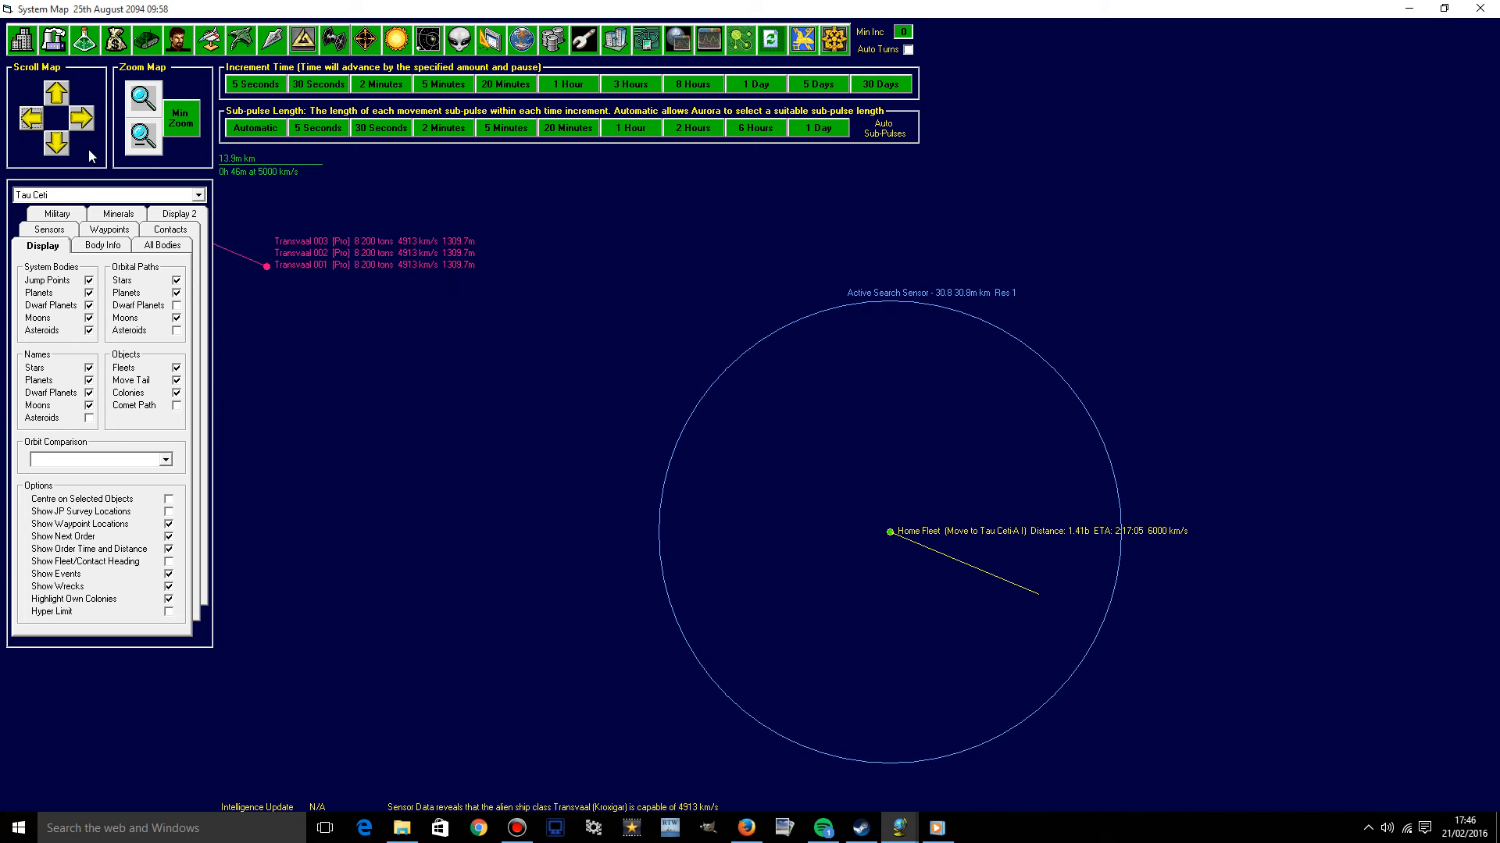
mouse_move(141, 361)
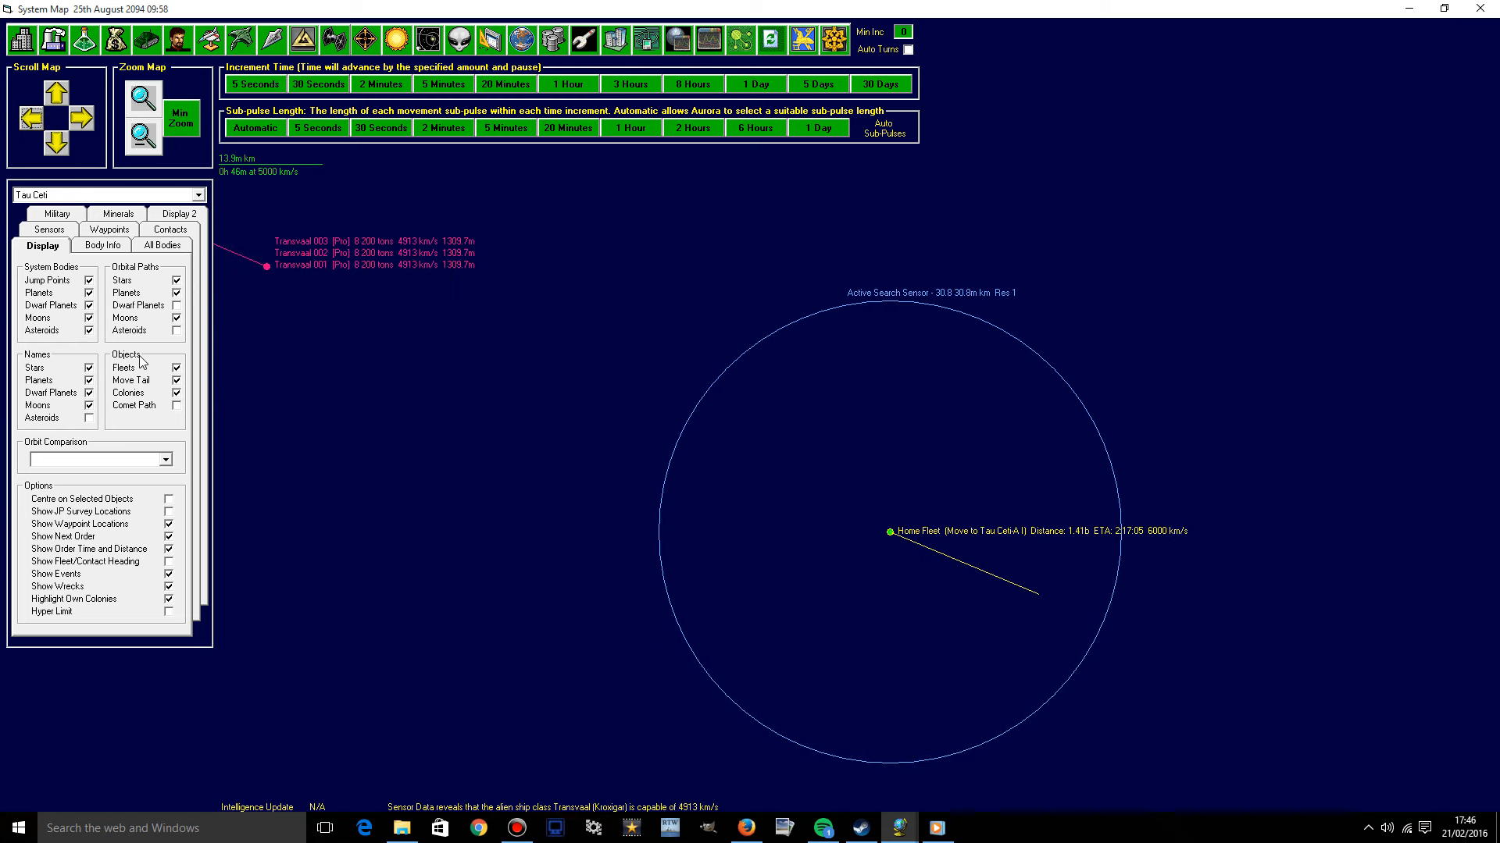
click(42, 246)
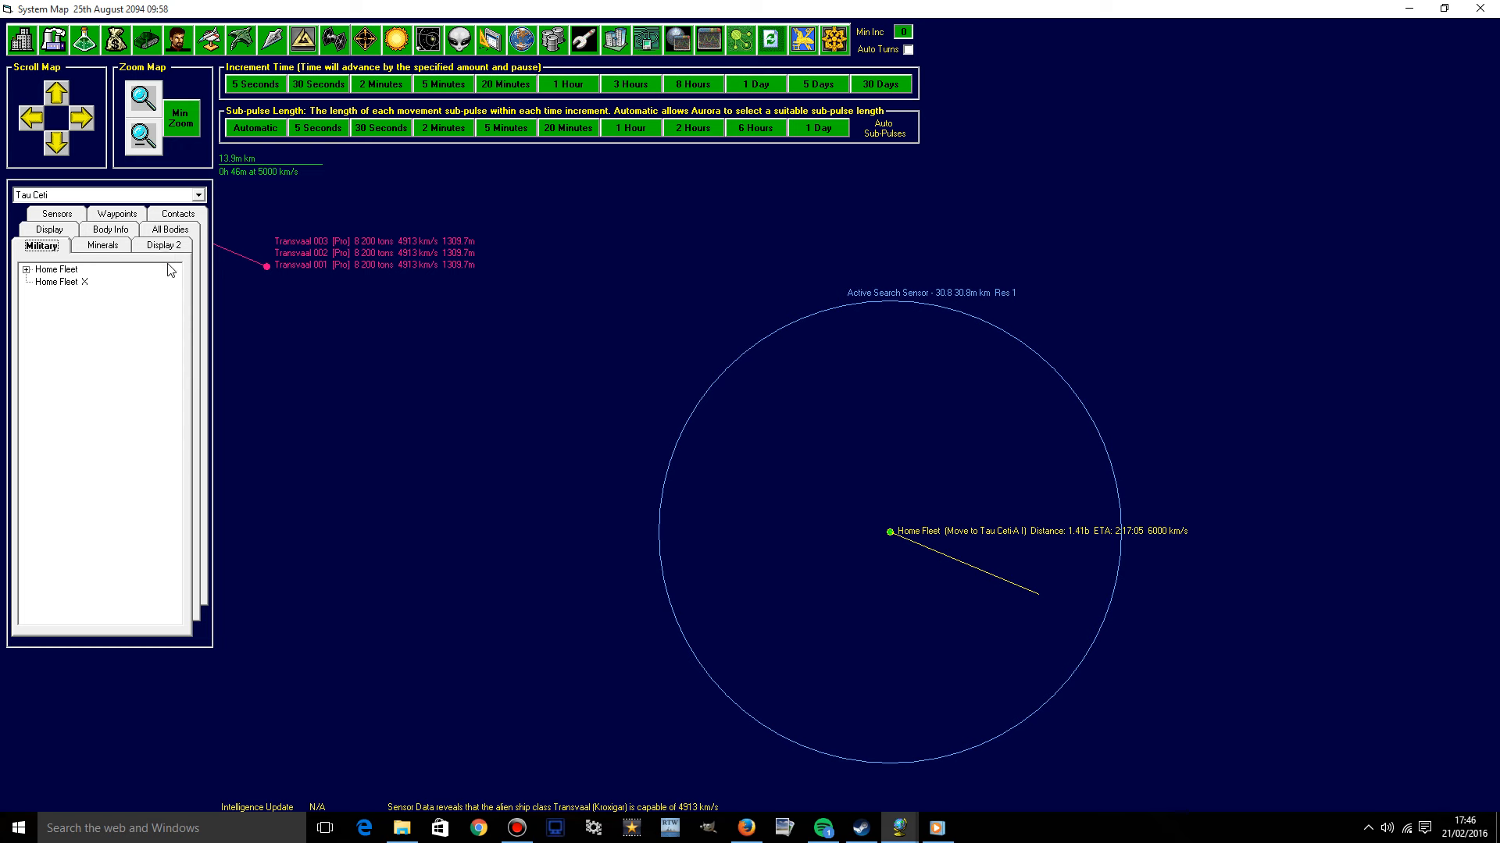
Turn on Max Weapon Range (Ships) circles from the Display 2 map options.
click(163, 245)
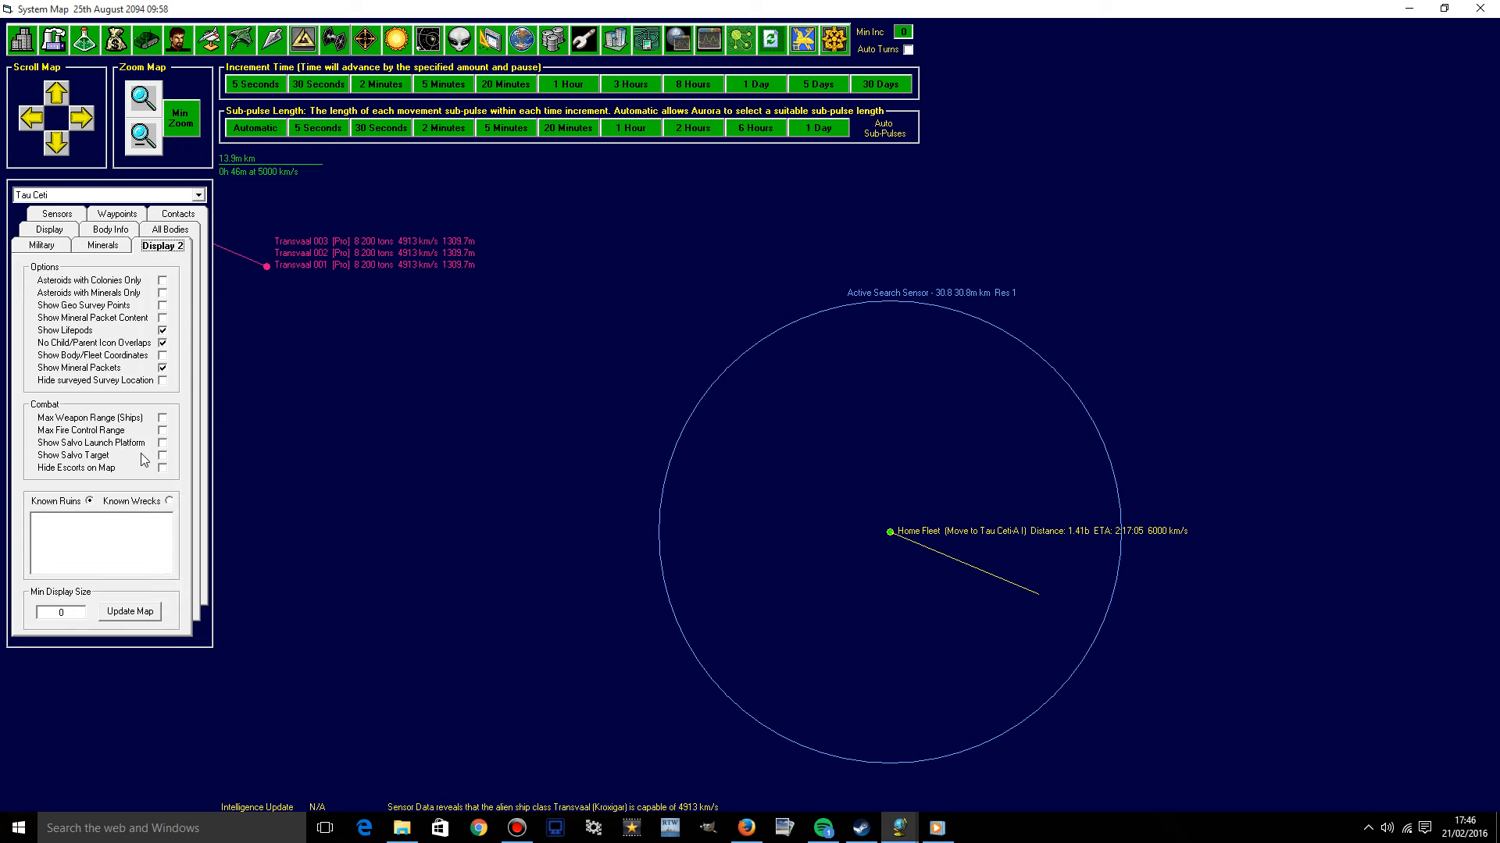
click(162, 417)
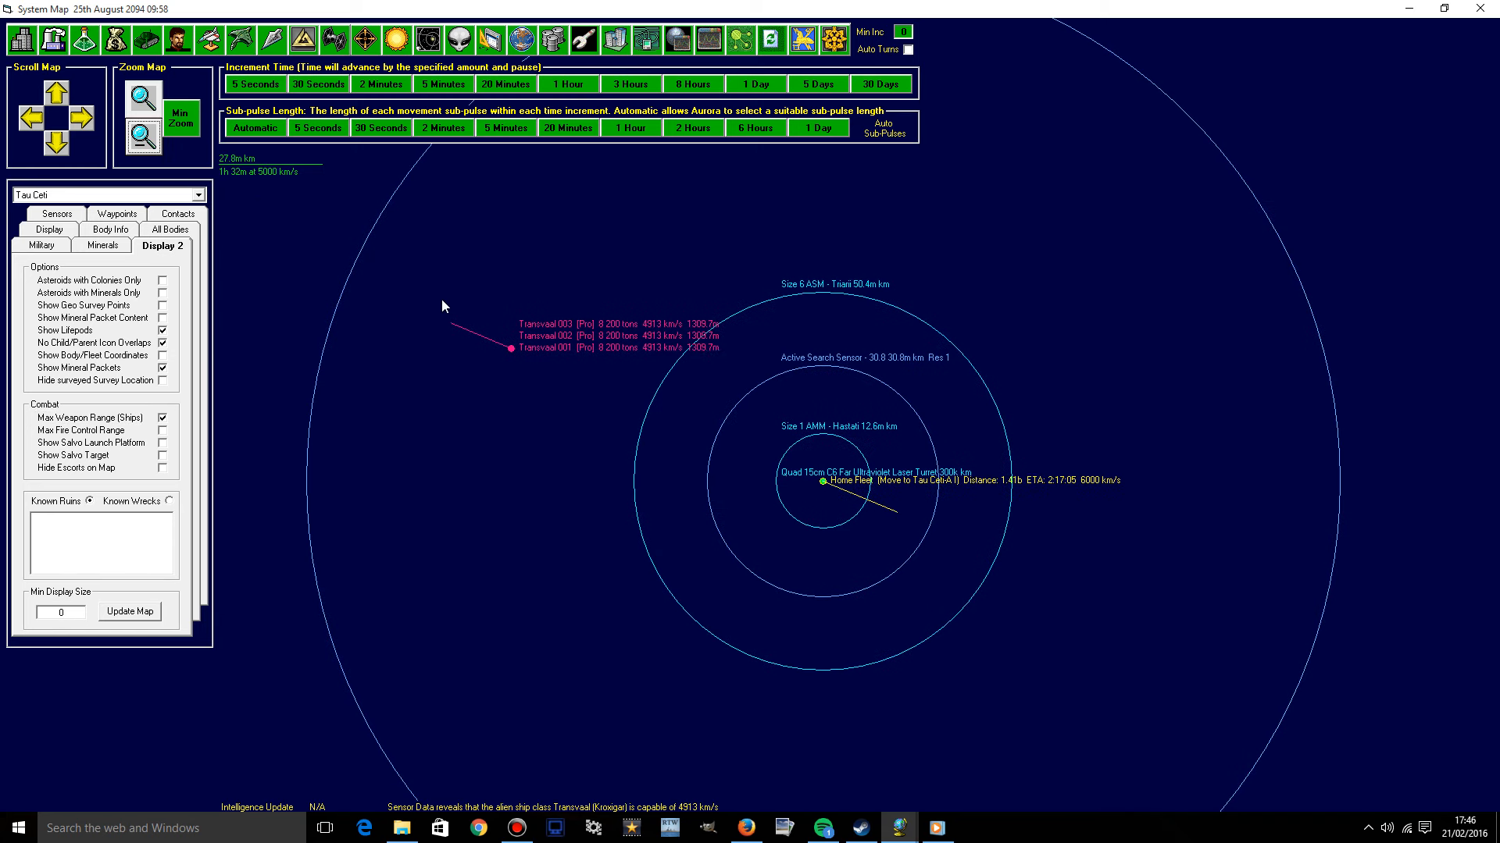
mouse_move(743, 417)
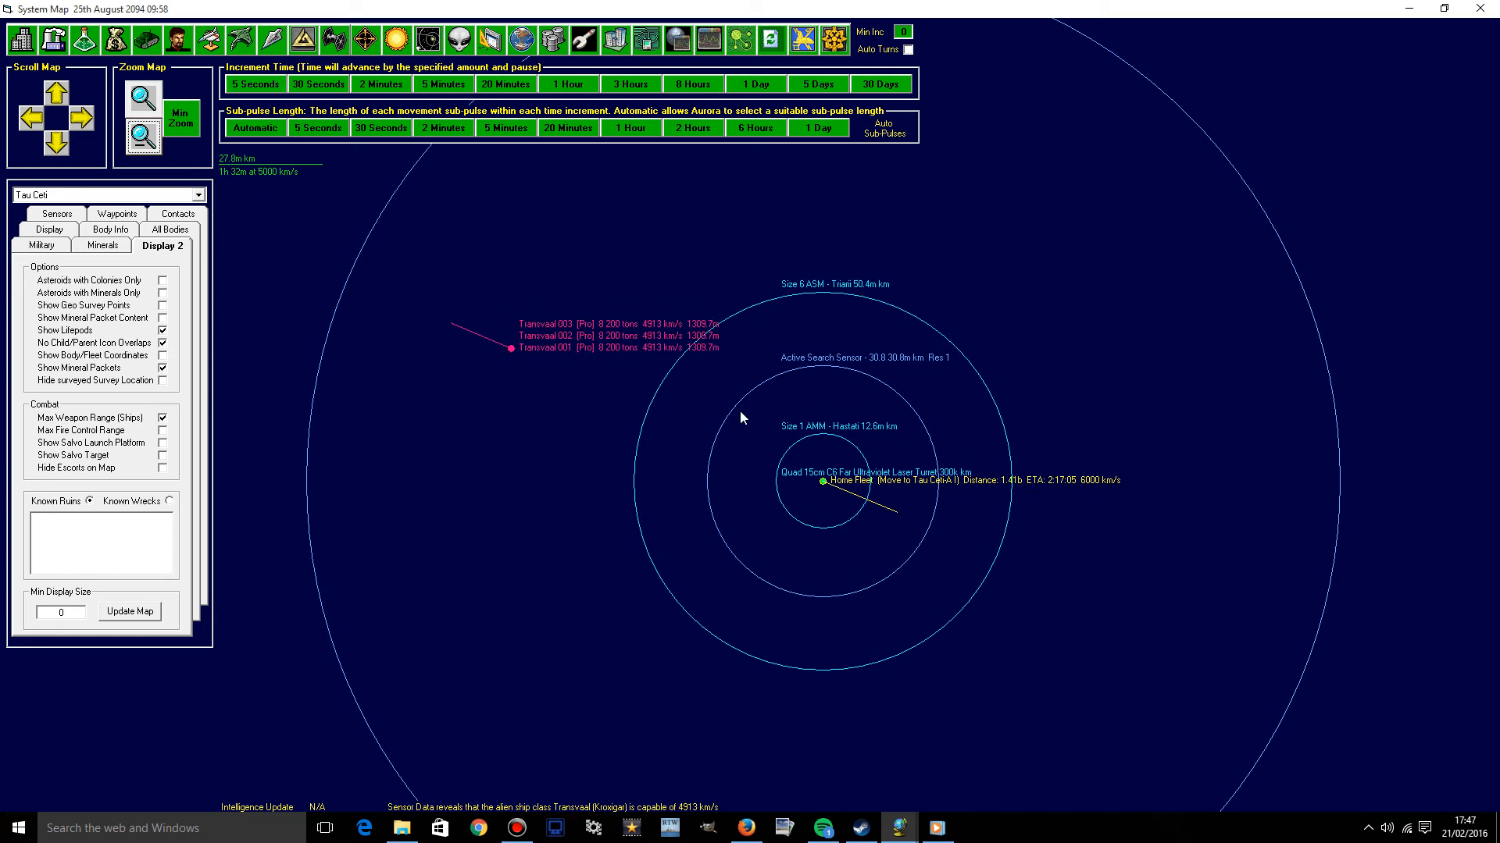
mouse_move(825, 490)
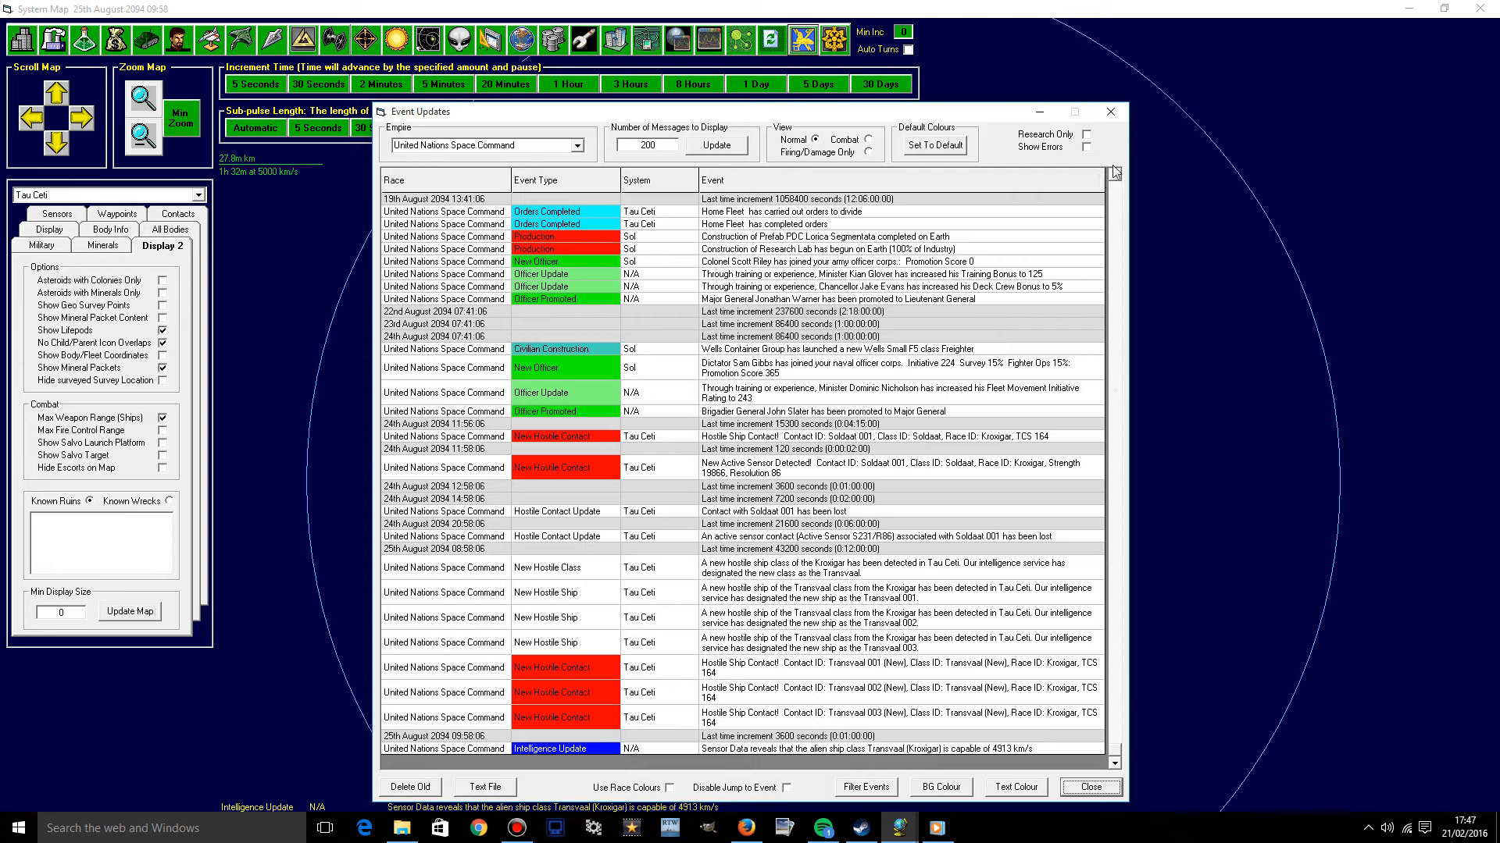
mouse_move(1109, 111)
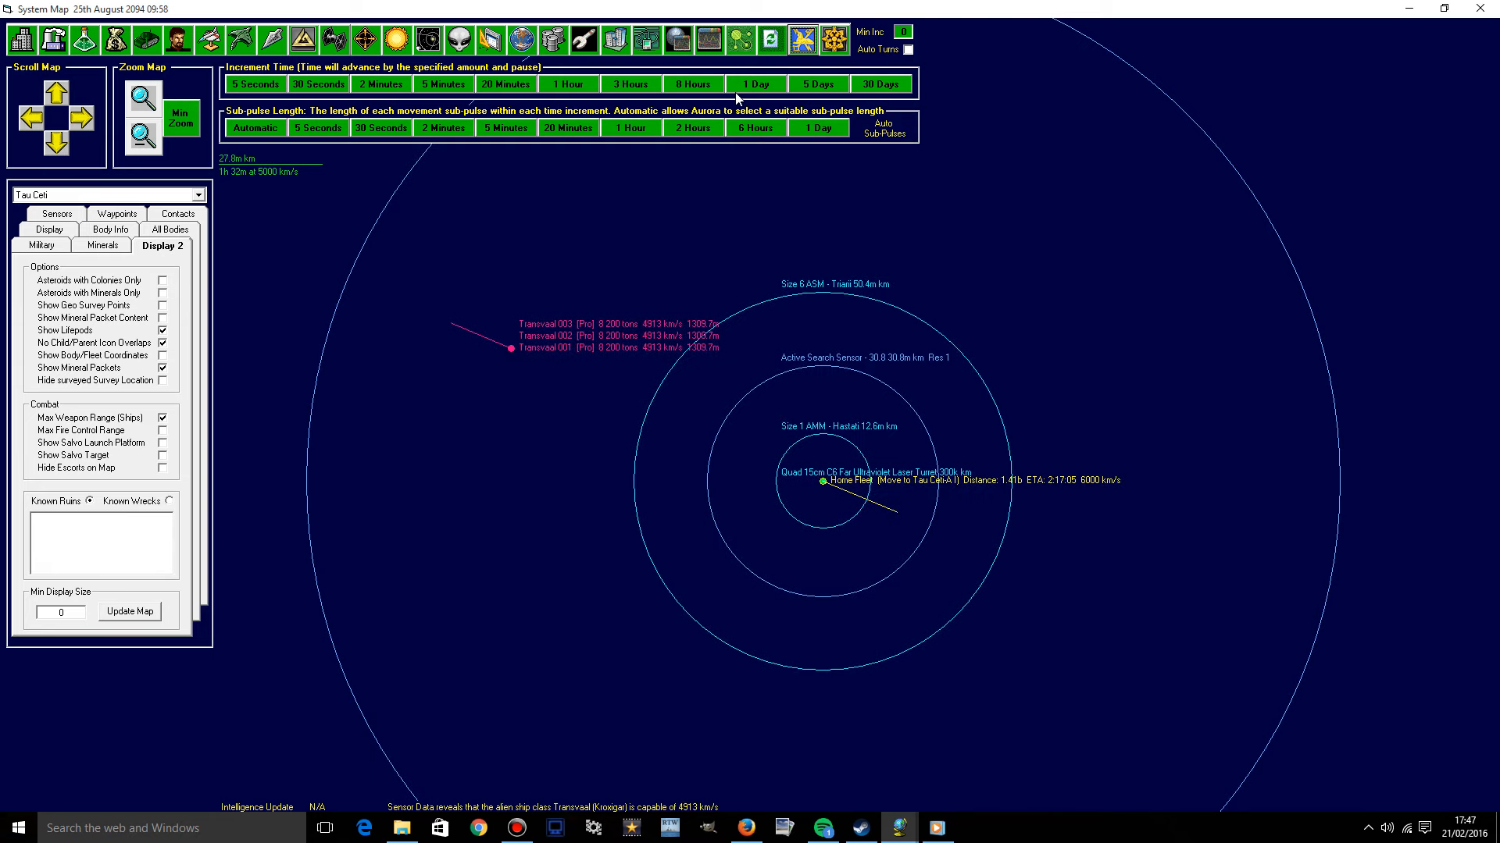
Advance time until Home Fleet's missile launchers fire on Transvaal 001.
click(755, 84)
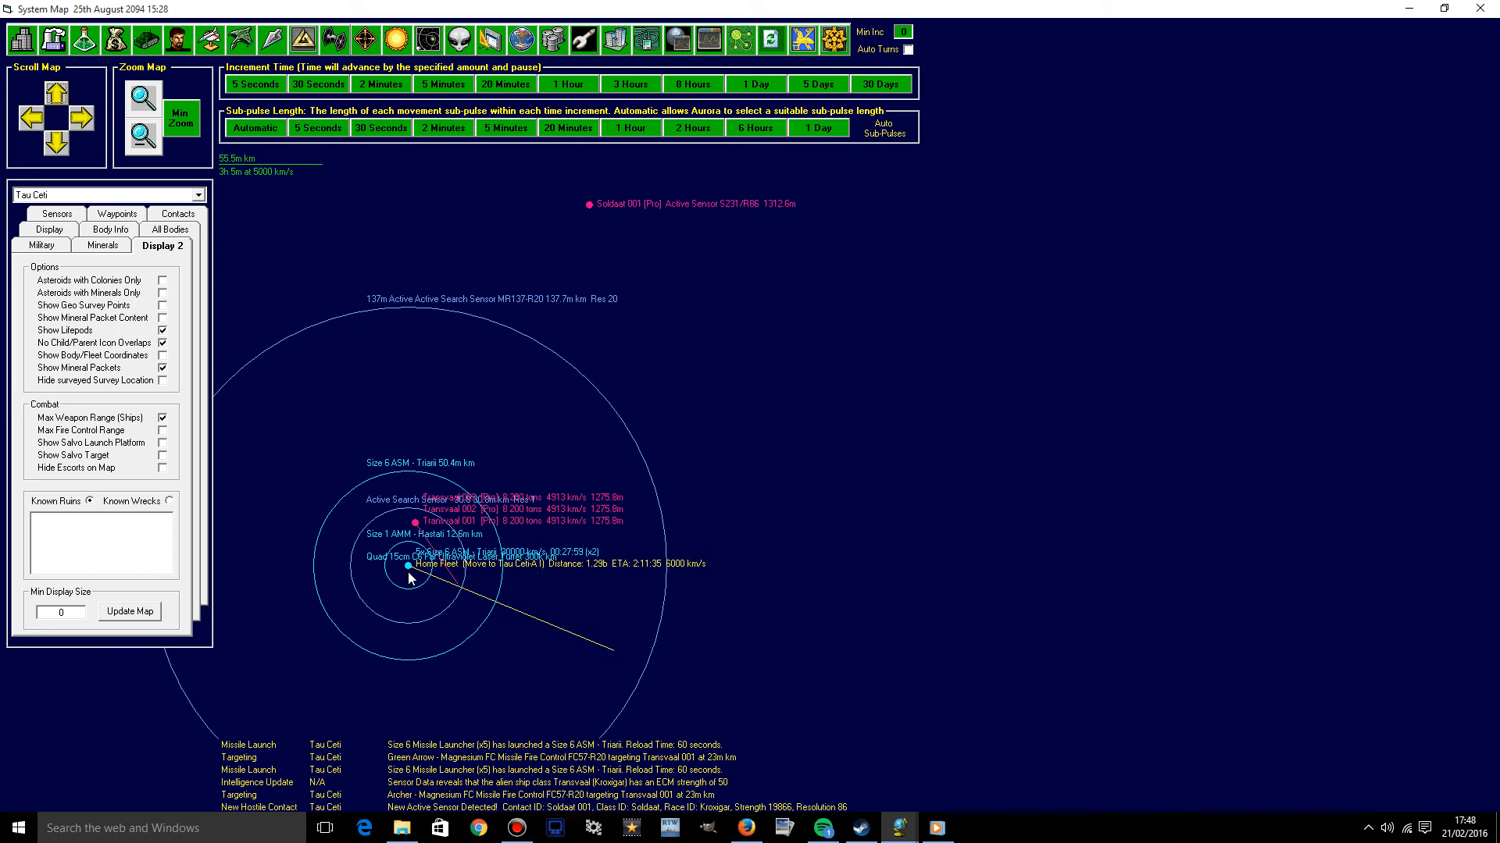
Zoom in on Home Fleet to see the Transvaal ships' course near it.
click(34, 120)
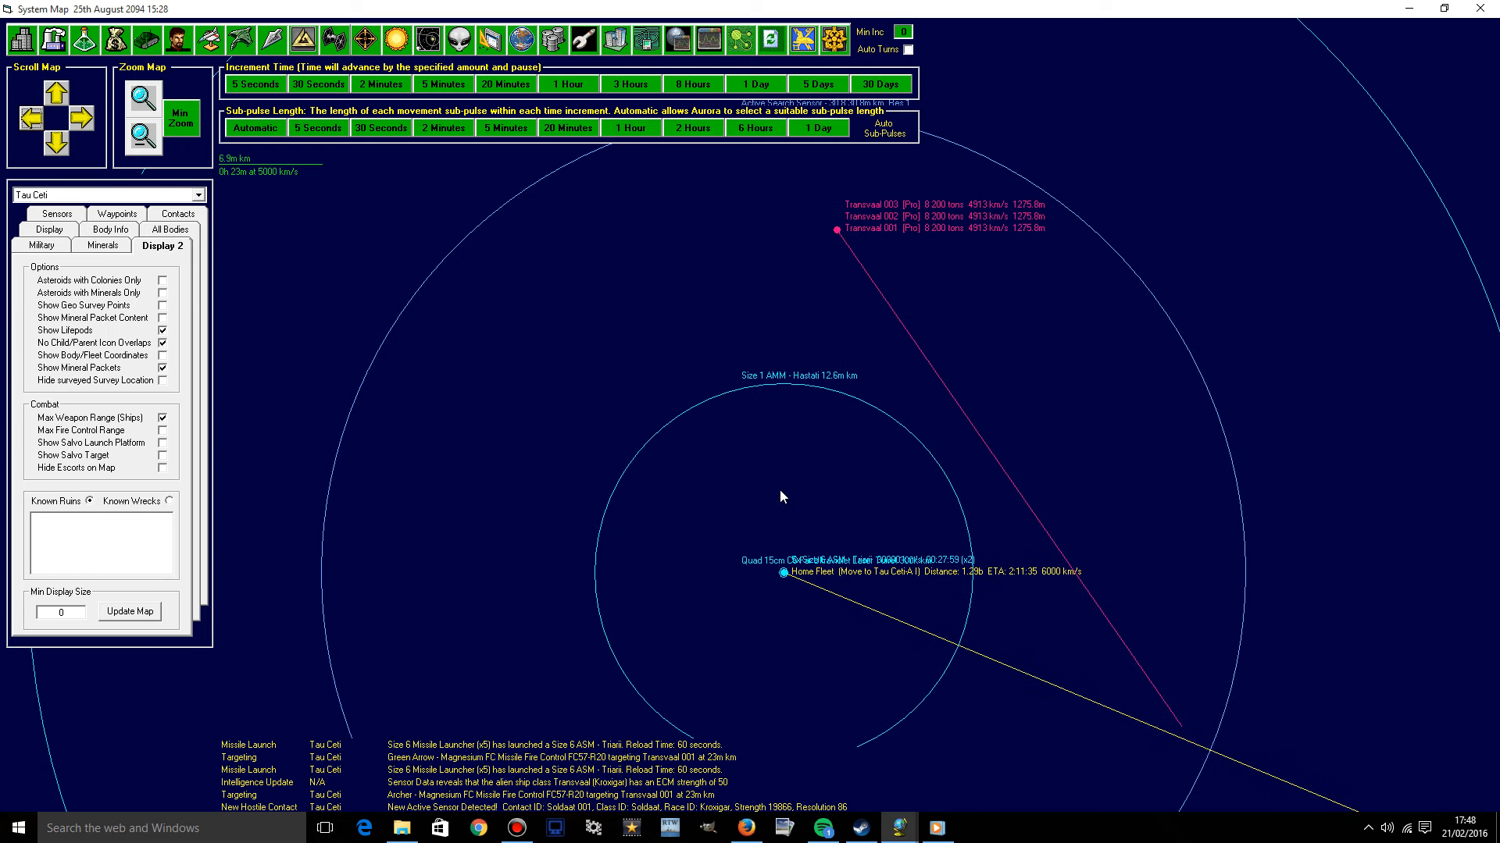
mouse_move(701, 791)
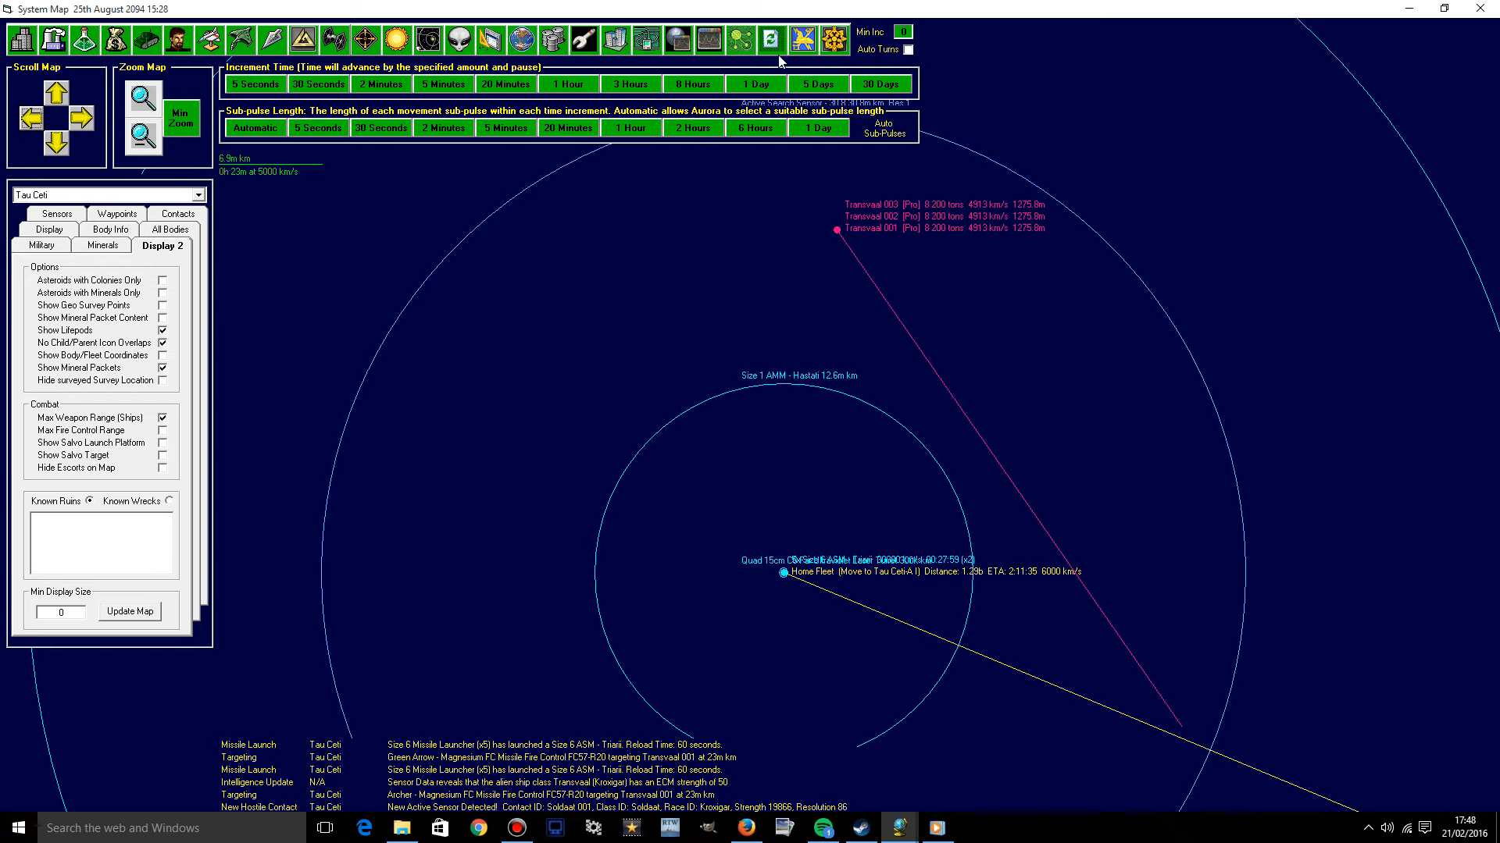
click(801, 39)
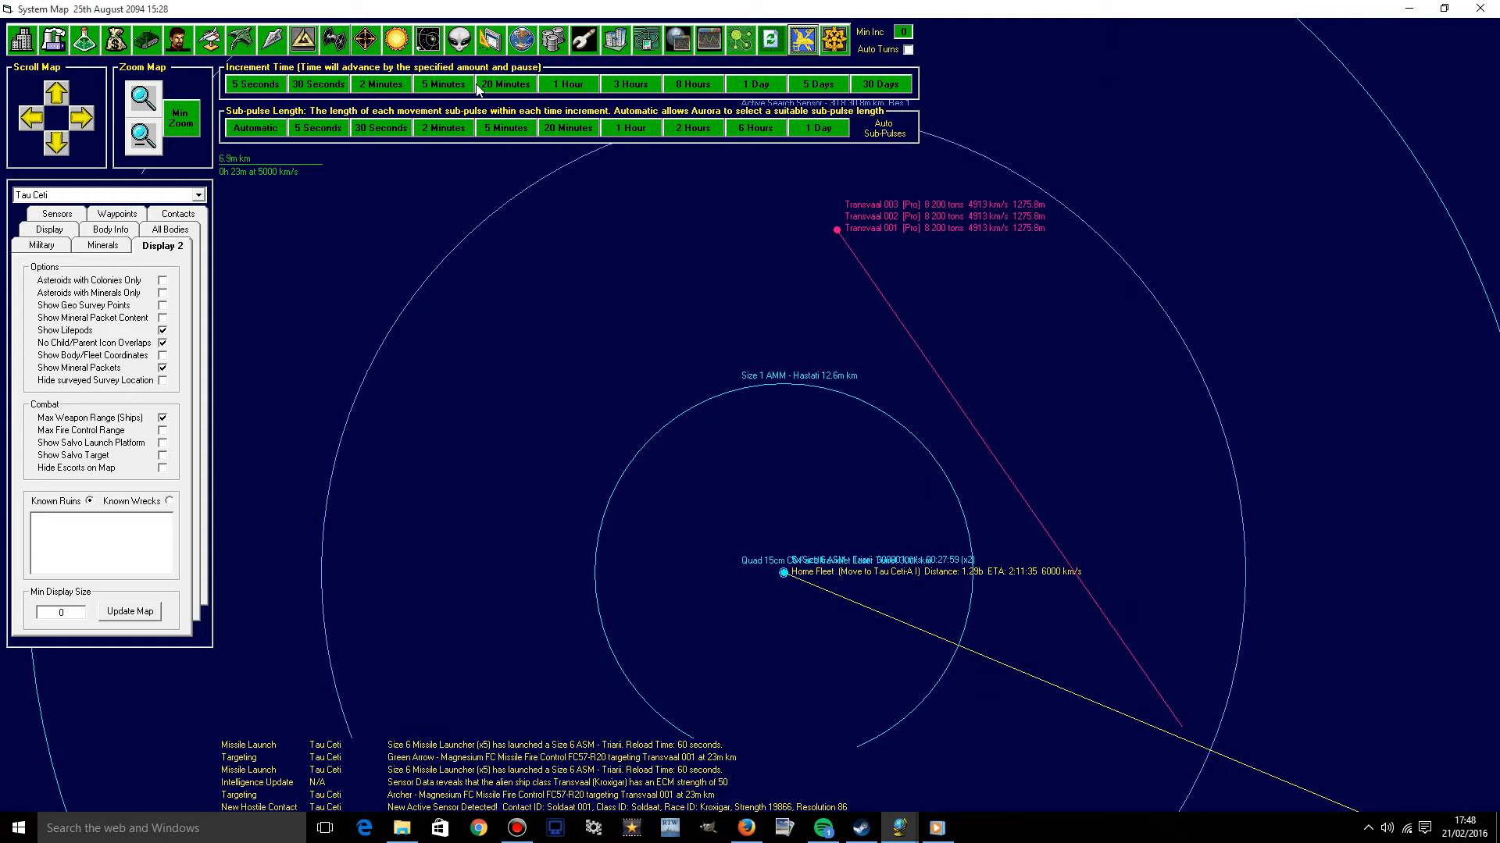
Advance time by a short increment so the size 6 launchers begin reloading.
click(566, 84)
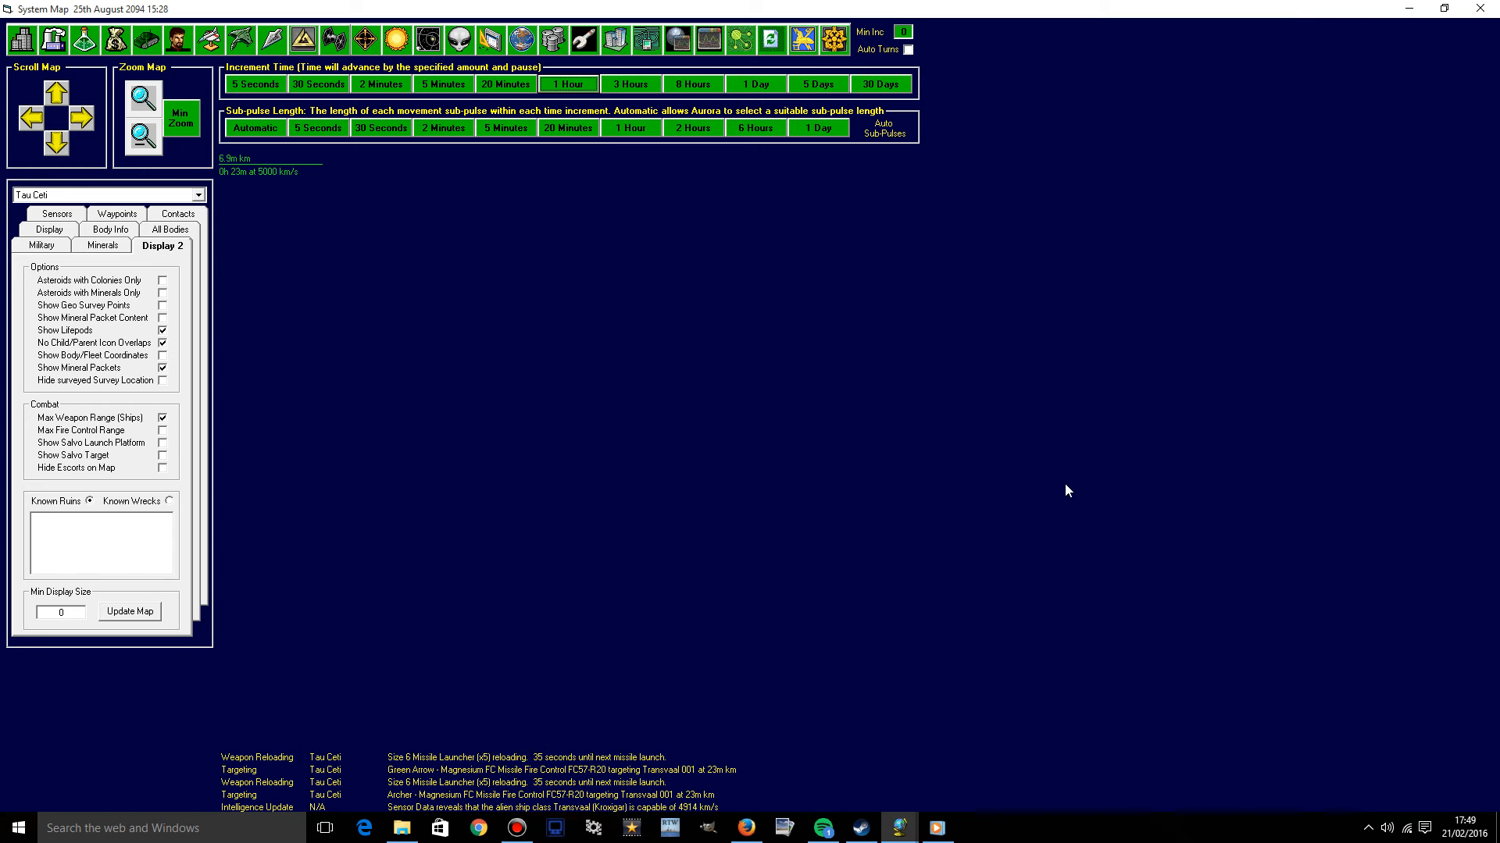
mouse_move(212, 182)
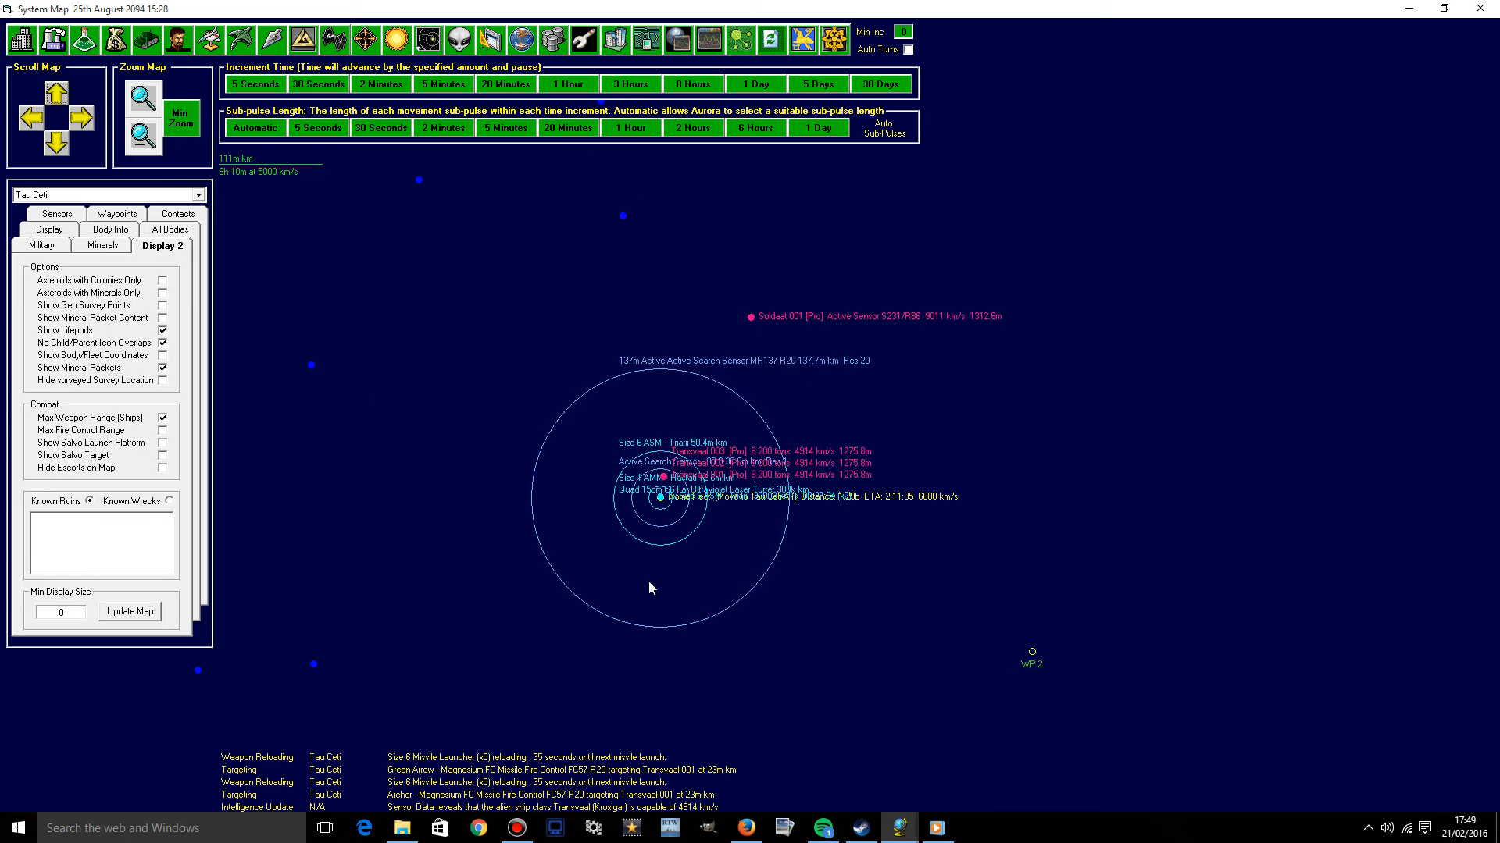
Zoom the map in around Home Fleet and the nearby Transvaal ships.
click(141, 99)
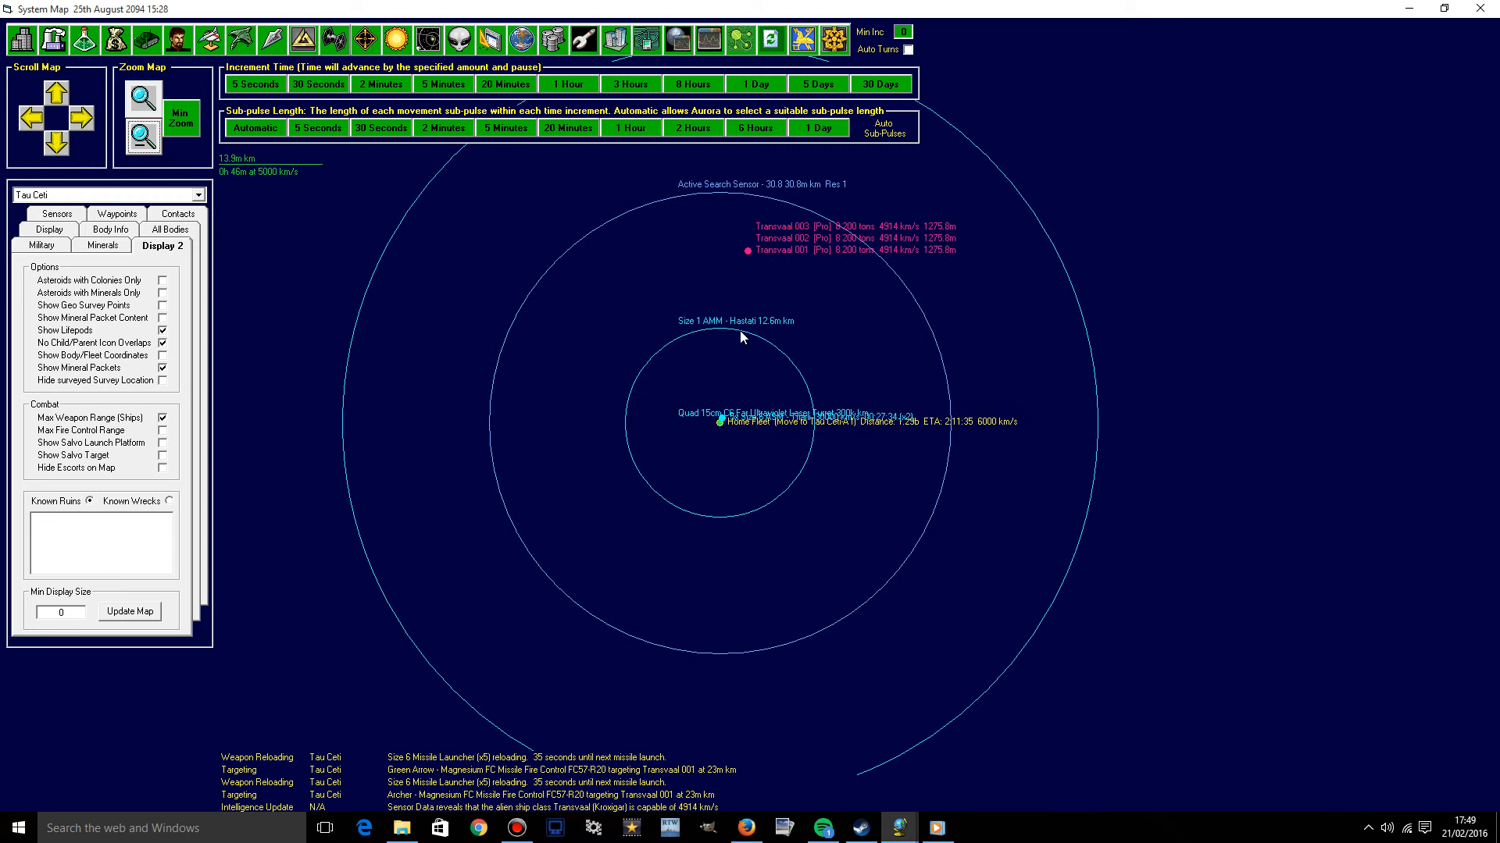
mouse_move(749, 398)
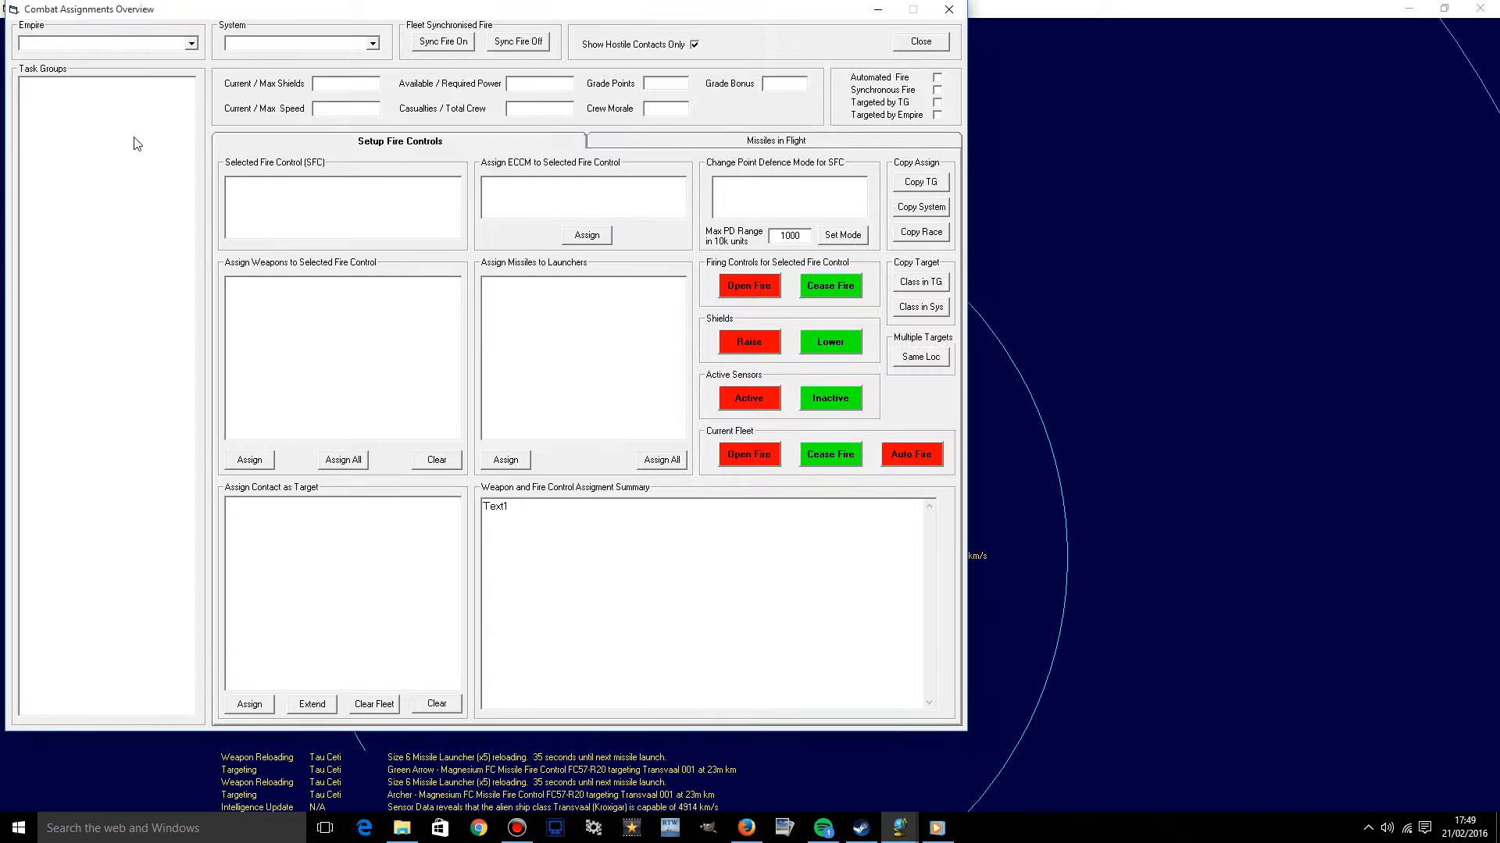
Select UN Space Command and Tau Ceti, then enter 1200 as Archer's Max PD Range.
click(108, 43)
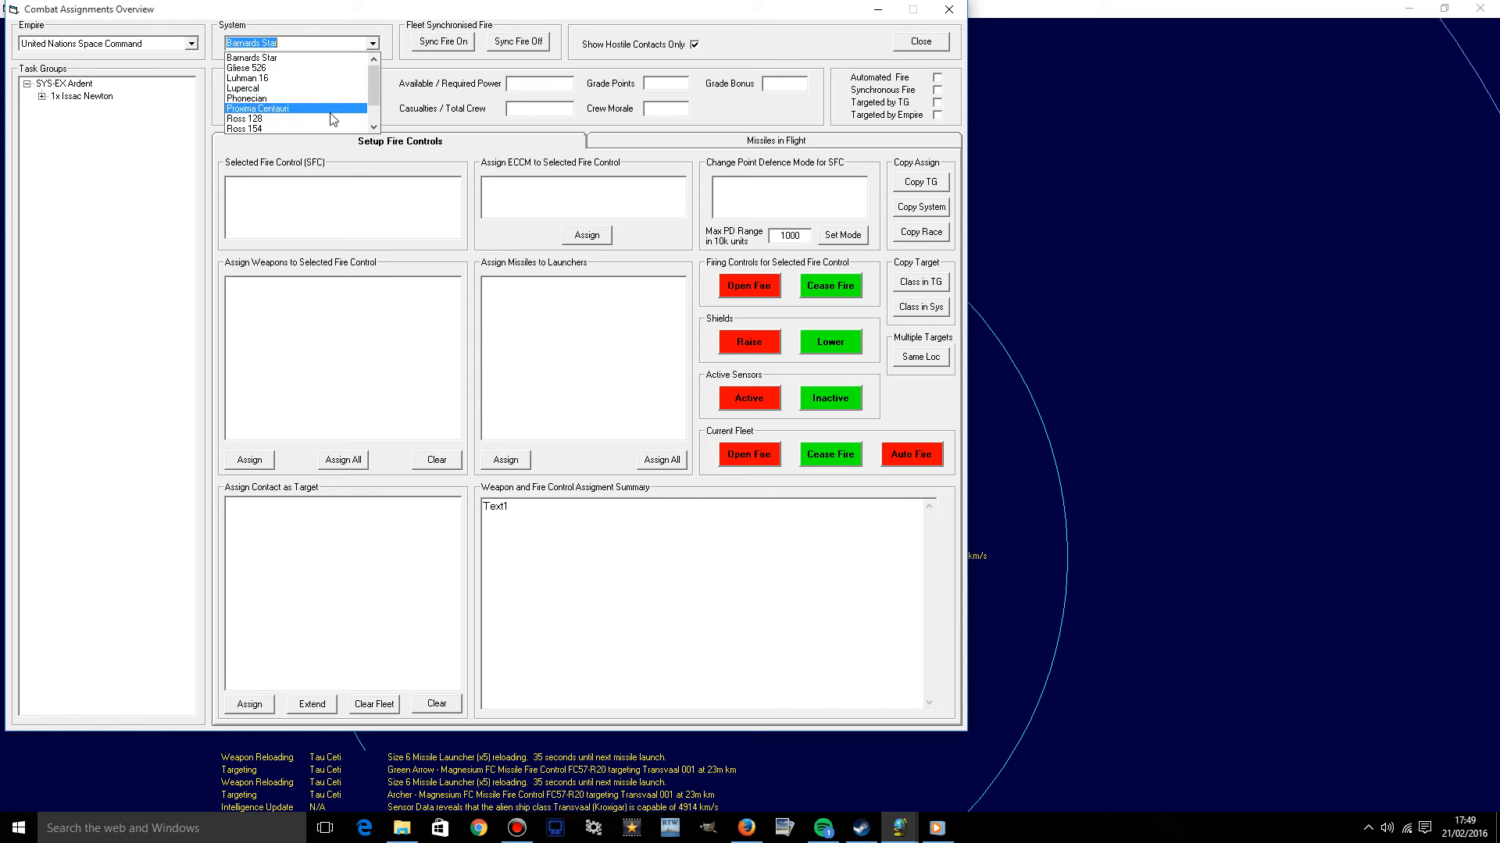
click(259, 108)
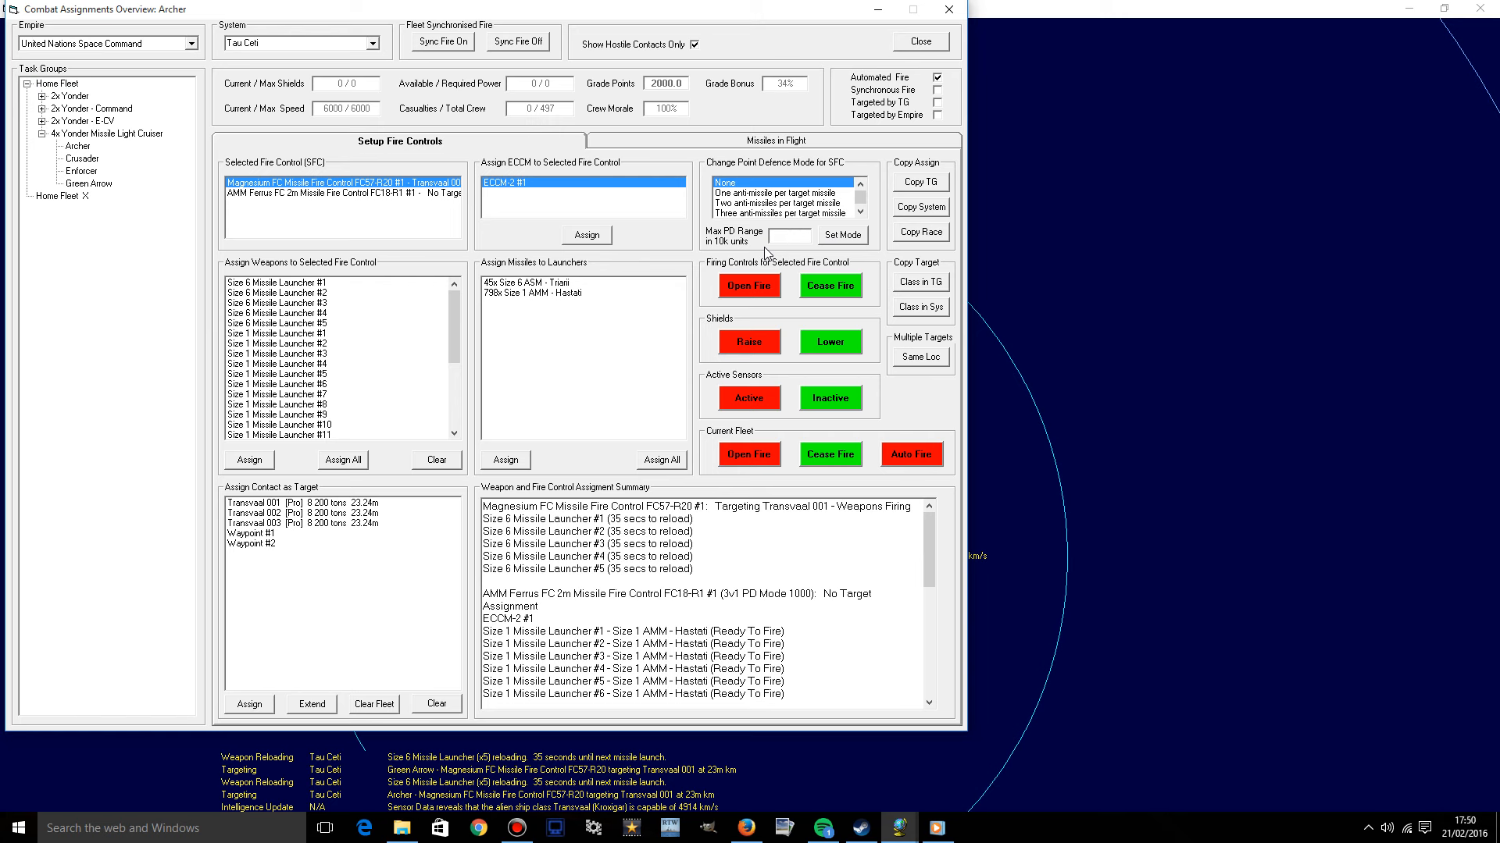
text(1)
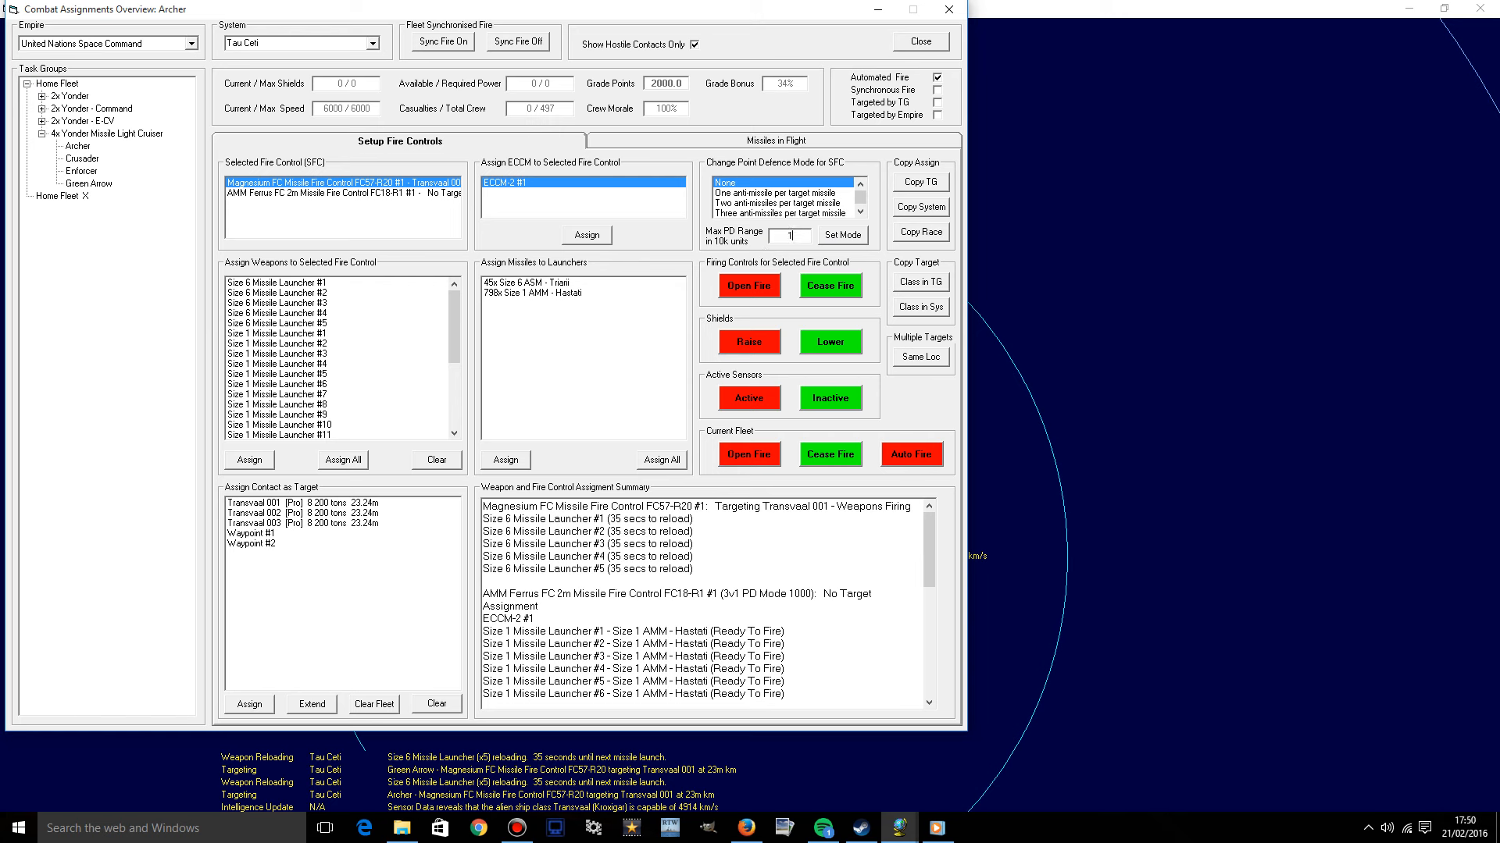
text(1200)
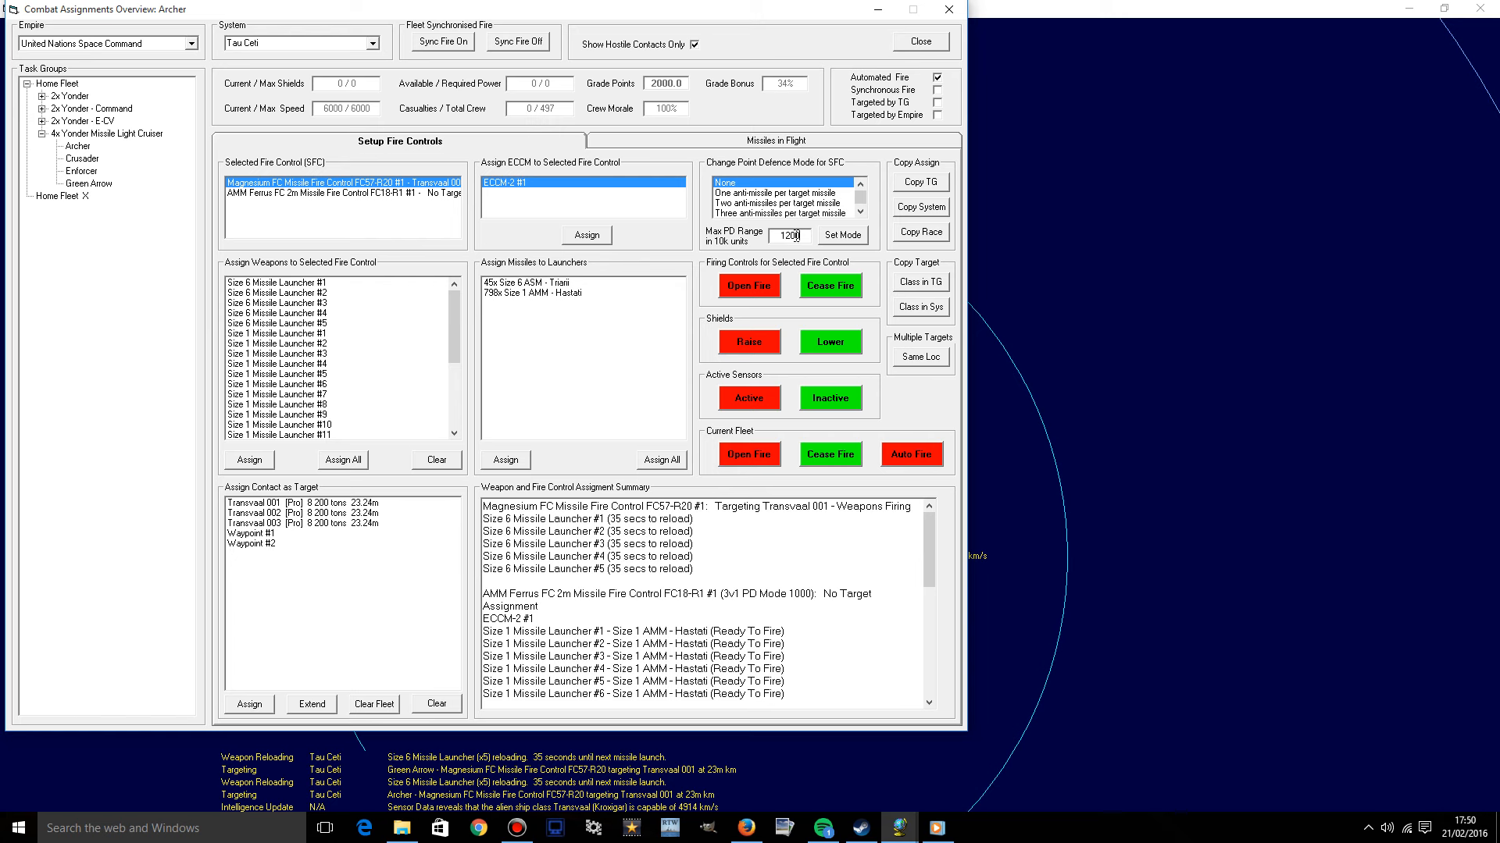
mouse_move(788, 235)
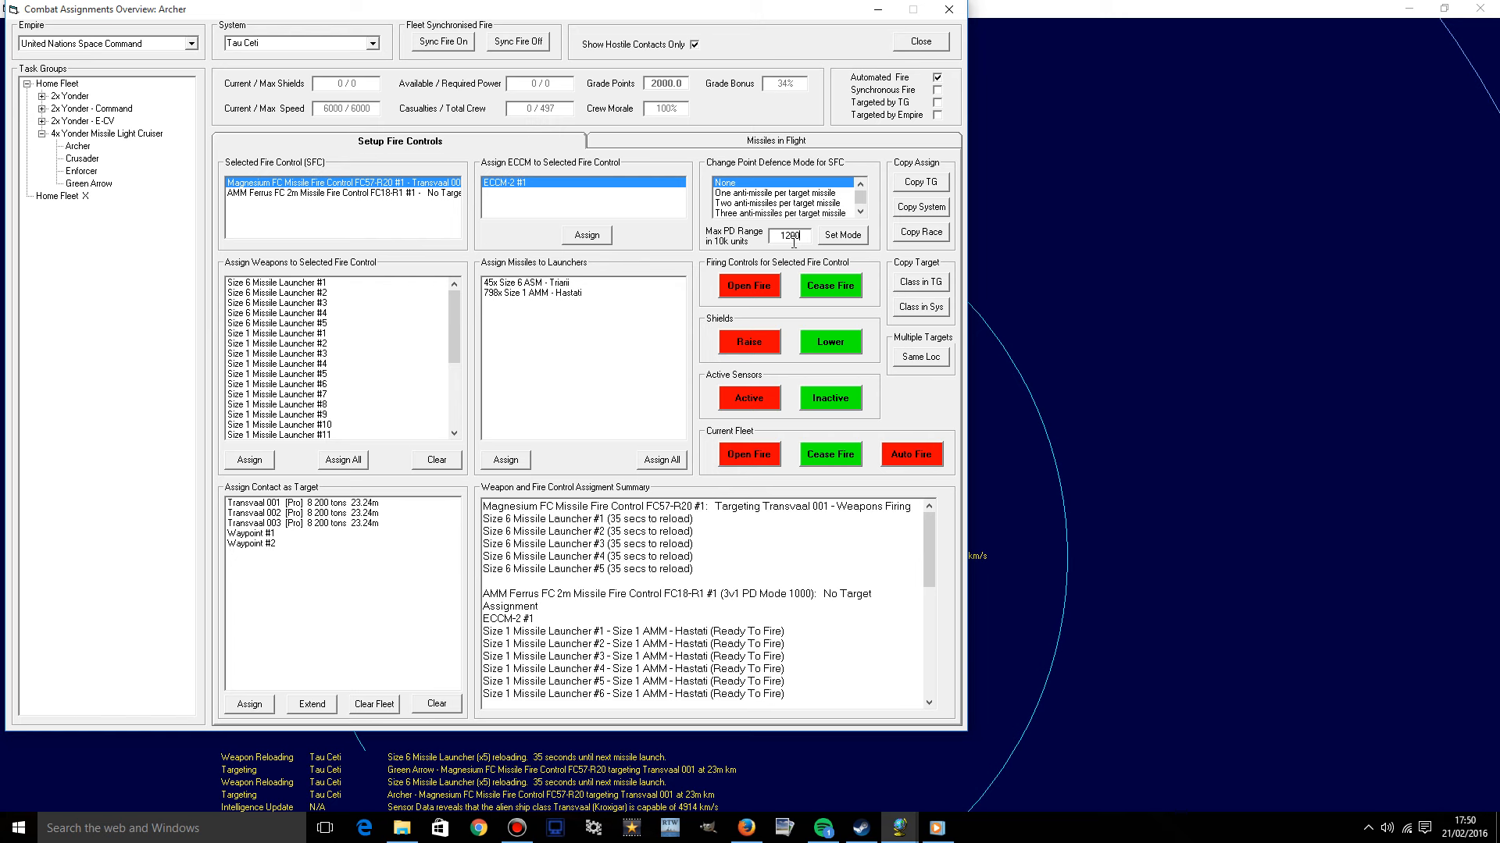
mouse_move(789, 235)
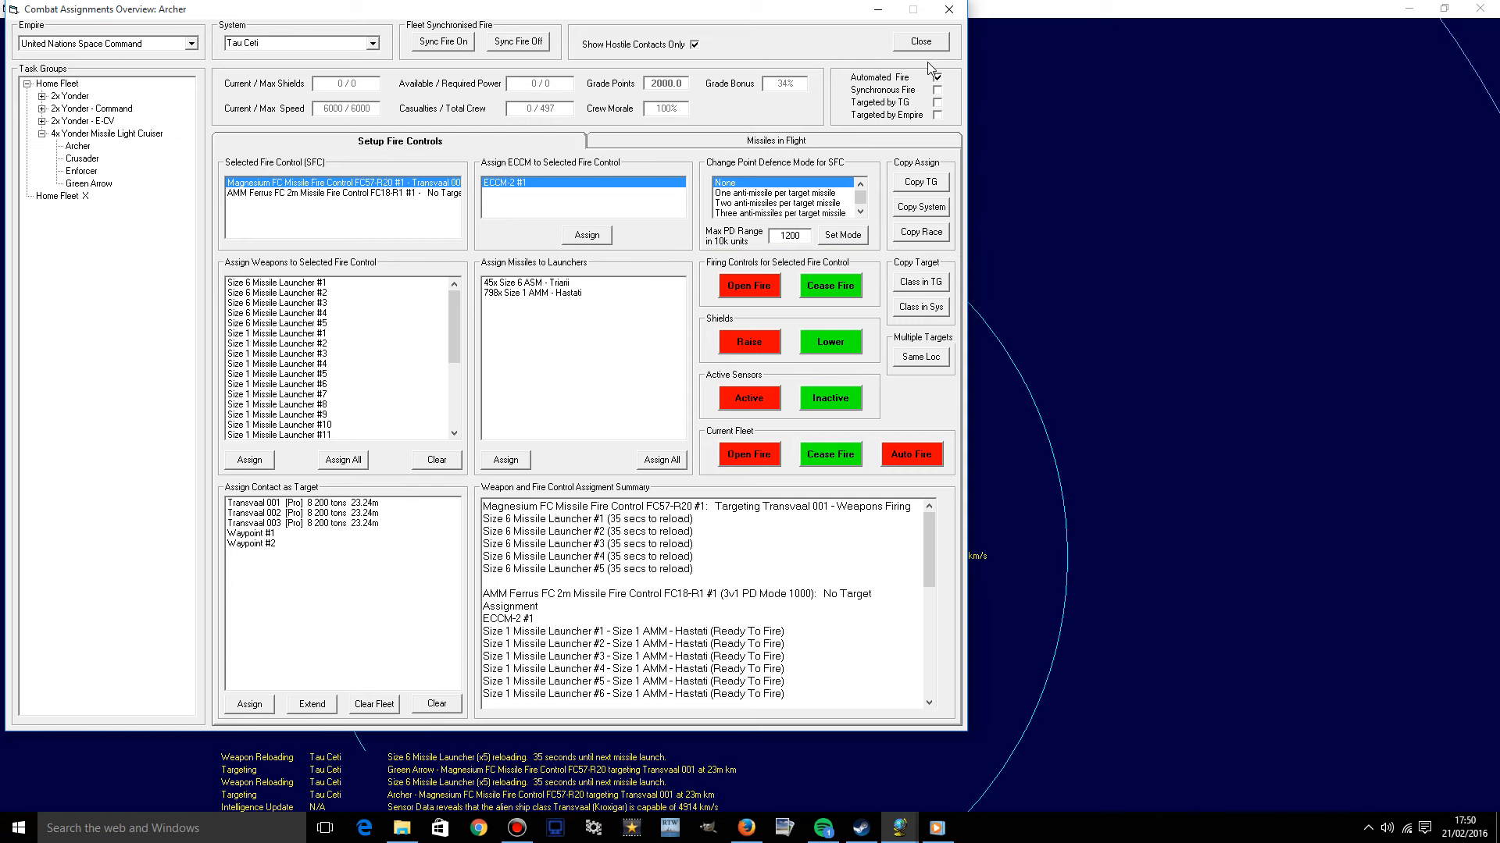
Close Combat Assignments and advance time a short step to 15:28:56.
click(919, 42)
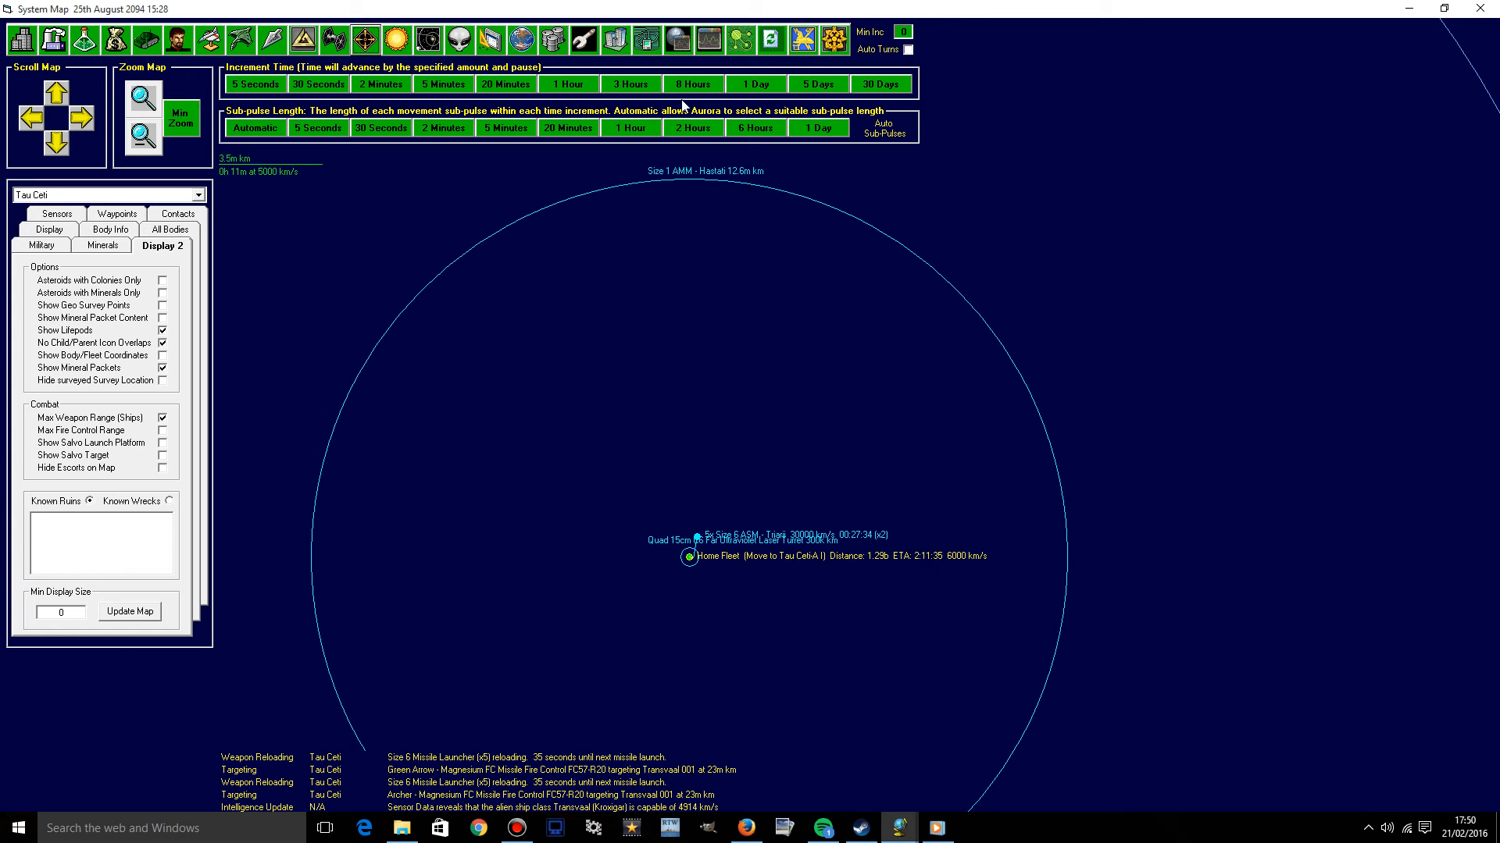
click(755, 84)
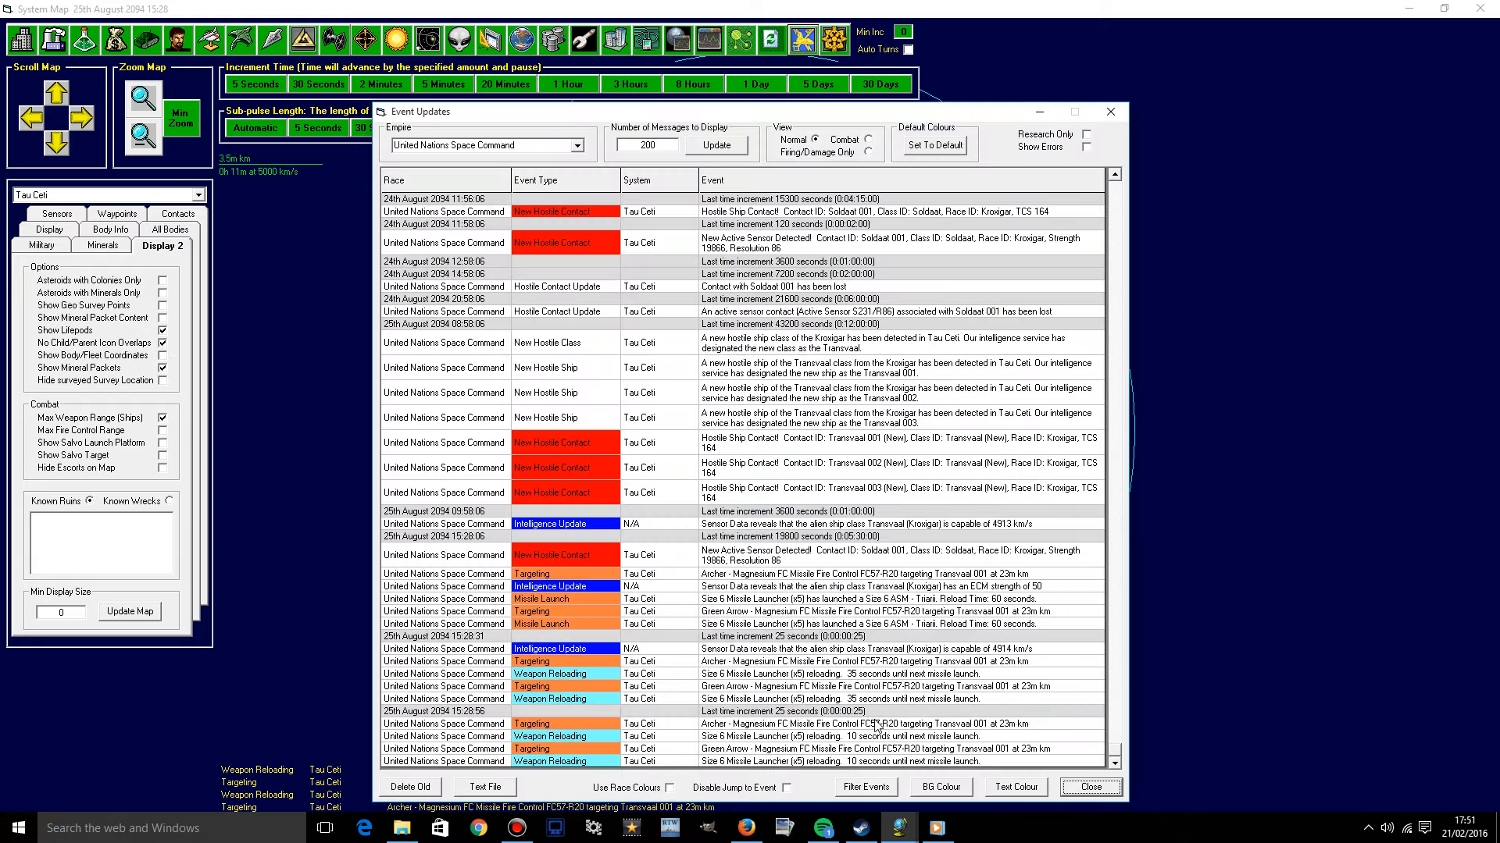
mouse_move(974, 727)
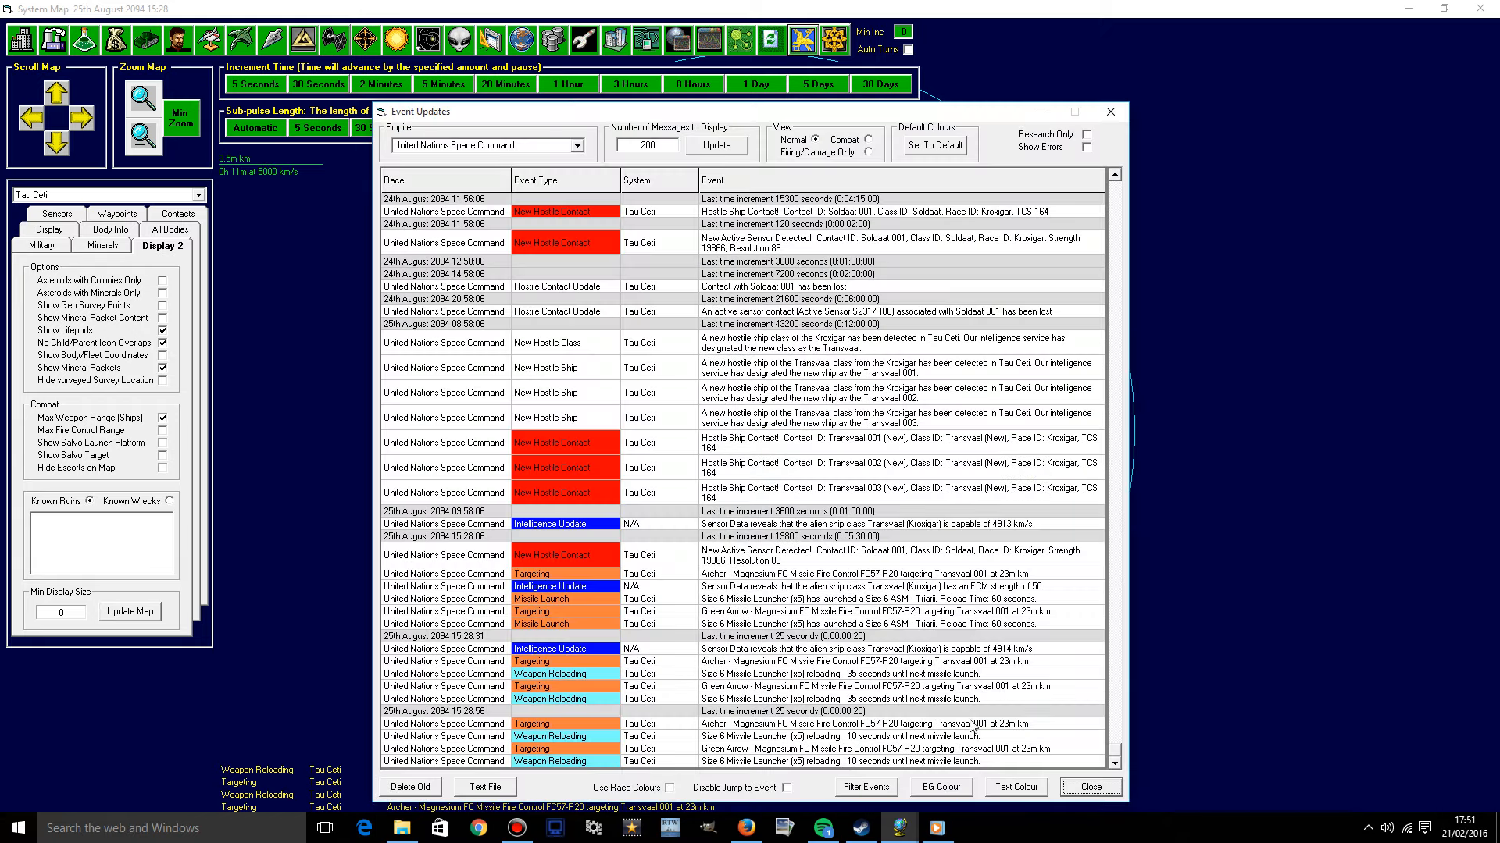
mouse_move(1120, 117)
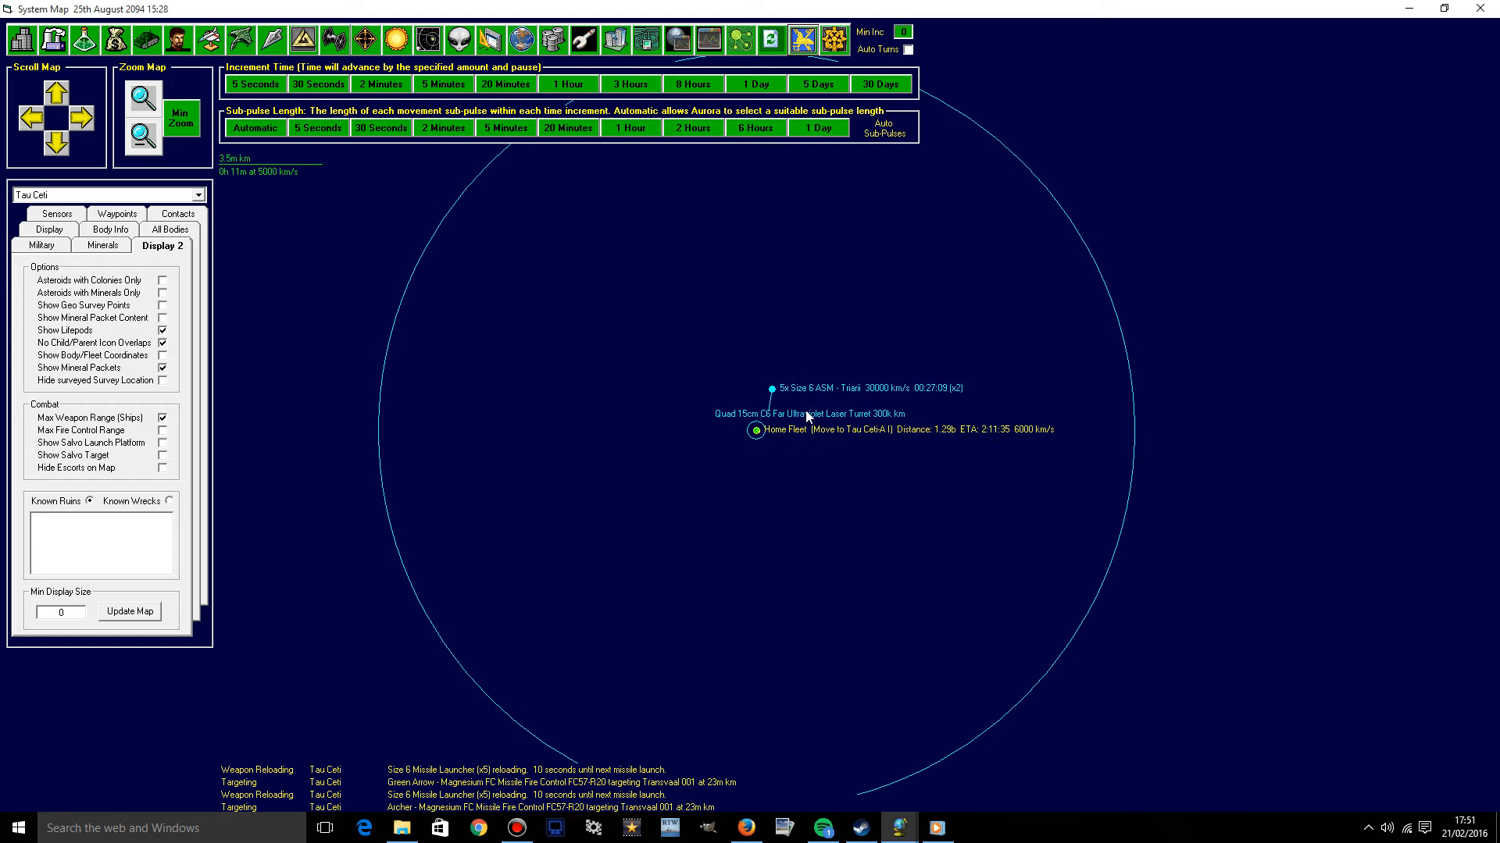
mouse_move(861, 460)
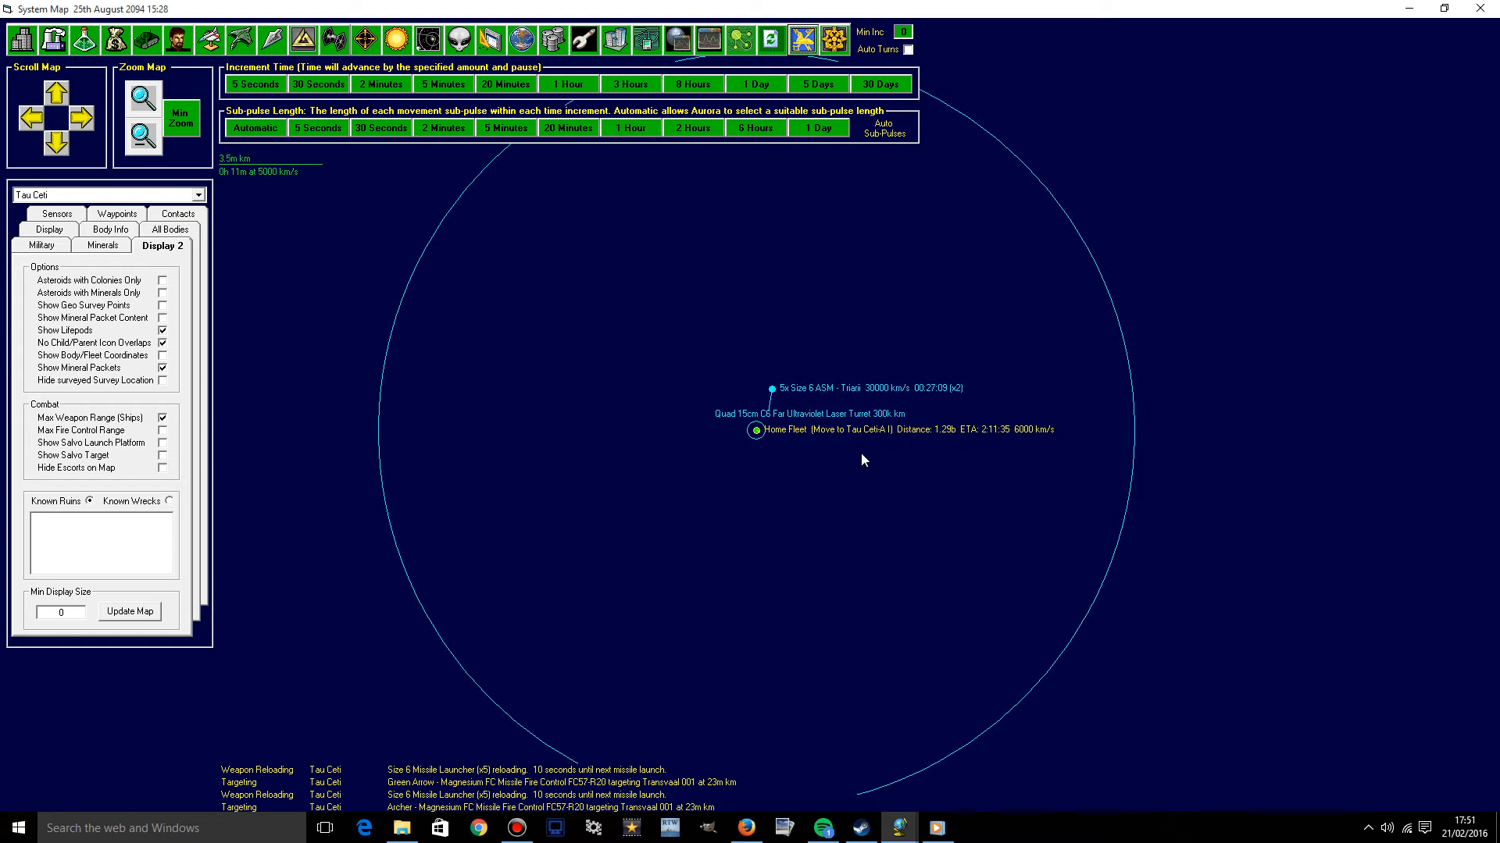
mouse_move(835, 406)
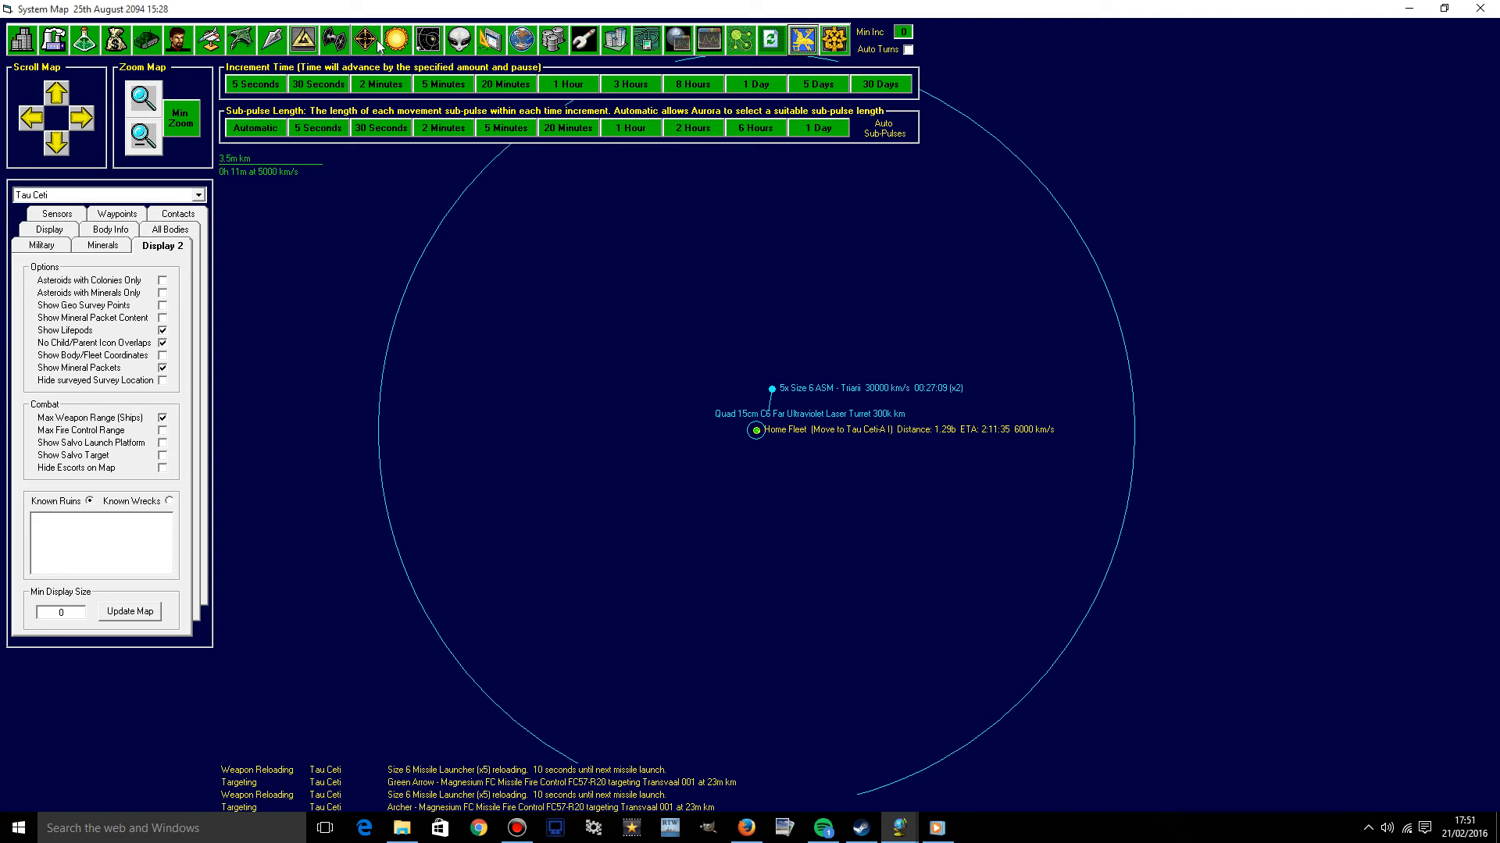
Give Archer's AMM Ferrus fire control one-anti-missile-per-missile point defence at 1200 range.
click(395, 39)
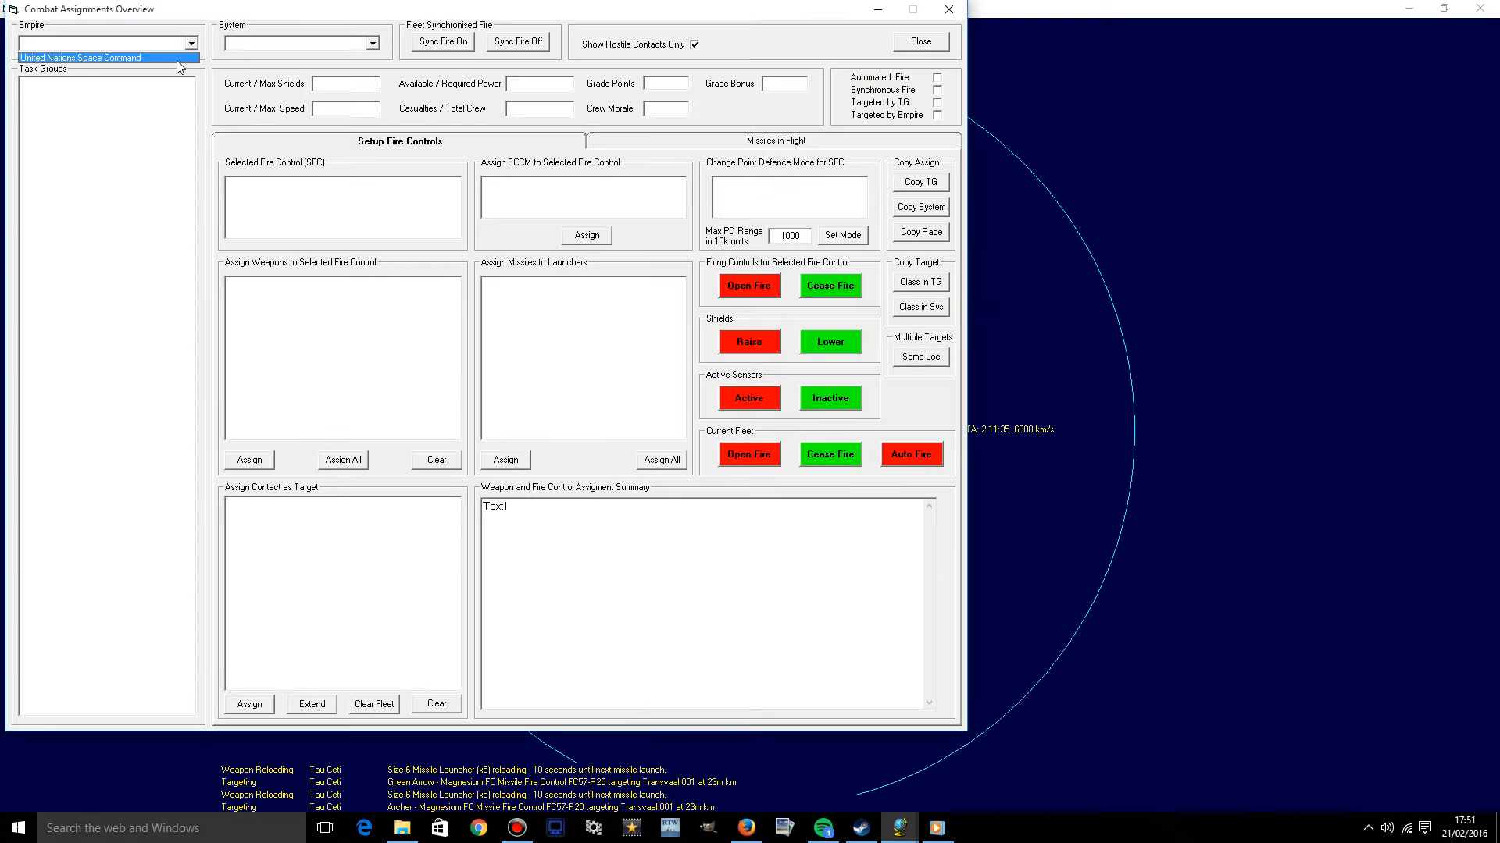
click(371, 43)
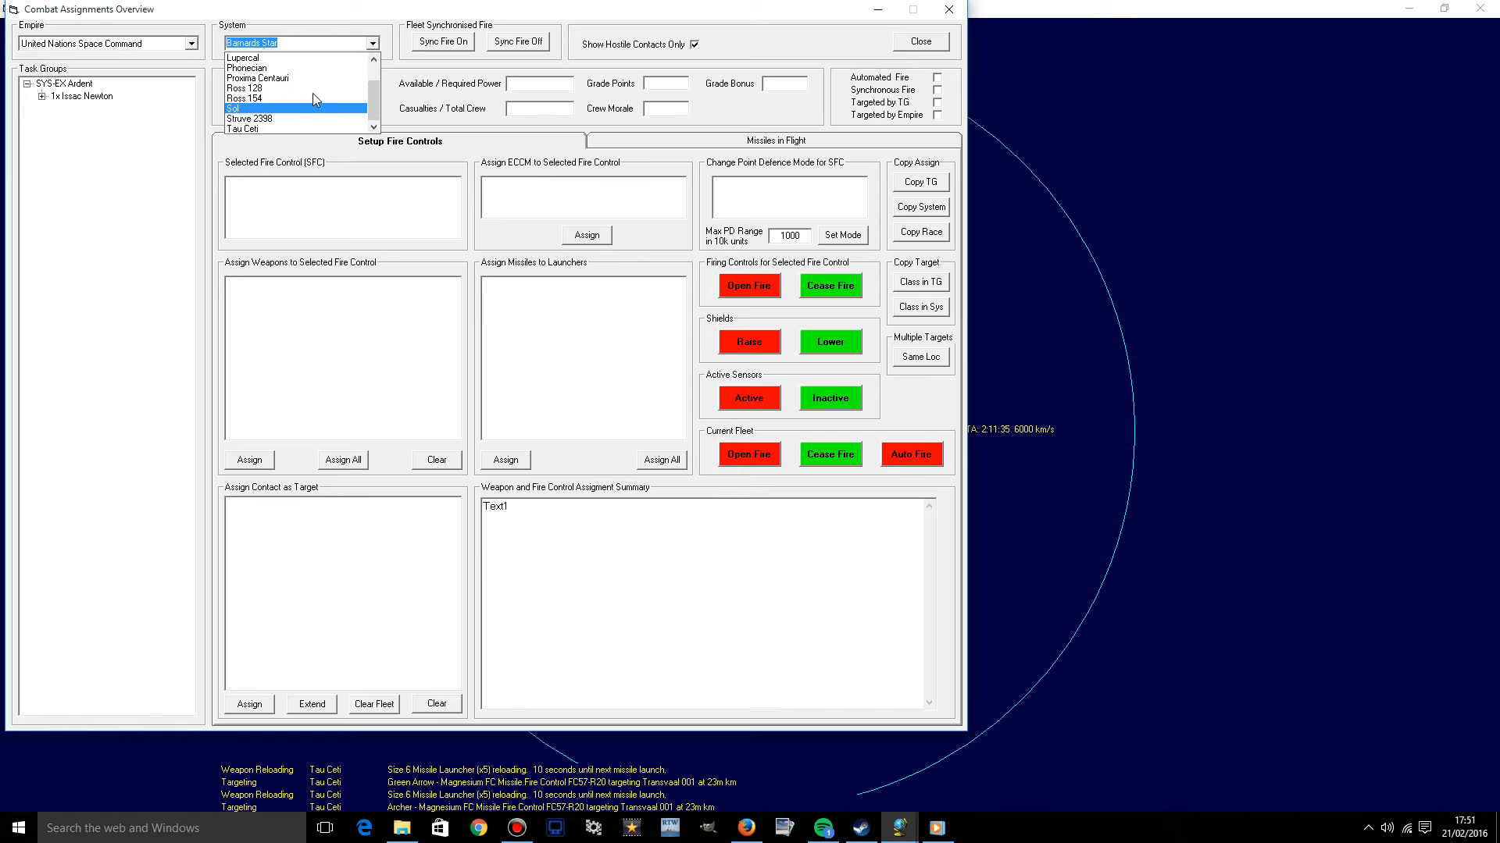
click(245, 129)
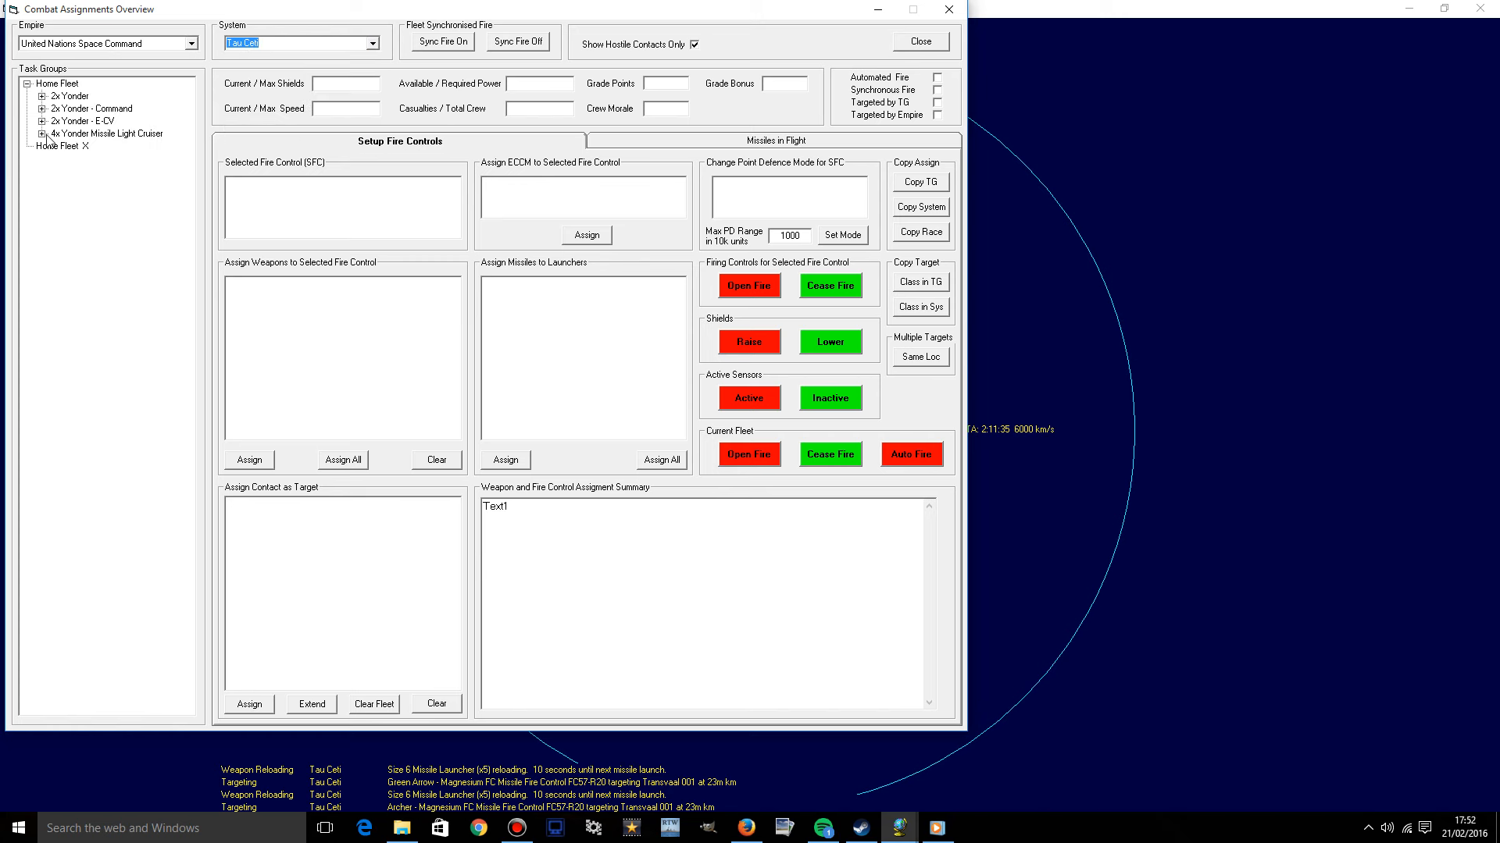
click(77, 145)
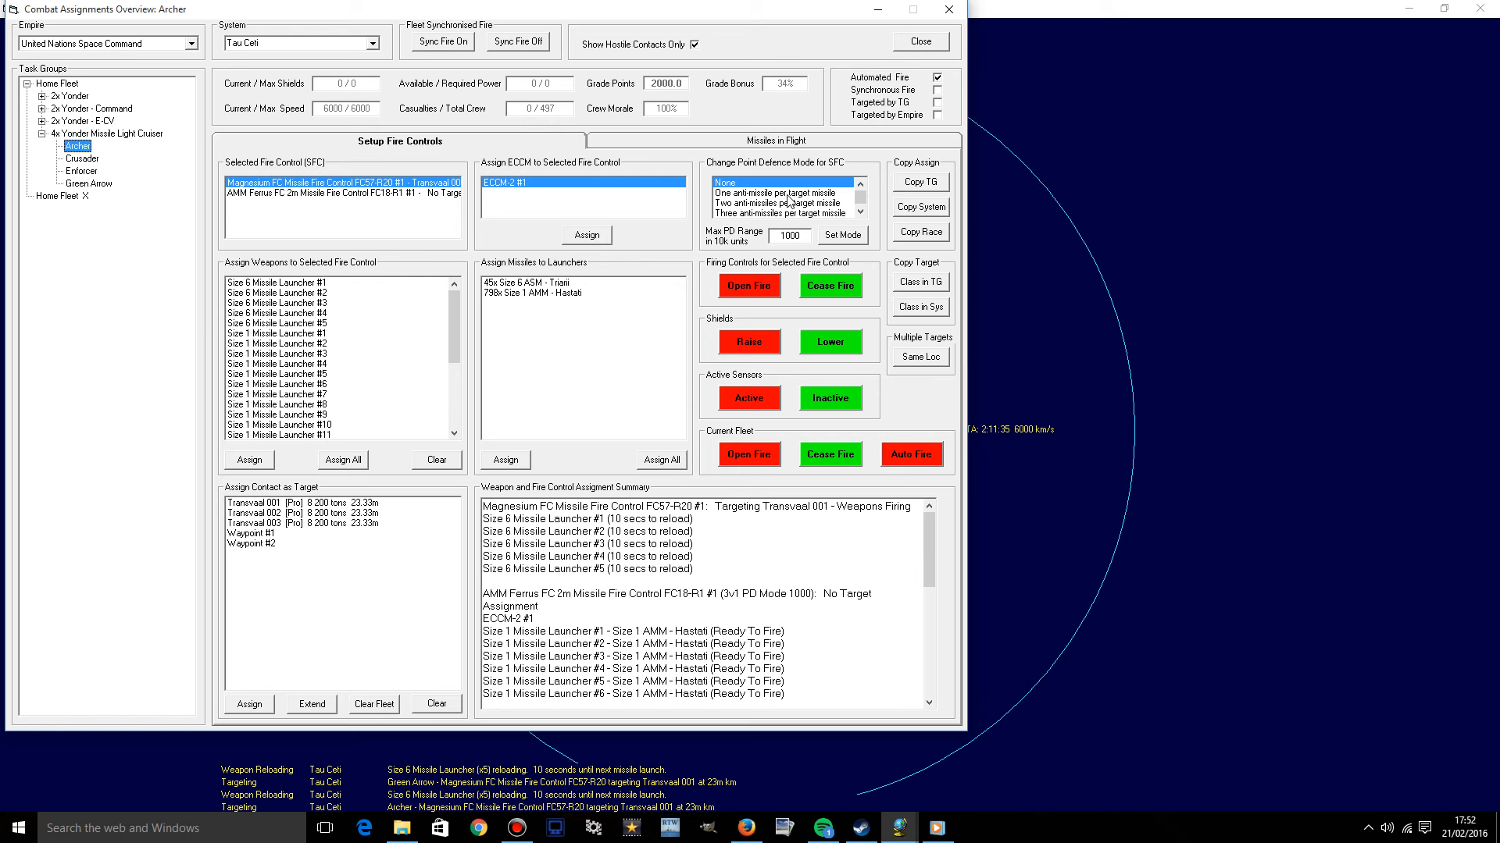
click(778, 192)
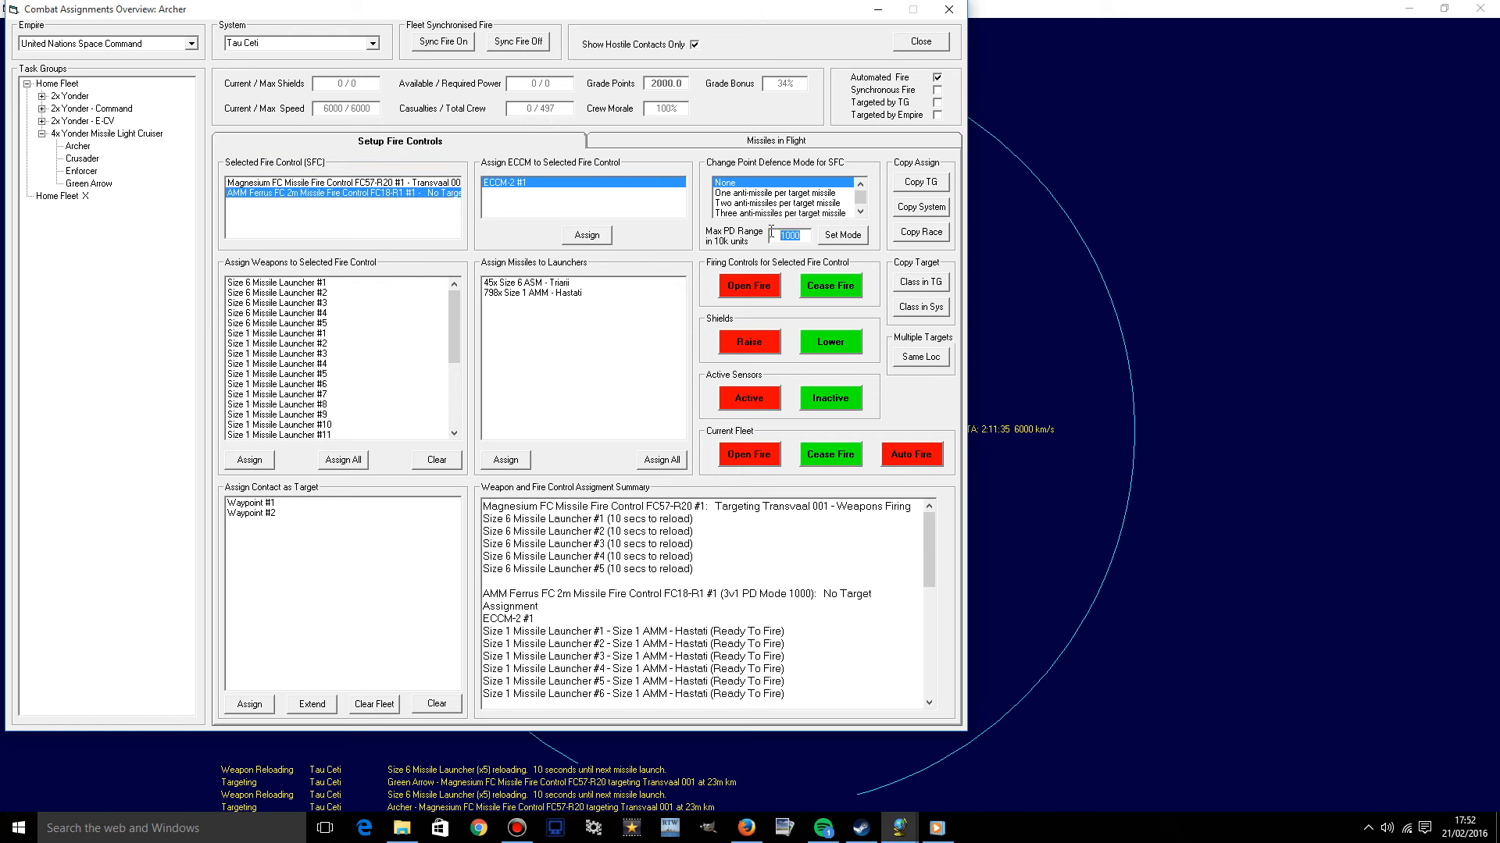
click(776, 193)
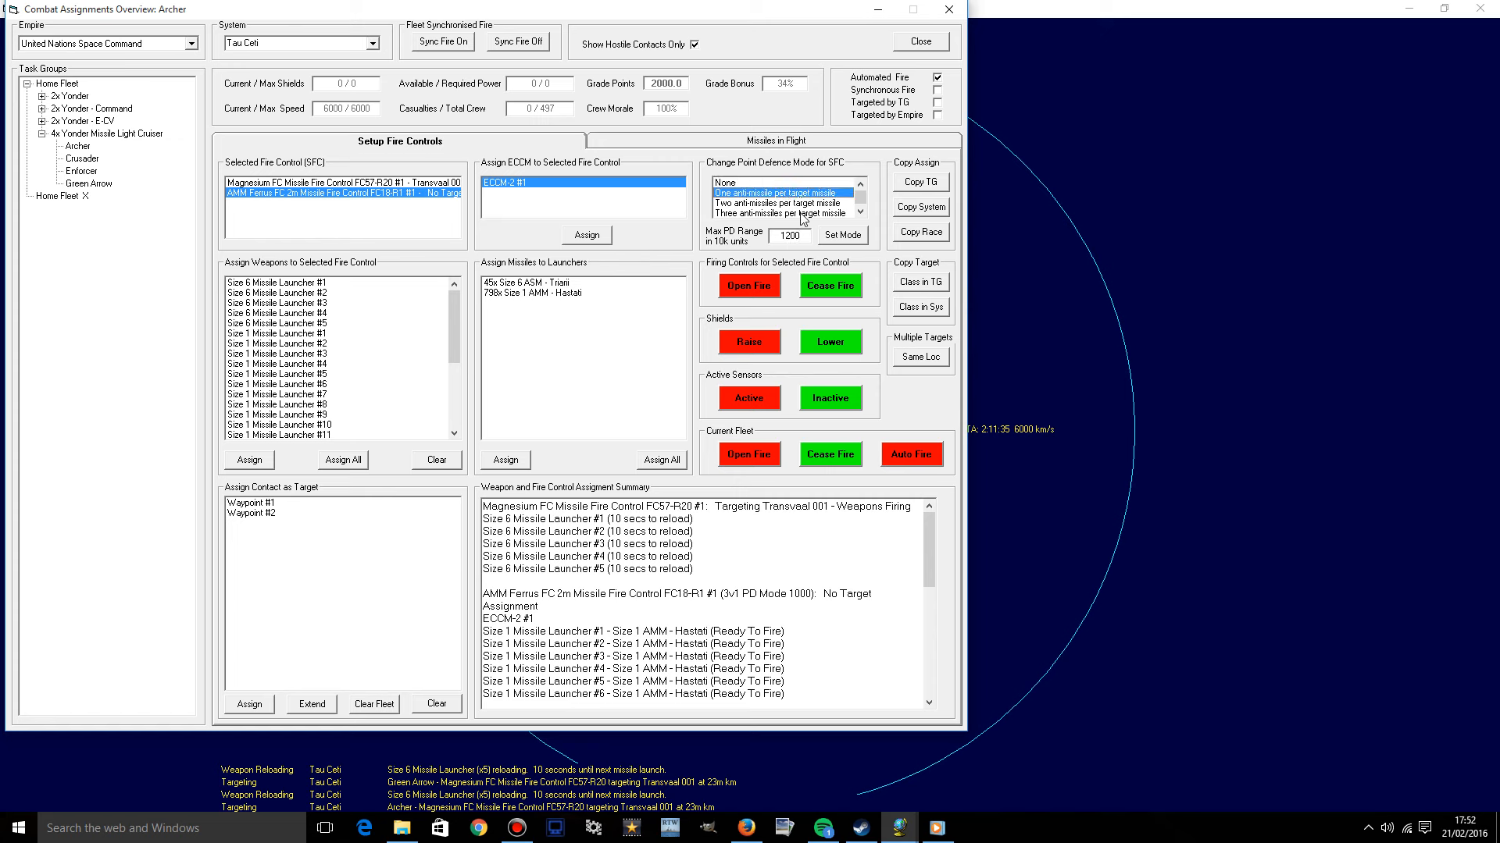
click(842, 235)
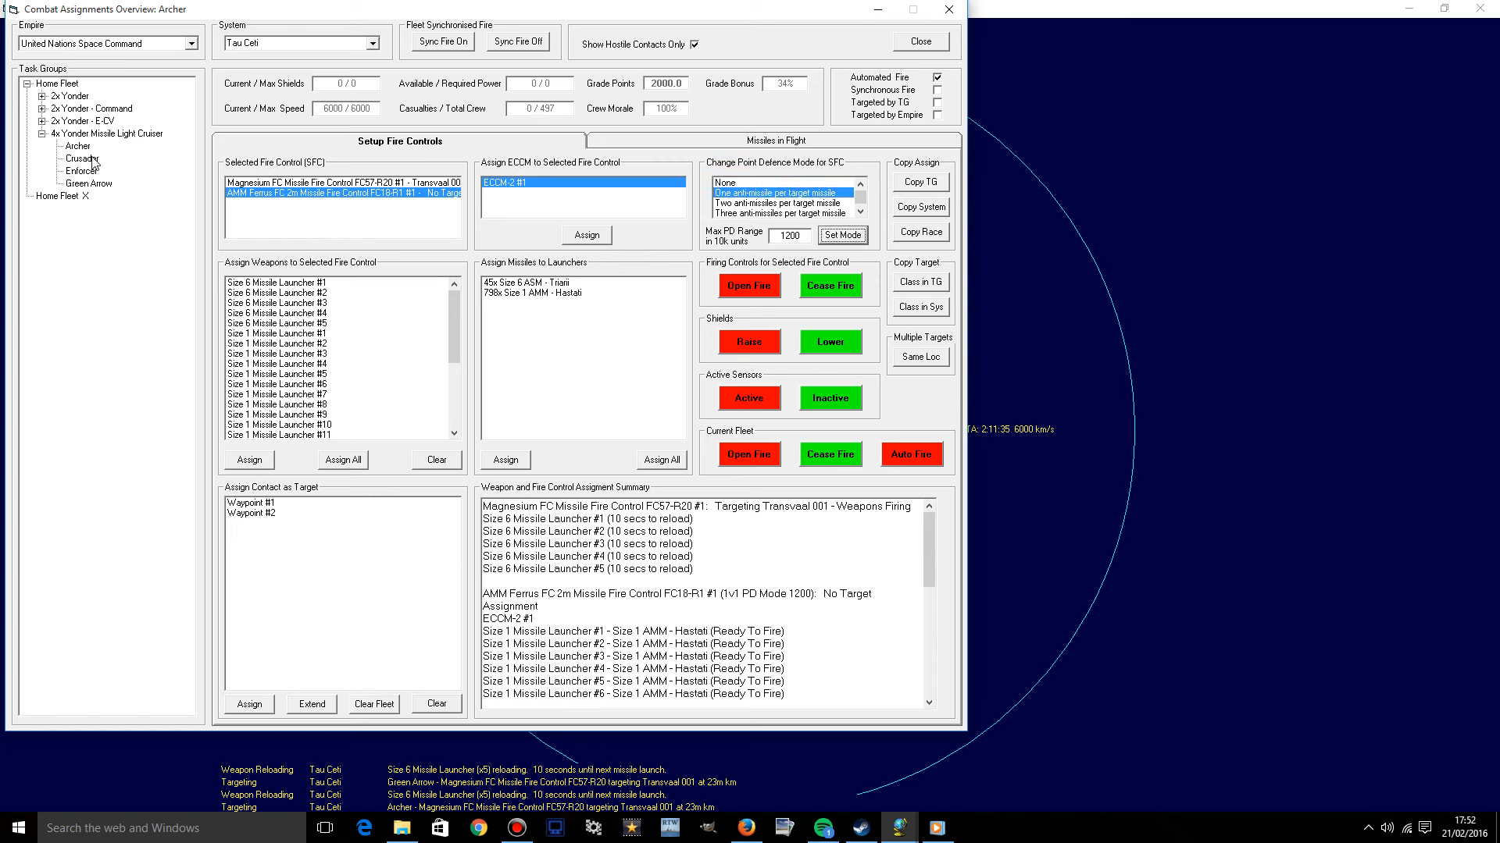
click(81, 158)
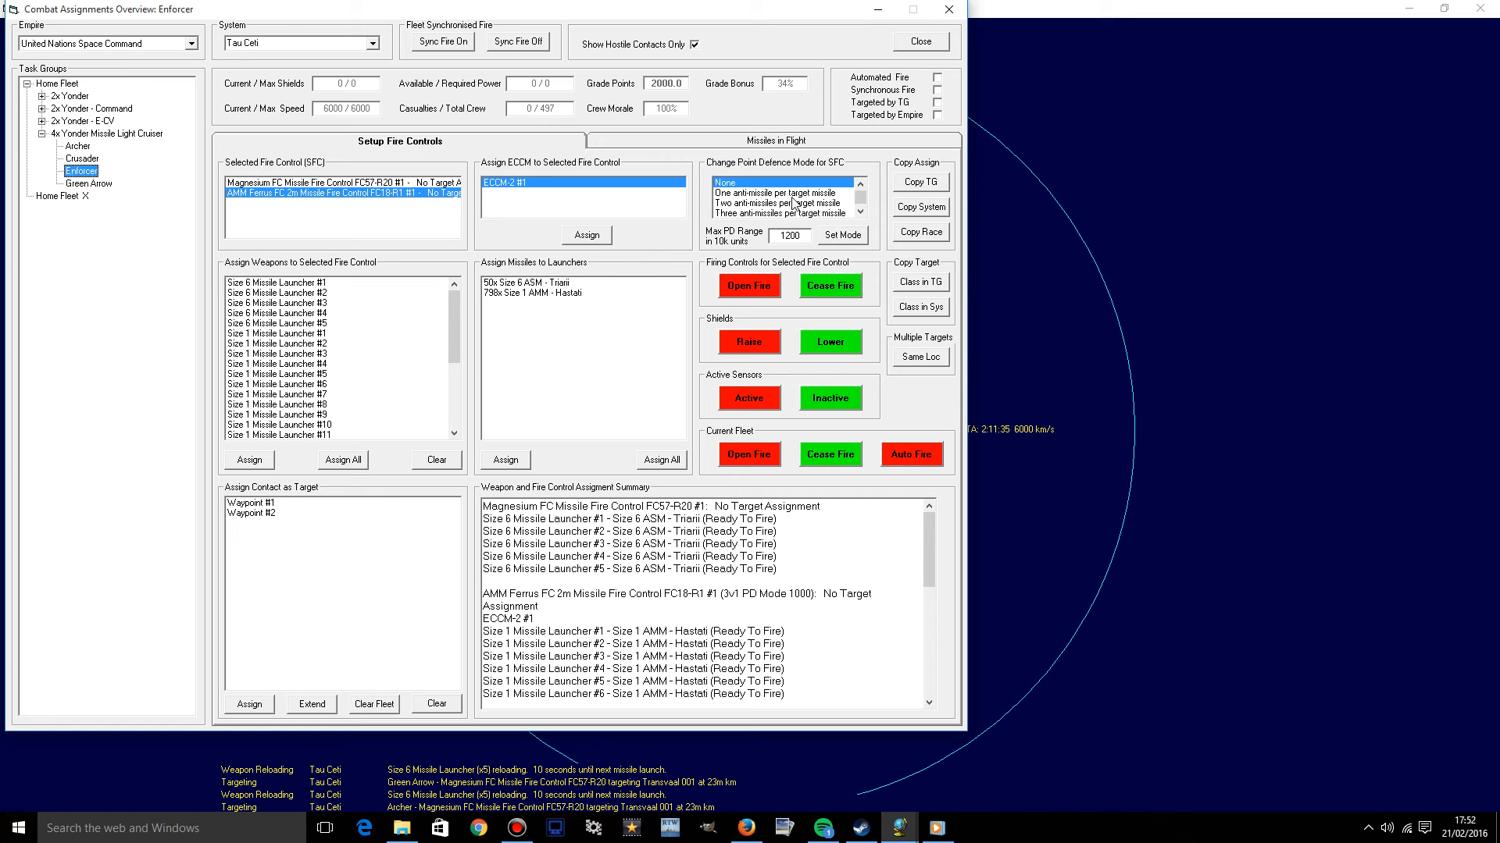
click(776, 204)
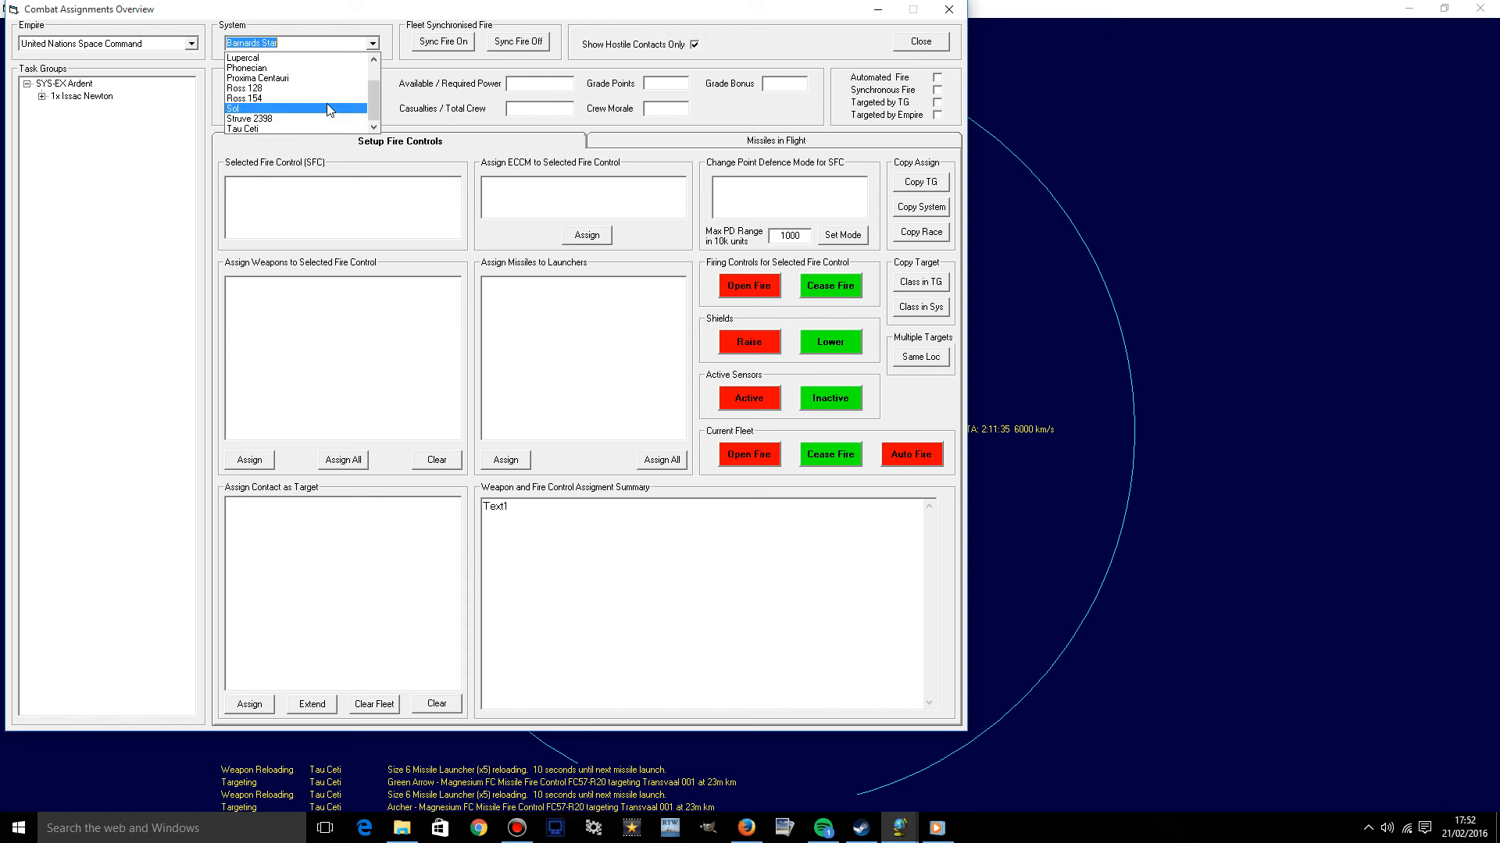
Check Crusader, Green Arrow and Enforcer fire controls for one-per-missile point defence at 1200.
click(244, 128)
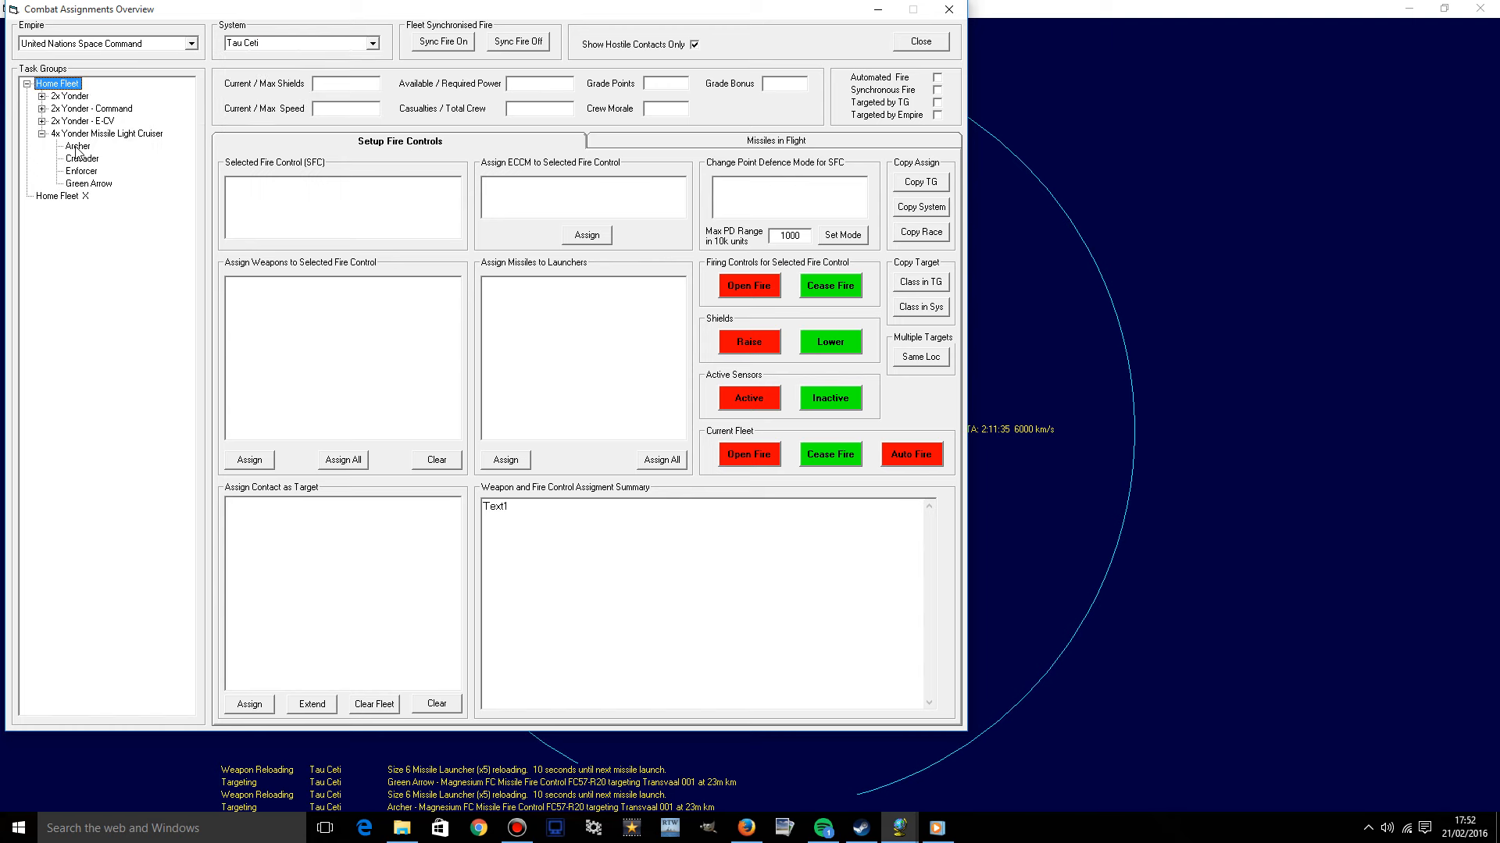
click(77, 145)
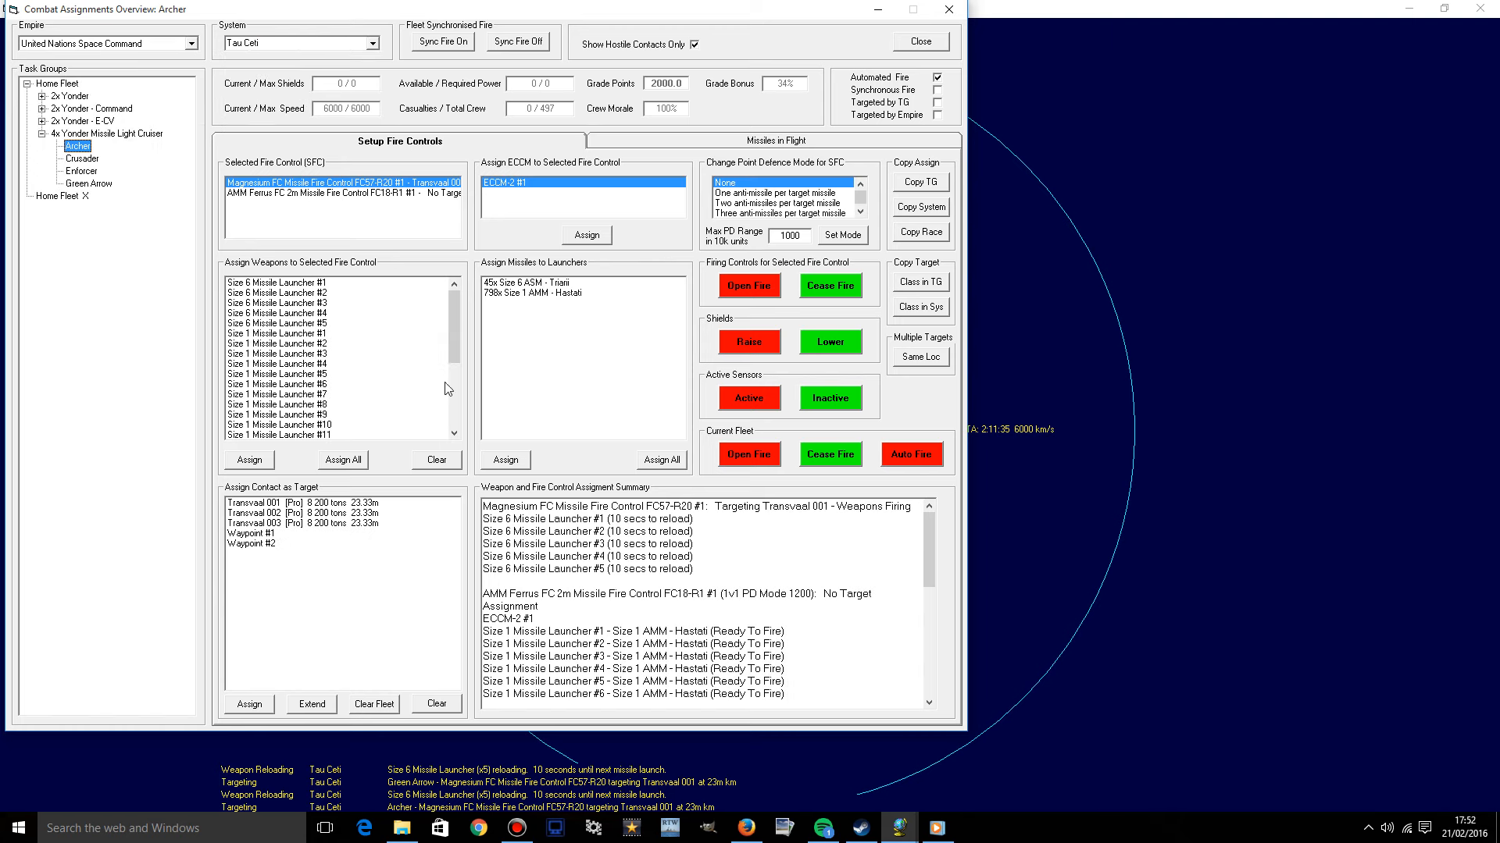
mouse_move(85, 164)
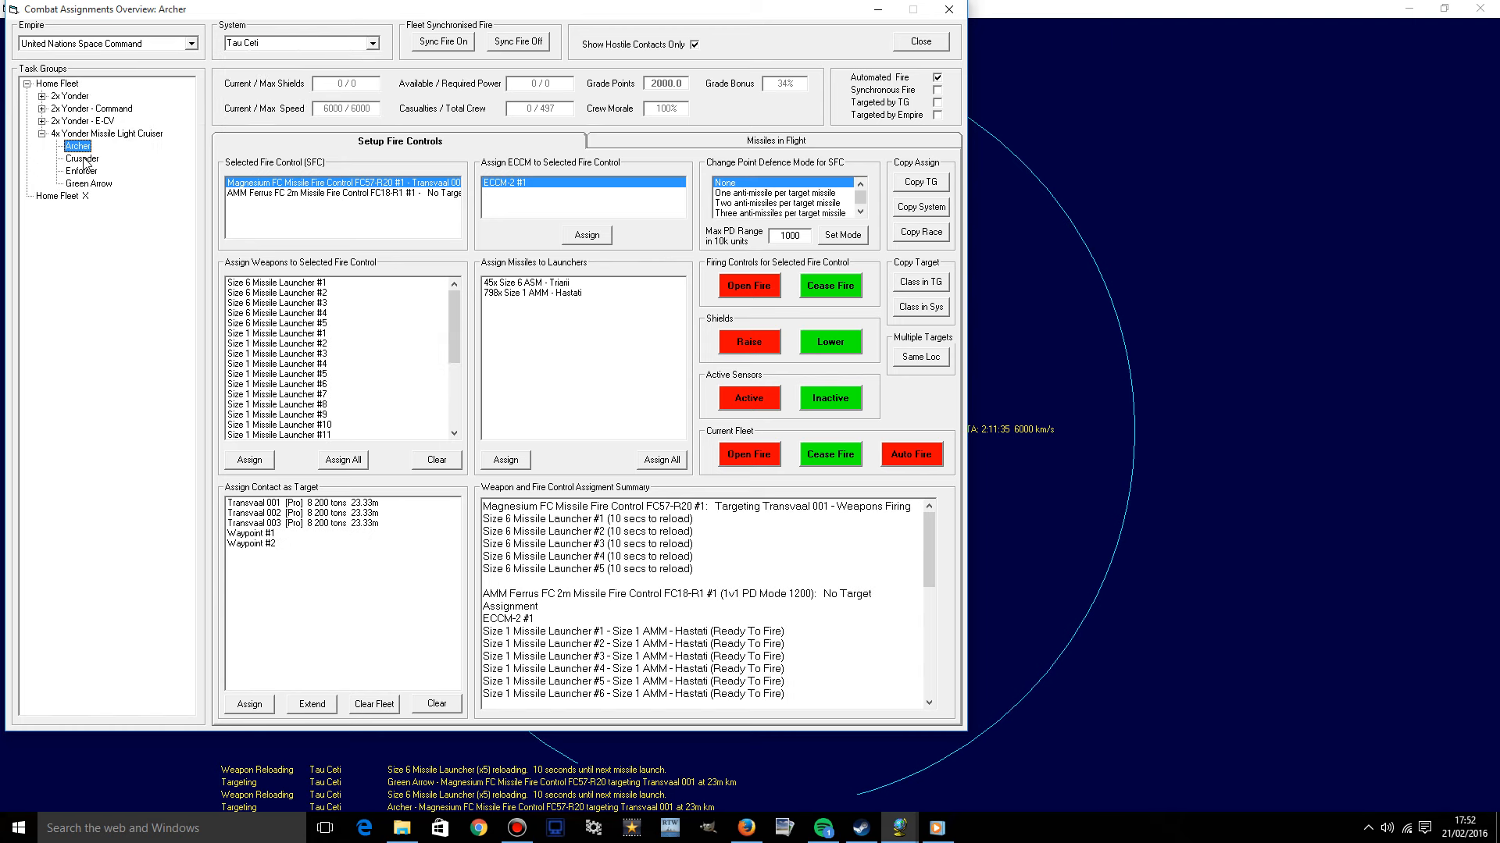
click(81, 158)
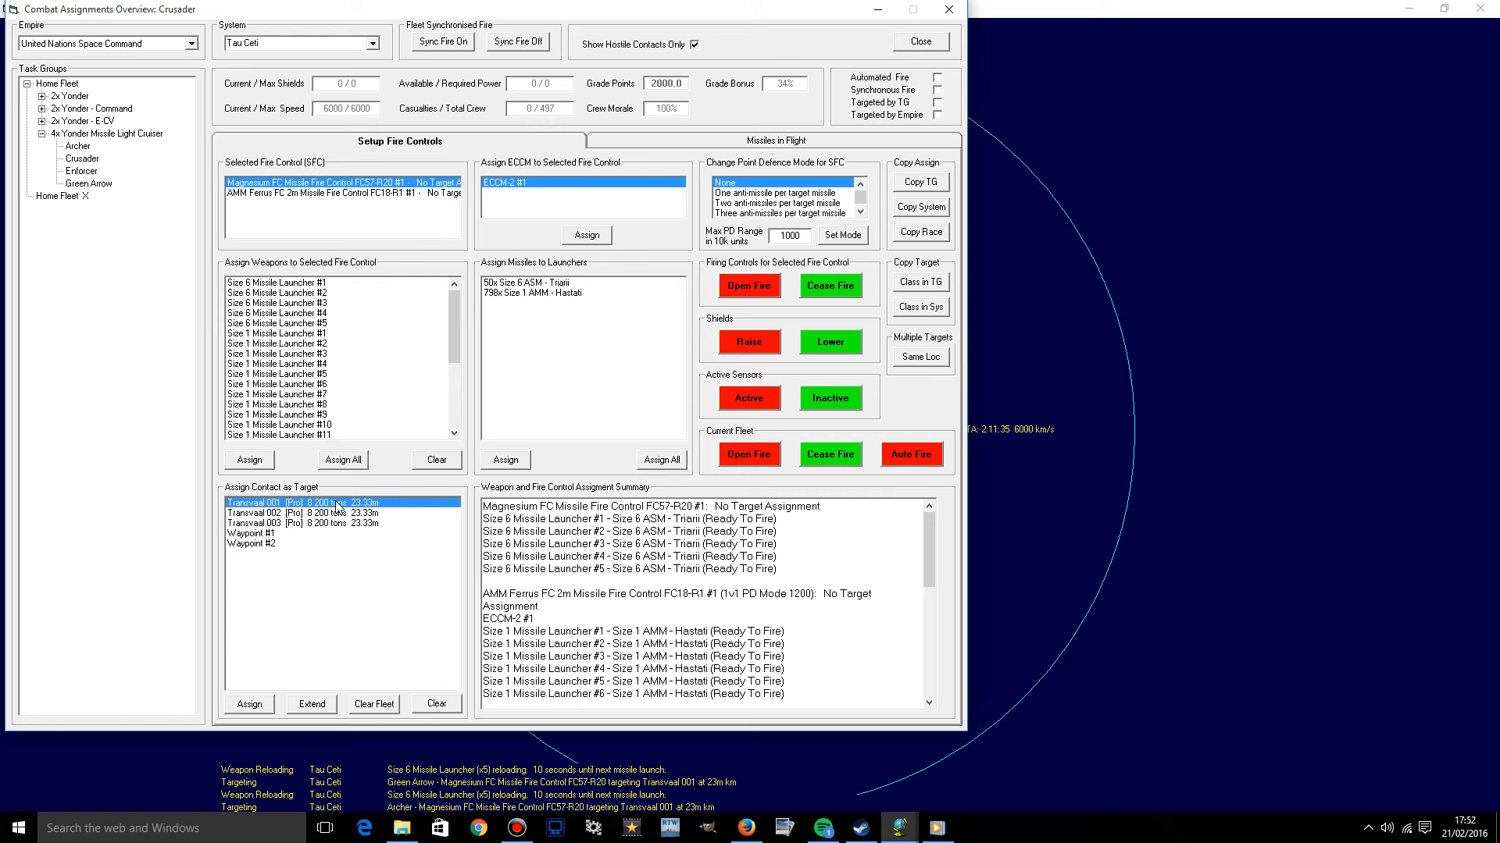
mouse_move(685, 610)
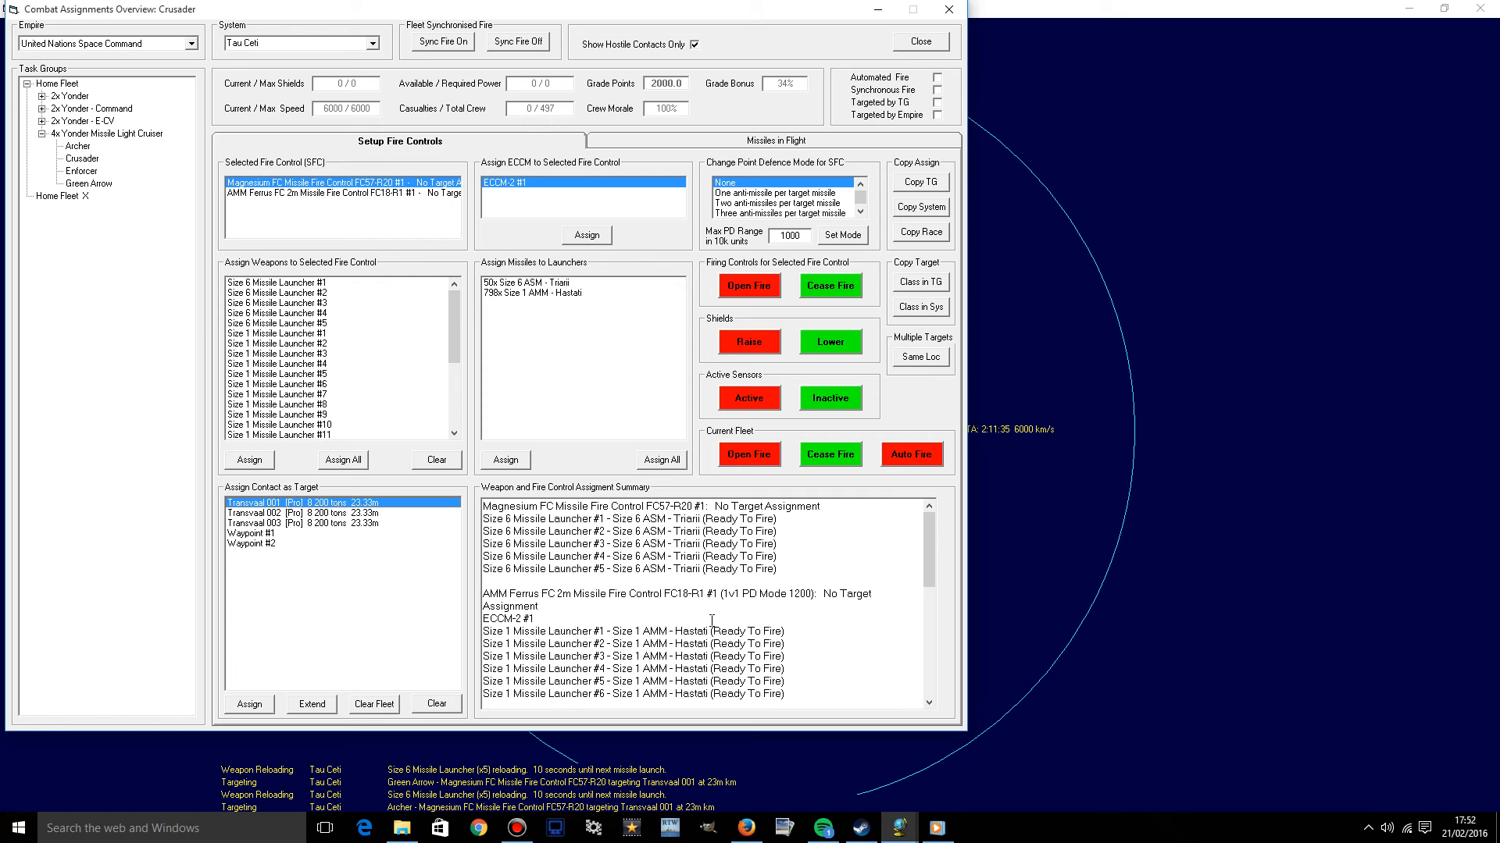
click(86, 183)
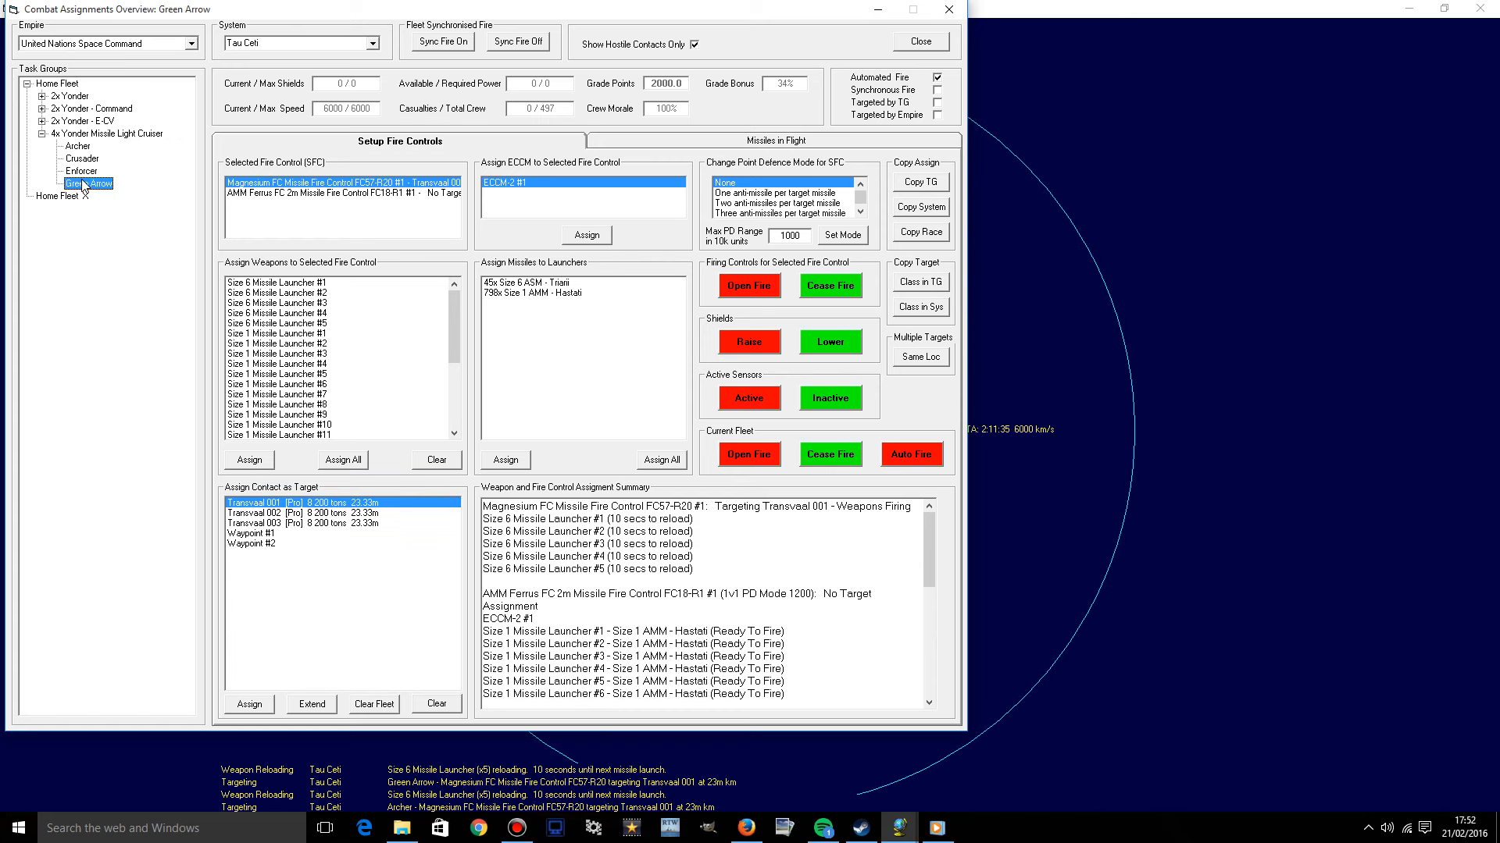
click(82, 170)
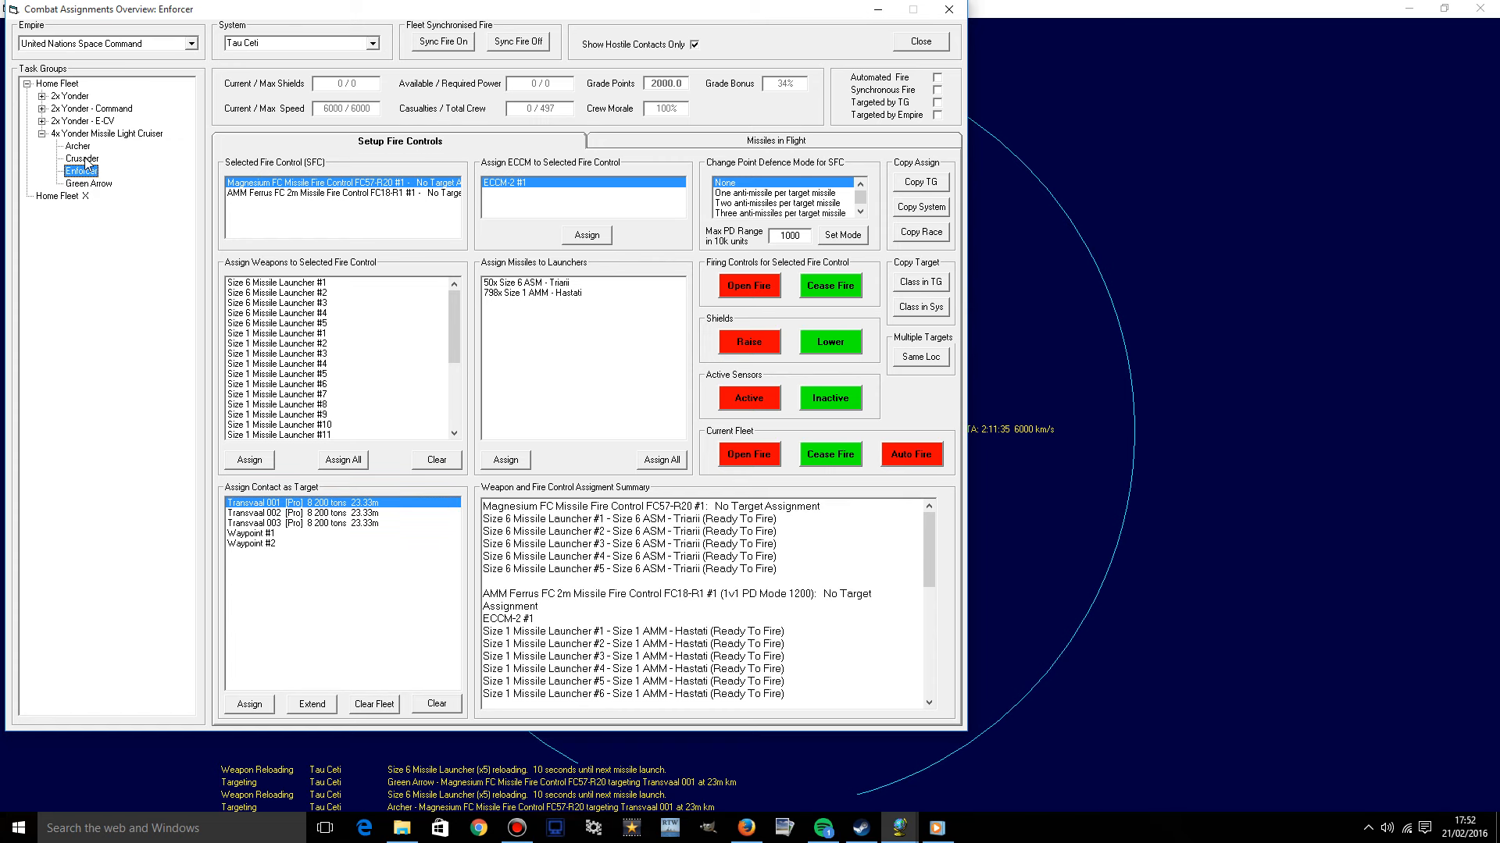
click(82, 157)
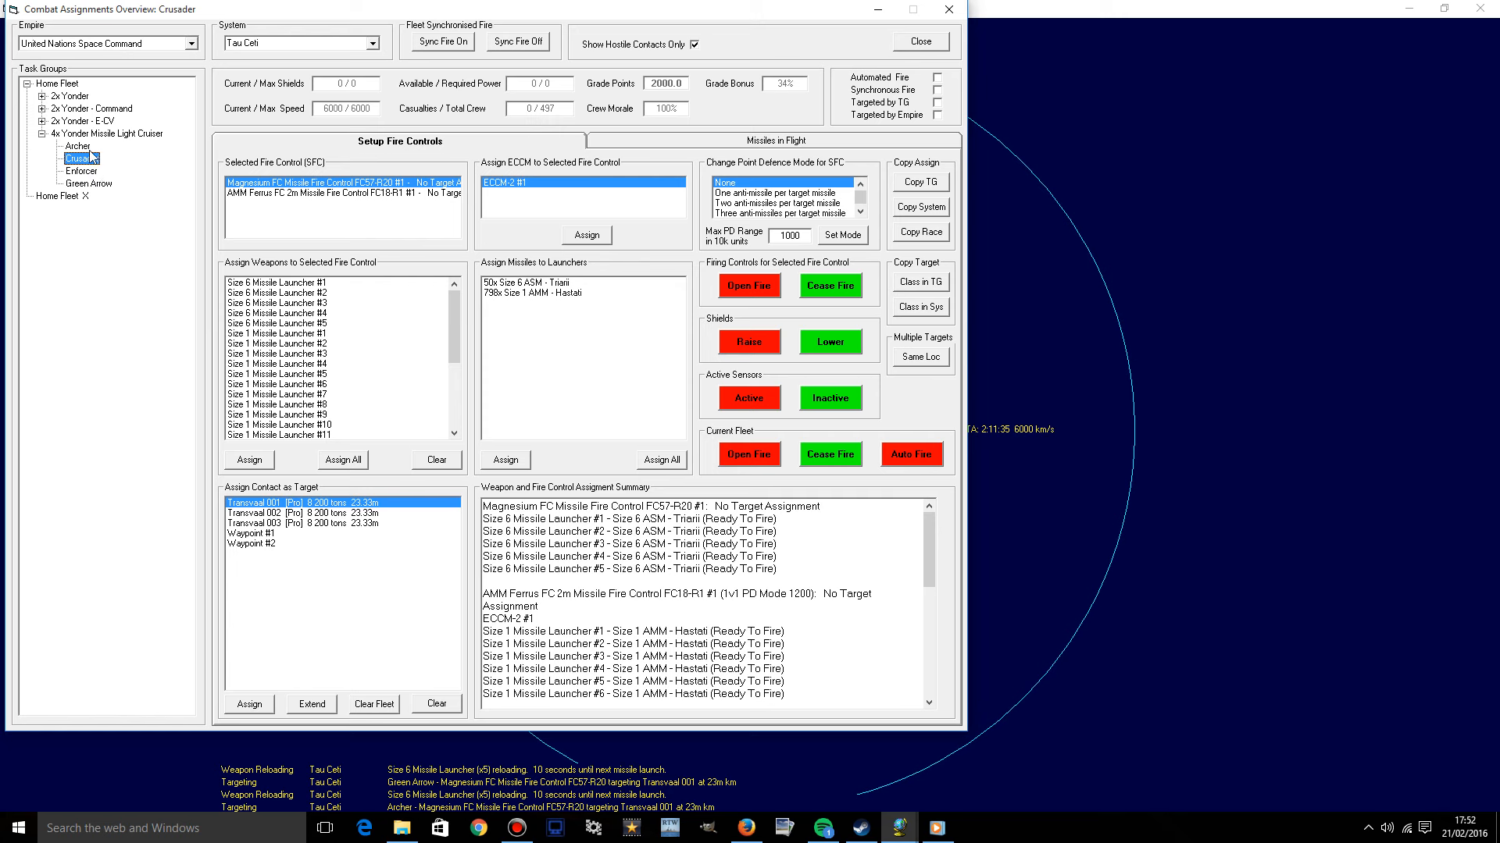
Verify Archer and Green Arrow target Transvaal 001, then close the overview.
click(77, 145)
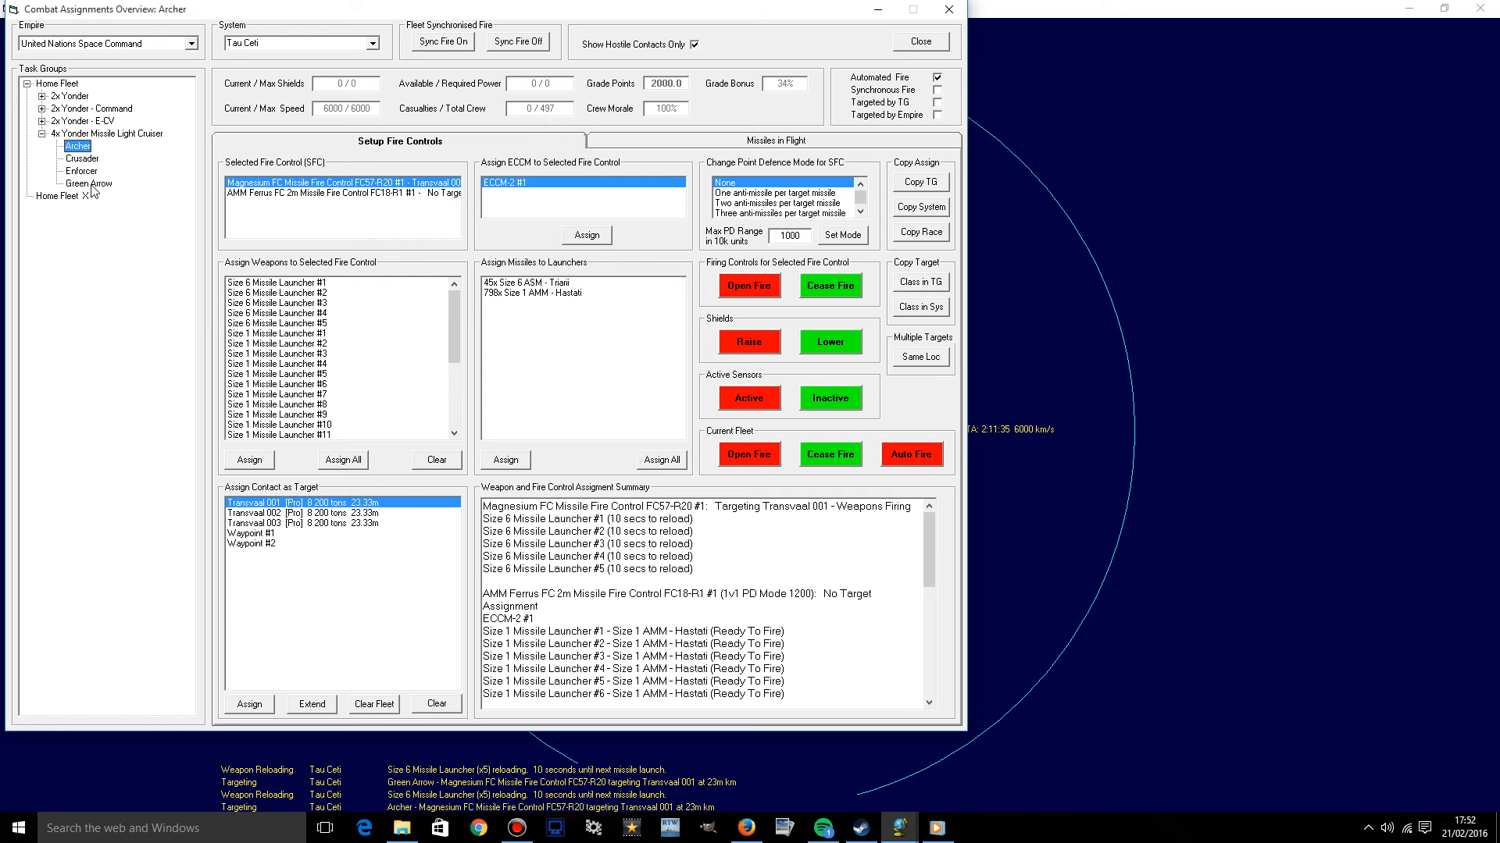
click(87, 183)
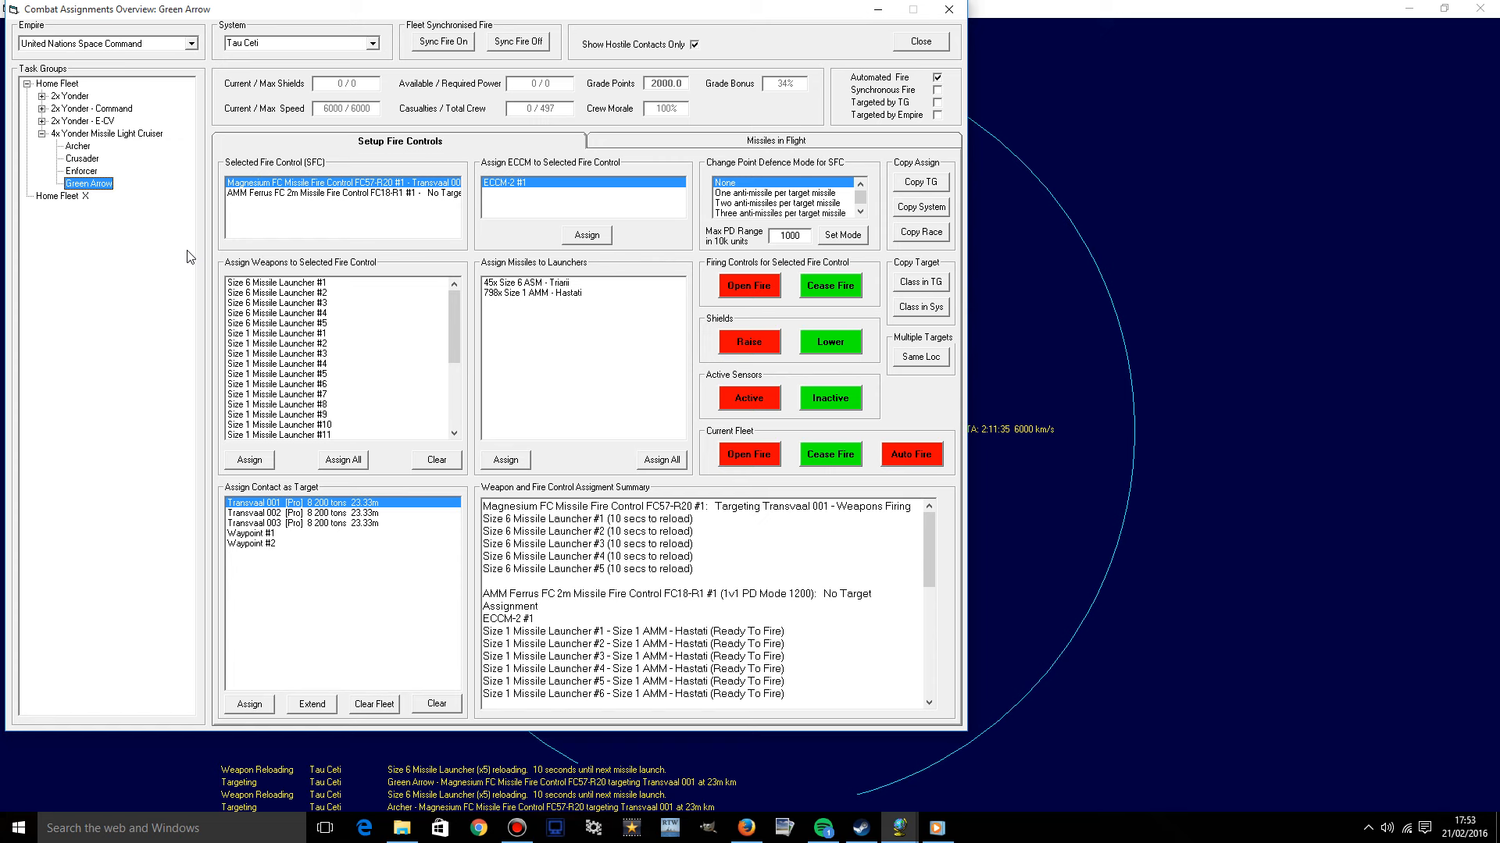
click(87, 158)
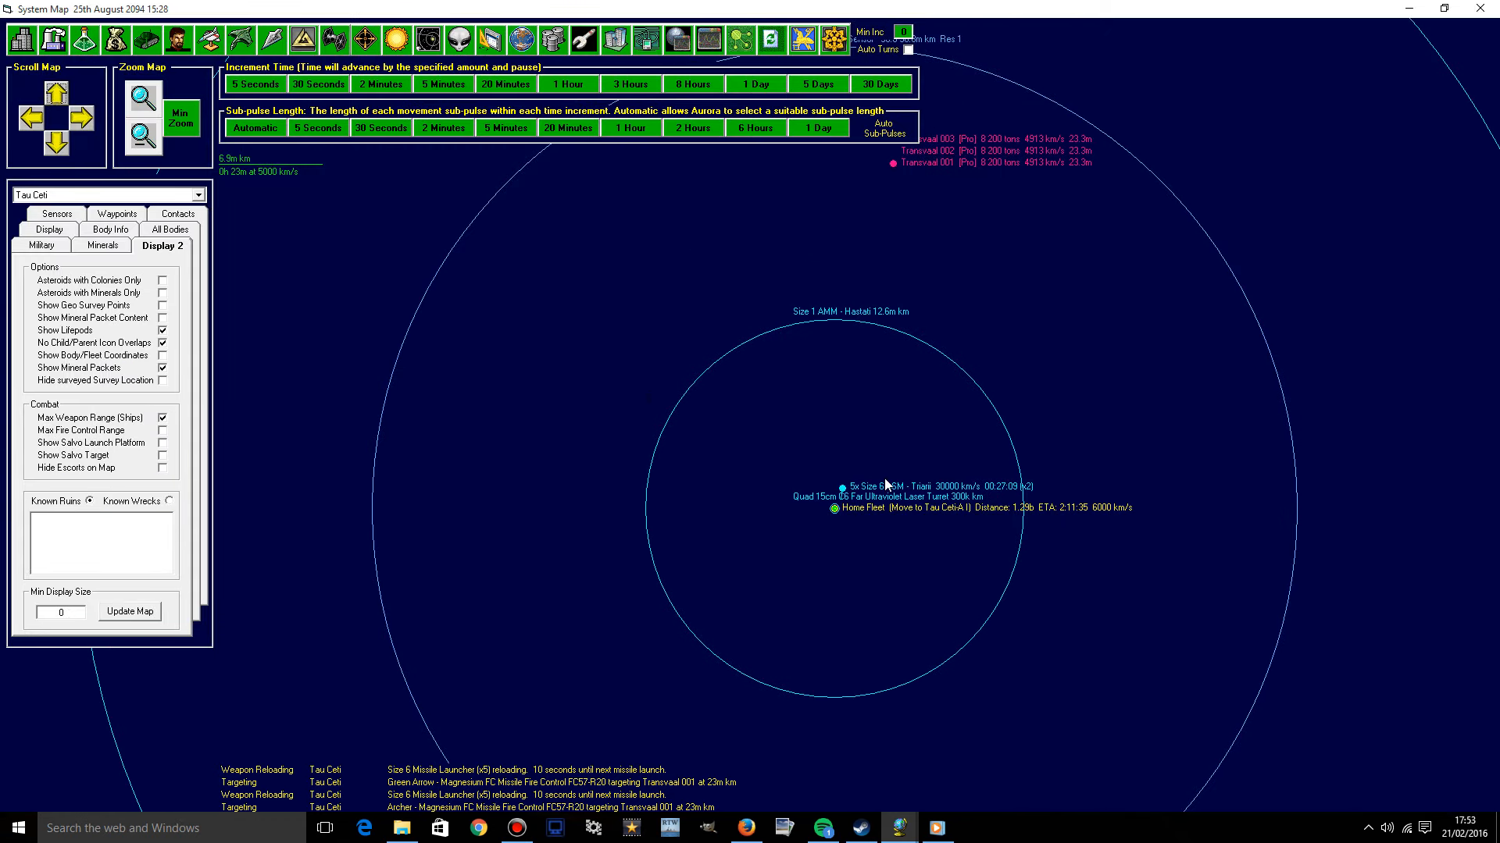
Recentre on Home Fleet and advance time to 15:29 as Size 6 launchers fire.
click(141, 102)
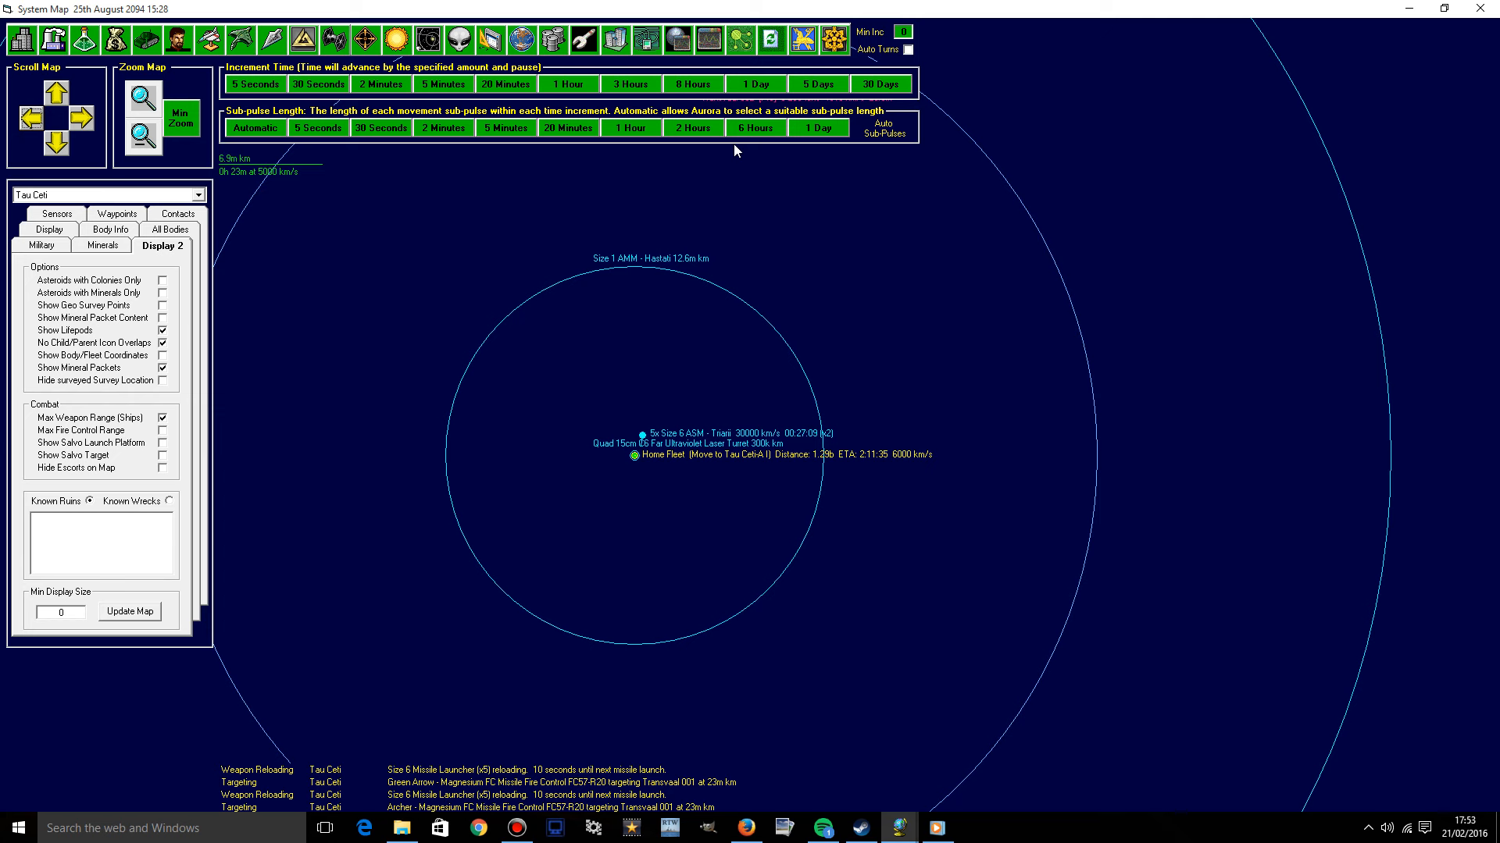
mouse_move(328, 205)
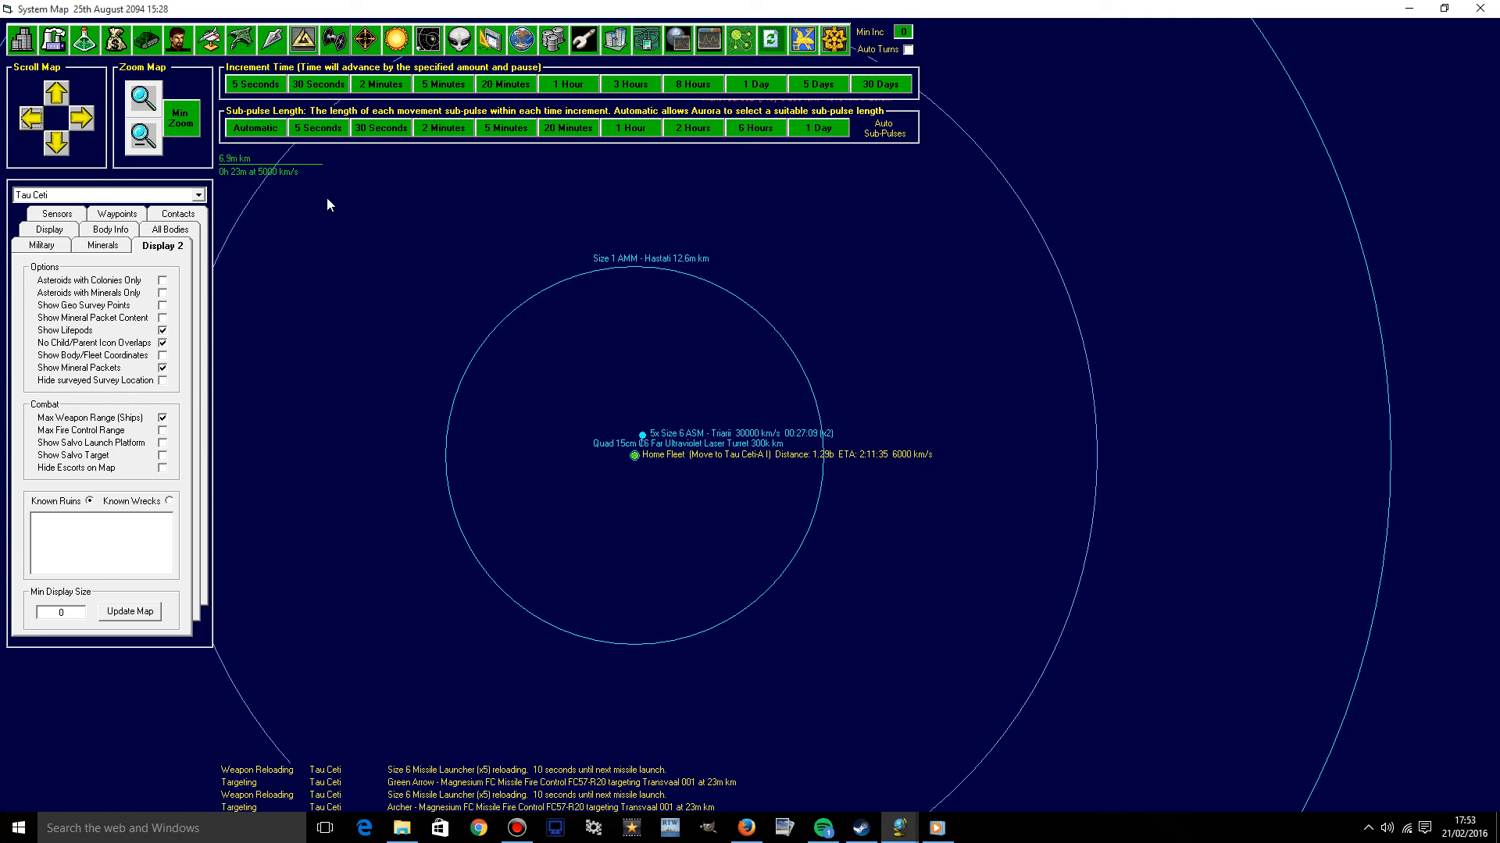
mouse_move(779, 242)
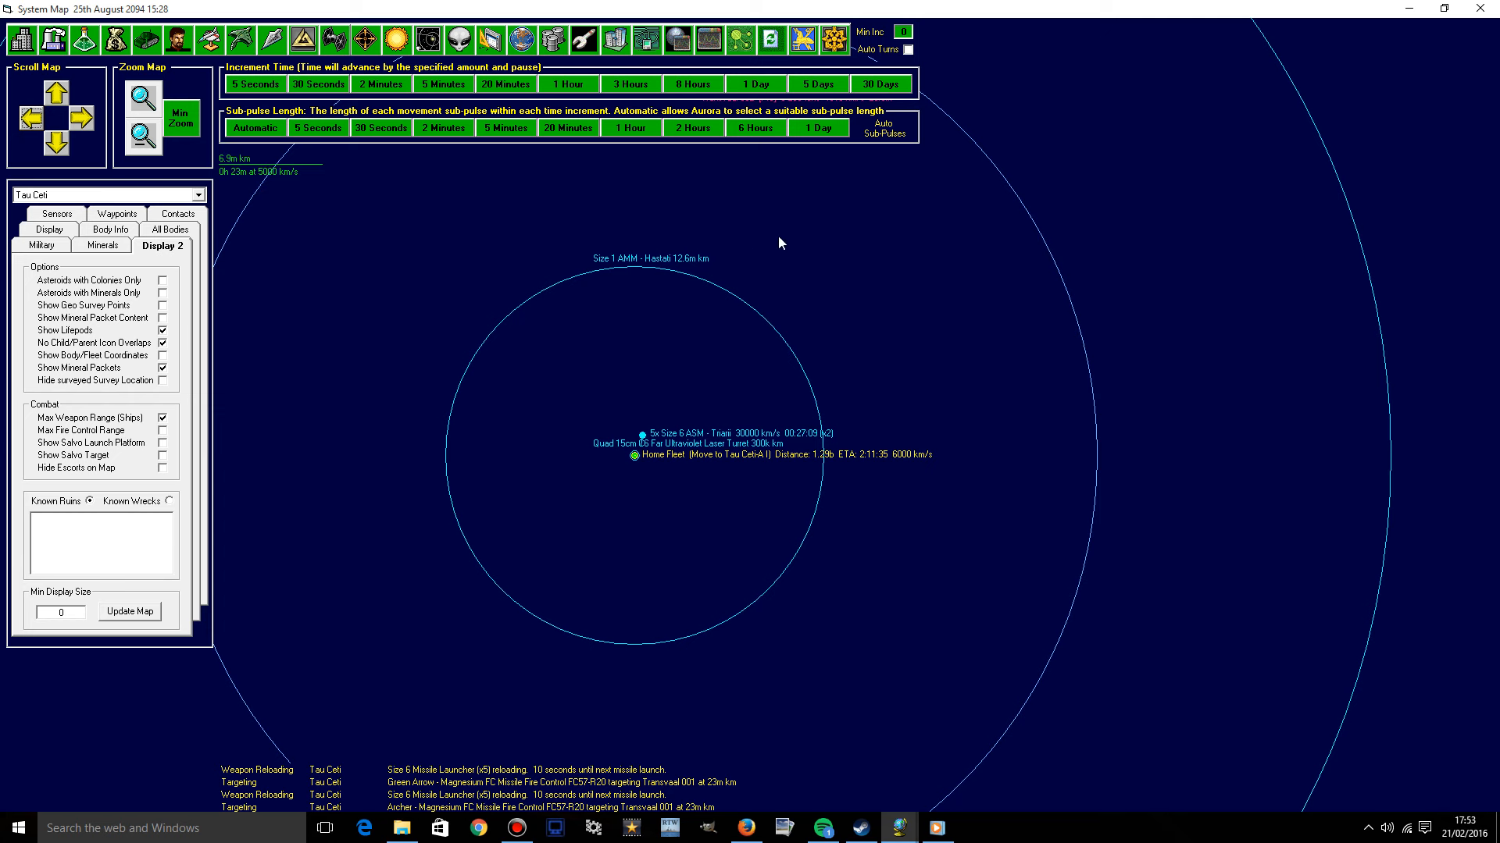
mouse_move(763, 227)
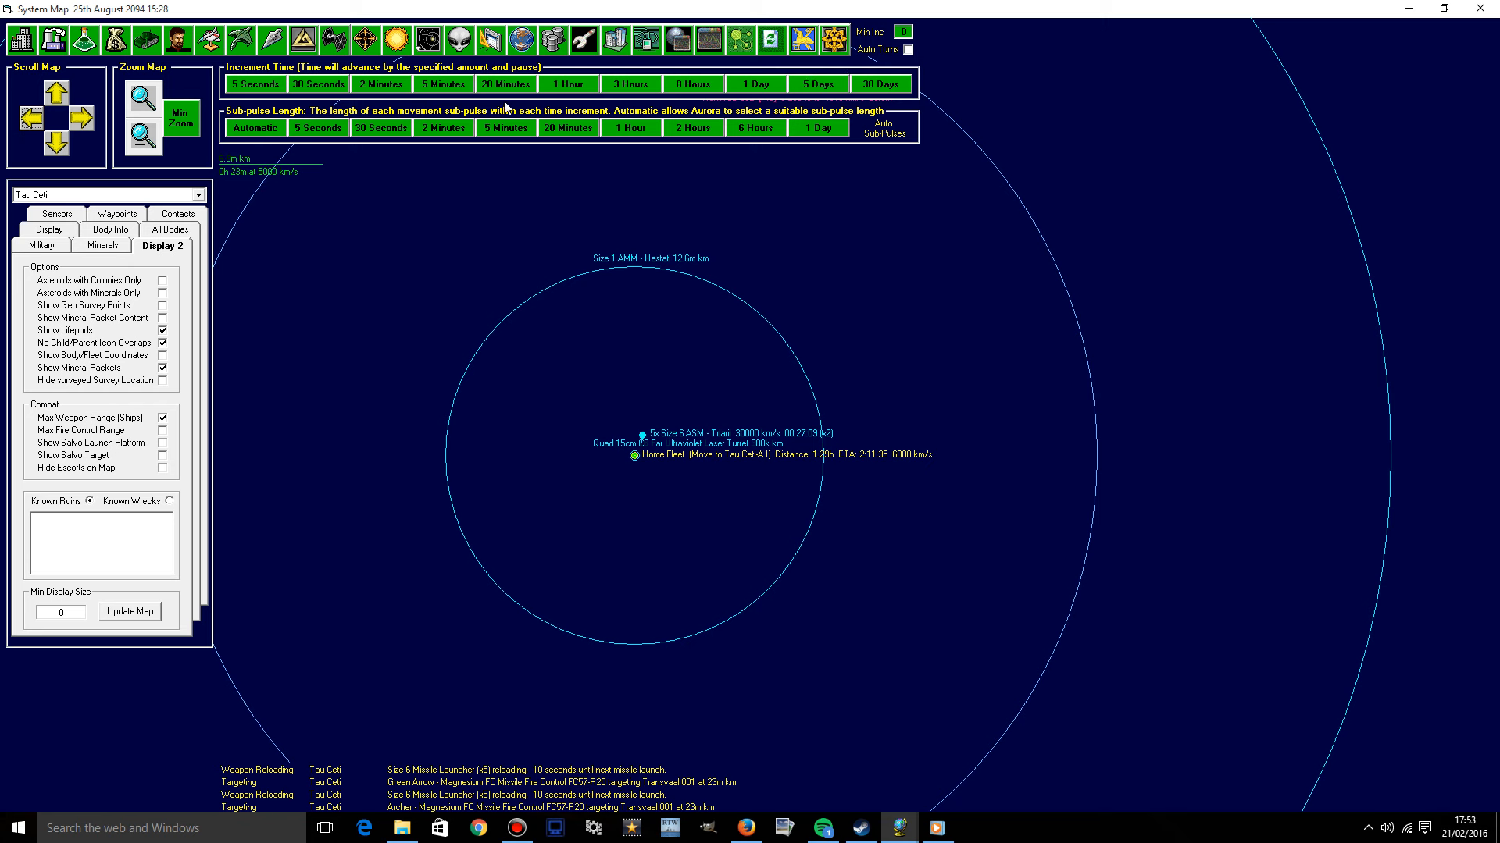
click(380, 84)
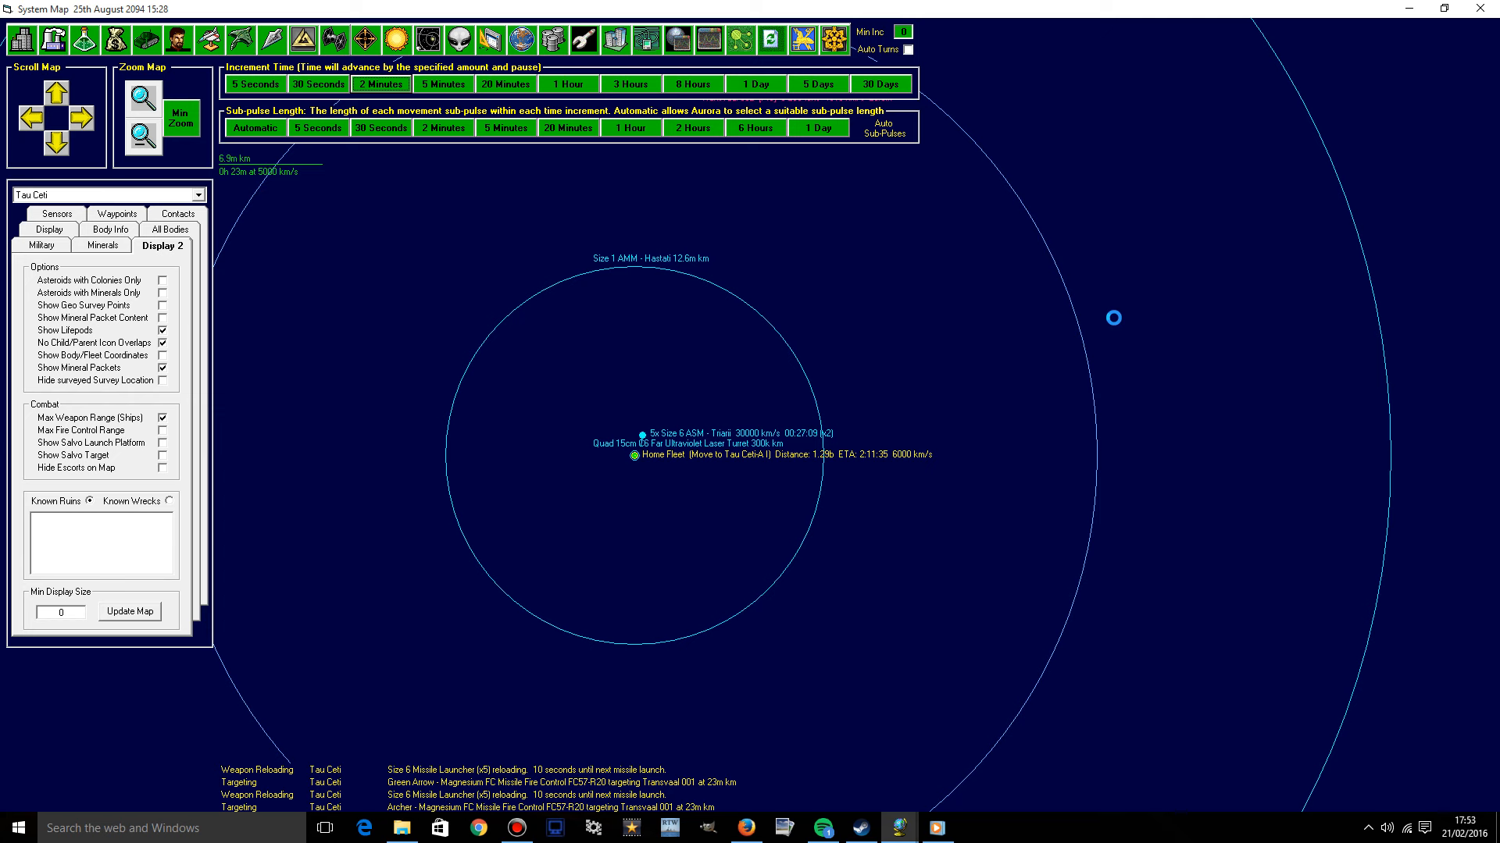
click(379, 85)
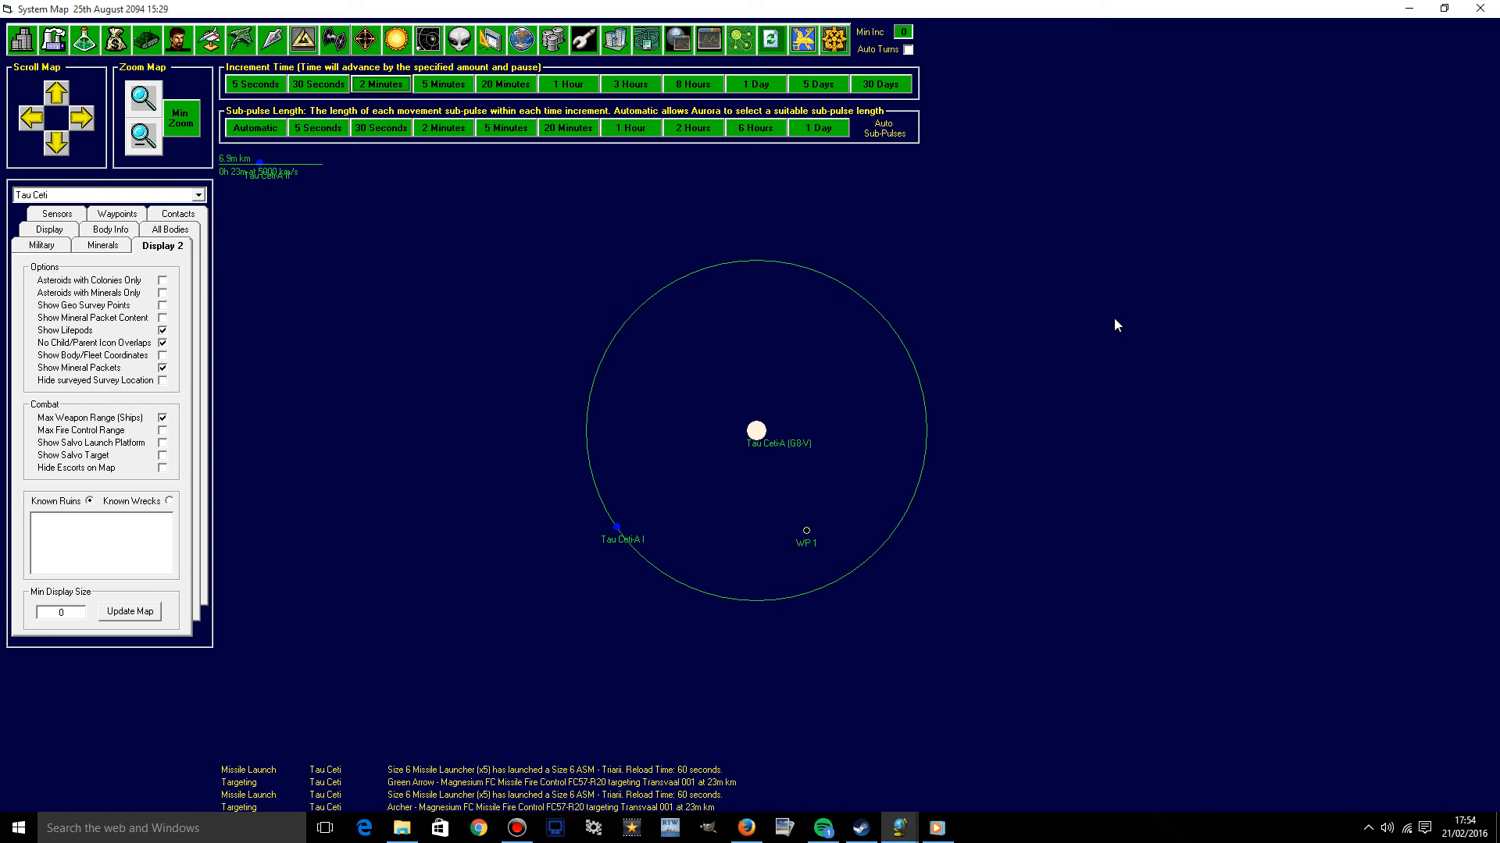
mouse_move(311, 191)
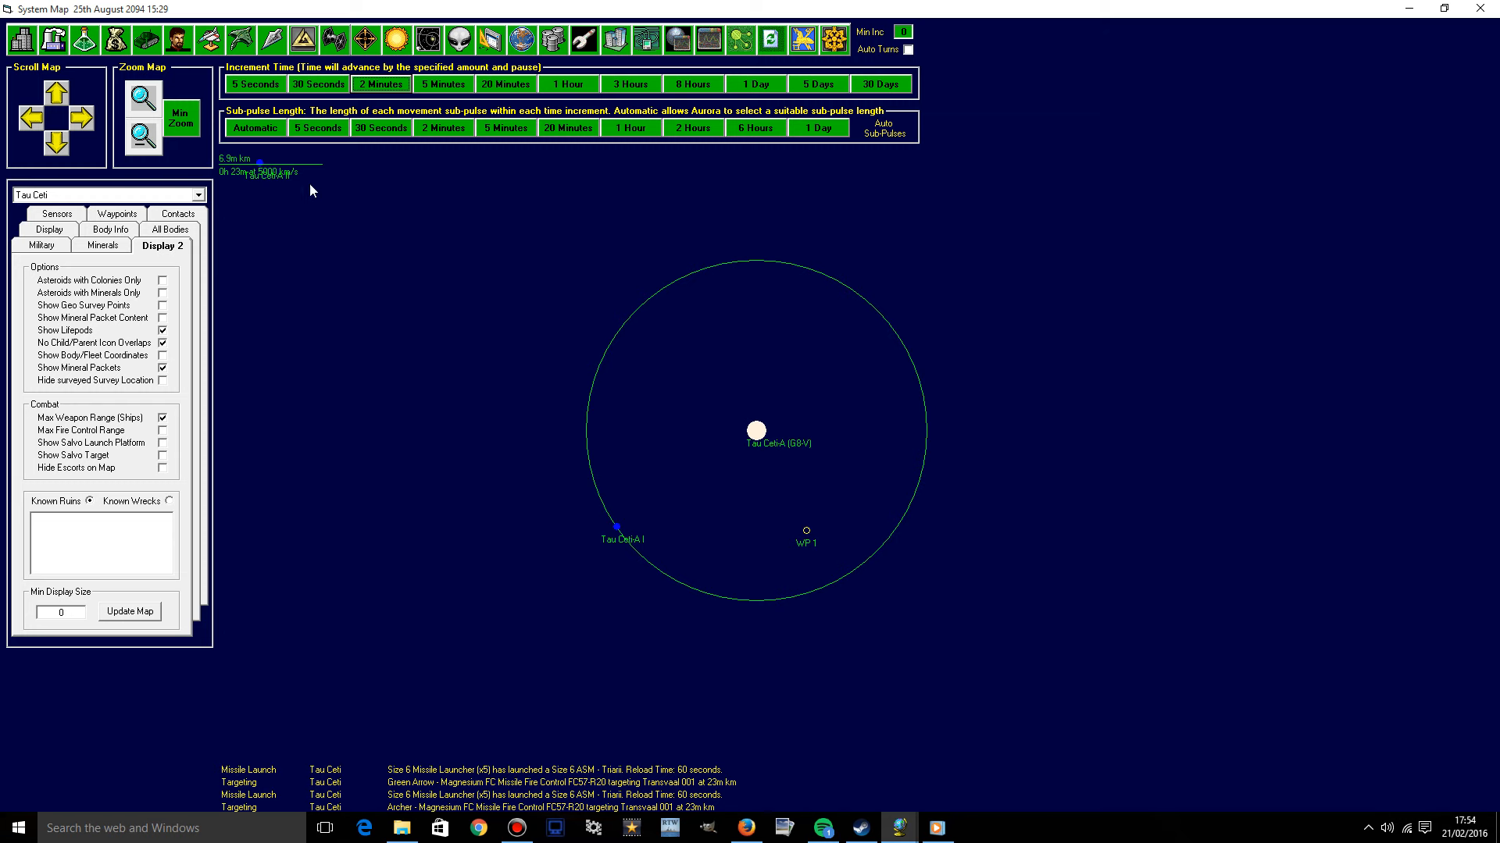
Recentre the Tau Ceti map on Home Fleet and the Transvaal contacts at 23.4m km.
click(140, 136)
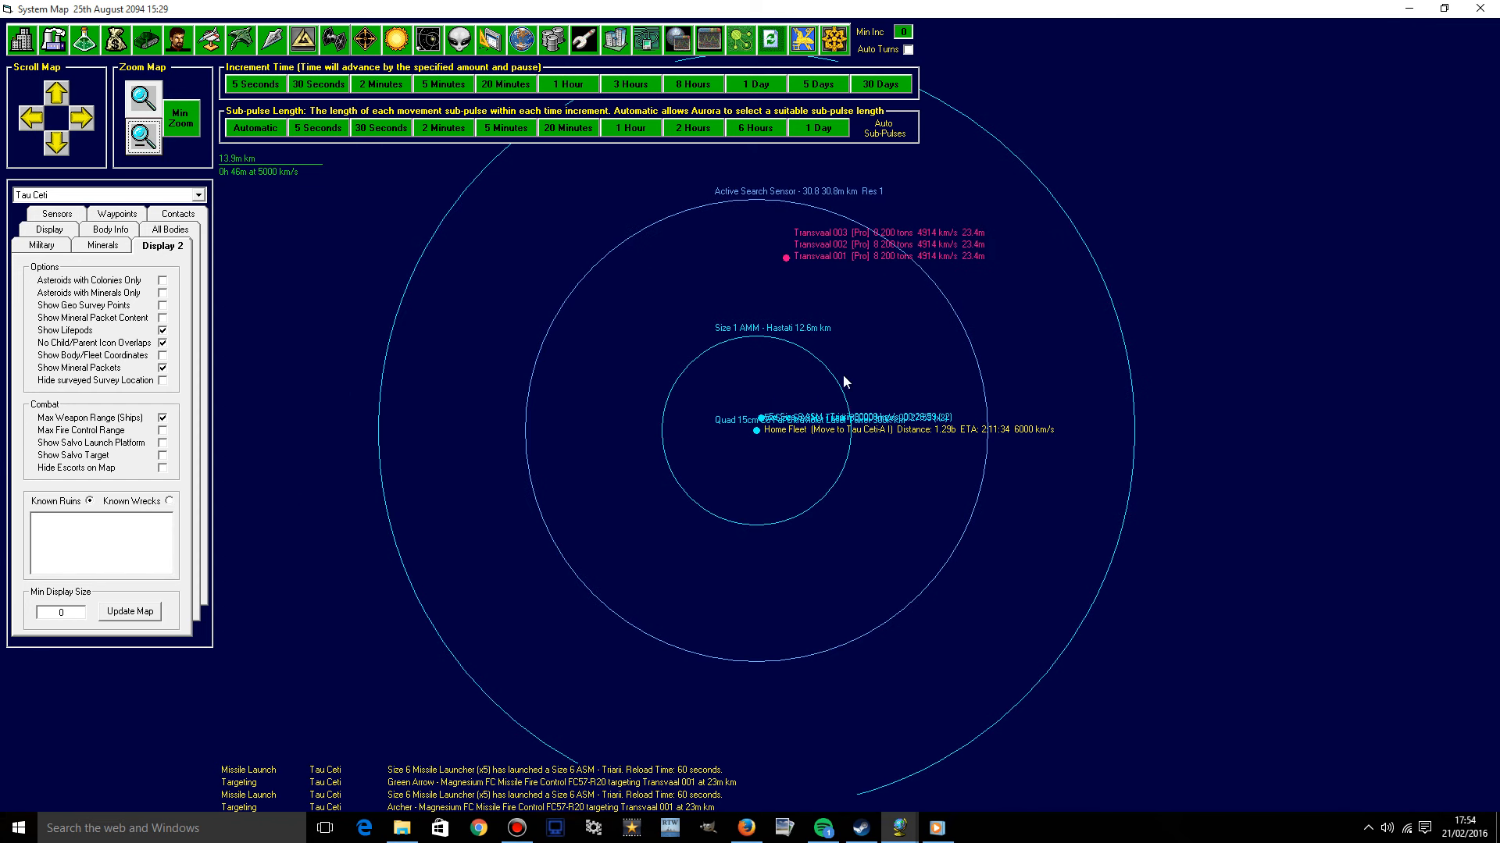
mouse_move(881, 300)
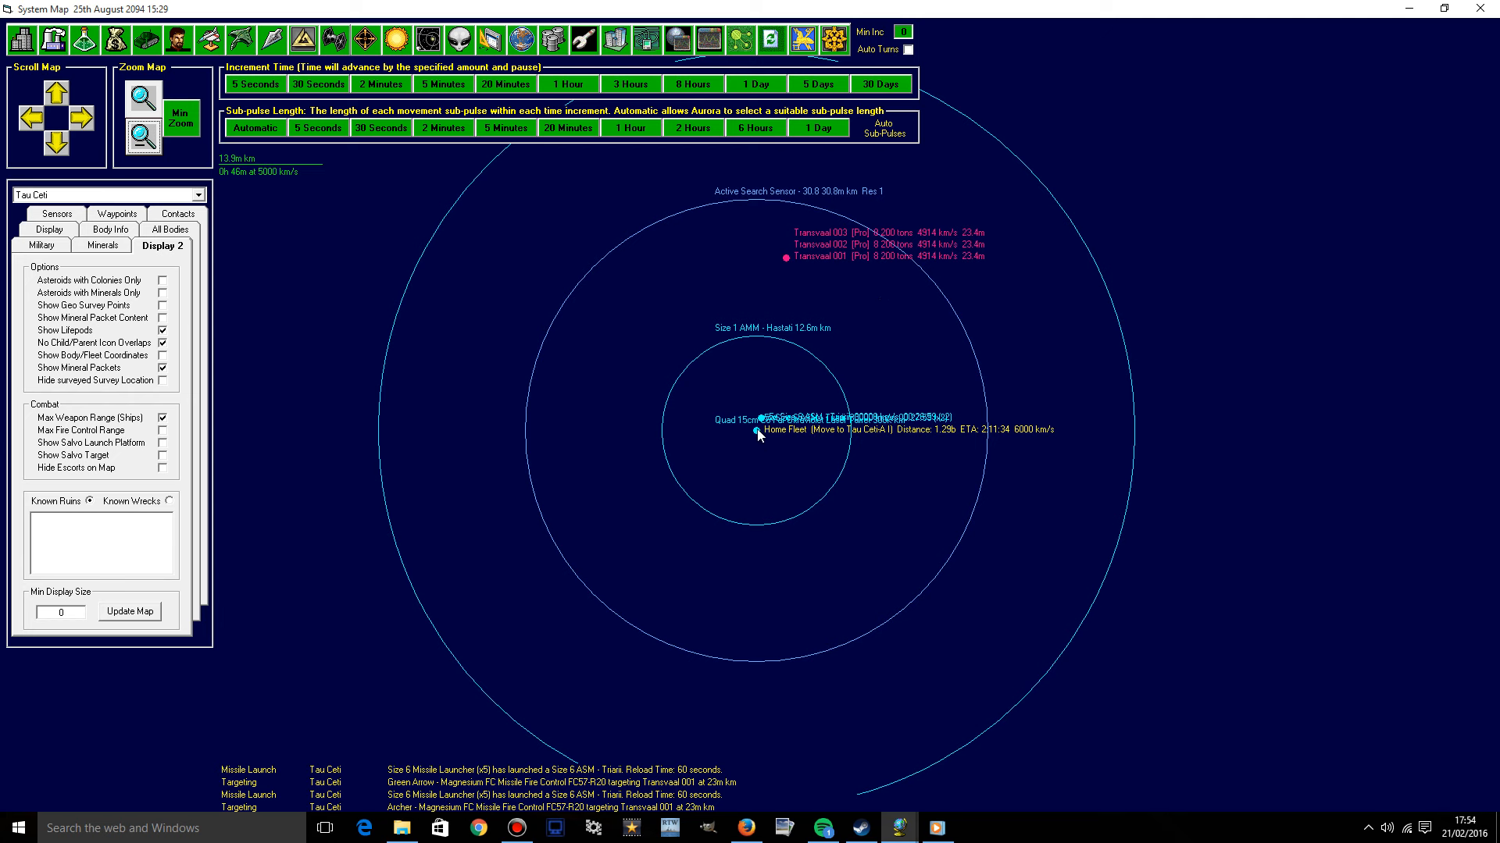
mouse_move(898, 314)
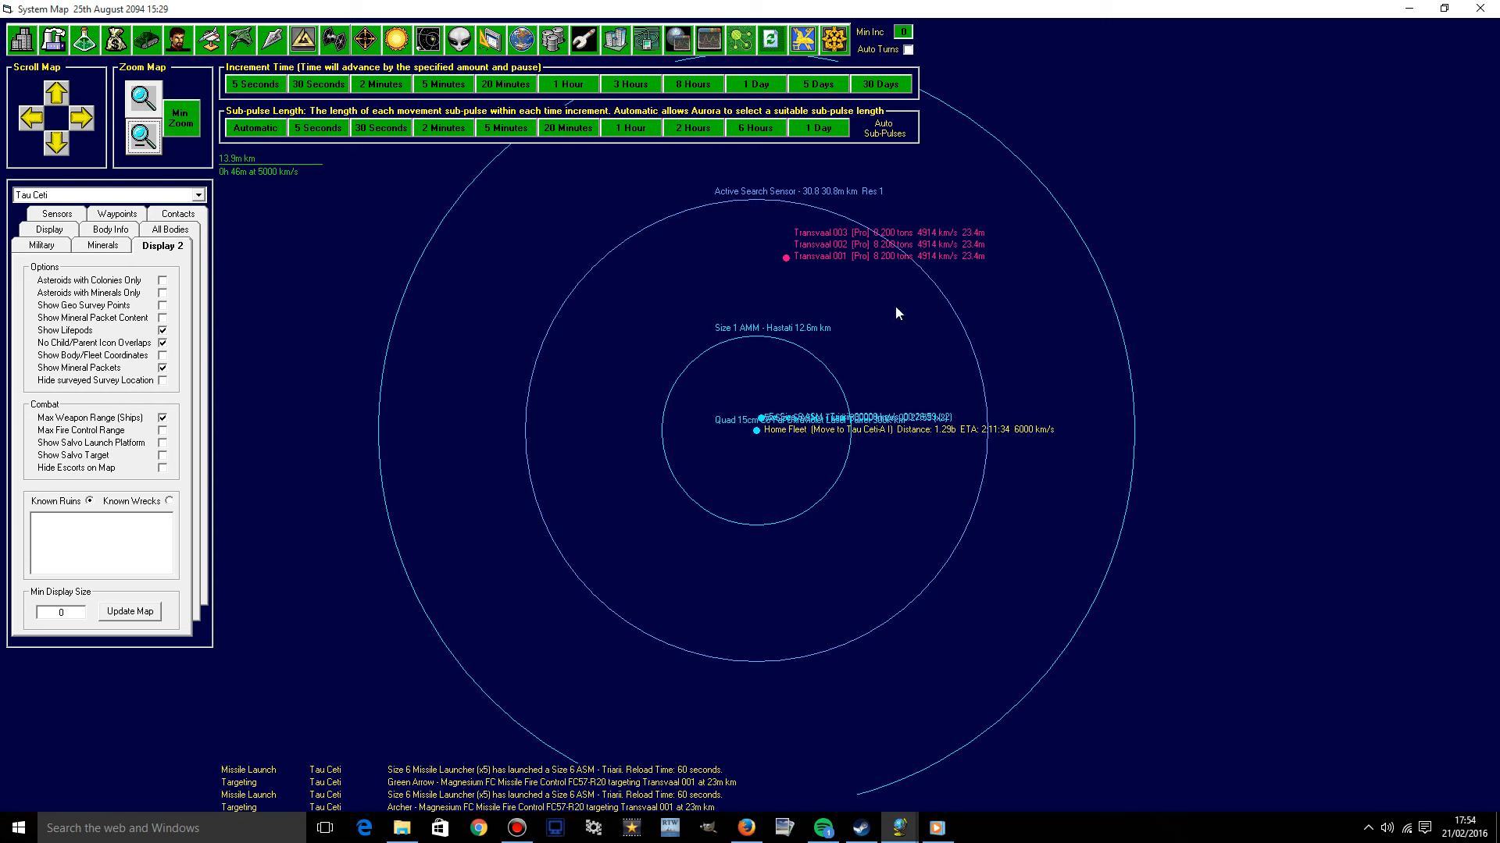
mouse_move(979, 418)
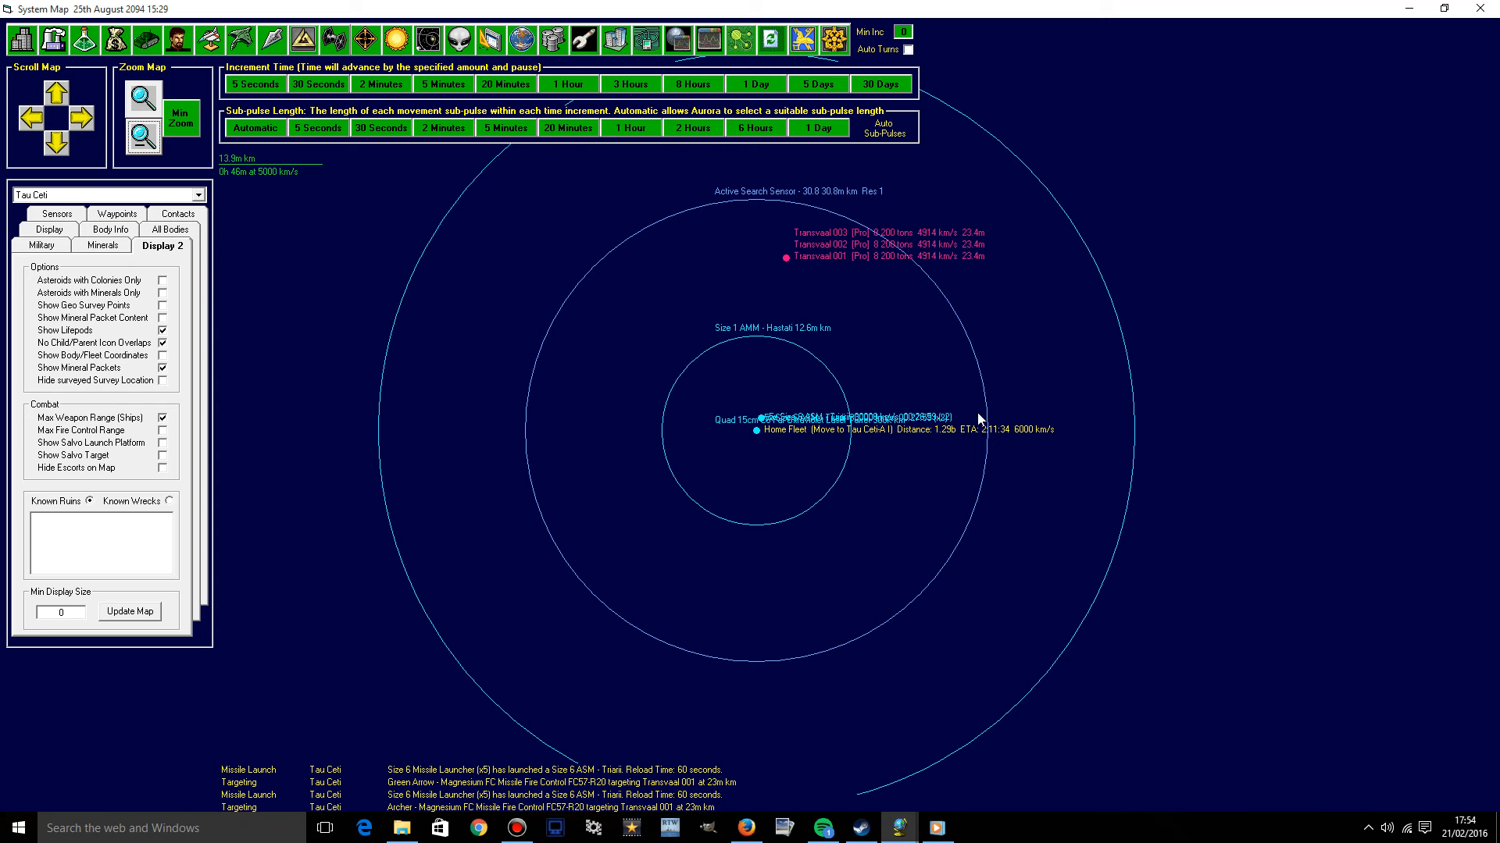
mouse_move(937, 387)
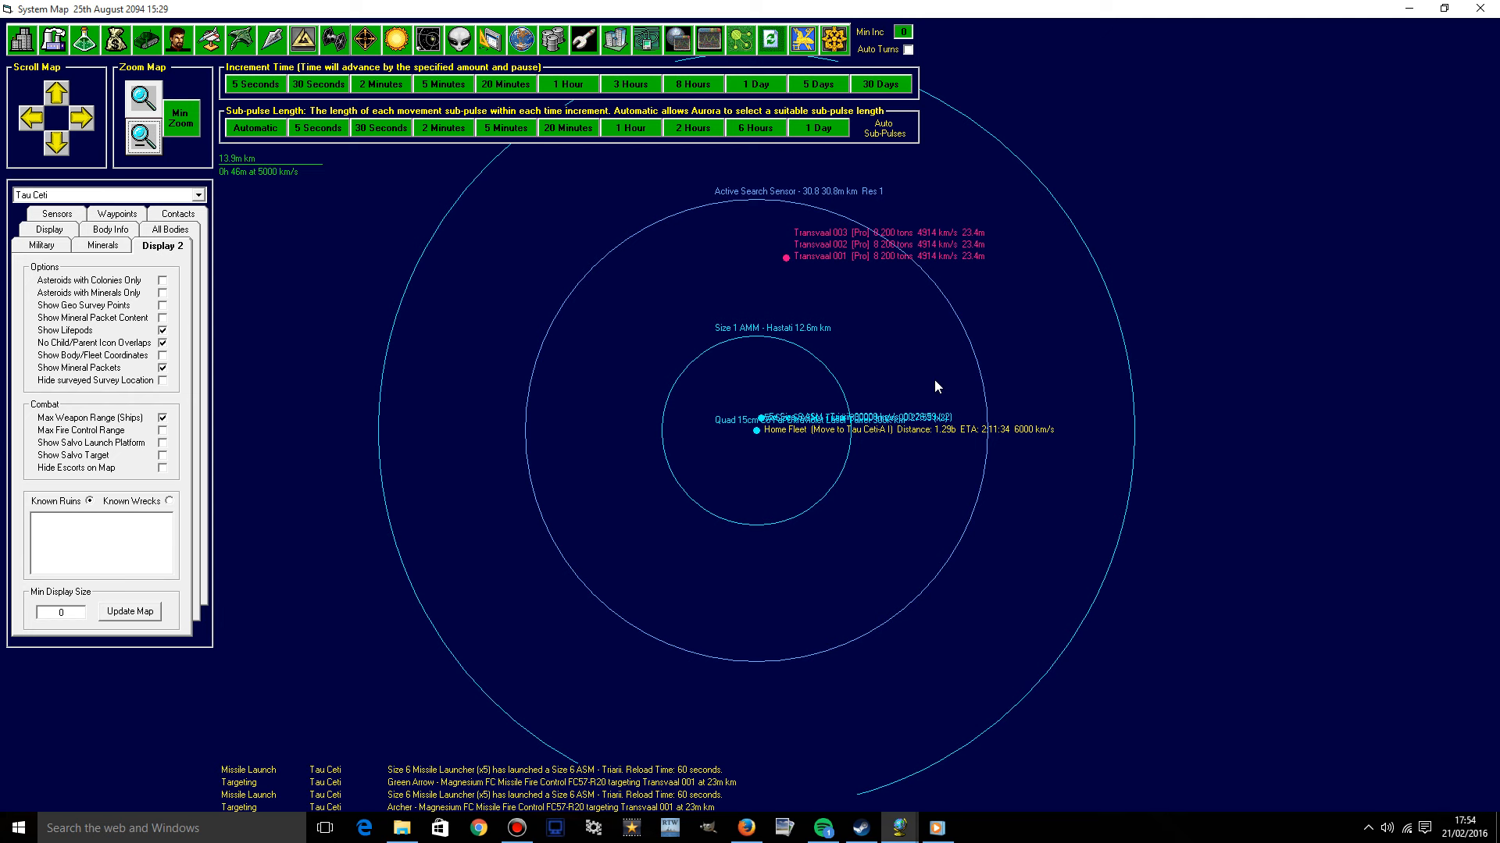
mouse_move(903, 312)
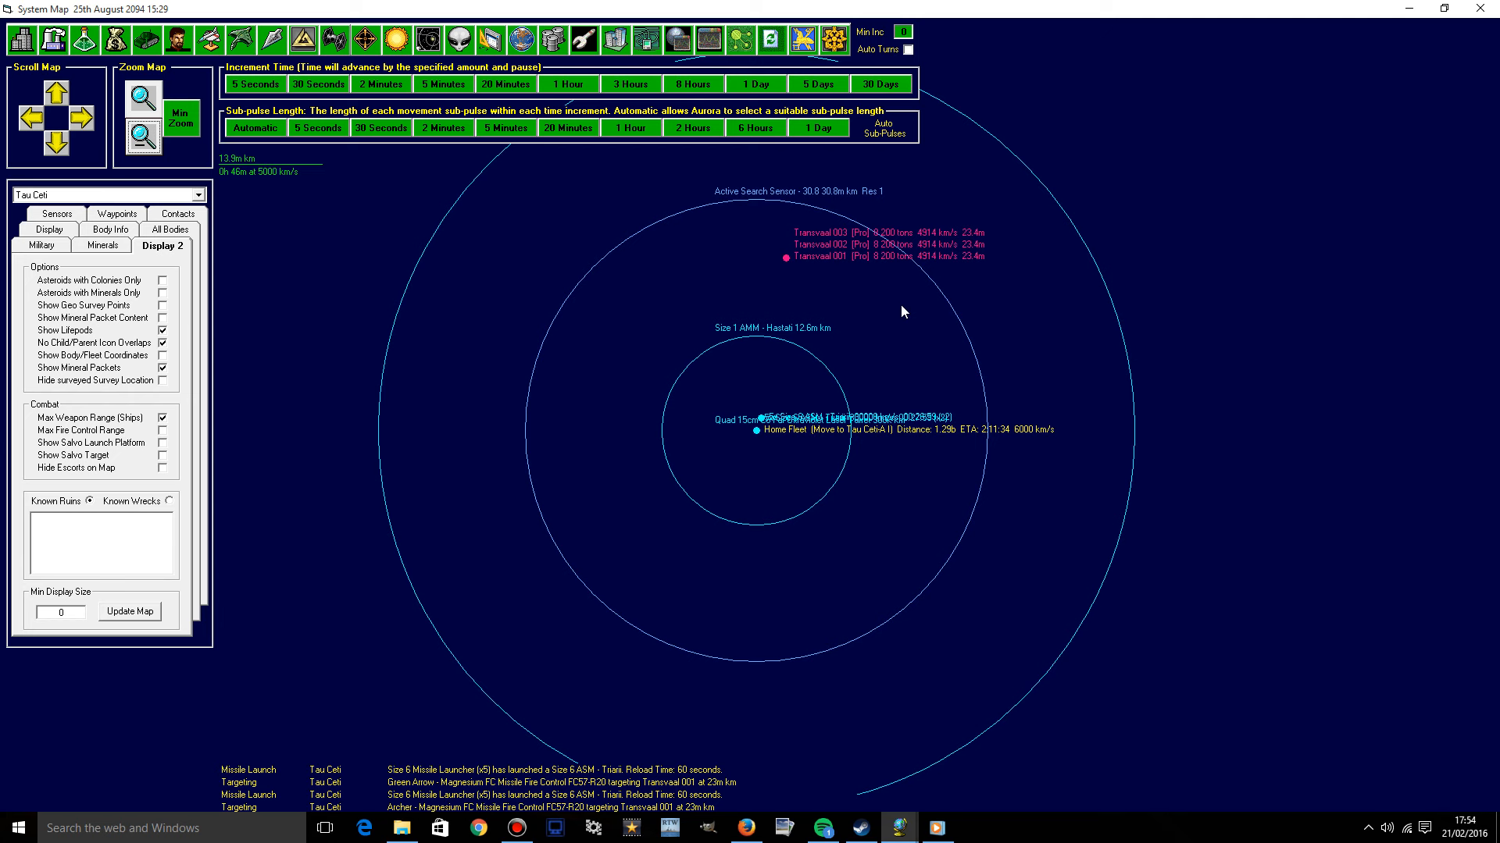
mouse_move(799, 146)
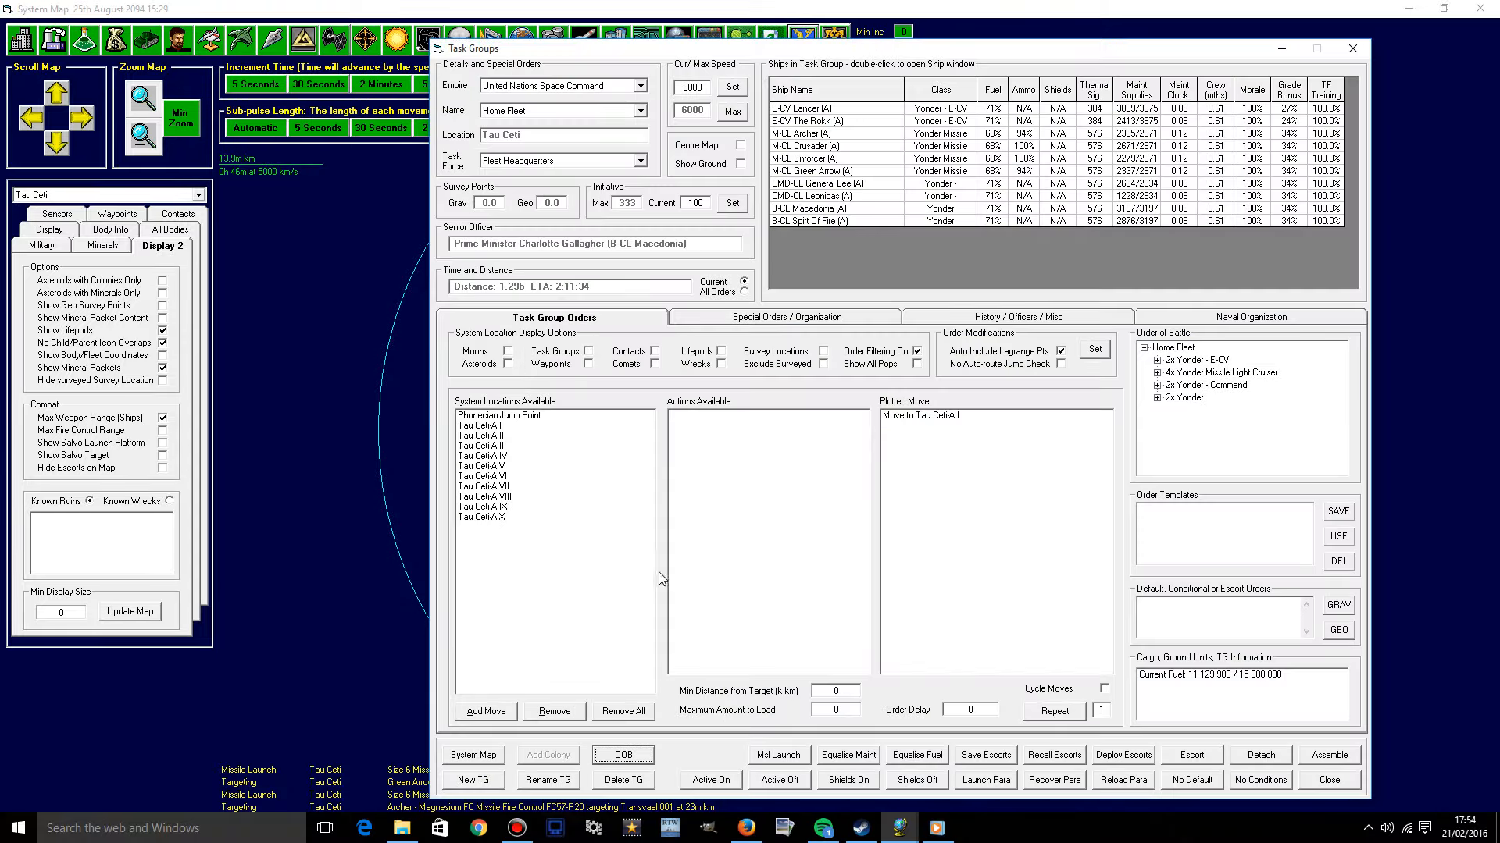
Replace Home Fleet's move to Tau Ceti-A I with a move to Transvaal 001.
click(621, 711)
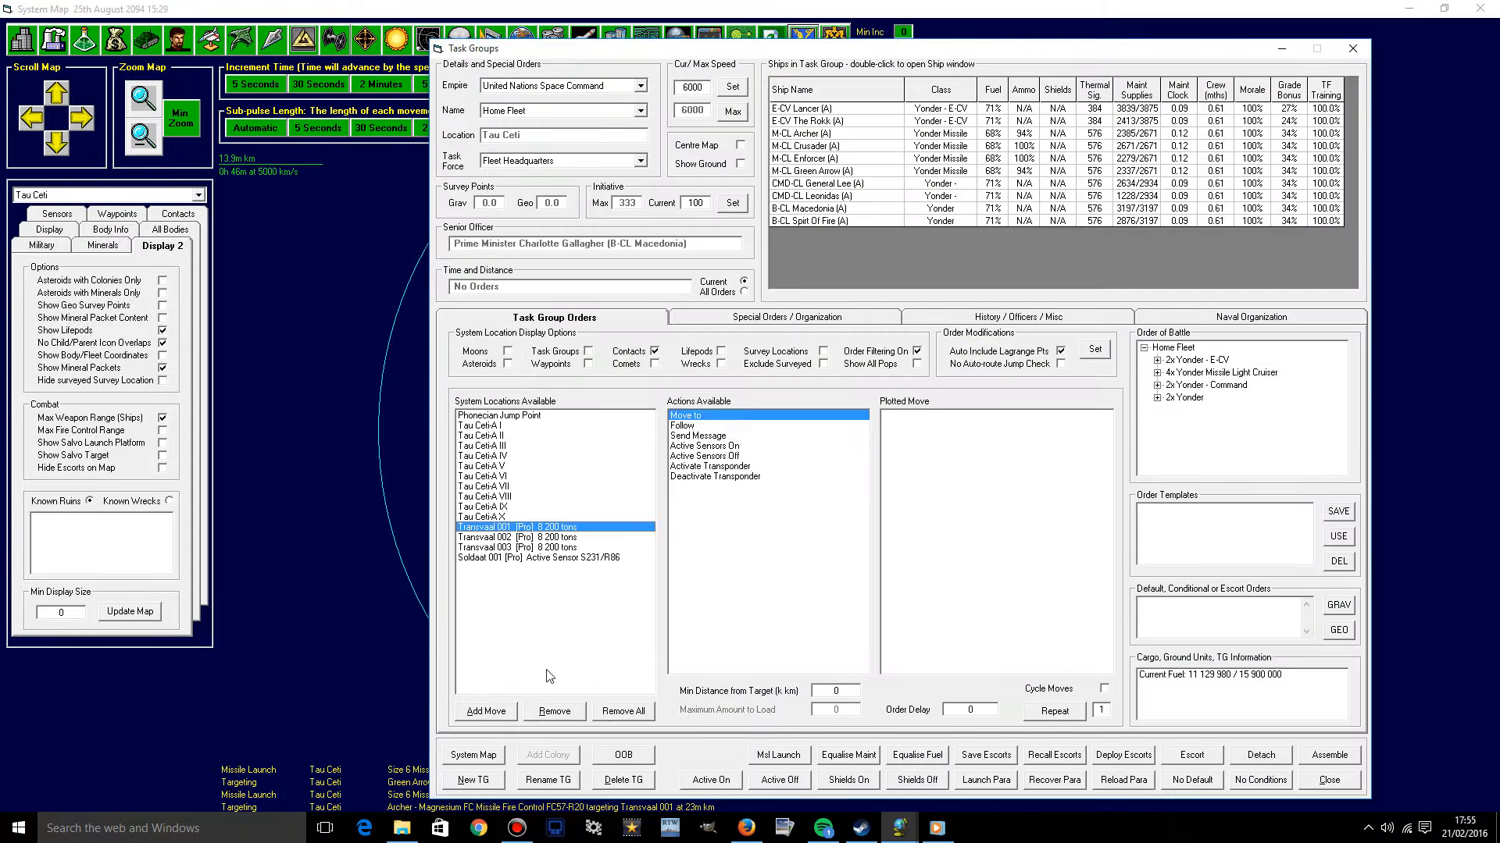
click(484, 711)
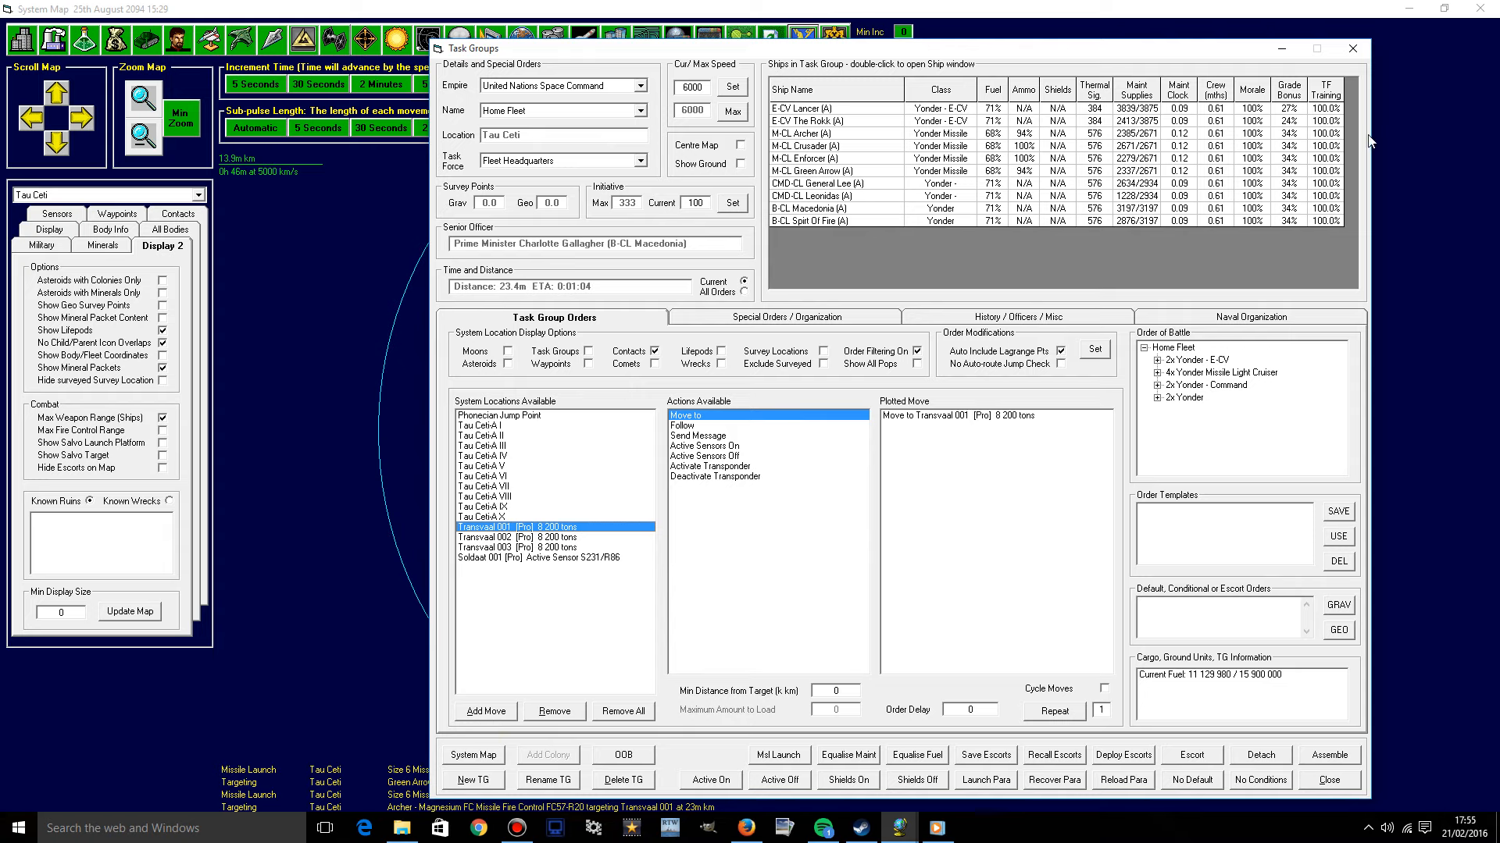
click(994, 415)
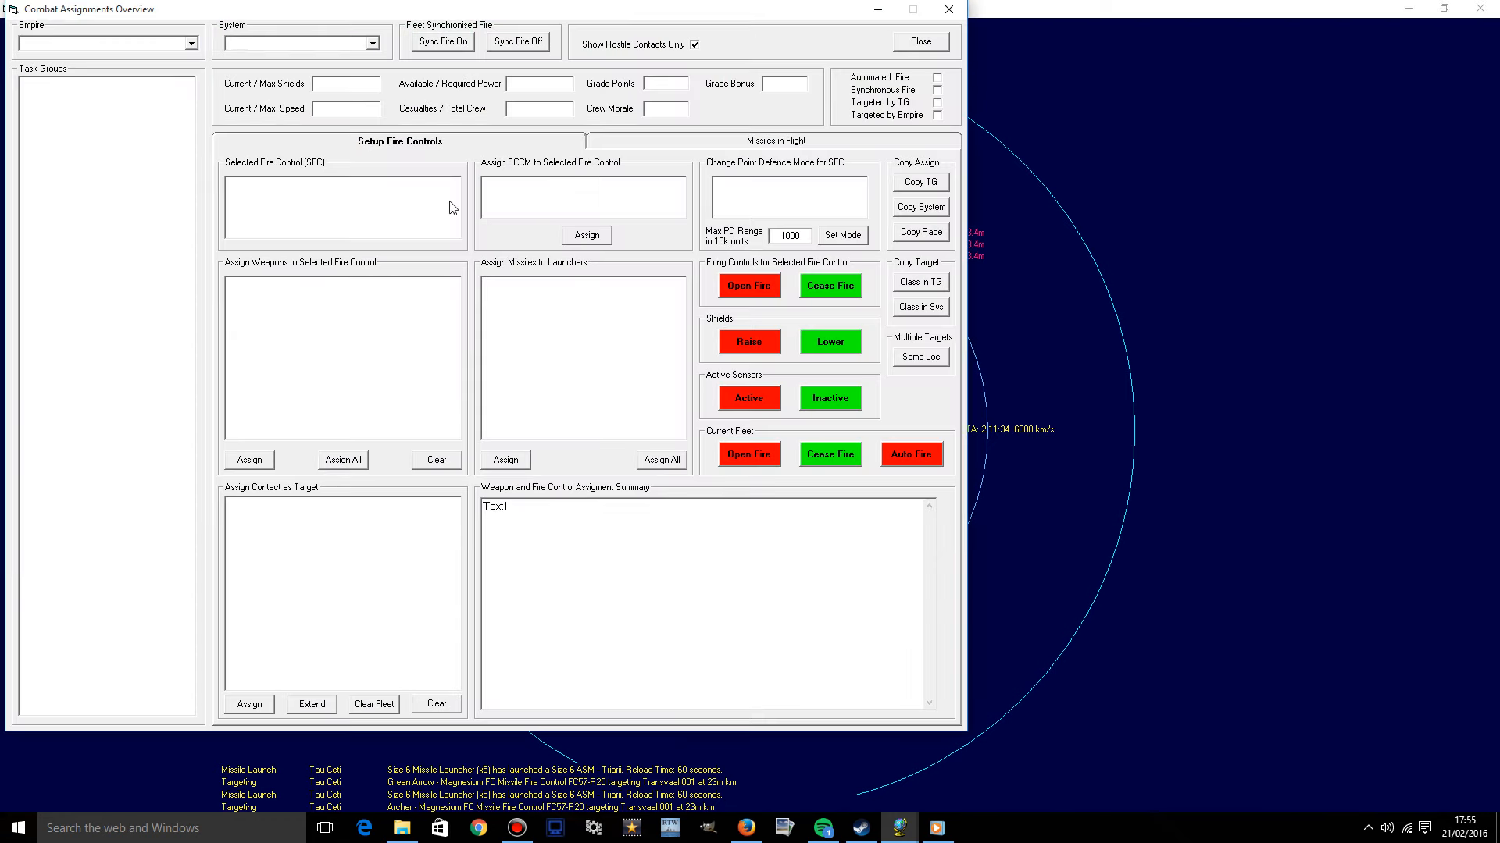
Assign Transvaal 002 as Crusader's missile fire control target, then select Transvaal 003.
click(105, 43)
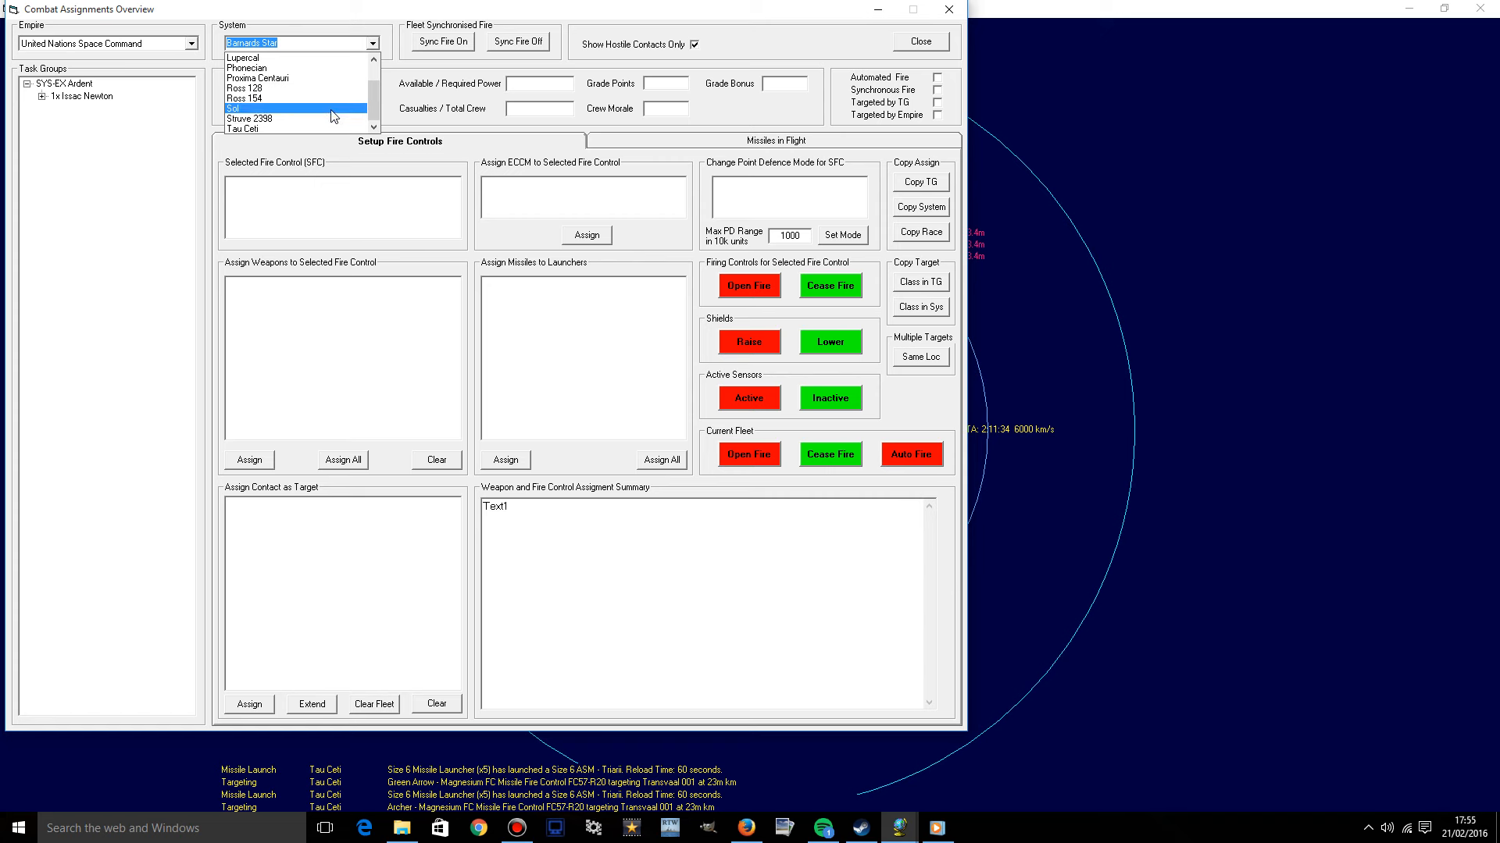
click(244, 129)
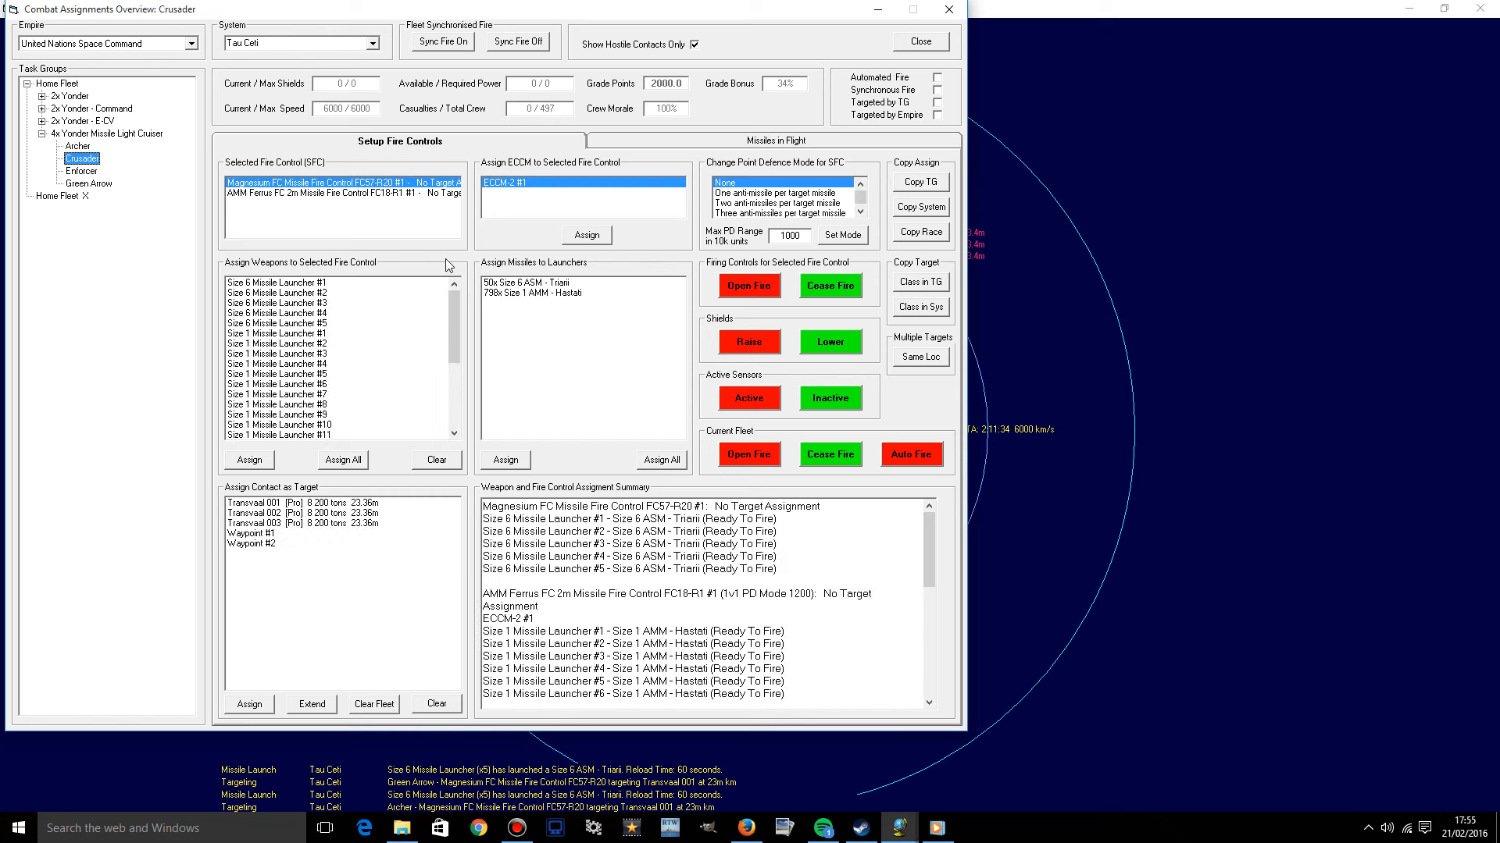
mouse_move(410, 306)
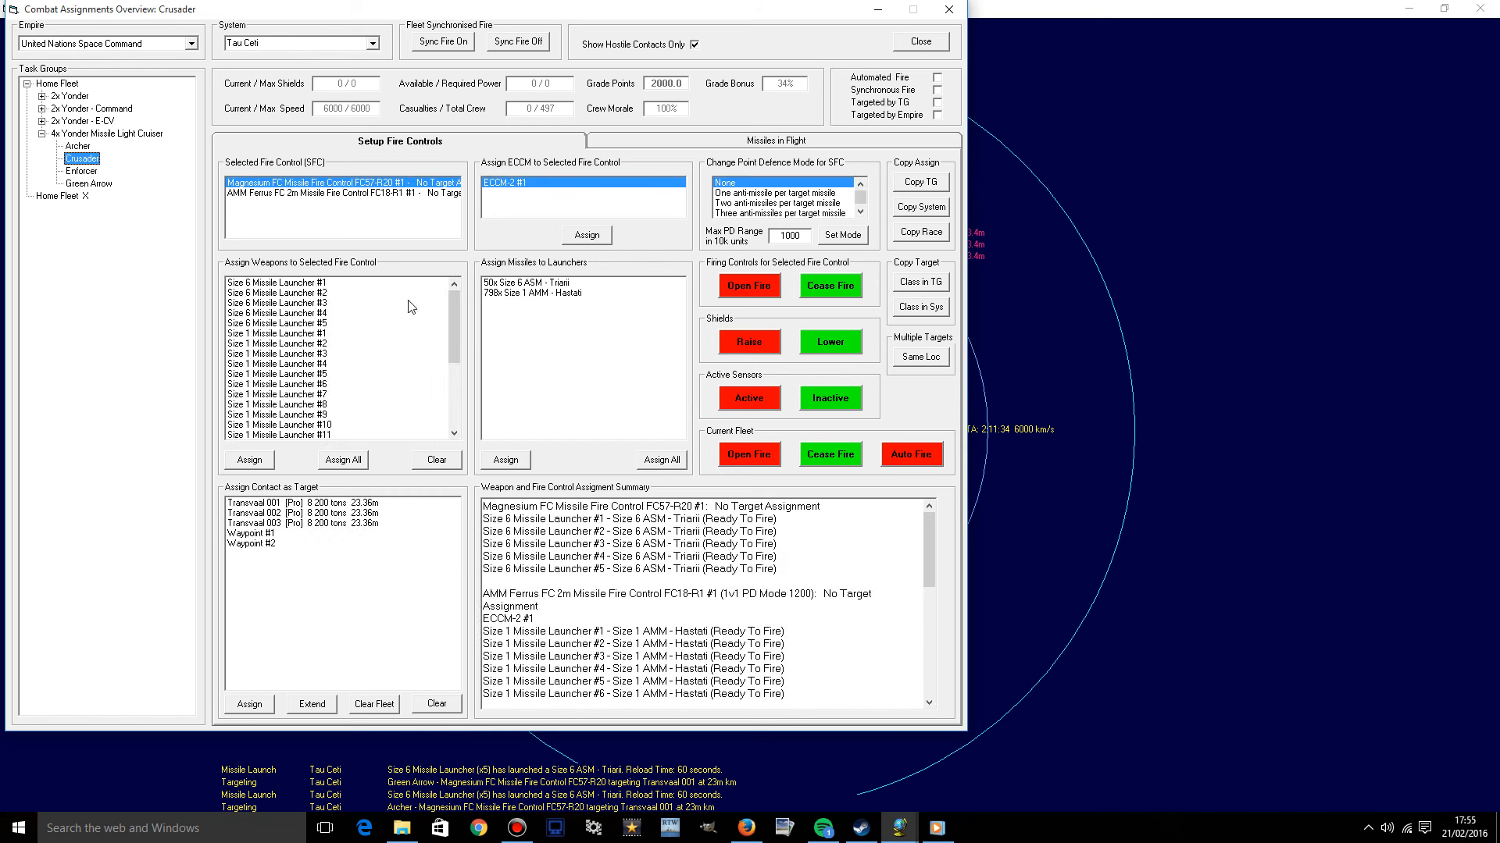
click(277, 512)
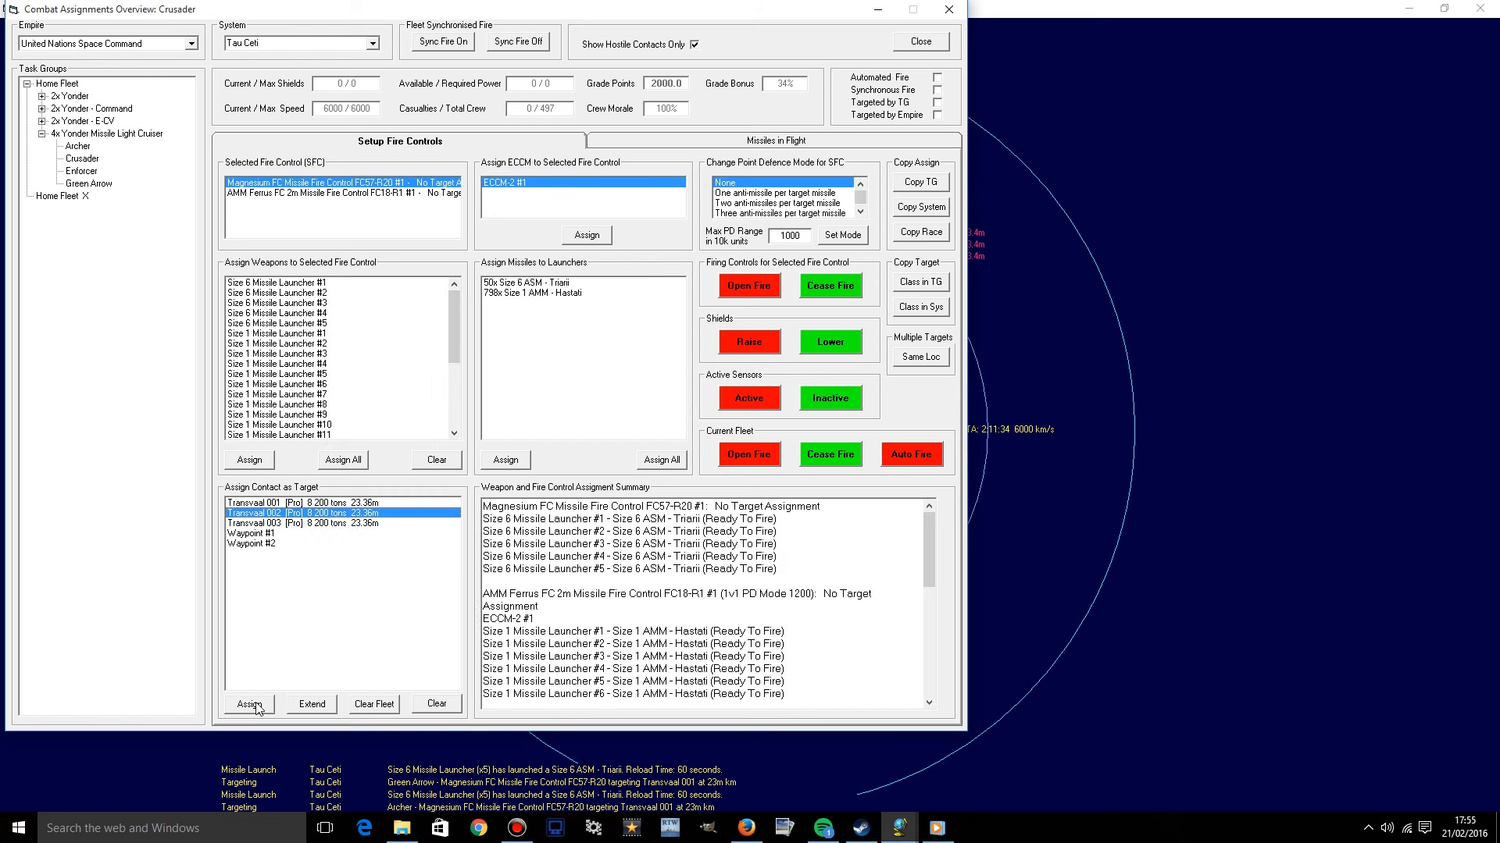
click(248, 703)
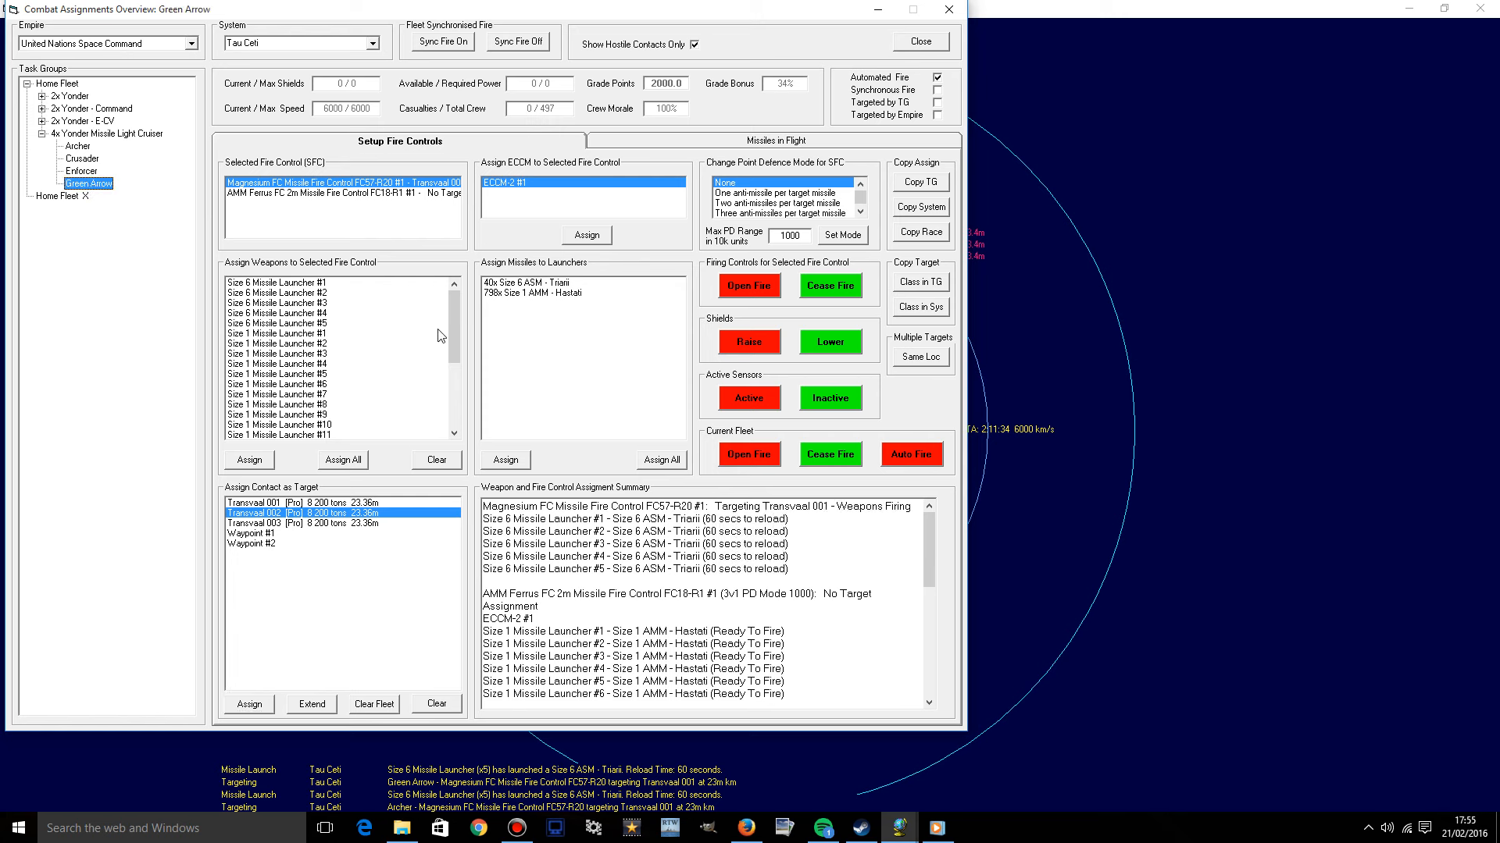
mouse_move(292, 527)
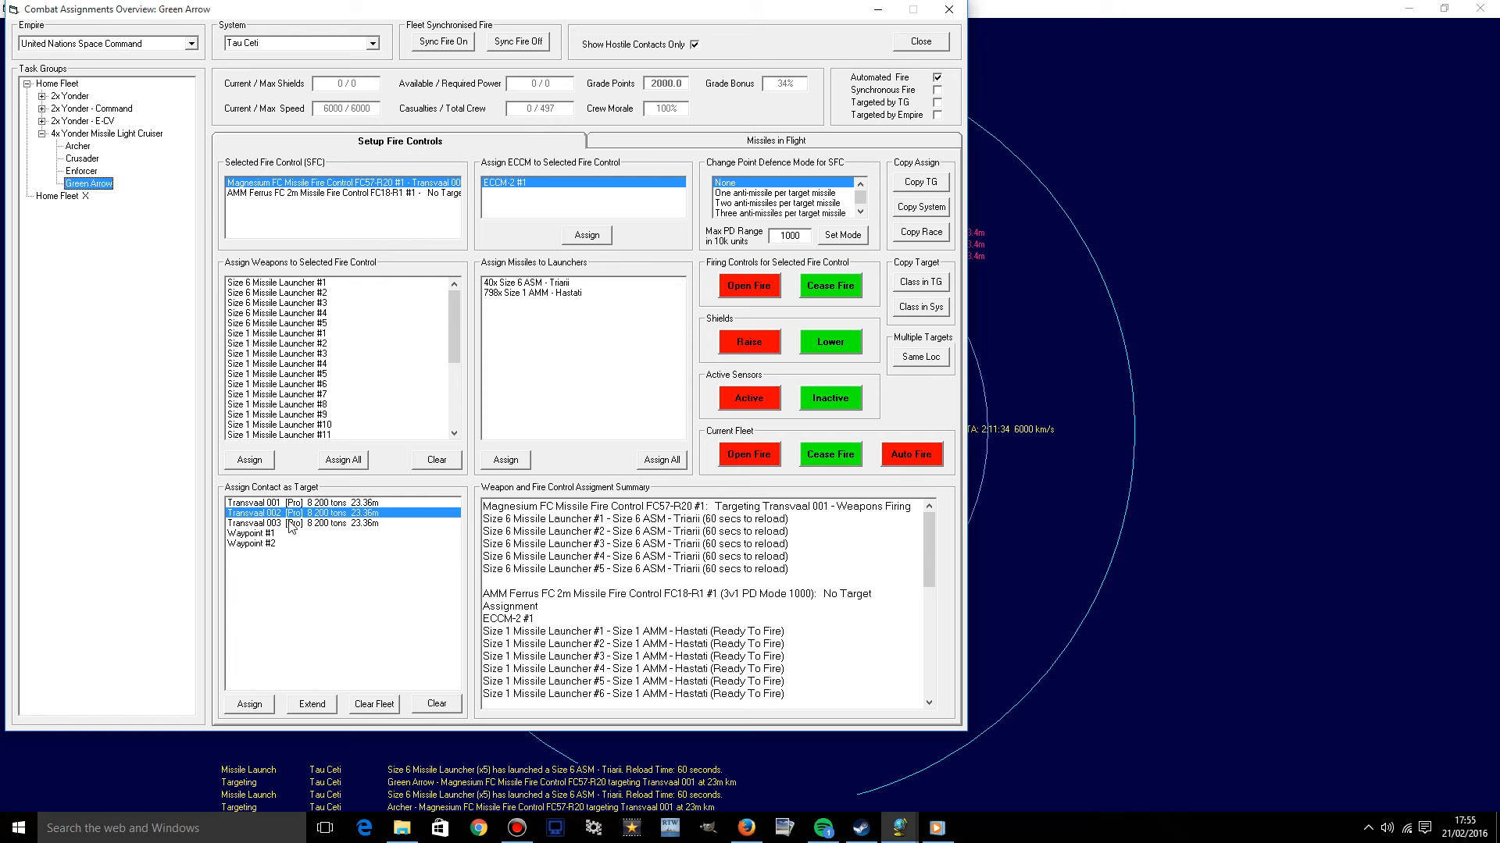
click(287, 523)
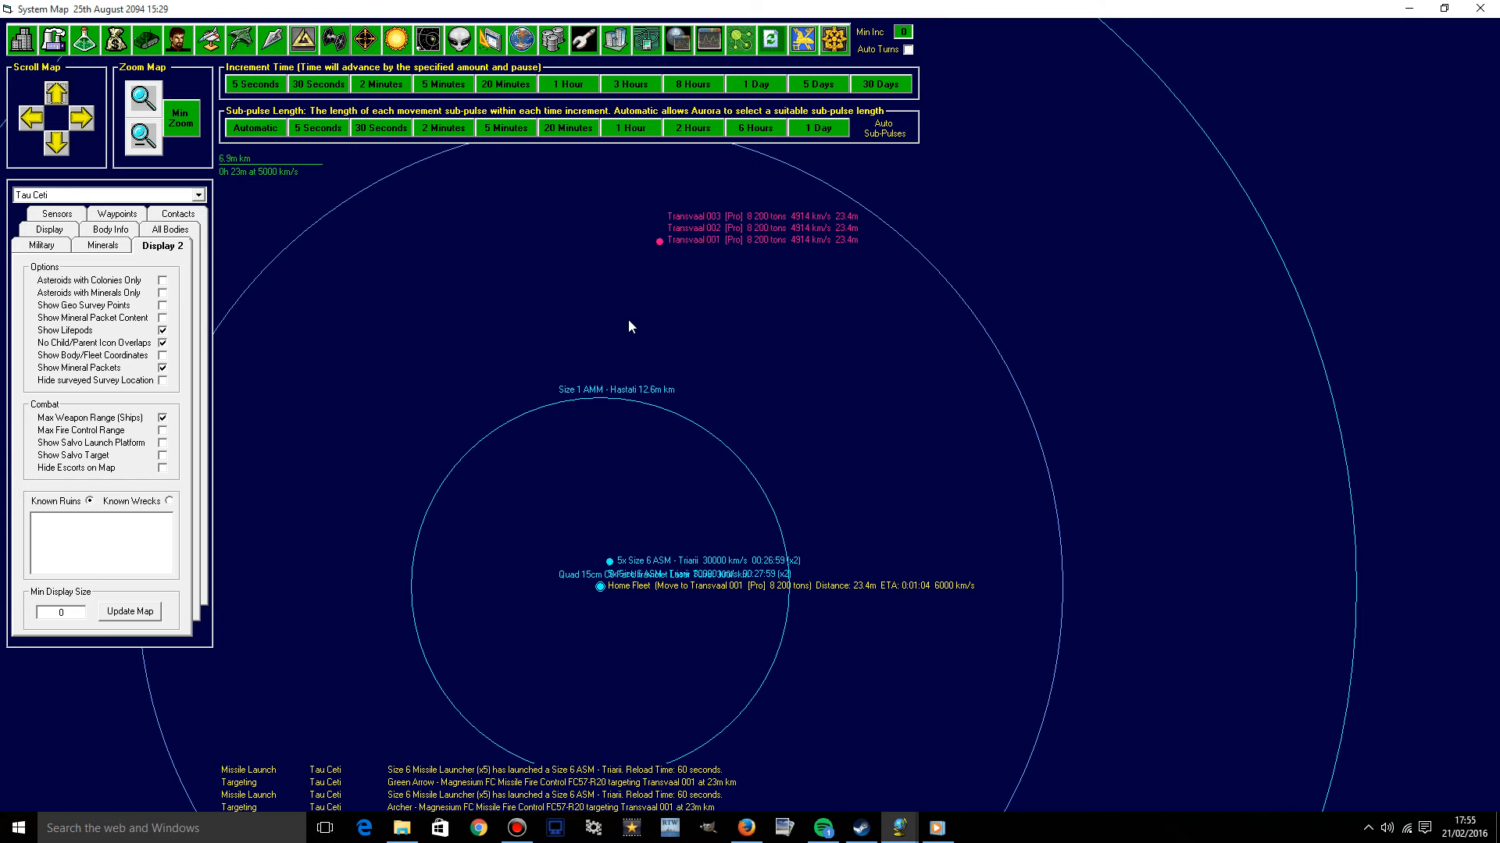
mouse_move(746, 153)
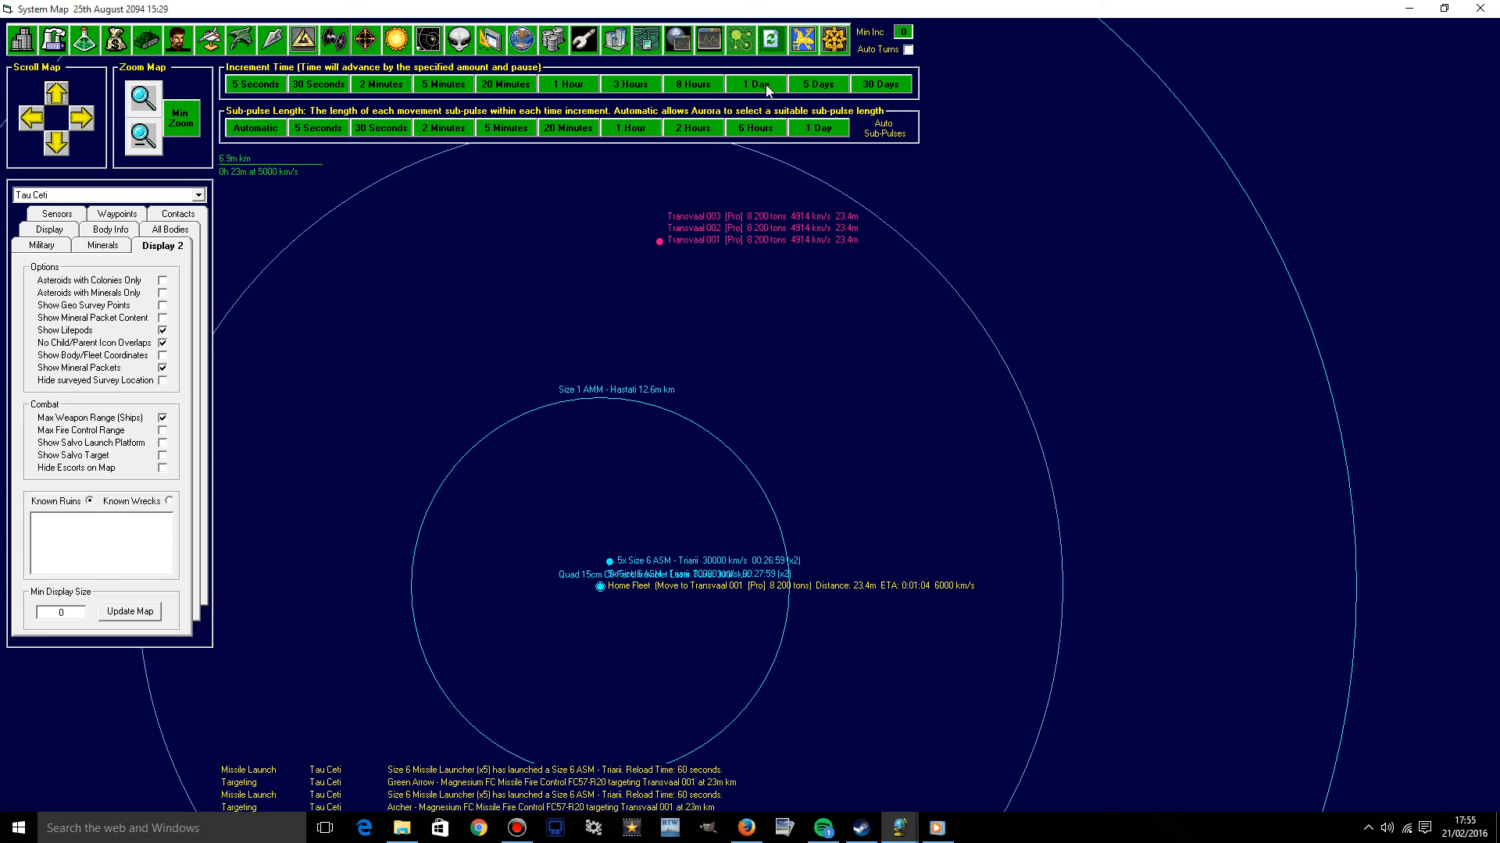
Advance time so Home Fleet closes in, then close the event log.
click(754, 85)
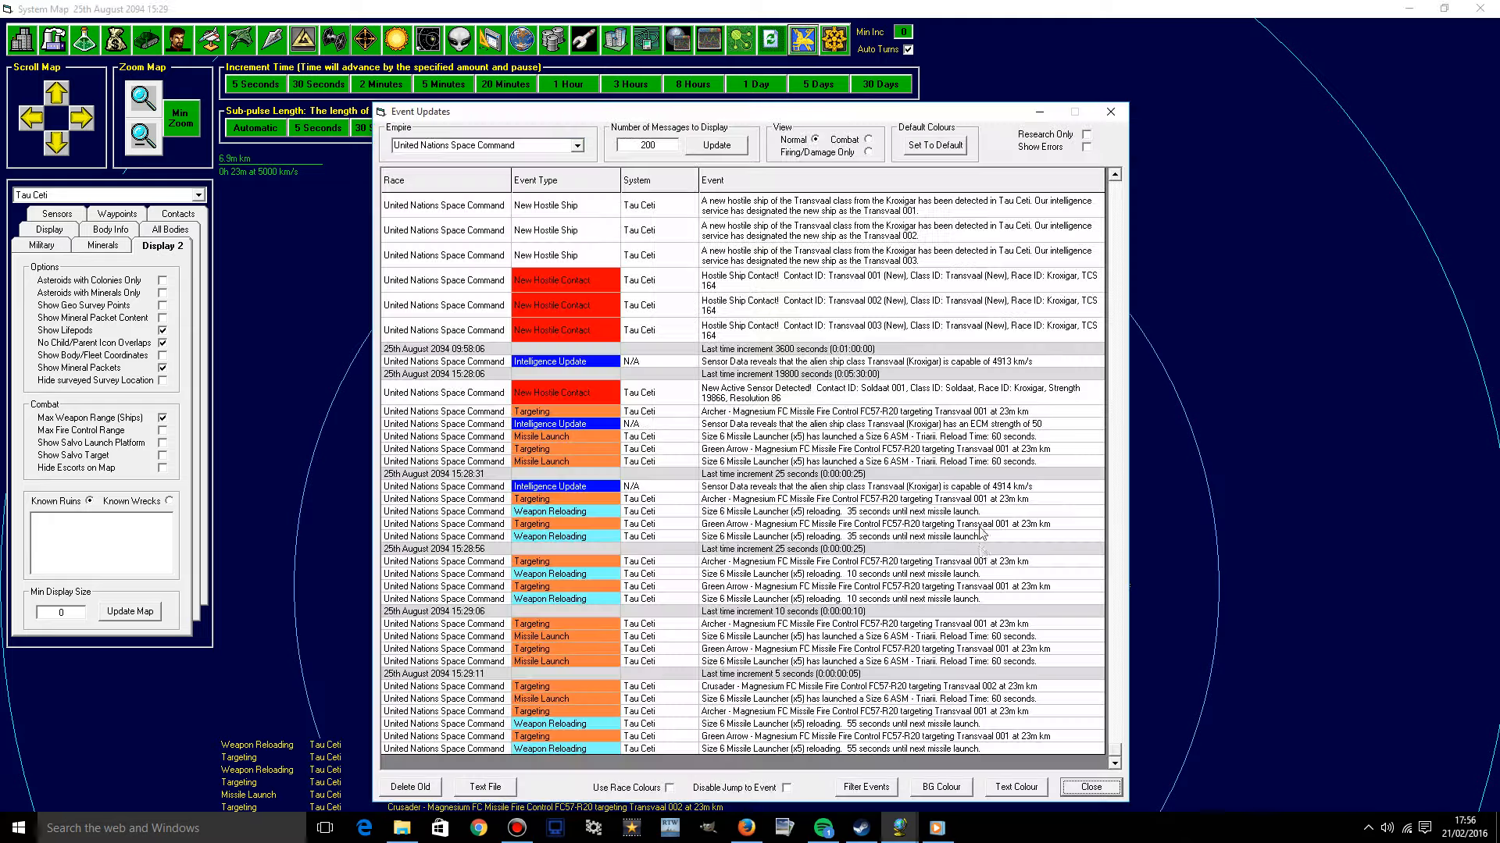
mouse_move(1107, 136)
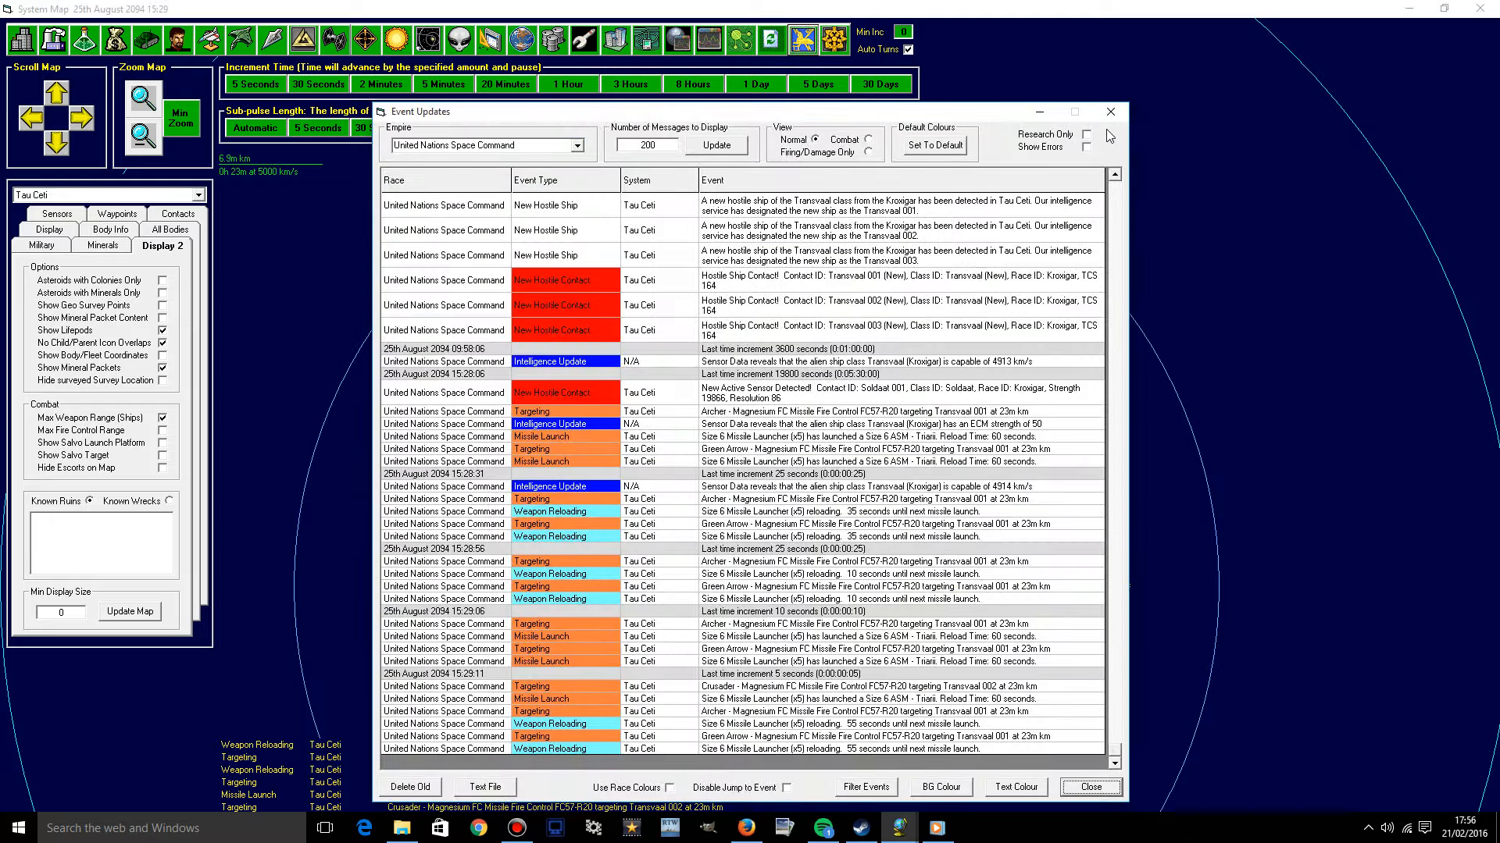
click(1088, 787)
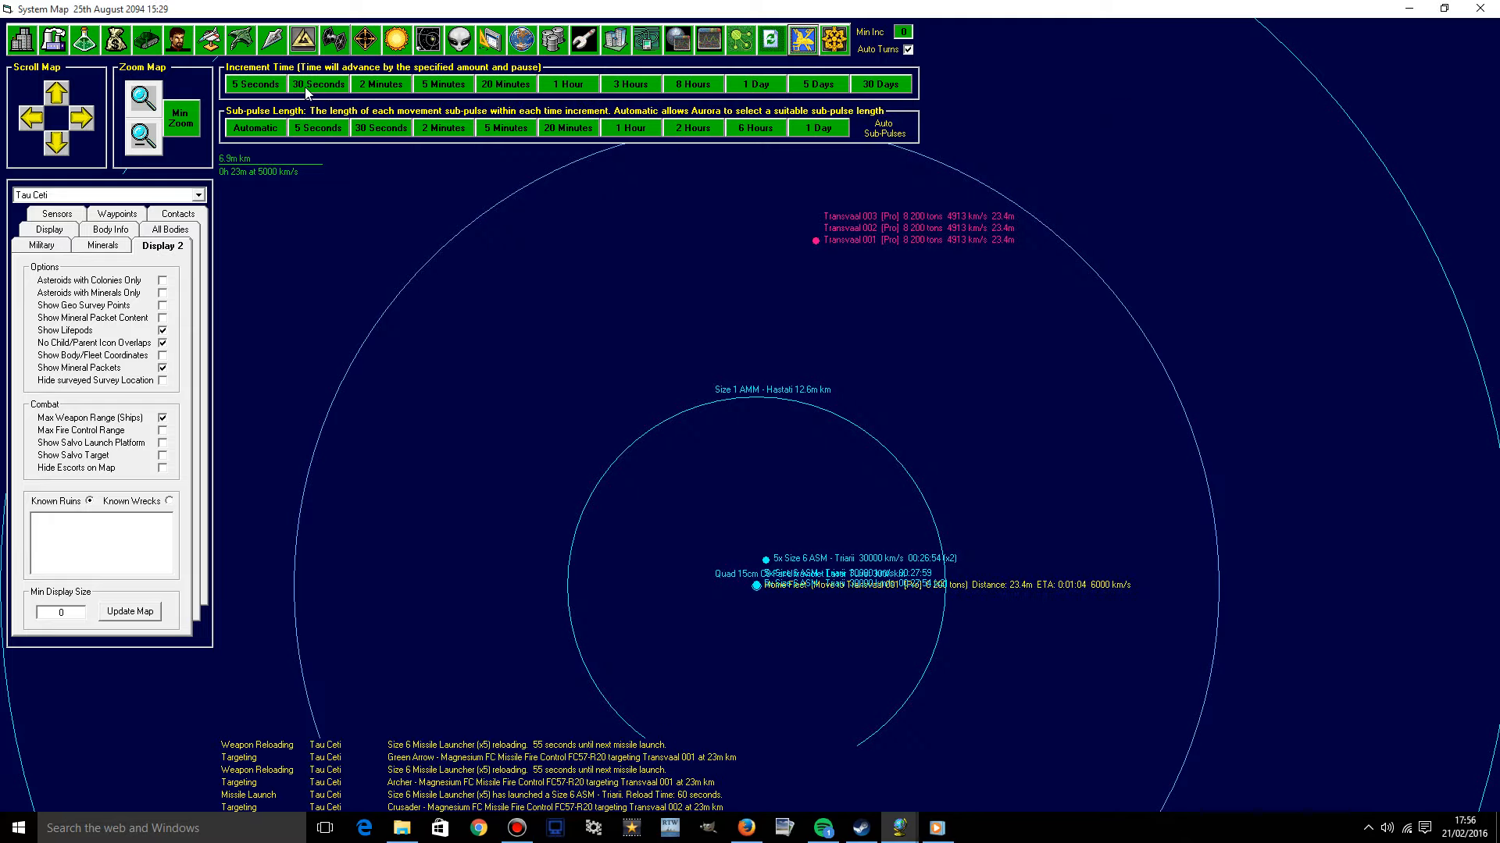
Advance the clock to 15:30 through new Size 6 salvos and reopen the event log.
click(319, 84)
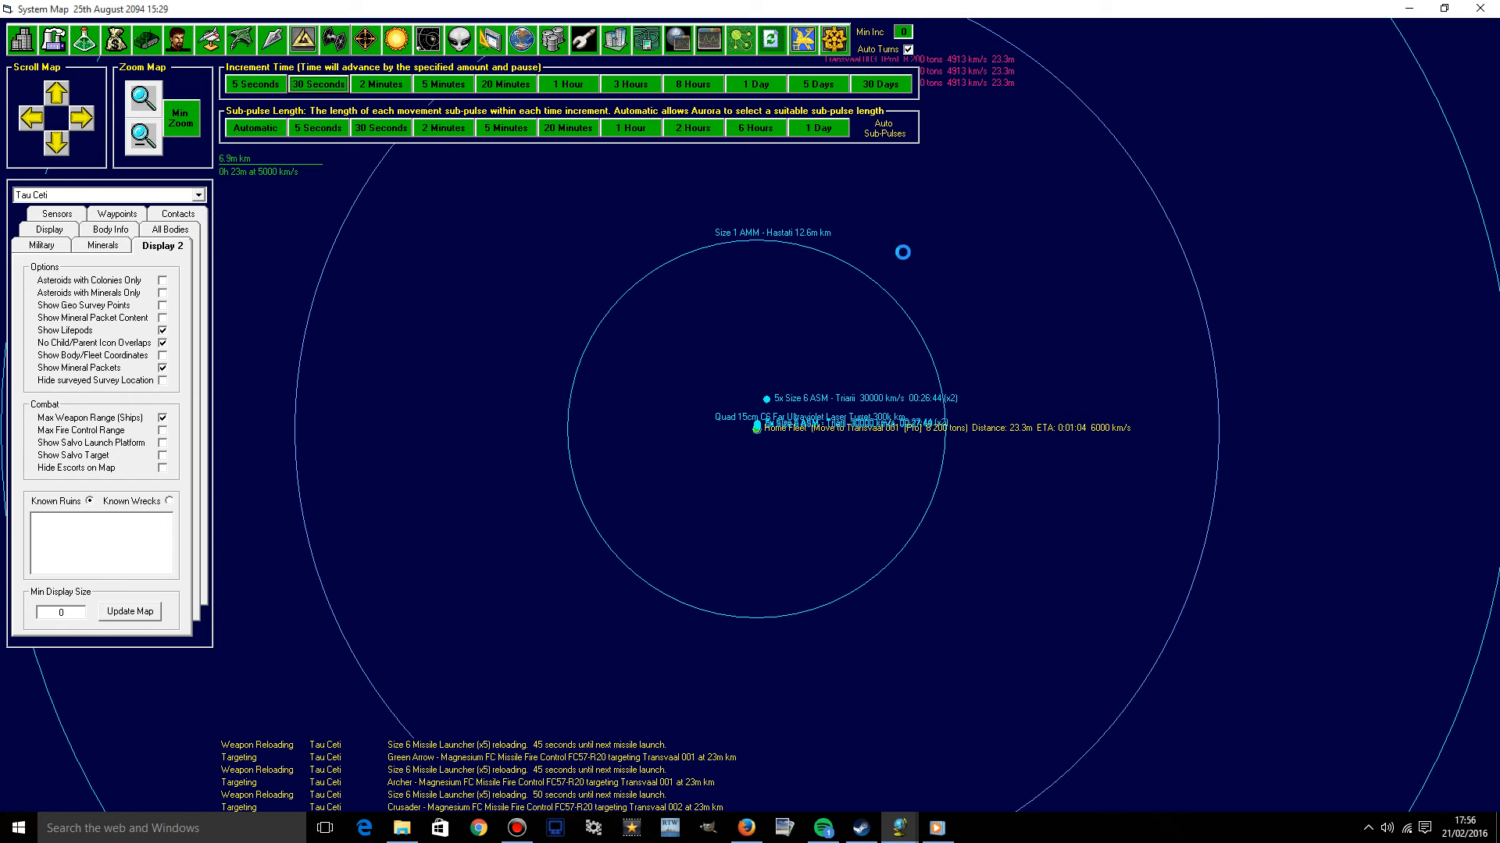
click(254, 85)
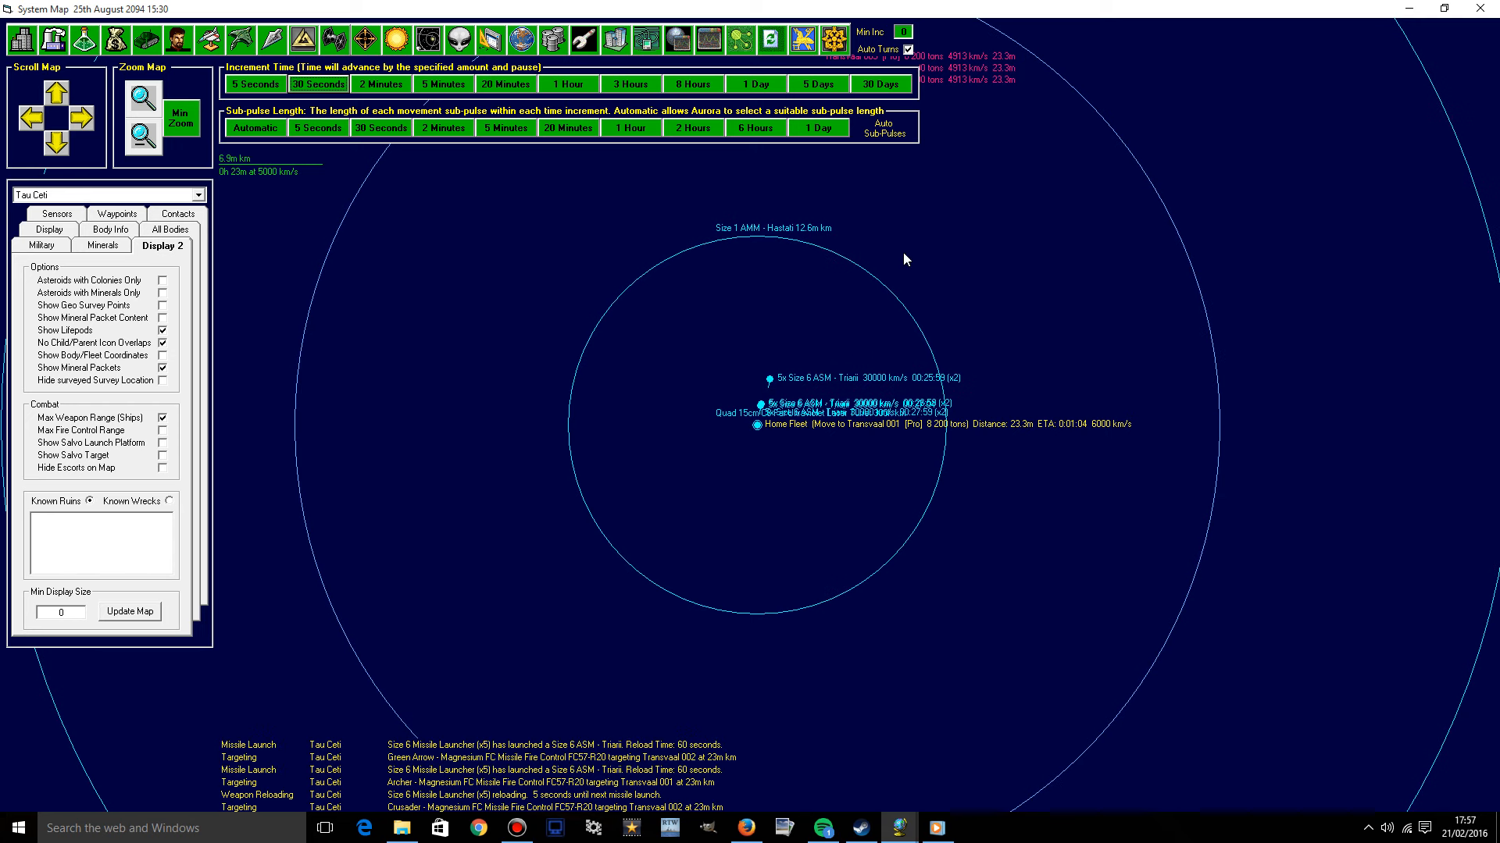
mouse_move(889, 268)
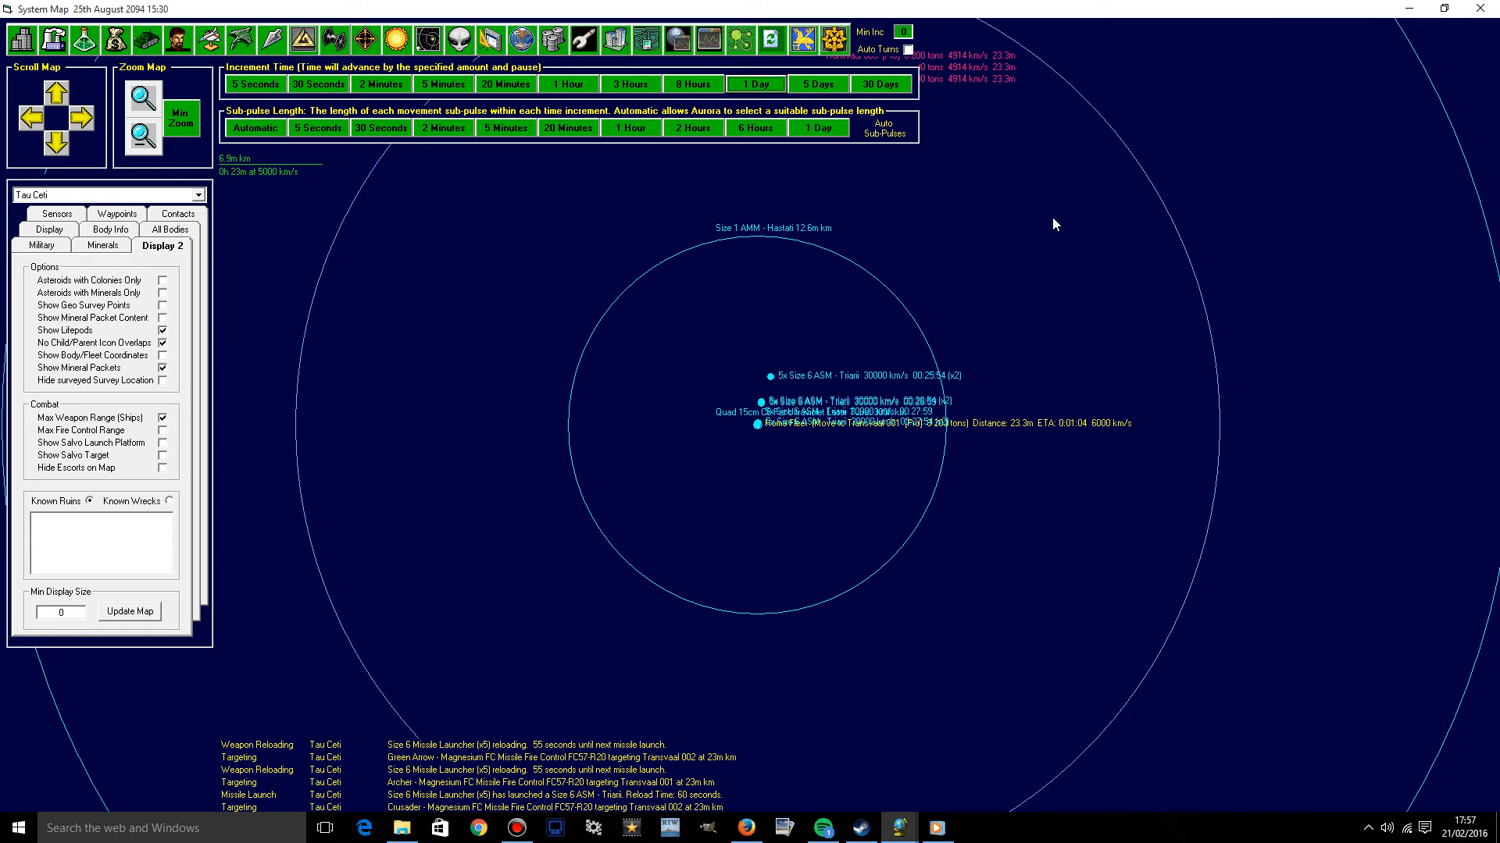
mouse_move(825, 54)
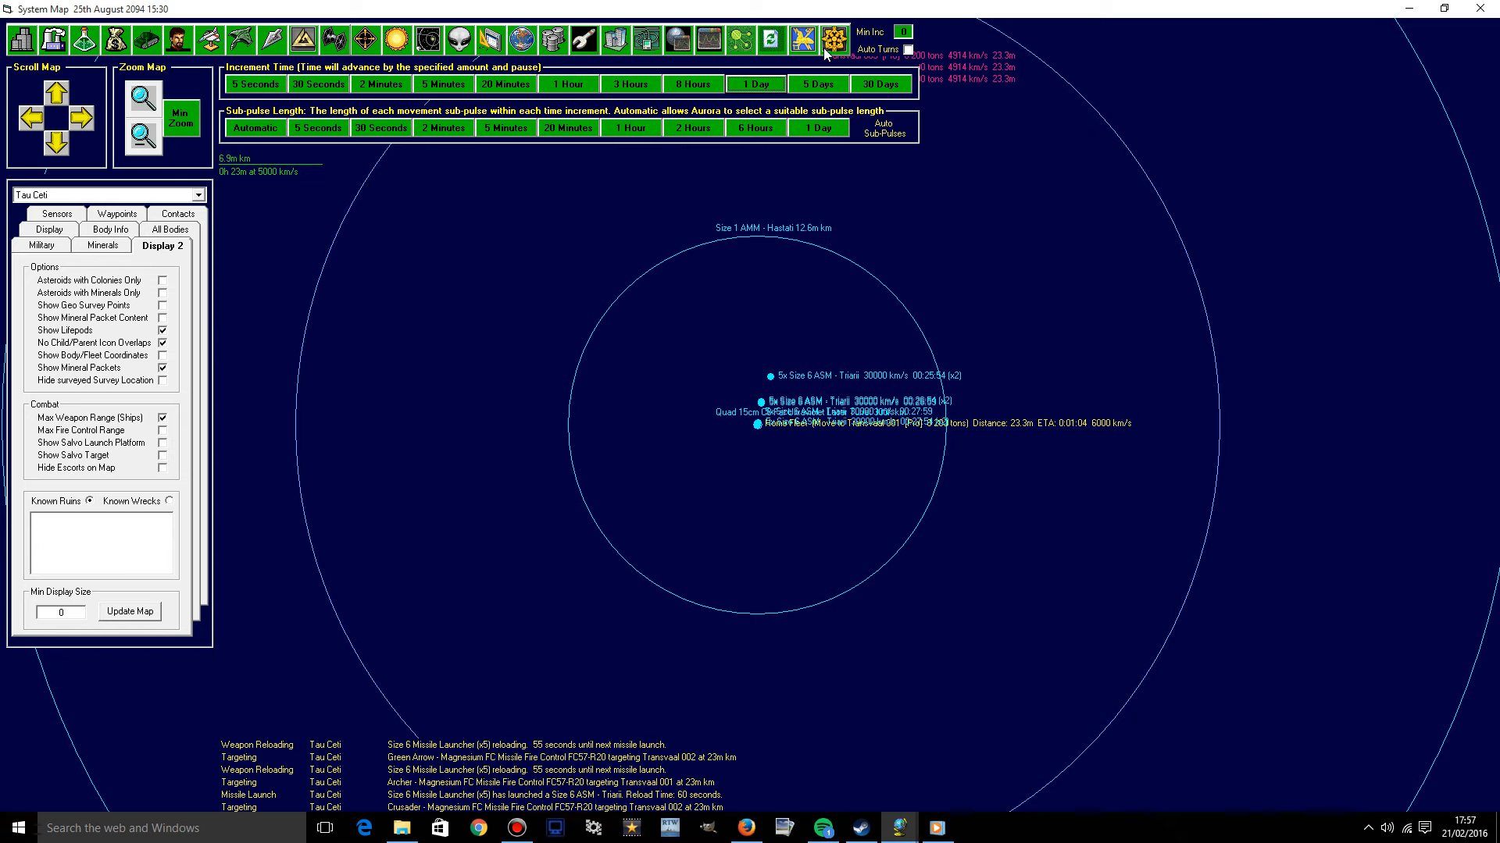
click(825, 38)
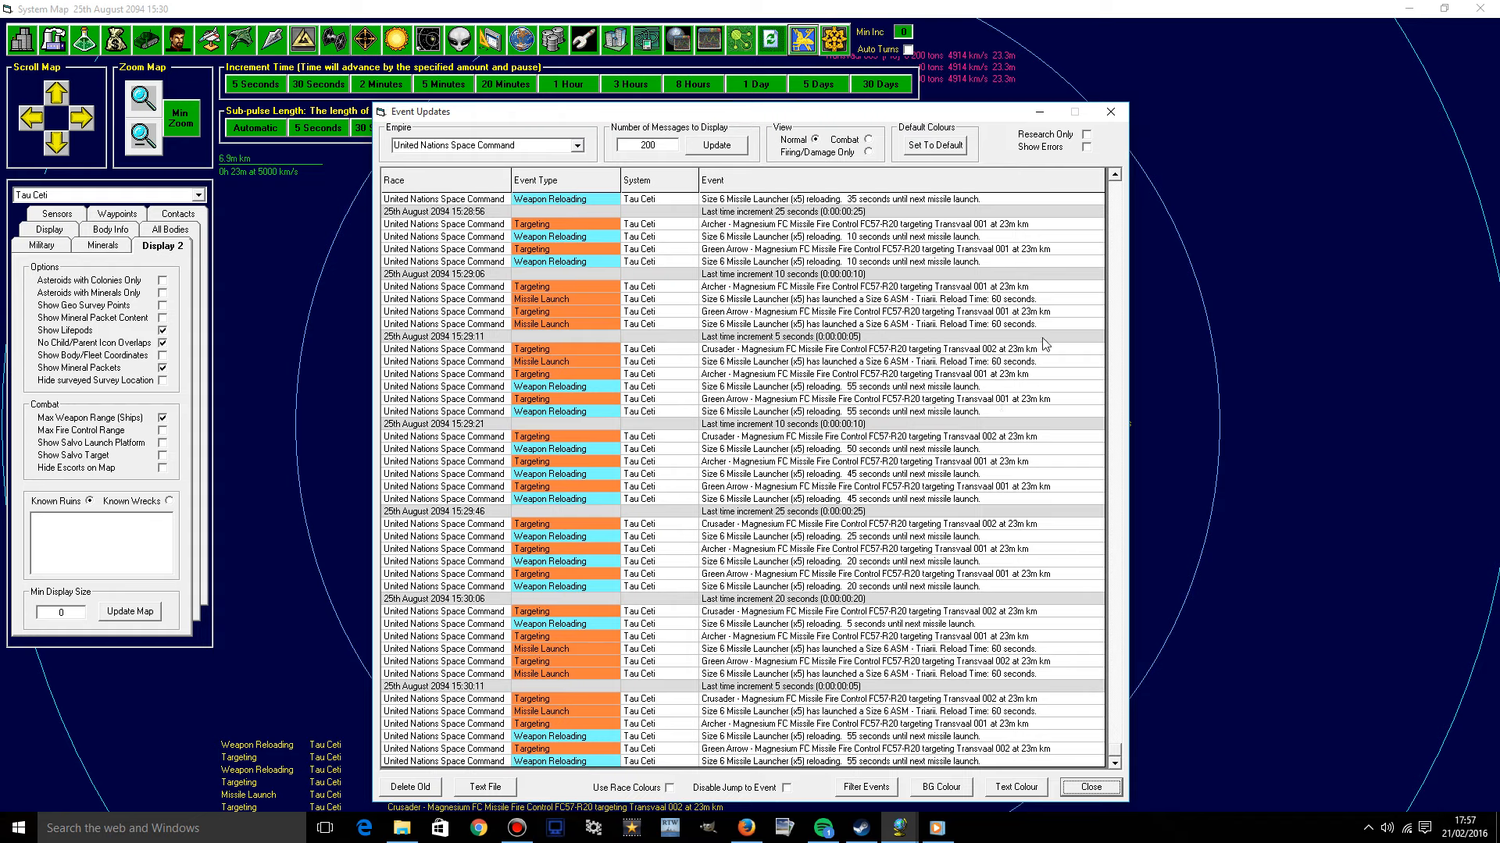
mouse_move(1138, 188)
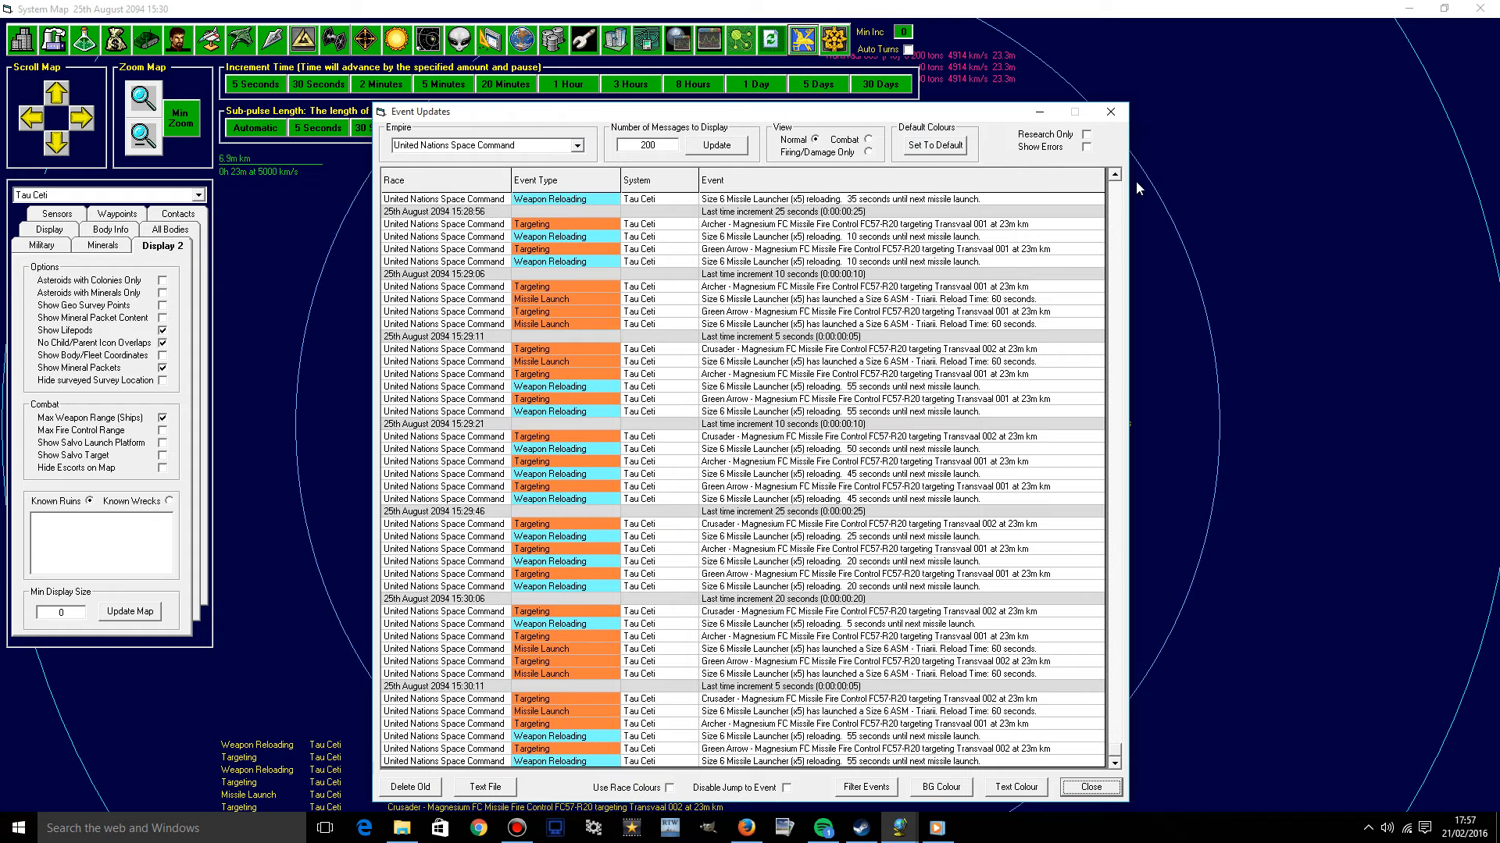
mouse_move(1145, 186)
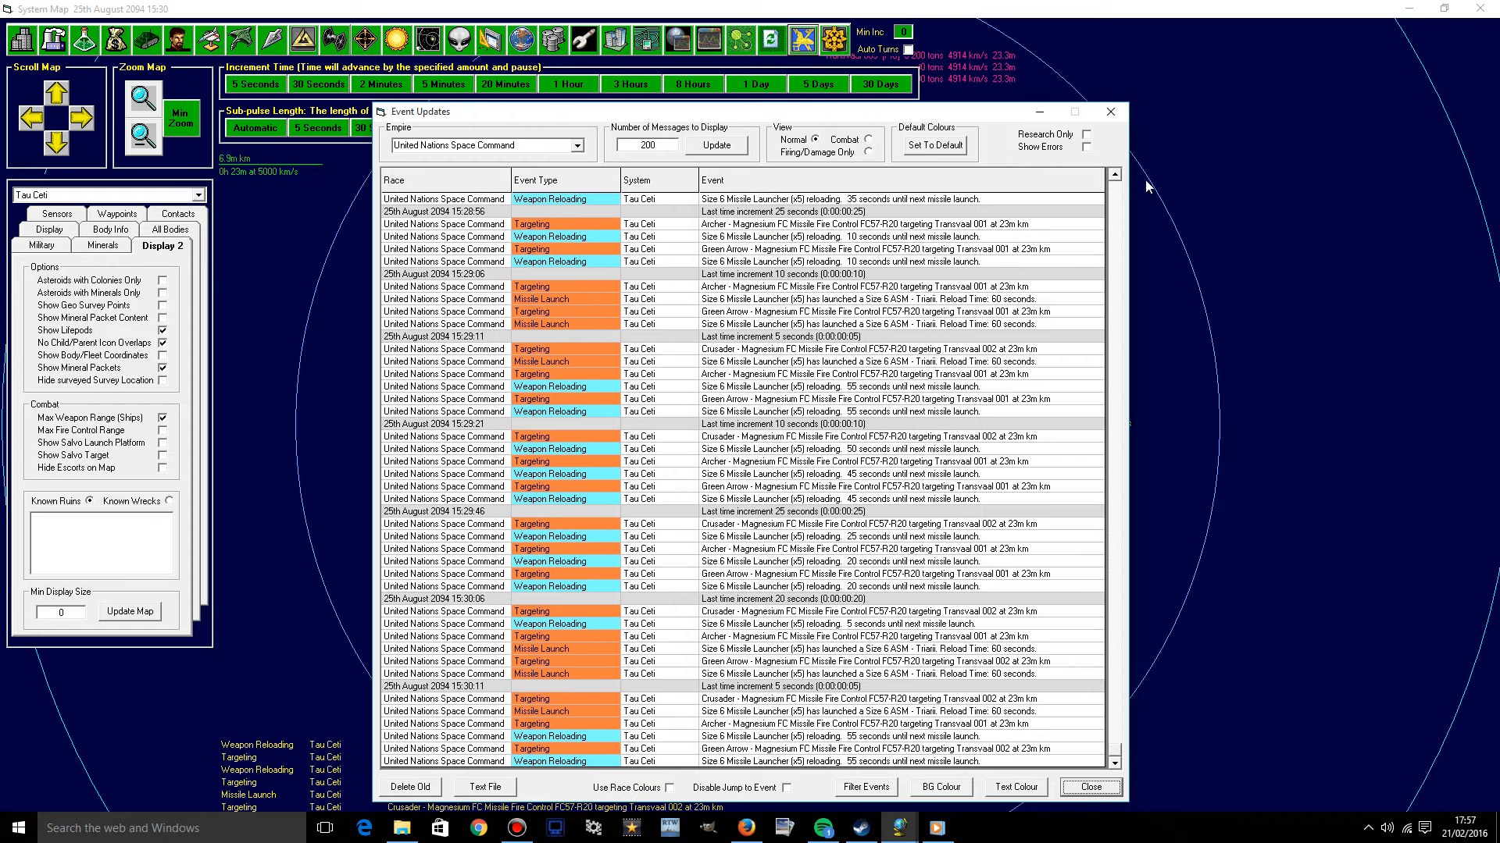
Turn on race colours in the event log and show the event type filter list.
click(1088, 787)
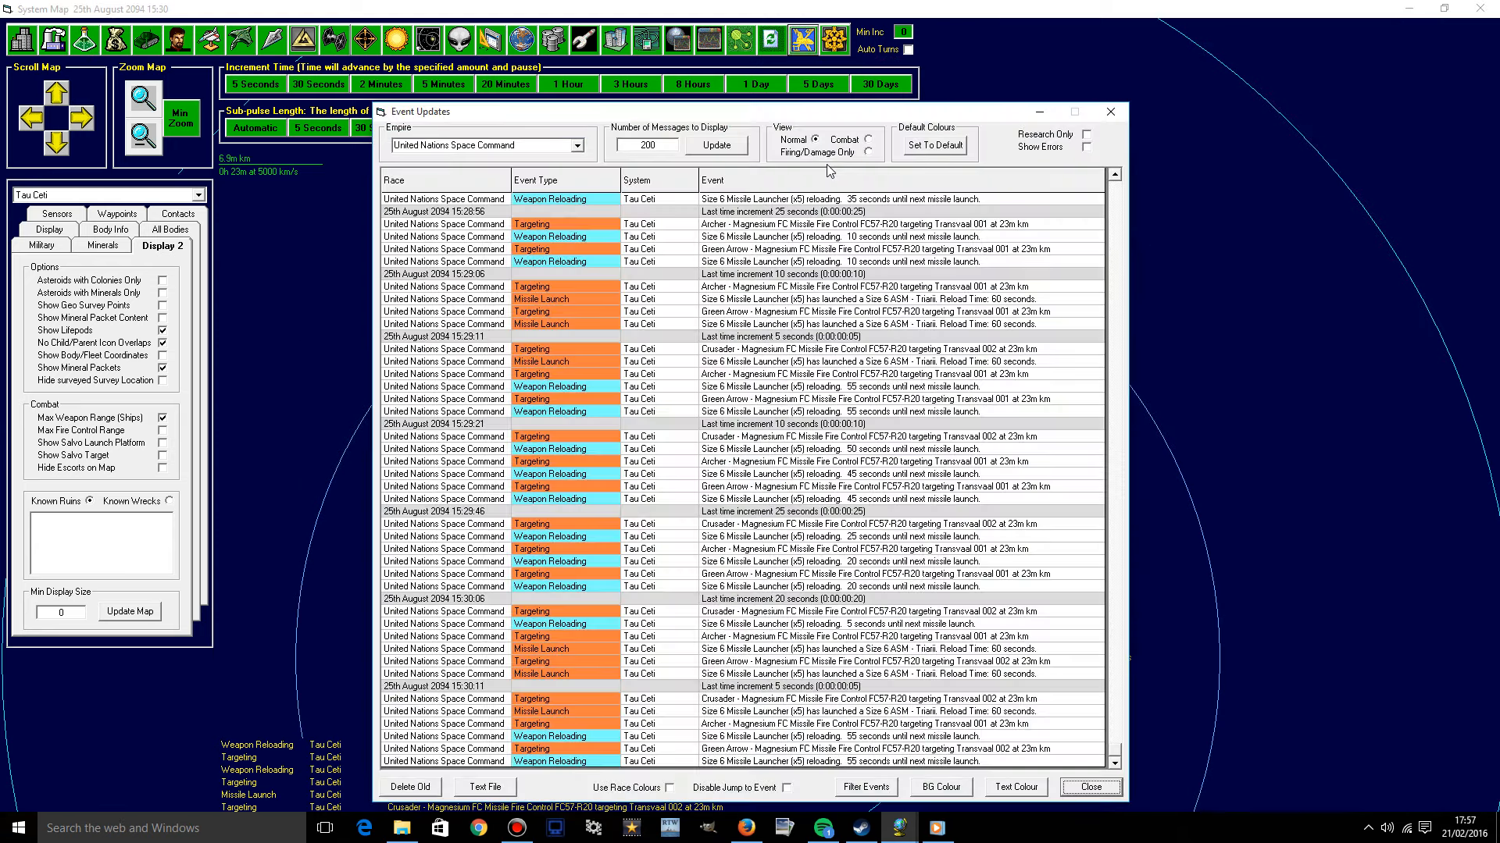
mouse_move(1000, 175)
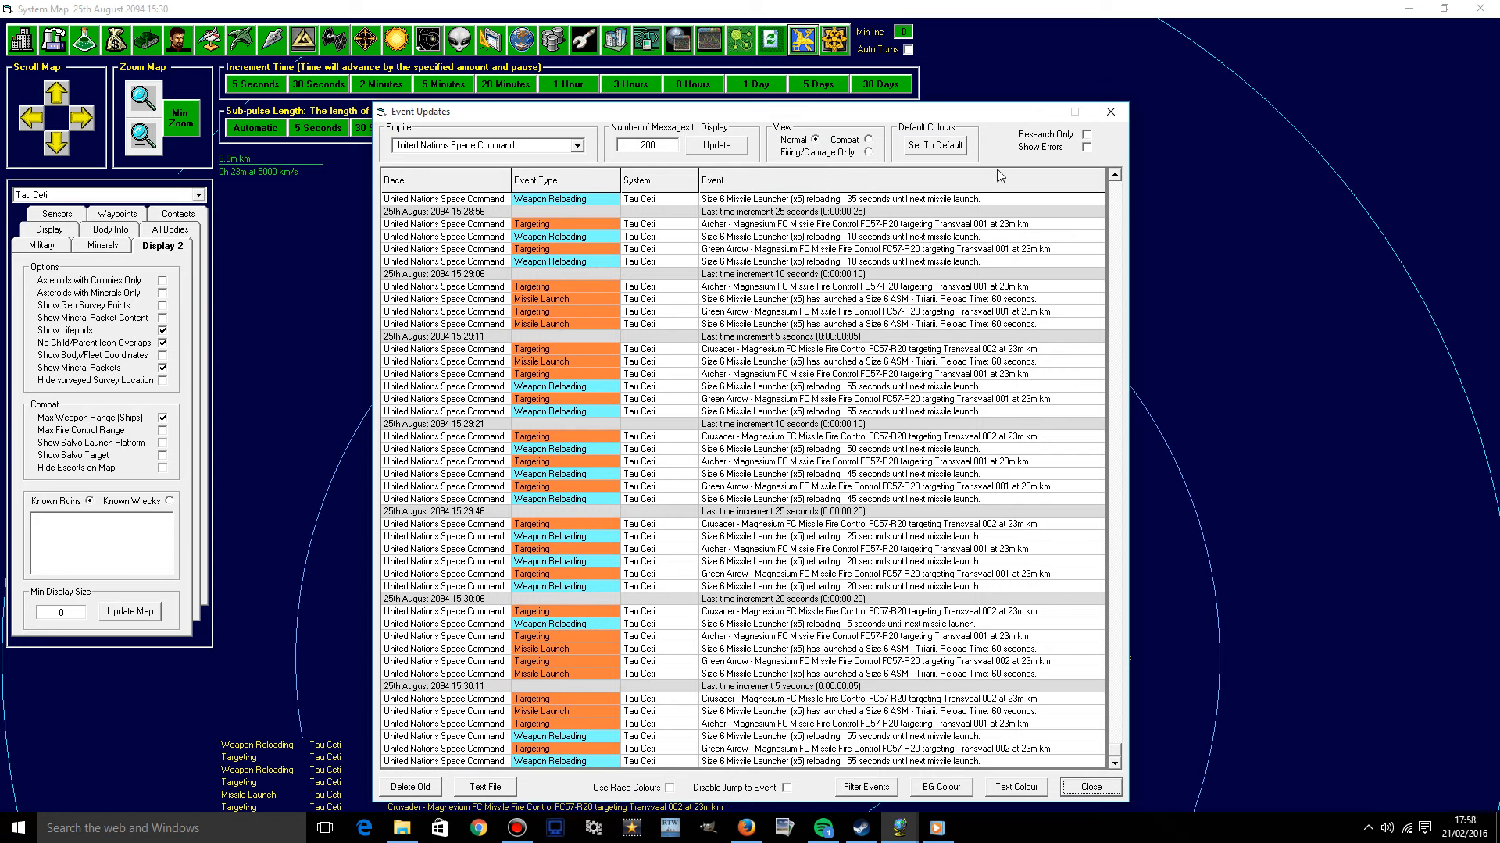
mouse_move(1065, 161)
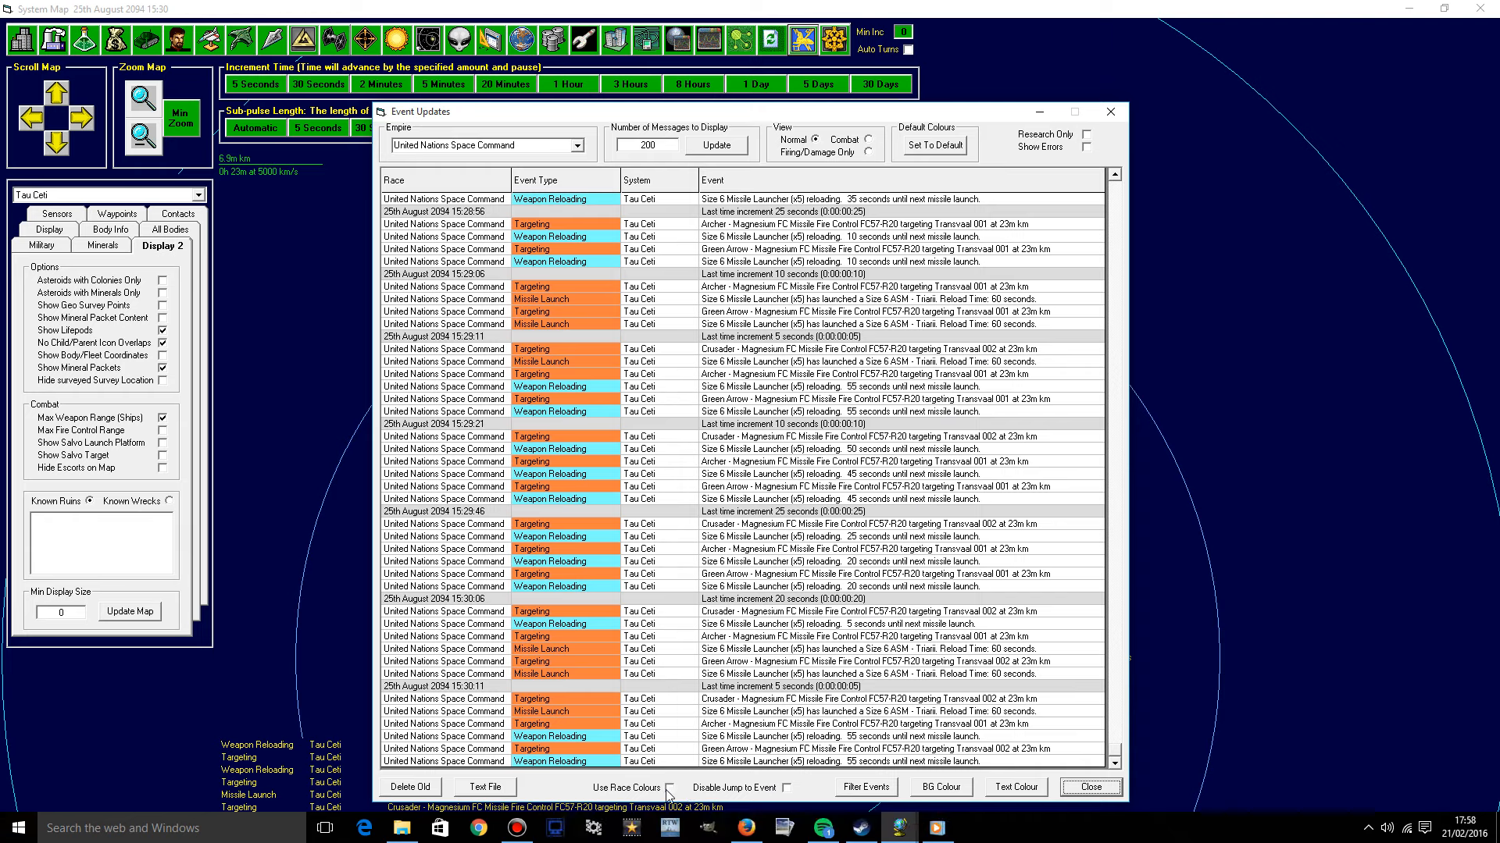
click(673, 787)
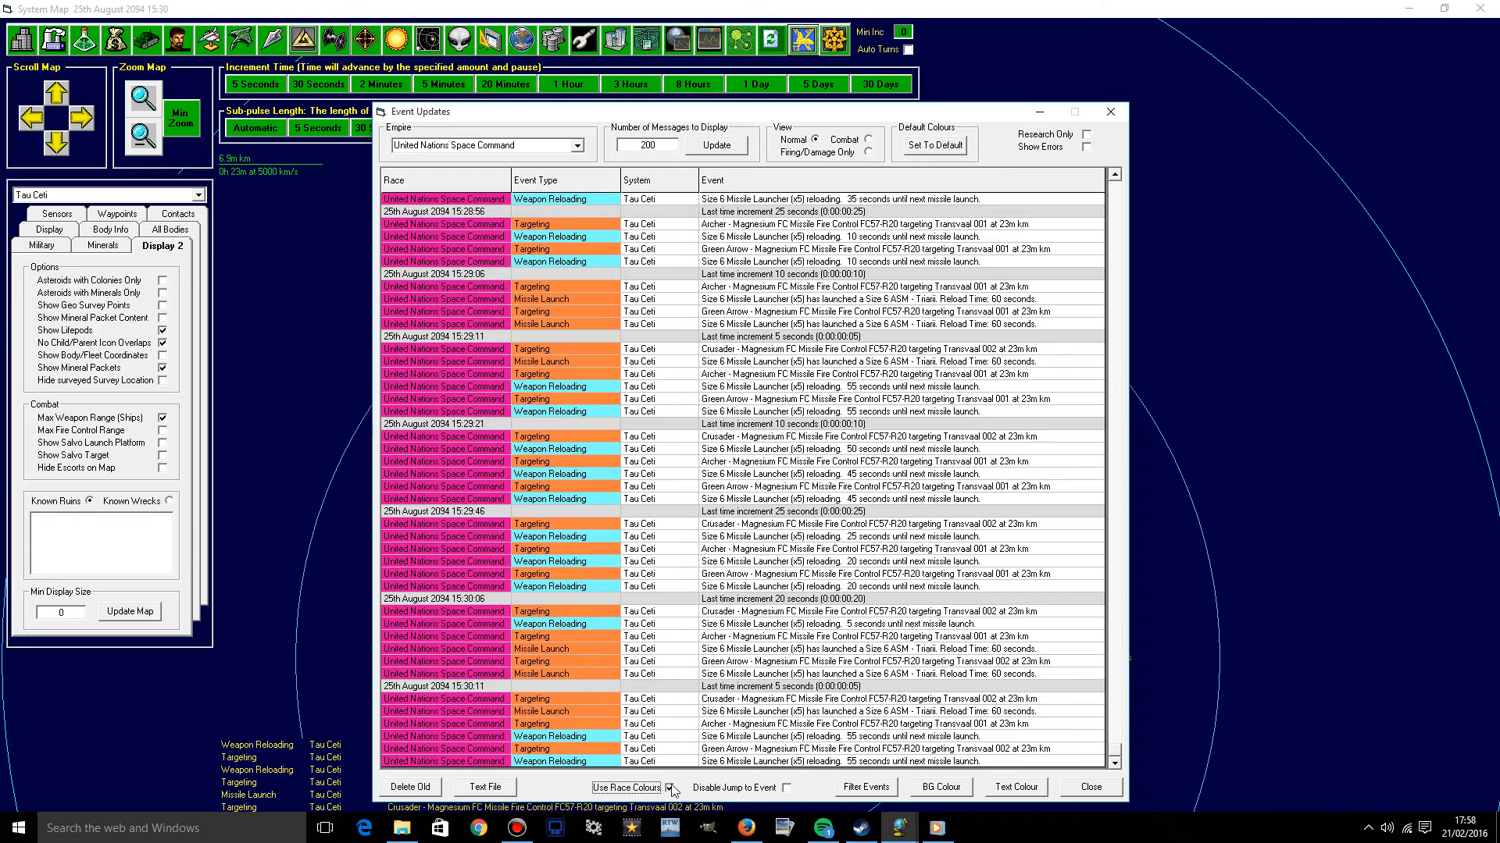
click(864, 787)
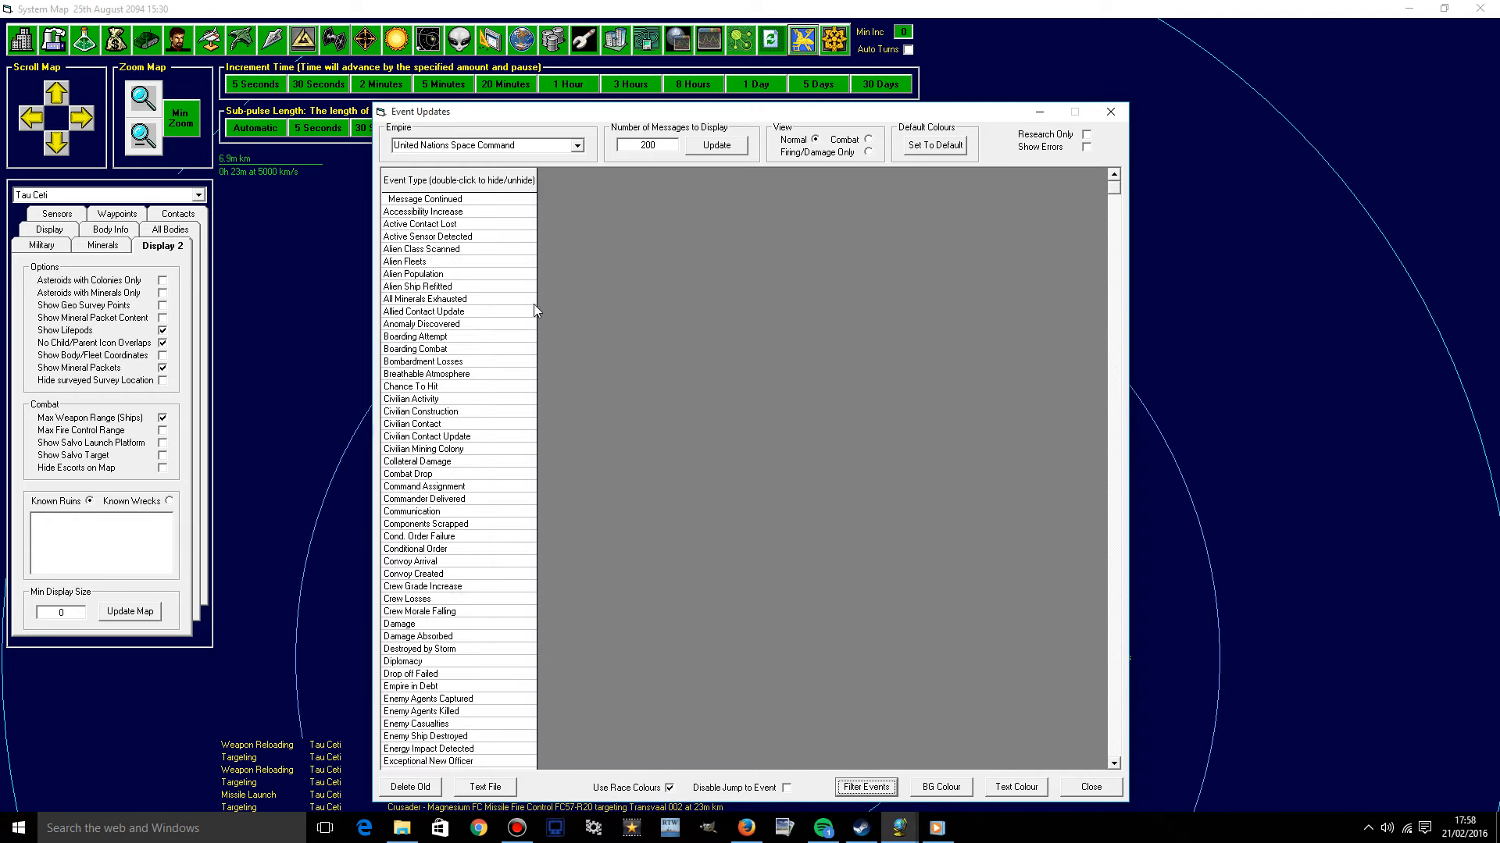
mouse_move(512, 291)
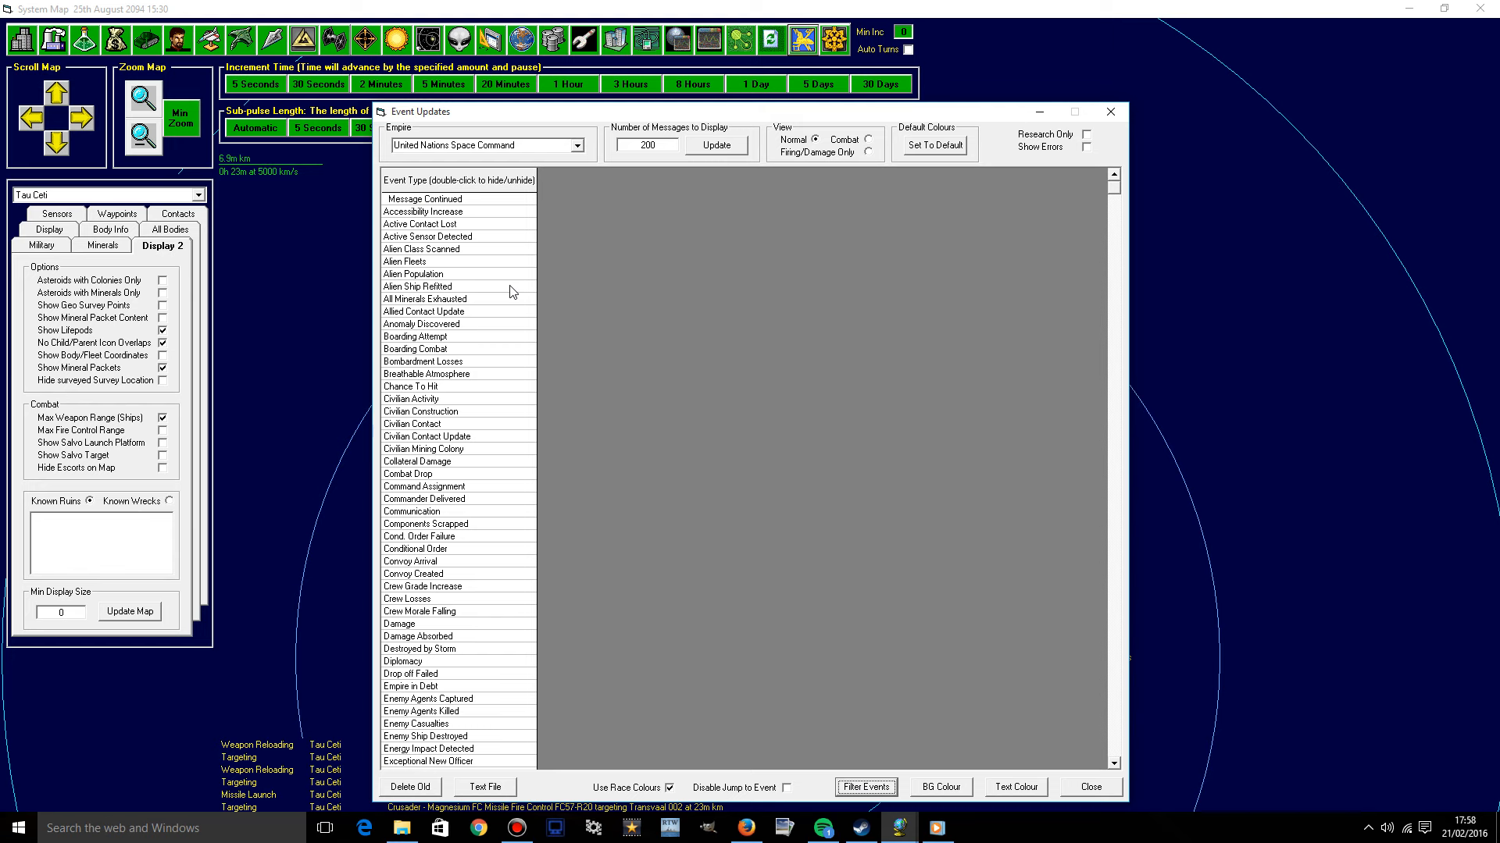
mouse_move(496, 638)
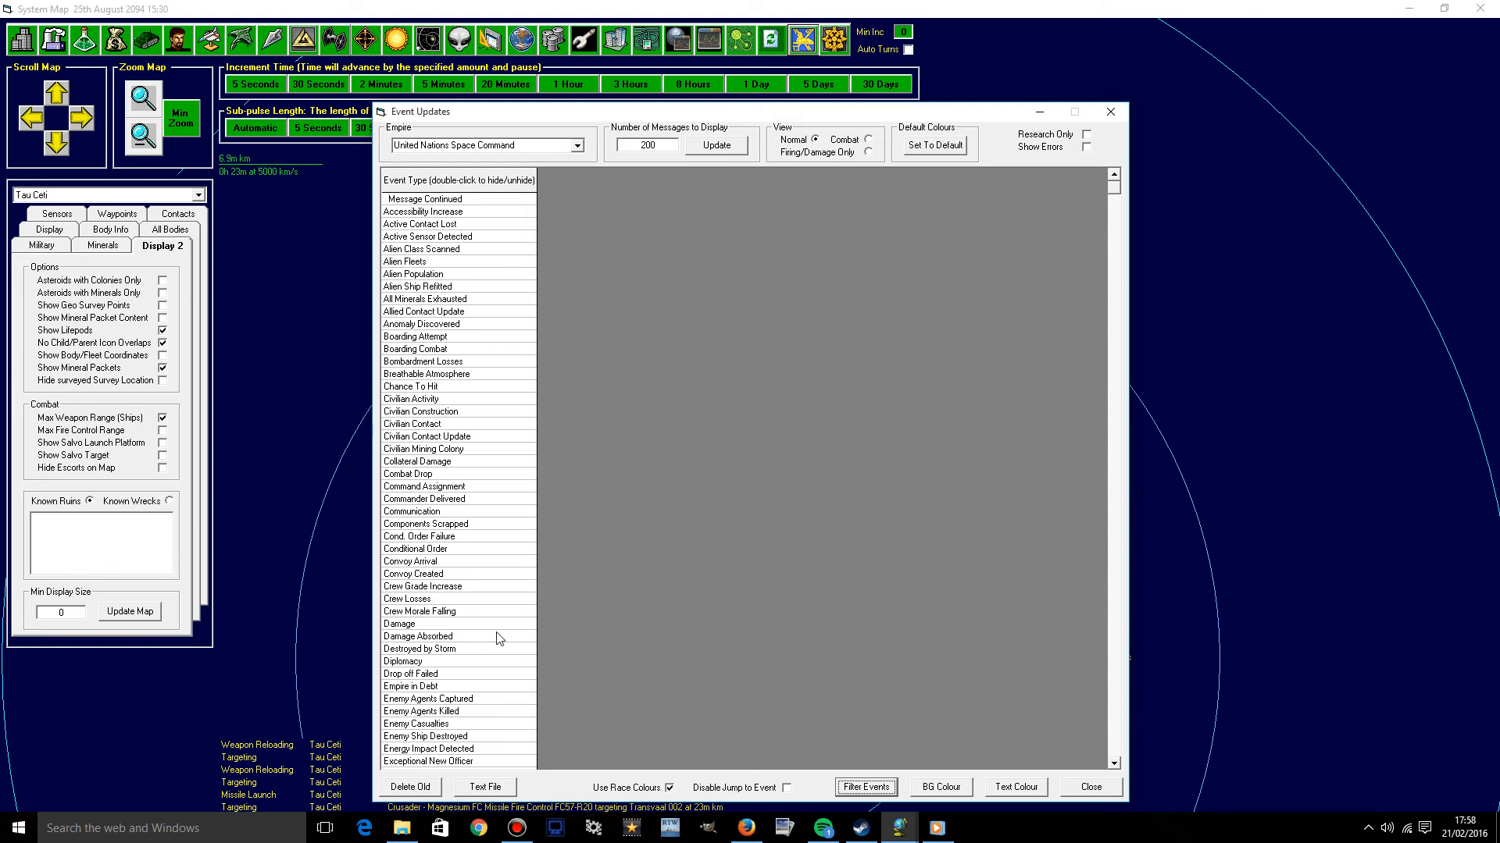
Close the Event Updates log to return to the Tau Ceti map with incoming Triaxi salvos.
click(863, 787)
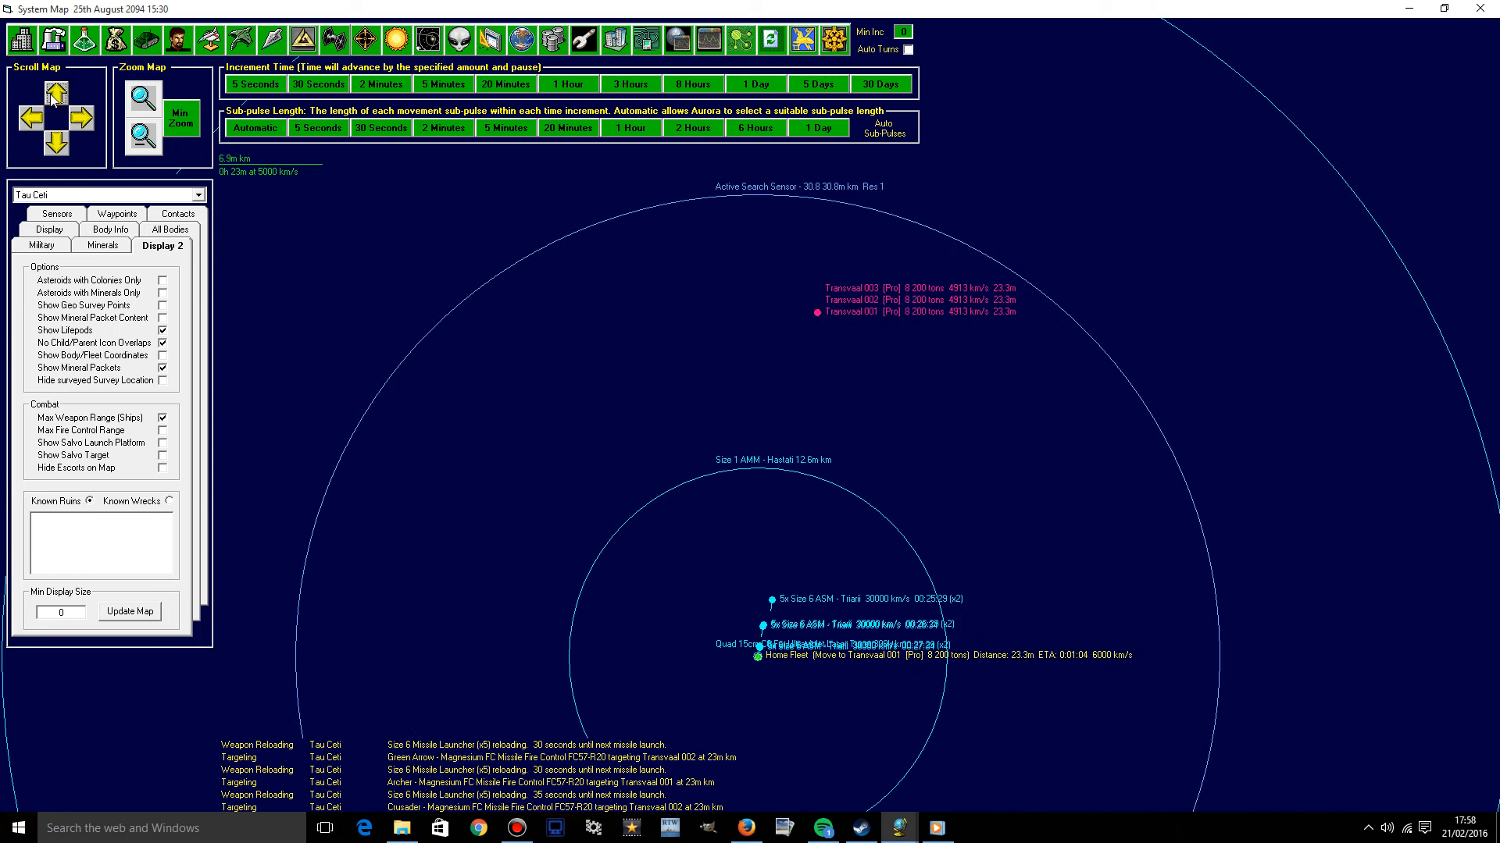
mouse_move(791, 93)
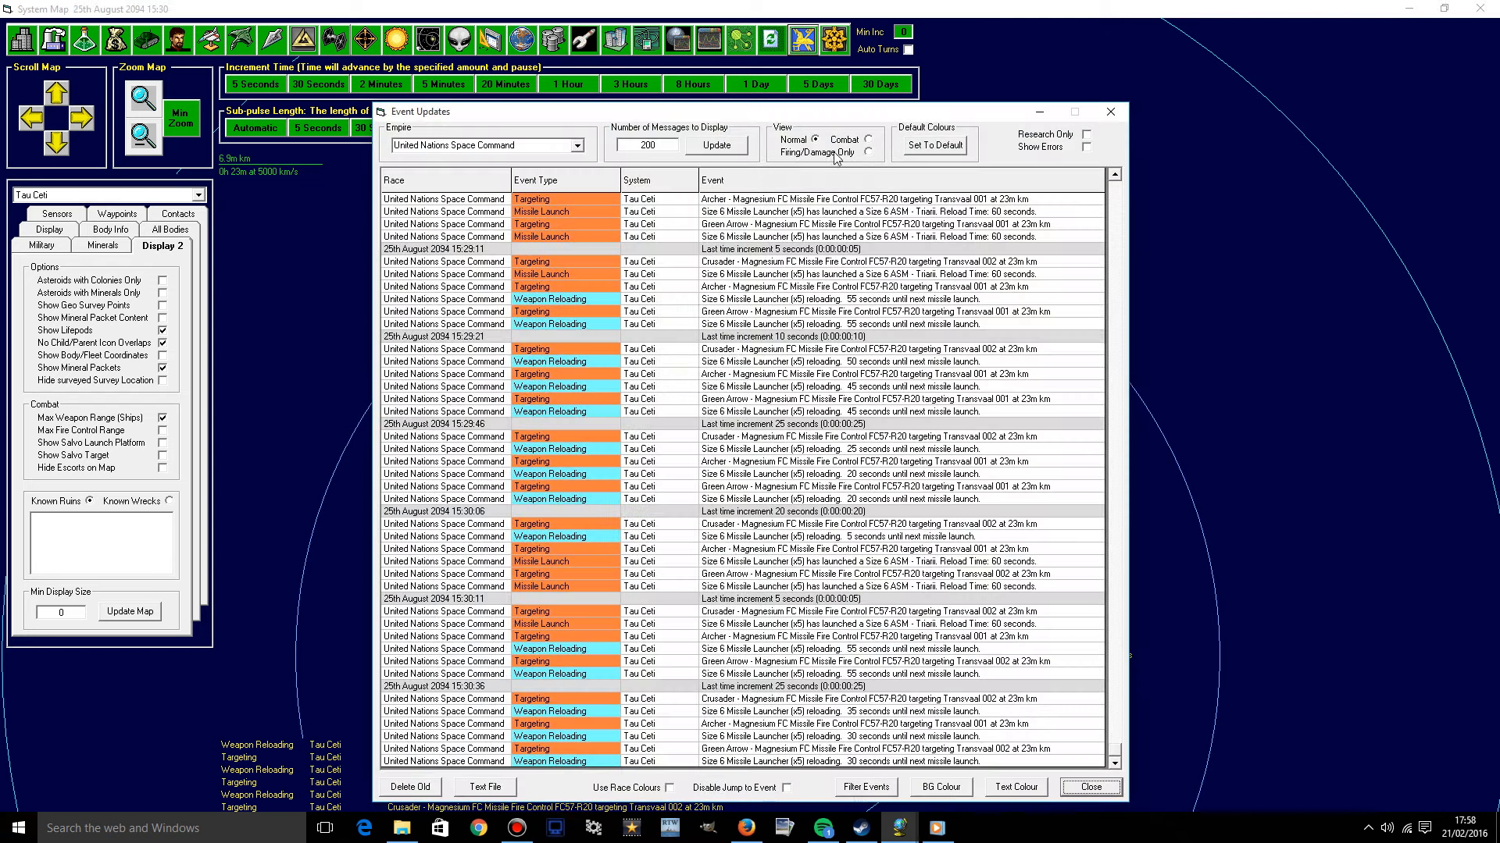
mouse_move(988, 757)
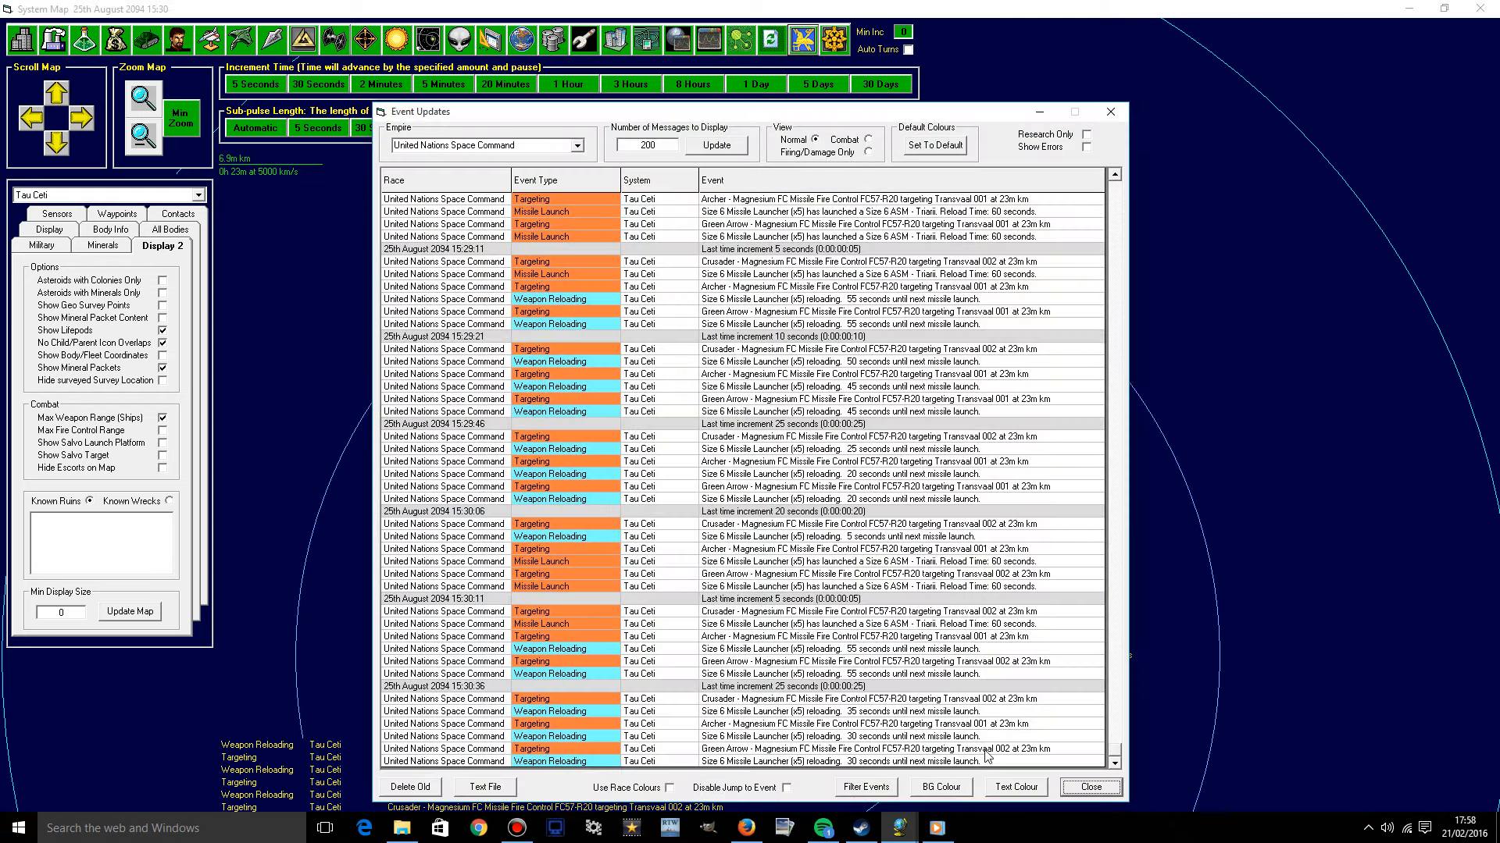
click(1089, 786)
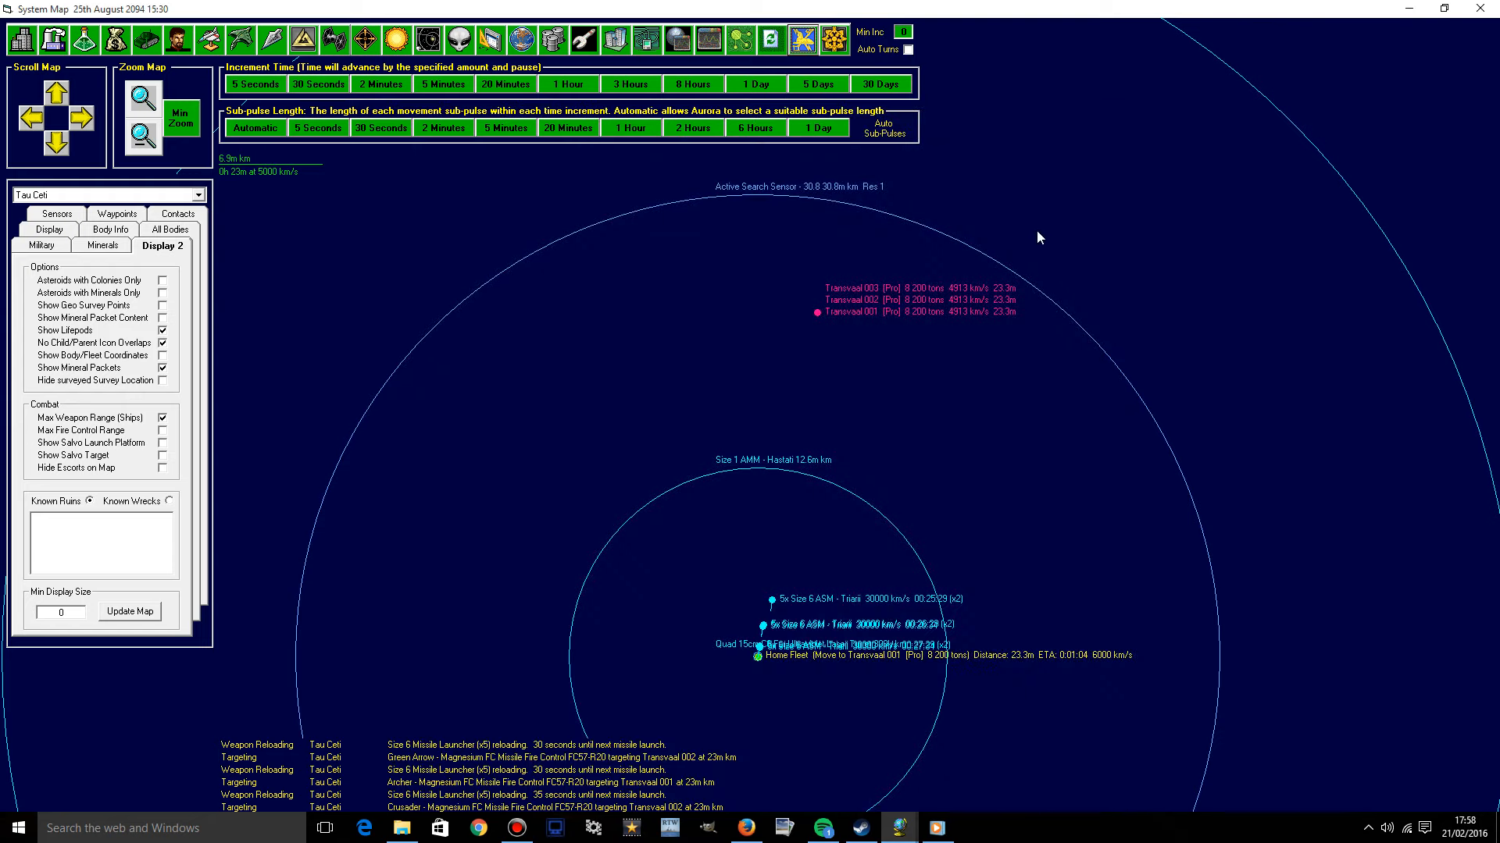
mouse_move(868, 623)
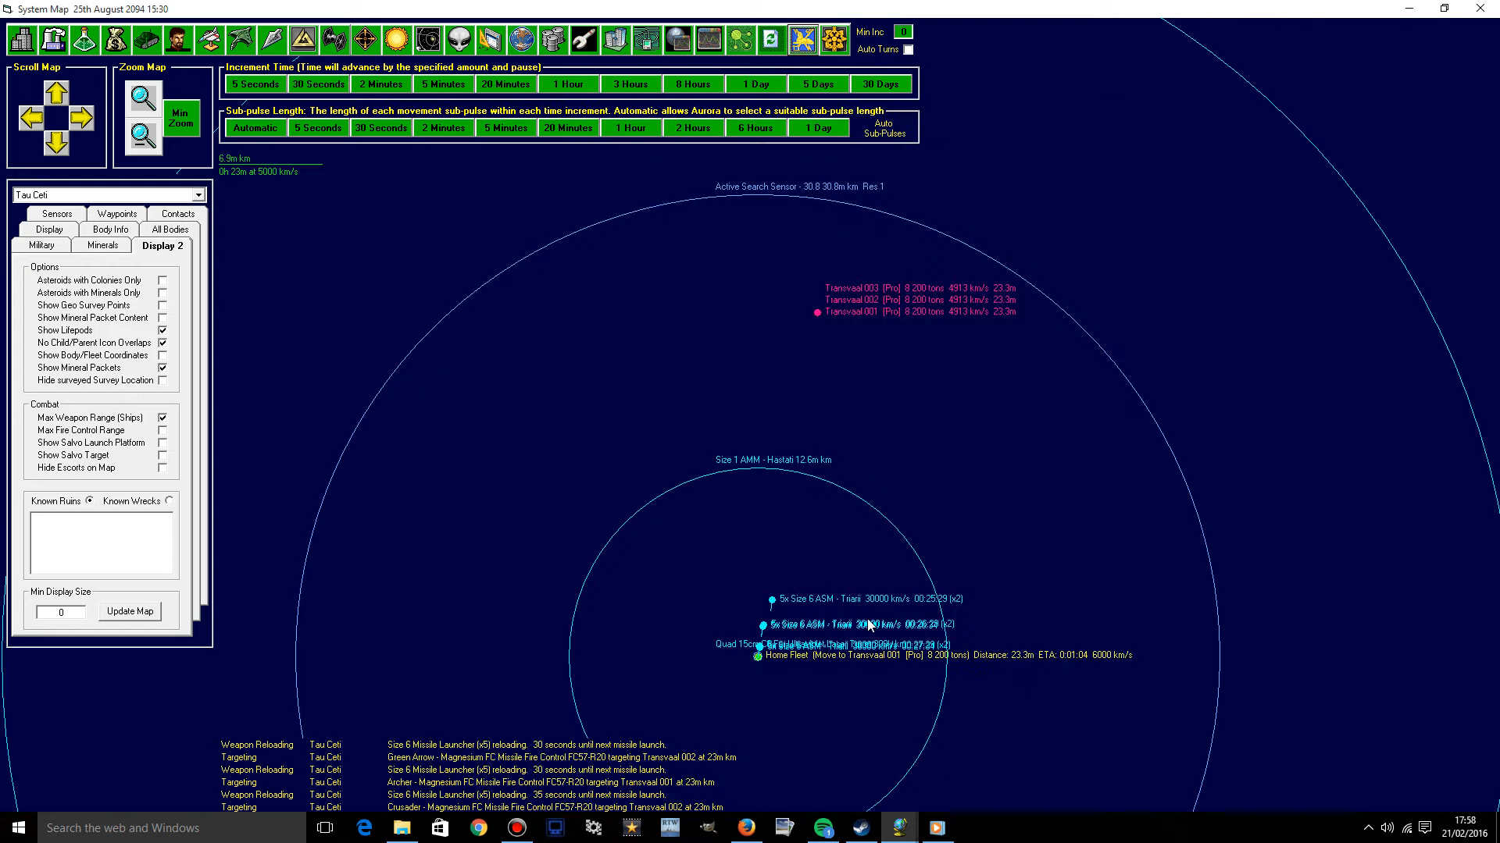
mouse_move(163, 134)
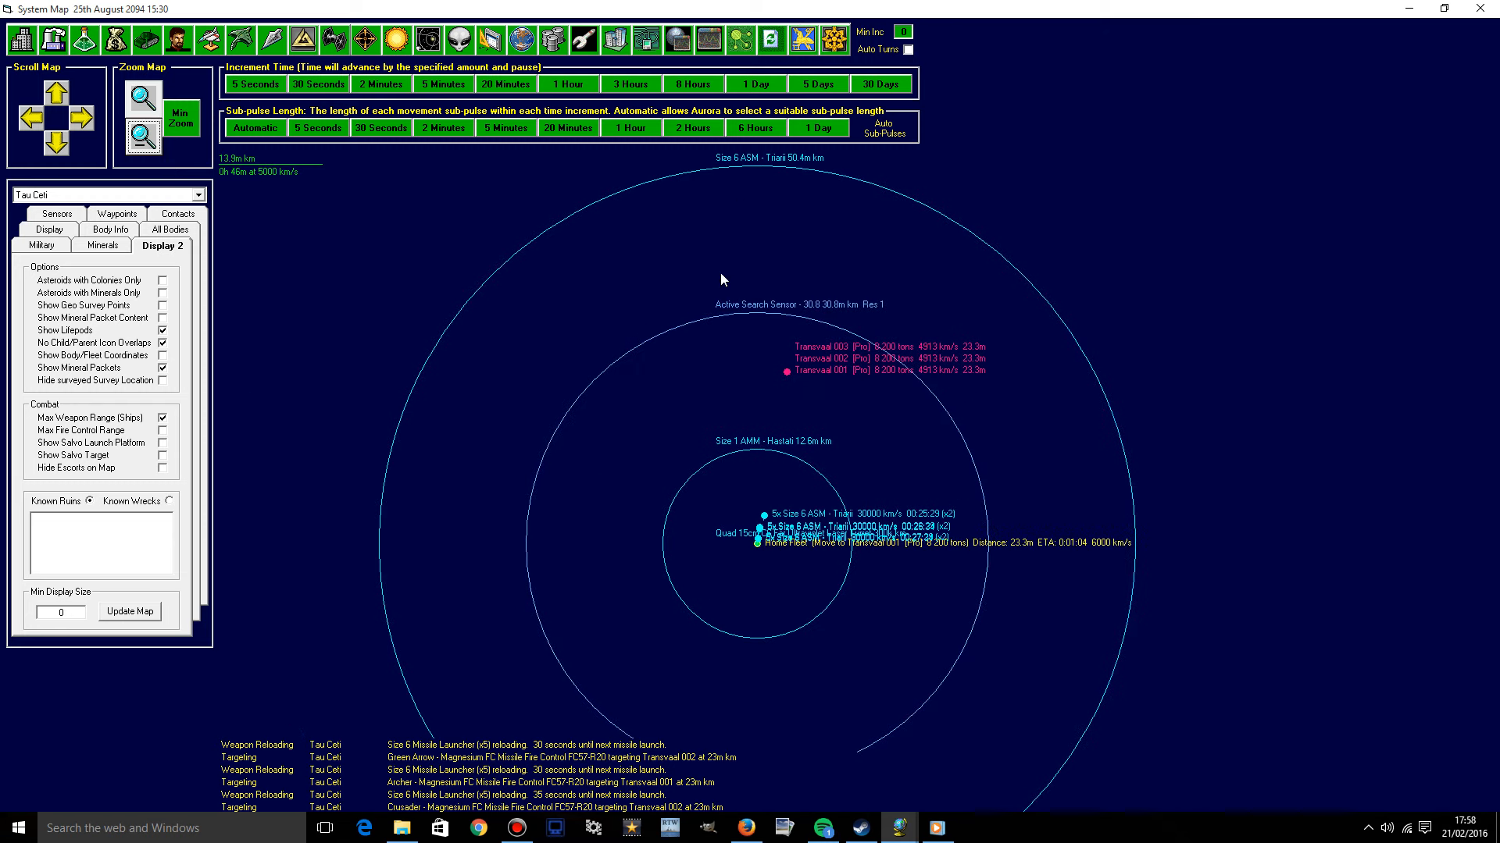
mouse_move(1090, 297)
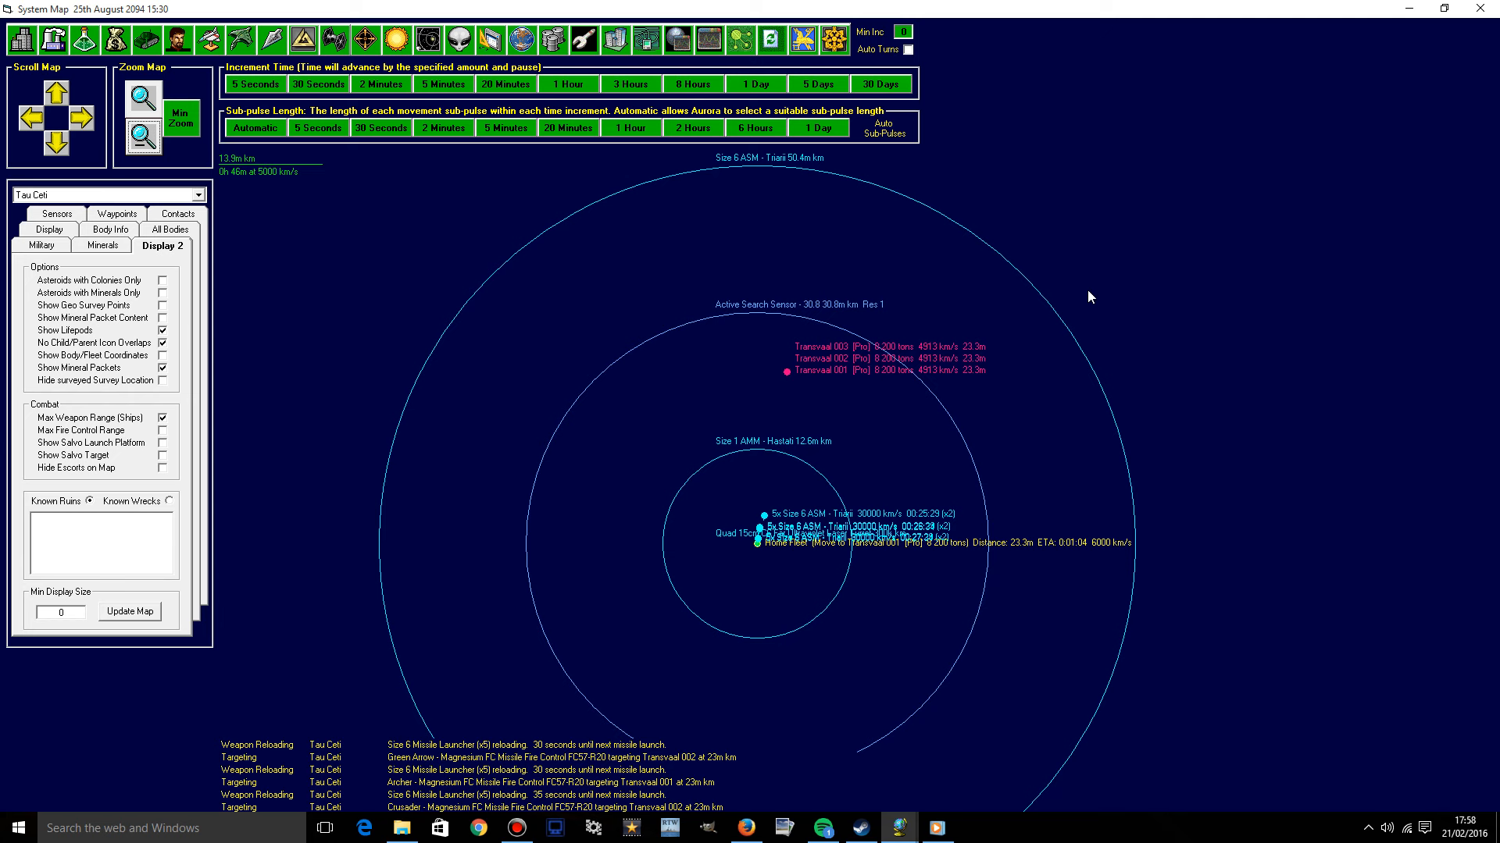
mouse_move(1086, 294)
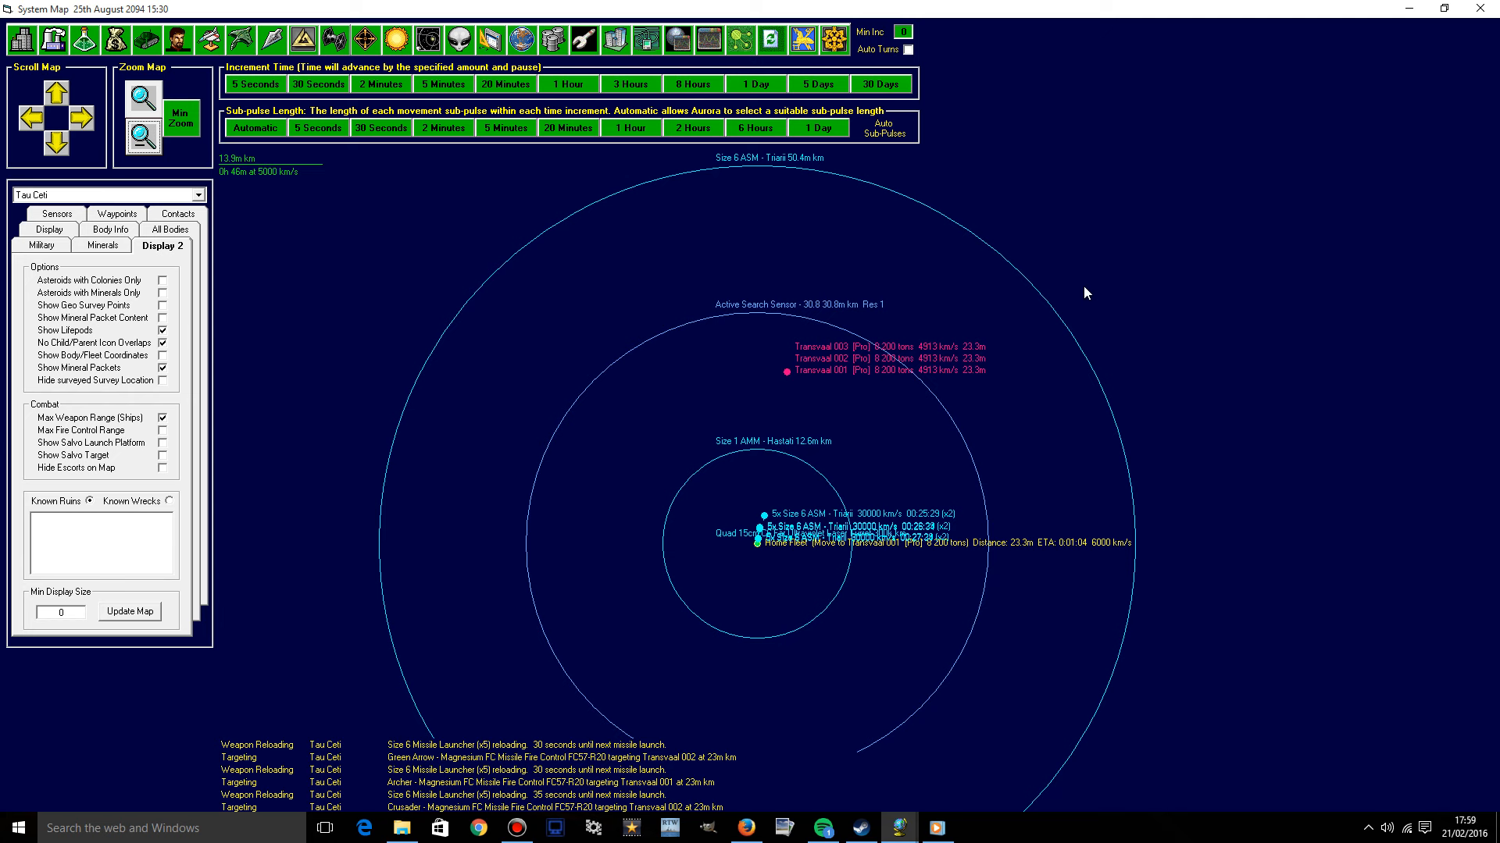